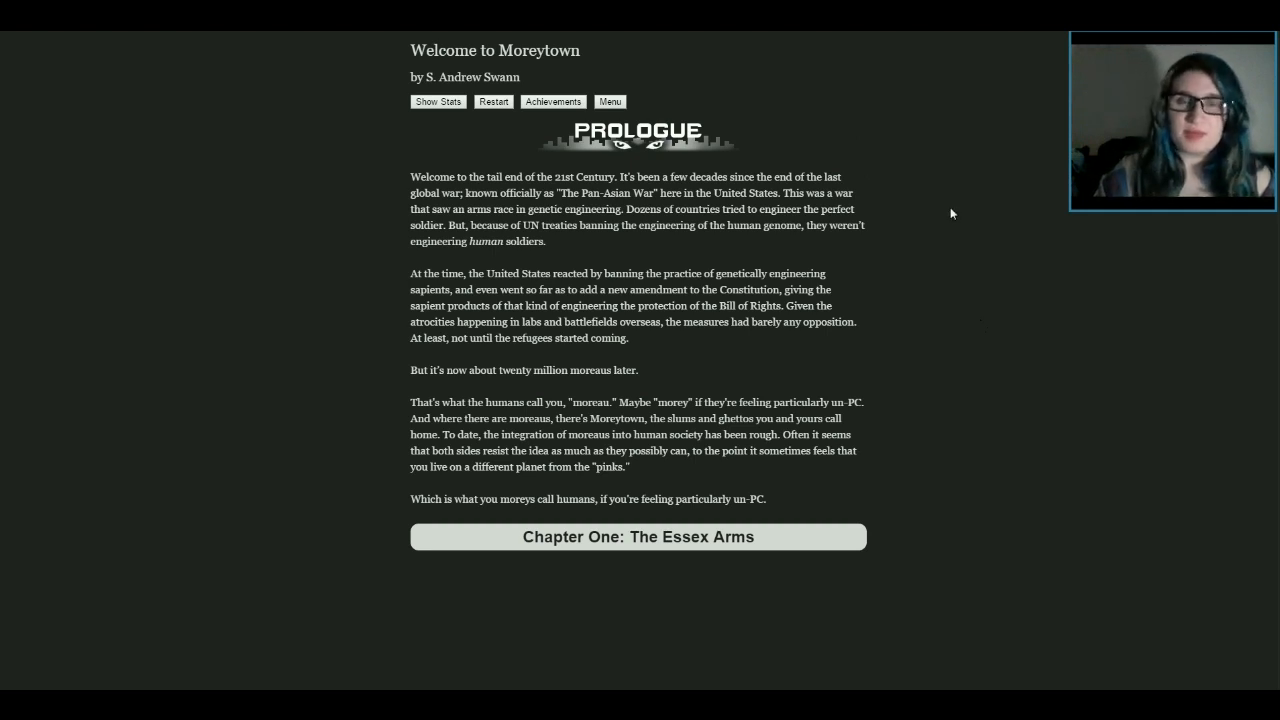
mouse_move(953, 199)
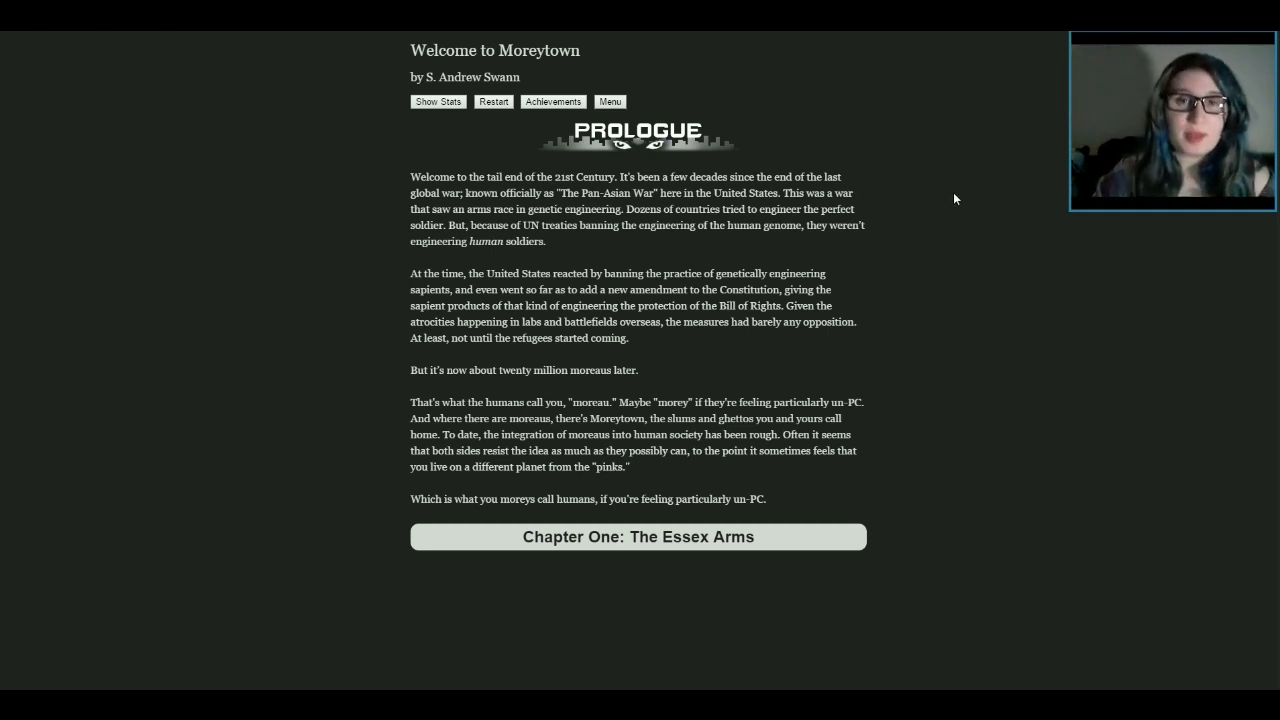
mouse_move(1036, 301)
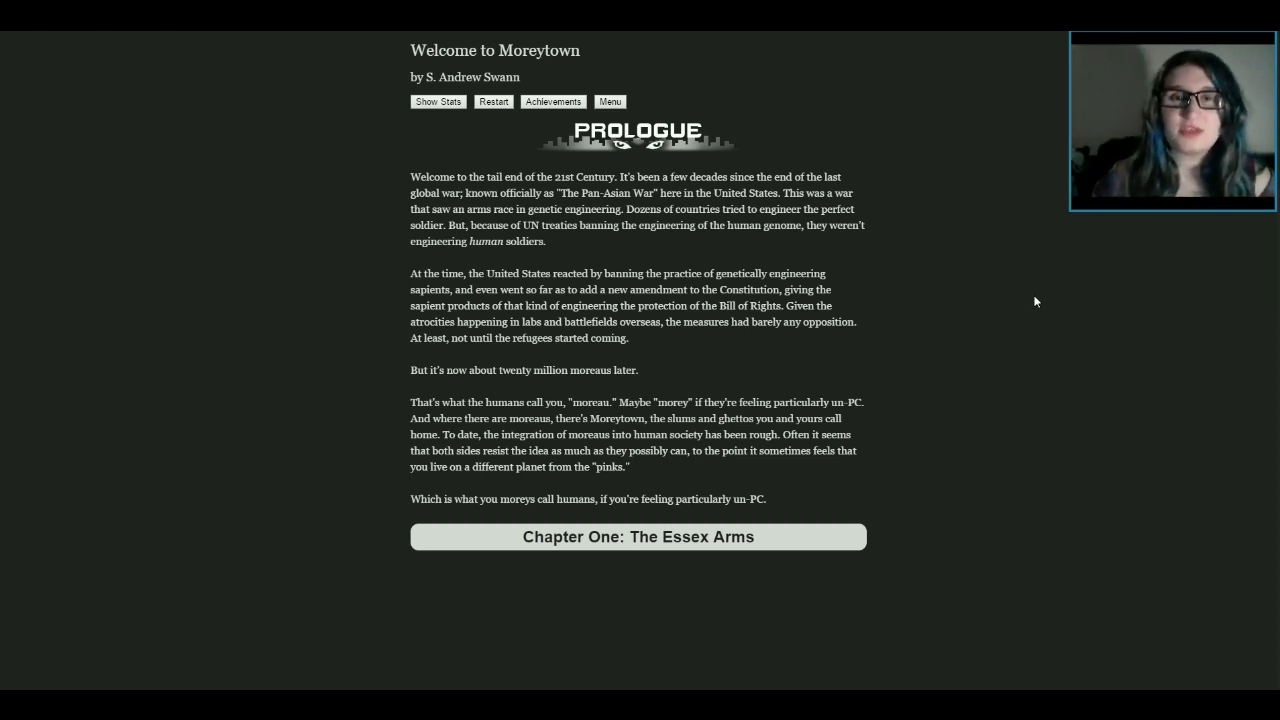
mouse_move(897, 332)
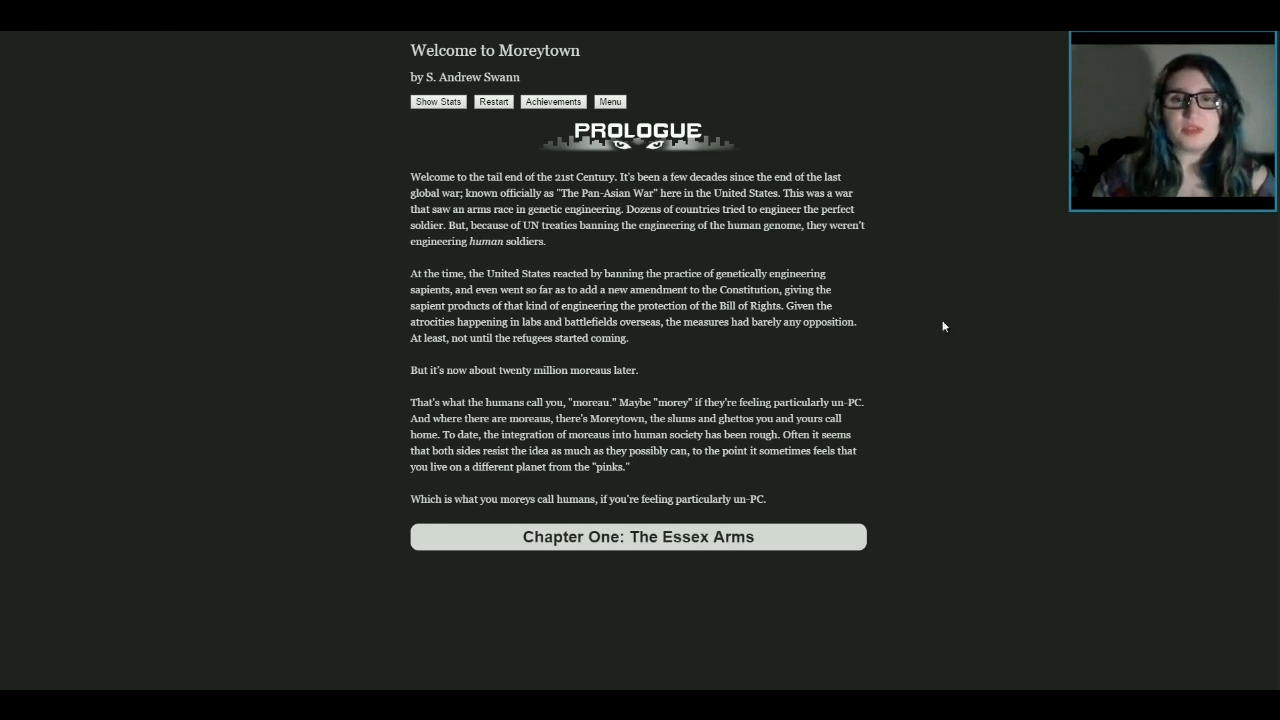
mouse_move(879, 301)
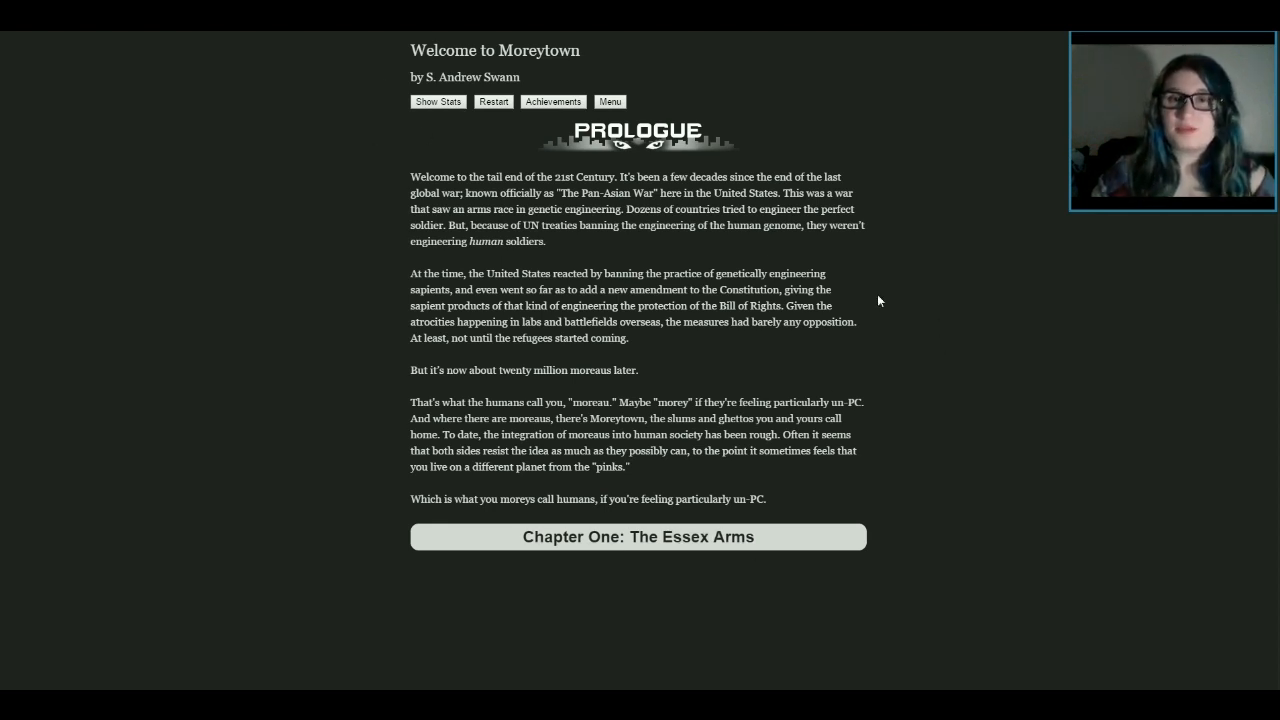
Show the character stats, now reading Pink 43% against Feral 57%
click(437, 101)
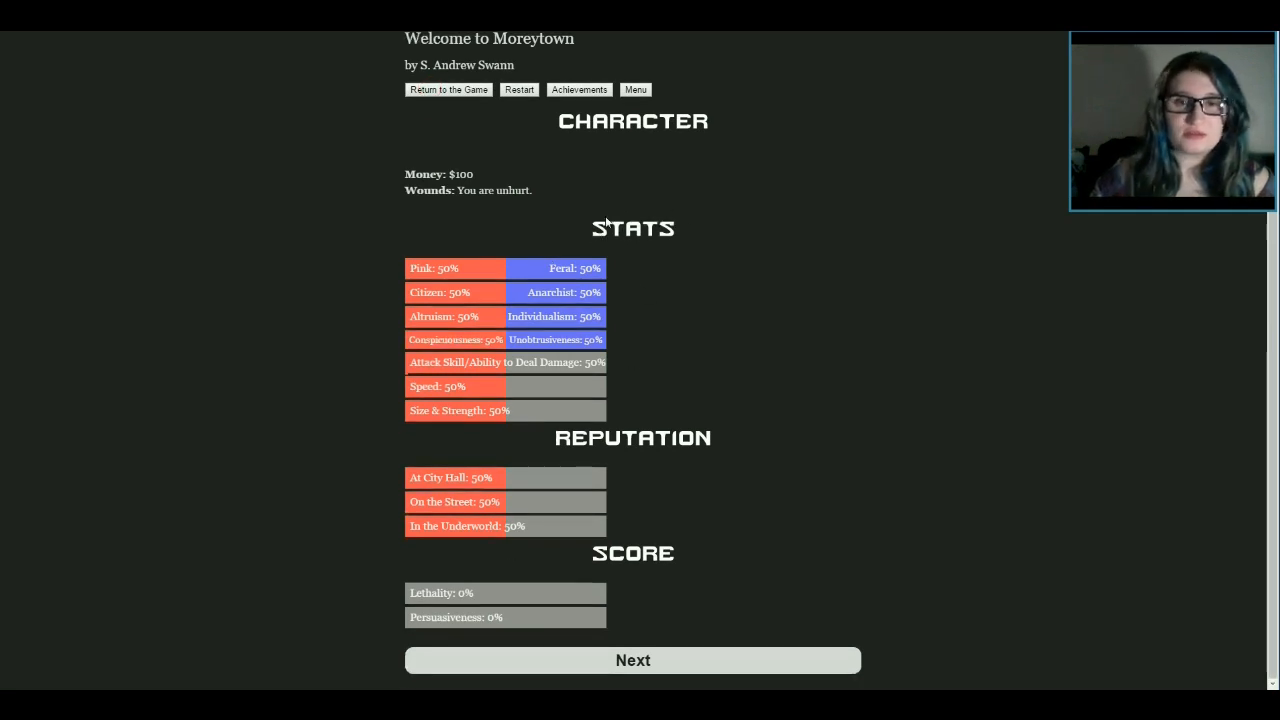
mouse_move(463, 610)
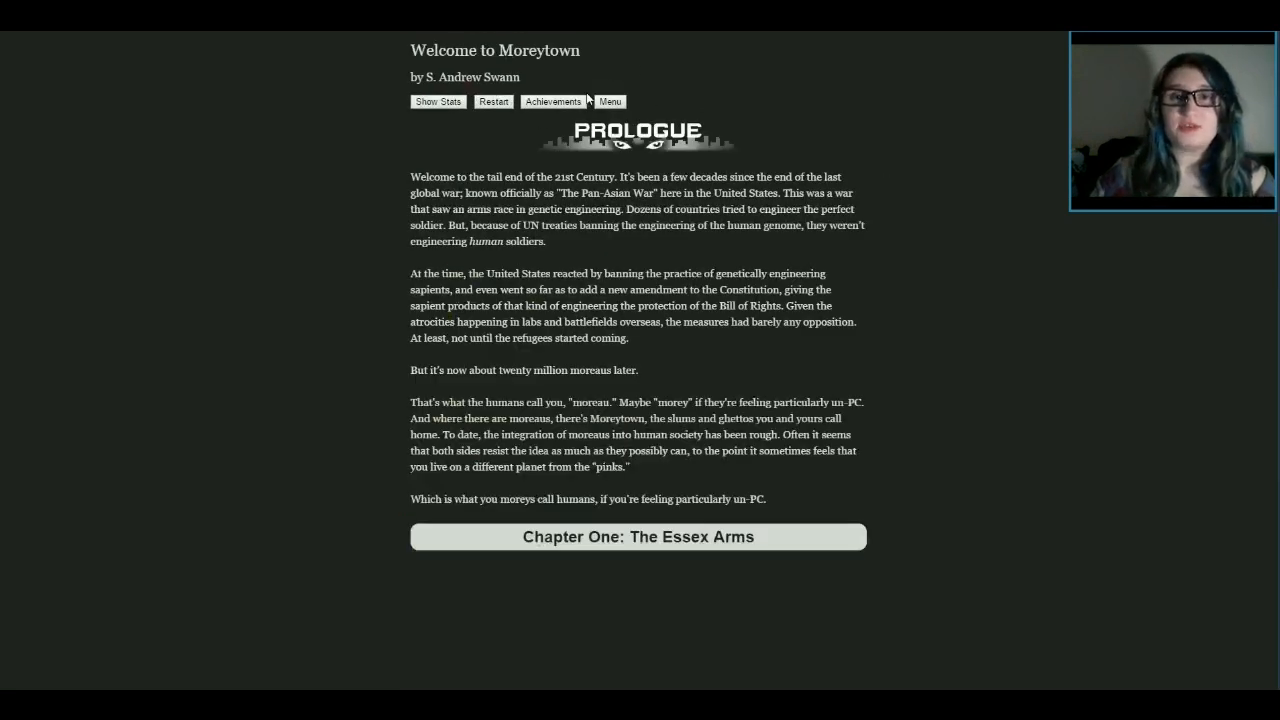
mouse_move(290, 142)
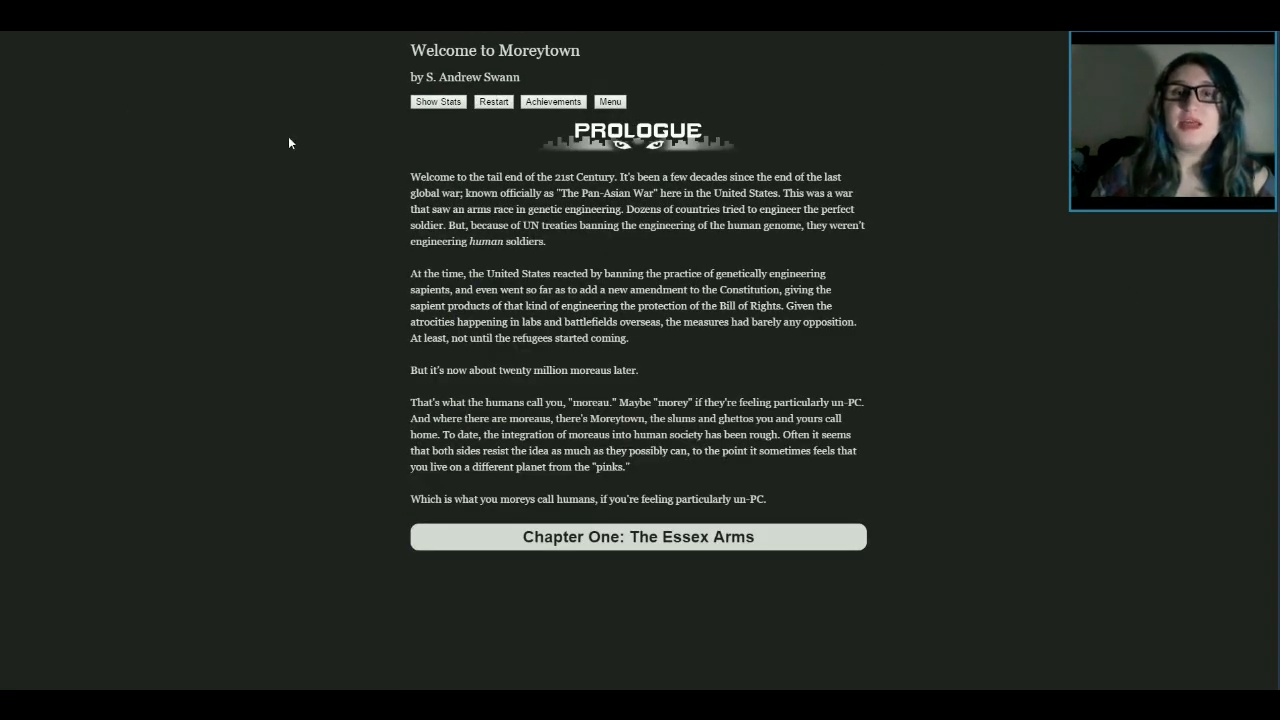
mouse_move(990, 267)
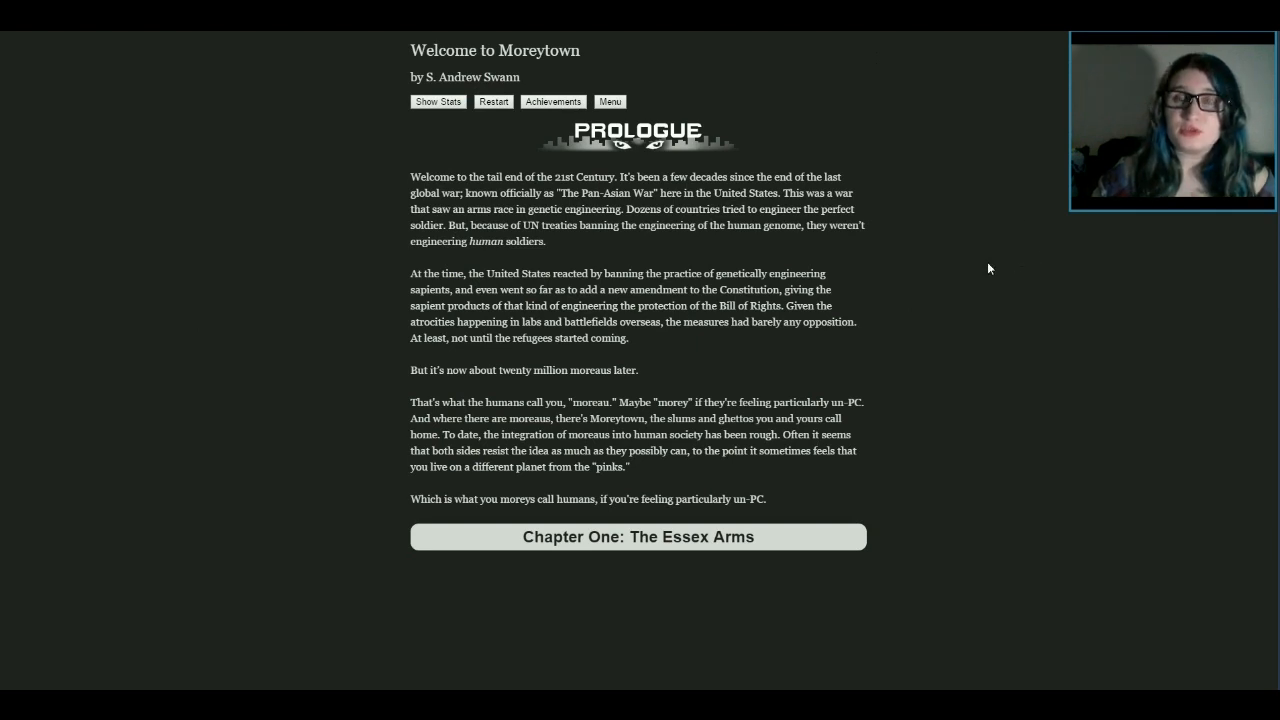
mouse_move(520, 222)
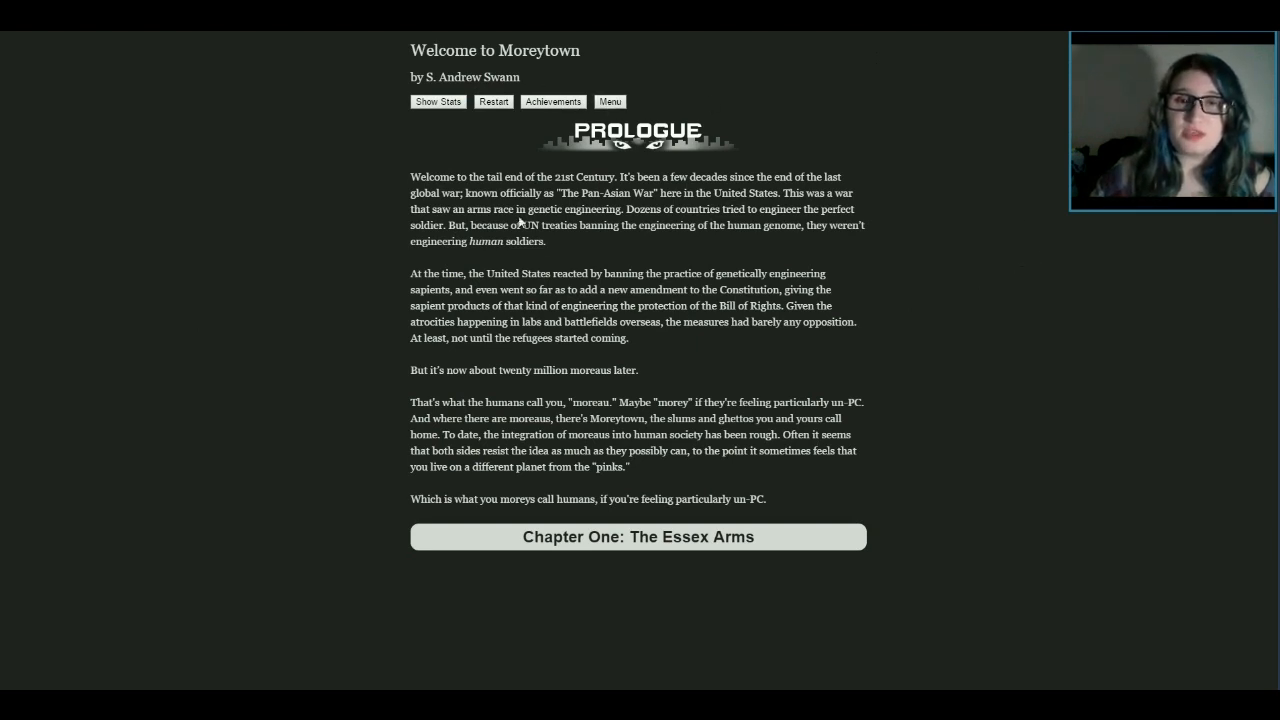
mouse_move(983, 335)
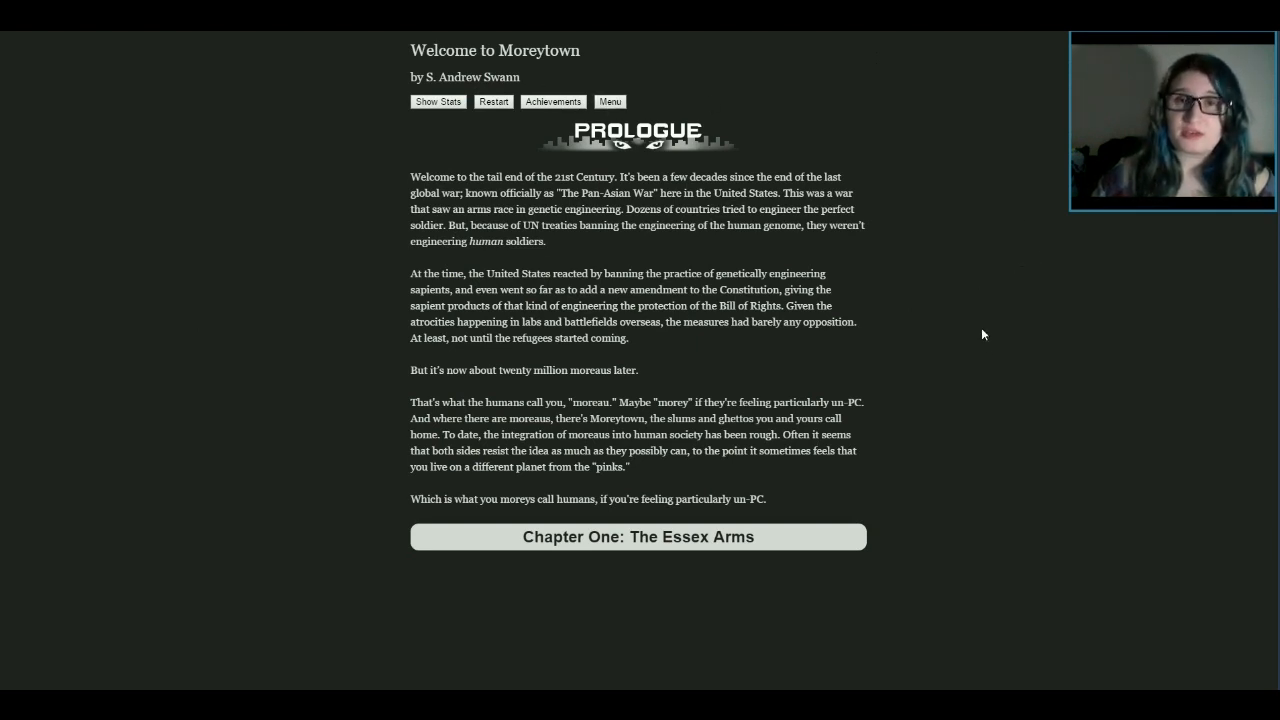
mouse_move(744, 341)
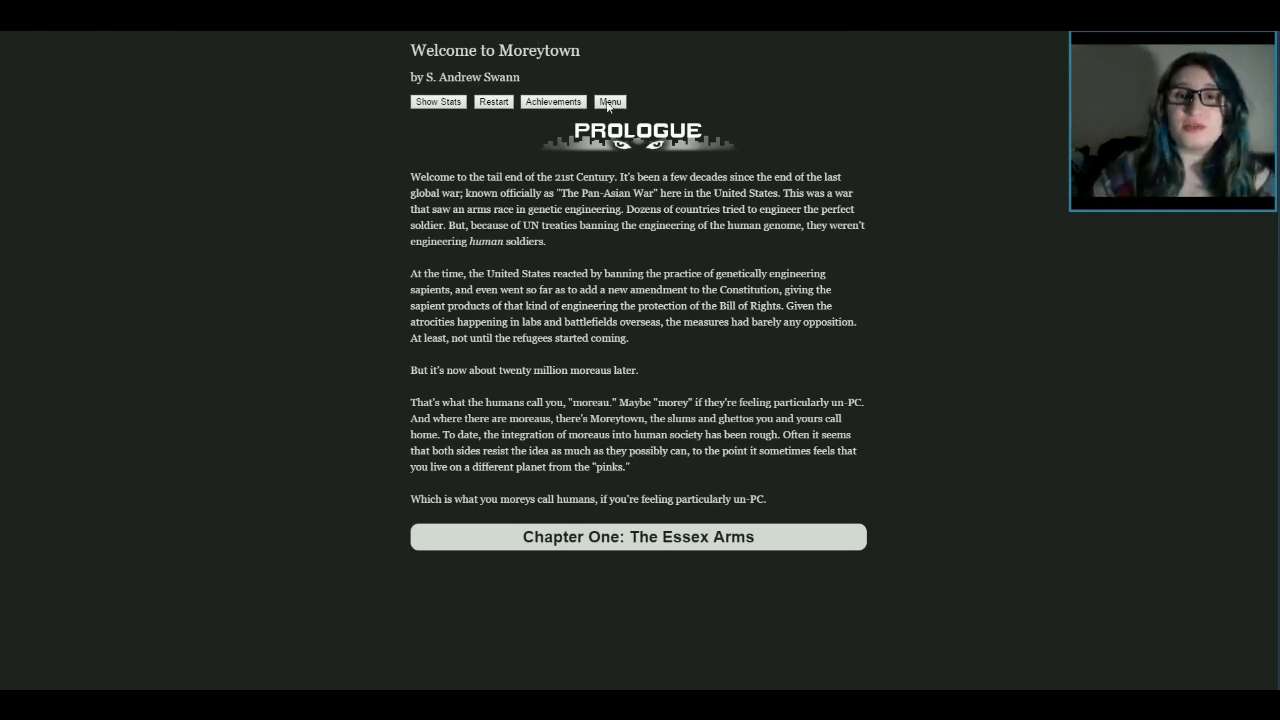
mouse_move(789, 134)
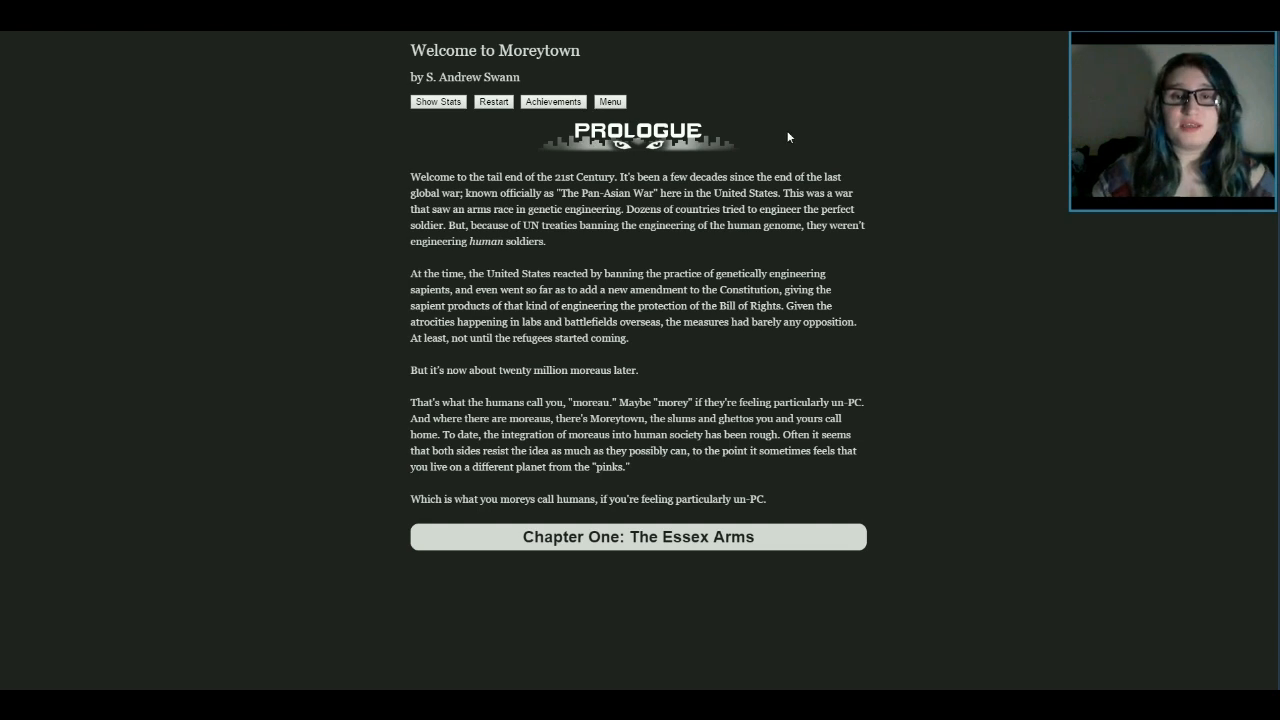
mouse_move(878, 155)
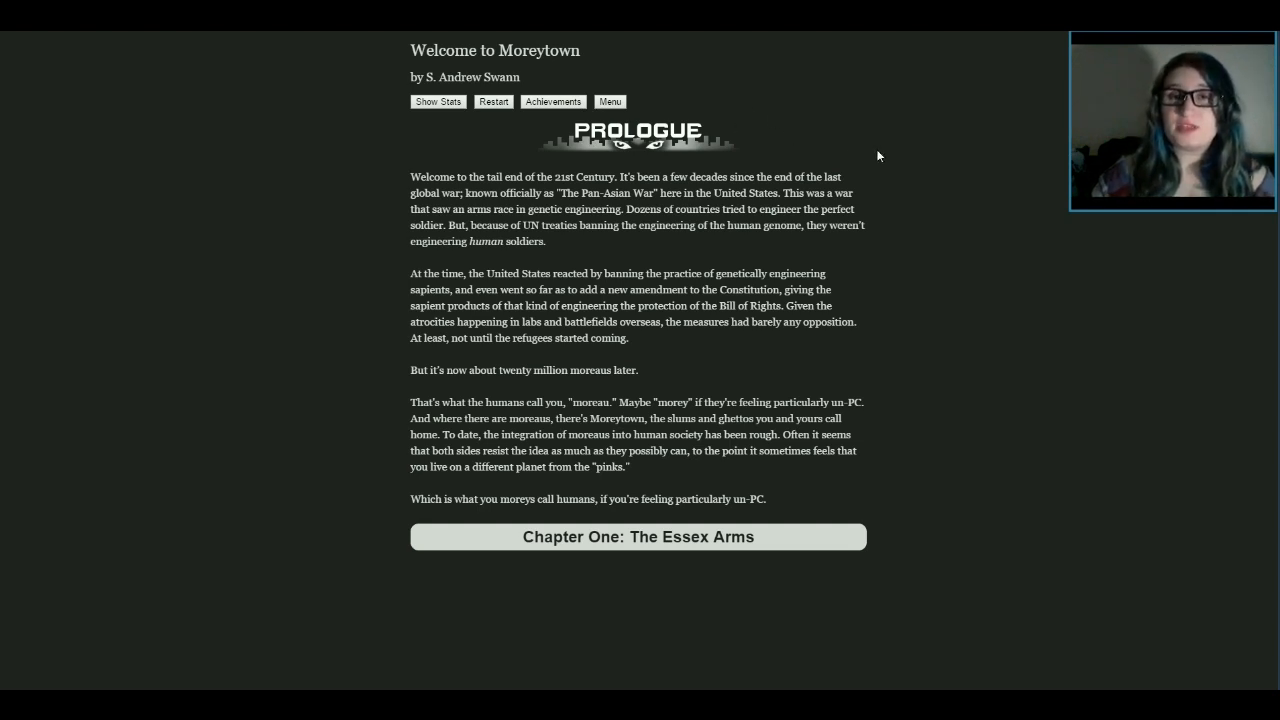
mouse_move(965, 199)
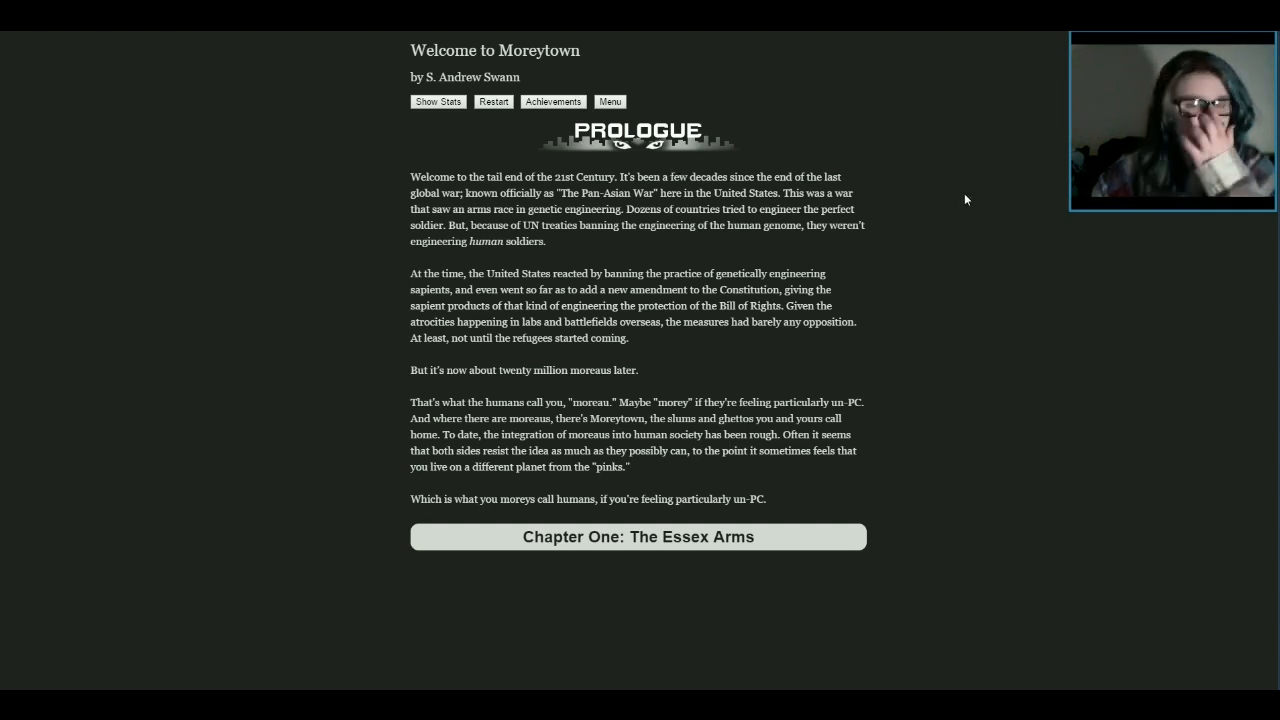
mouse_move(958, 160)
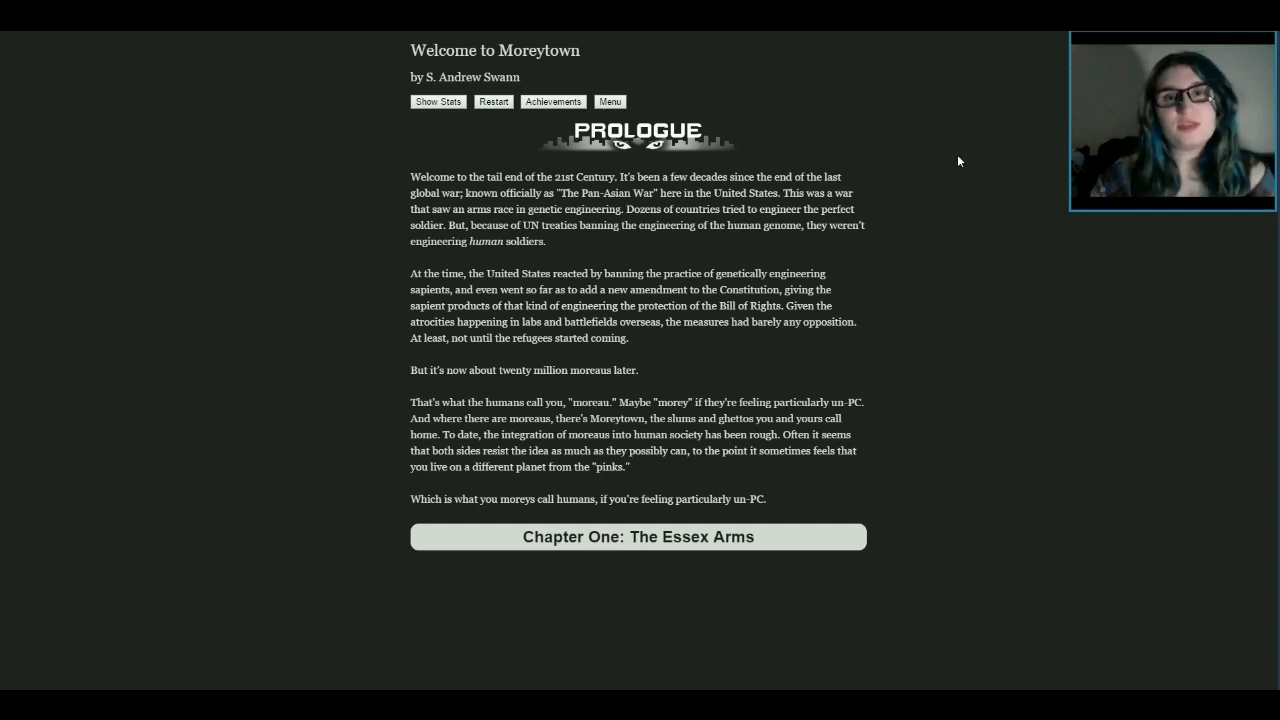
mouse_move(940, 264)
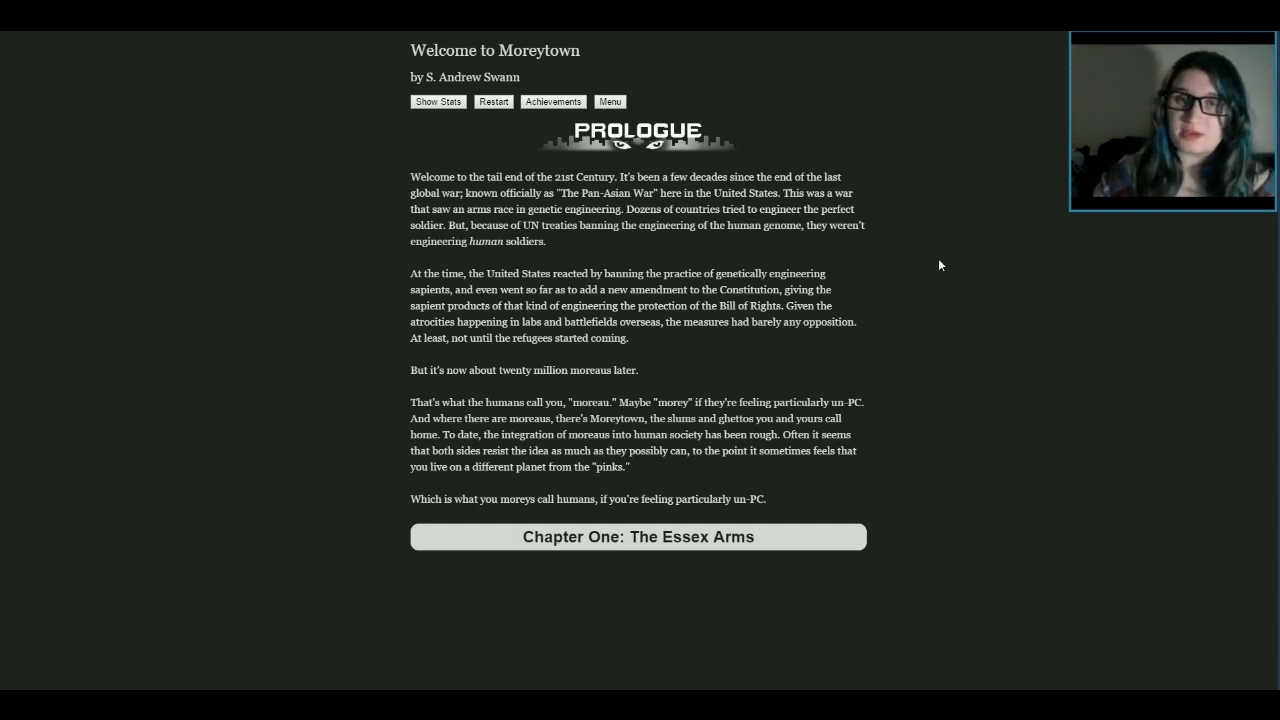
mouse_move(834, 247)
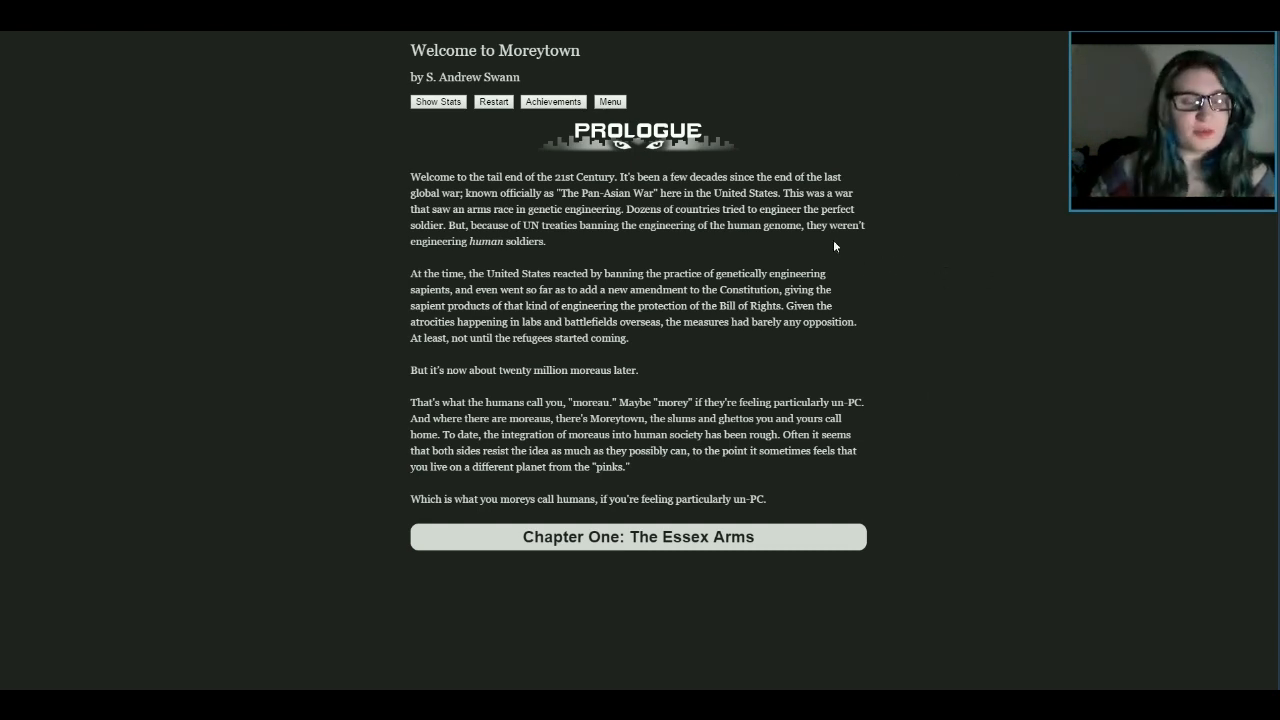
mouse_move(445, 68)
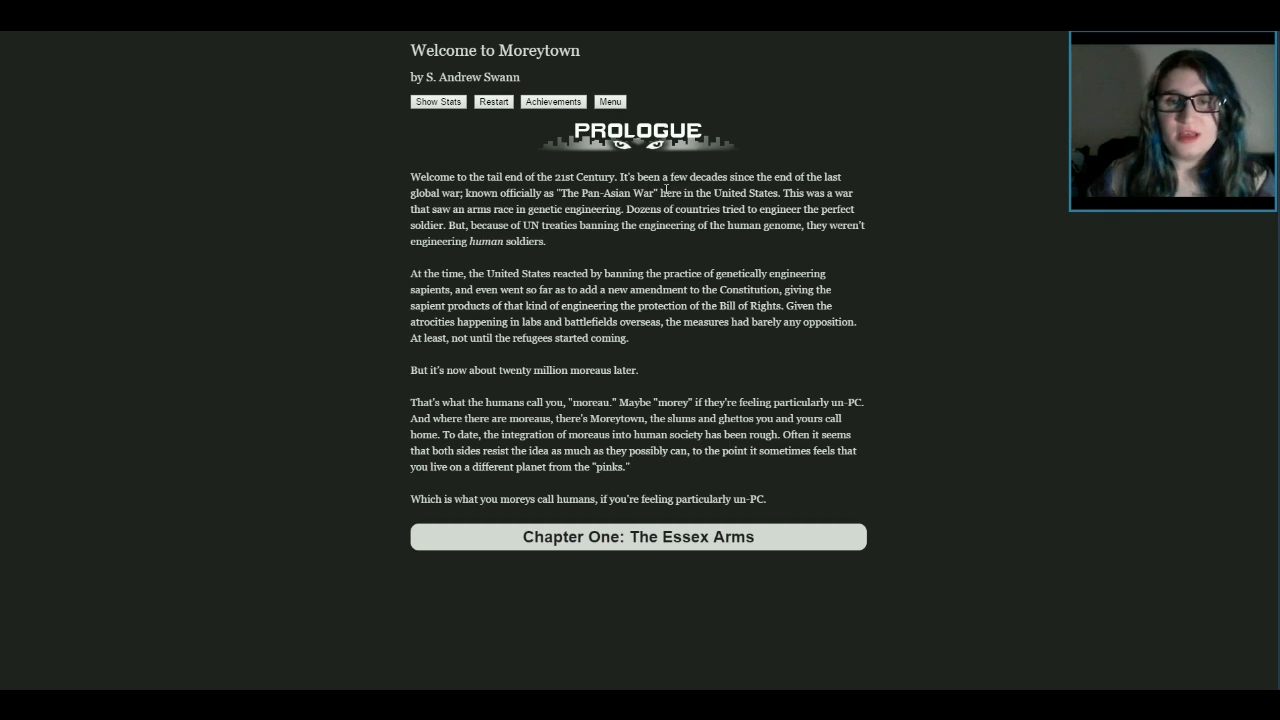
mouse_move(620, 228)
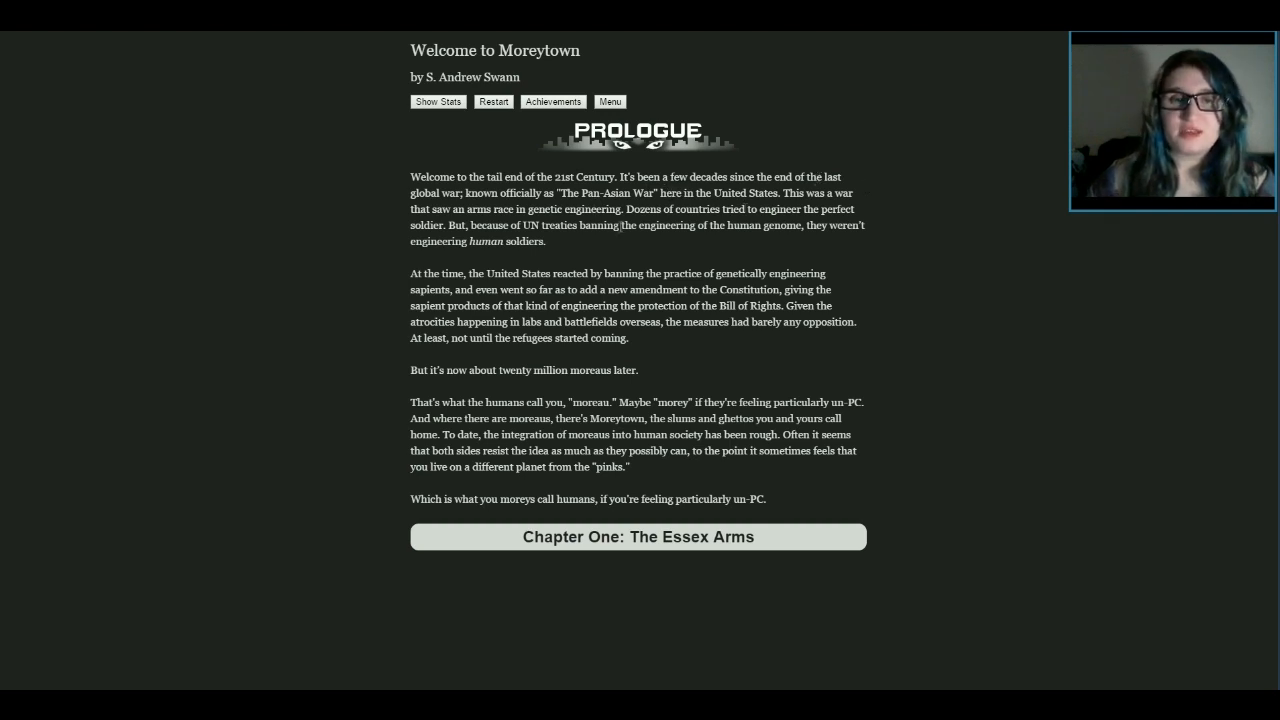
mouse_move(527, 224)
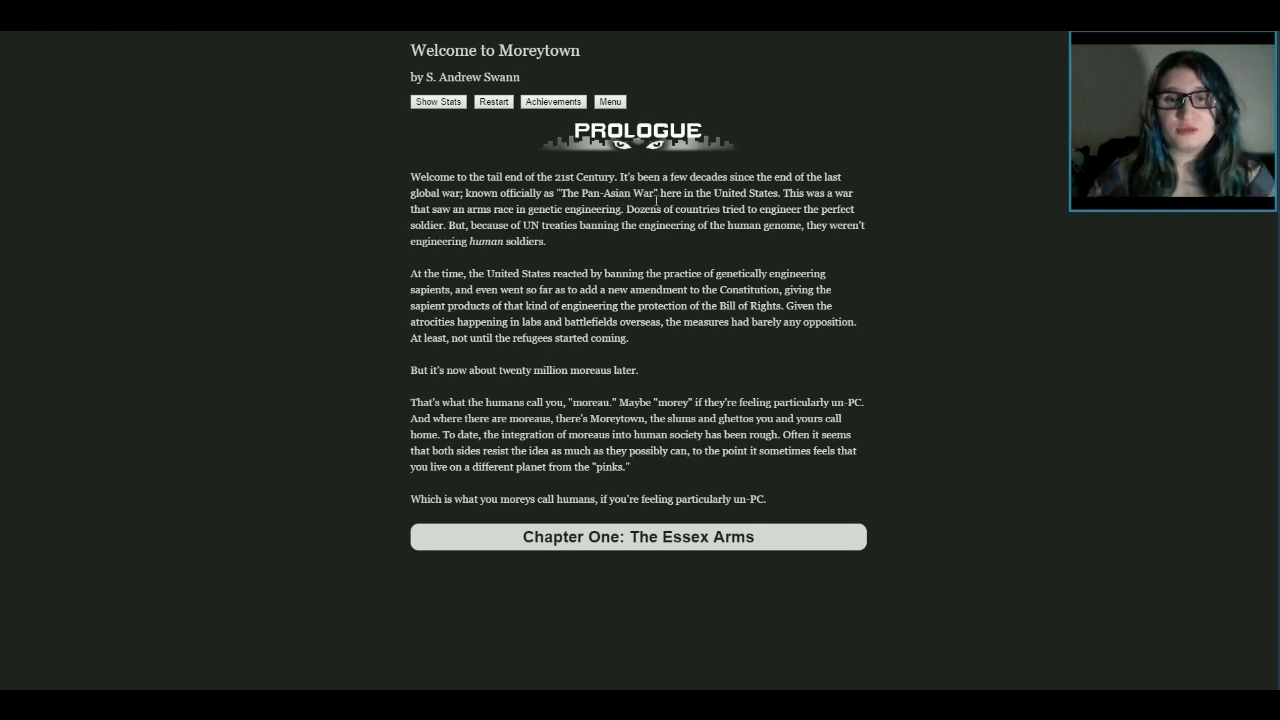
mouse_move(911, 208)
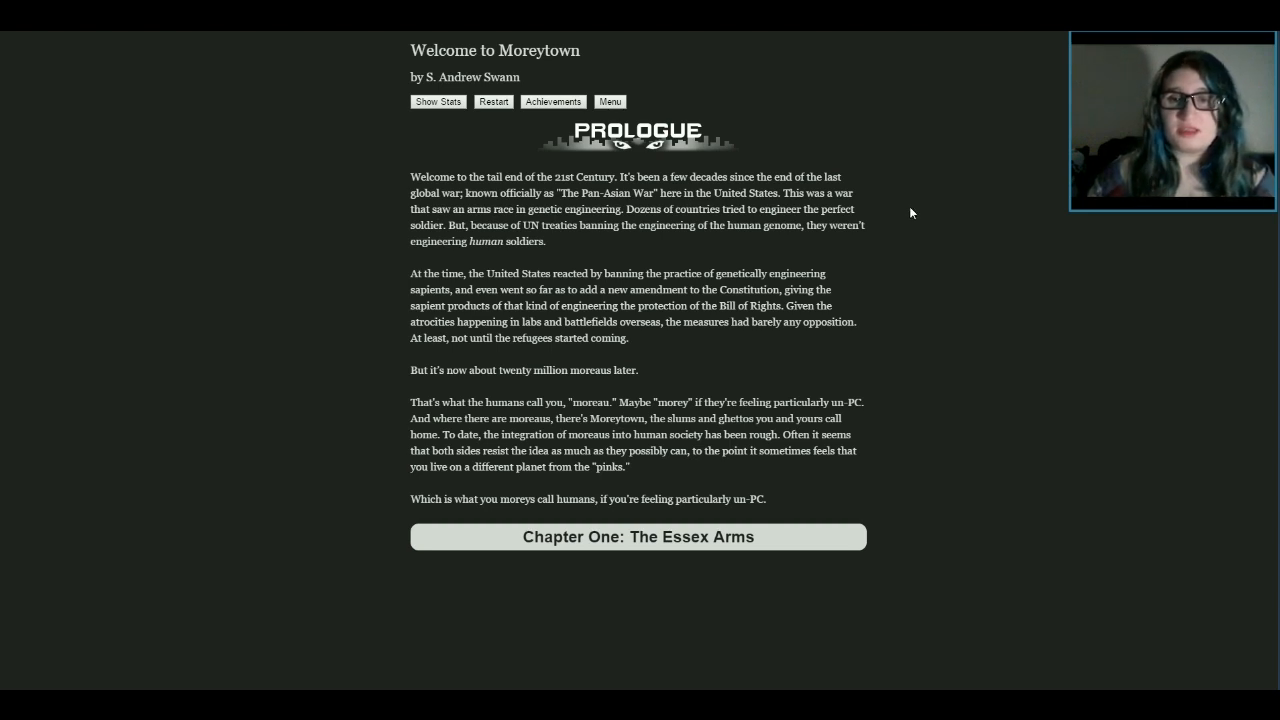
mouse_move(478, 258)
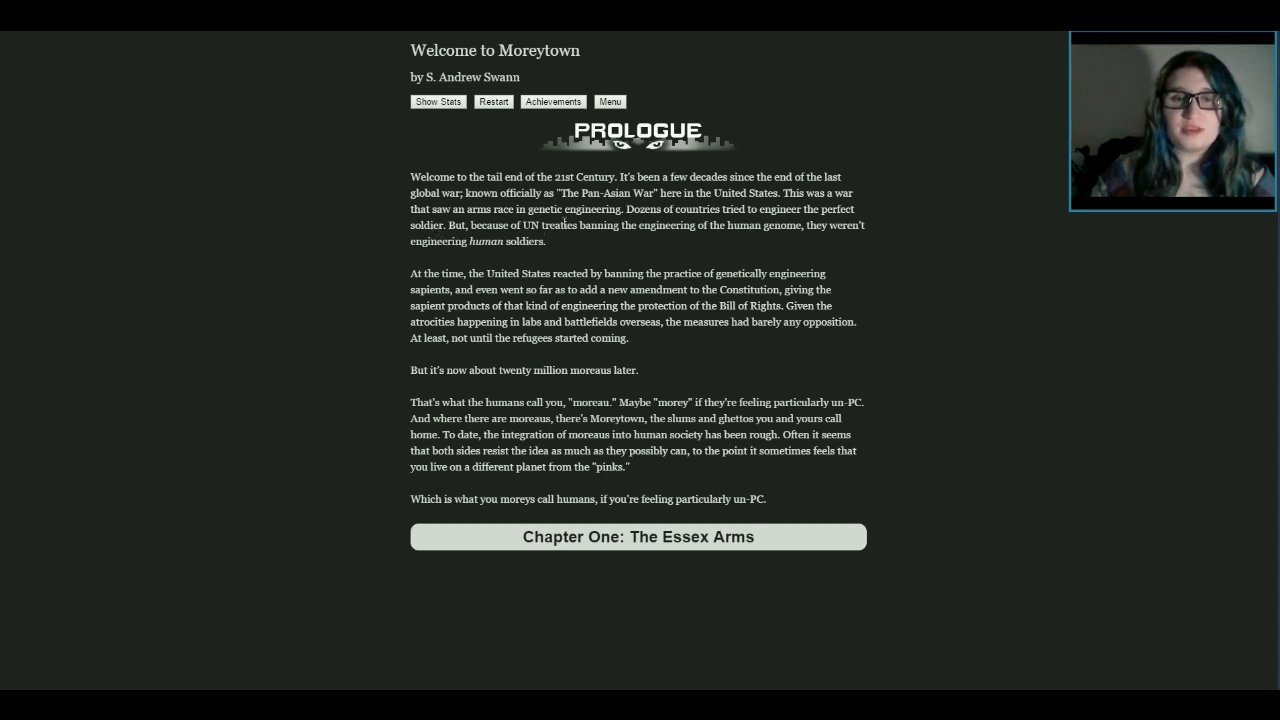
mouse_move(958, 310)
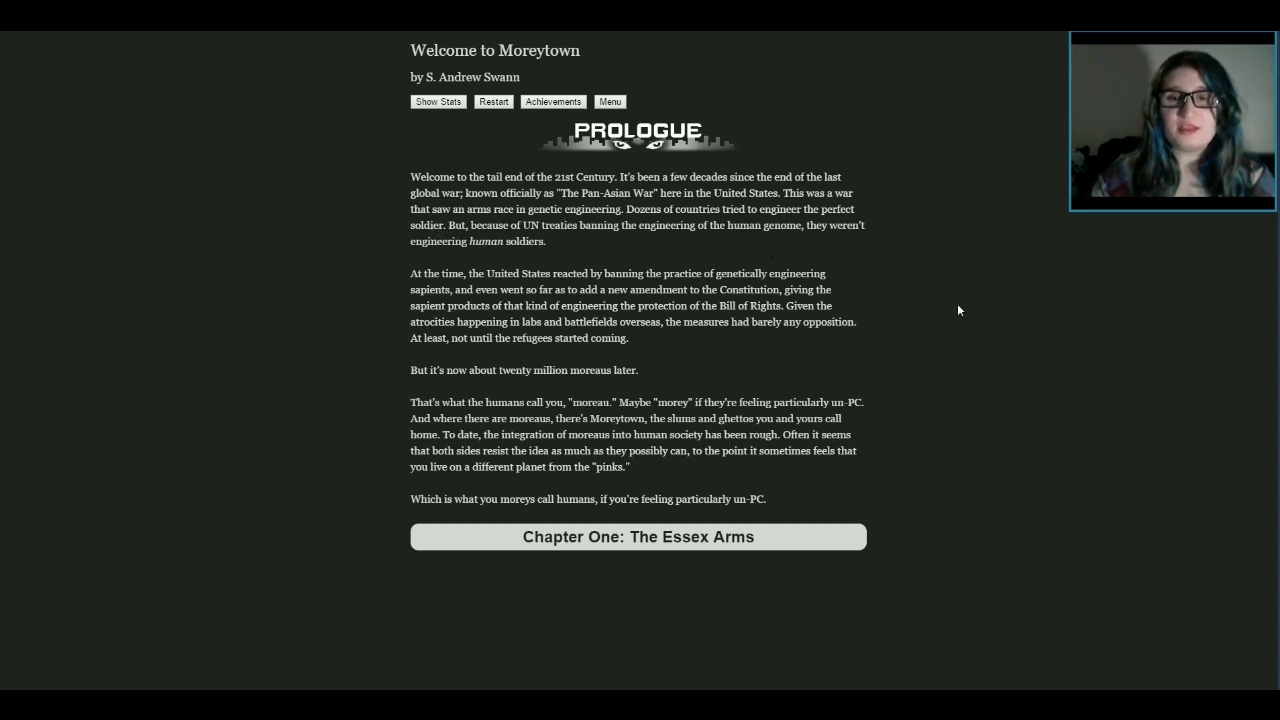
mouse_move(594, 261)
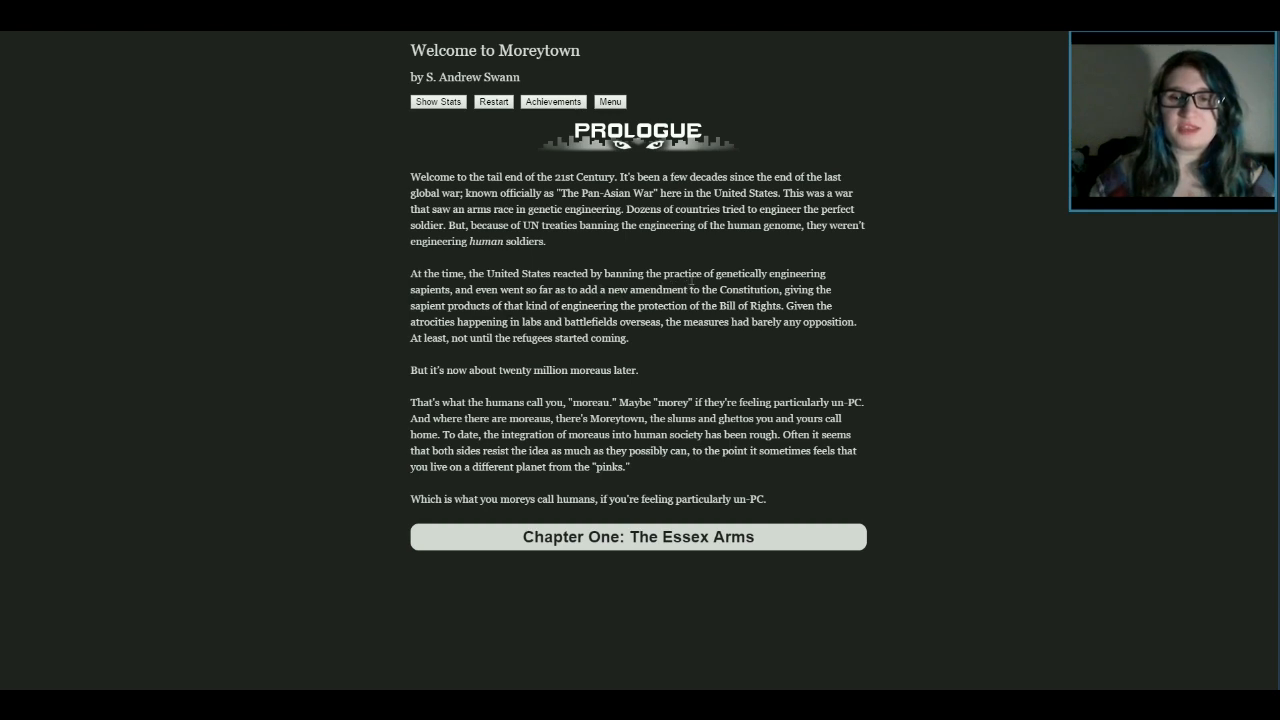
mouse_move(382, 308)
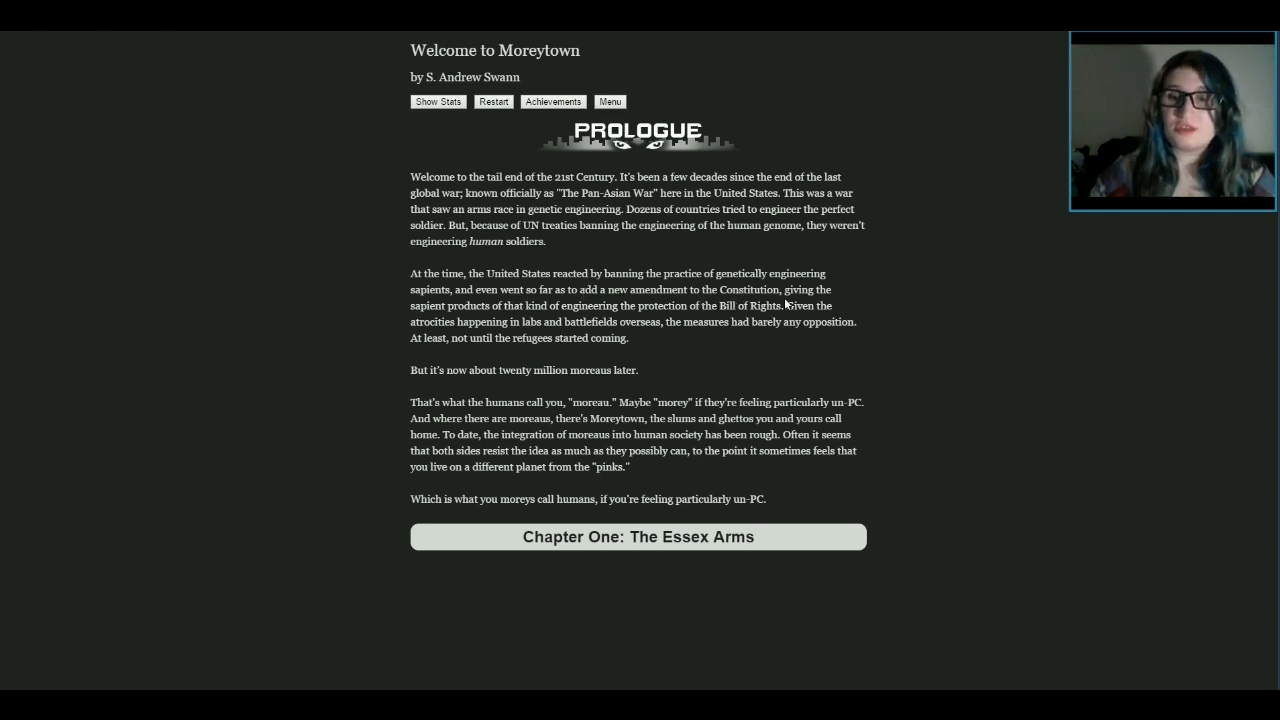
mouse_move(497, 313)
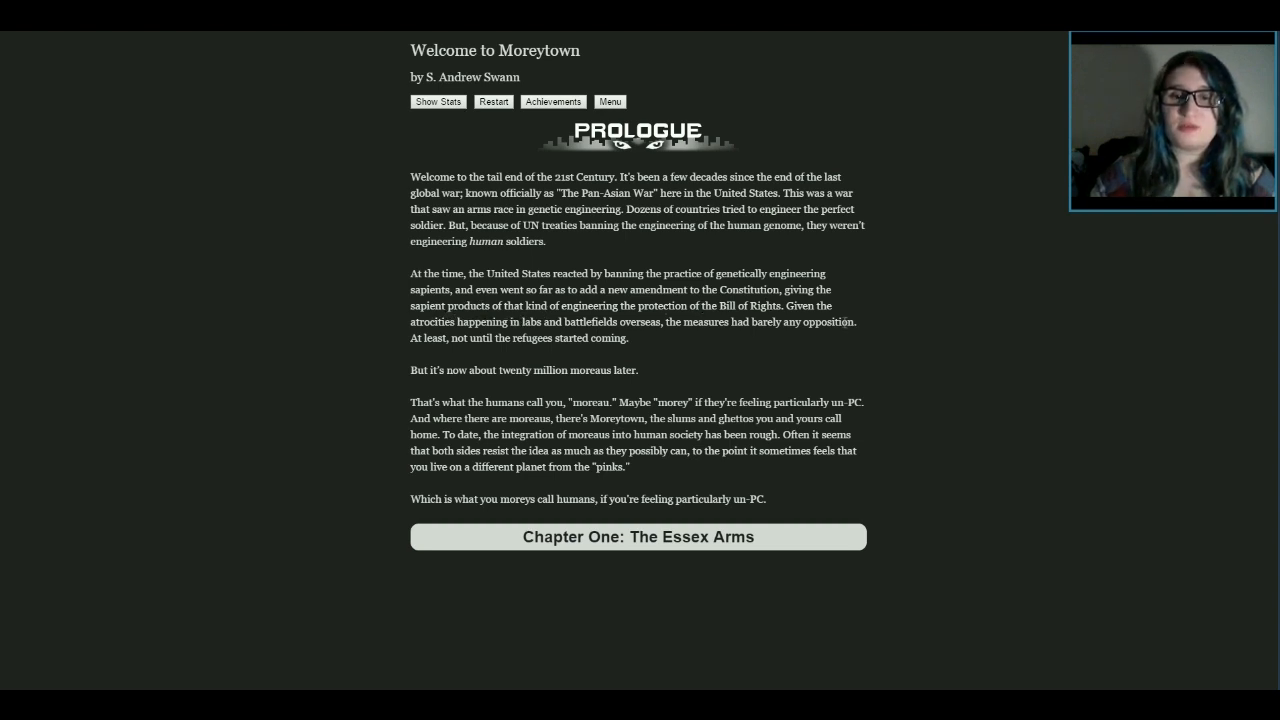
mouse_move(857, 339)
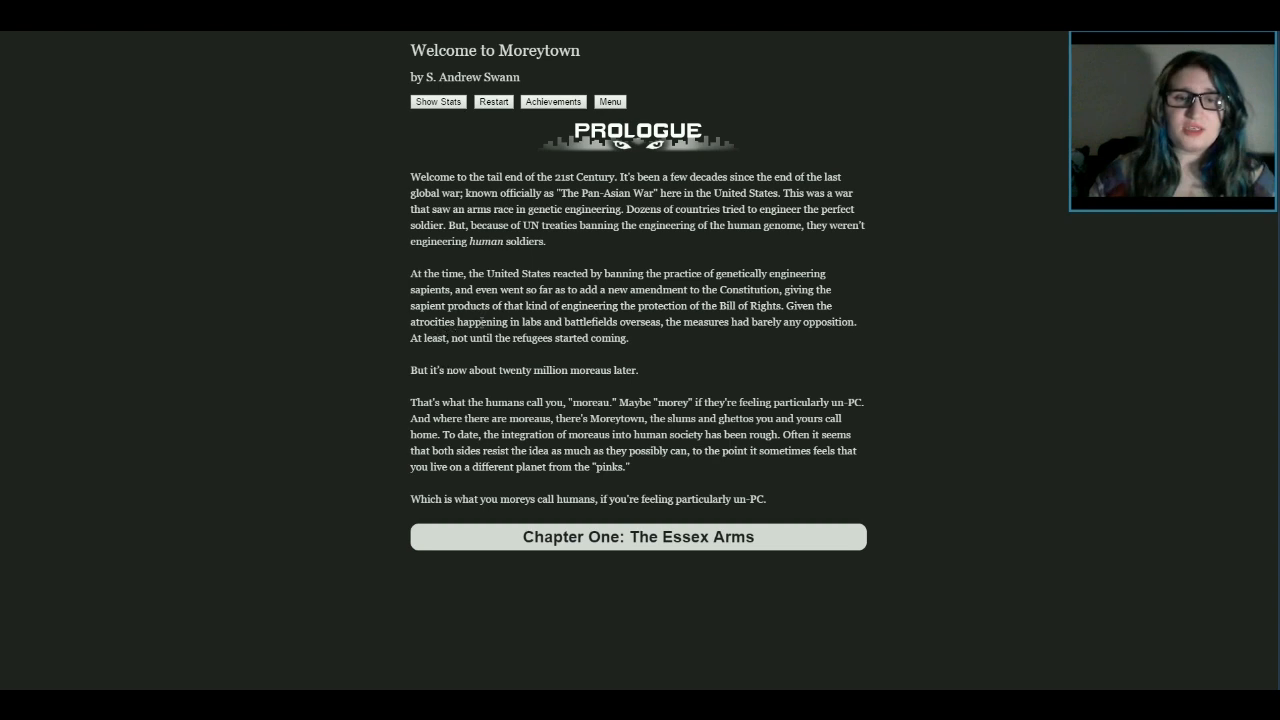
mouse_move(795, 363)
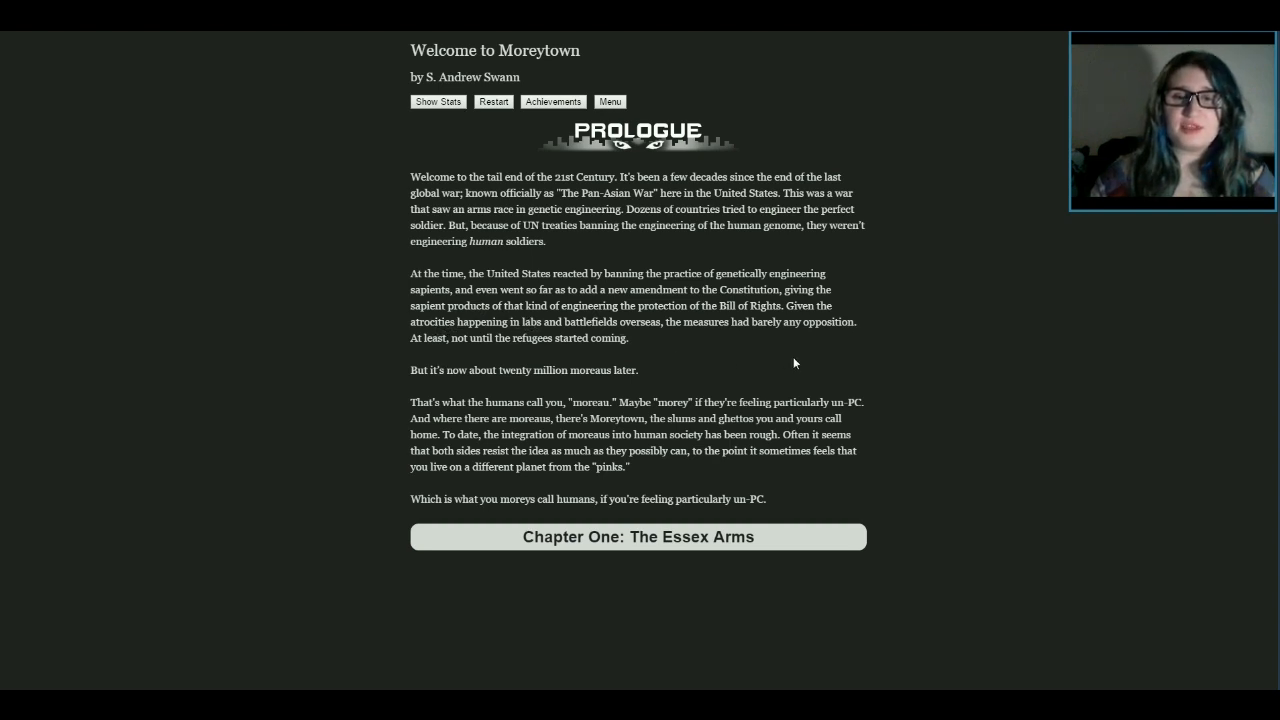
mouse_move(911, 362)
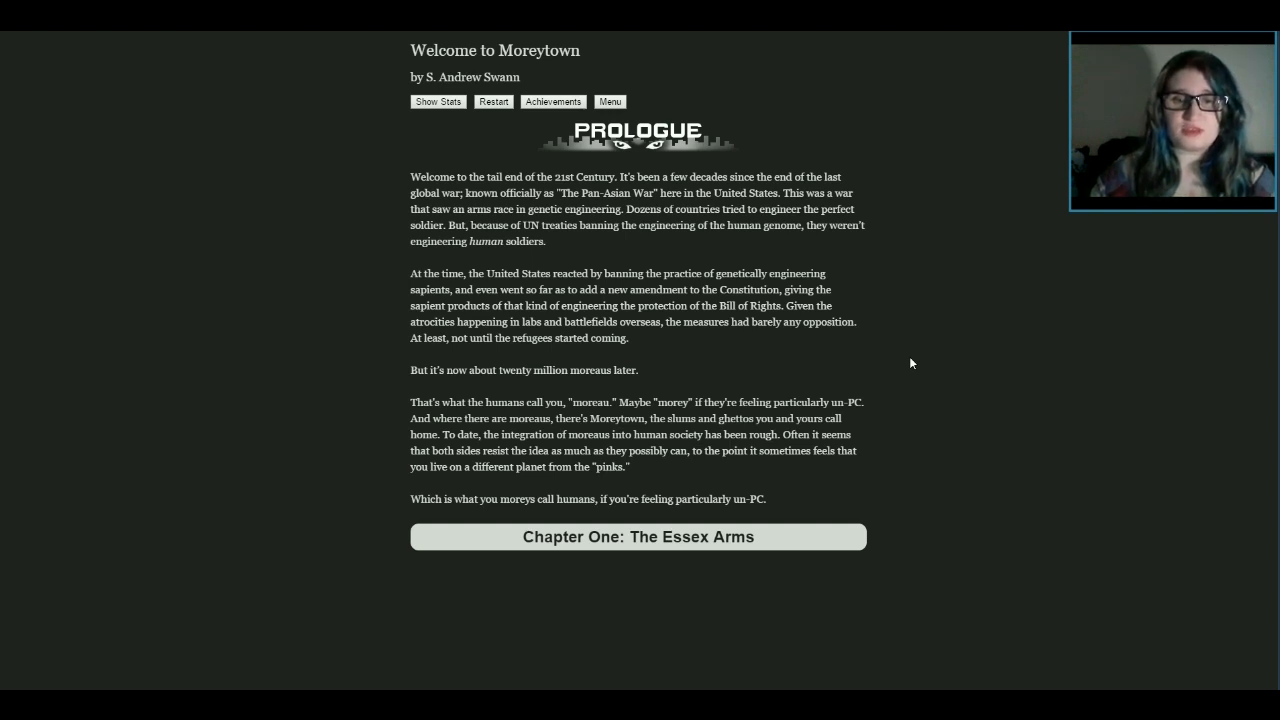
mouse_move(951, 358)
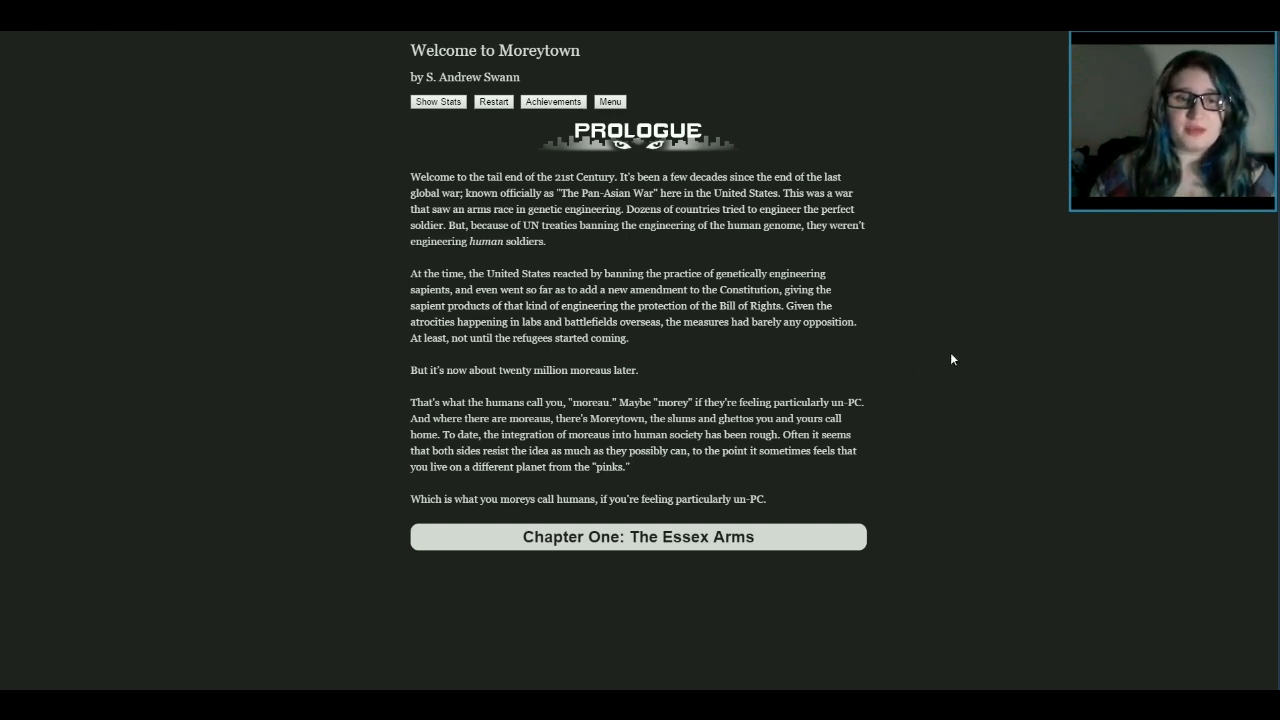
mouse_move(569, 397)
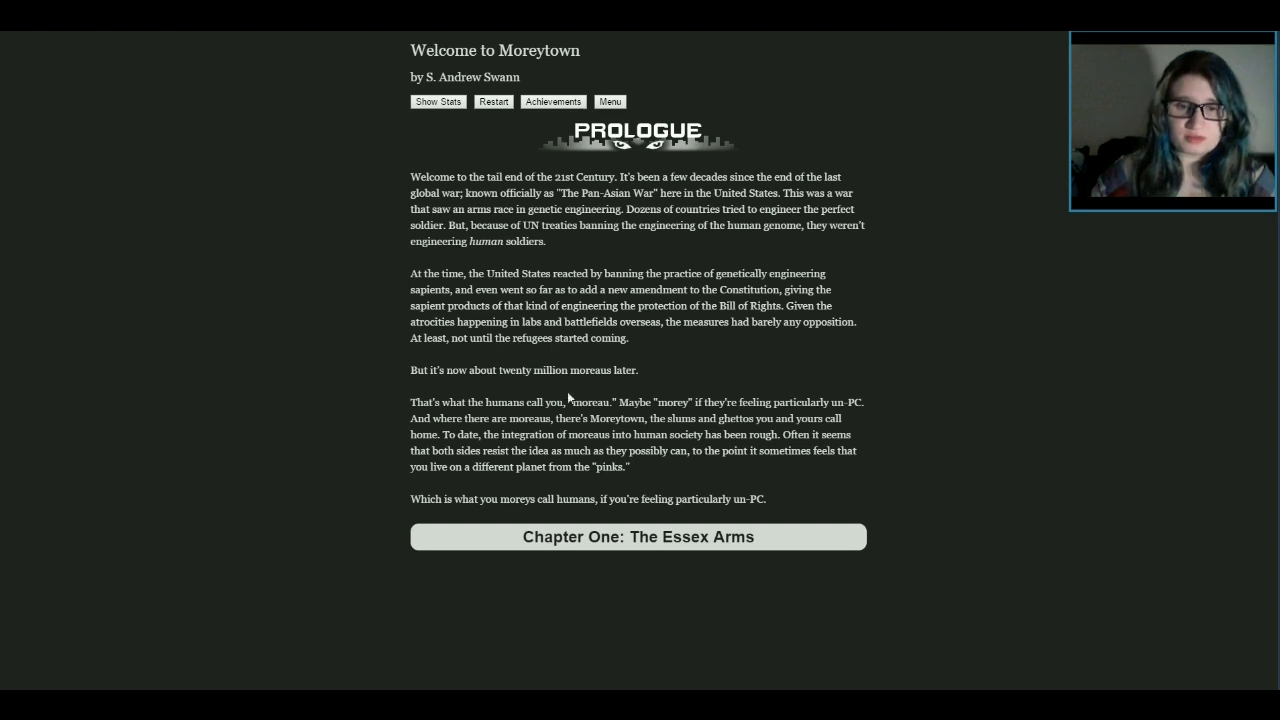
mouse_move(560, 380)
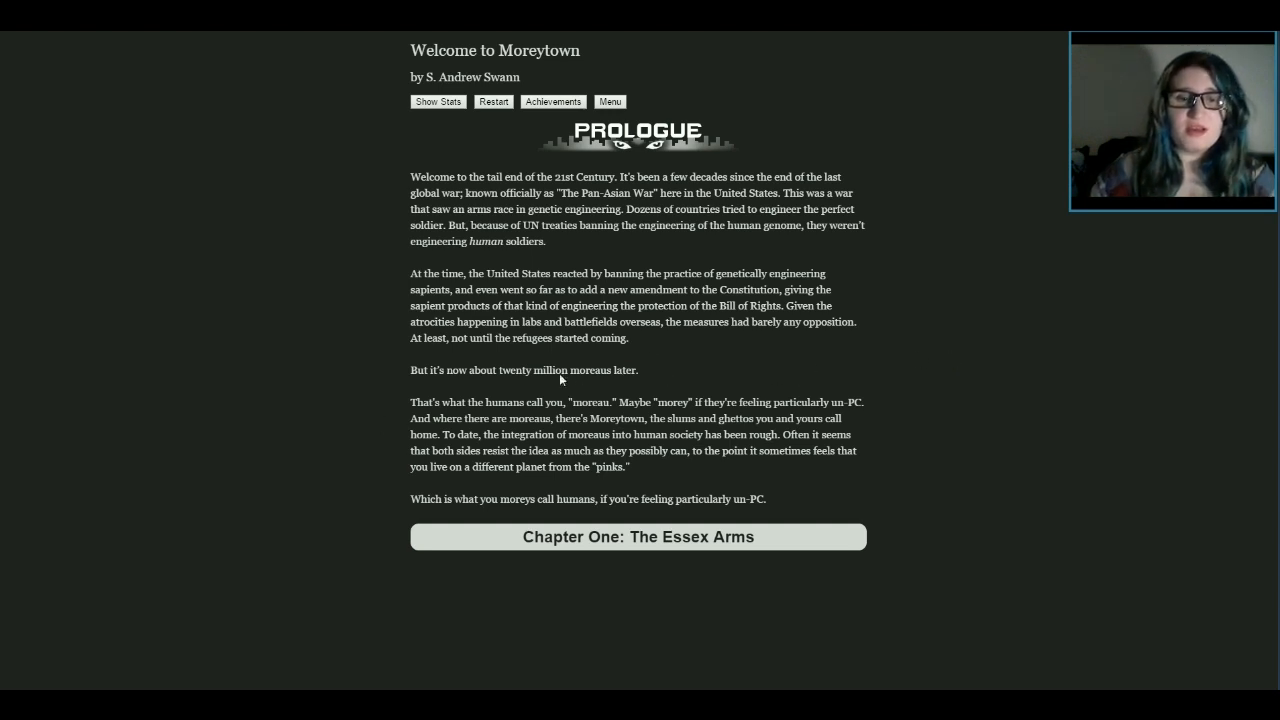
mouse_move(957, 160)
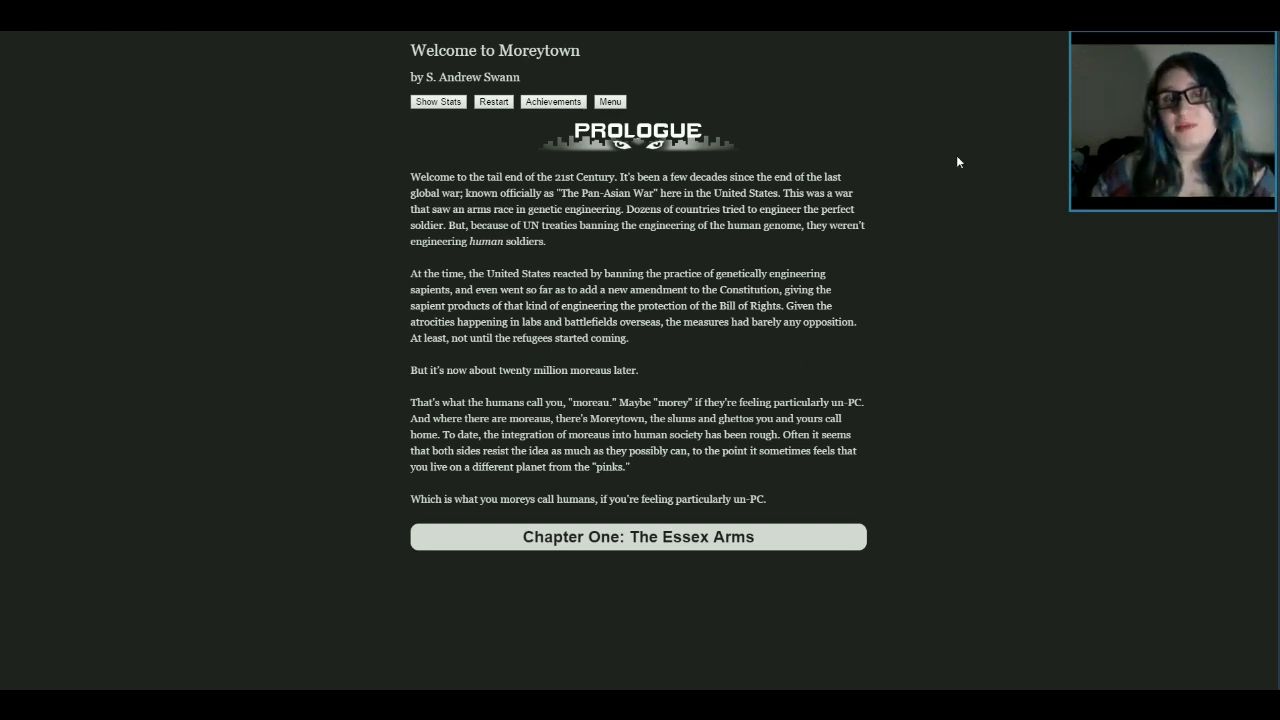
mouse_move(997, 197)
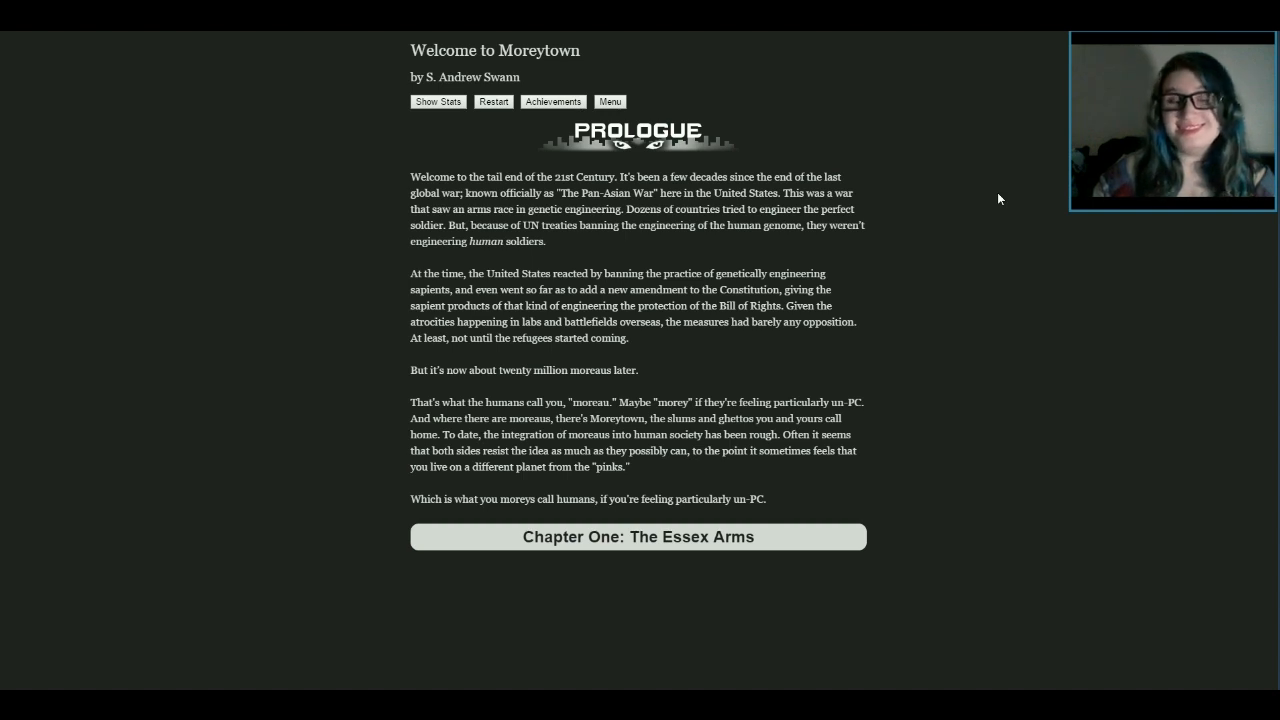
mouse_move(575, 412)
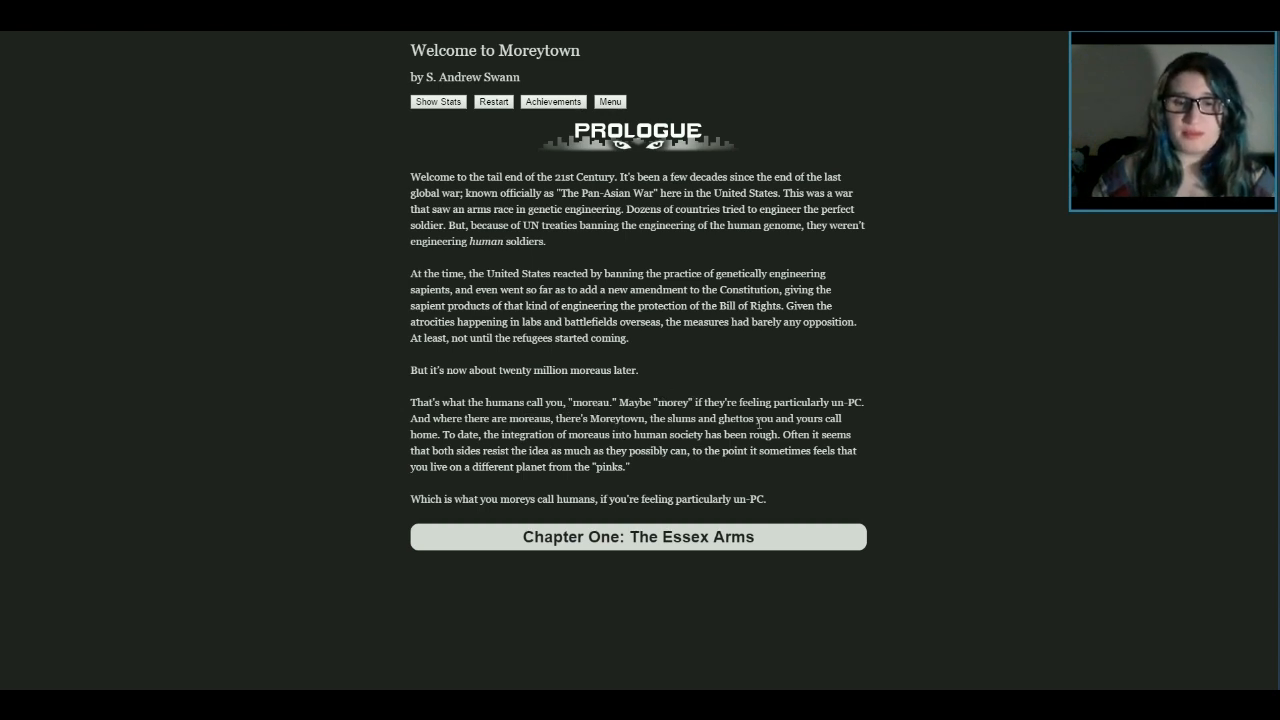
mouse_move(913, 426)
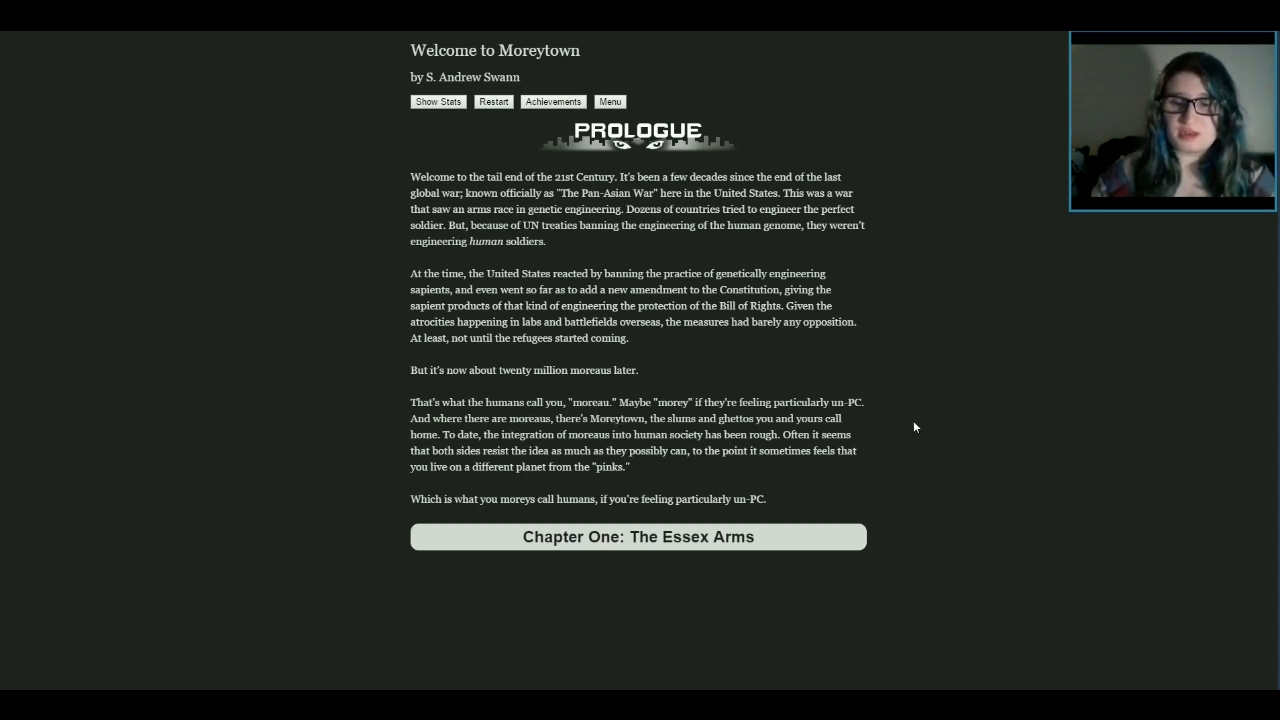
mouse_move(895, 428)
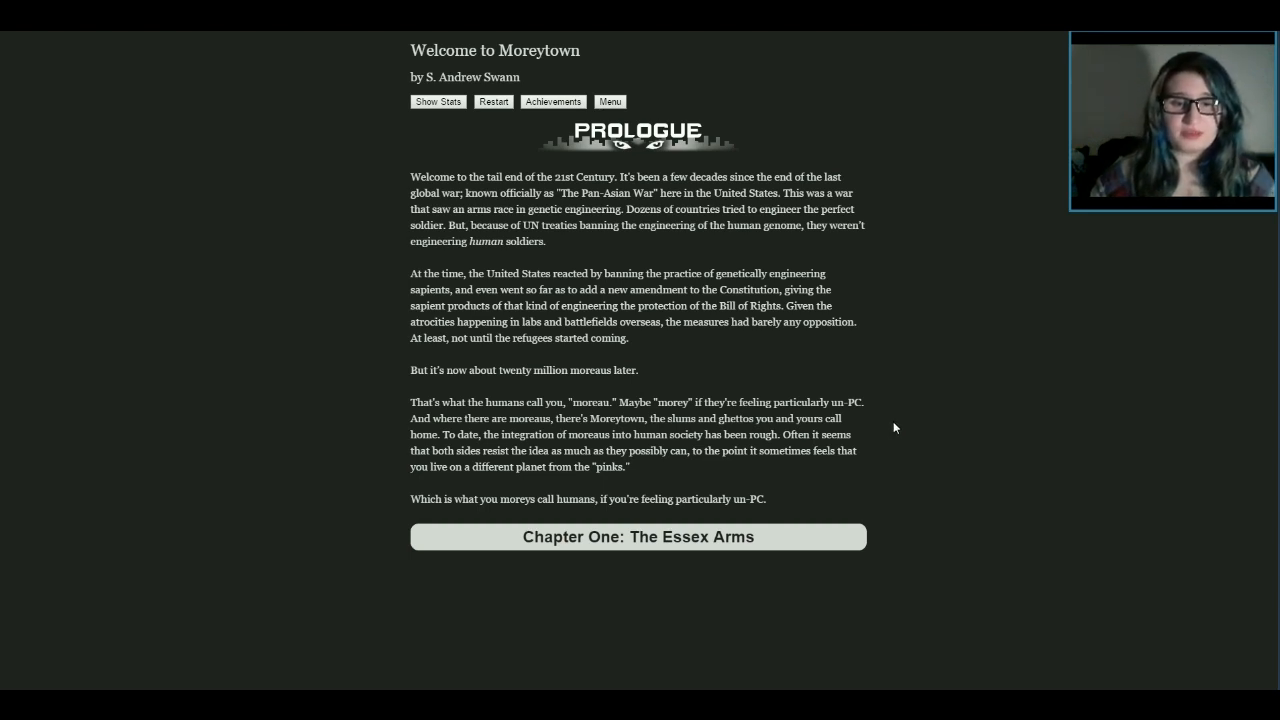
mouse_move(910, 419)
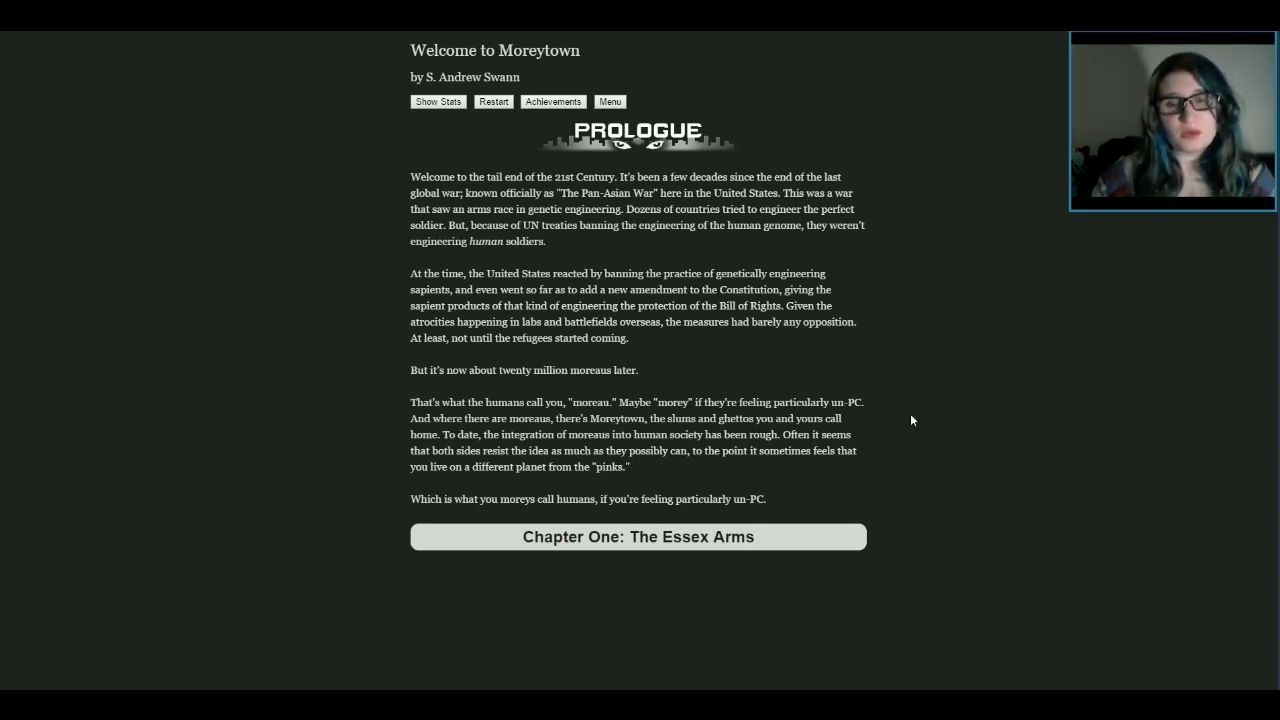
mouse_move(886, 447)
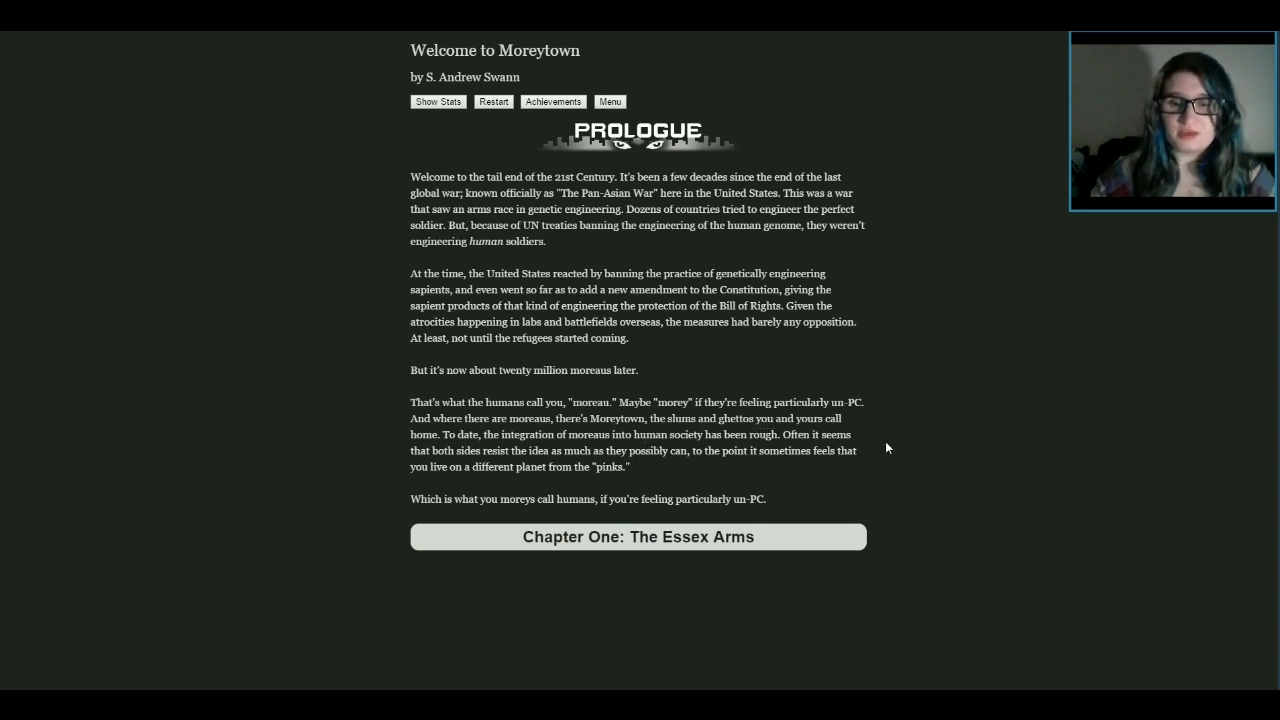
mouse_move(893, 460)
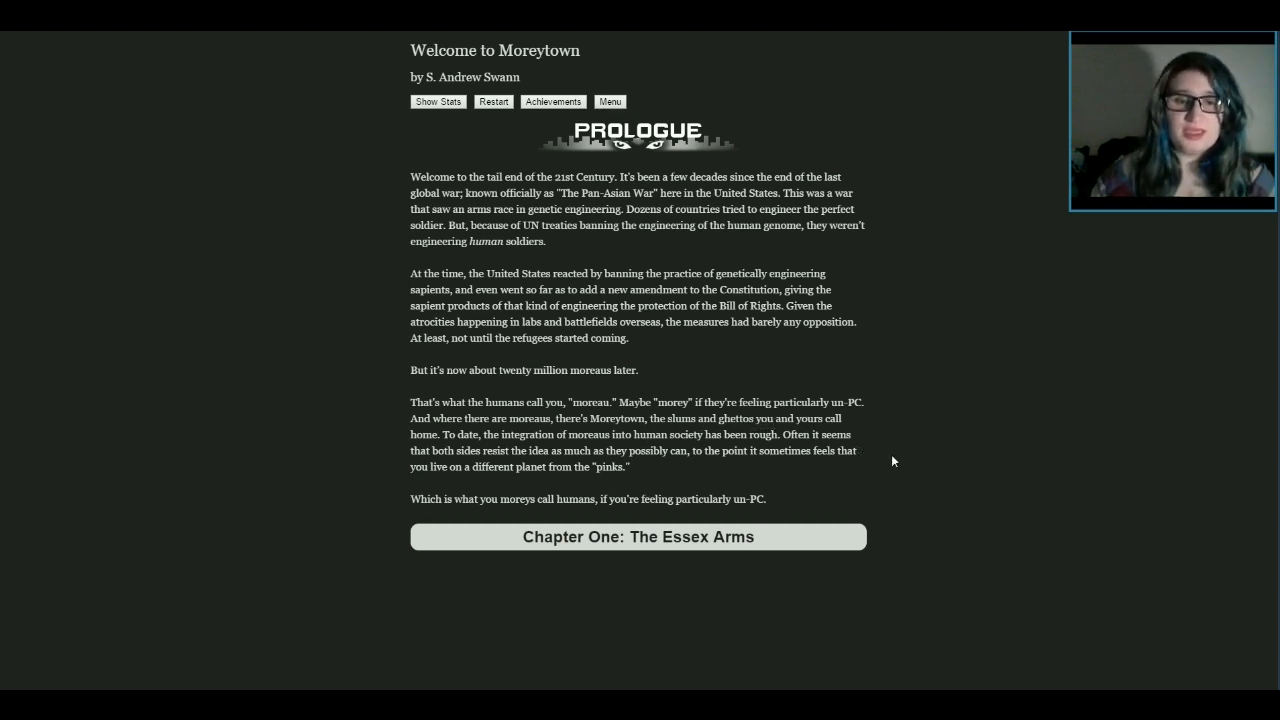
mouse_move(966, 443)
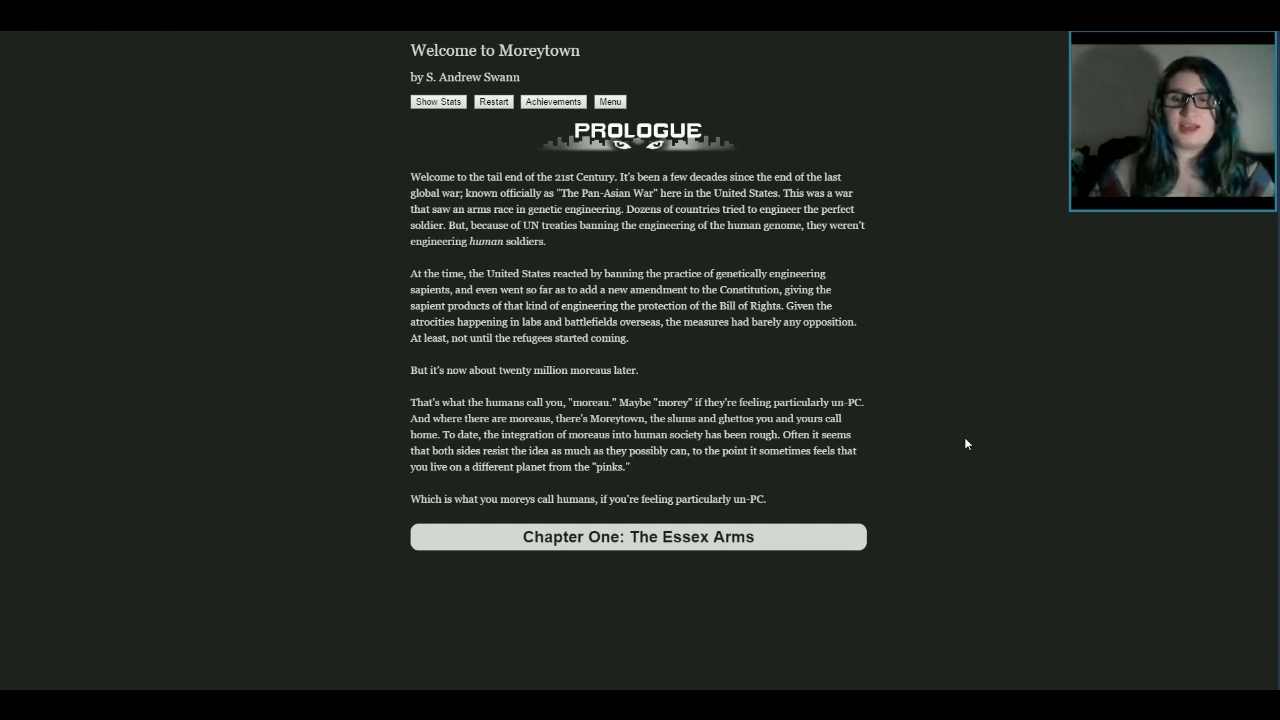
mouse_move(977, 518)
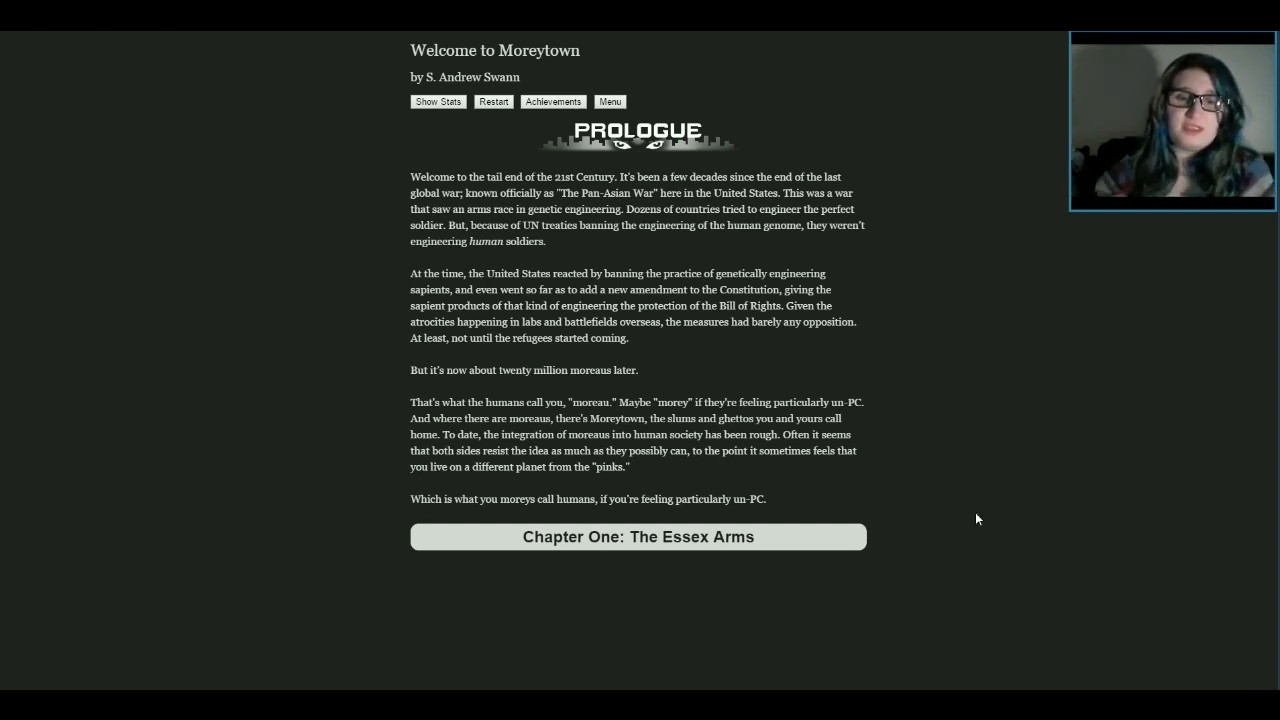
mouse_move(930, 504)
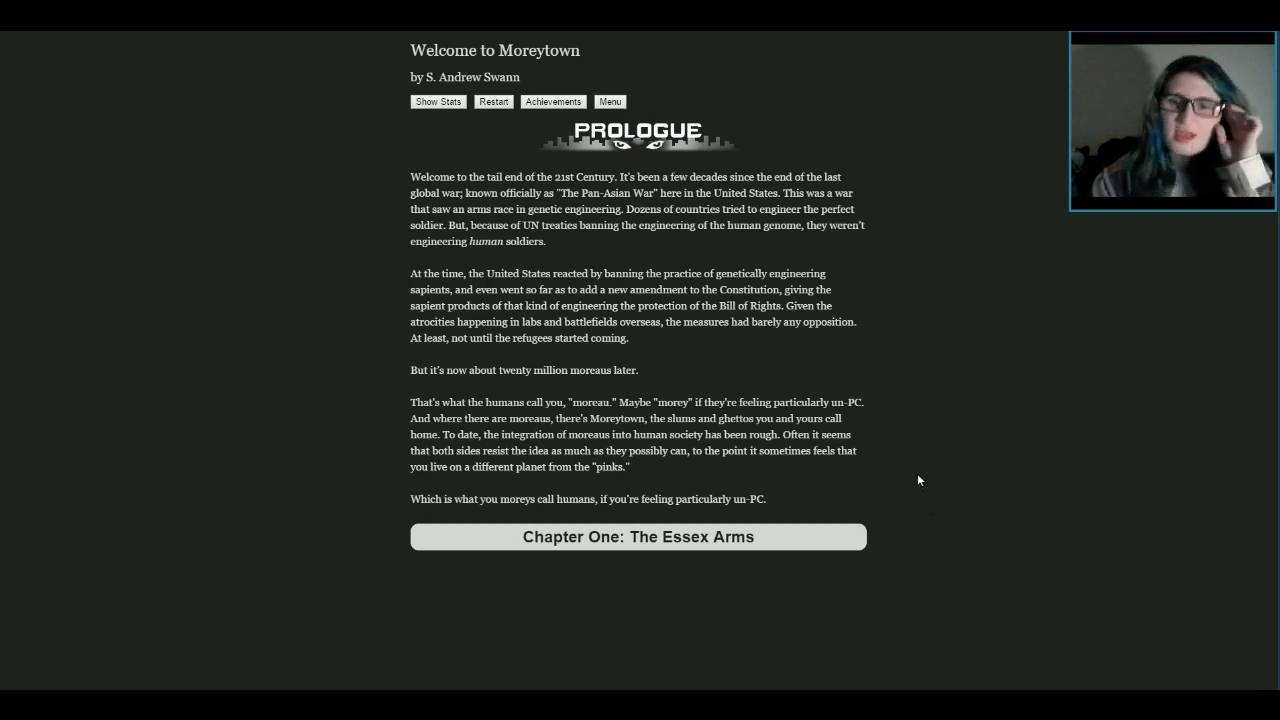
mouse_move(418, 474)
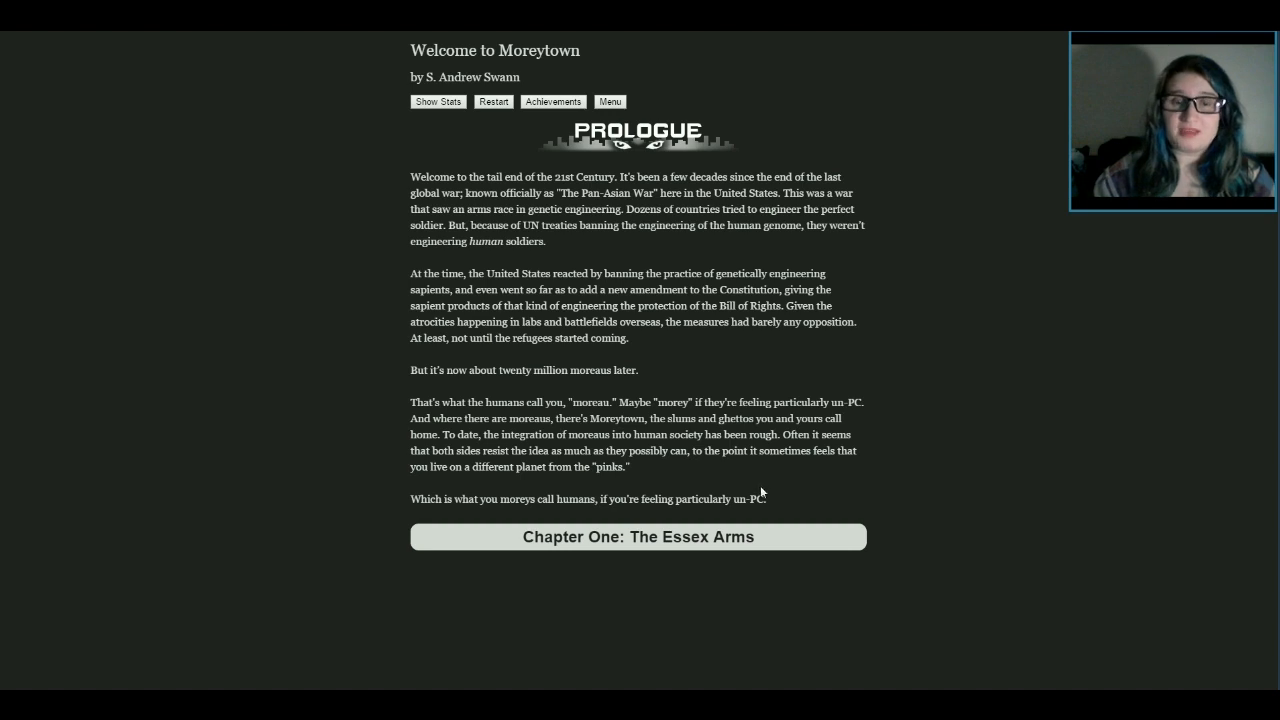
mouse_move(858, 495)
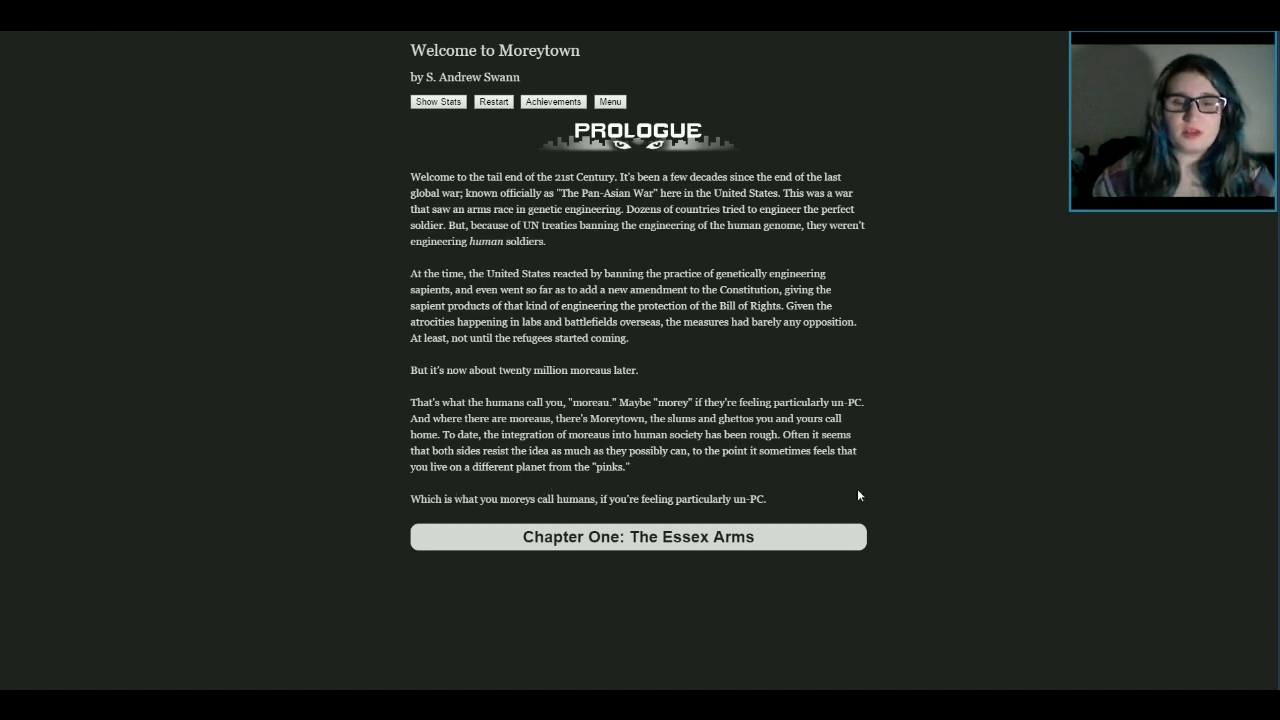
mouse_move(798, 484)
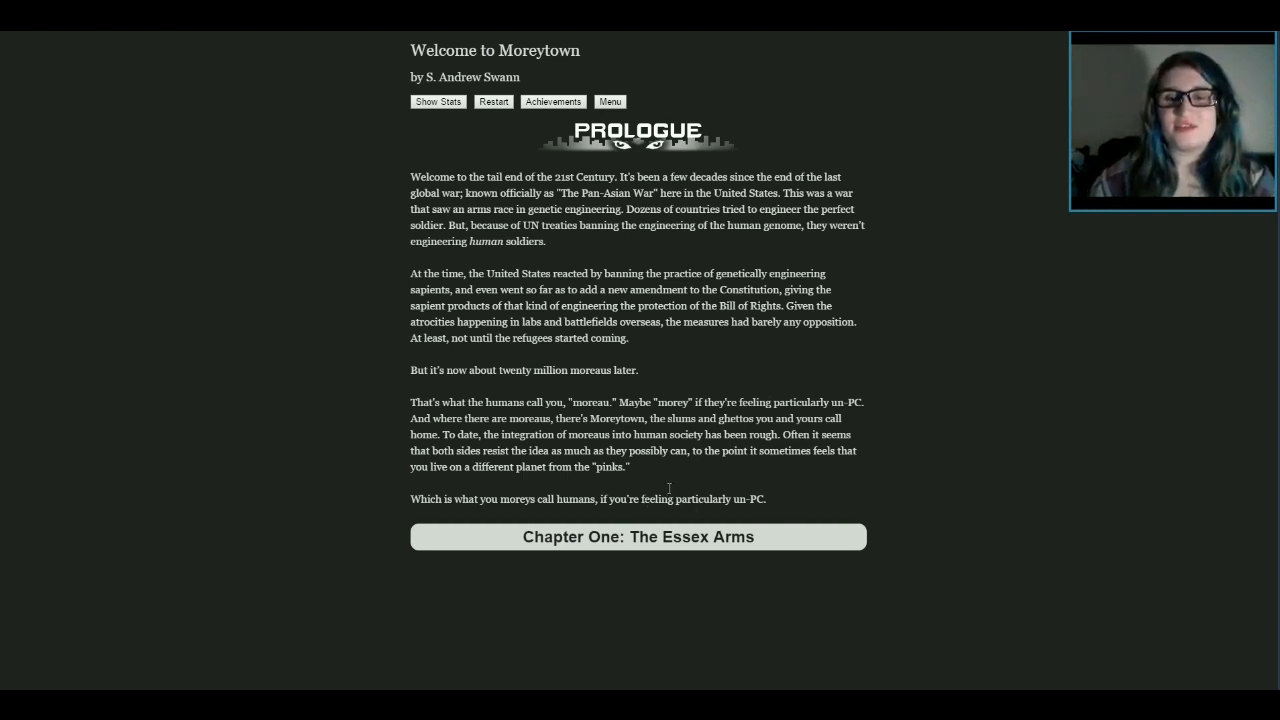
mouse_move(895, 391)
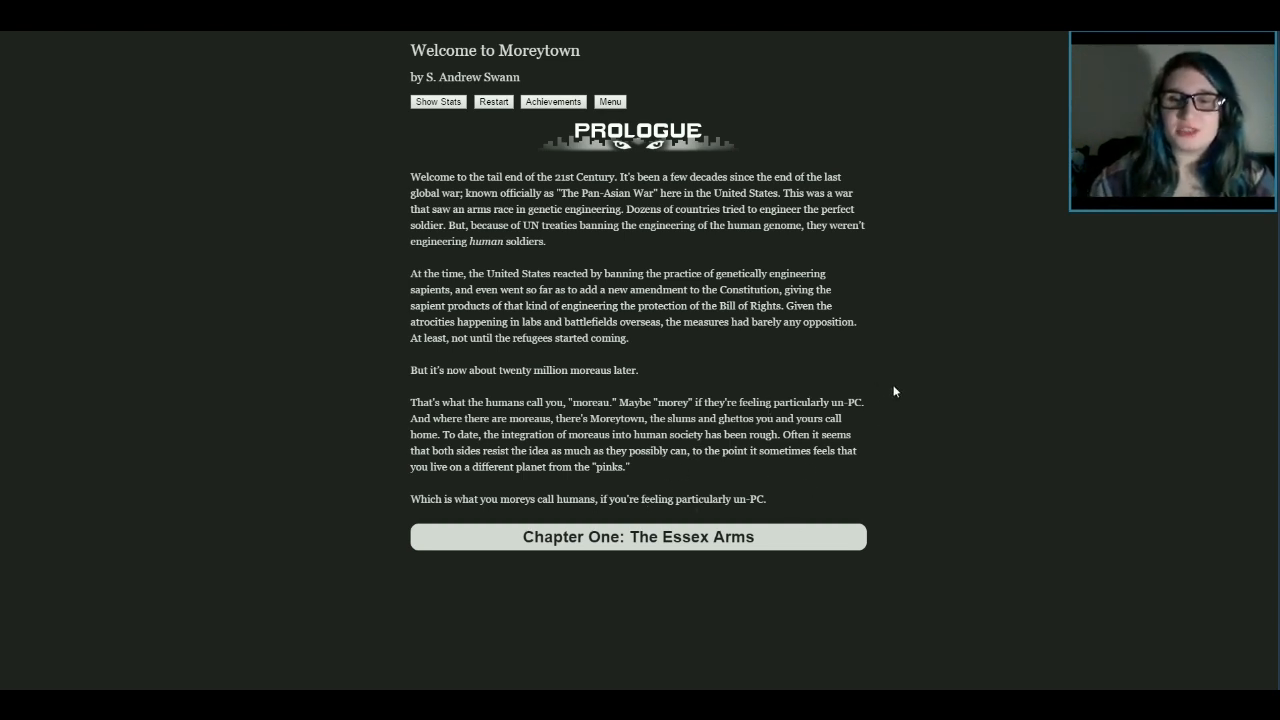
mouse_move(643, 543)
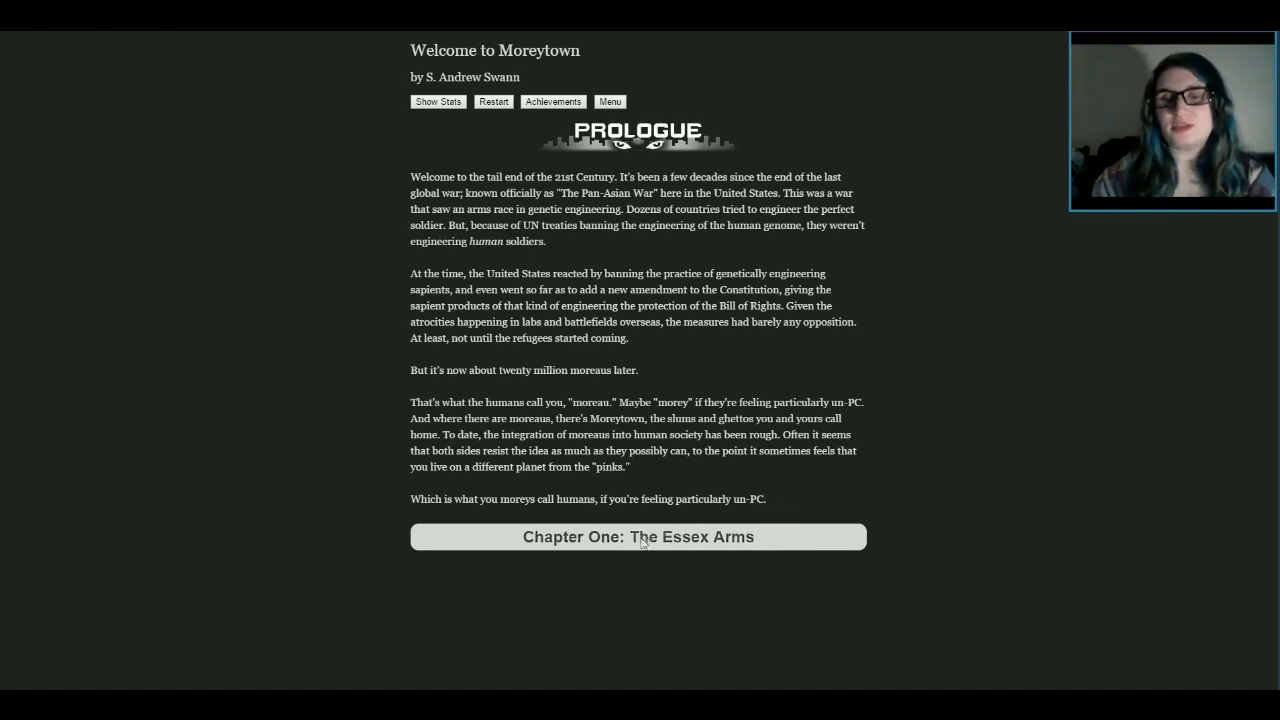
mouse_move(660, 468)
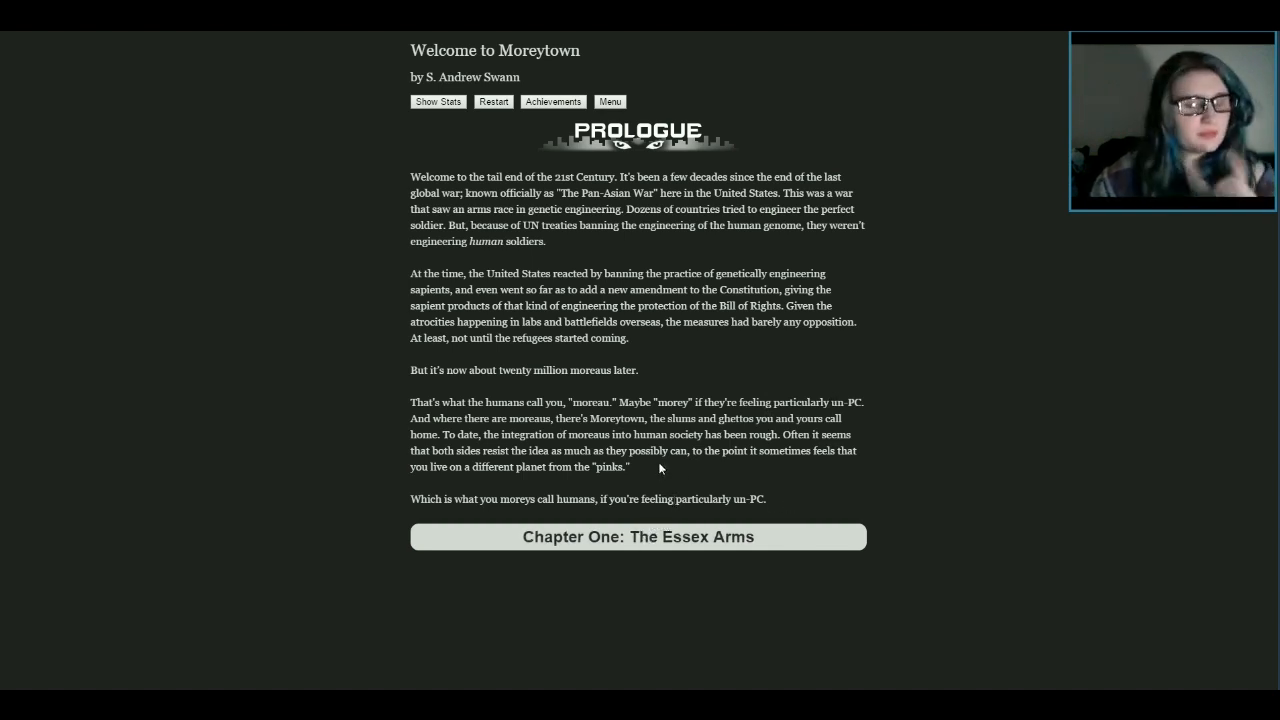
mouse_move(860, 515)
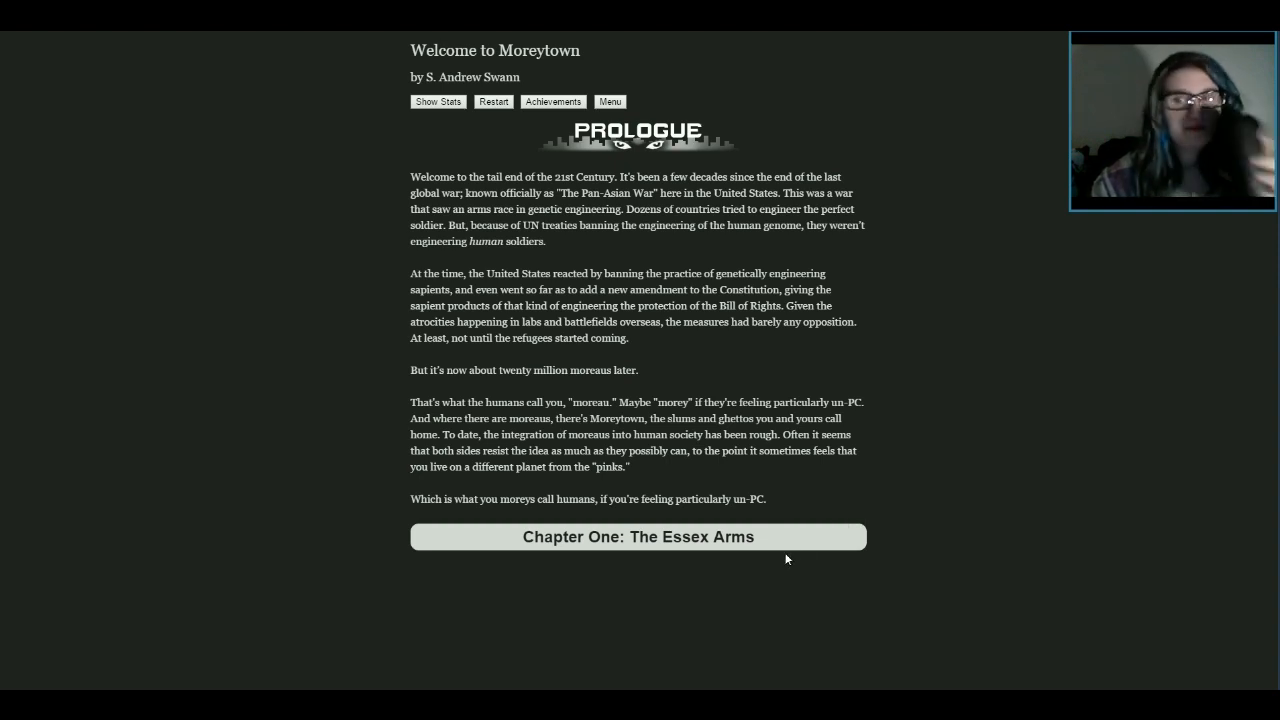
click(639, 537)
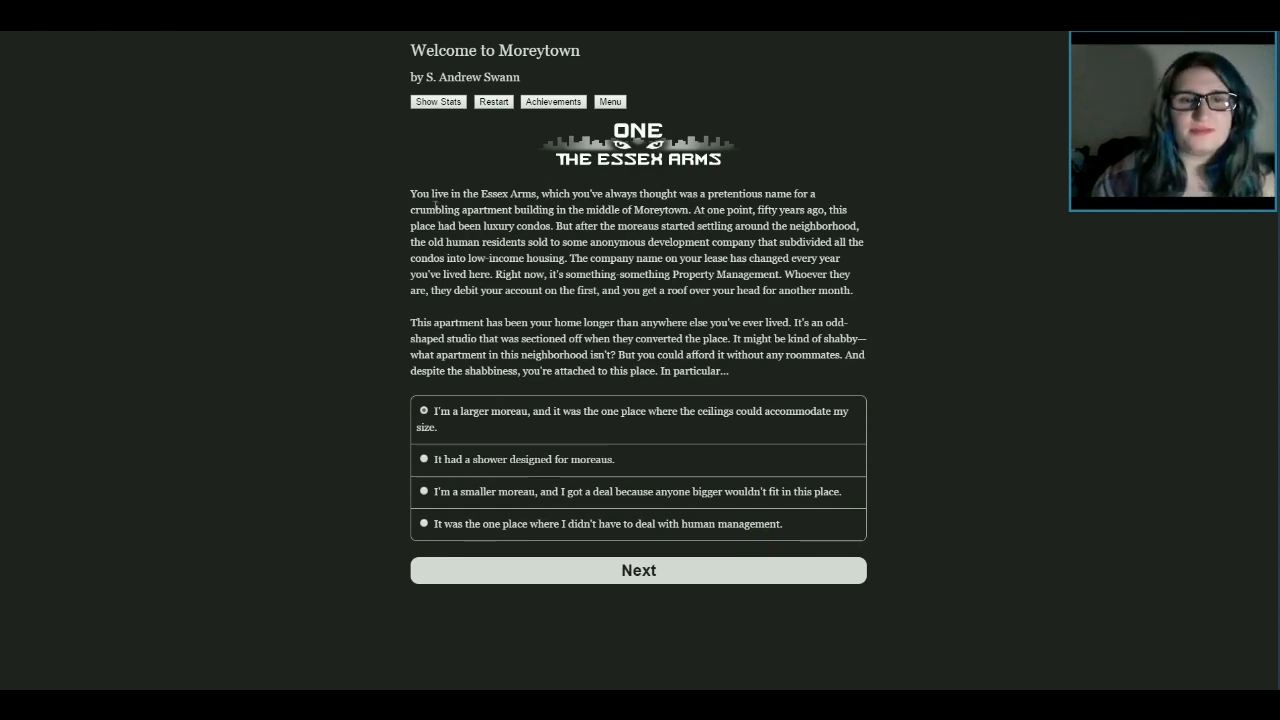
mouse_move(873, 241)
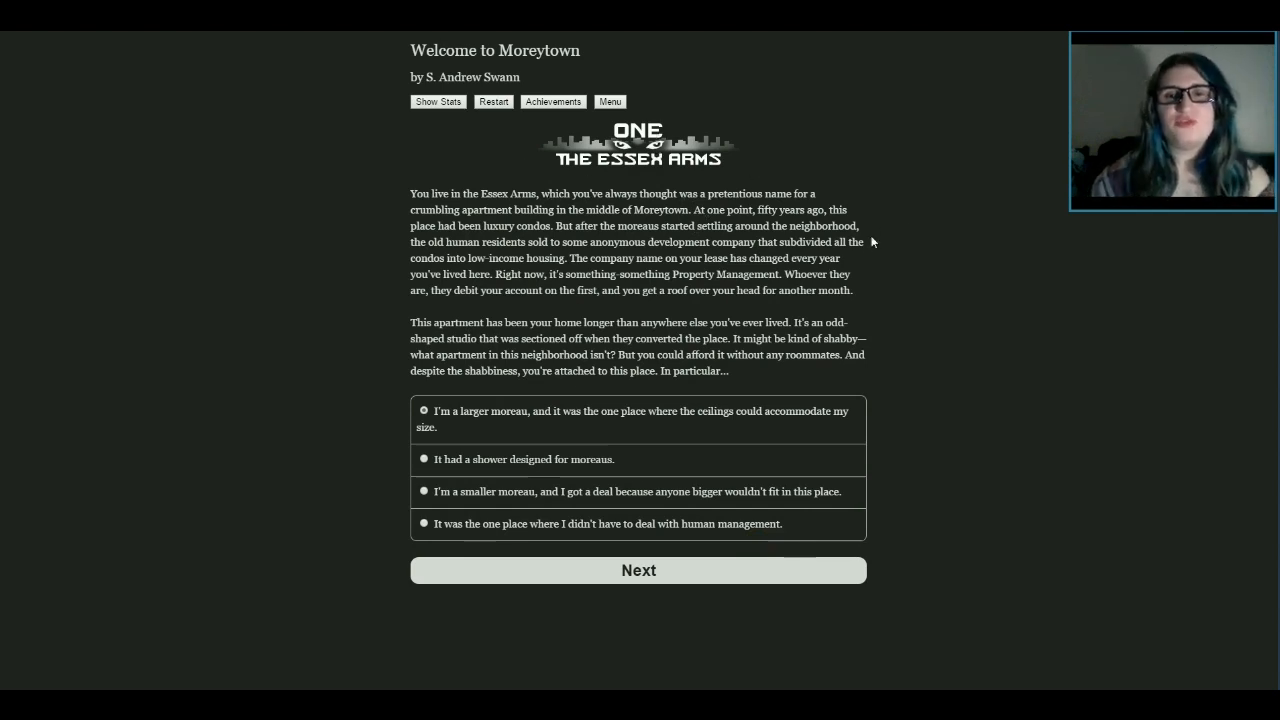
mouse_move(1000, 198)
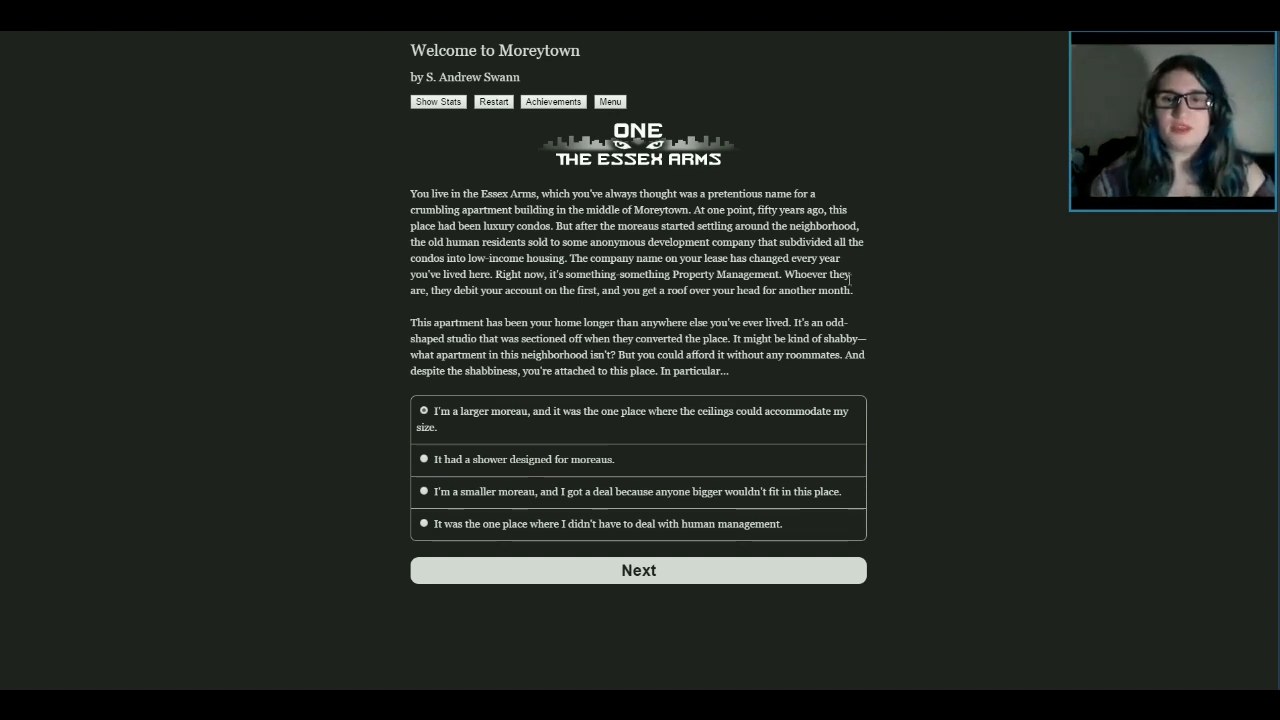
mouse_move(408, 260)
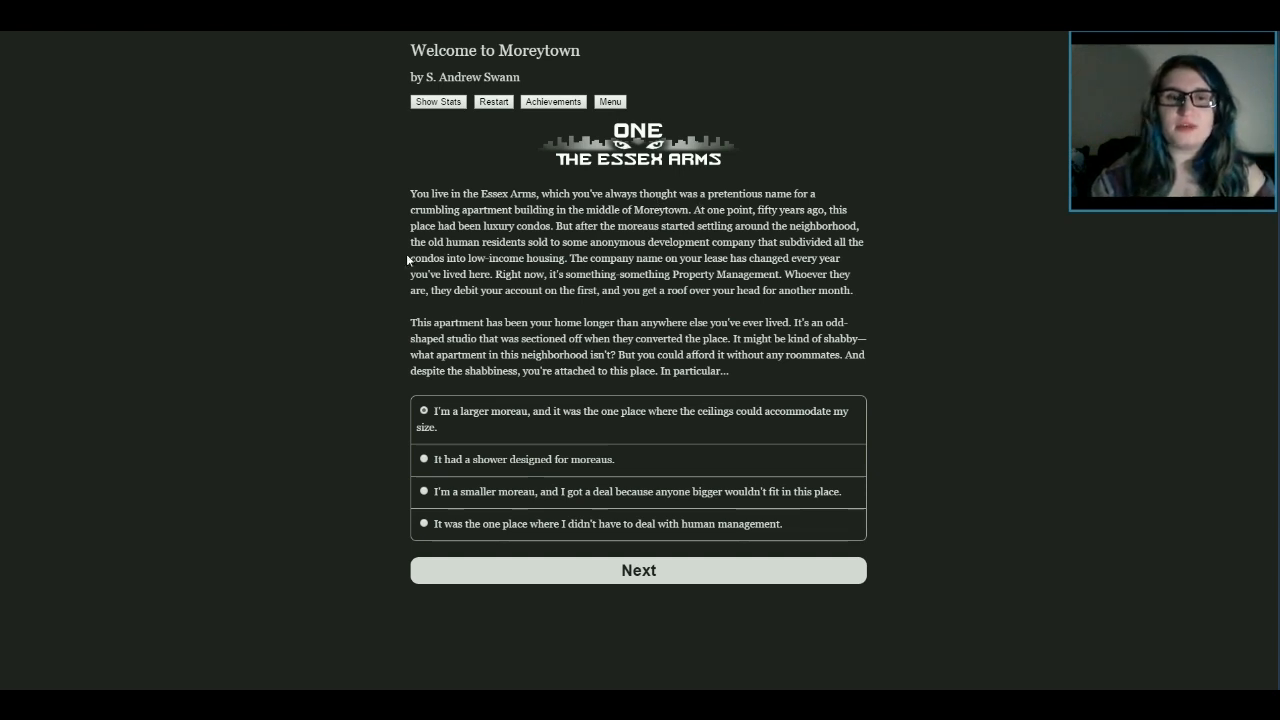
mouse_move(566, 257)
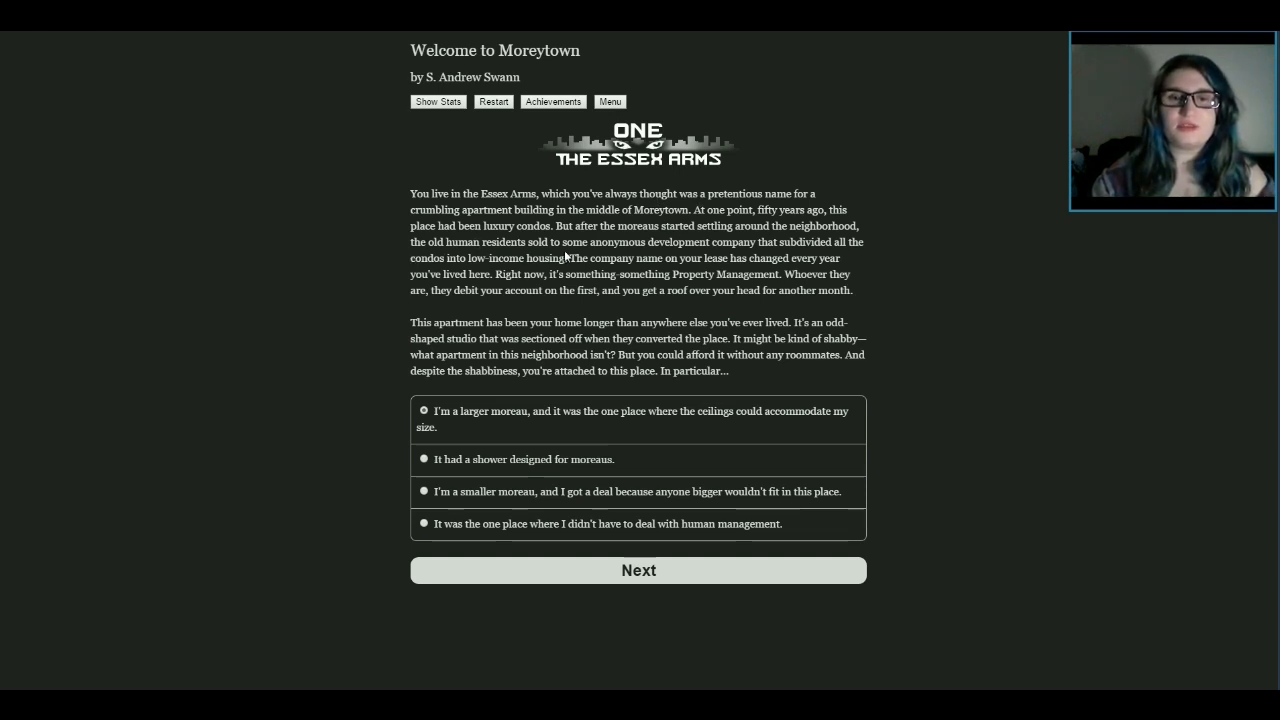
mouse_move(905, 265)
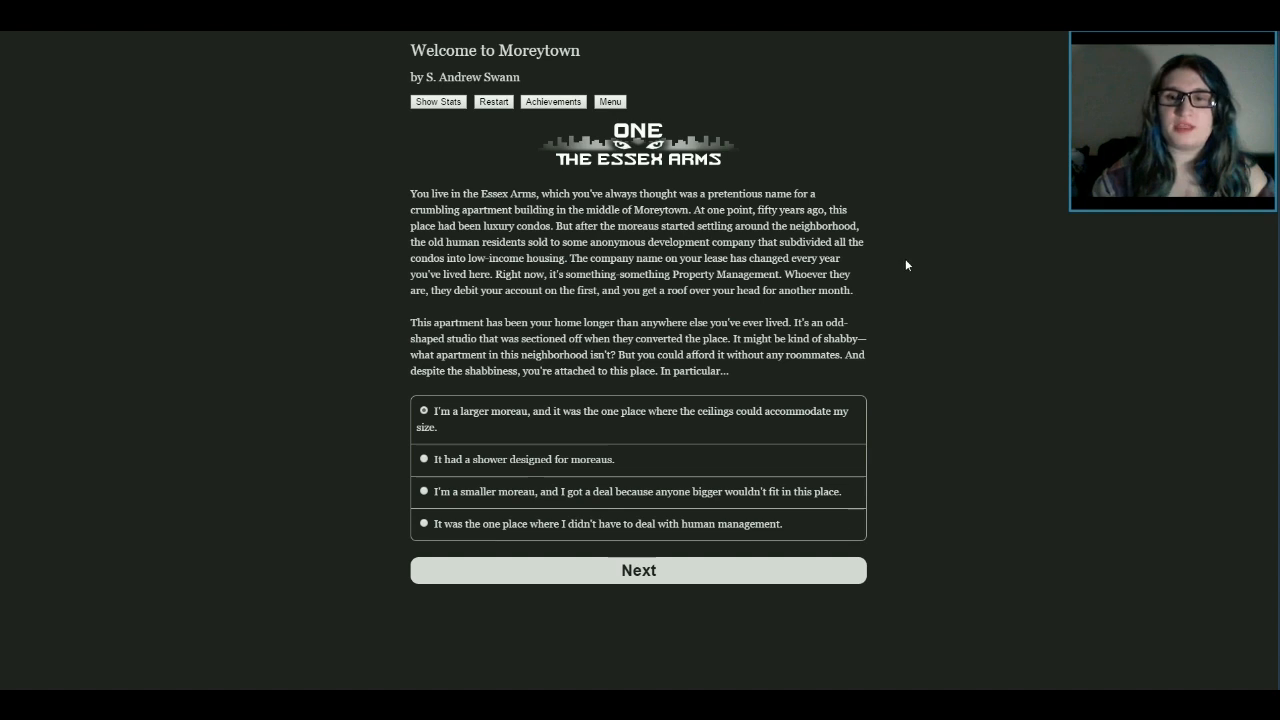
mouse_move(877, 280)
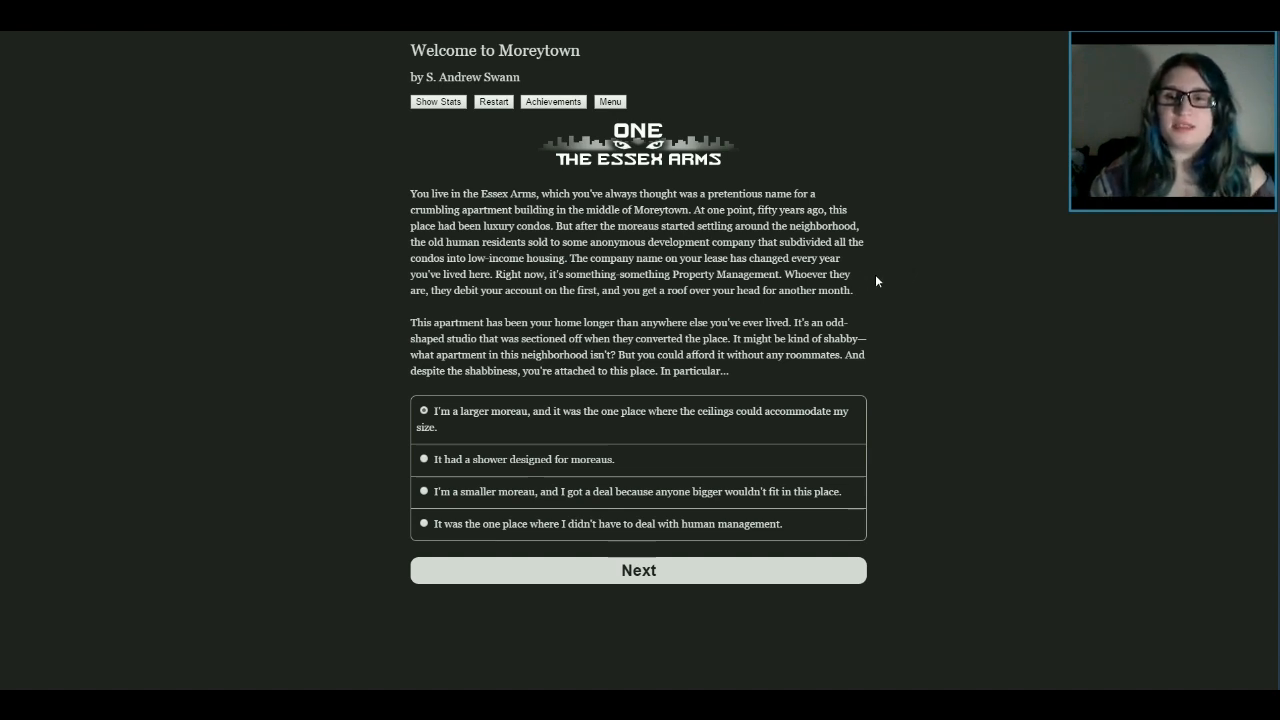
mouse_move(937, 334)
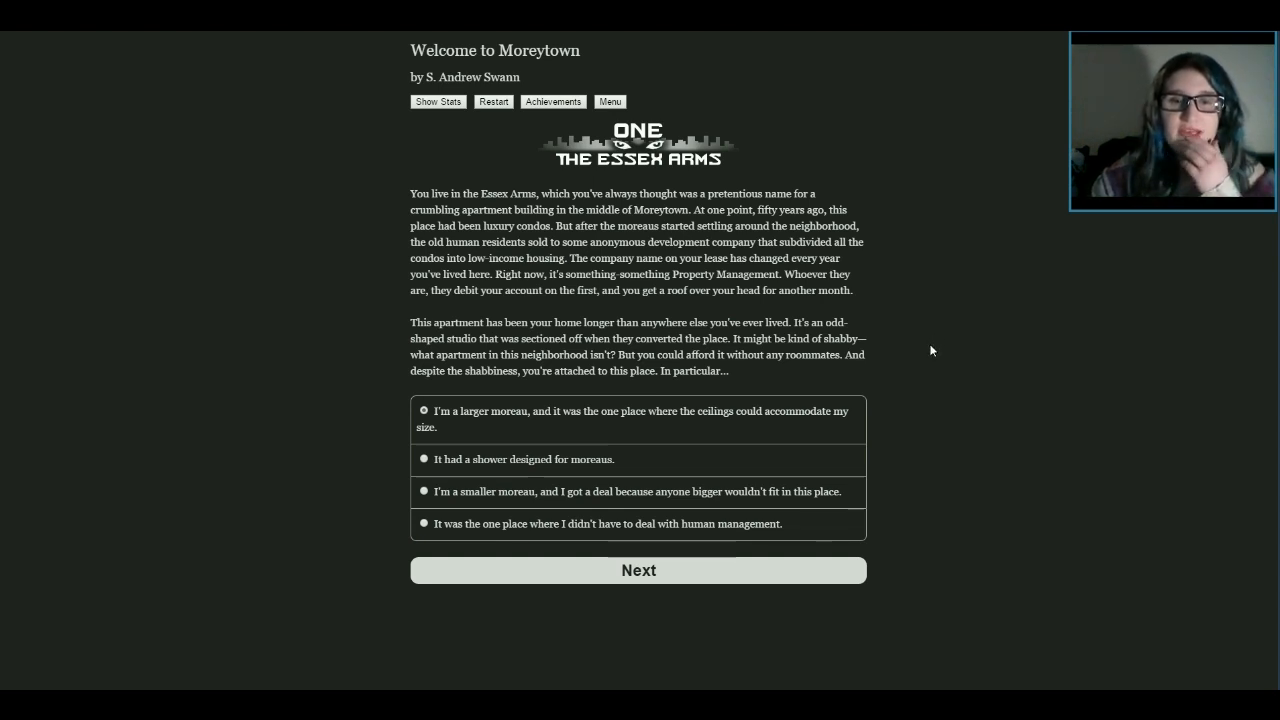
mouse_move(879, 351)
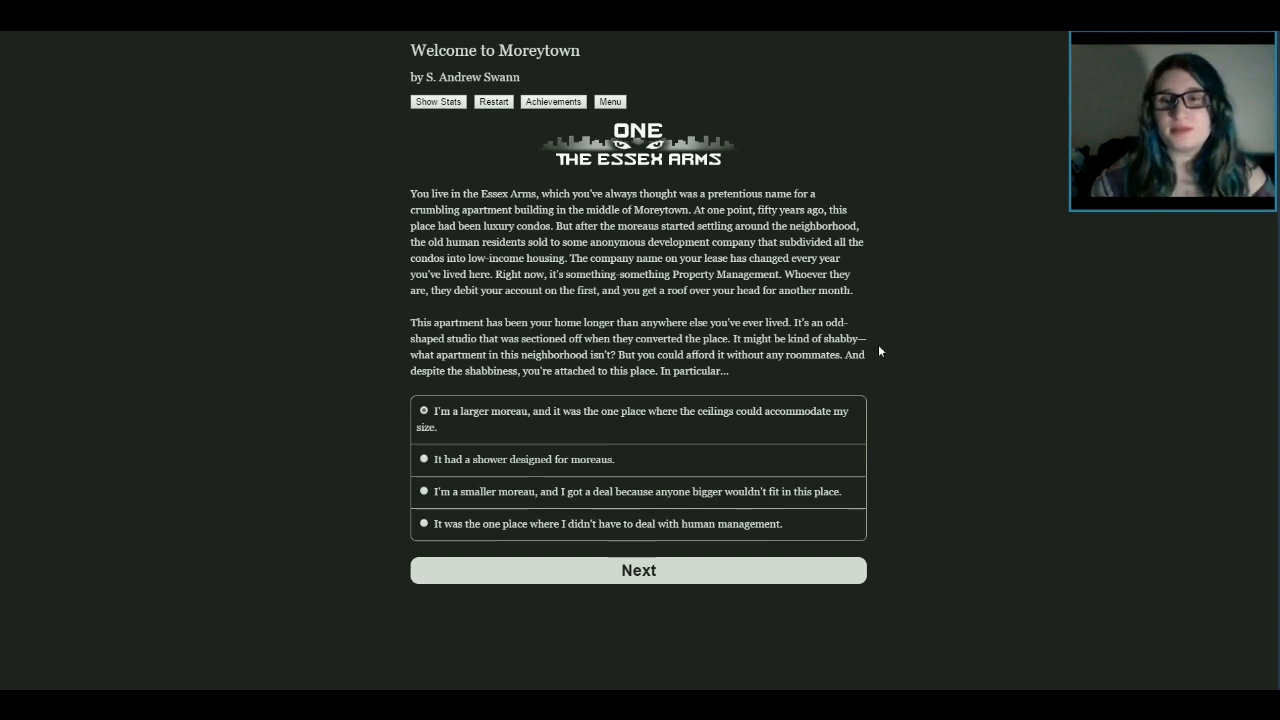
mouse_move(875, 318)
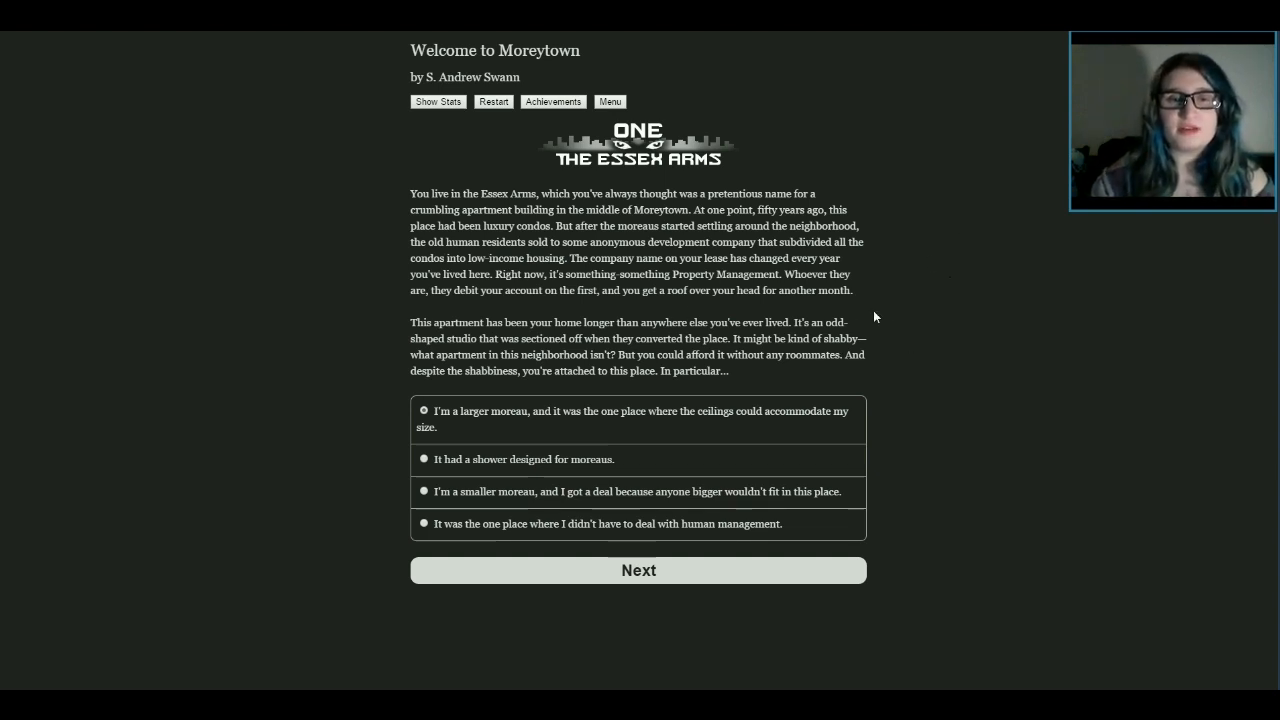
mouse_move(882, 307)
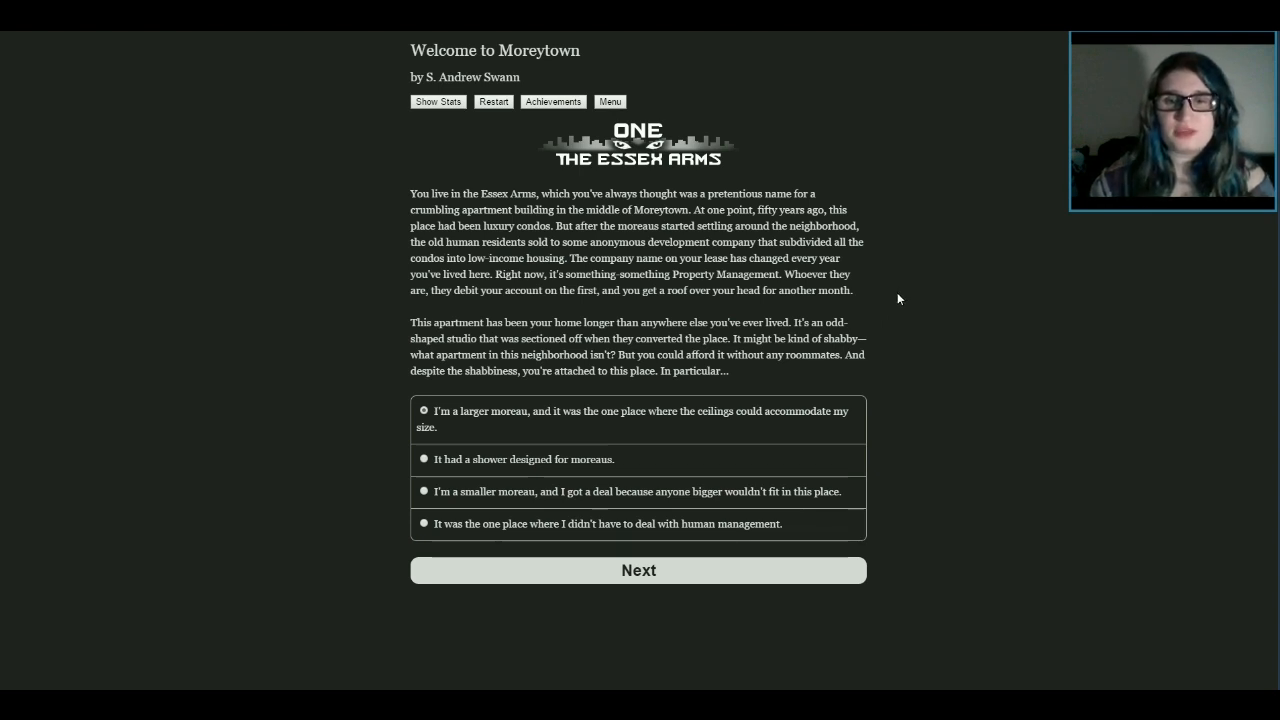
mouse_move(968, 316)
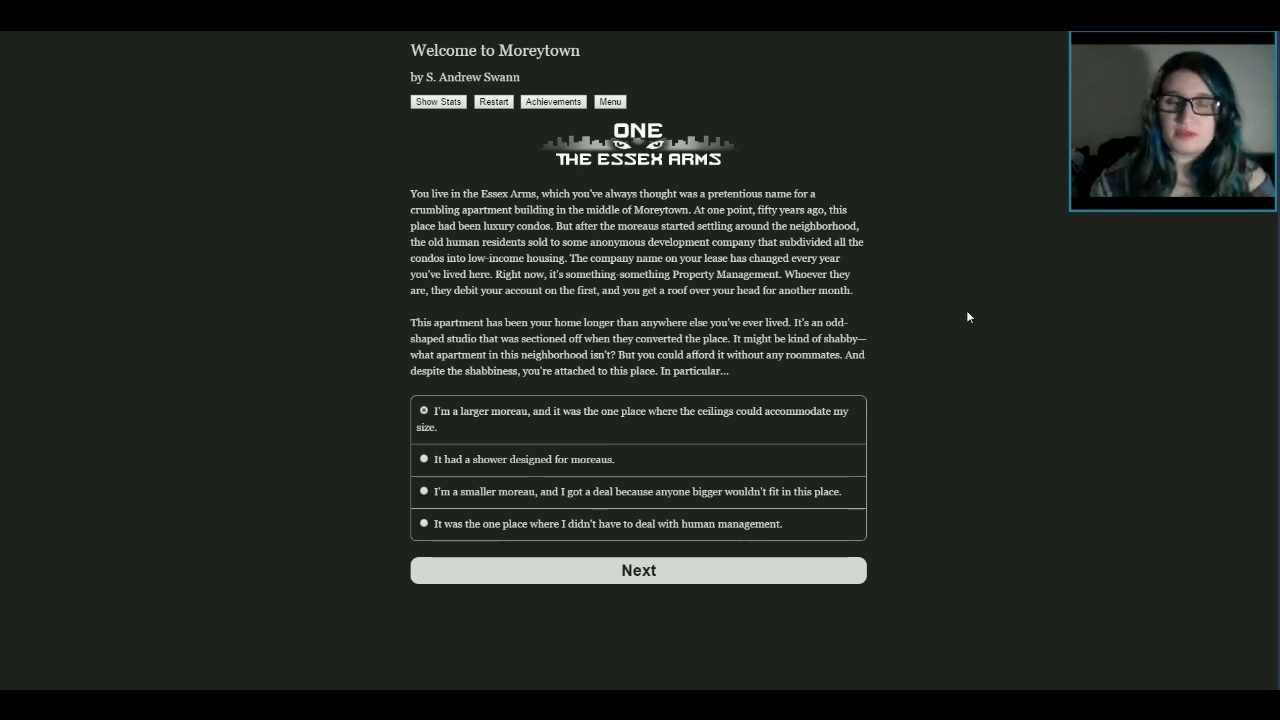
mouse_move(963, 310)
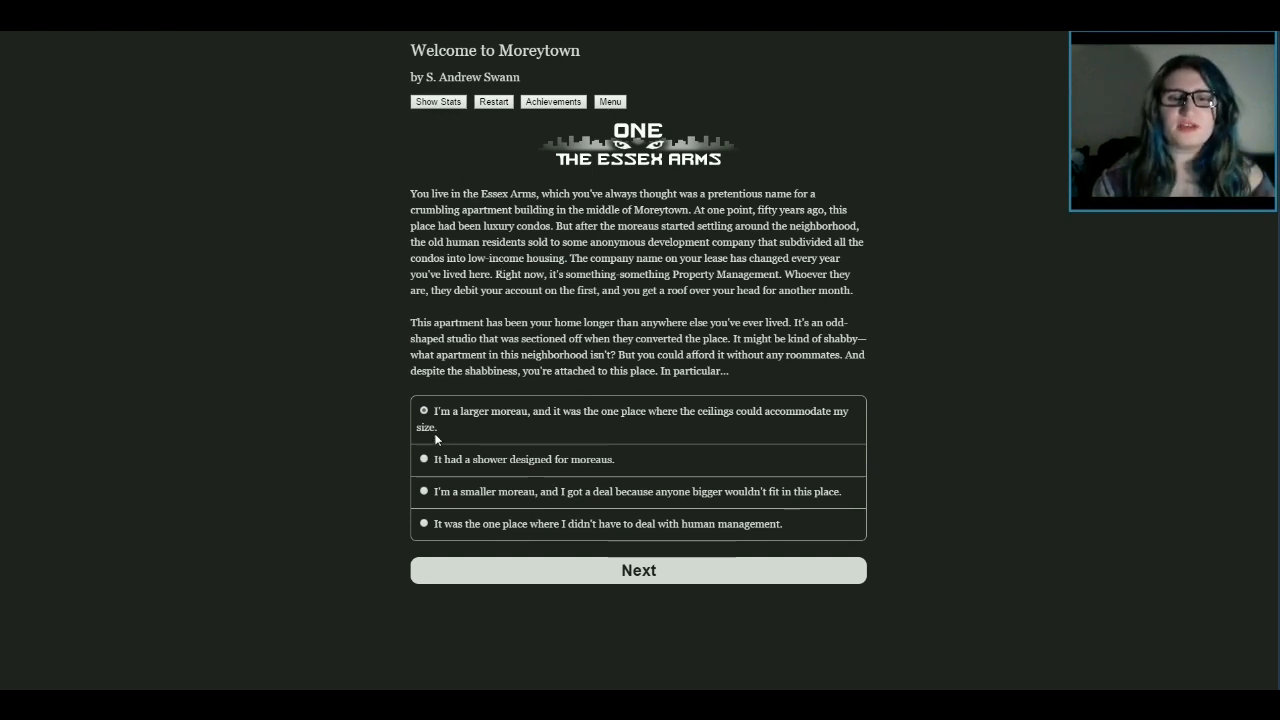
mouse_move(566, 422)
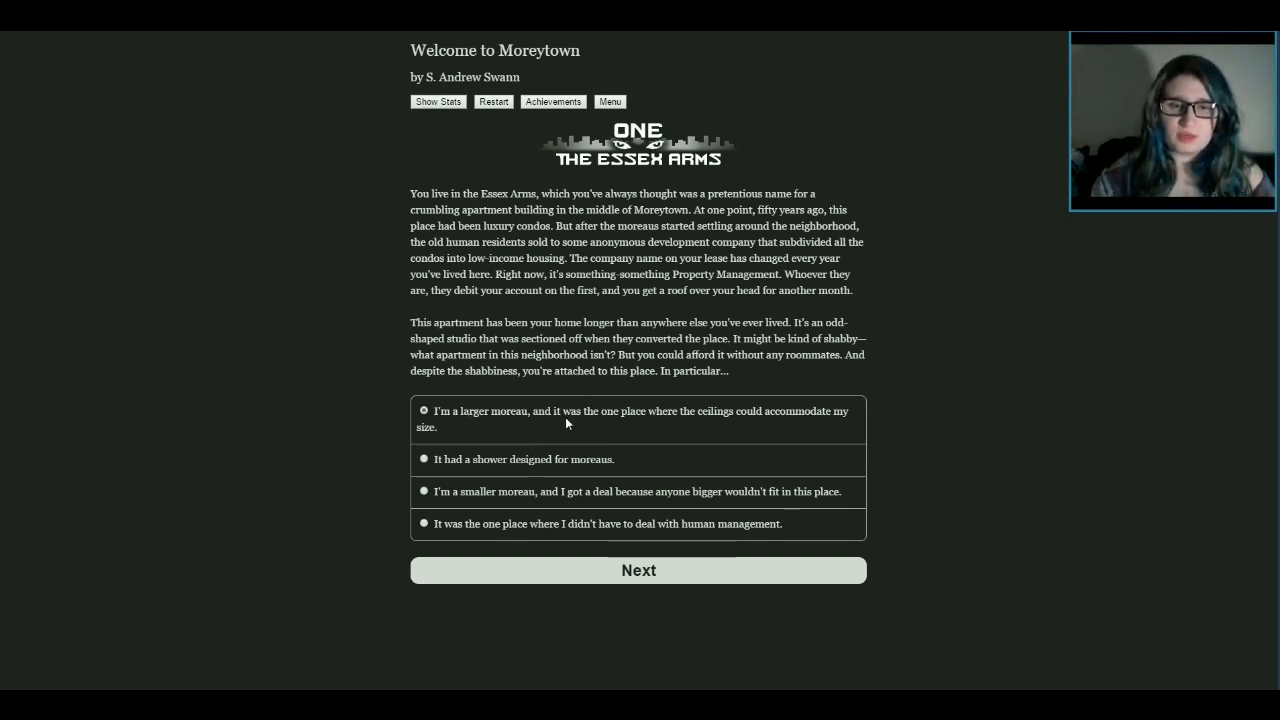
mouse_move(797, 425)
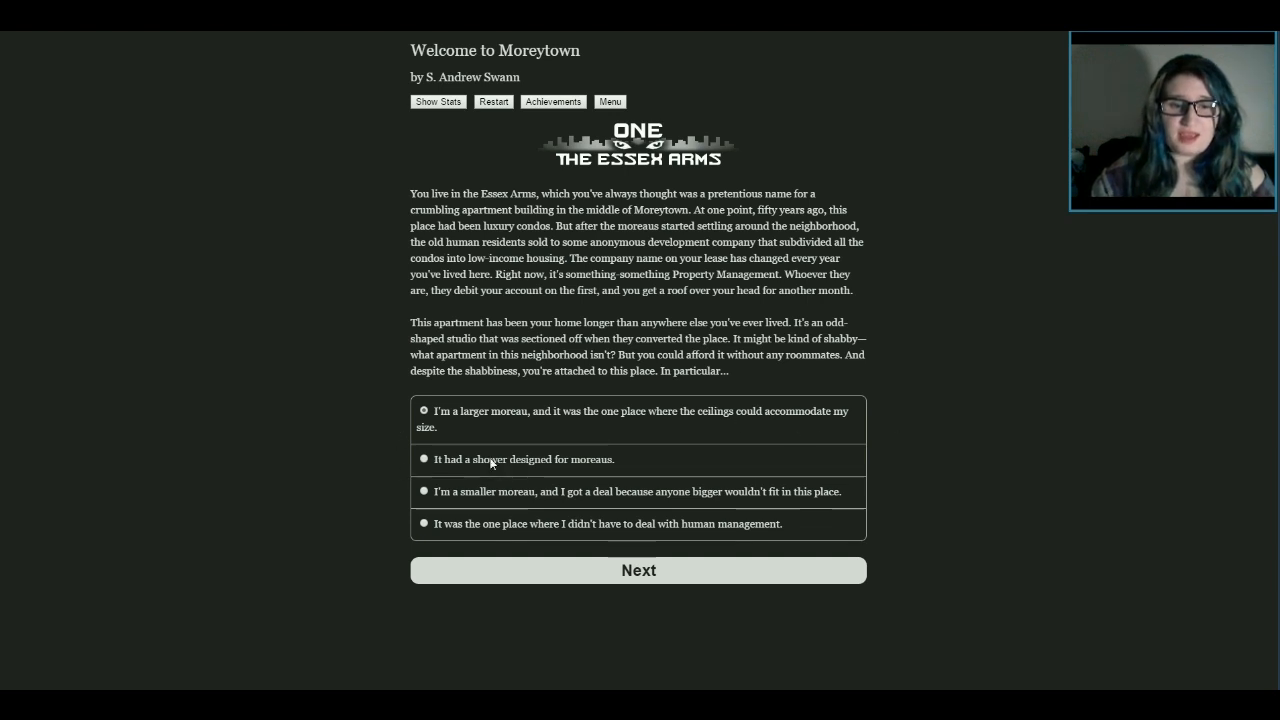
mouse_move(590, 472)
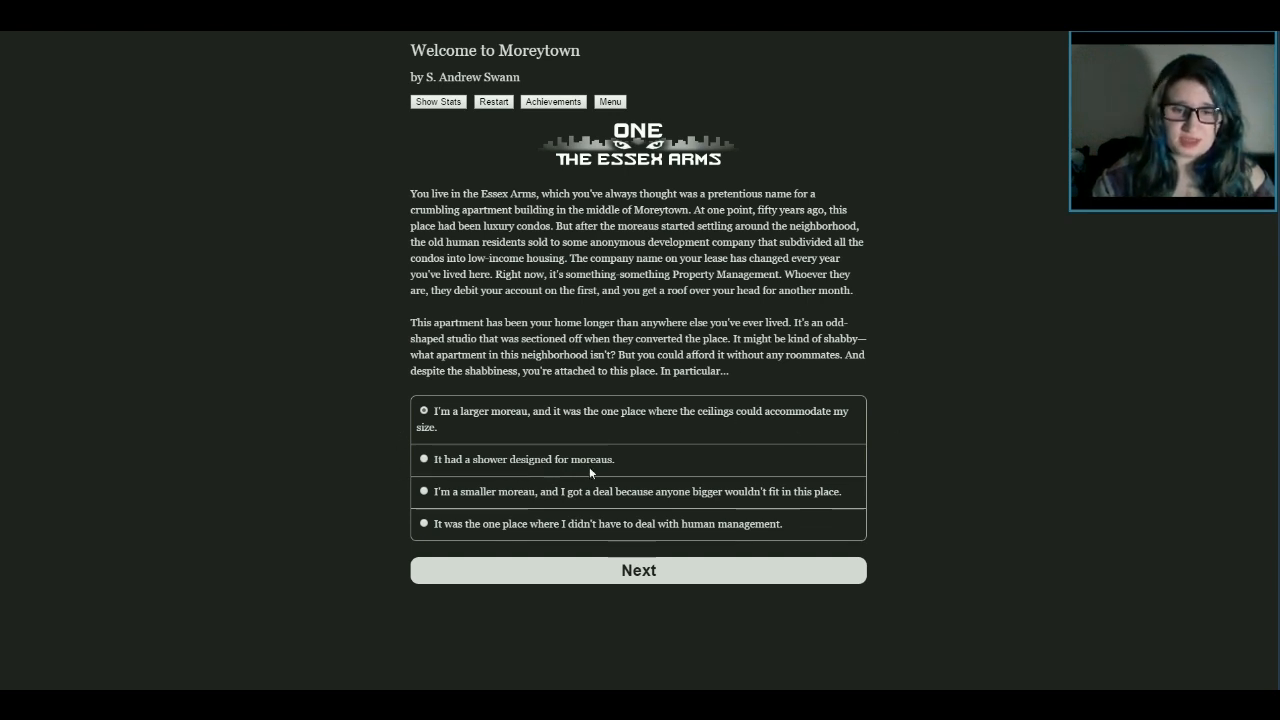
mouse_move(527, 507)
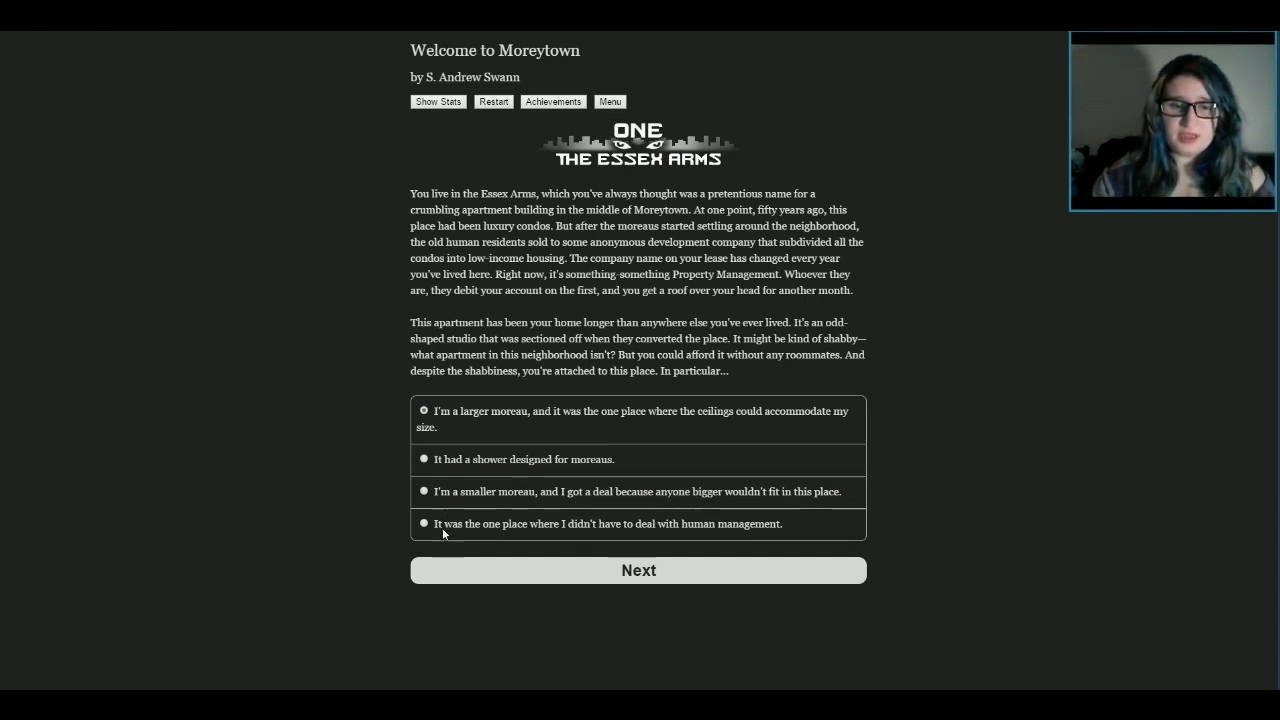
mouse_move(695, 537)
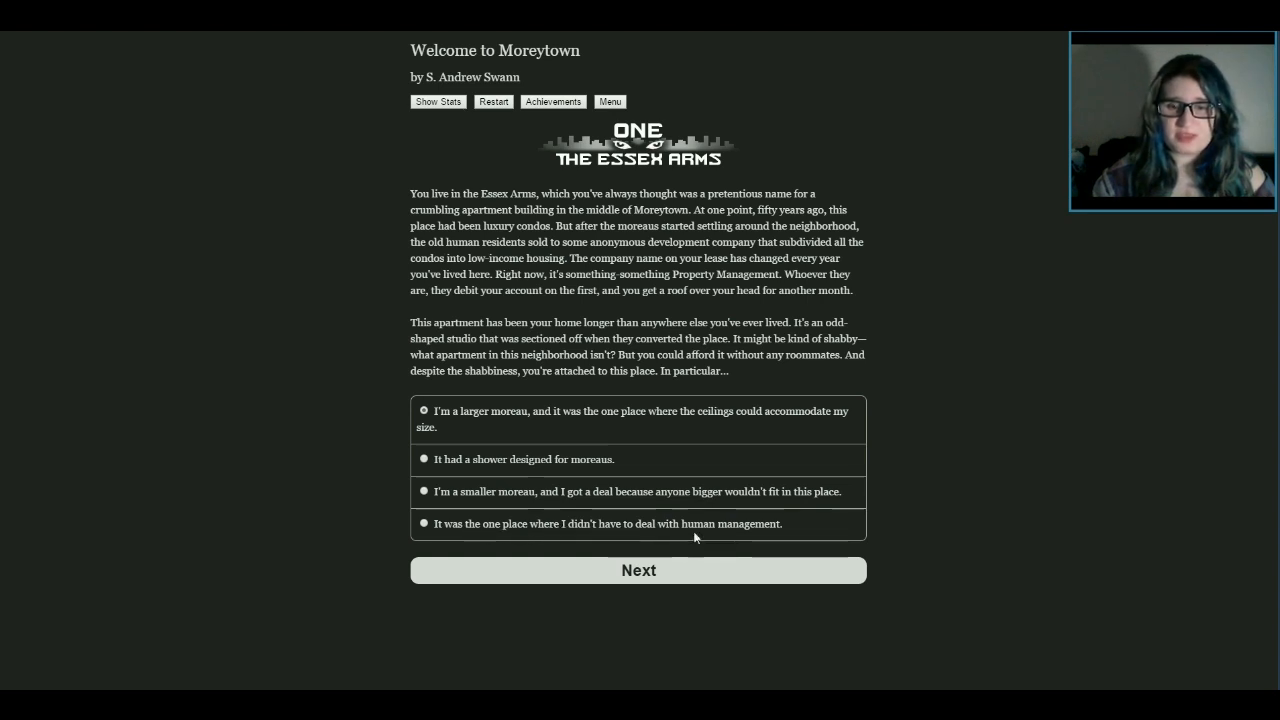
mouse_move(376, 539)
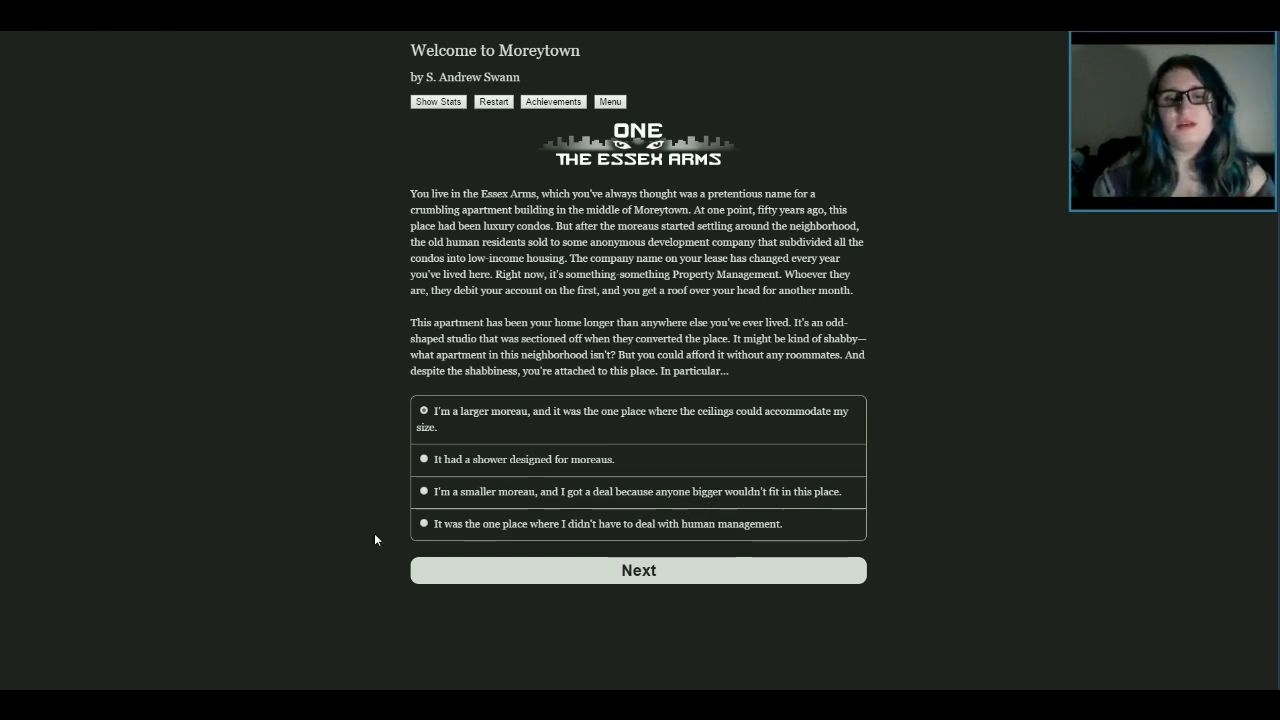
mouse_move(643, 516)
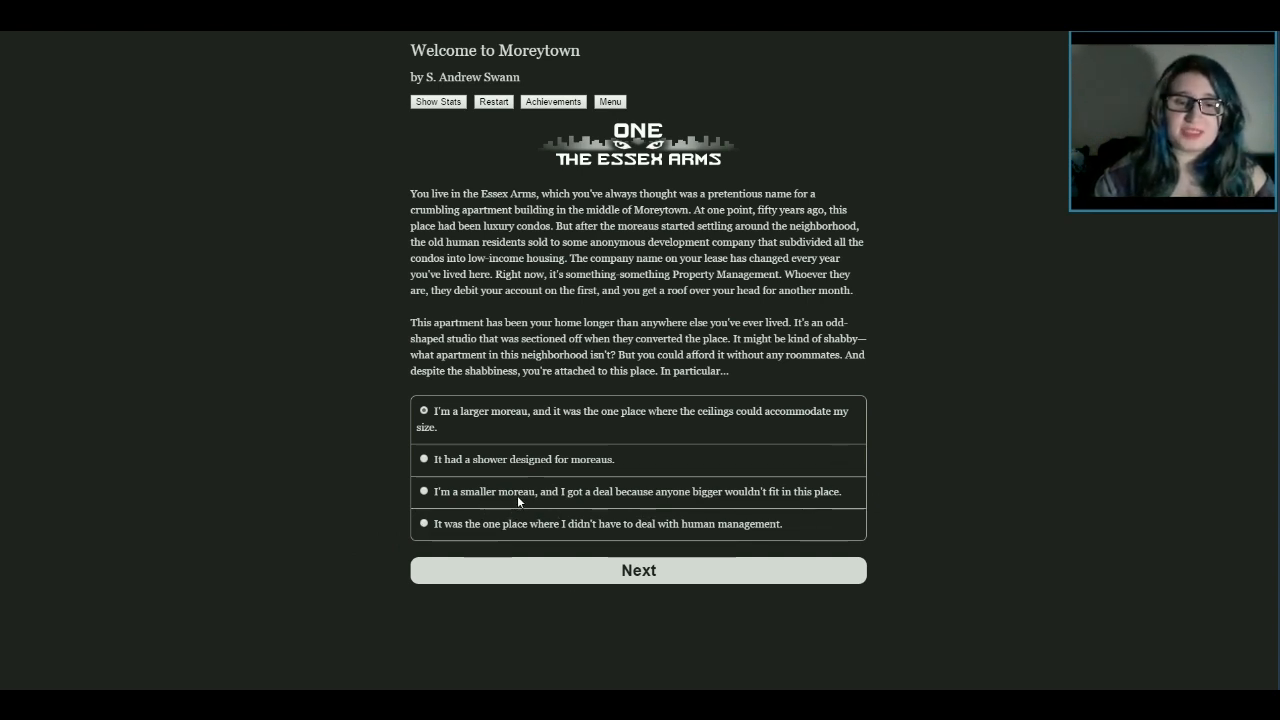
mouse_move(558, 466)
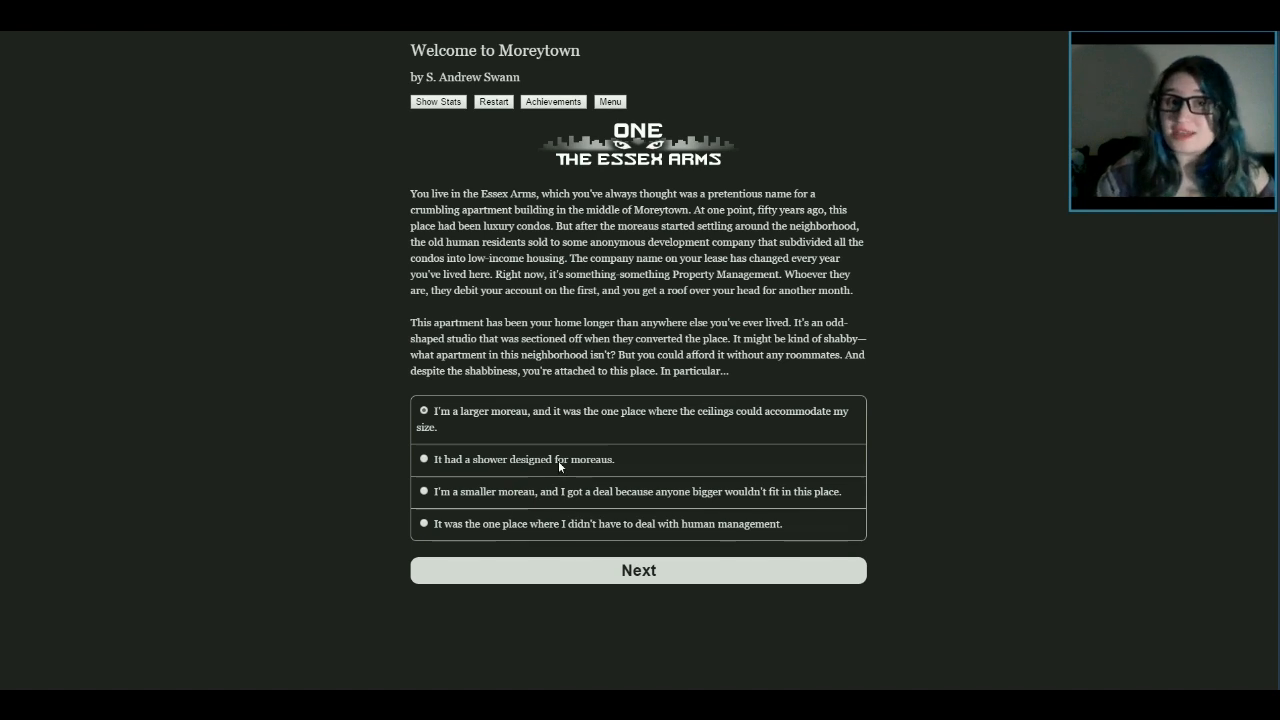
mouse_move(565, 505)
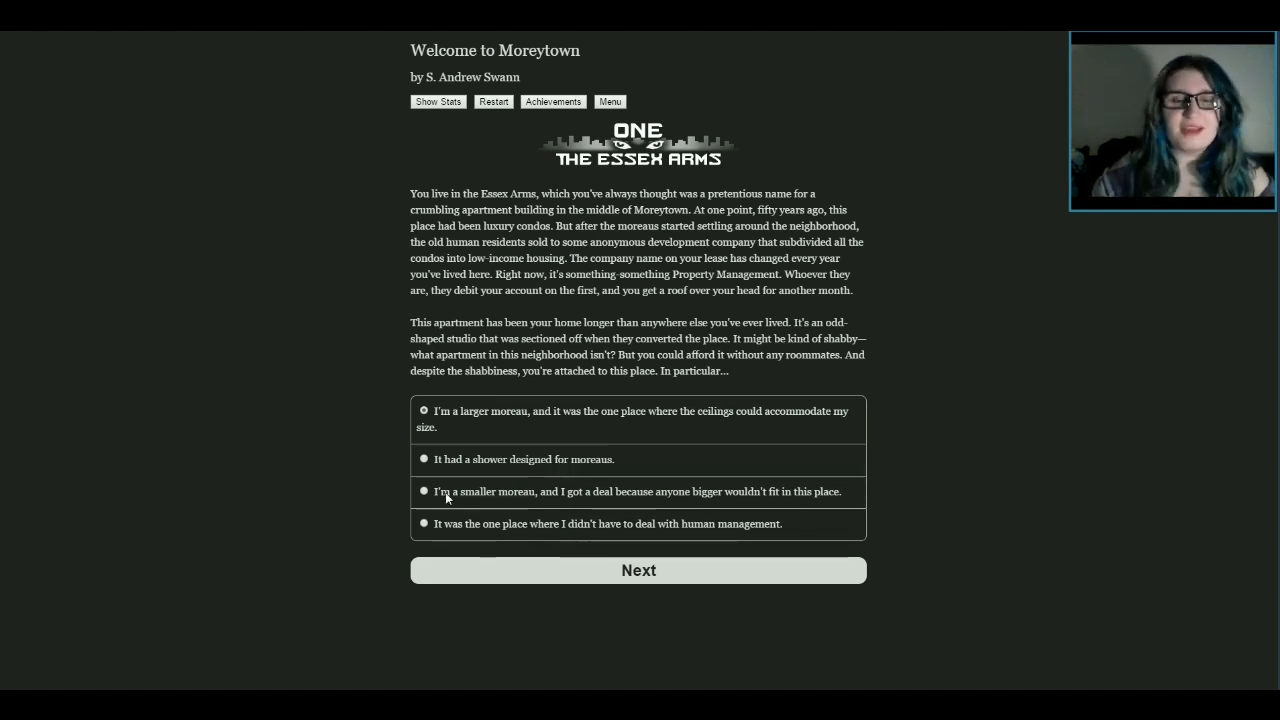
mouse_move(601, 513)
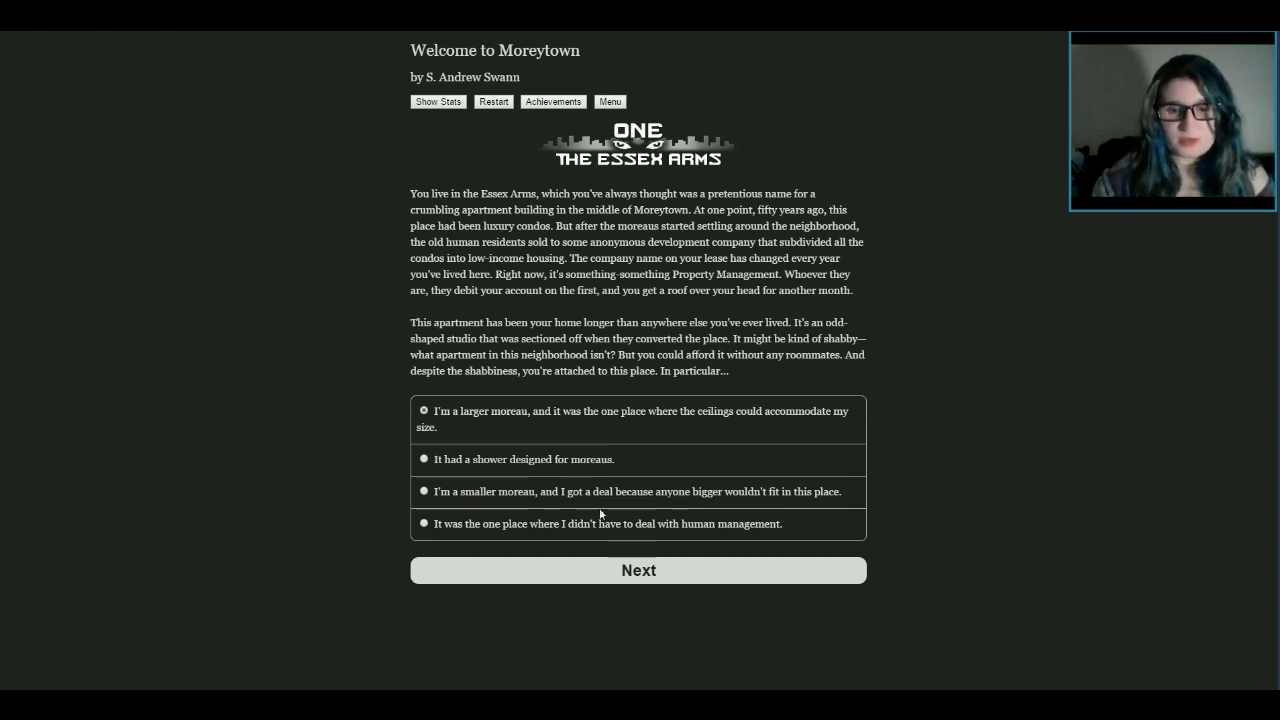
mouse_move(565, 508)
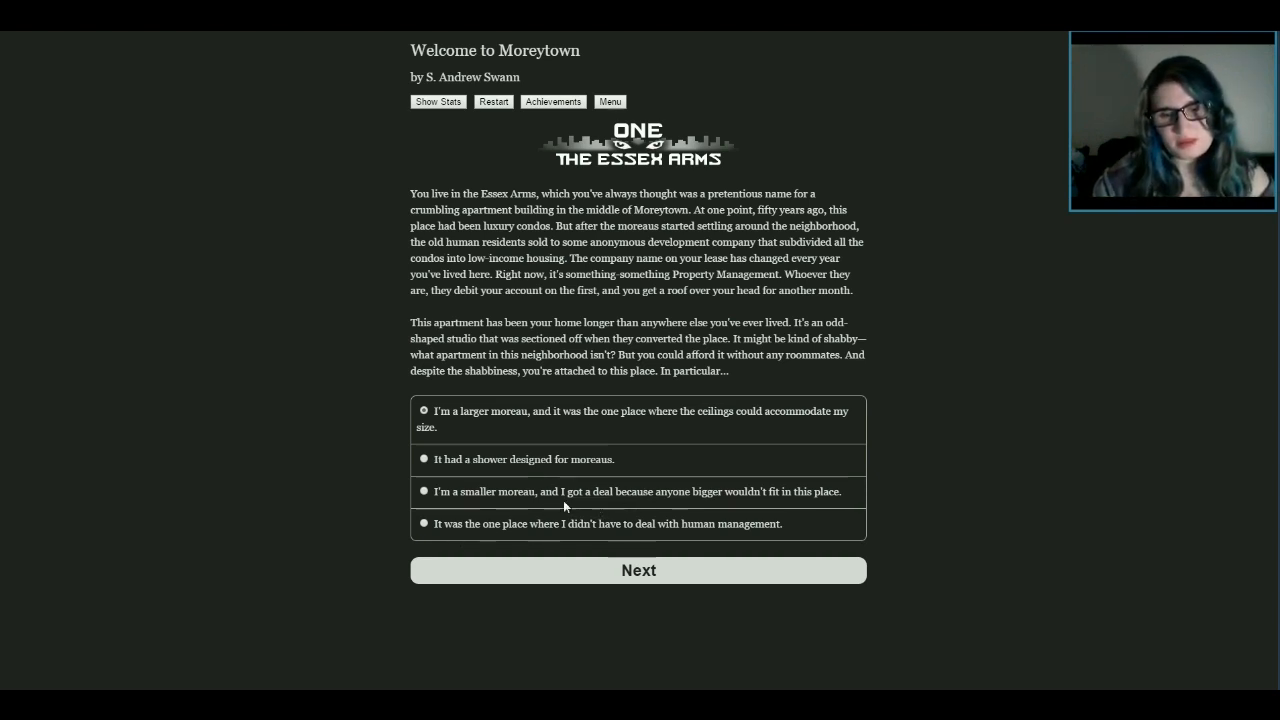
mouse_move(827, 508)
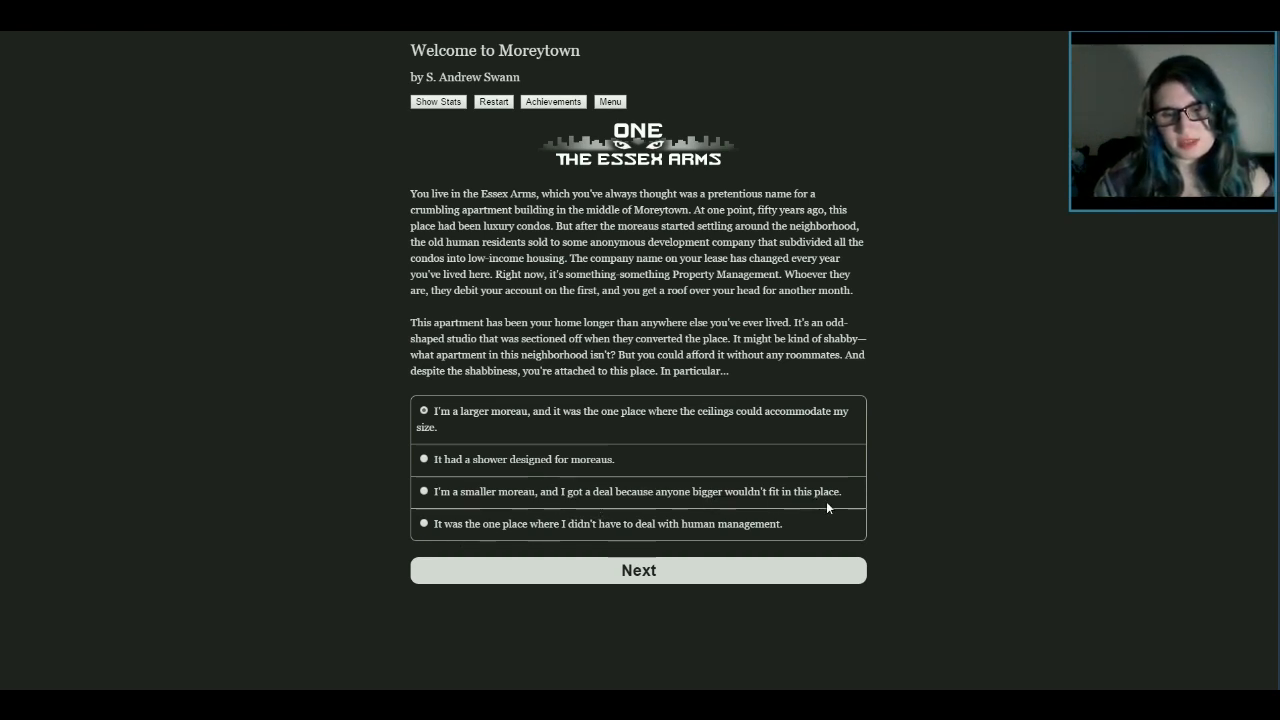
mouse_move(480, 503)
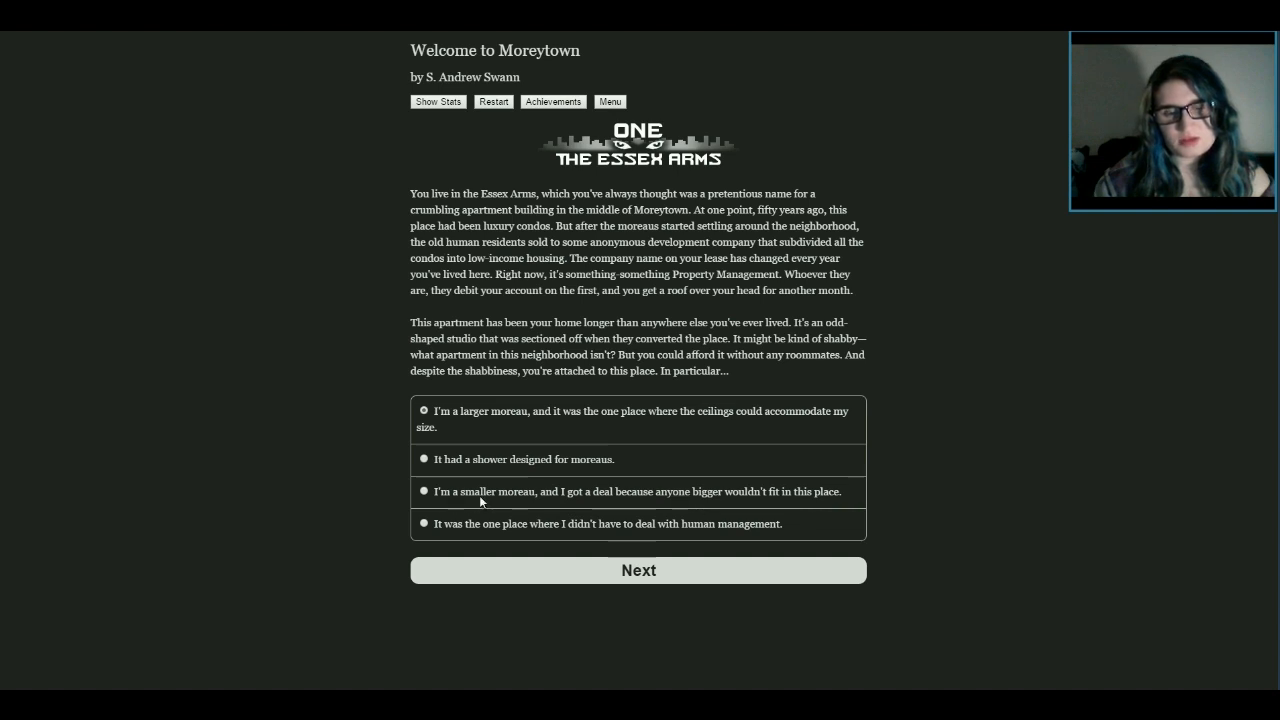
mouse_move(400, 530)
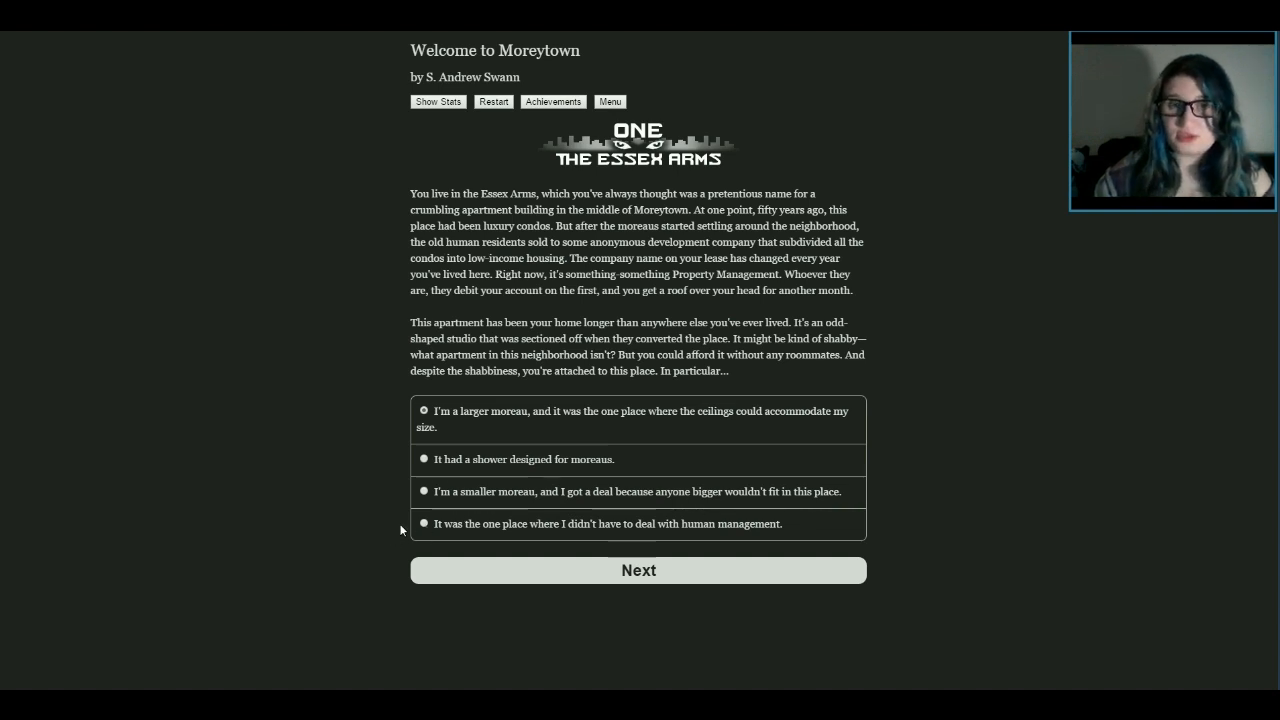
mouse_move(455, 535)
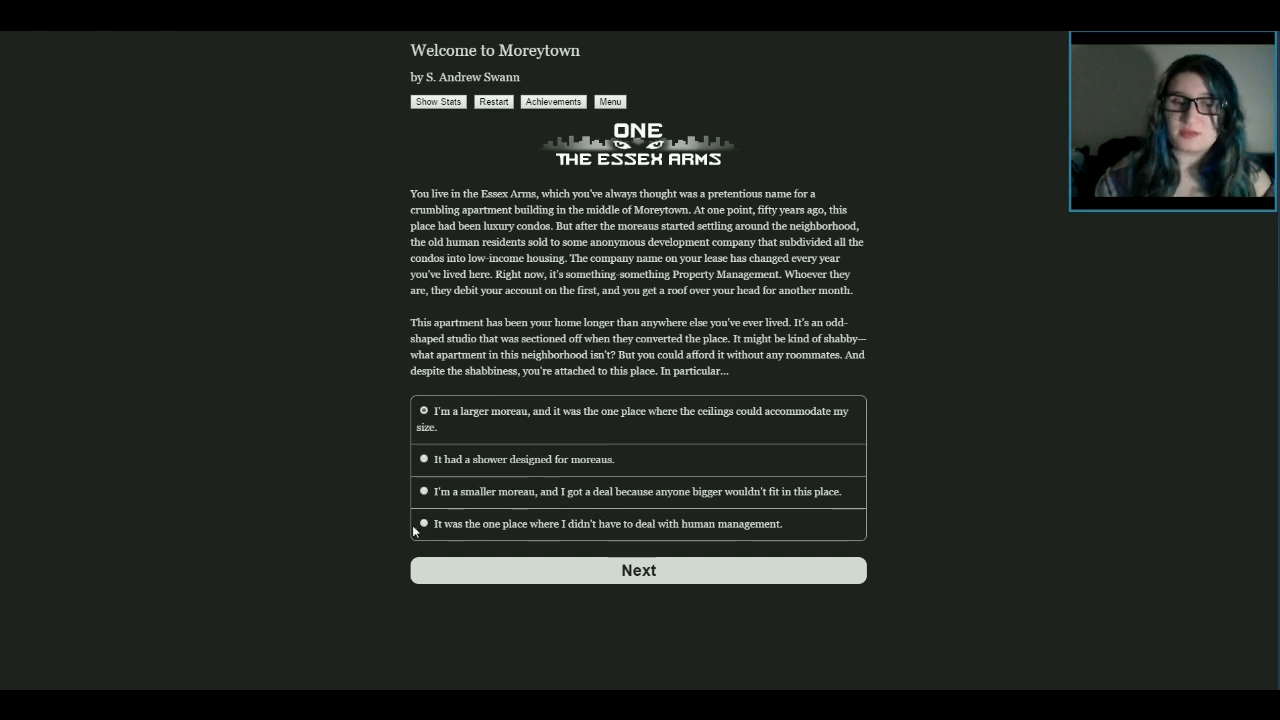
click(638, 570)
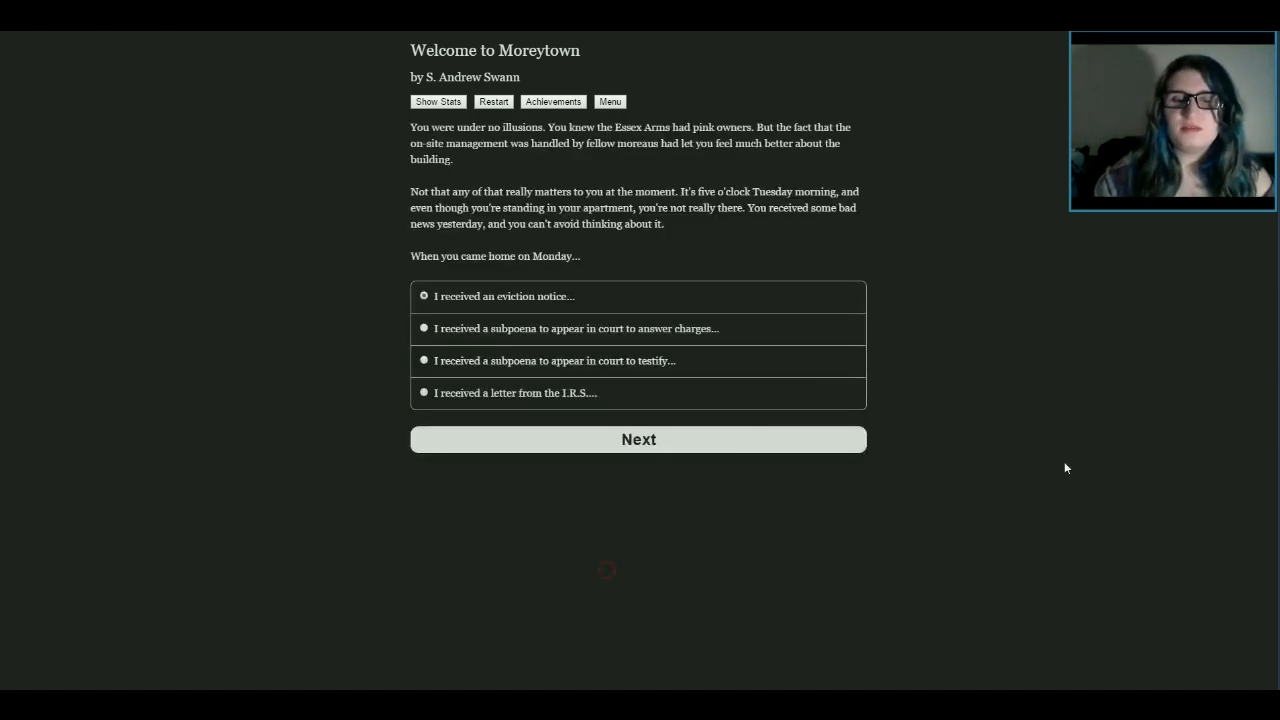
mouse_move(947, 263)
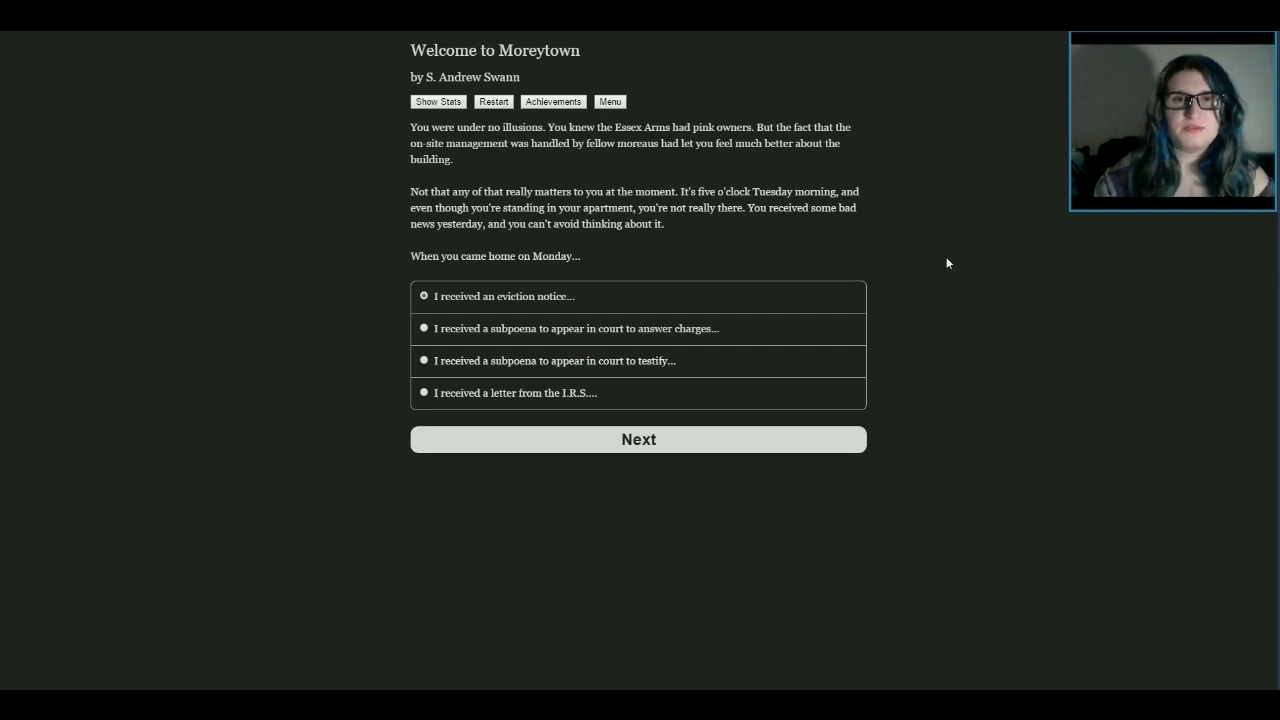
mouse_move(940, 295)
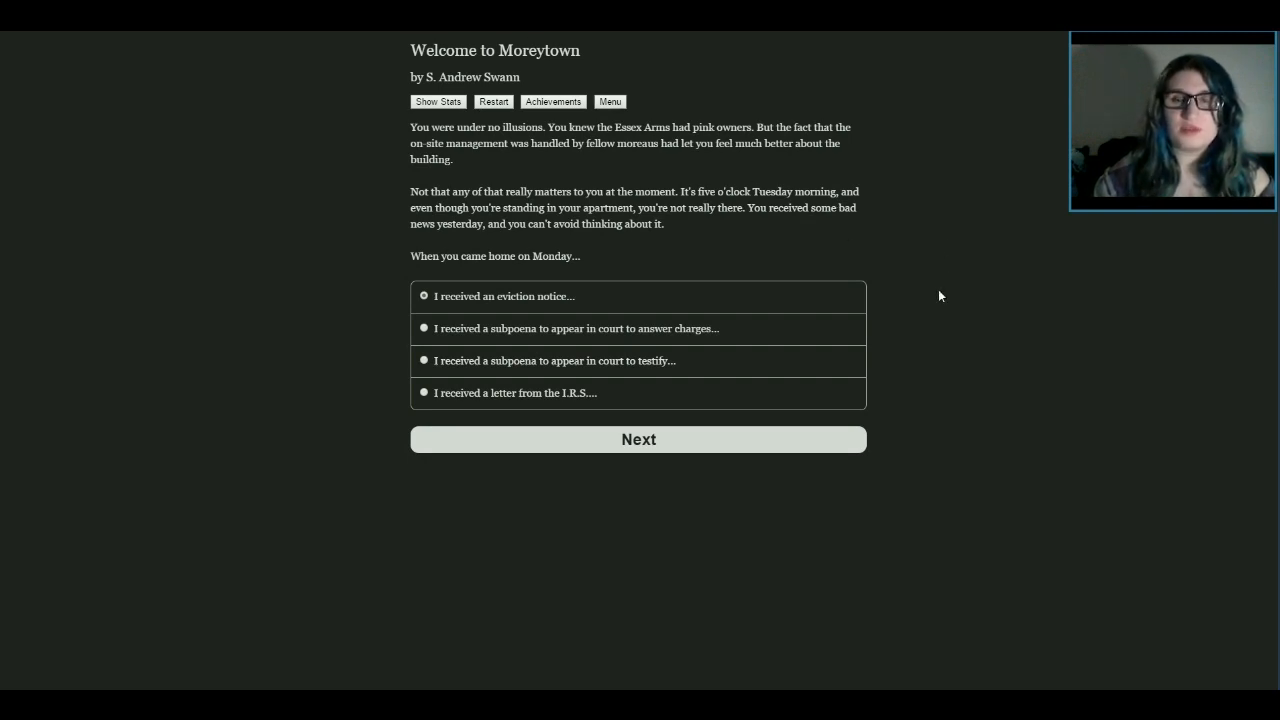
mouse_move(758, 177)
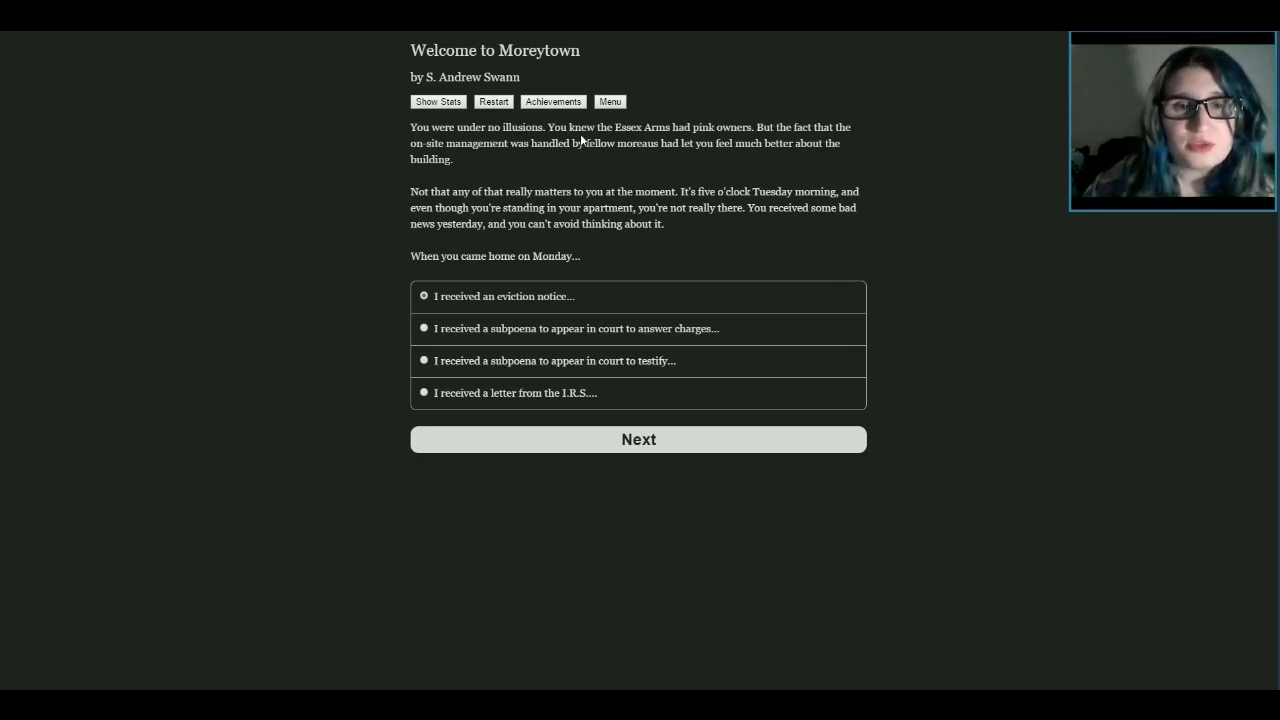
mouse_move(788, 140)
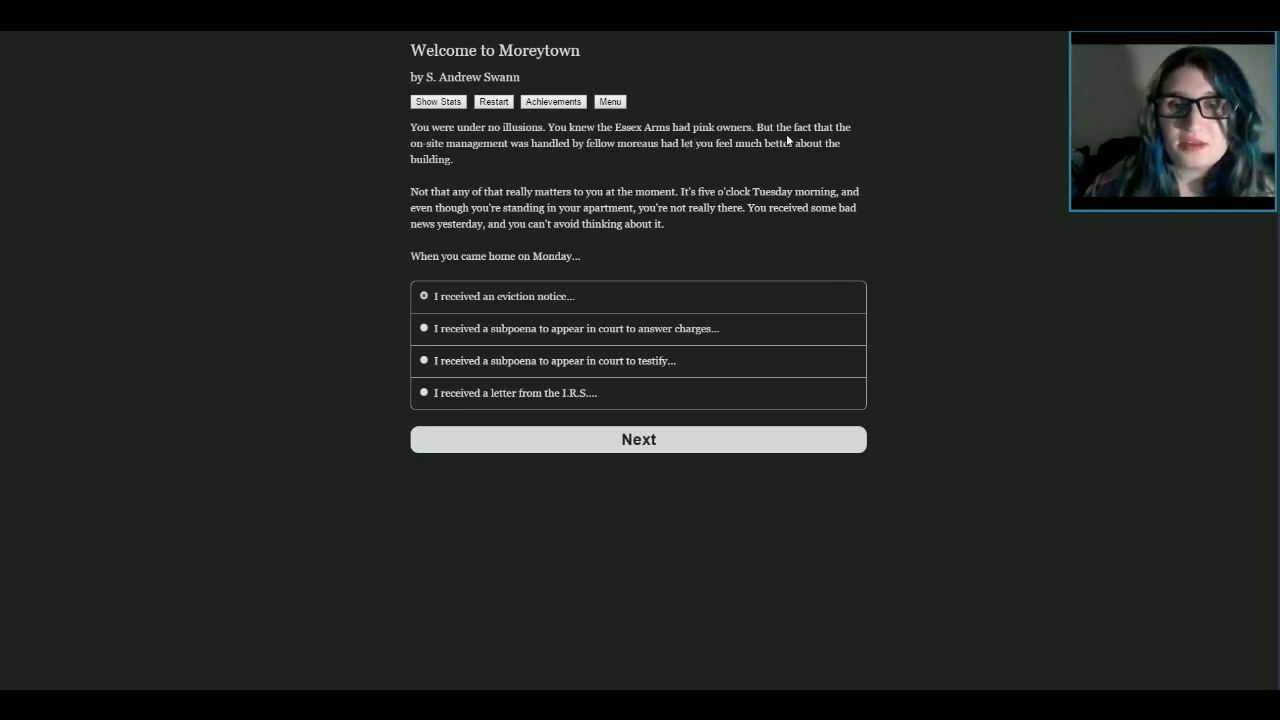
mouse_move(442, 158)
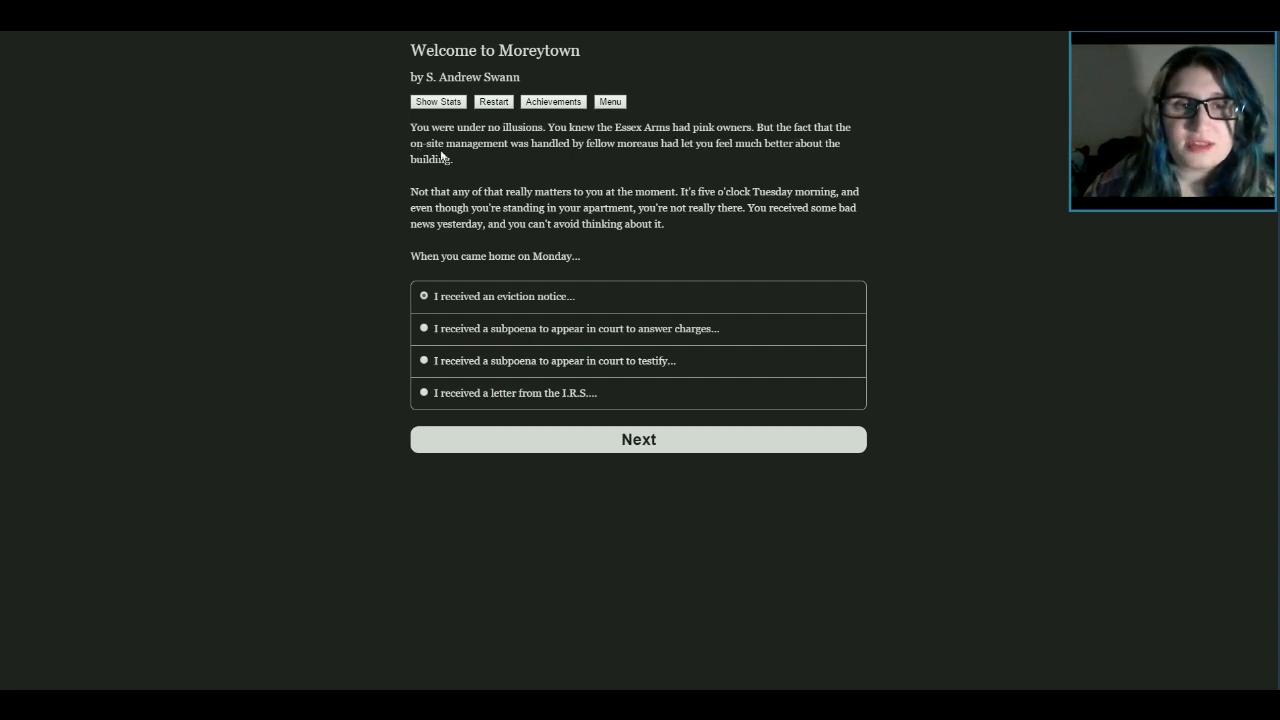
mouse_move(670, 148)
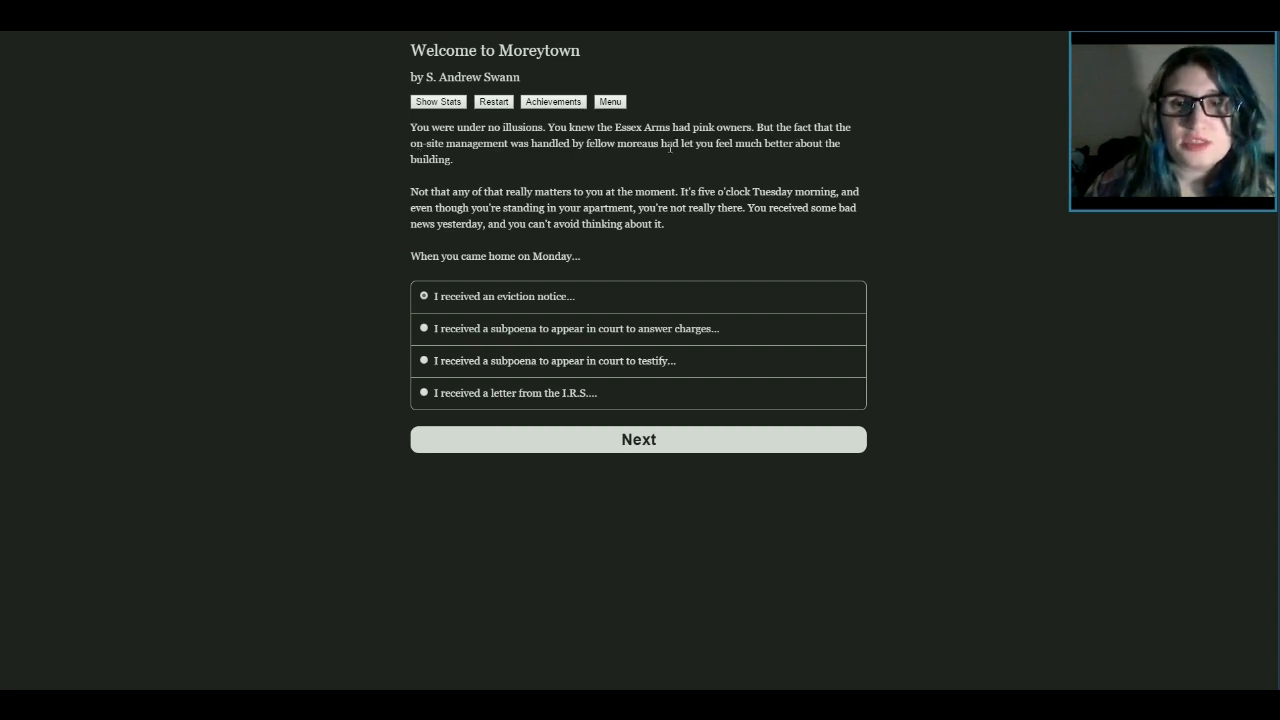
mouse_move(798, 171)
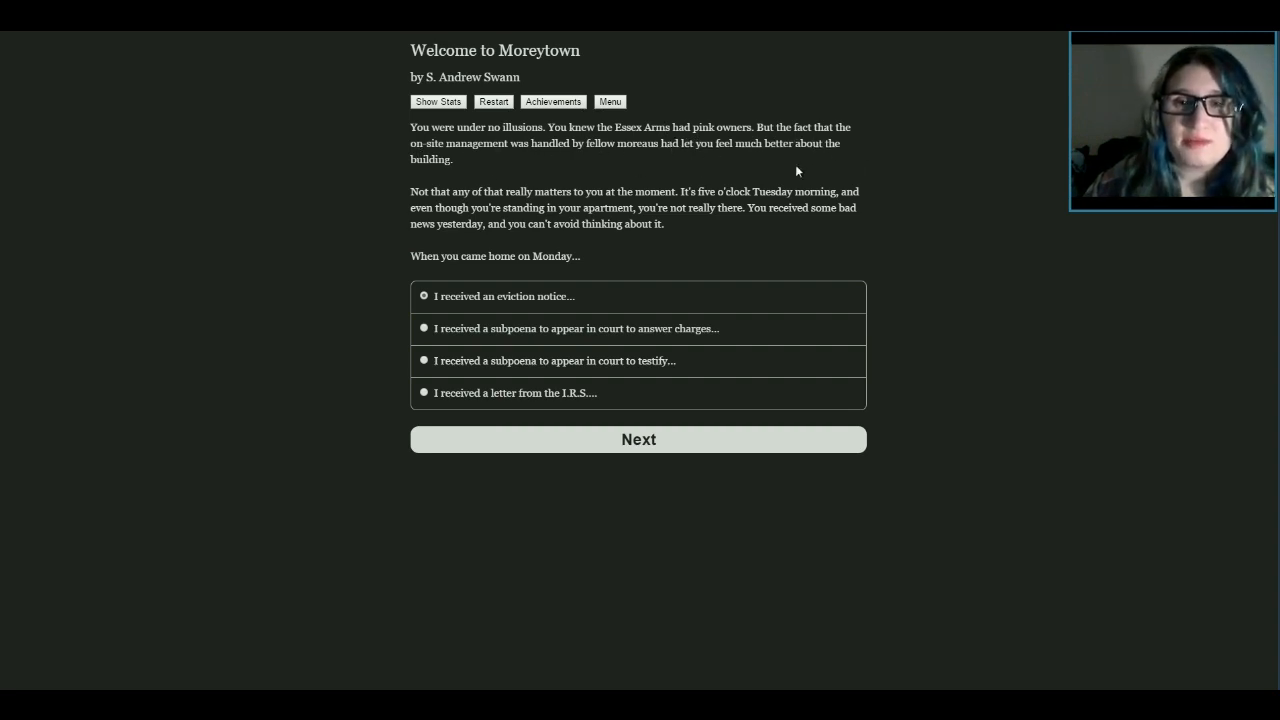
mouse_move(955, 224)
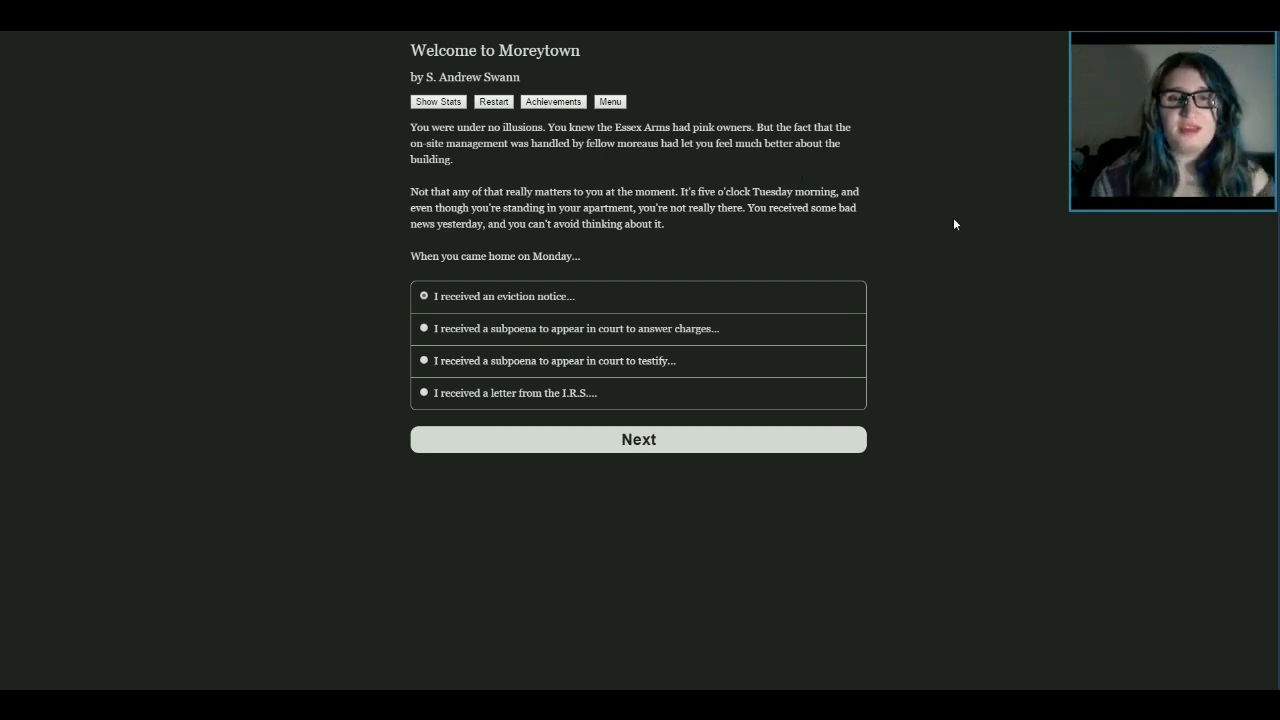
mouse_move(900, 204)
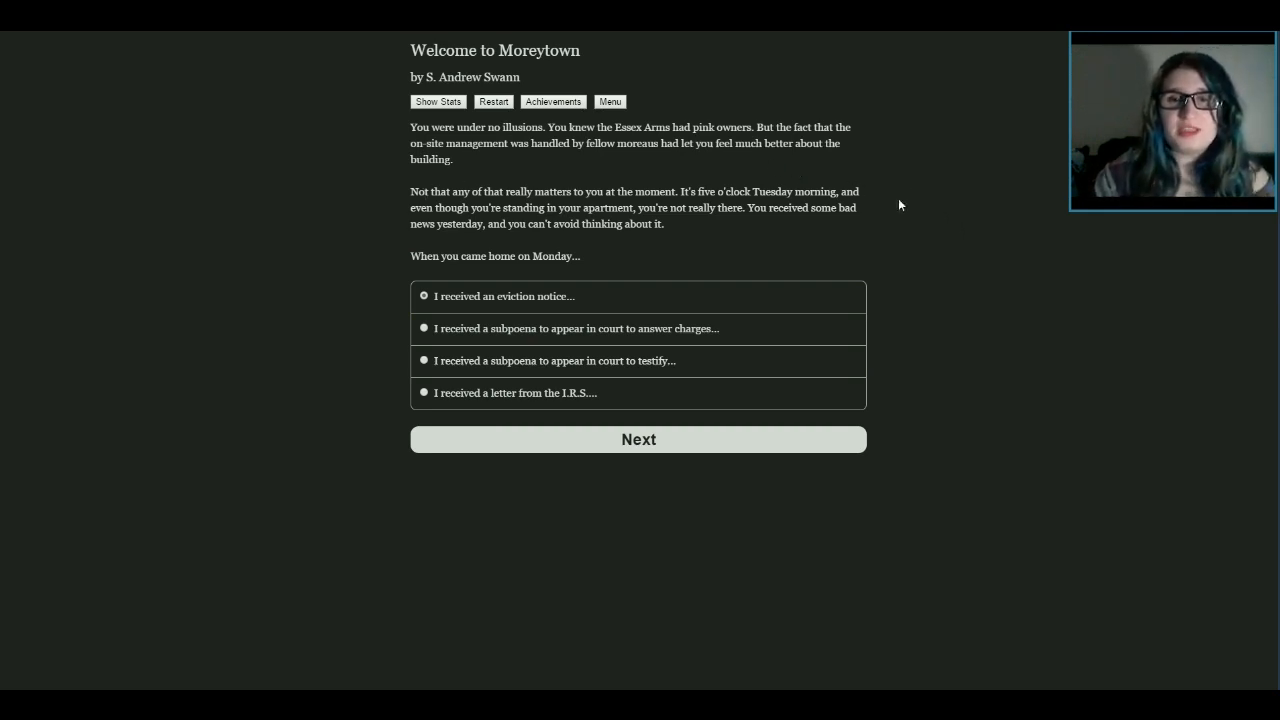
mouse_move(864, 214)
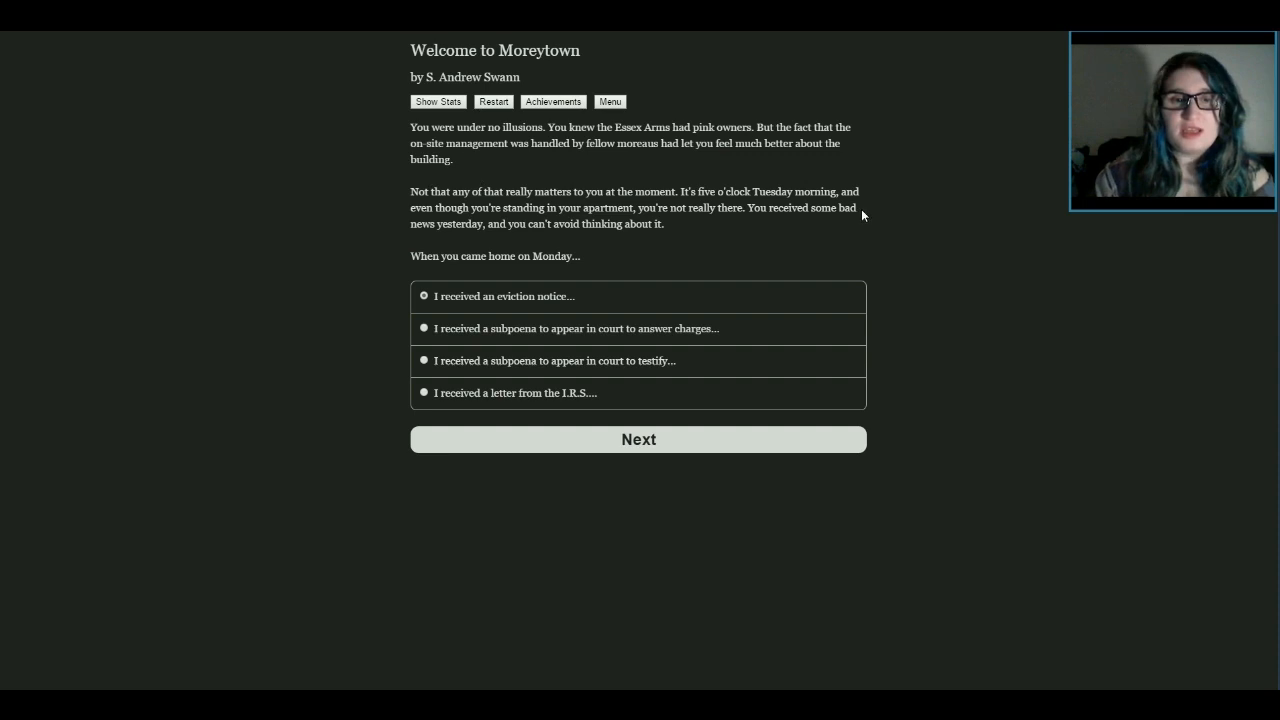
mouse_move(875, 246)
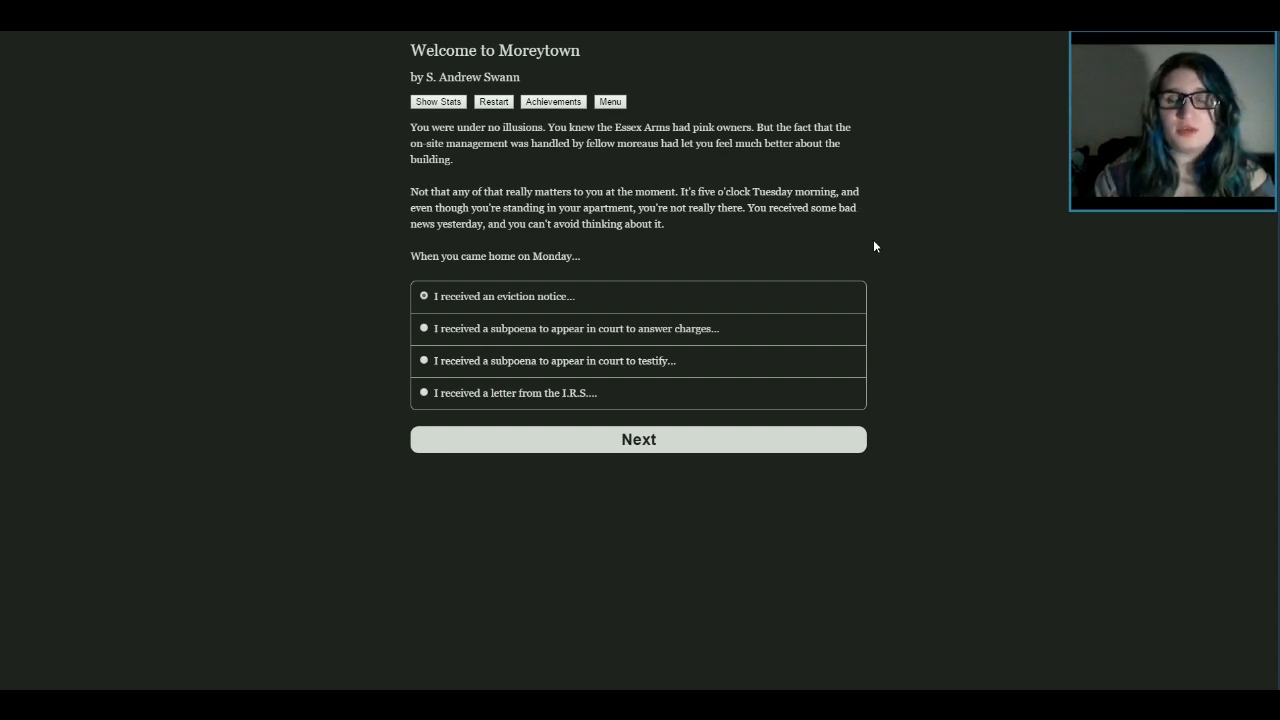
mouse_move(942, 261)
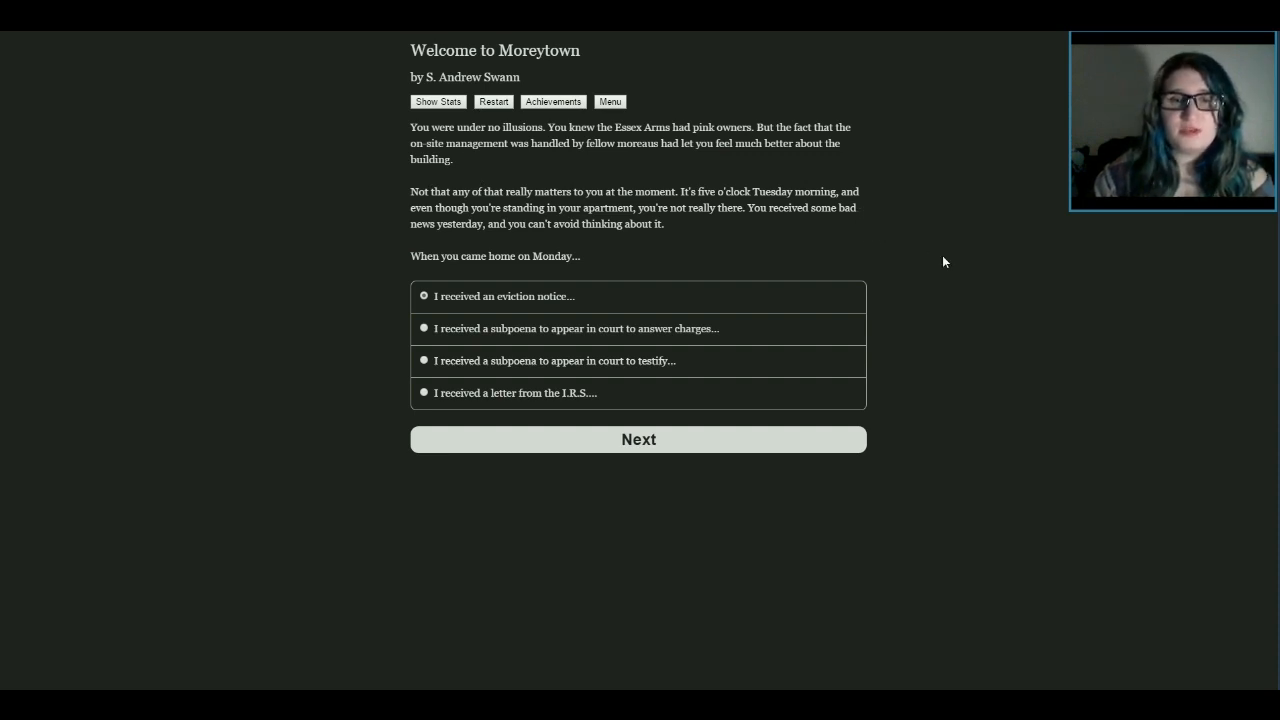
mouse_move(913, 269)
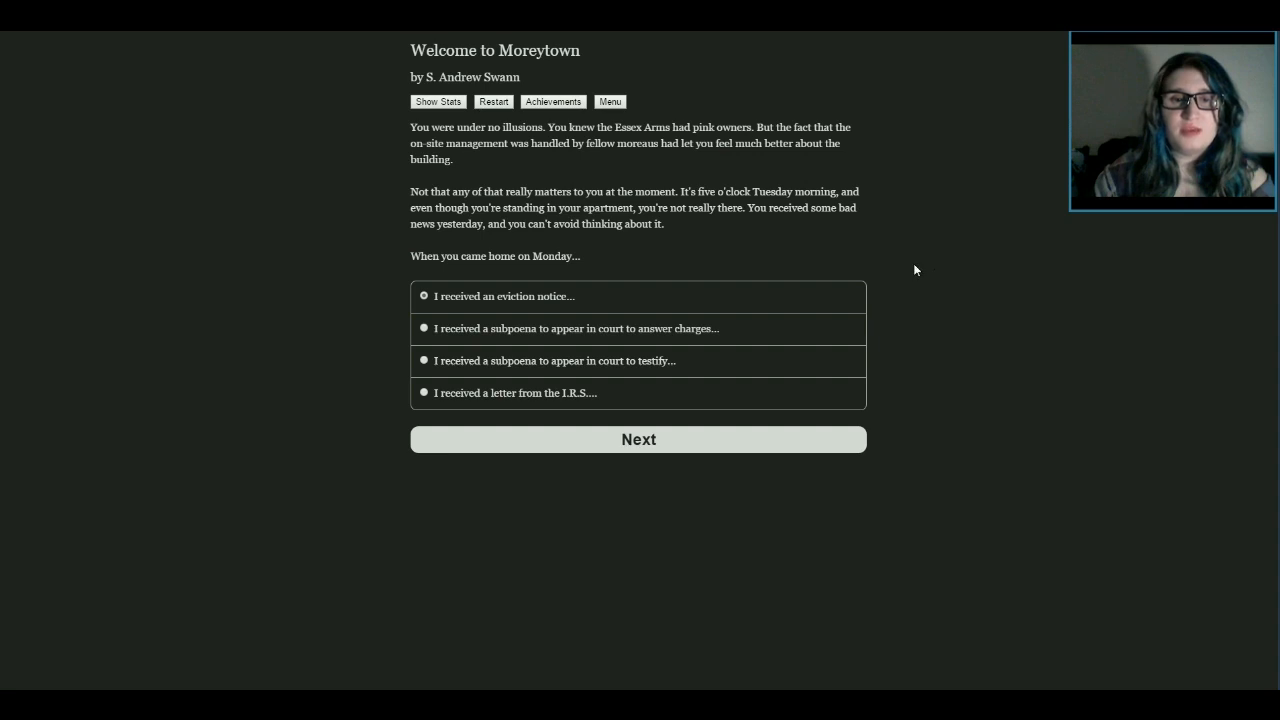
mouse_move(927, 311)
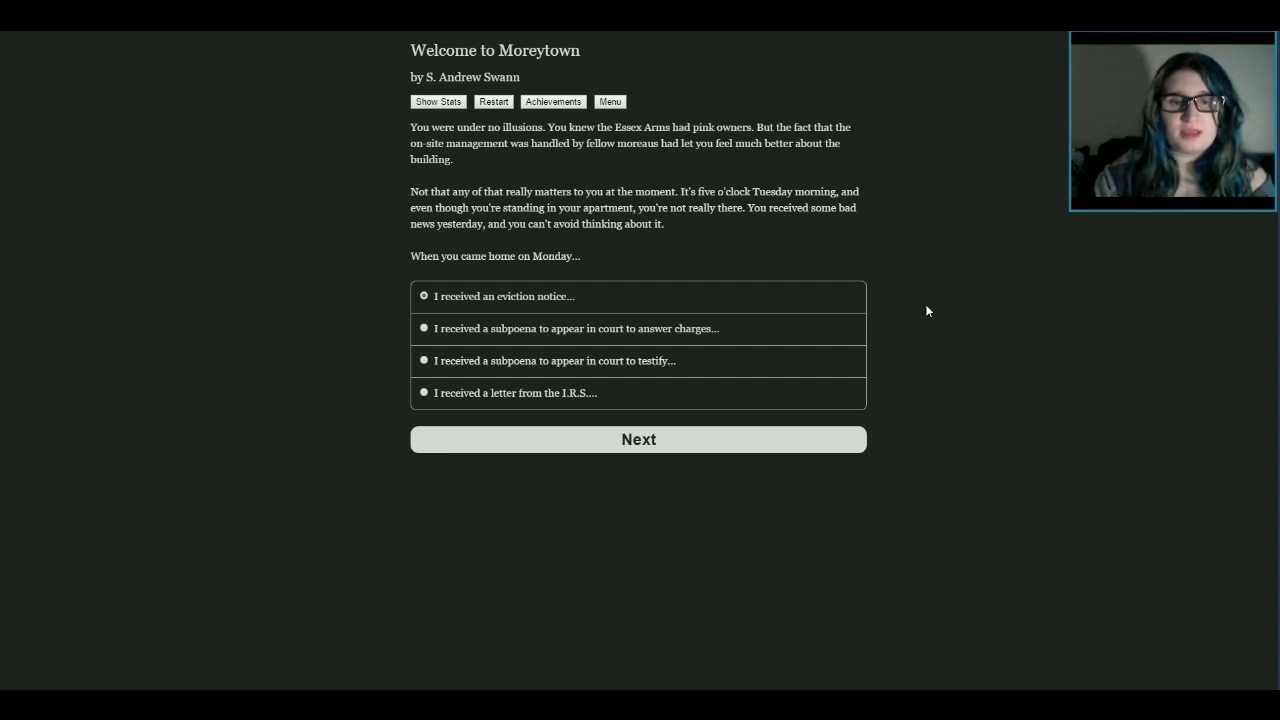
mouse_move(625, 362)
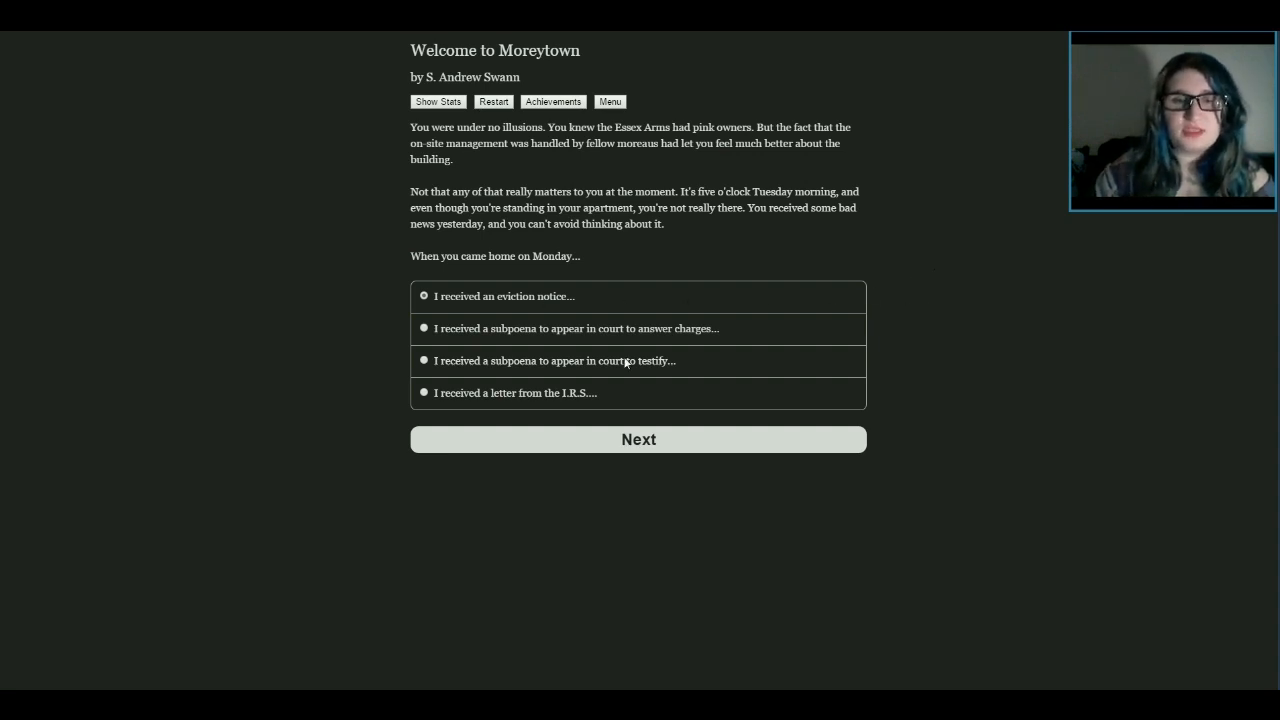
mouse_move(605, 417)
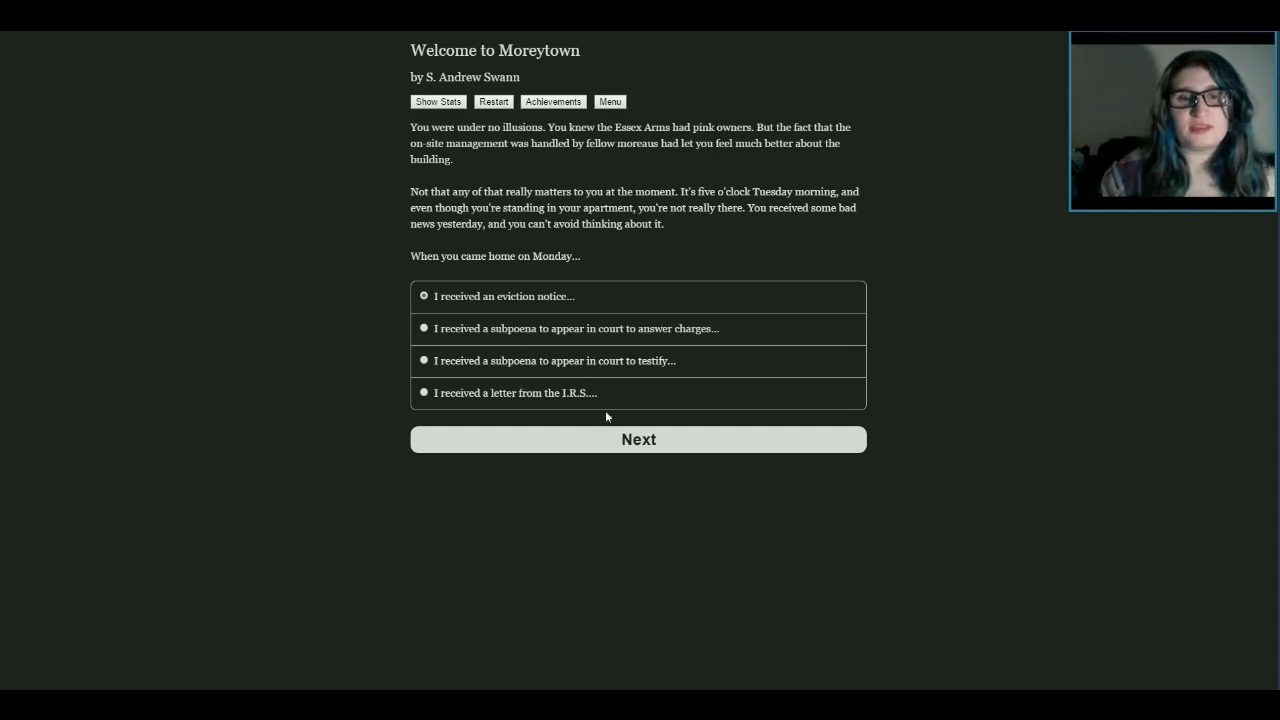
mouse_move(775, 348)
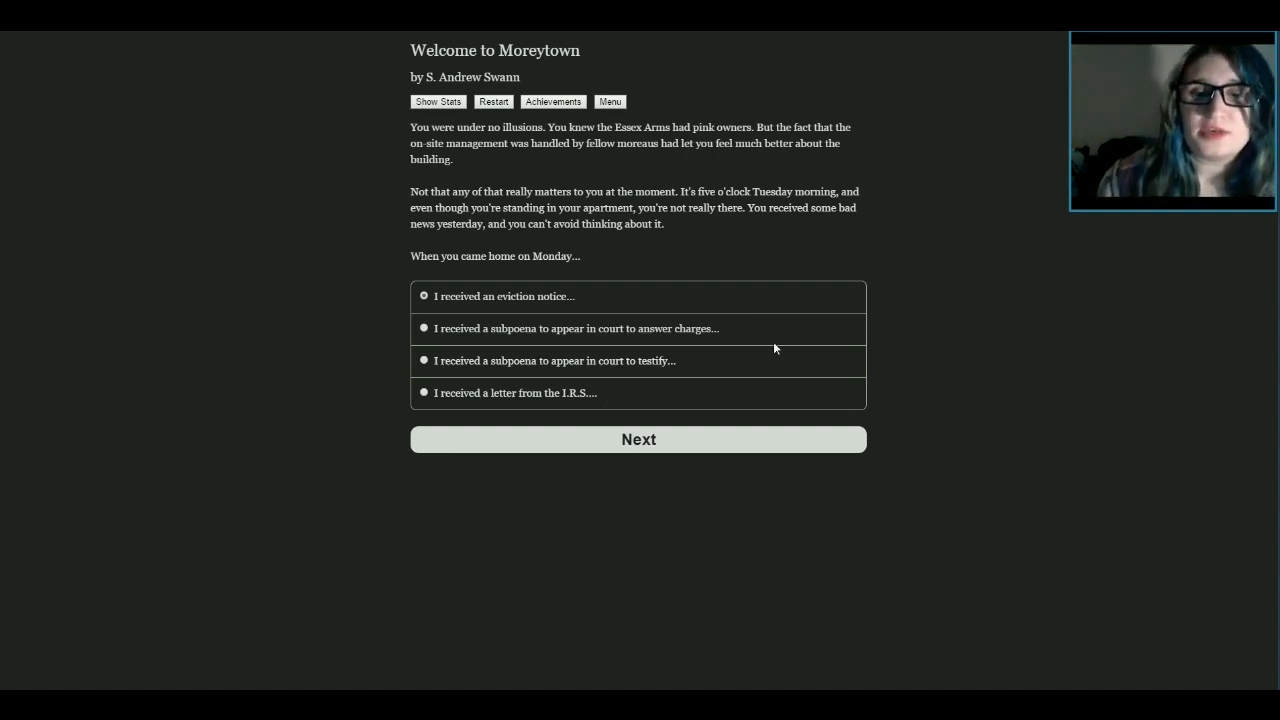
mouse_move(820, 463)
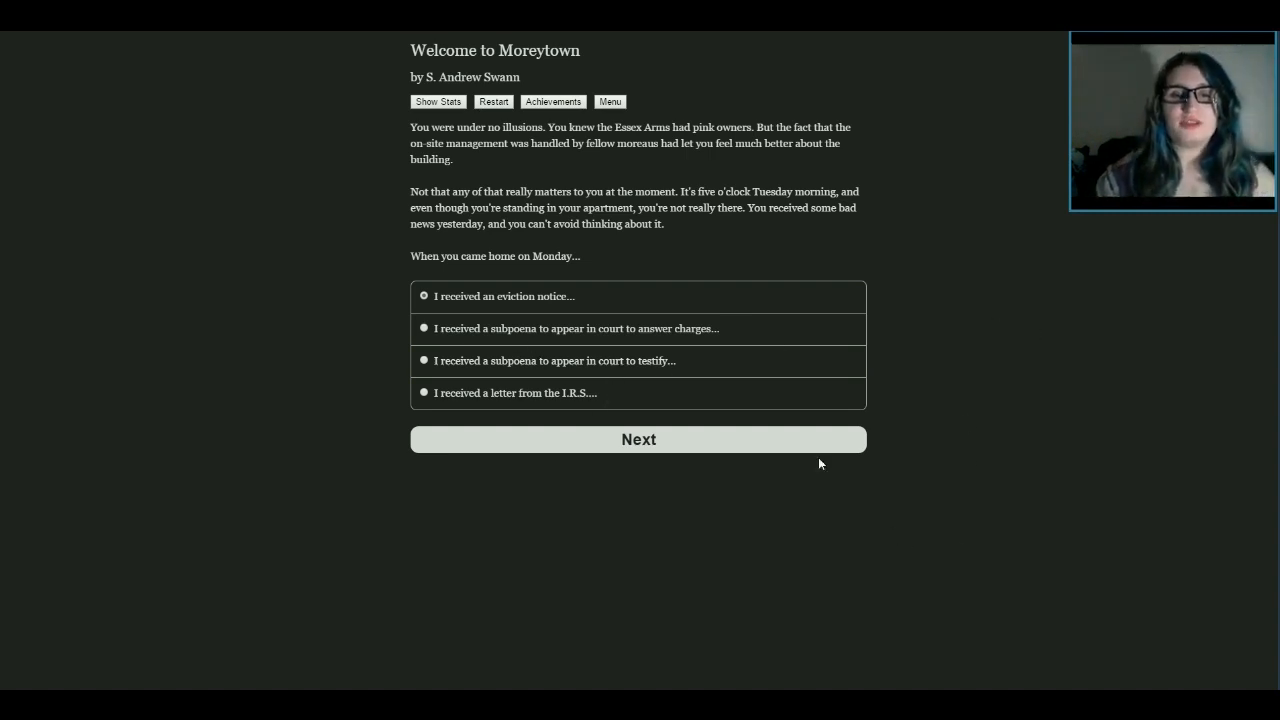
mouse_move(930, 393)
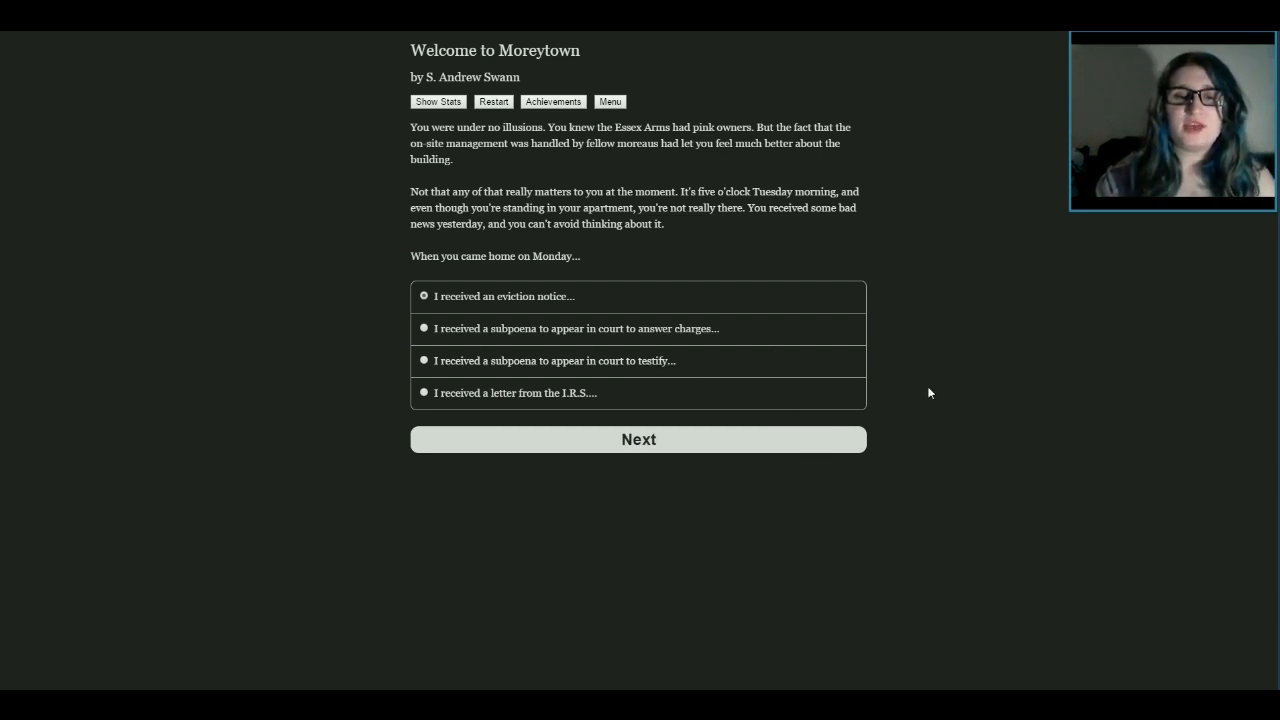
mouse_move(957, 367)
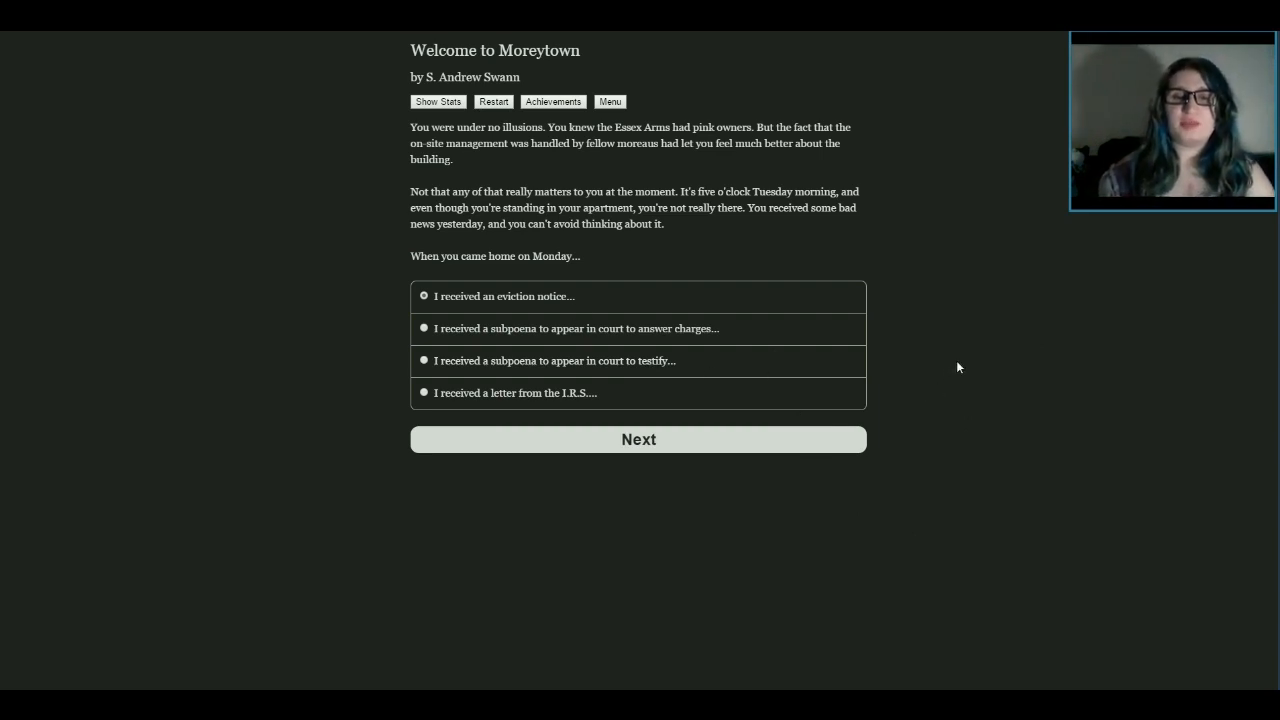
mouse_move(600, 290)
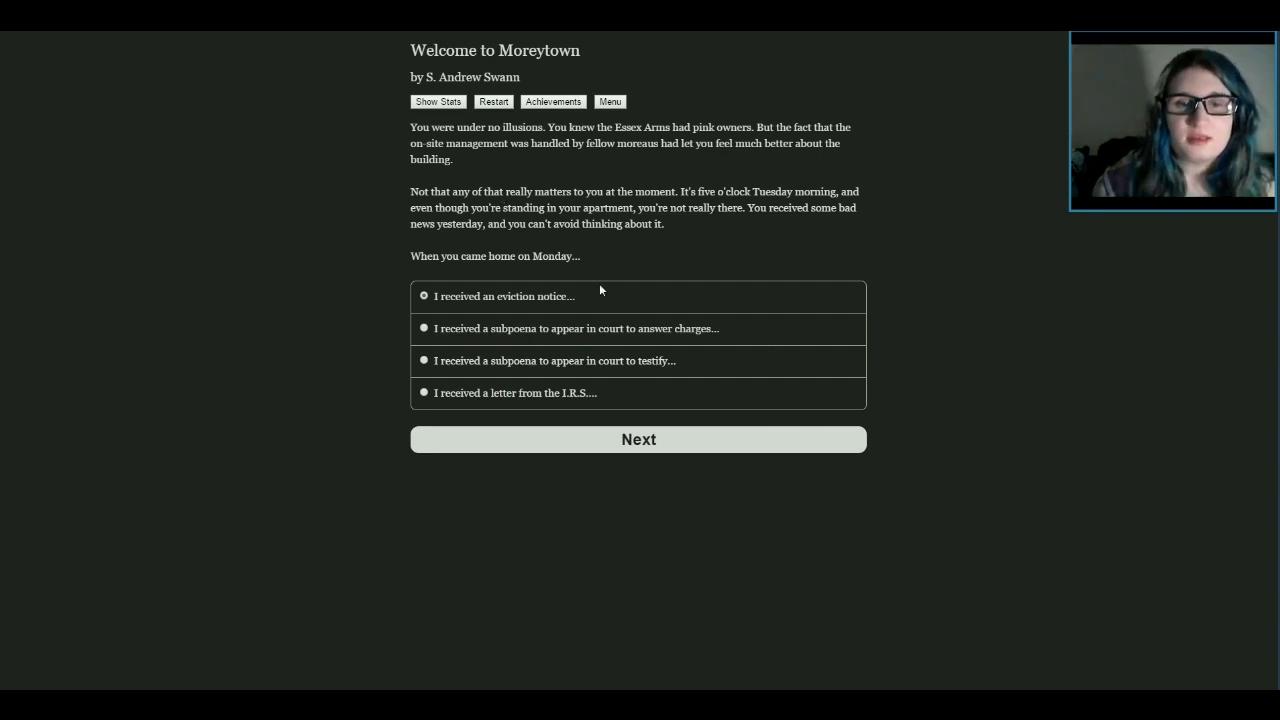
mouse_move(538, 363)
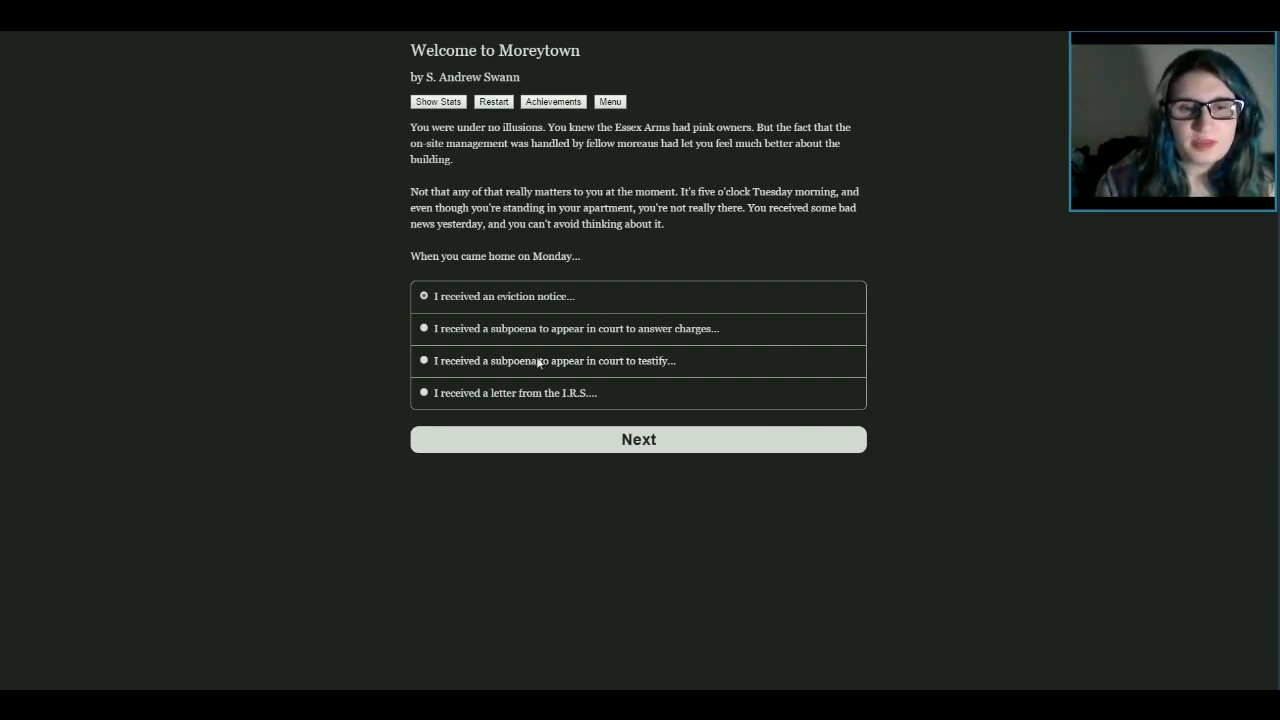
mouse_move(490, 336)
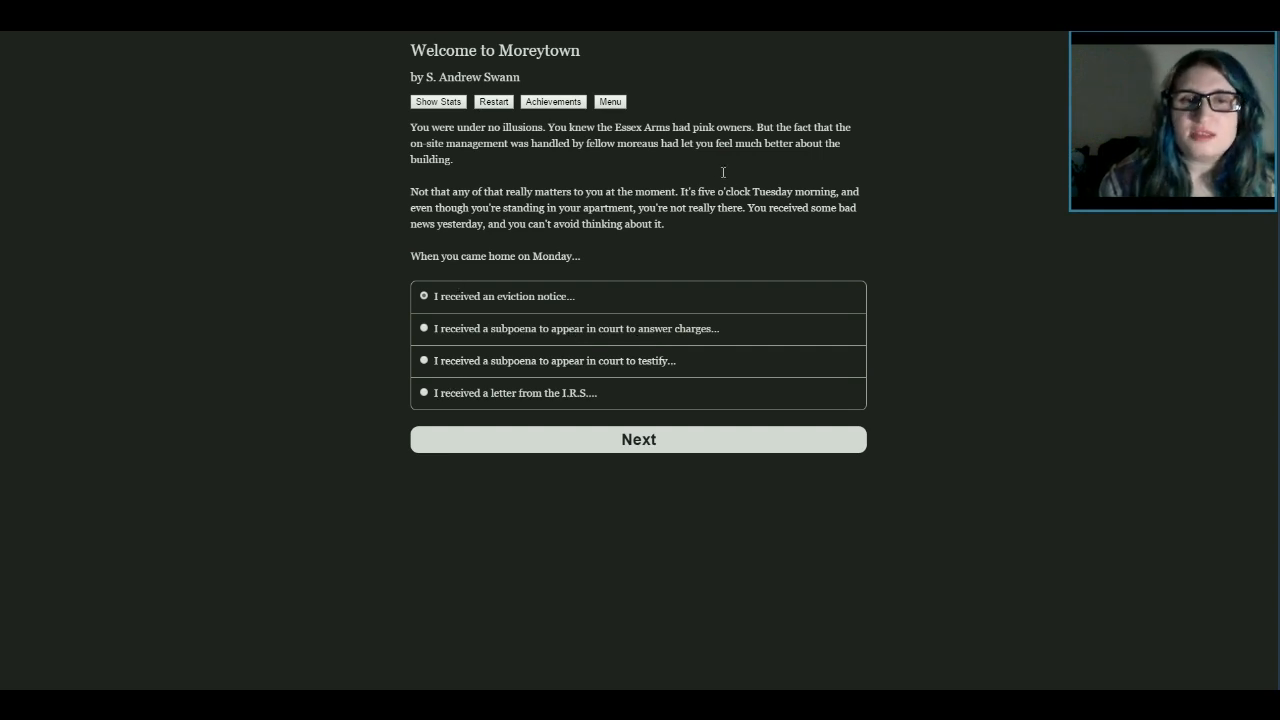
mouse_move(758, 140)
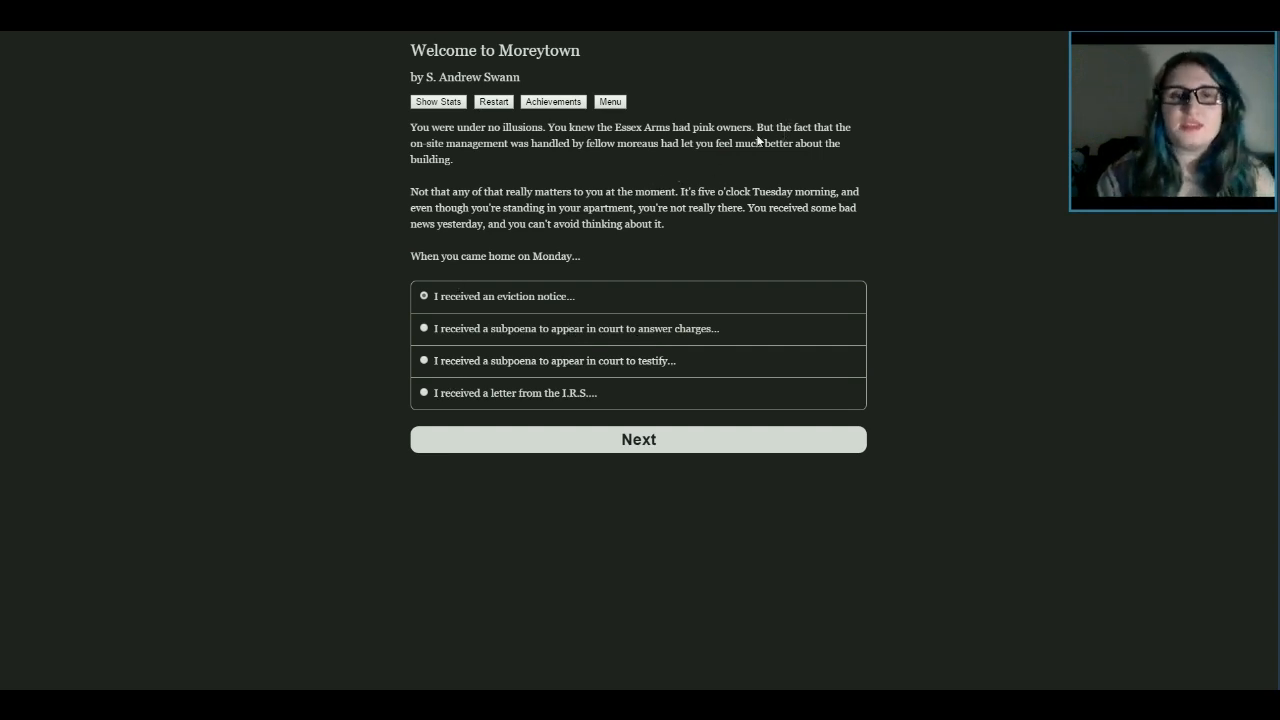
mouse_move(900, 76)
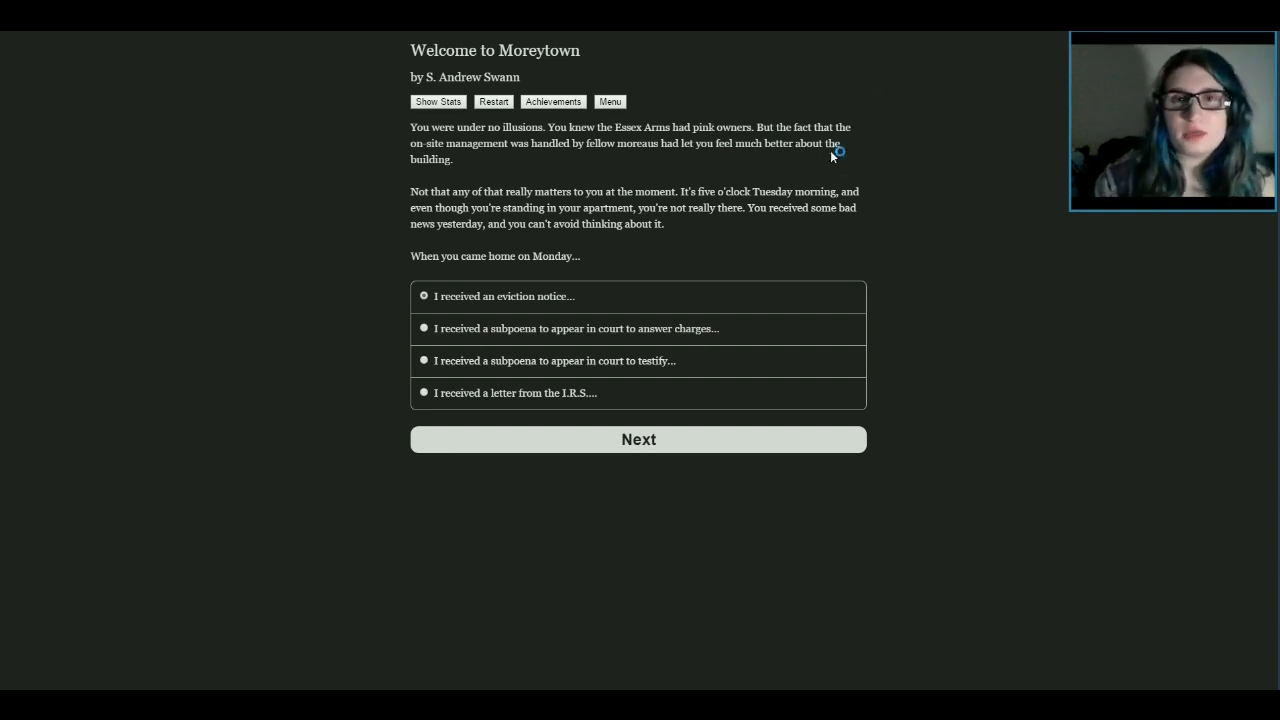
mouse_move(515, 255)
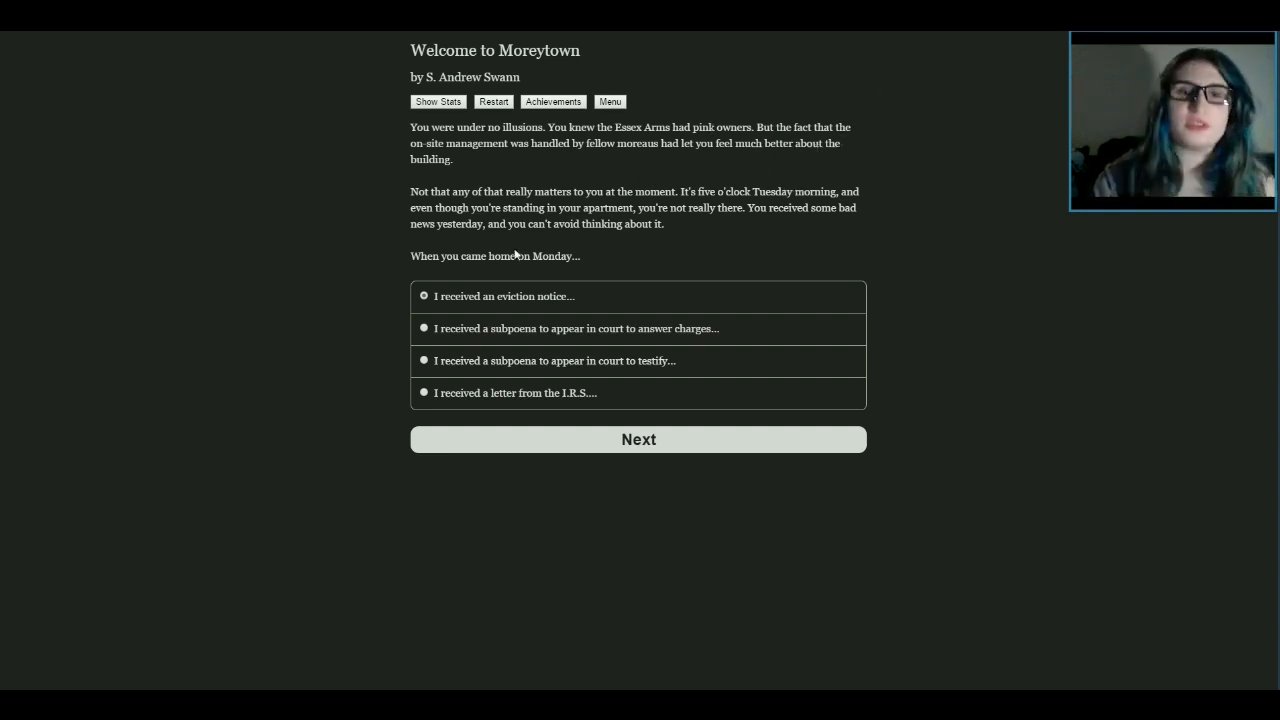
mouse_move(850, 302)
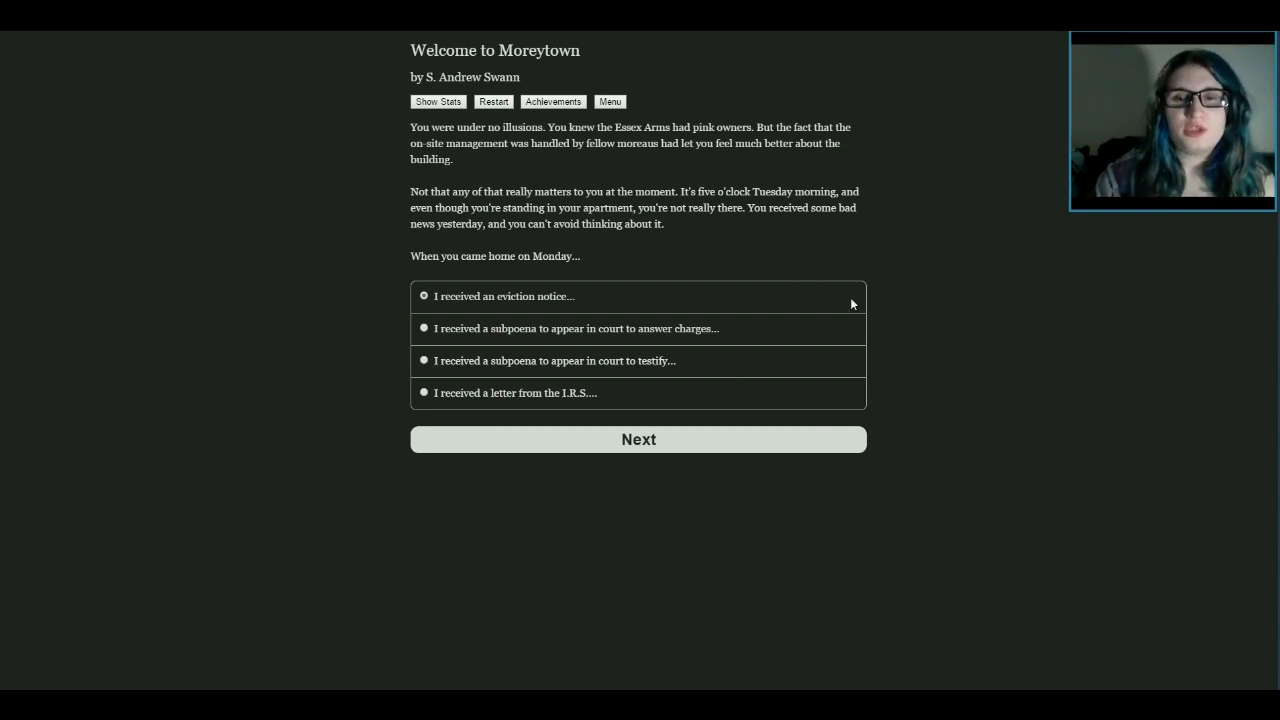
mouse_move(760, 380)
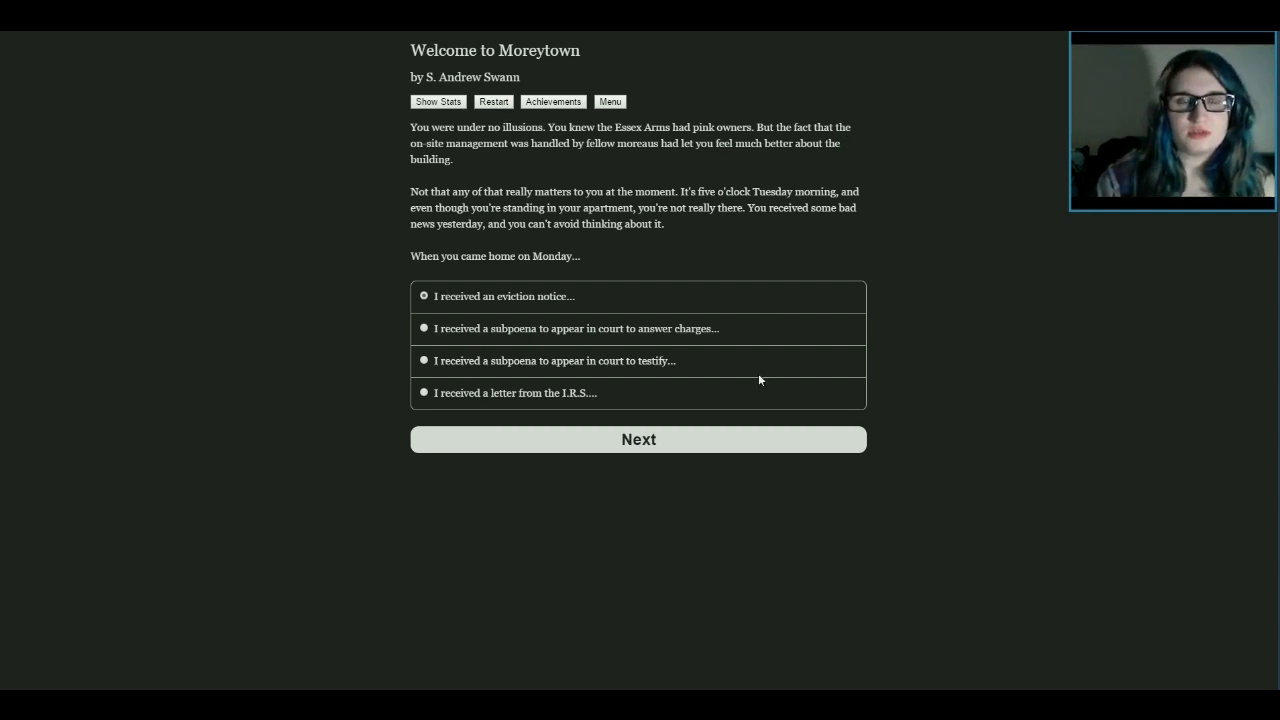
mouse_move(437, 287)
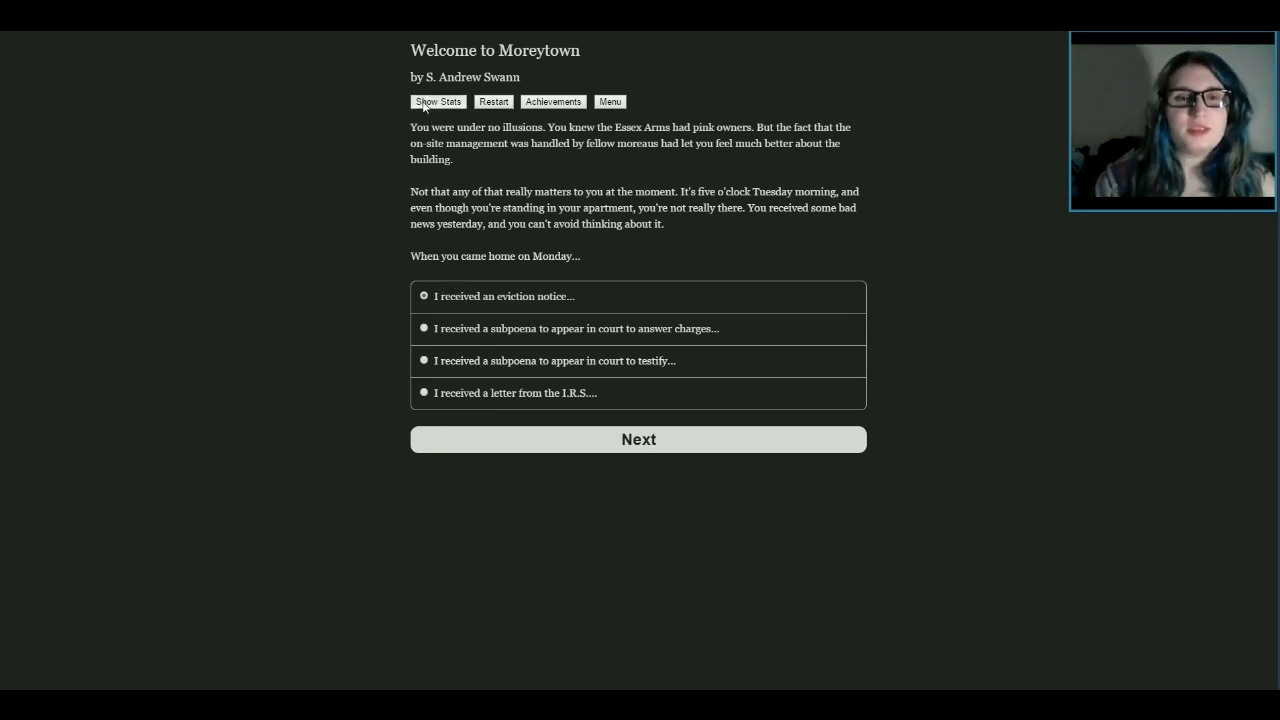
click(437, 101)
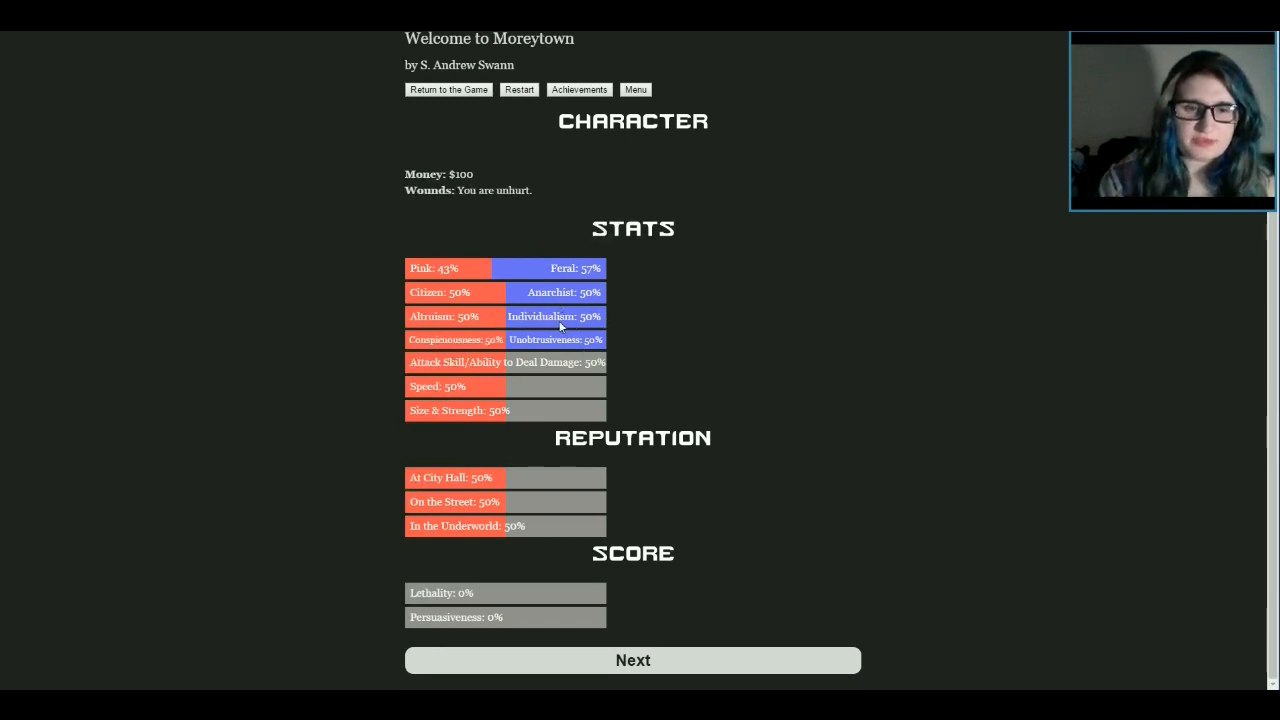
mouse_move(498, 273)
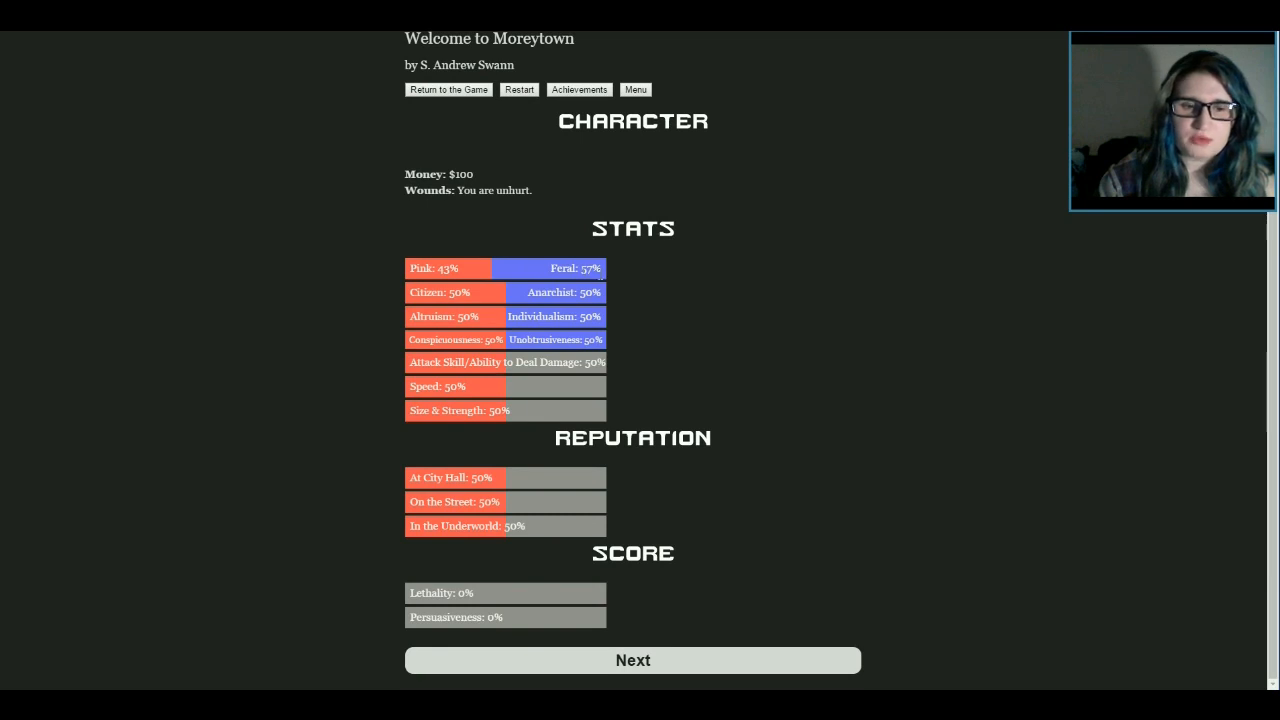
mouse_move(489, 141)
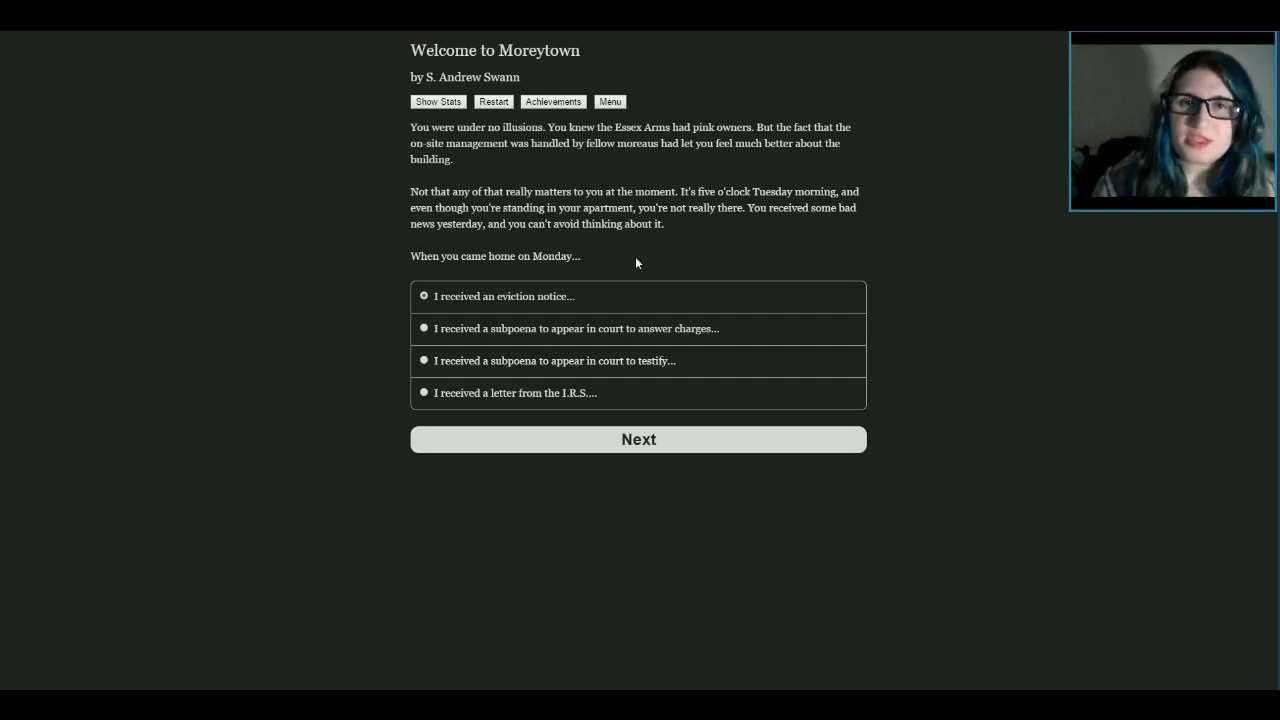
mouse_move(410, 249)
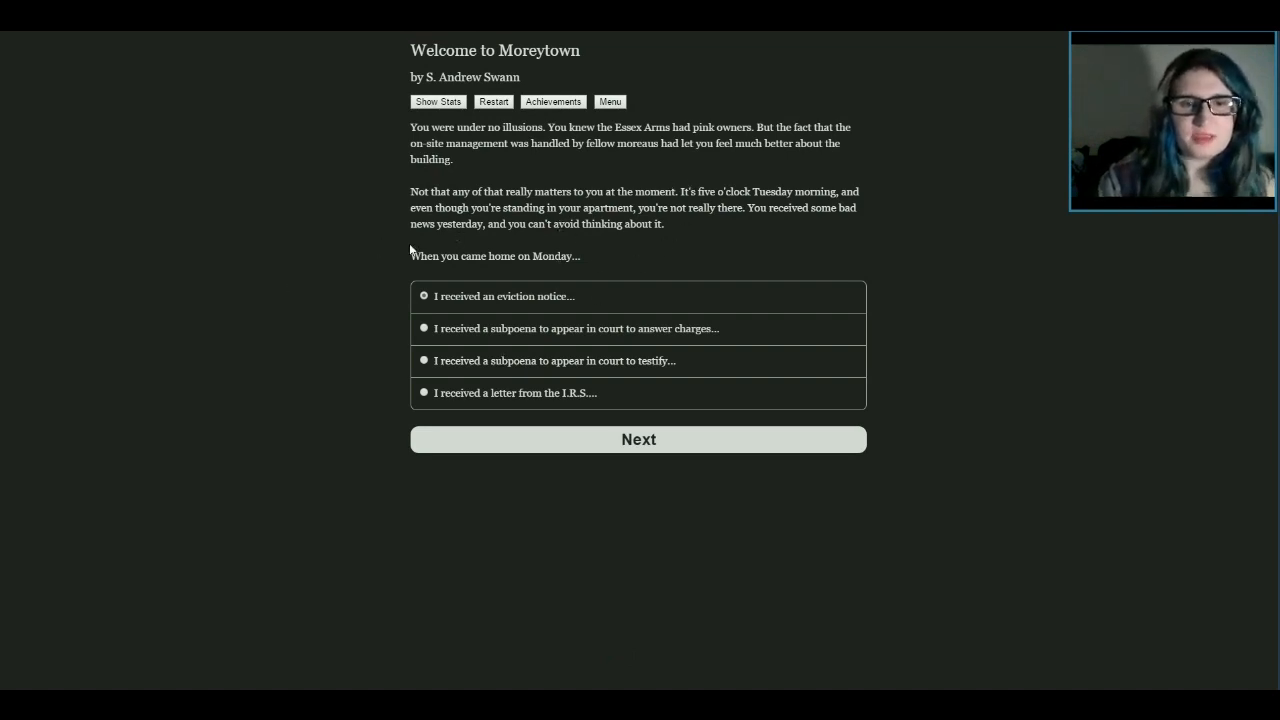
mouse_move(303, 328)
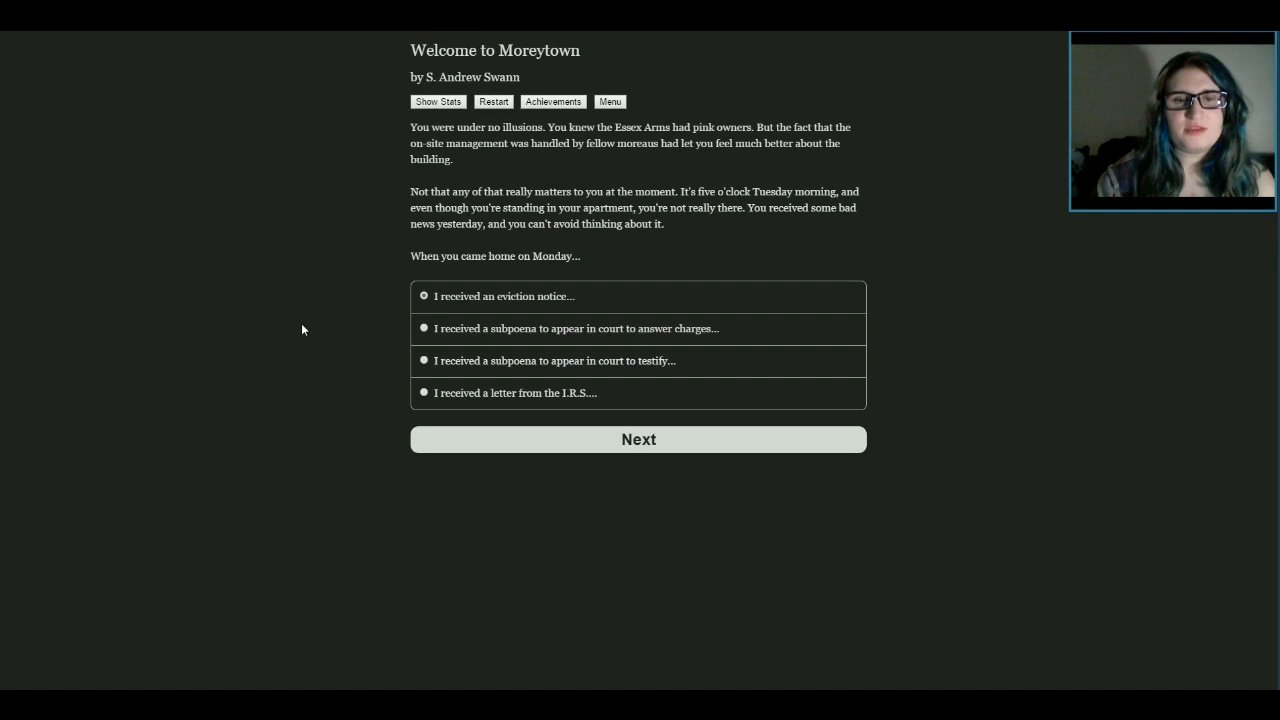
mouse_move(548, 335)
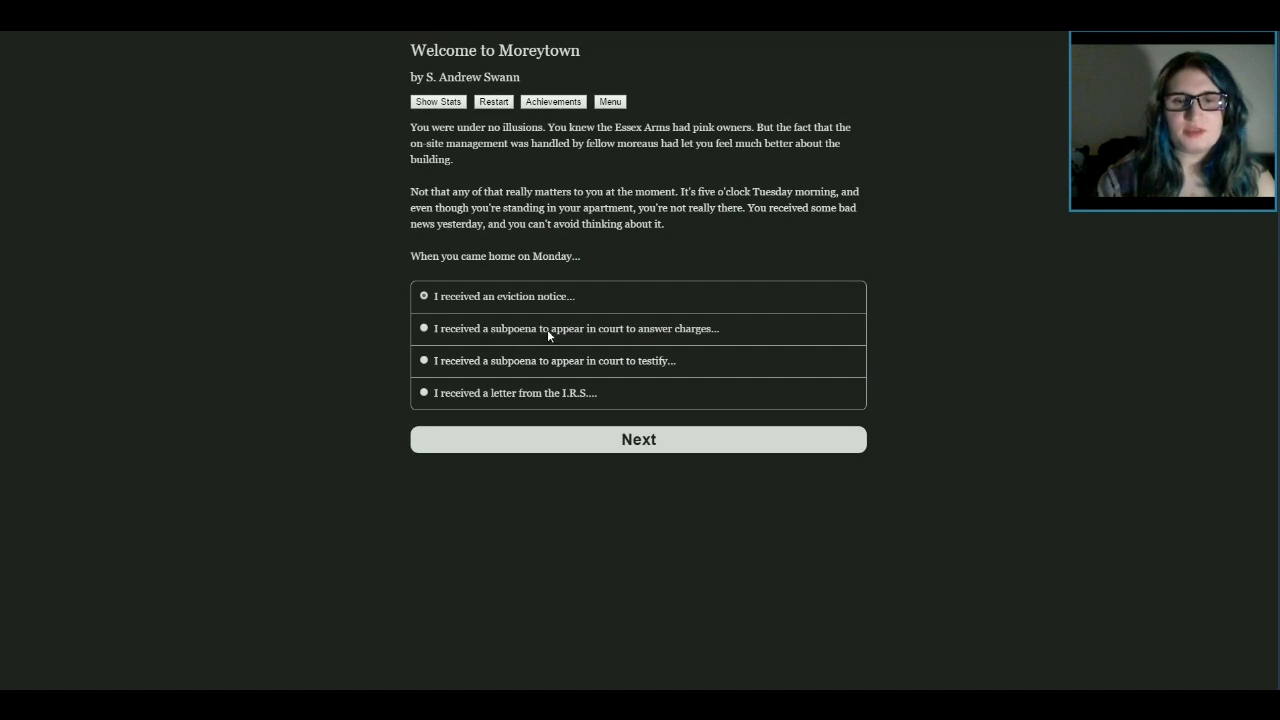
mouse_move(437, 361)
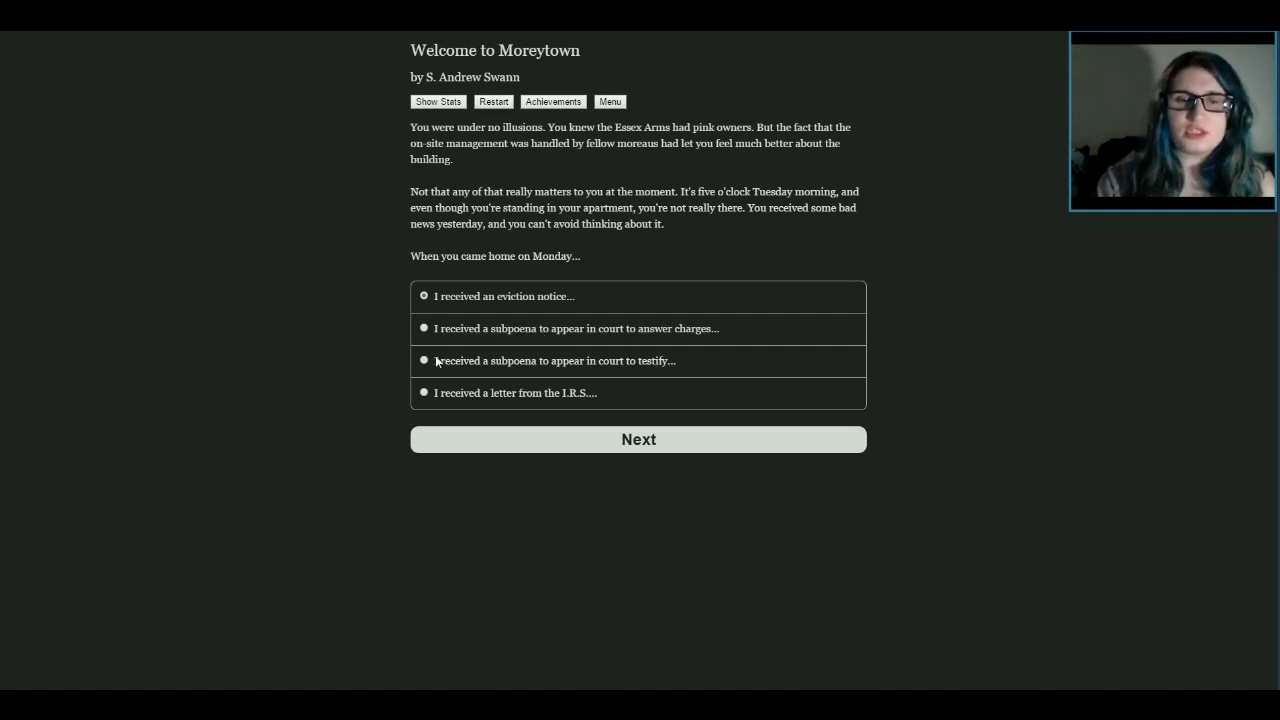
mouse_move(357, 351)
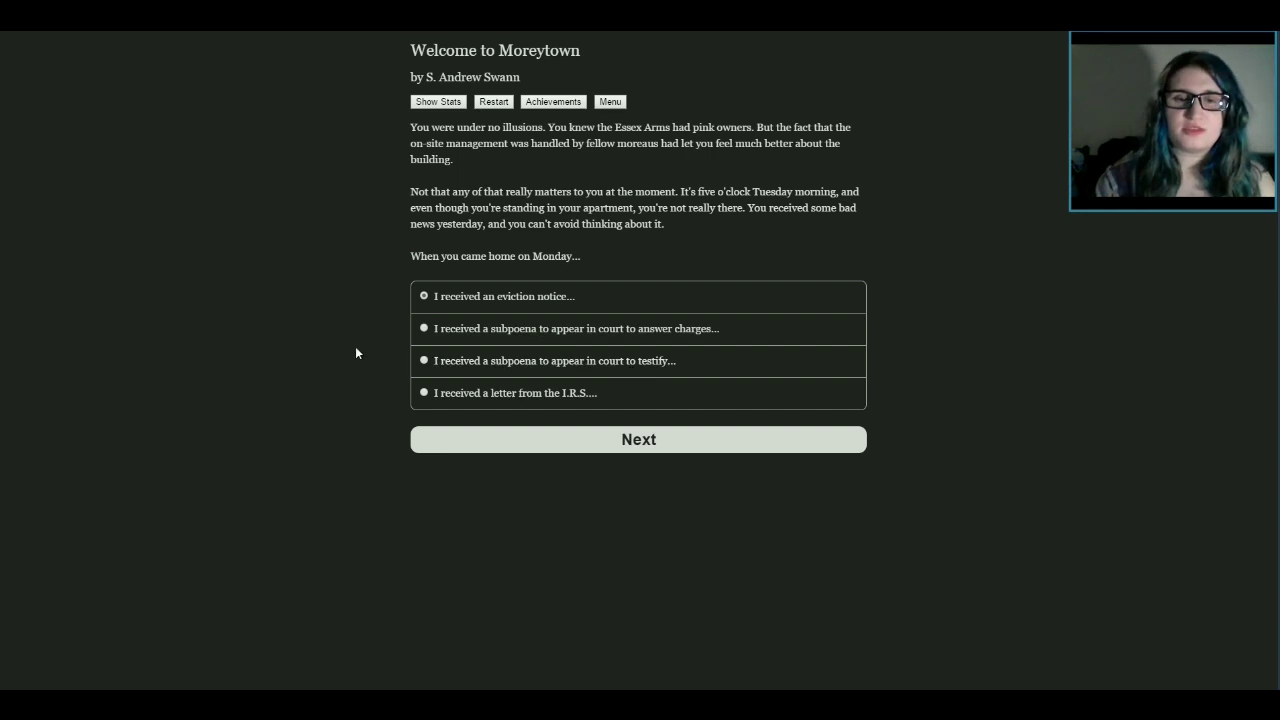
mouse_move(448, 269)
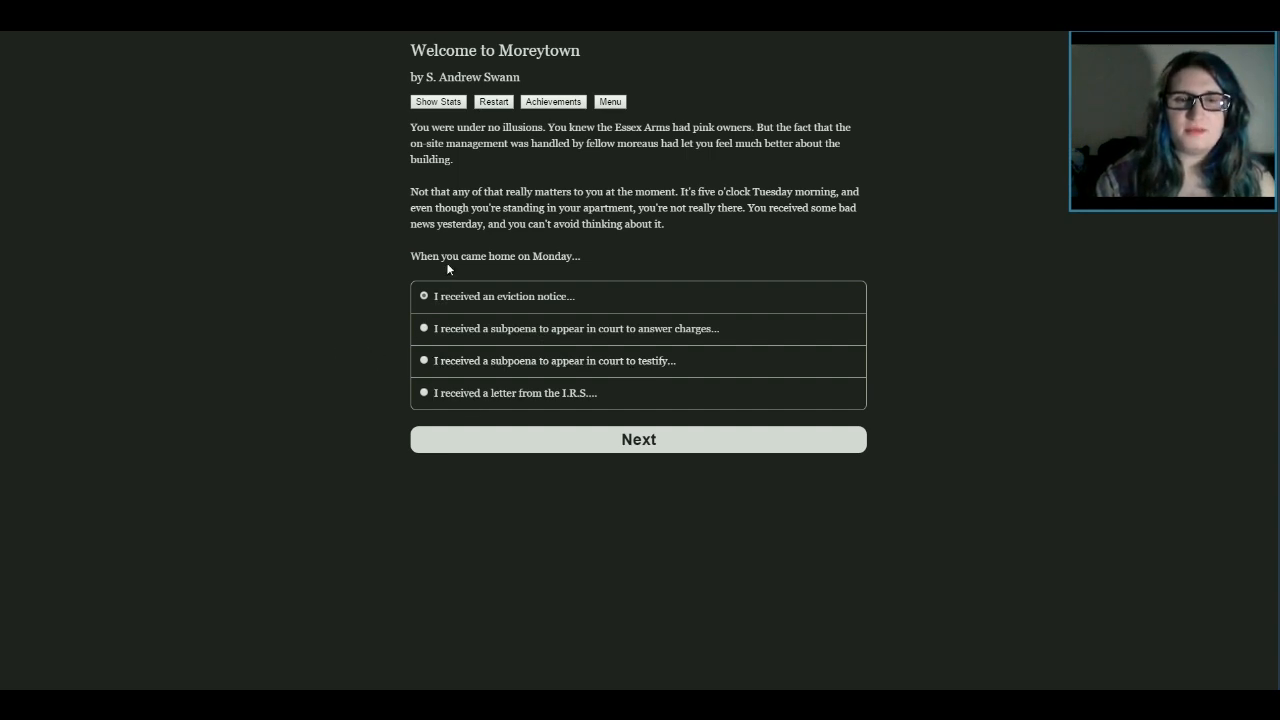
mouse_move(375, 356)
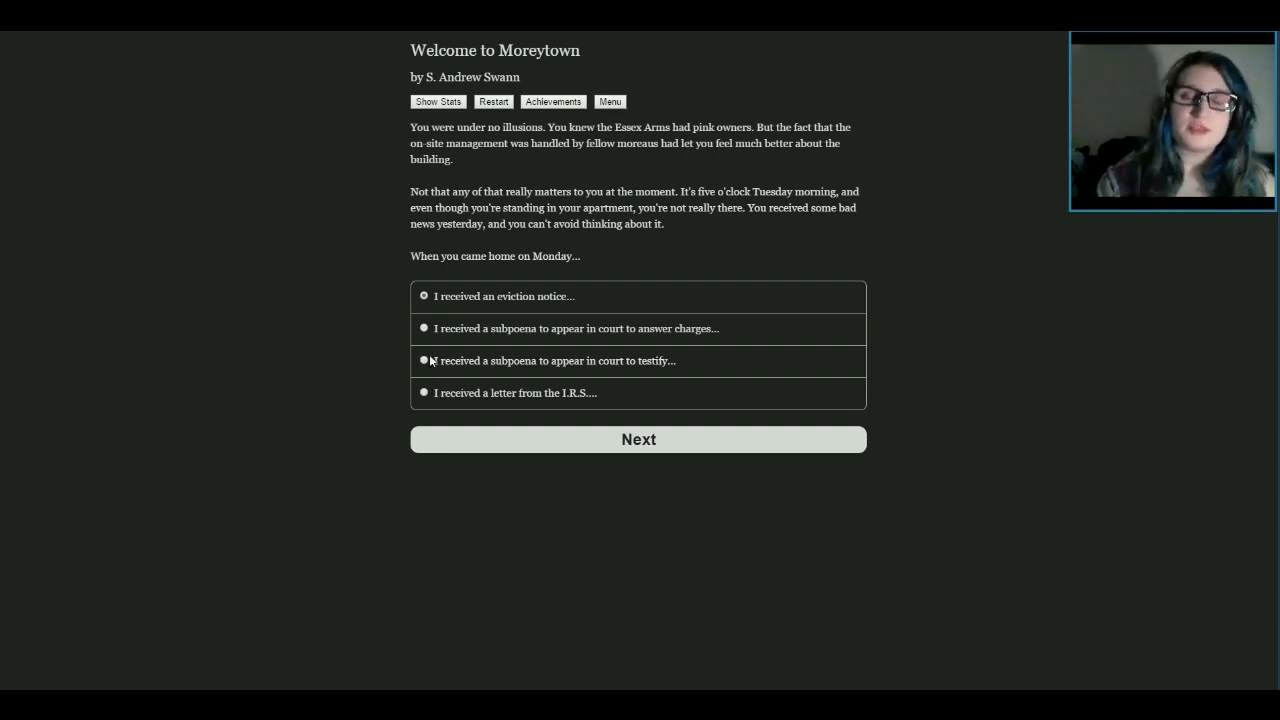
mouse_move(458, 350)
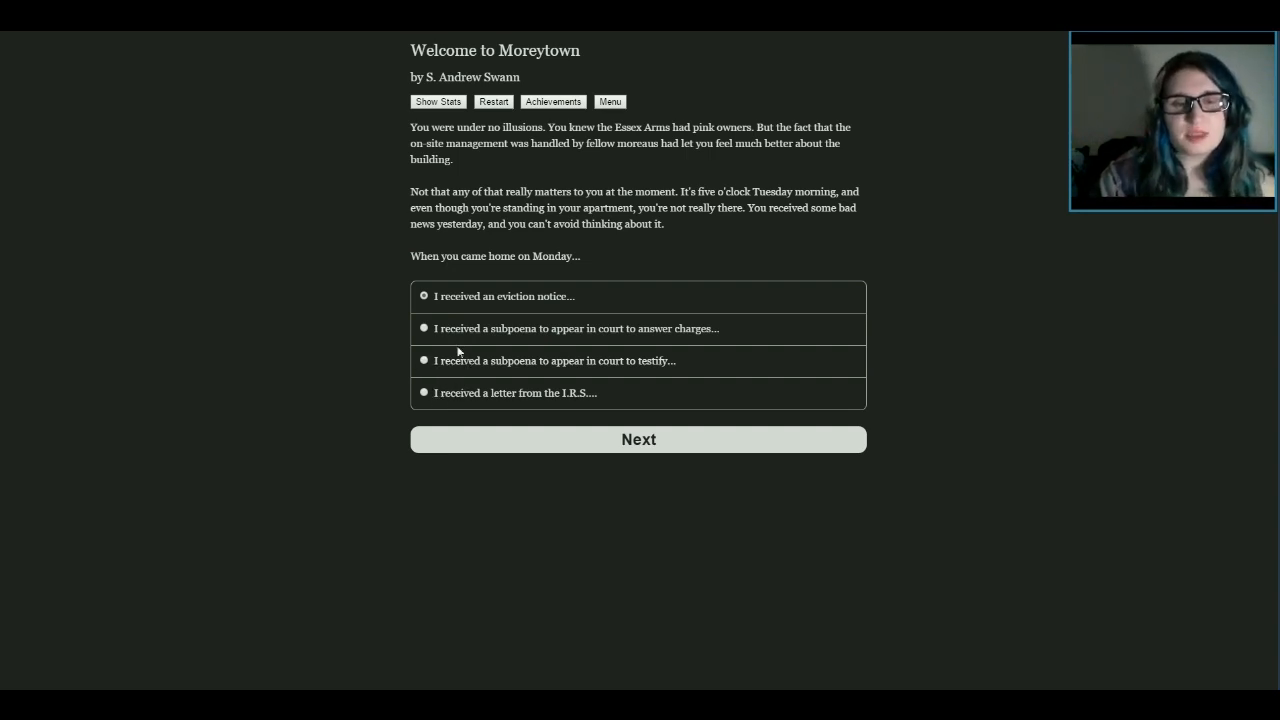
mouse_move(553, 356)
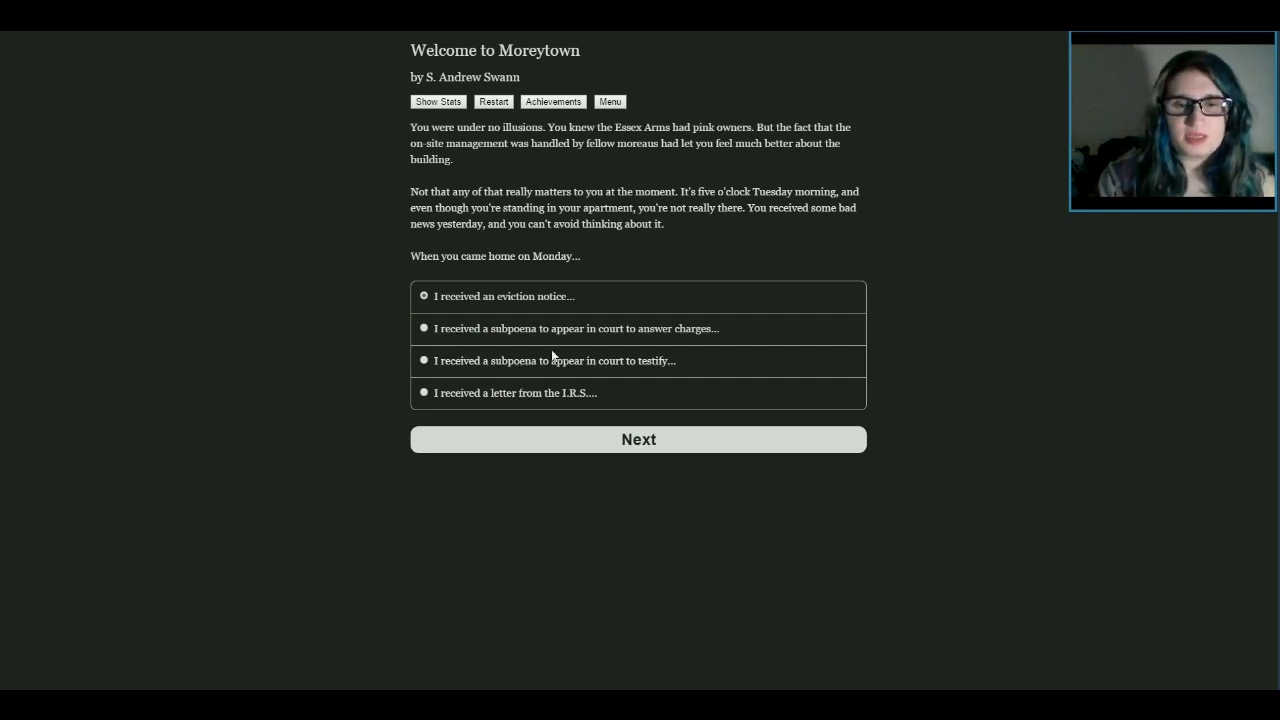
mouse_move(448, 330)
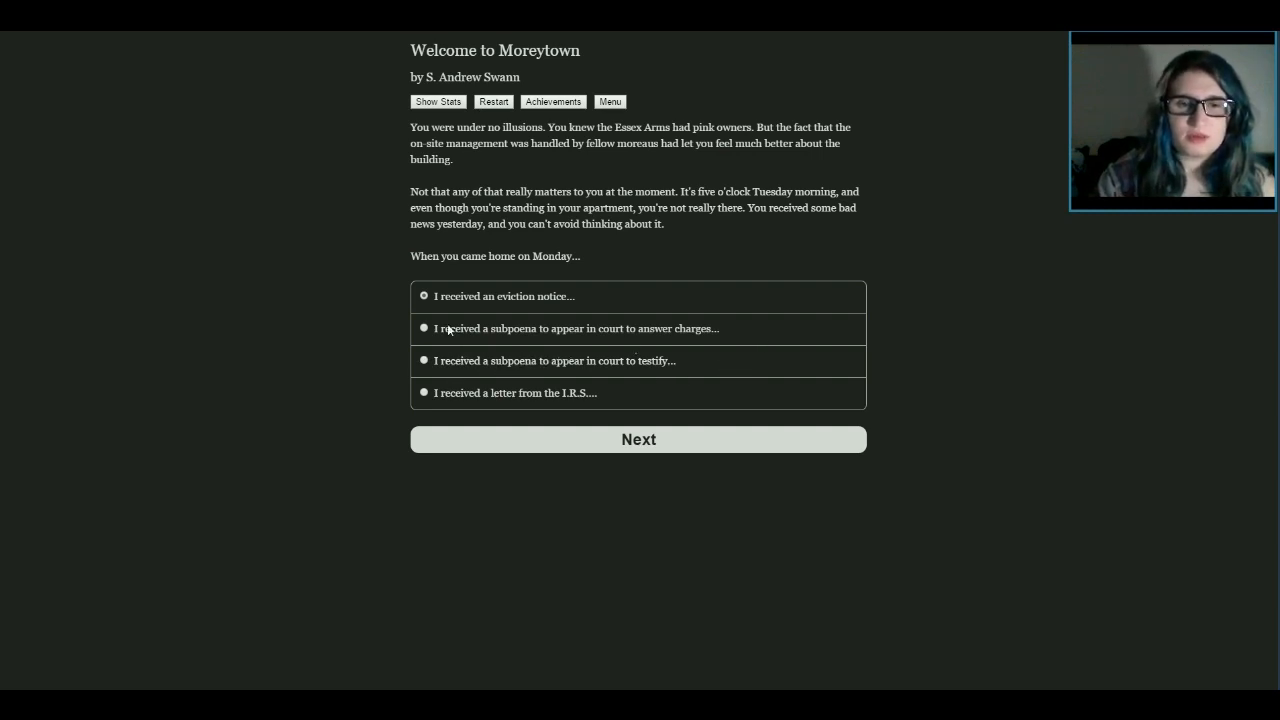
mouse_move(770, 312)
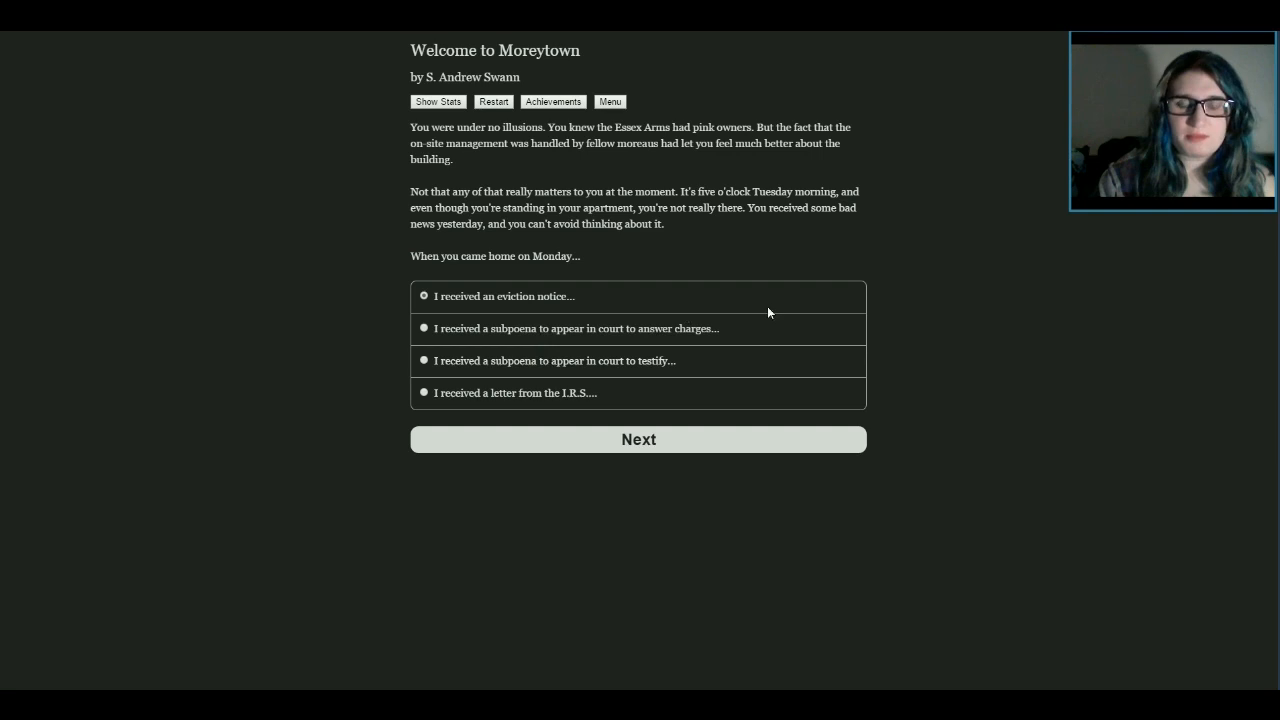
mouse_move(772, 366)
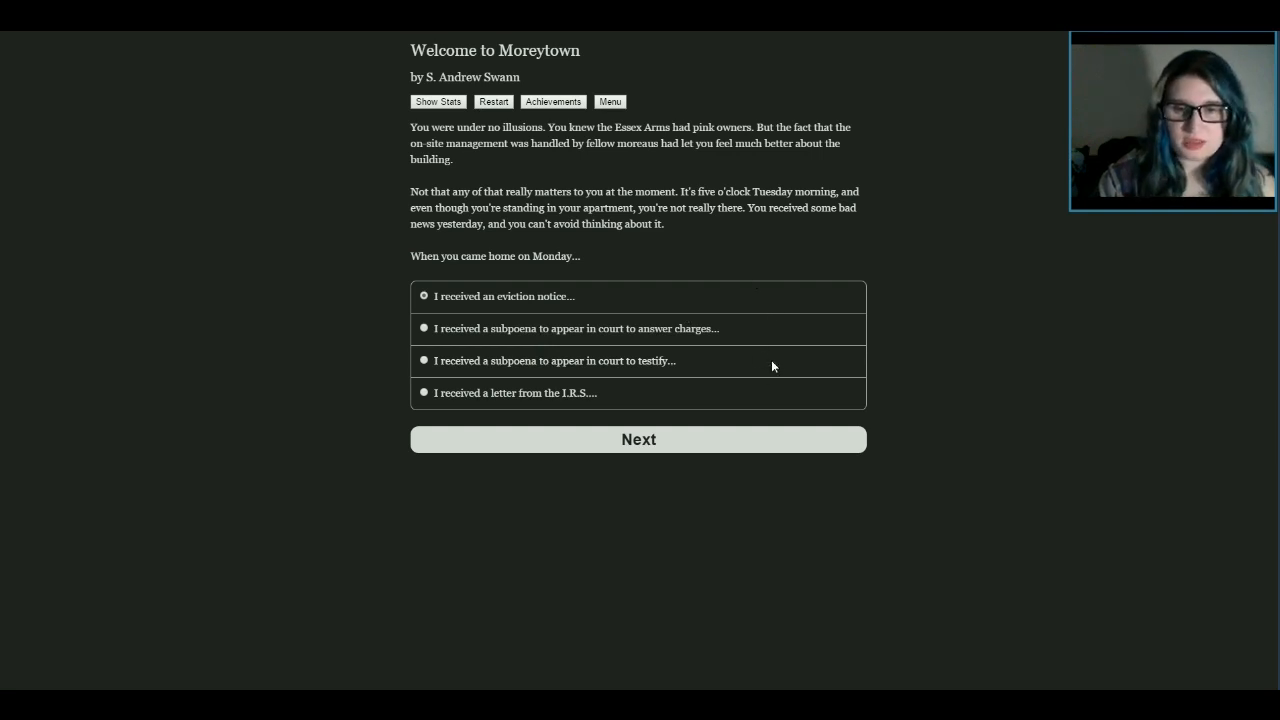
mouse_move(833, 298)
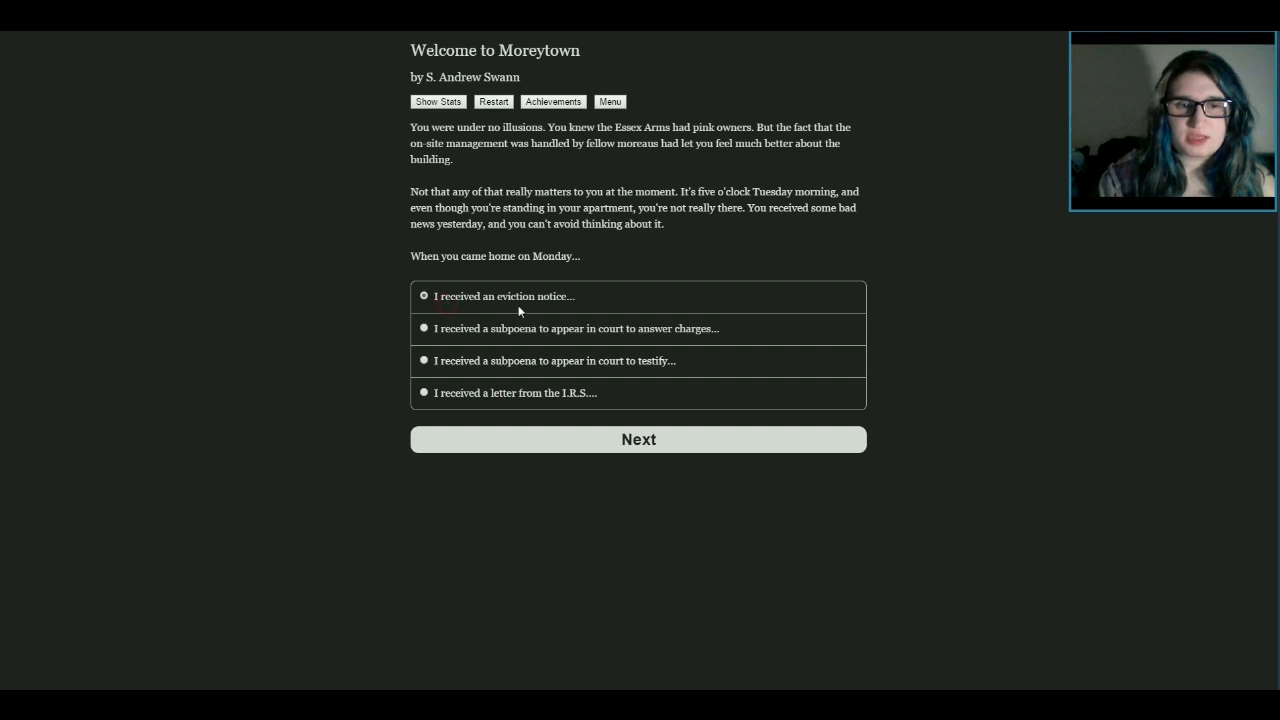
mouse_move(417, 328)
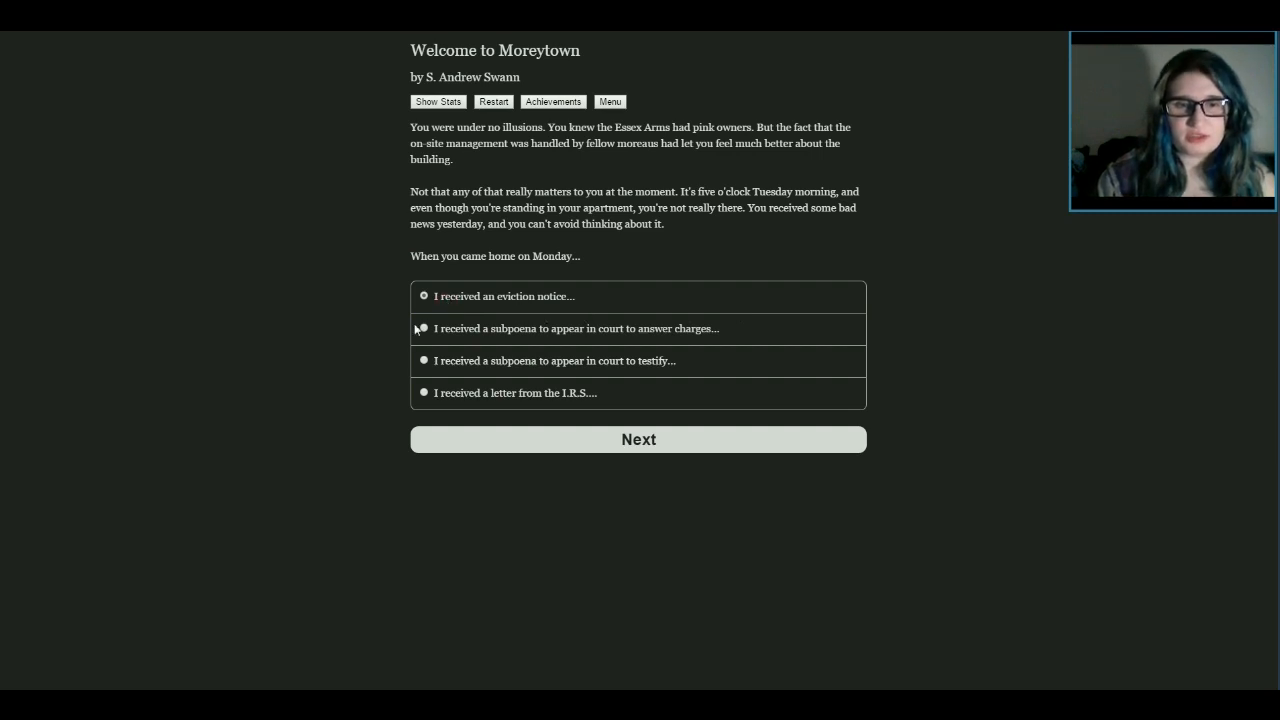
mouse_move(520, 328)
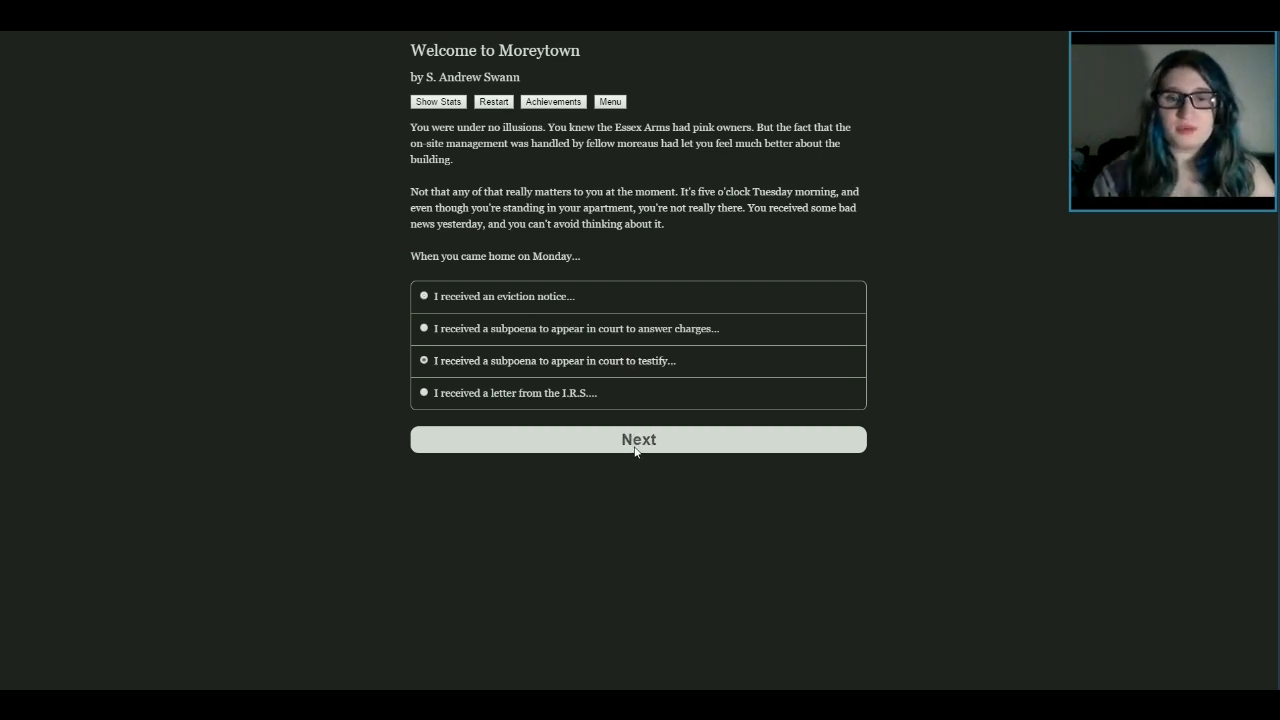
Answer 'I received a subpoena to appear in court to testify' and continue
click(638, 439)
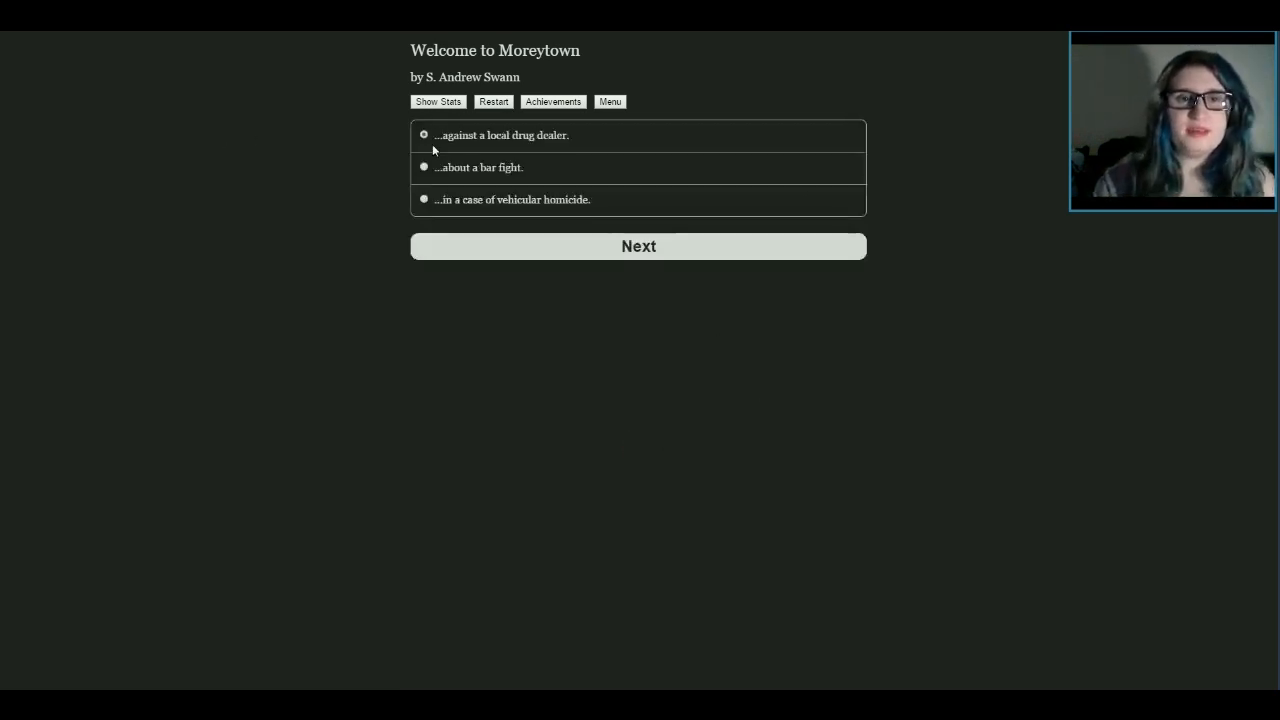
mouse_move(533, 181)
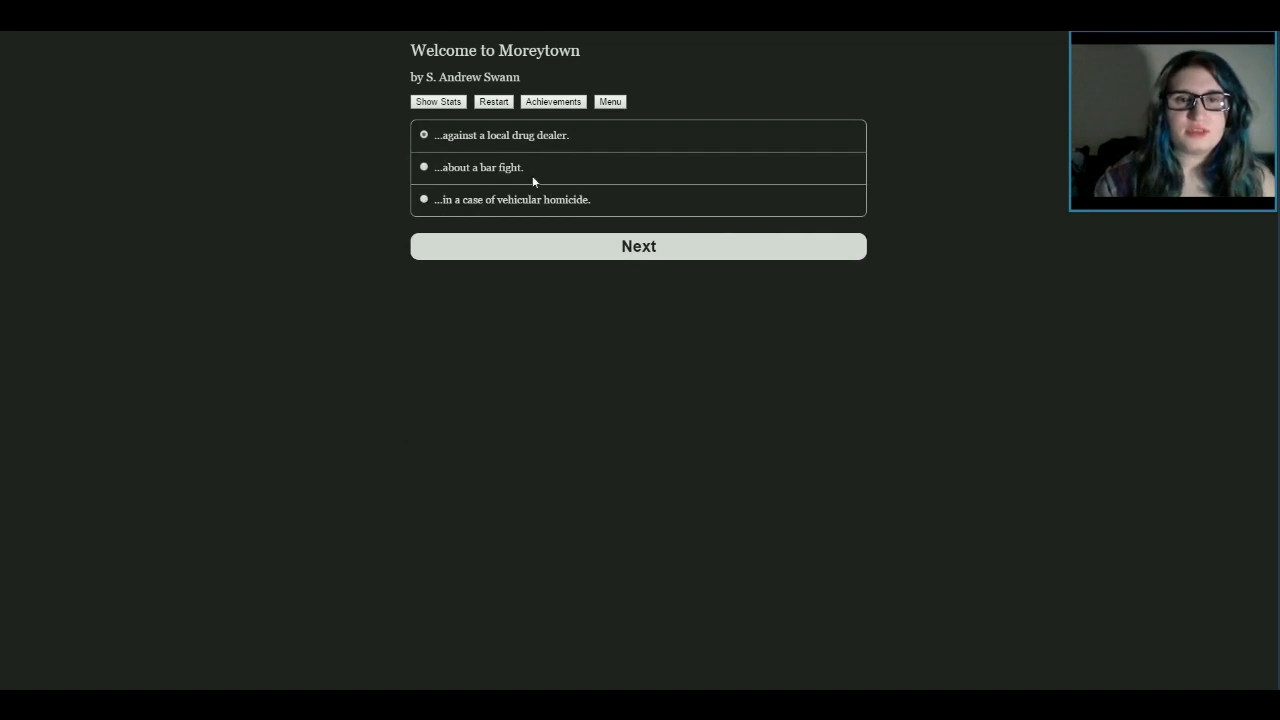
mouse_move(525, 190)
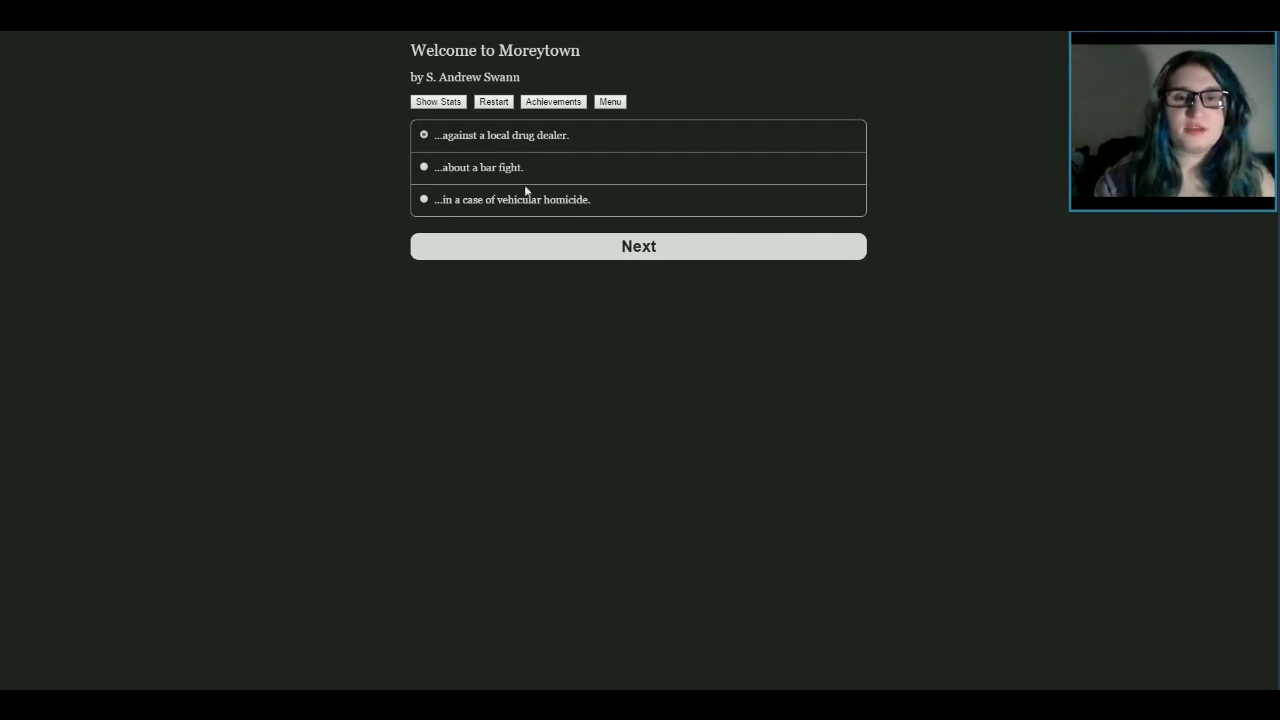
Testify about the bar fight, claim you only sought a friend, and say you'd just showered
click(638, 246)
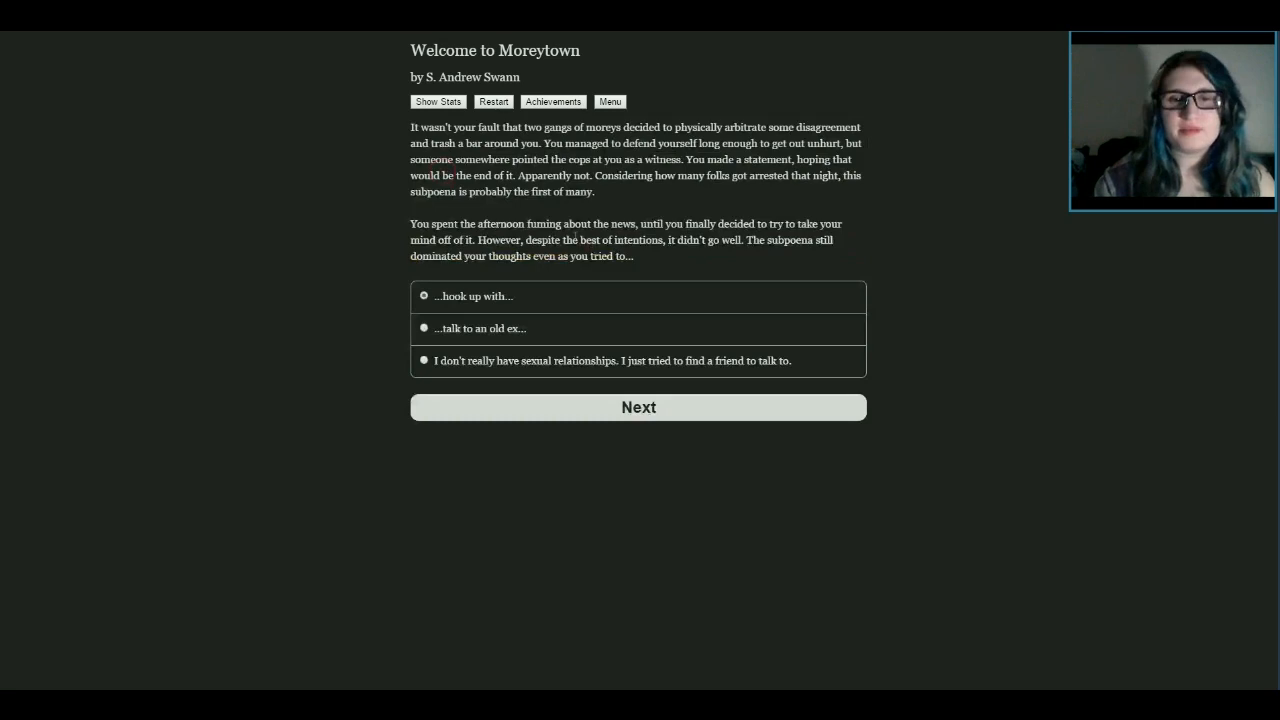
mouse_move(398, 447)
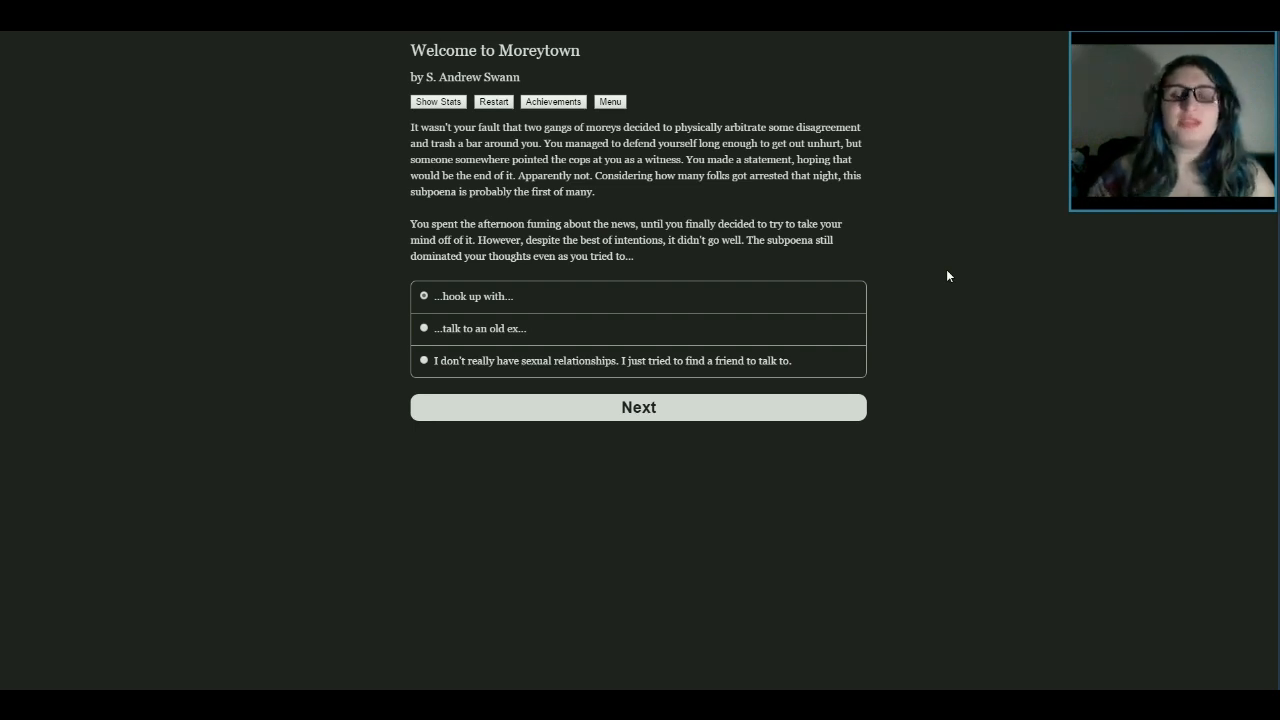
mouse_move(559, 267)
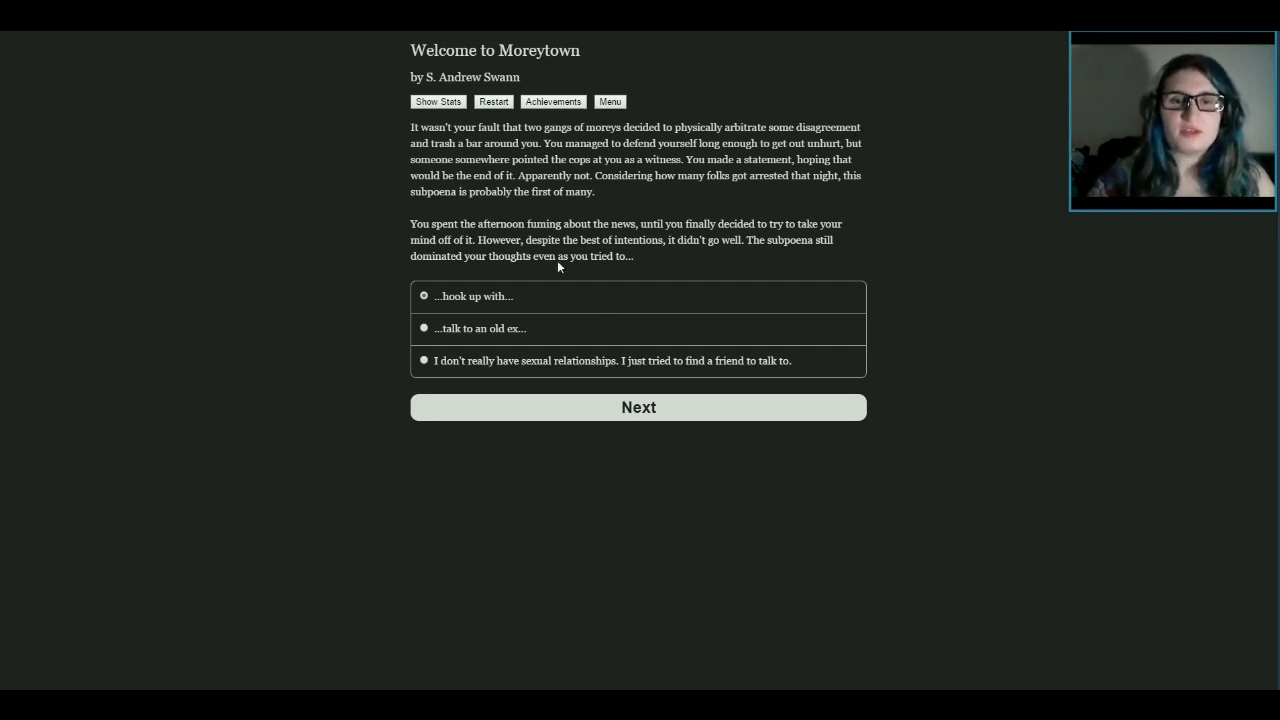
mouse_move(799, 267)
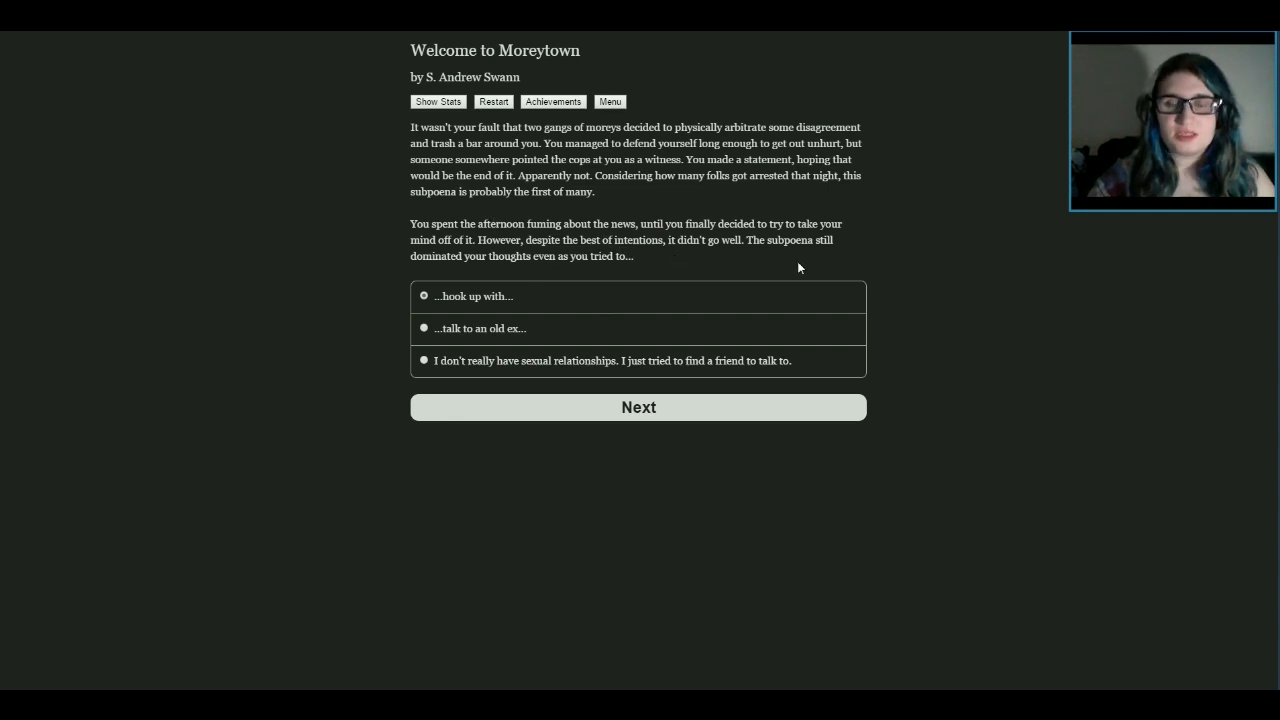
mouse_move(429, 279)
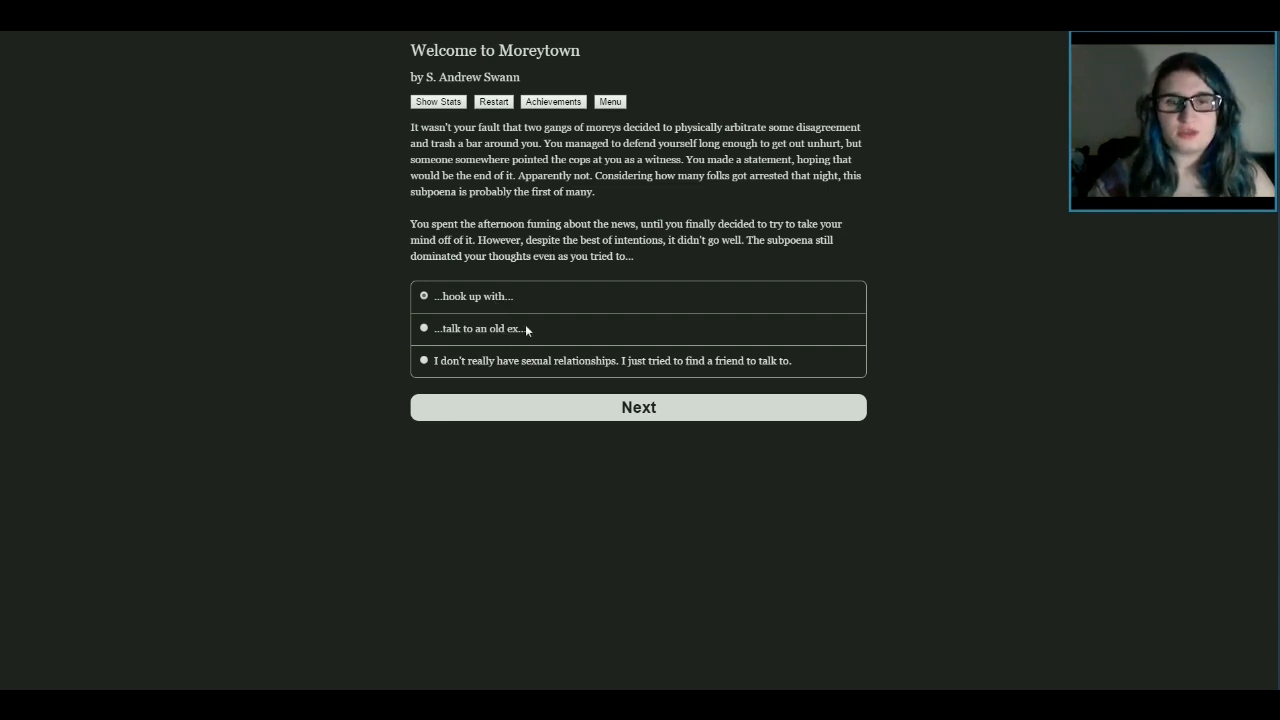
mouse_move(560, 367)
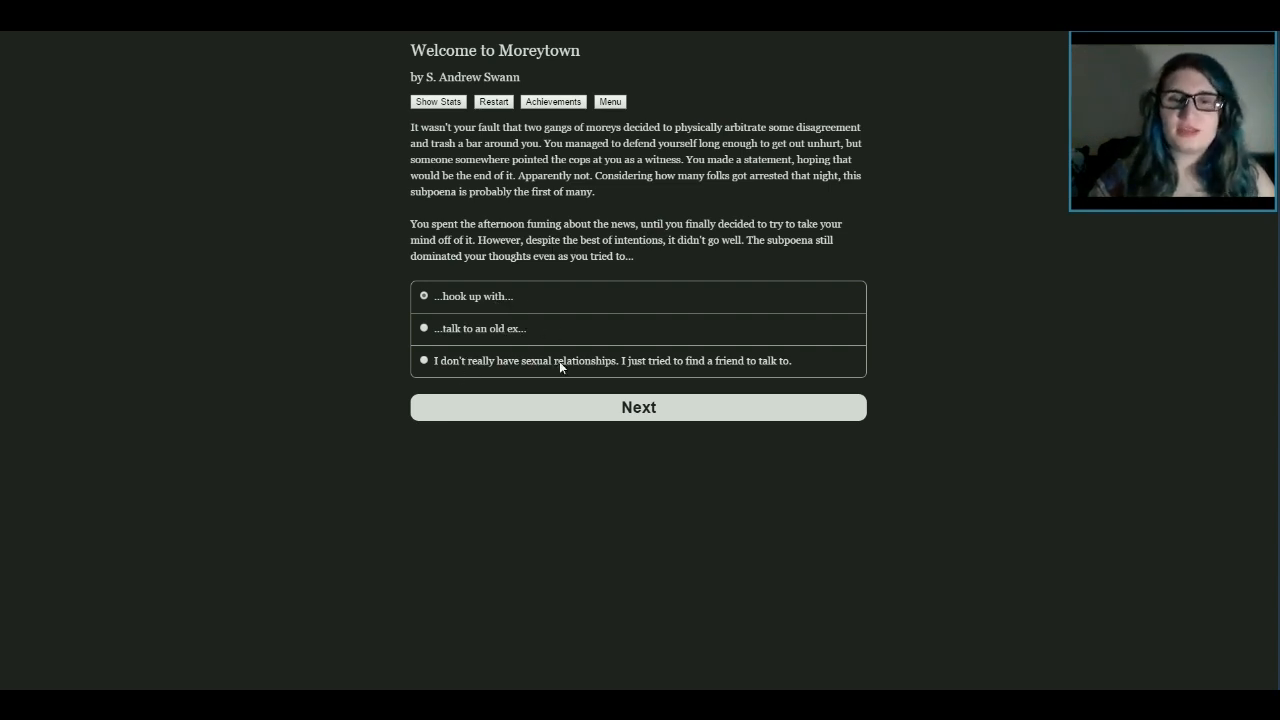
mouse_move(814, 369)
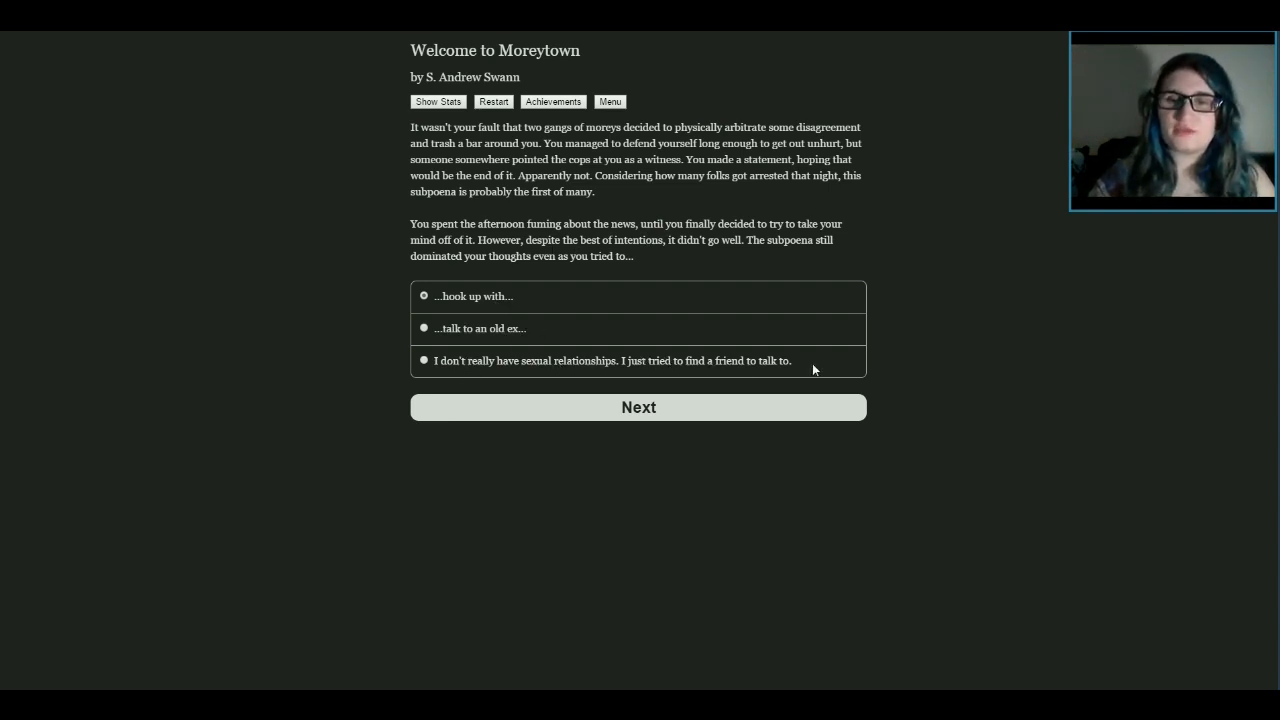
mouse_move(470, 361)
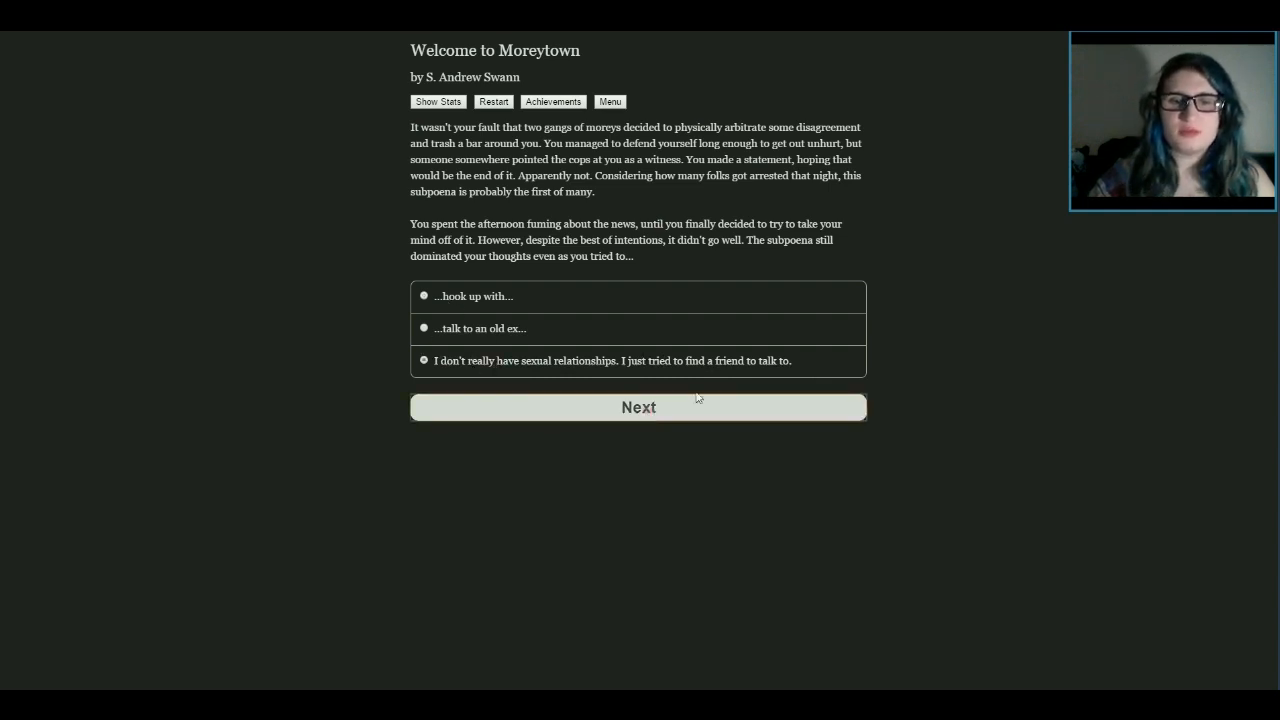
click(638, 407)
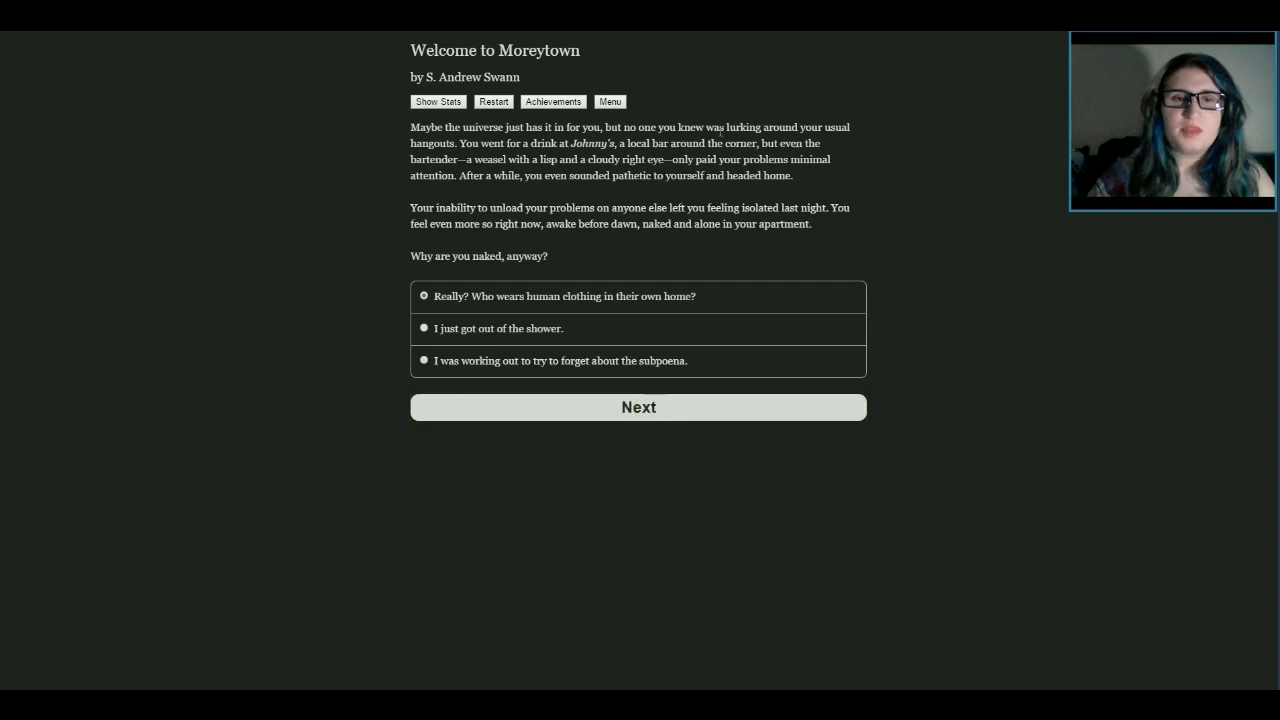
mouse_move(906, 225)
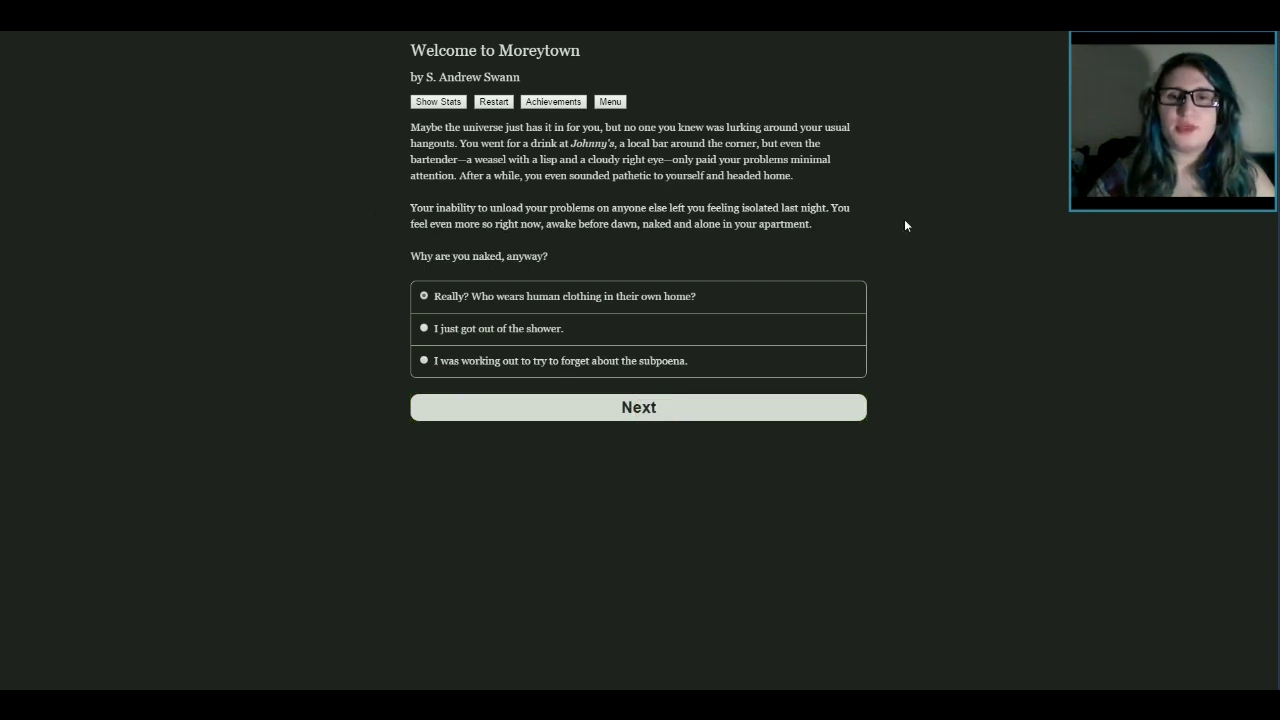
mouse_move(443, 174)
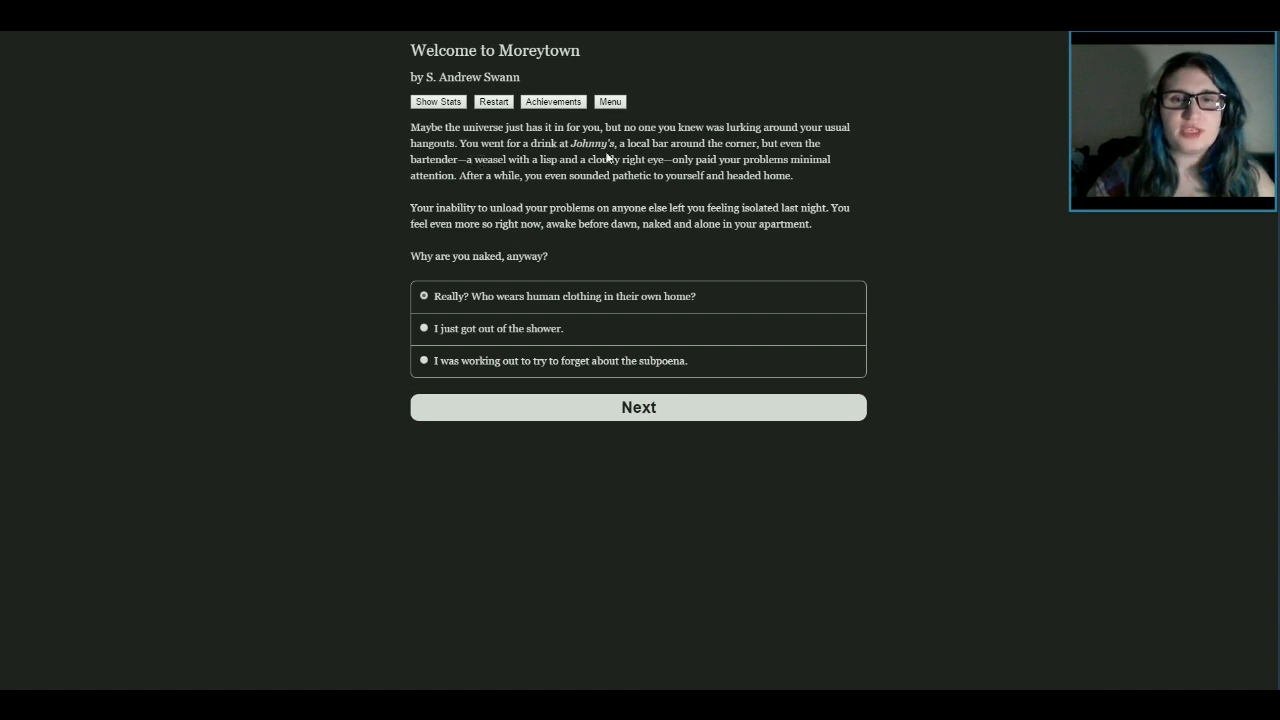
mouse_move(847, 158)
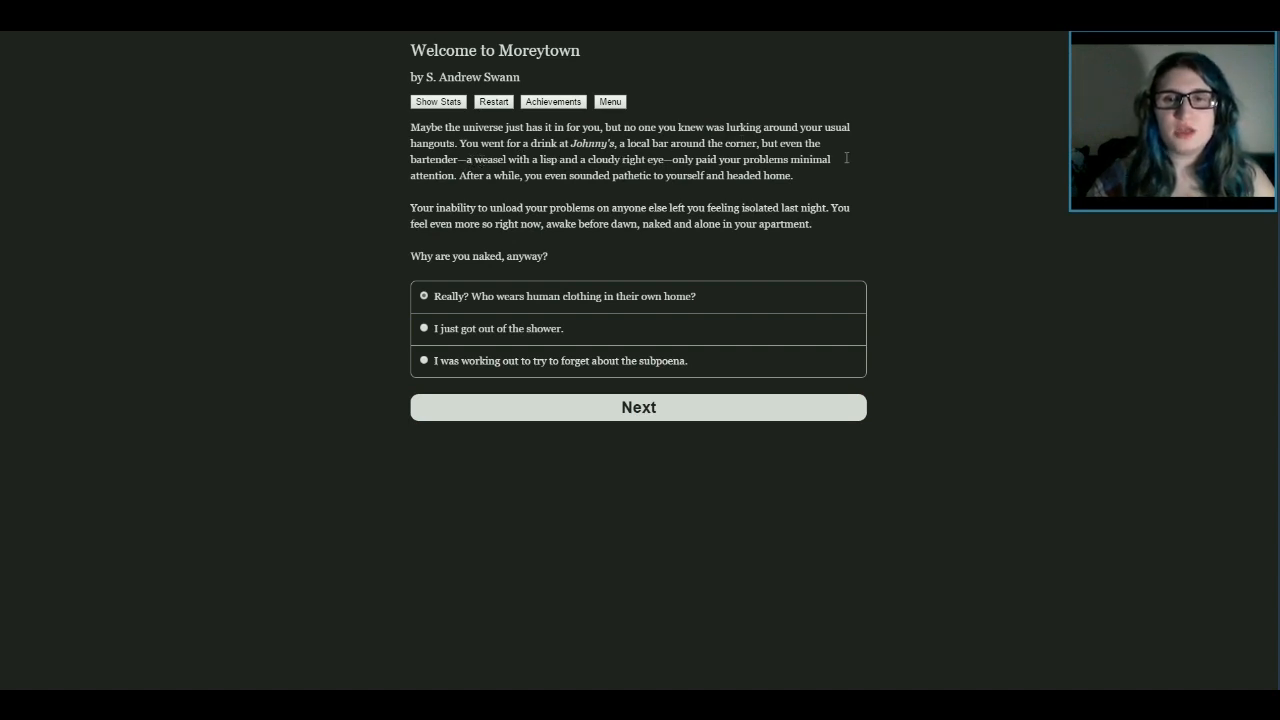
mouse_move(977, 551)
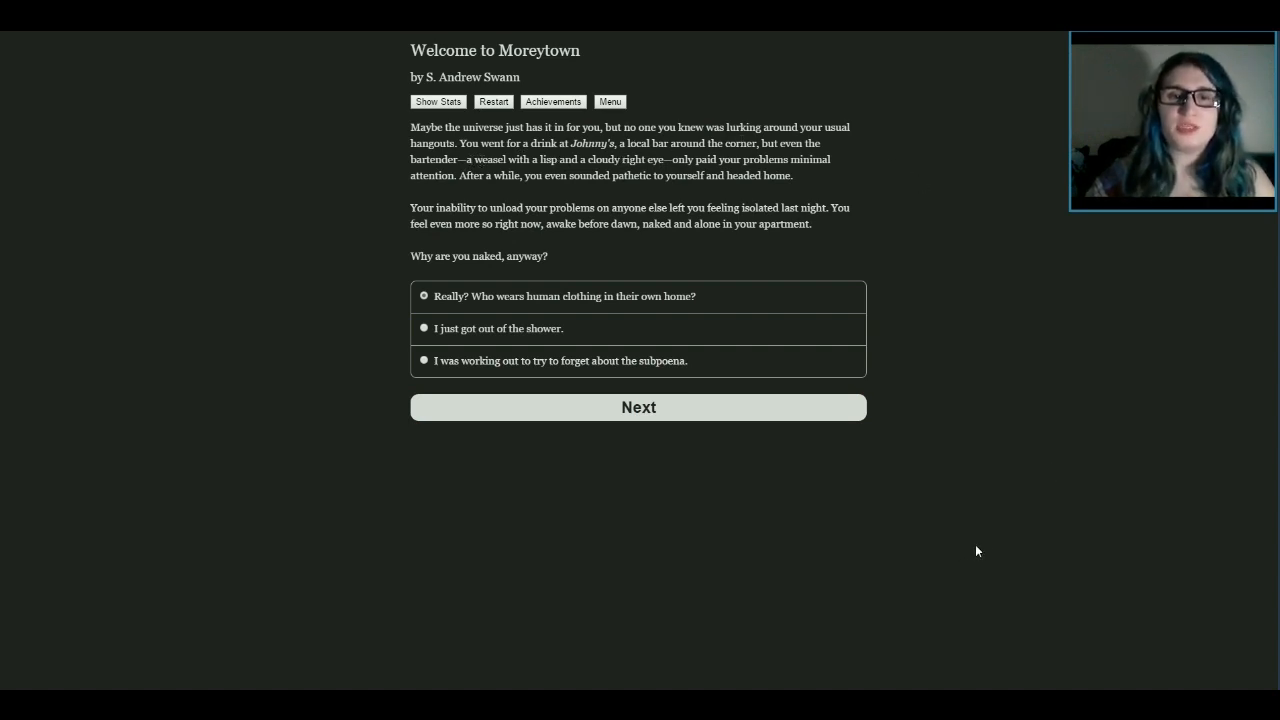
mouse_move(970, 371)
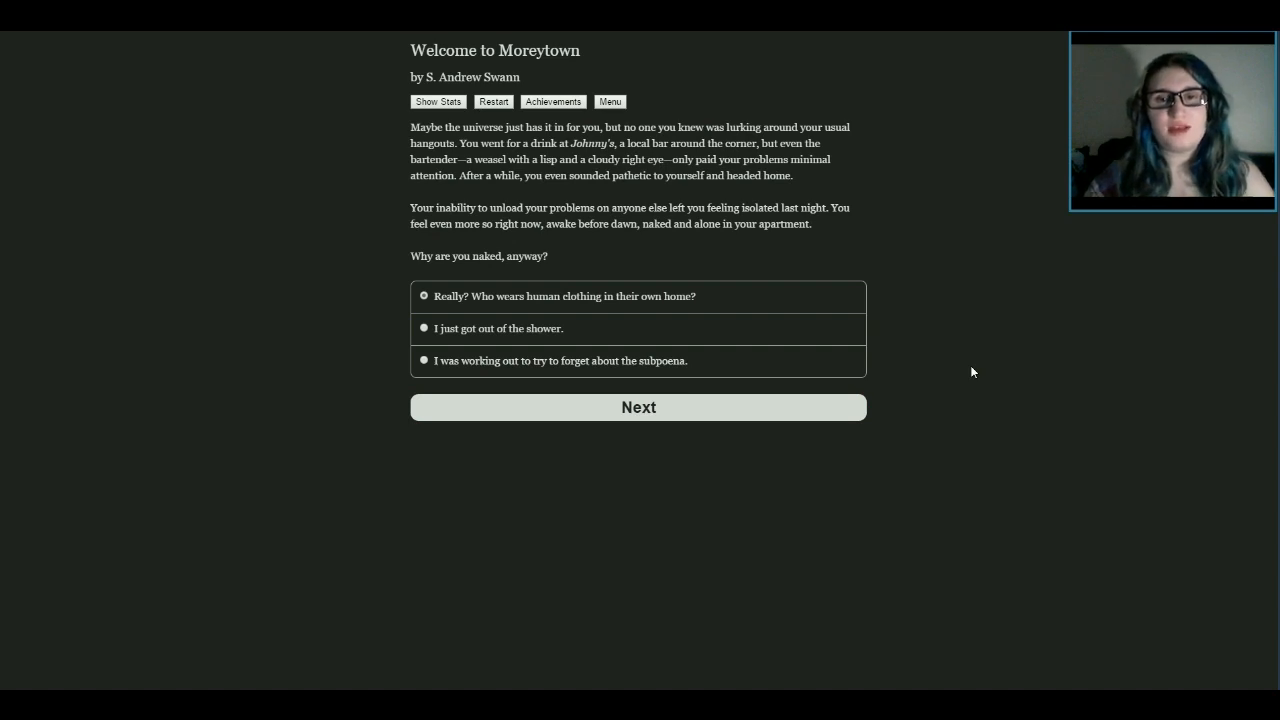
mouse_move(1011, 267)
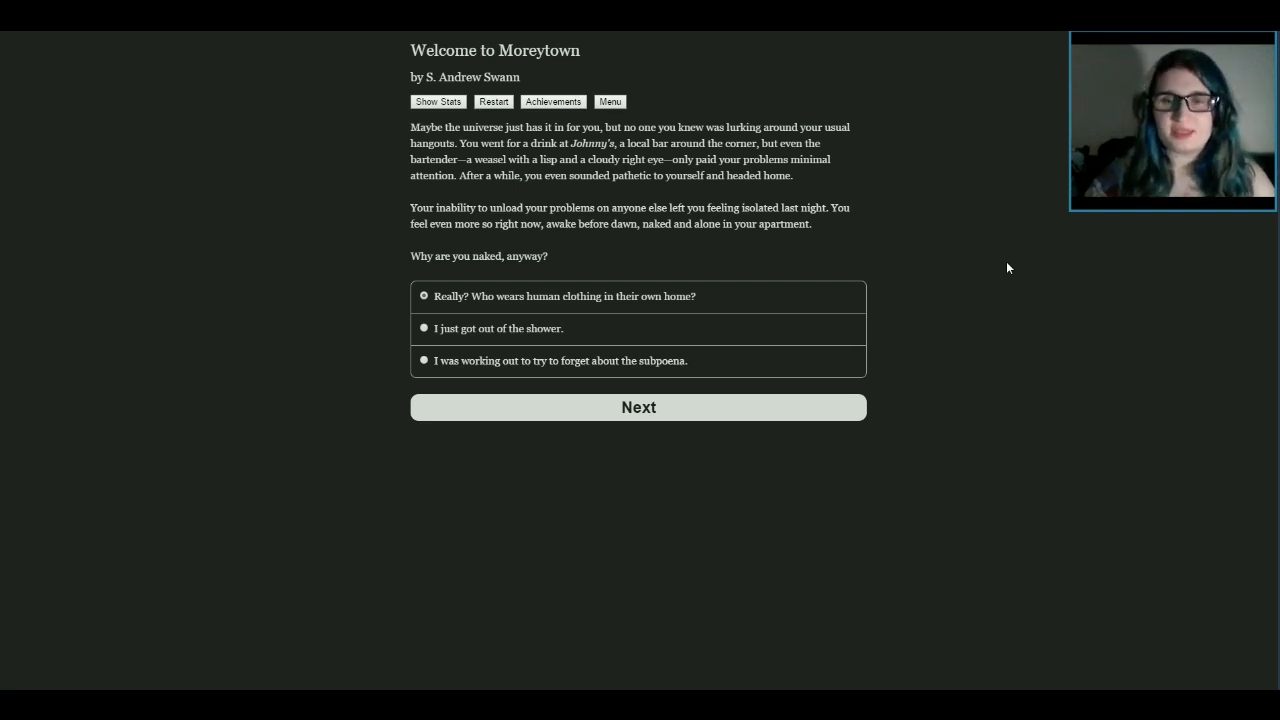
mouse_move(969, 250)
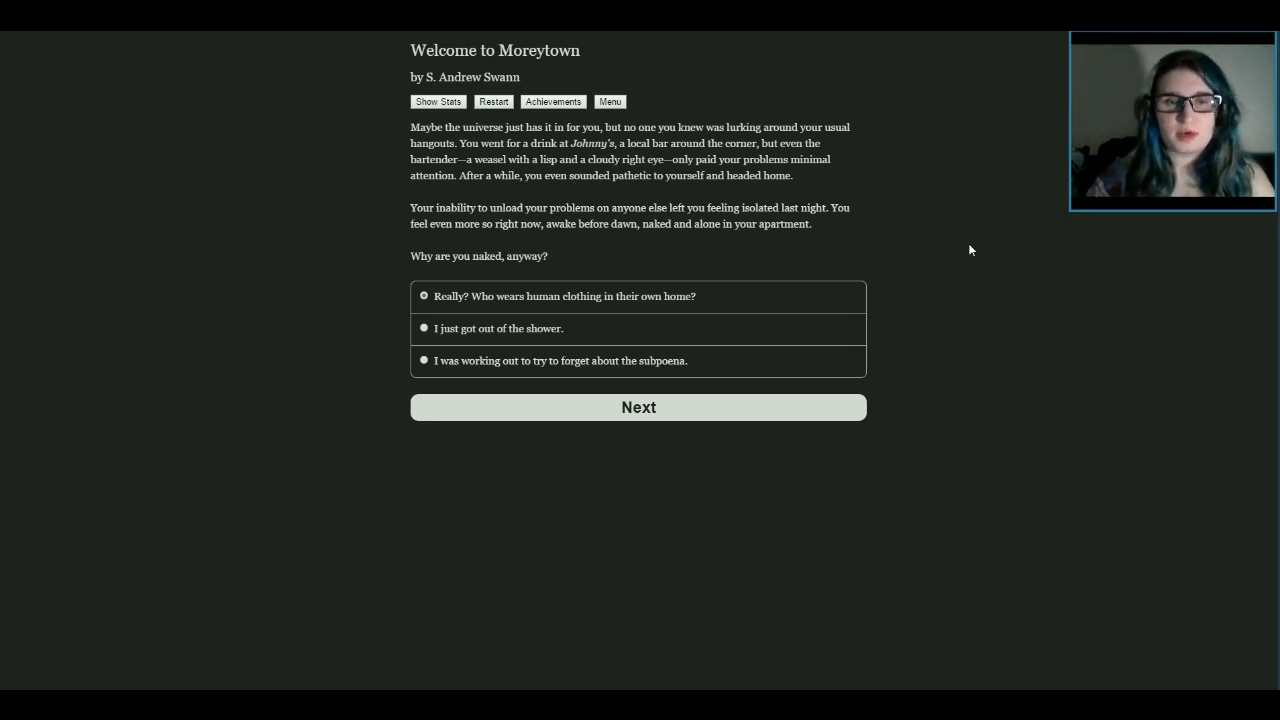
mouse_move(590, 256)
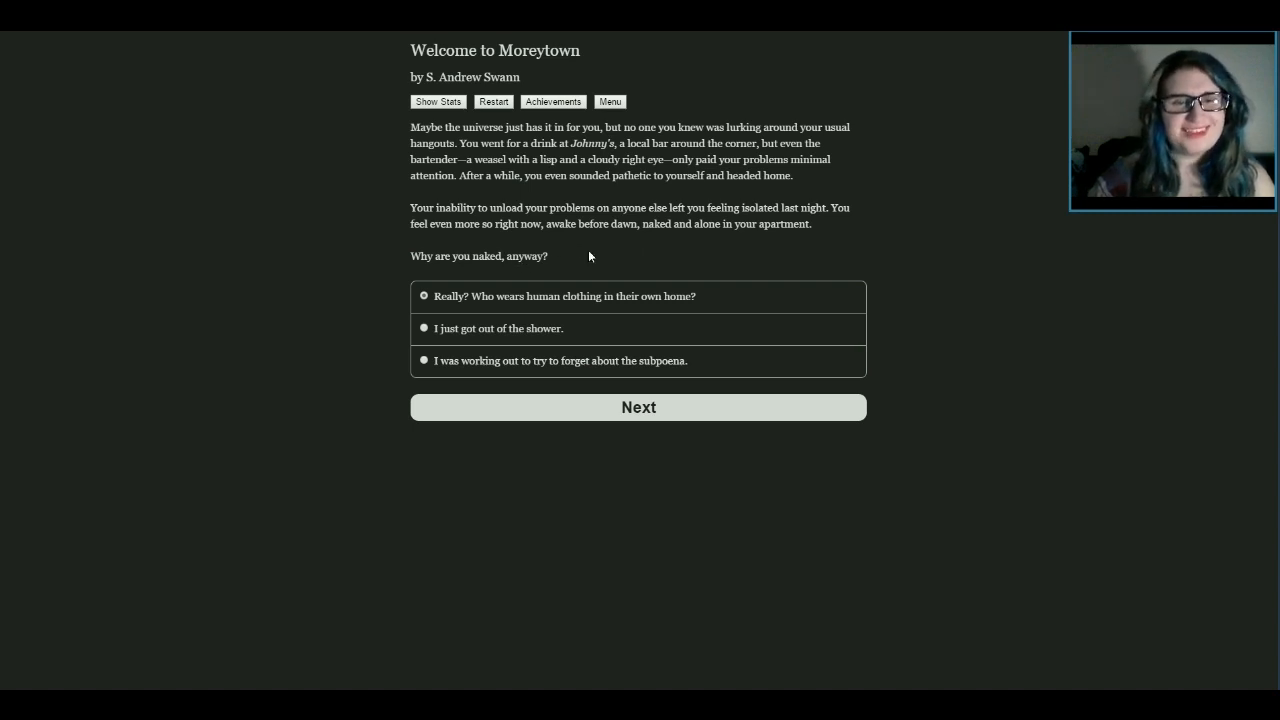
mouse_move(831, 281)
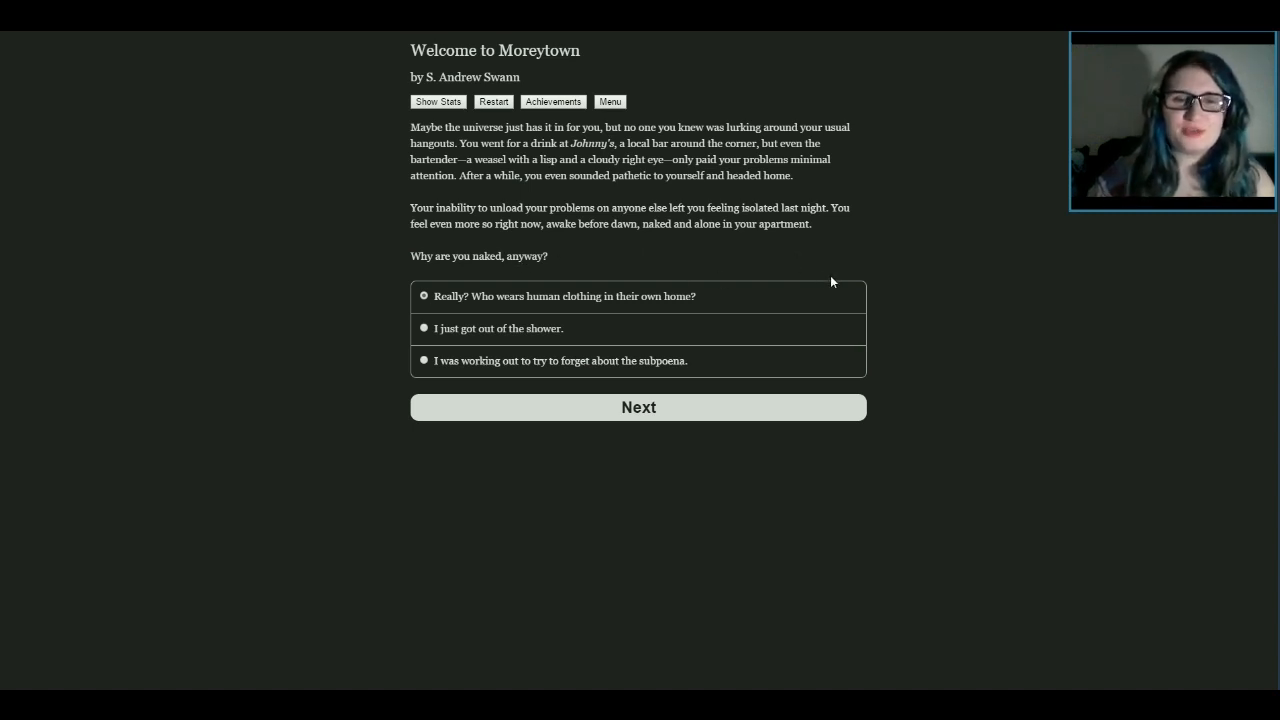
mouse_move(523, 347)
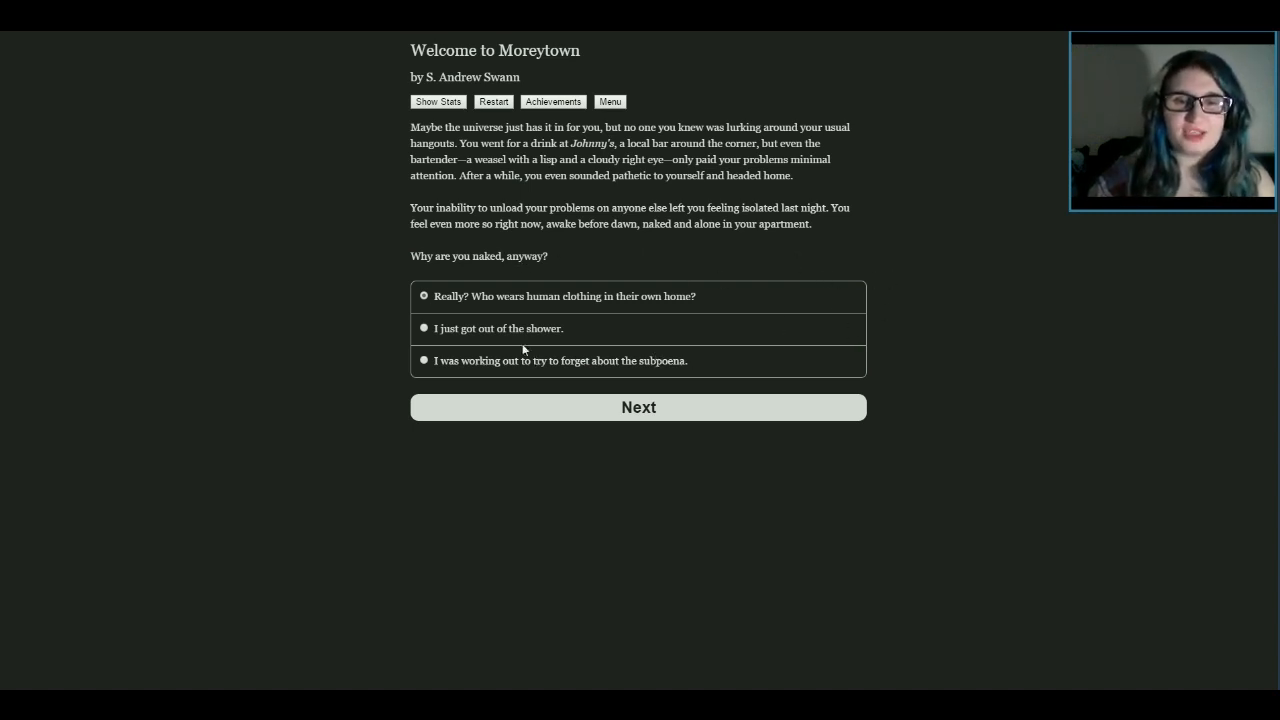
mouse_move(518, 367)
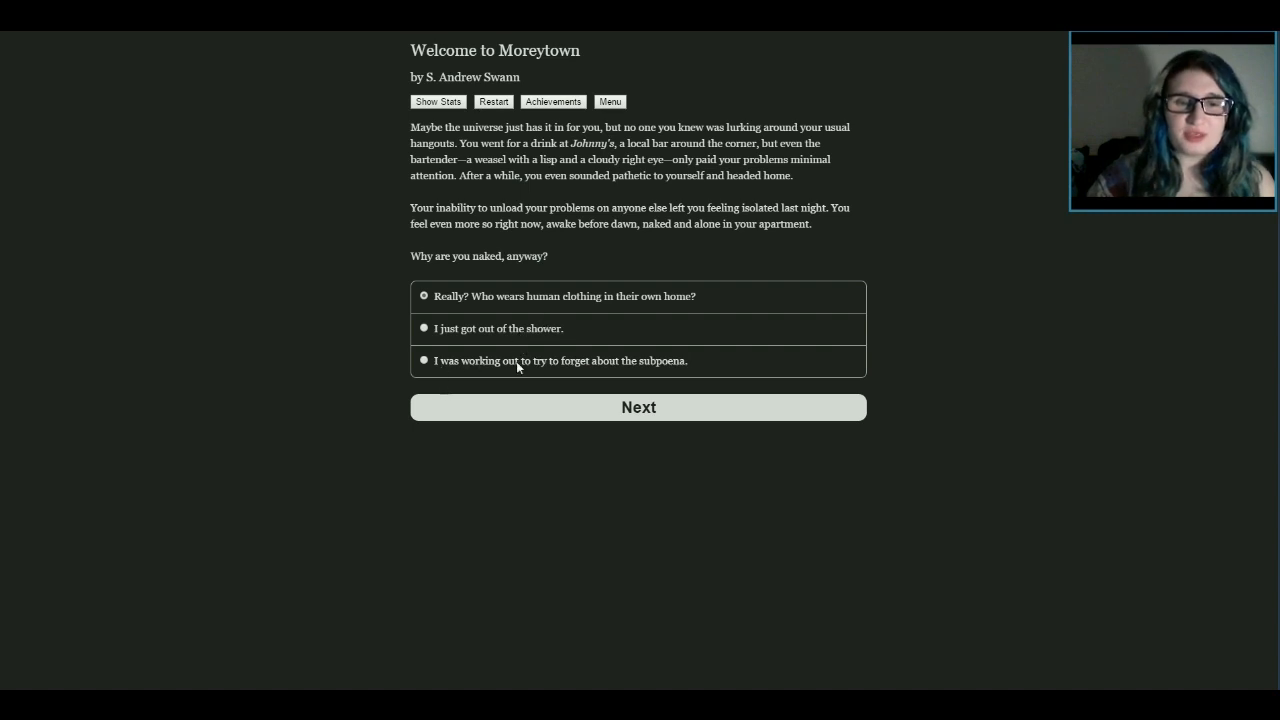
mouse_move(913, 363)
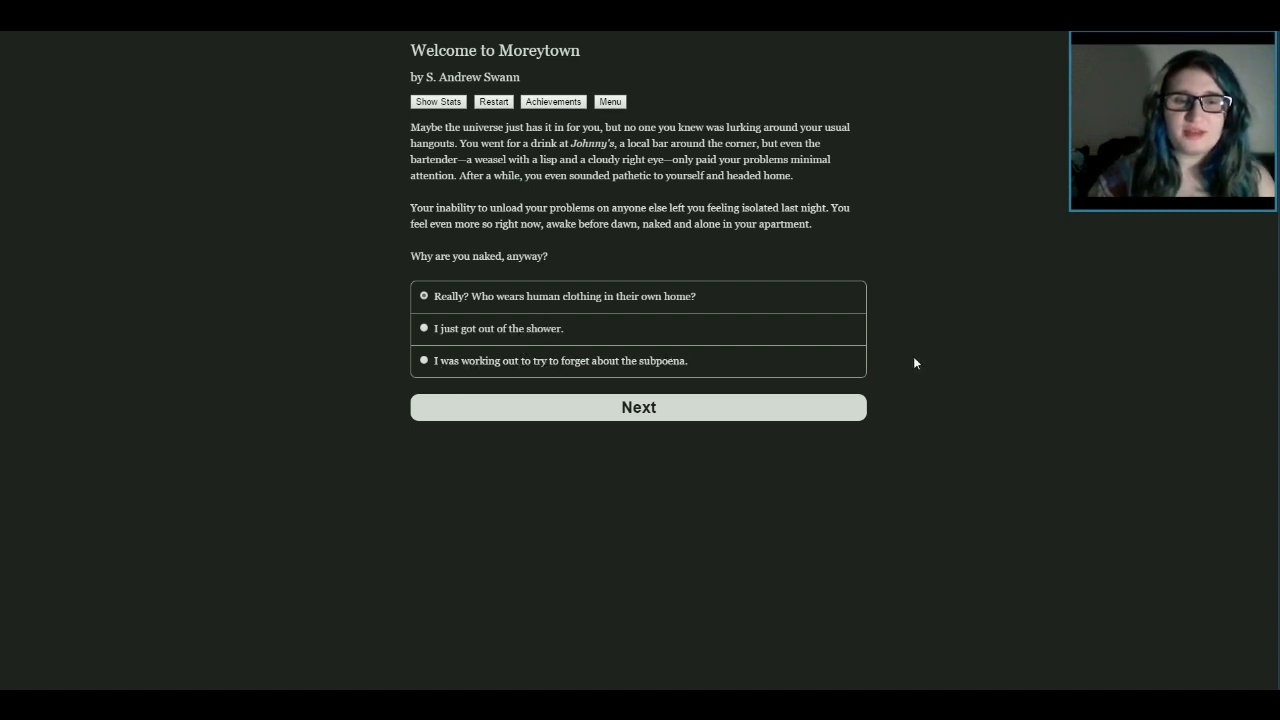
mouse_move(625, 342)
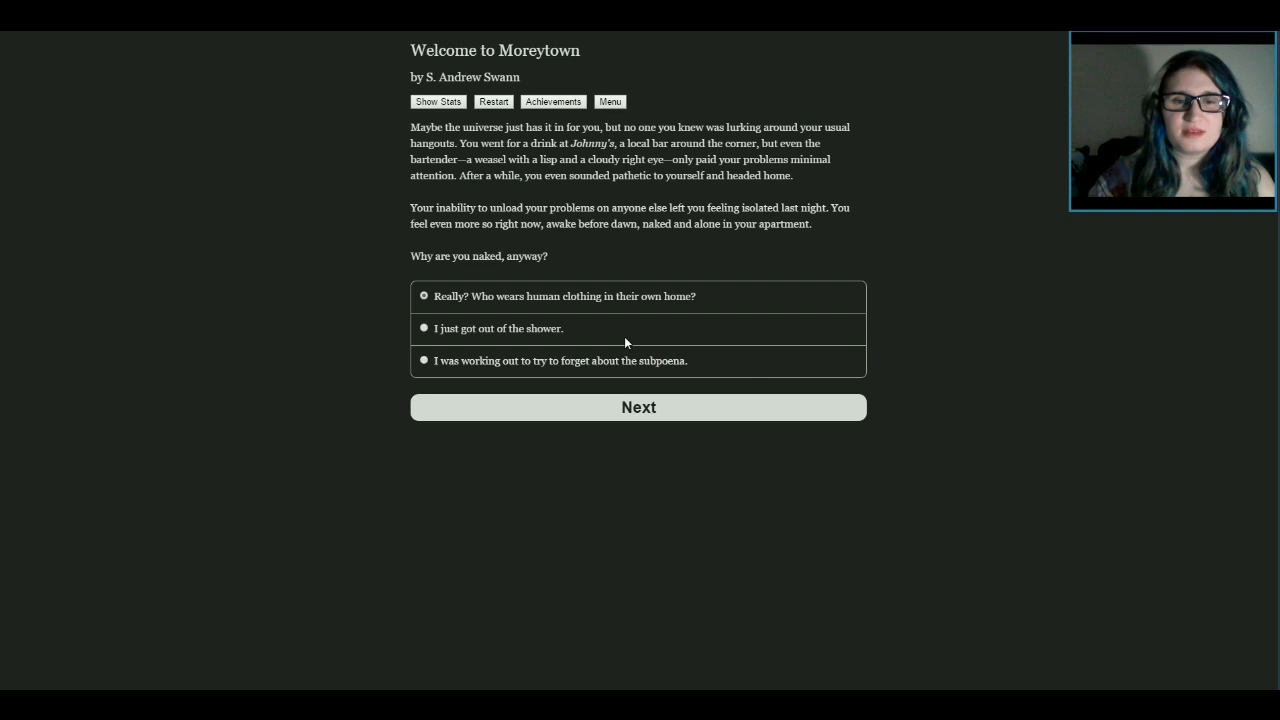
click(638, 407)
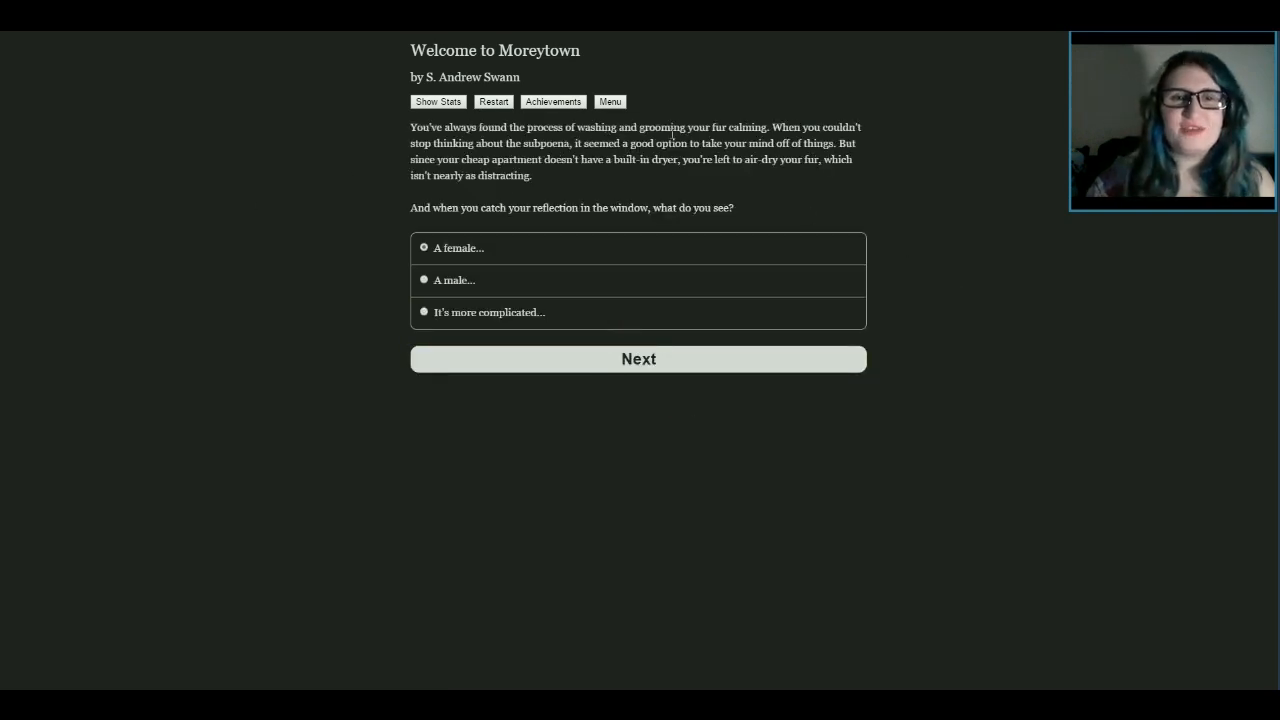
mouse_move(927, 146)
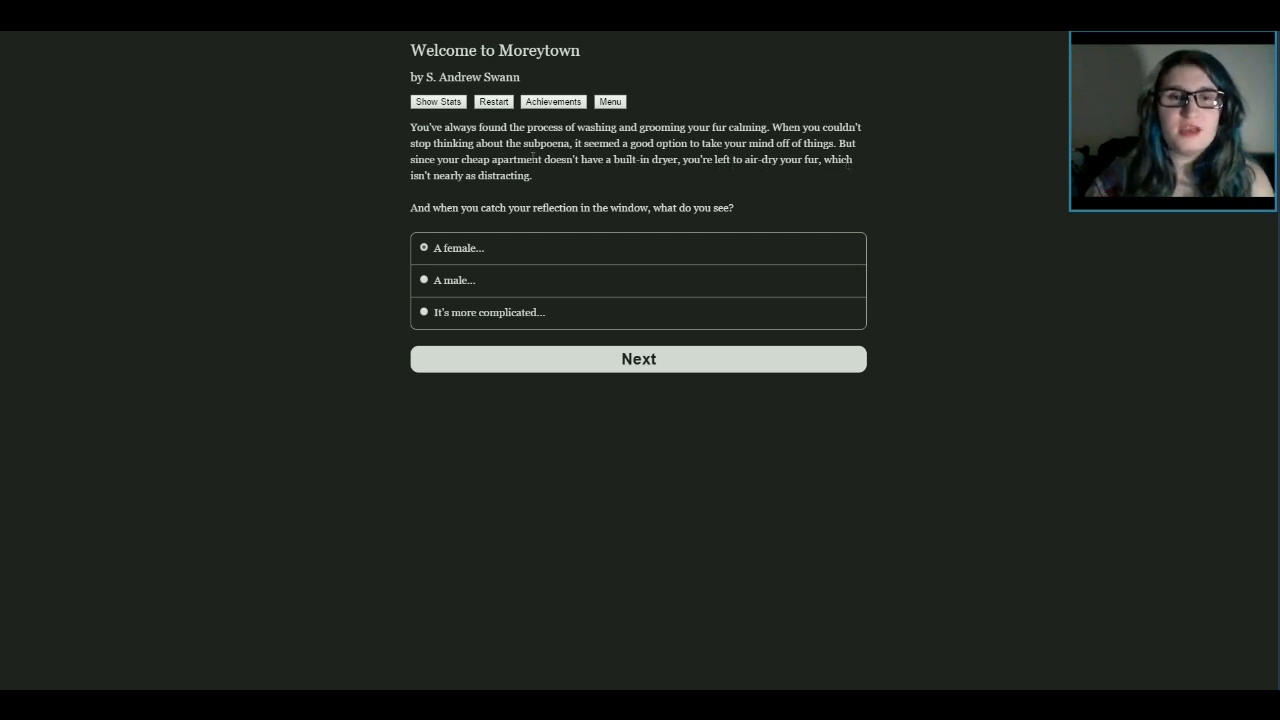
mouse_move(831, 182)
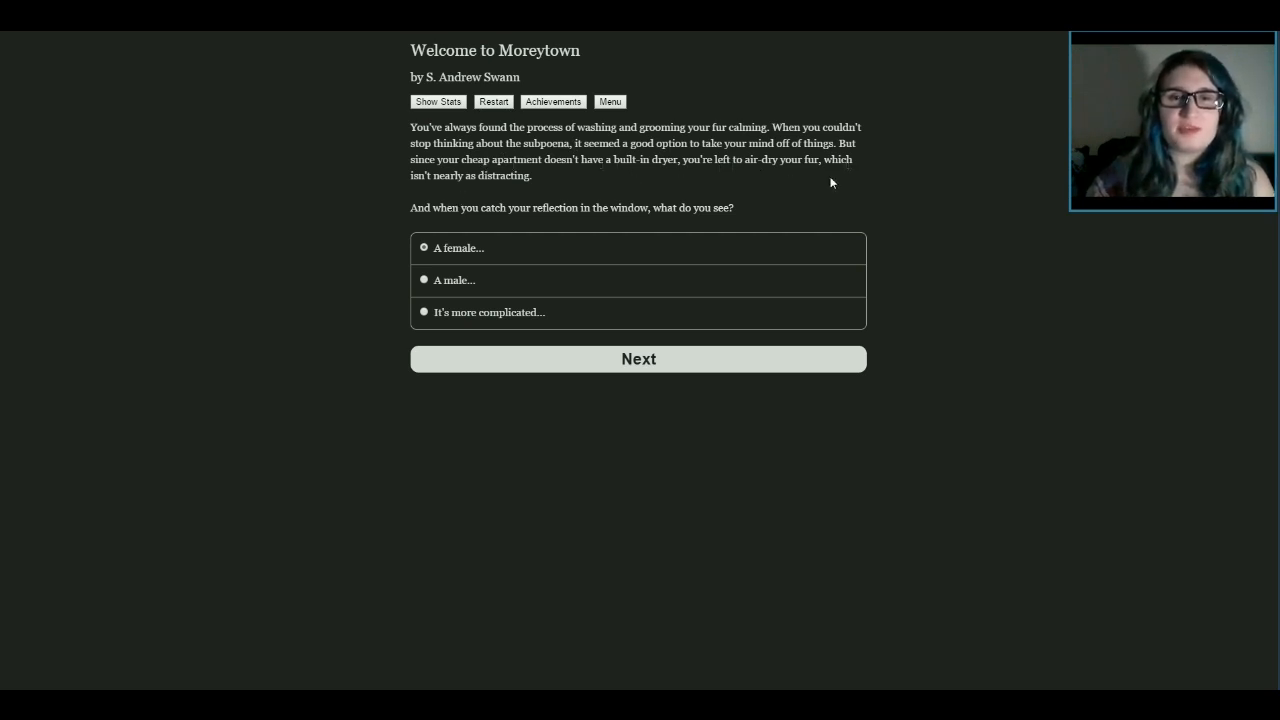
mouse_move(749, 184)
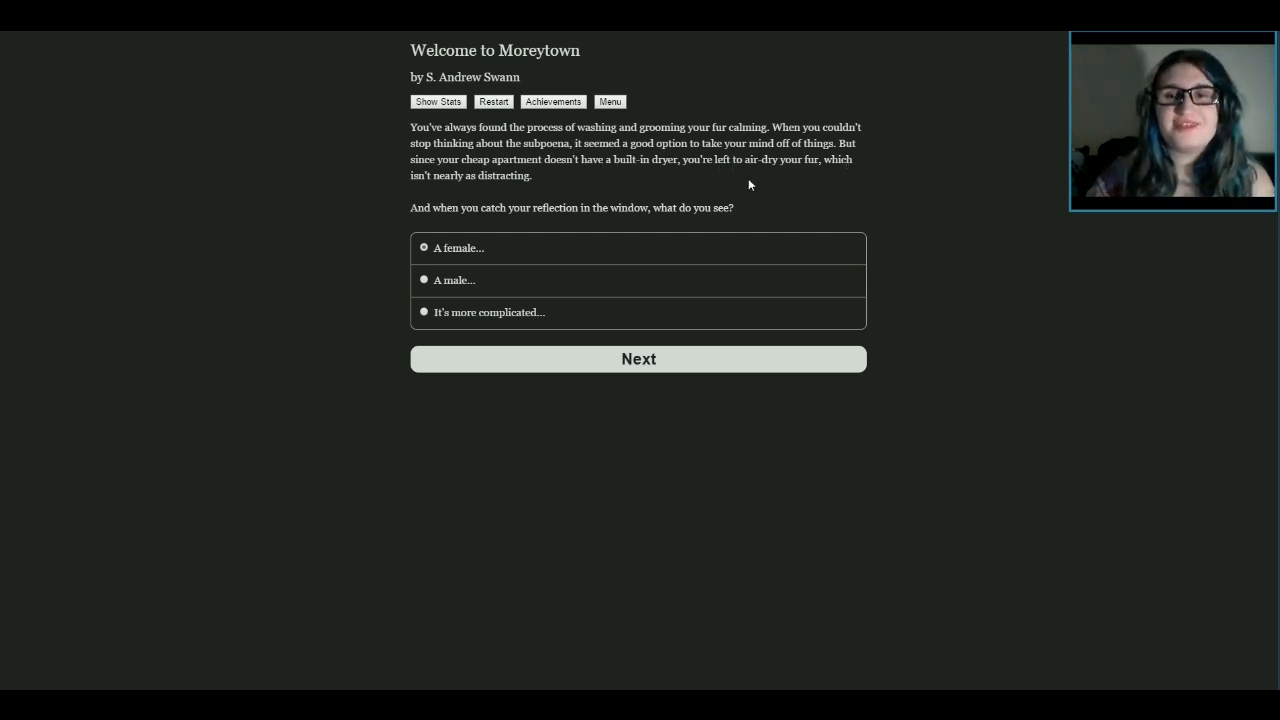
mouse_move(525, 202)
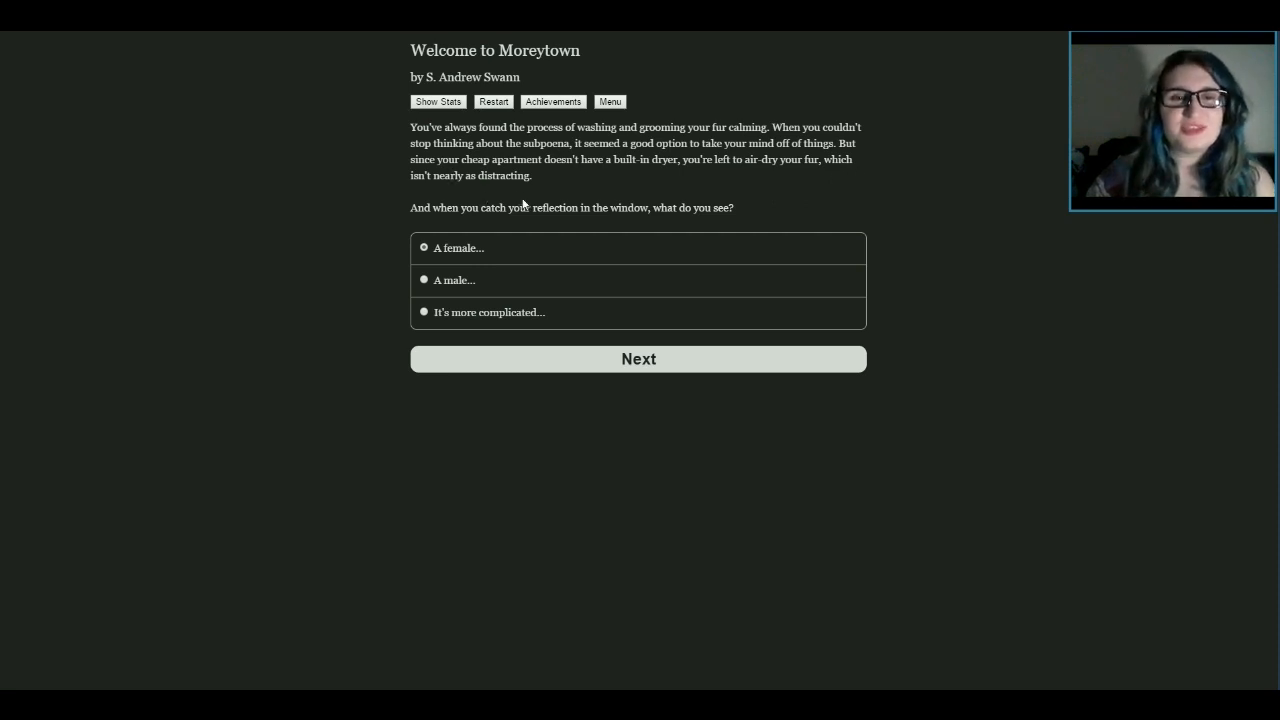
mouse_move(555, 208)
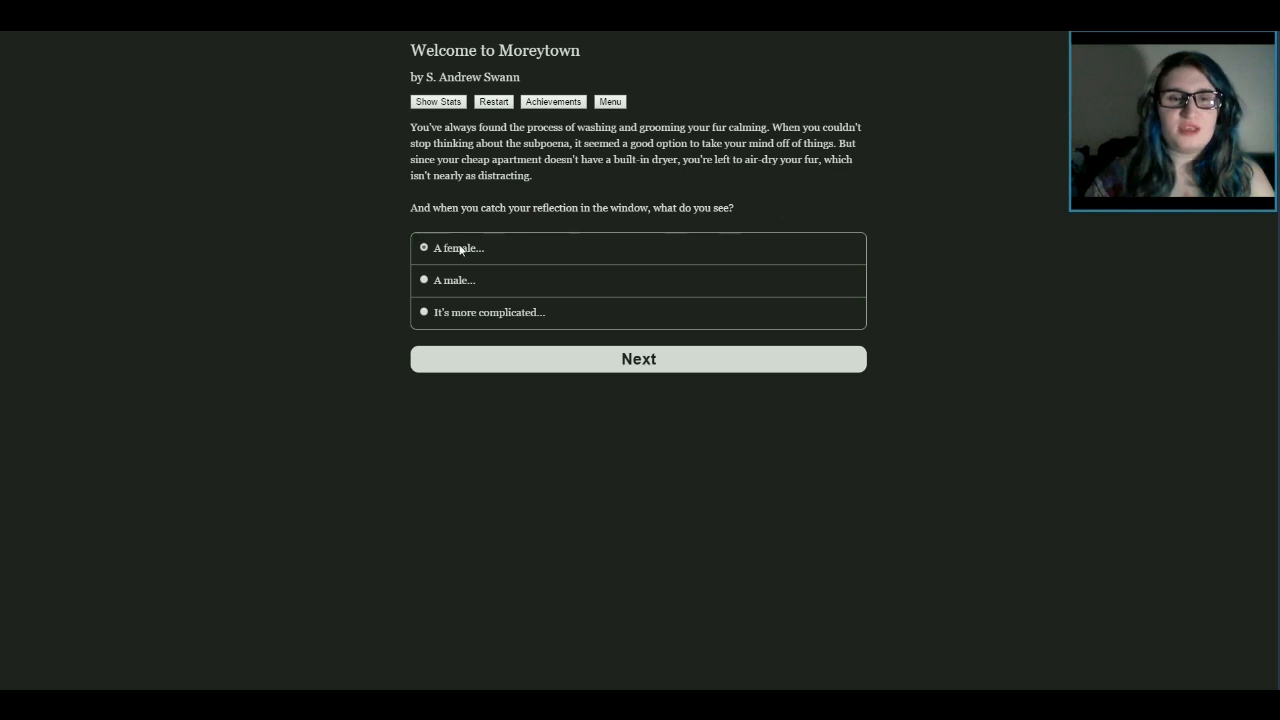
Submit 'A female' as what the reflection shows
click(638, 359)
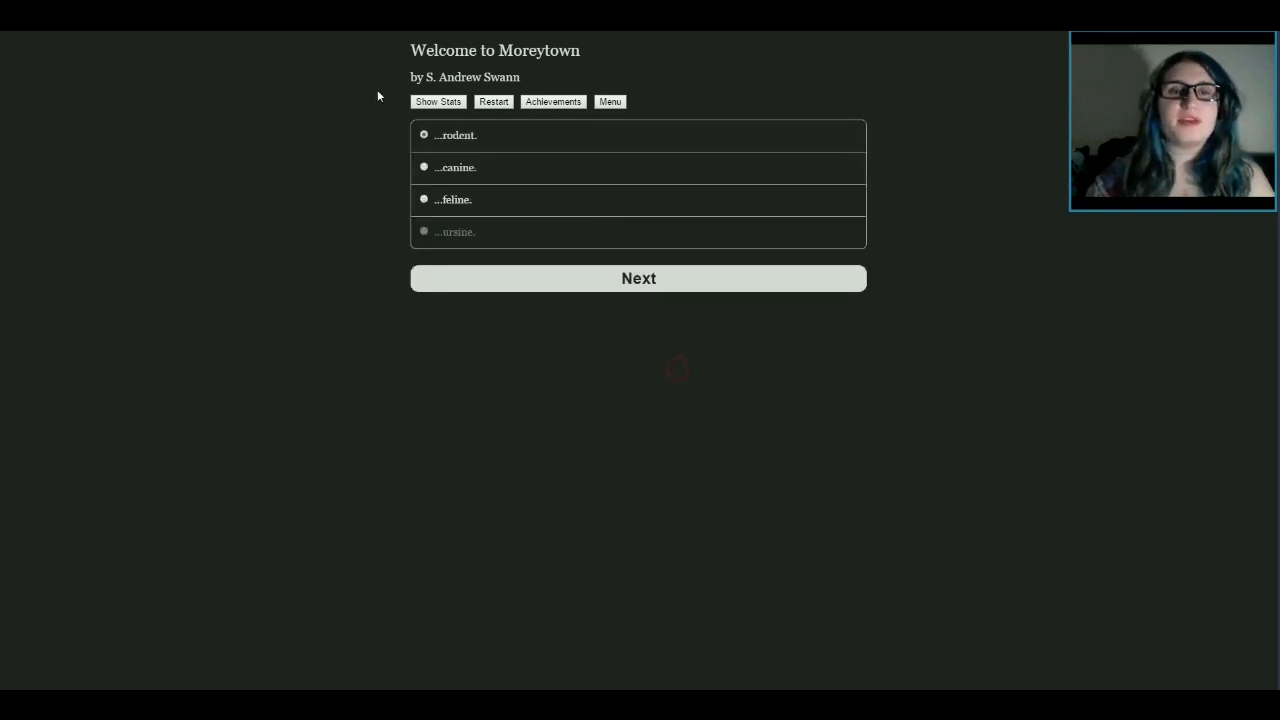
mouse_move(508, 201)
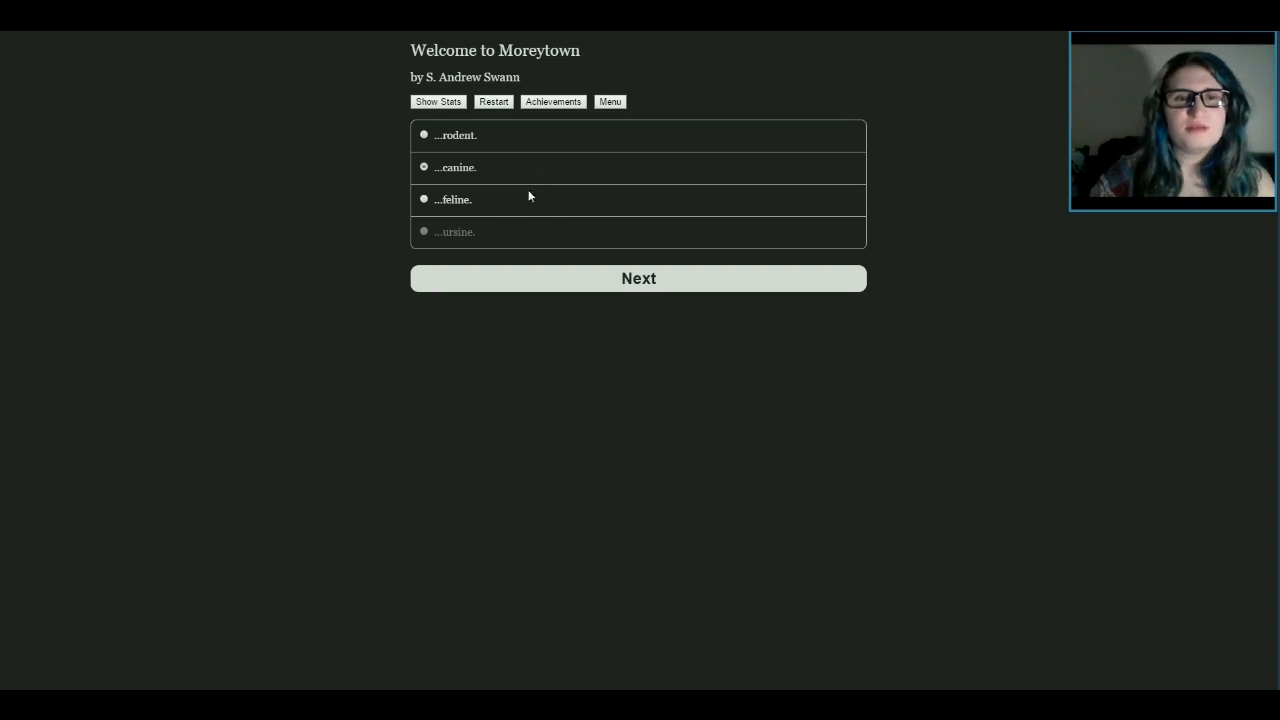
mouse_move(533, 160)
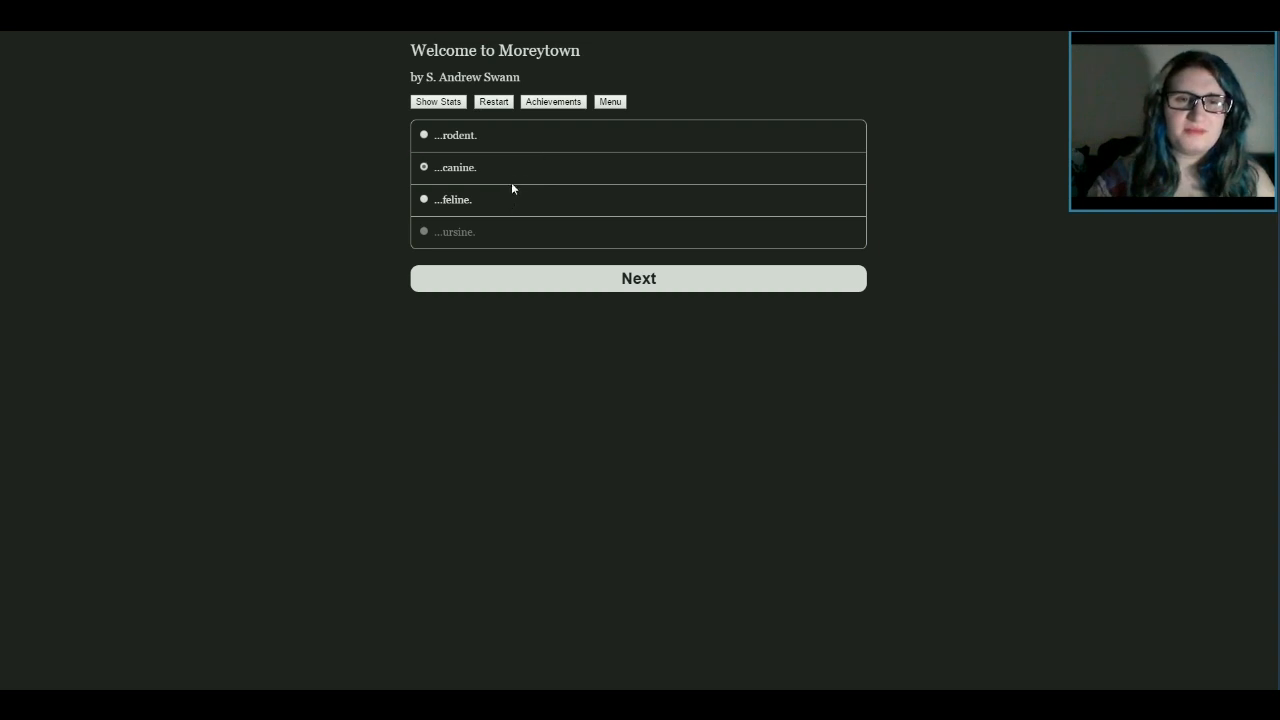
mouse_move(518, 170)
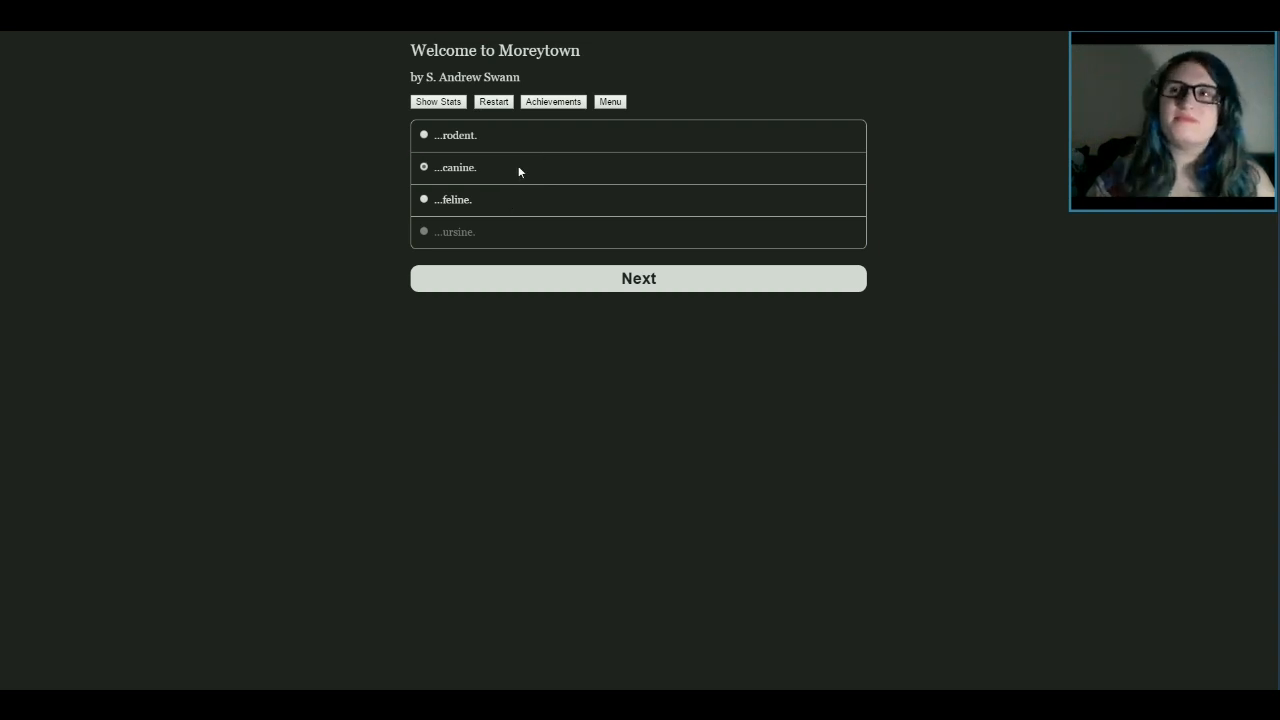
mouse_move(639, 283)
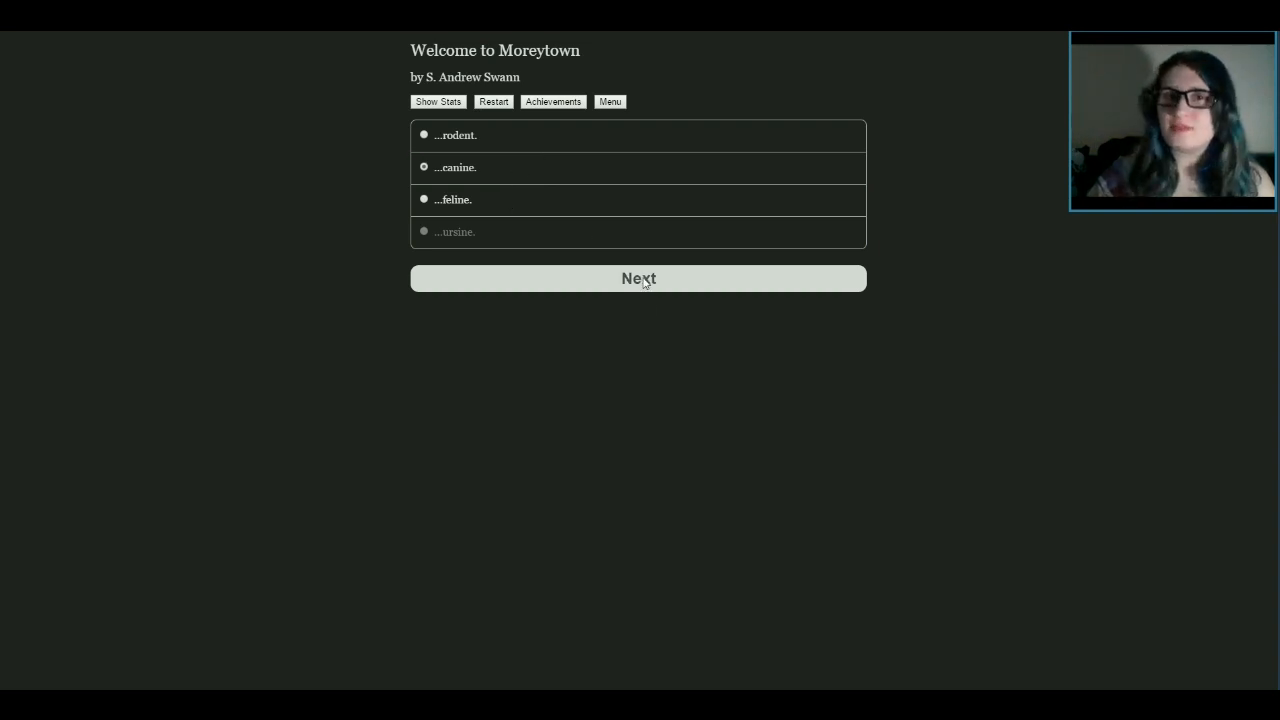
Submit '...canine.' as the character's species
click(638, 278)
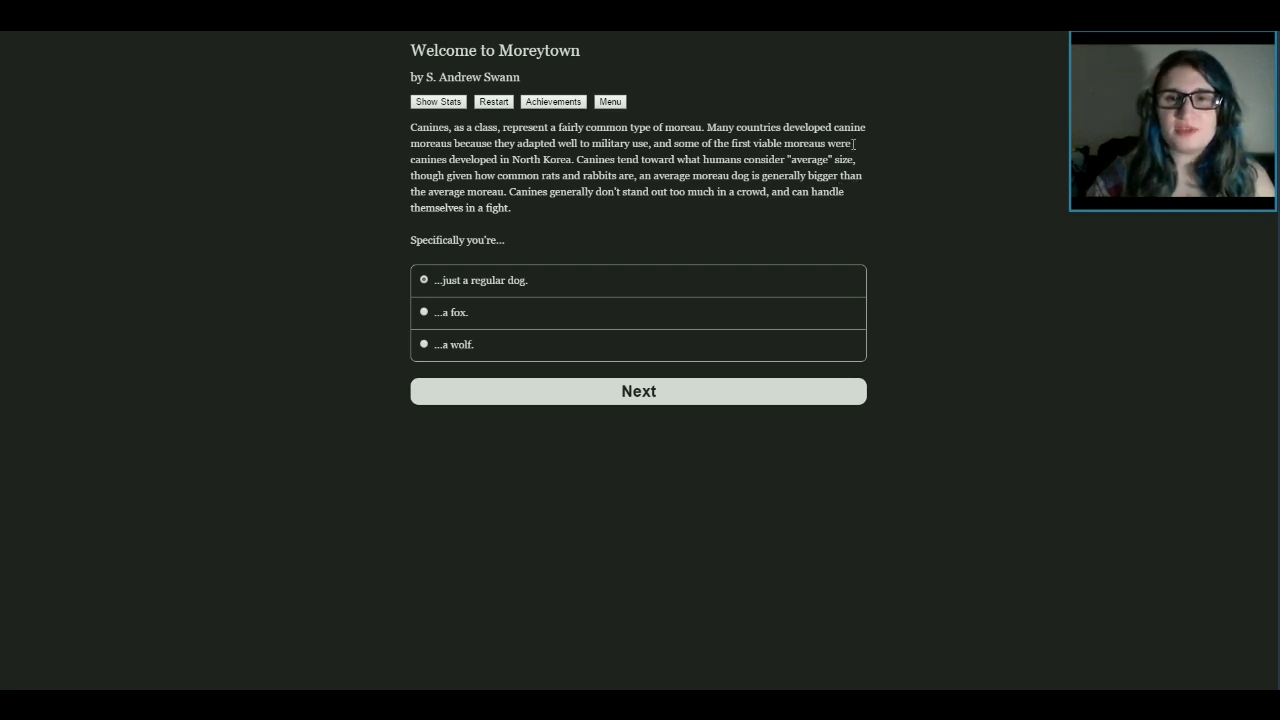
mouse_move(866, 145)
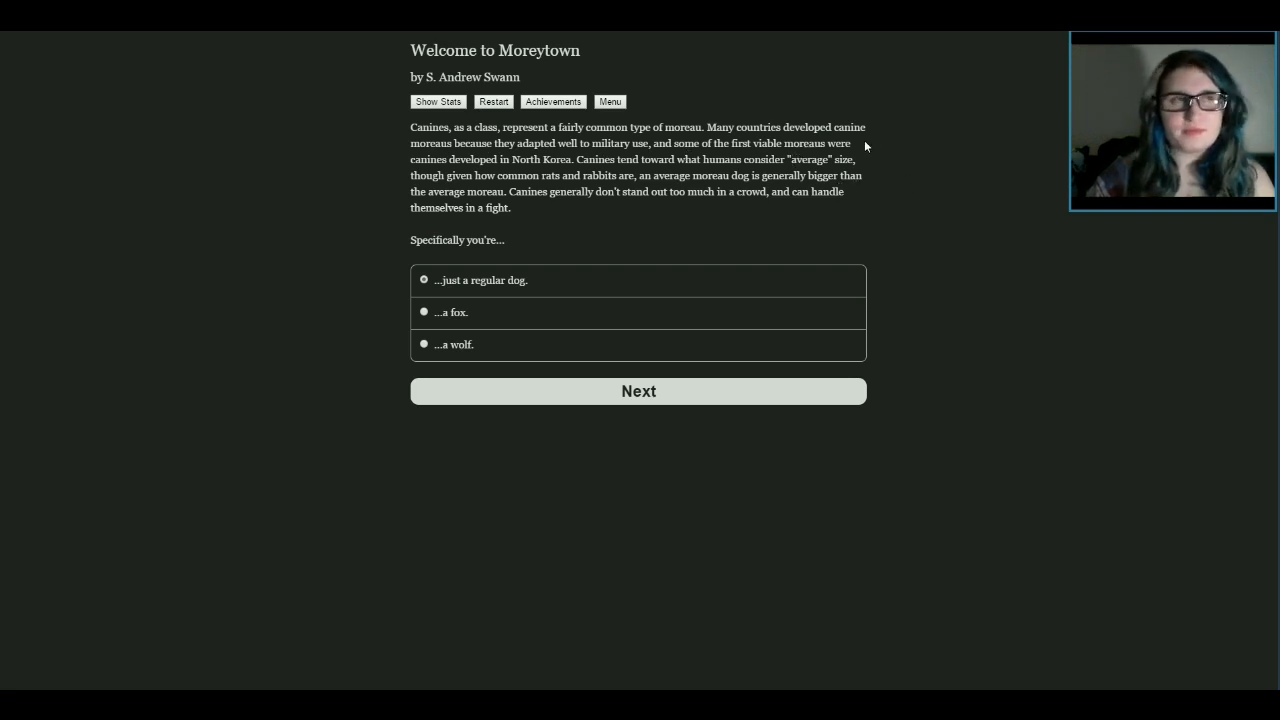
mouse_move(952, 210)
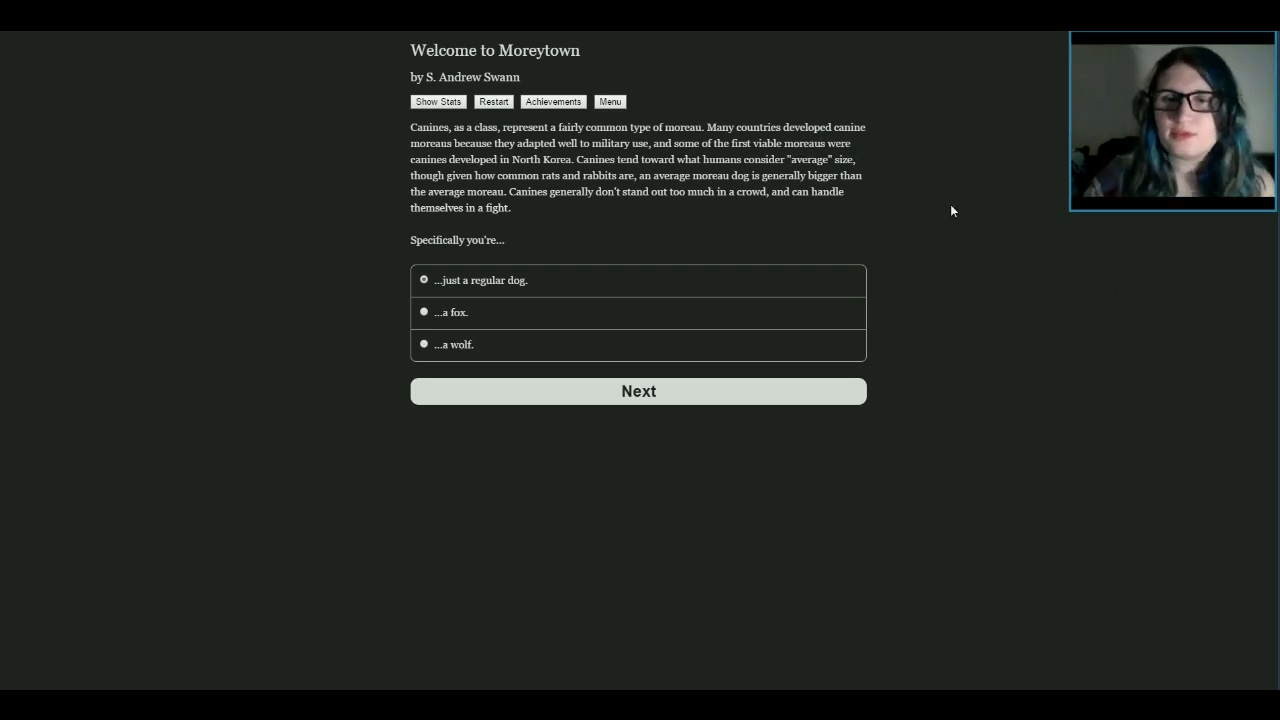
mouse_move(862, 160)
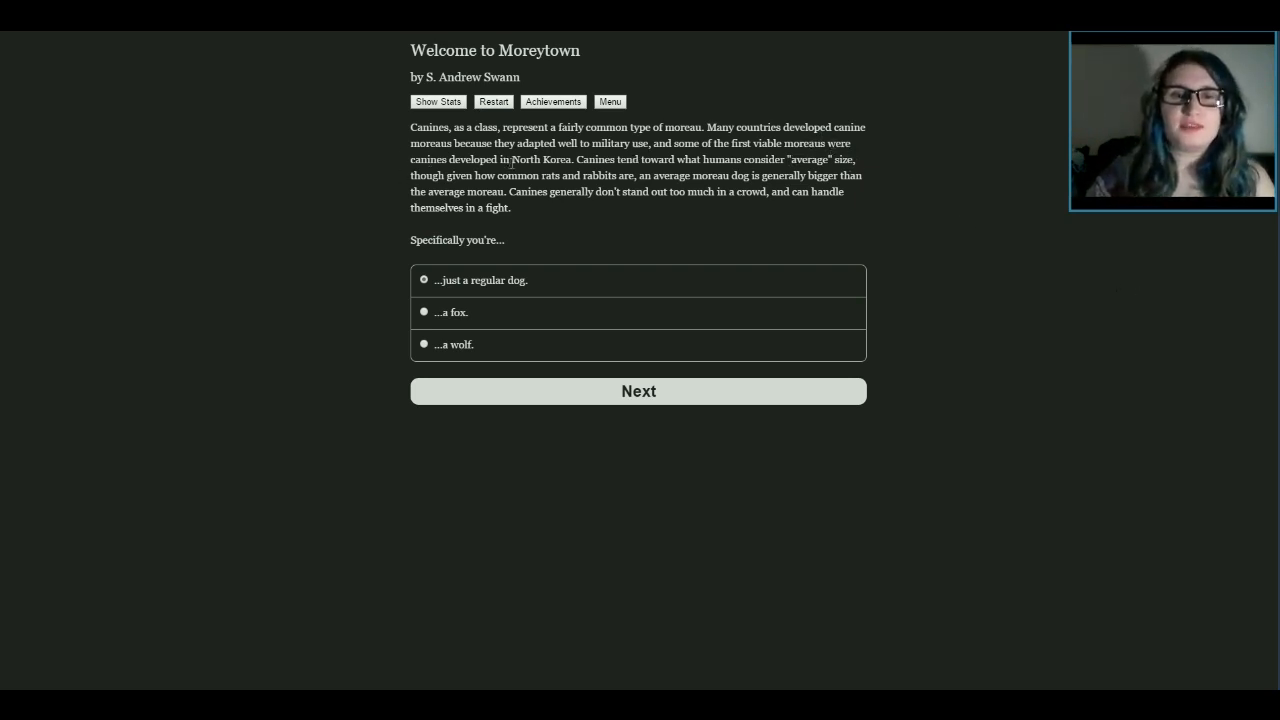
mouse_move(922, 221)
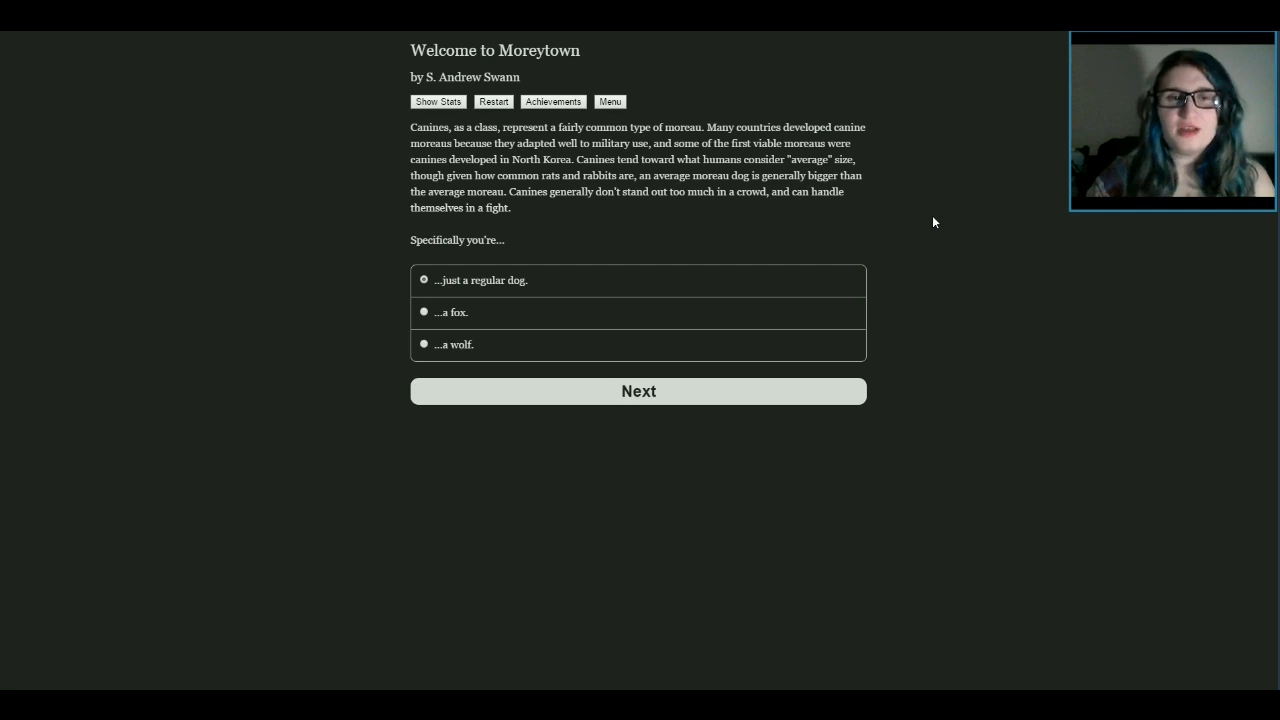
mouse_move(912, 222)
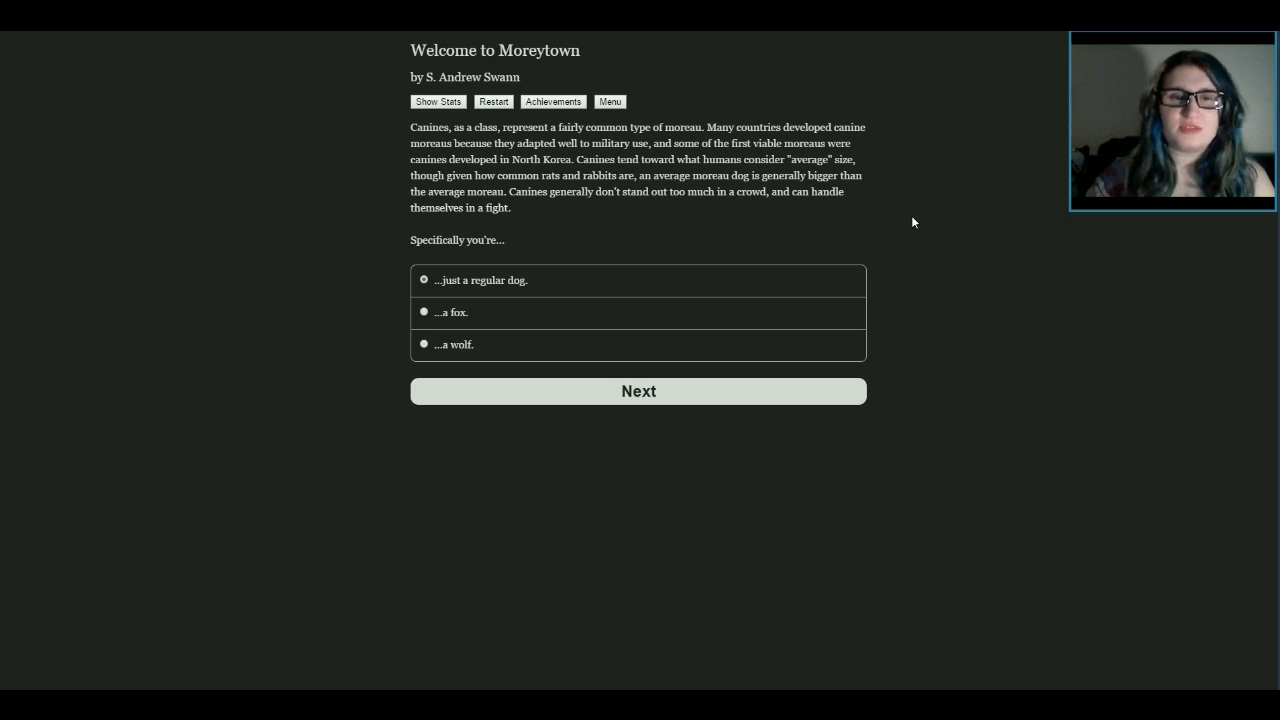
mouse_move(453, 293)
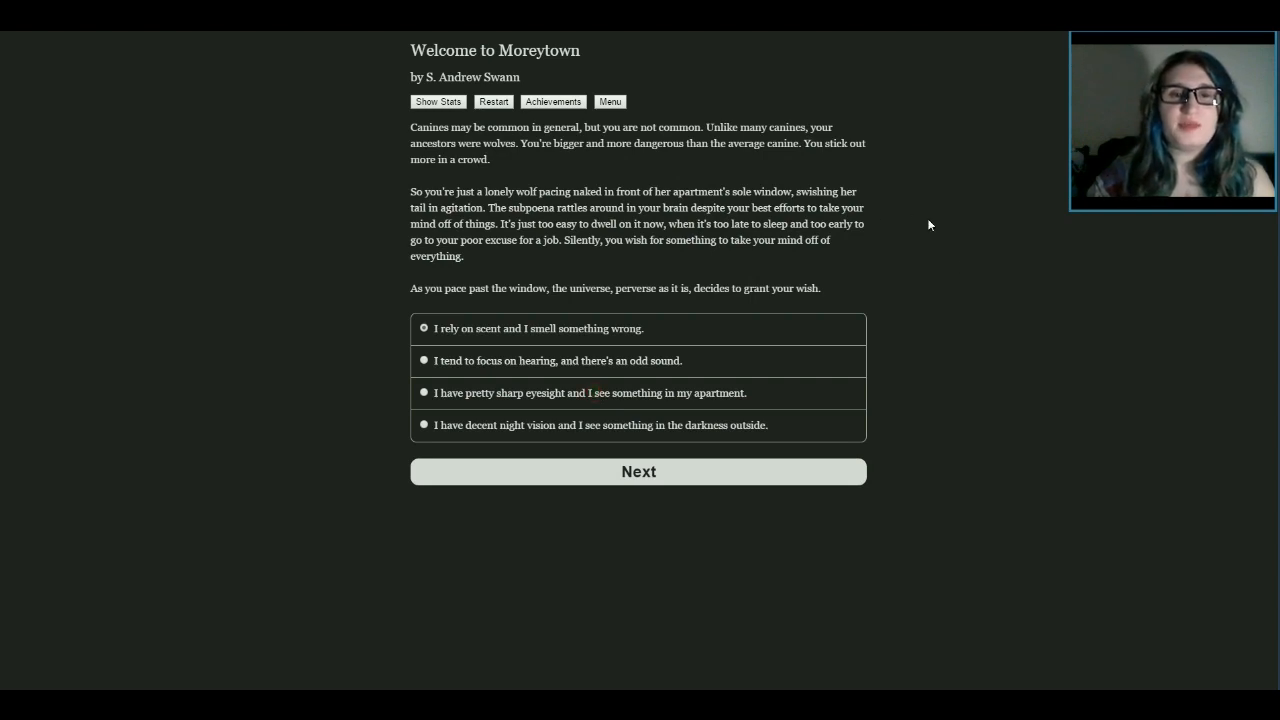
mouse_move(959, 149)
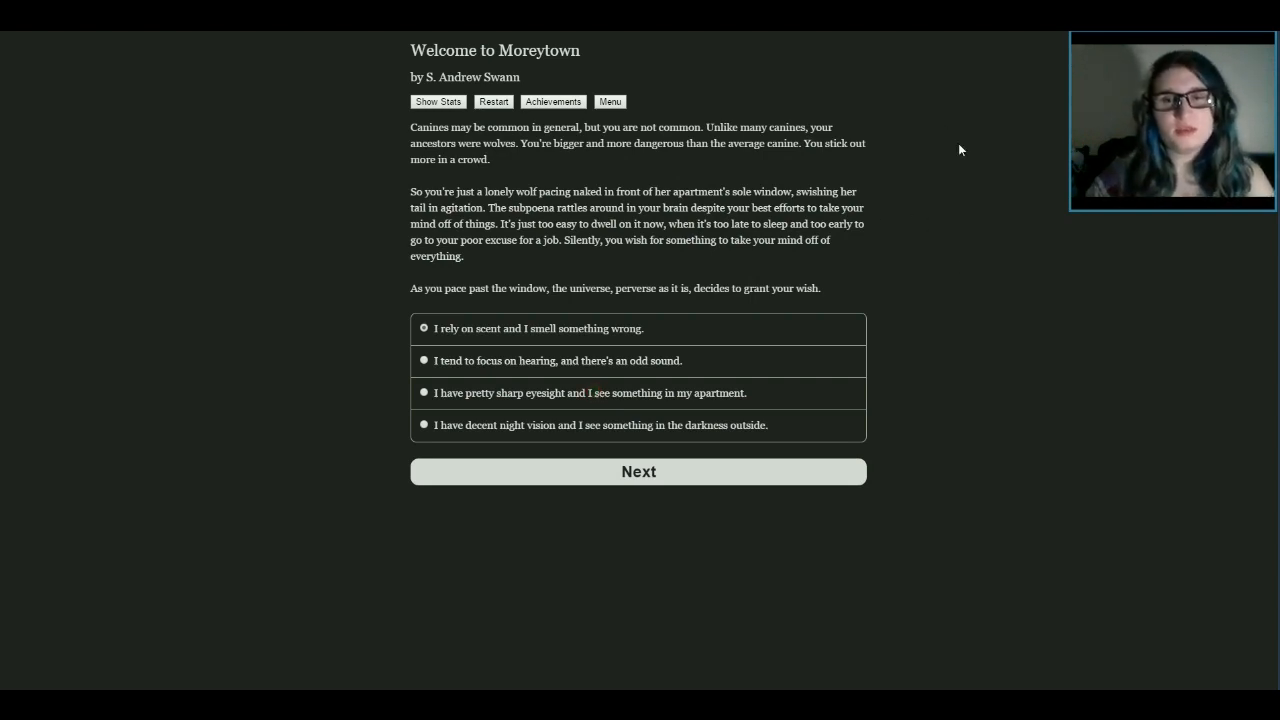
mouse_move(955, 154)
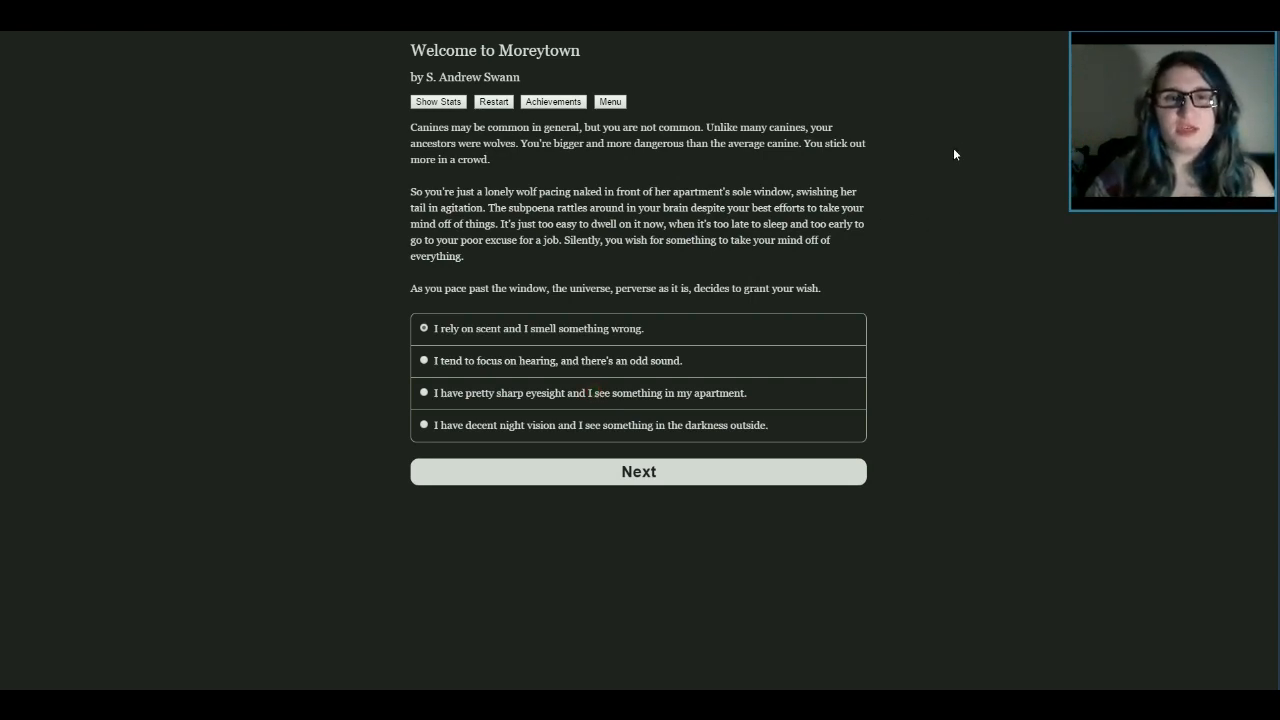
mouse_move(991, 270)
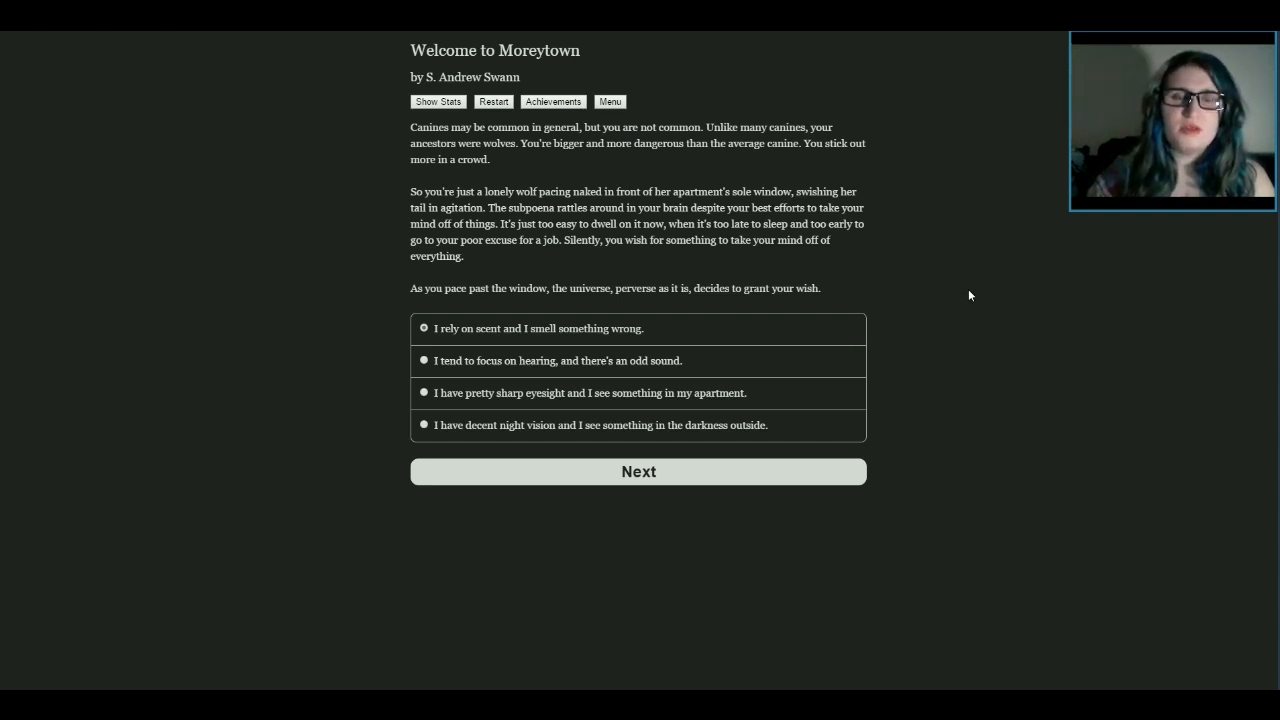
mouse_move(811, 249)
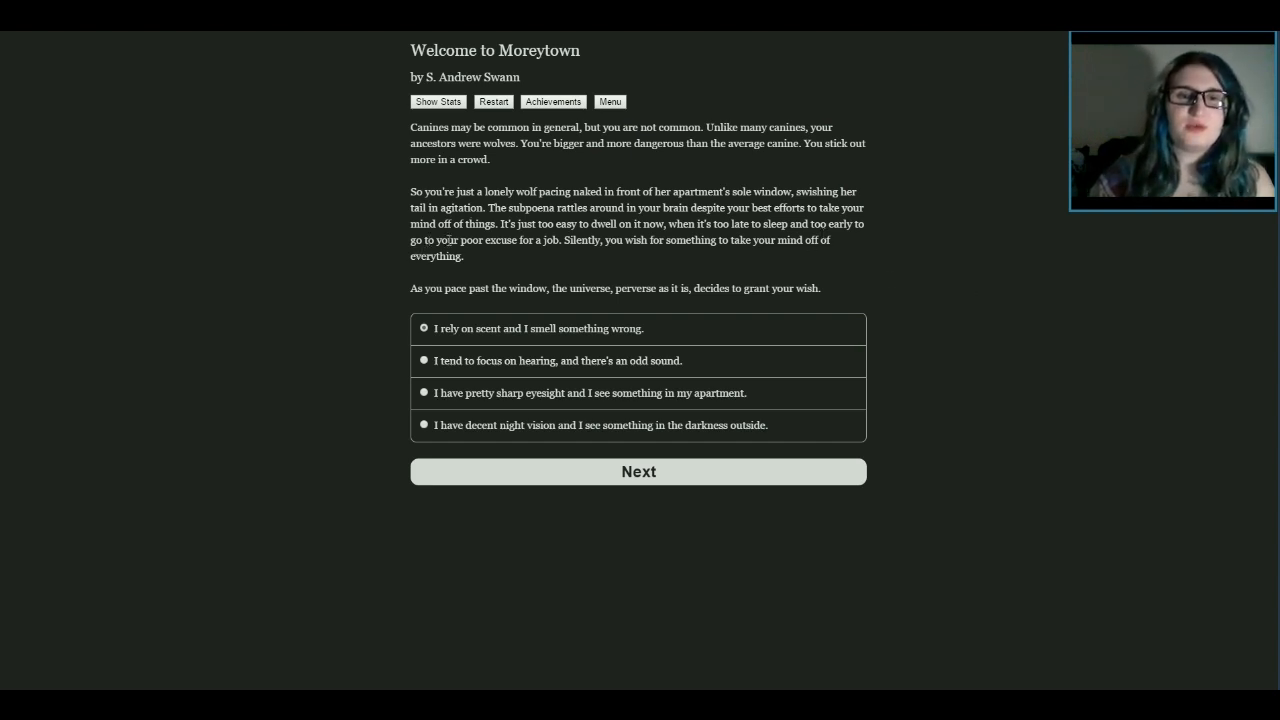
mouse_move(951, 280)
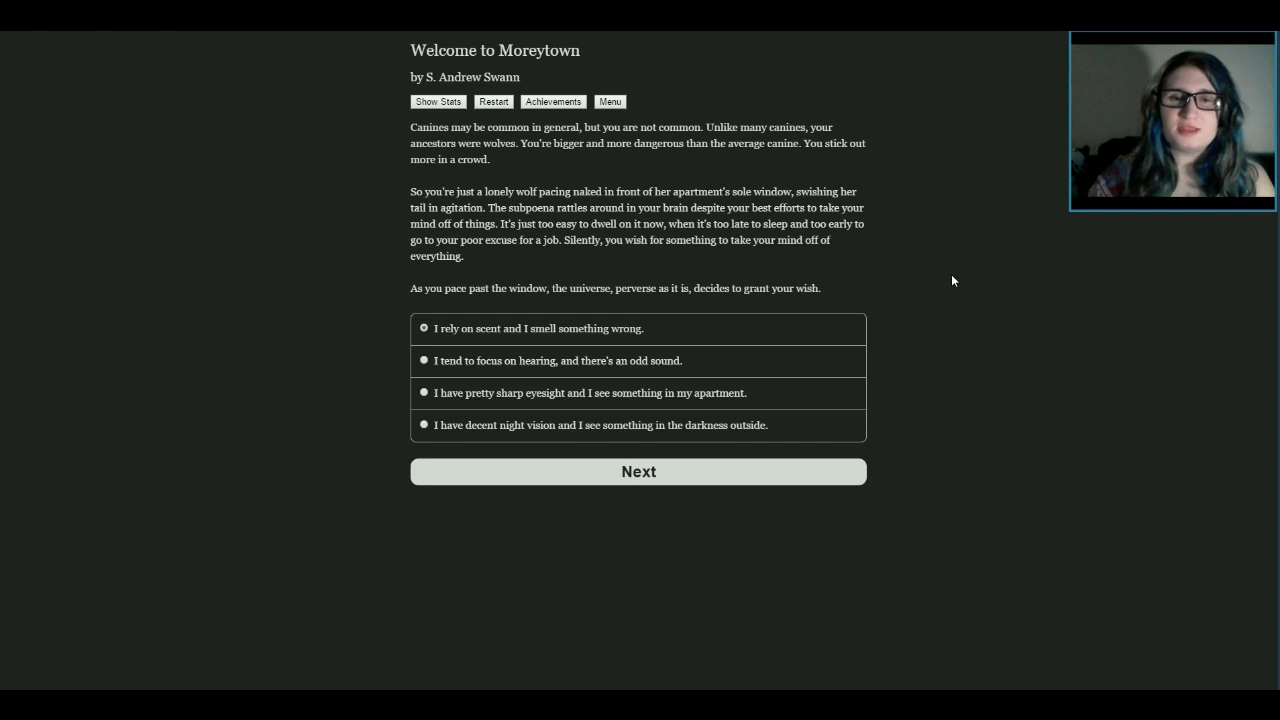
mouse_move(985, 267)
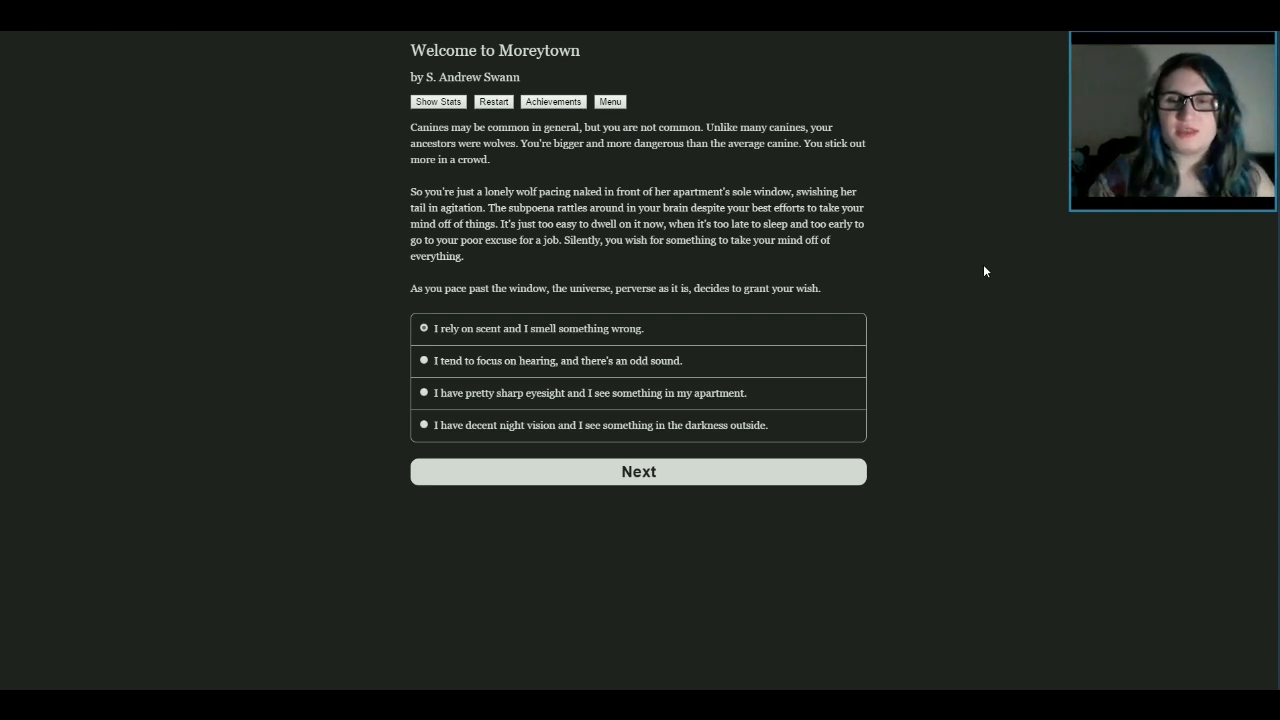
mouse_move(244, 323)
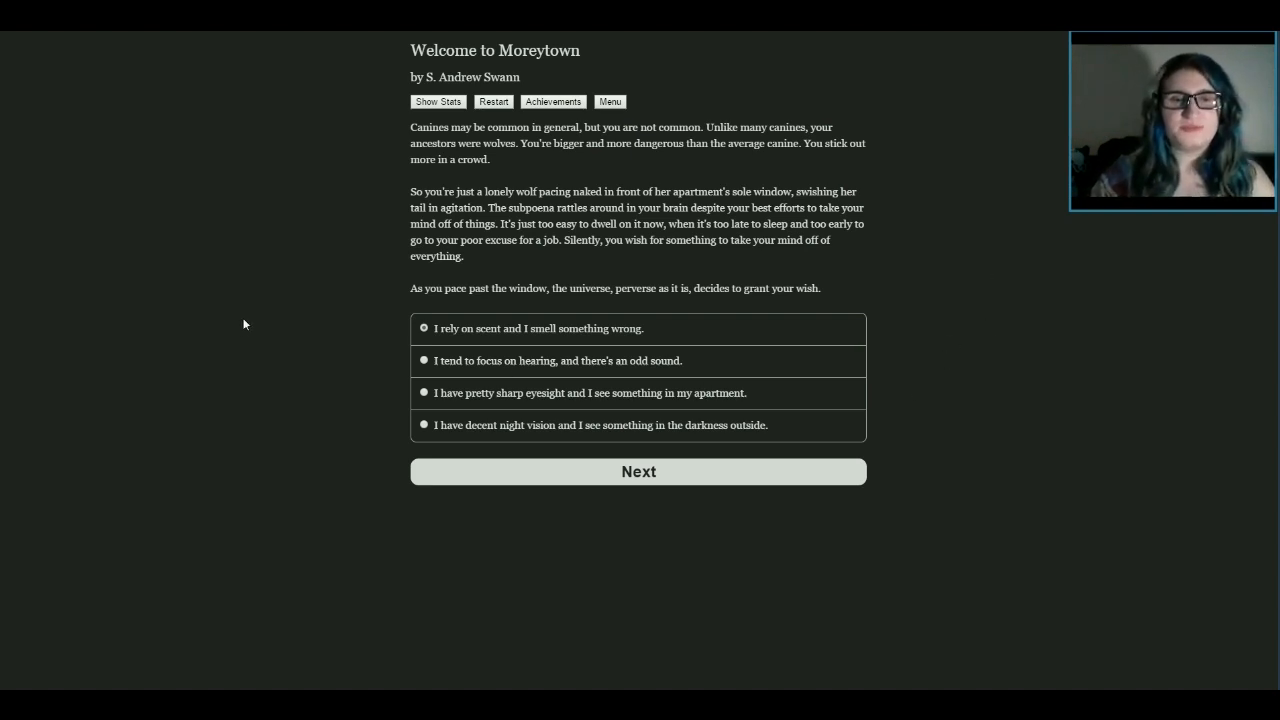
mouse_move(876, 330)
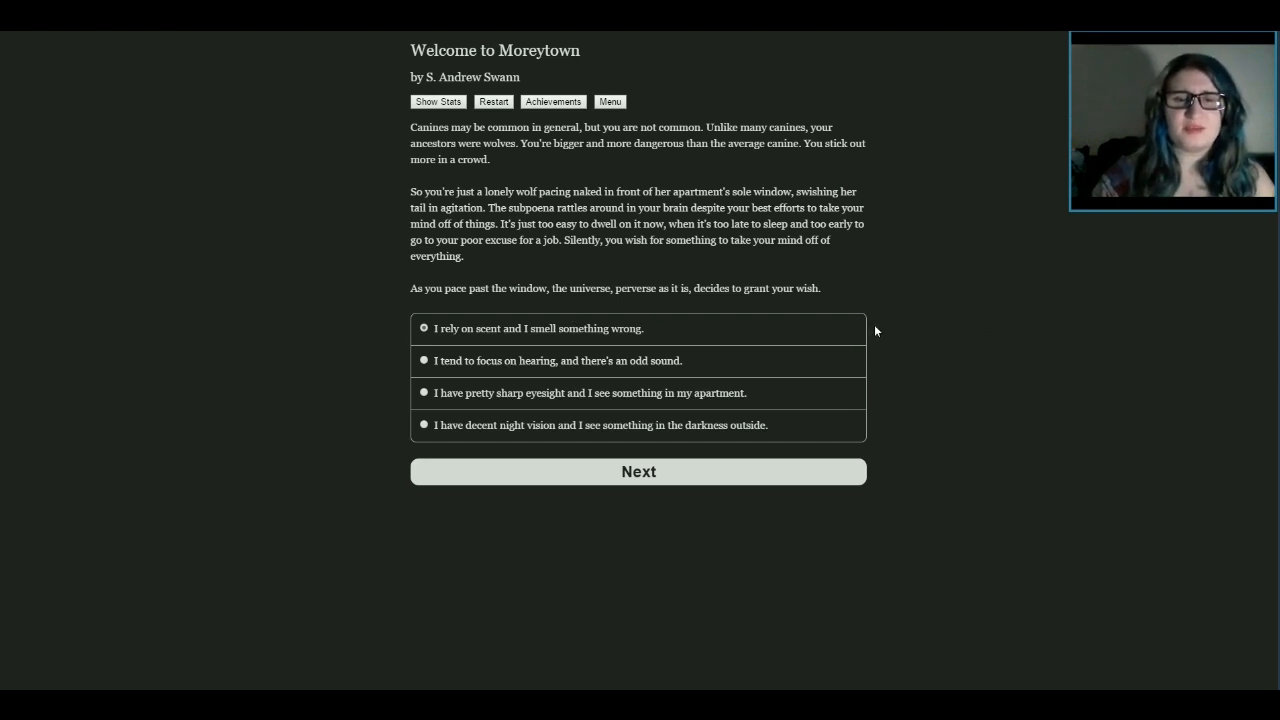
mouse_move(951, 335)
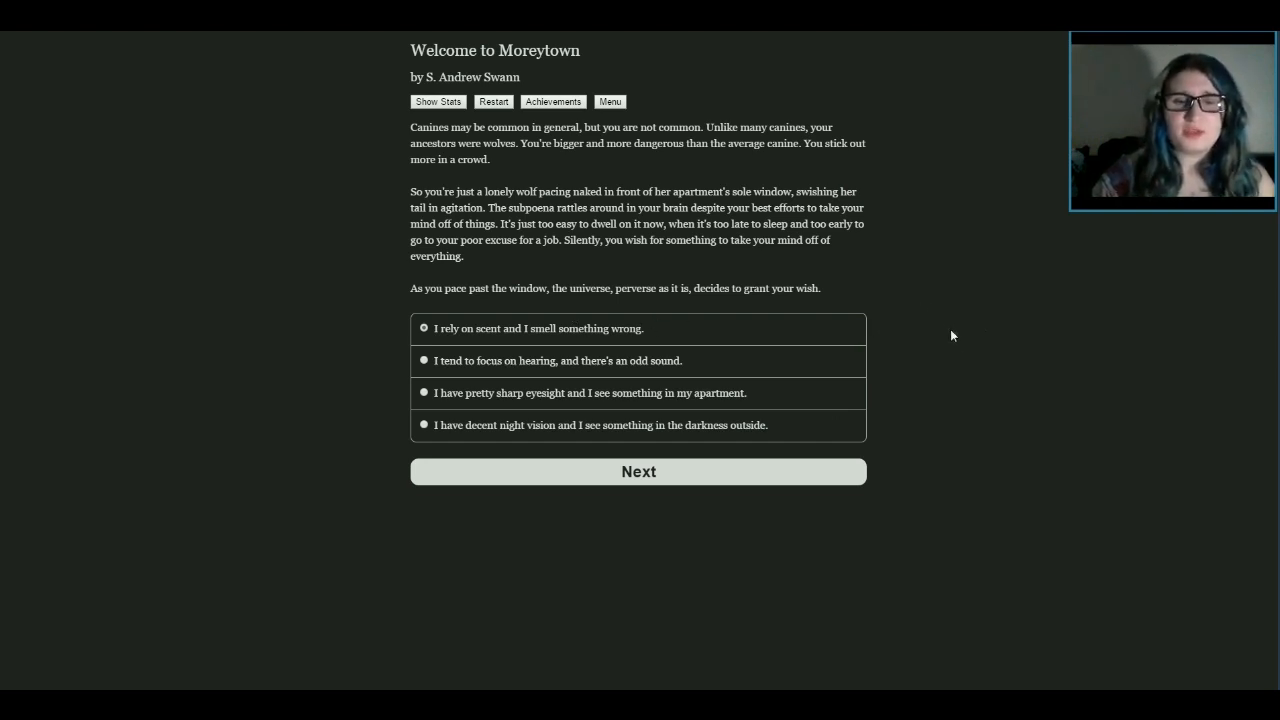
mouse_move(927, 340)
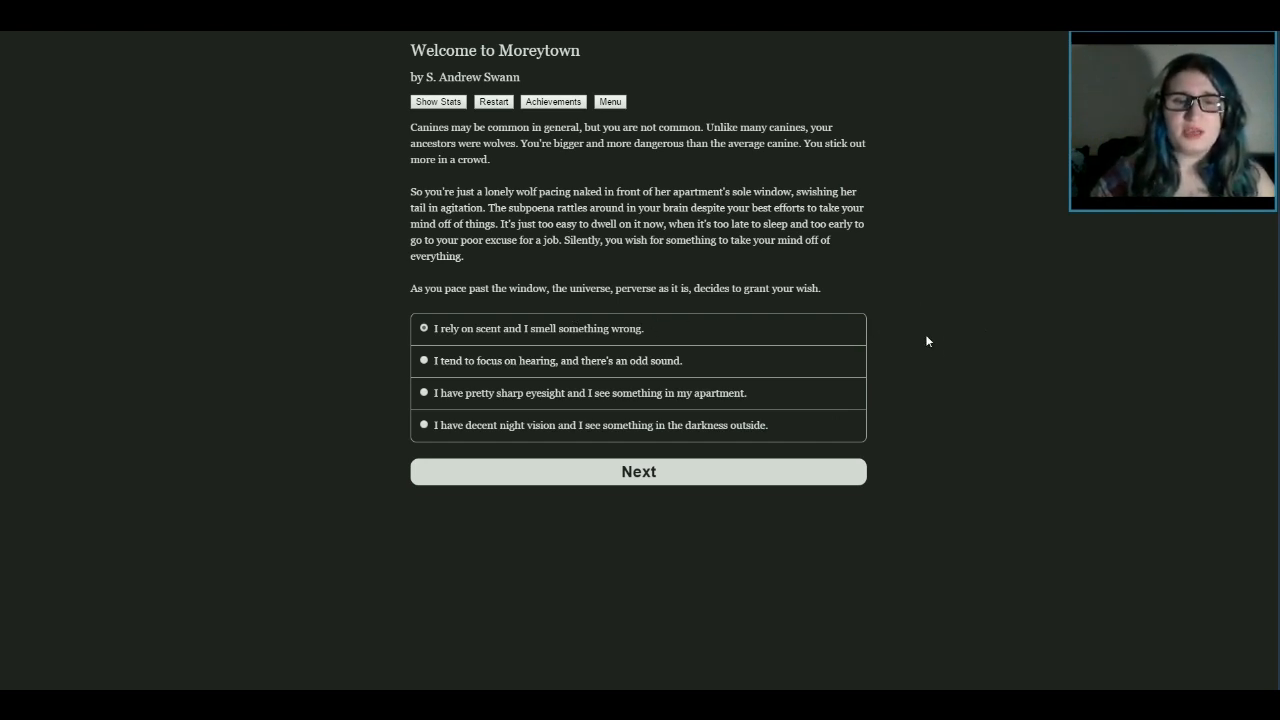
mouse_move(927, 245)
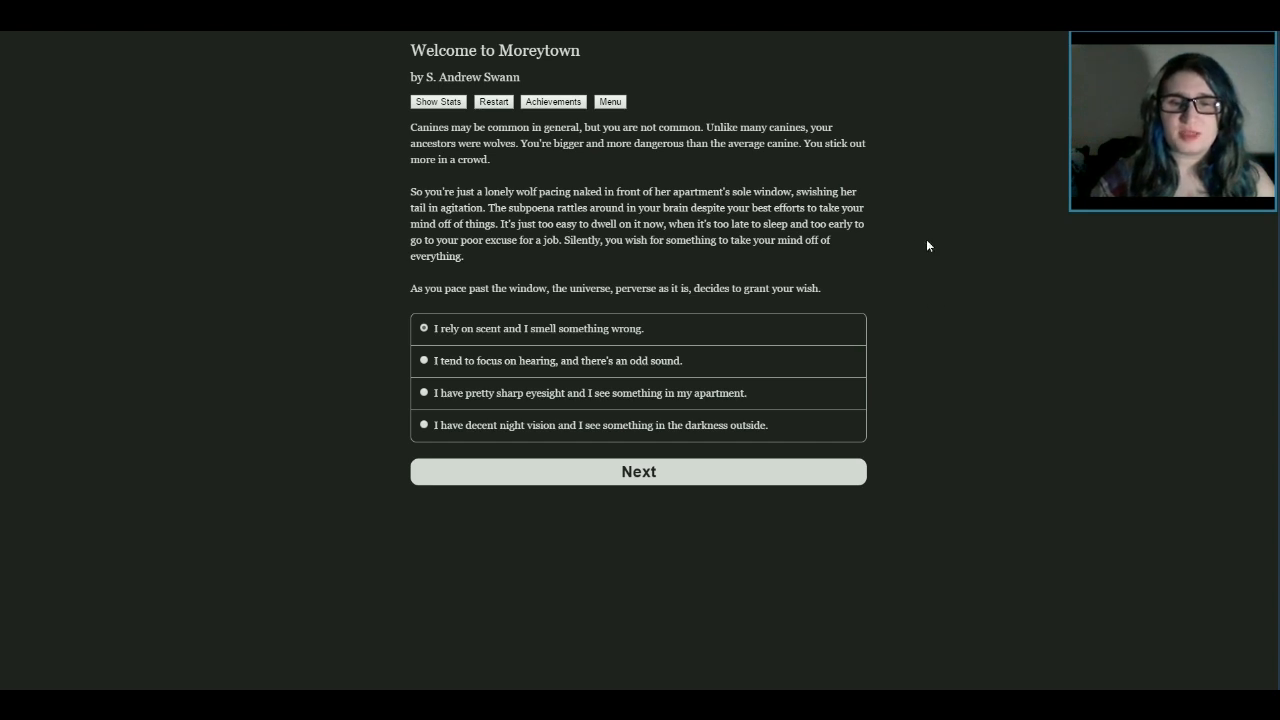
mouse_move(893, 352)
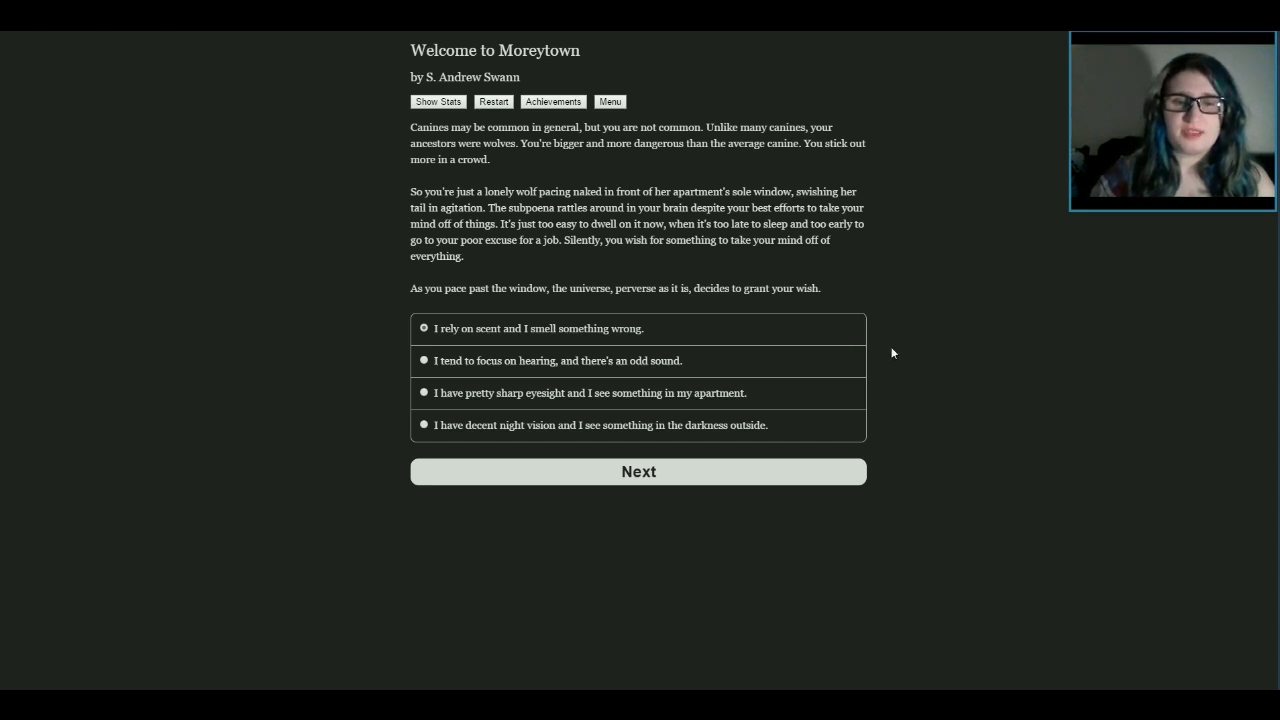
mouse_move(931, 395)
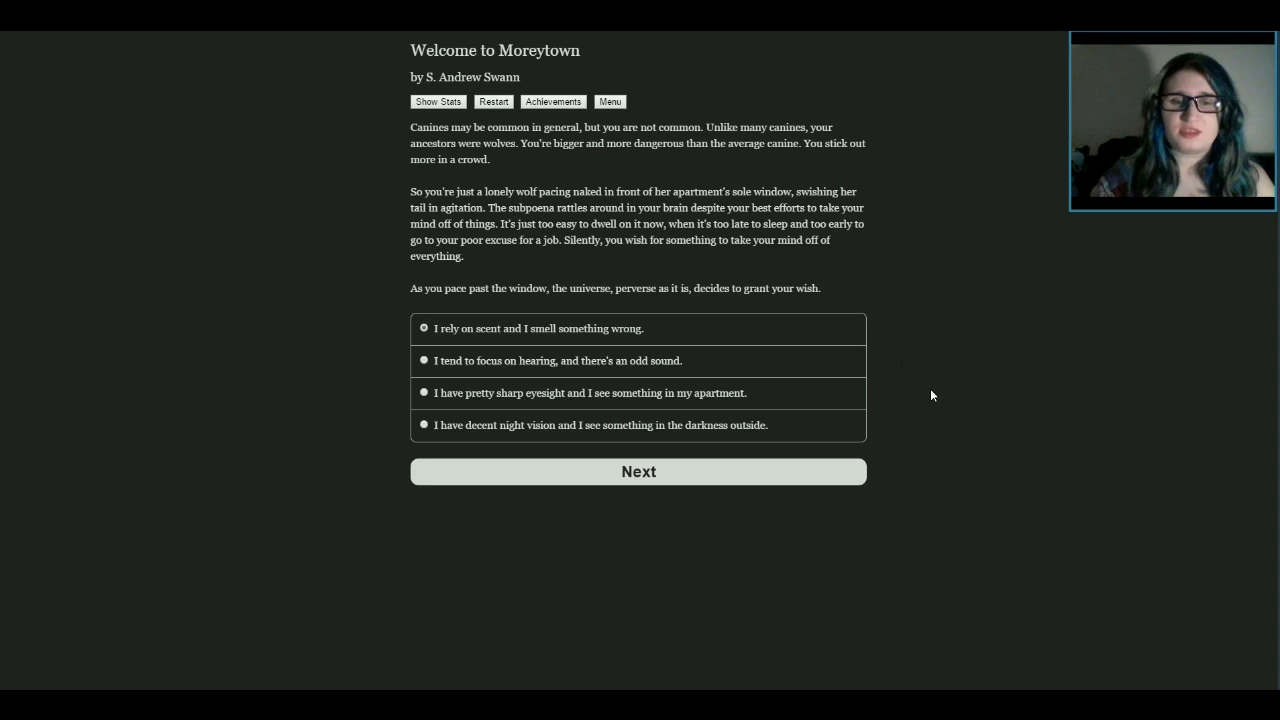
mouse_move(667, 383)
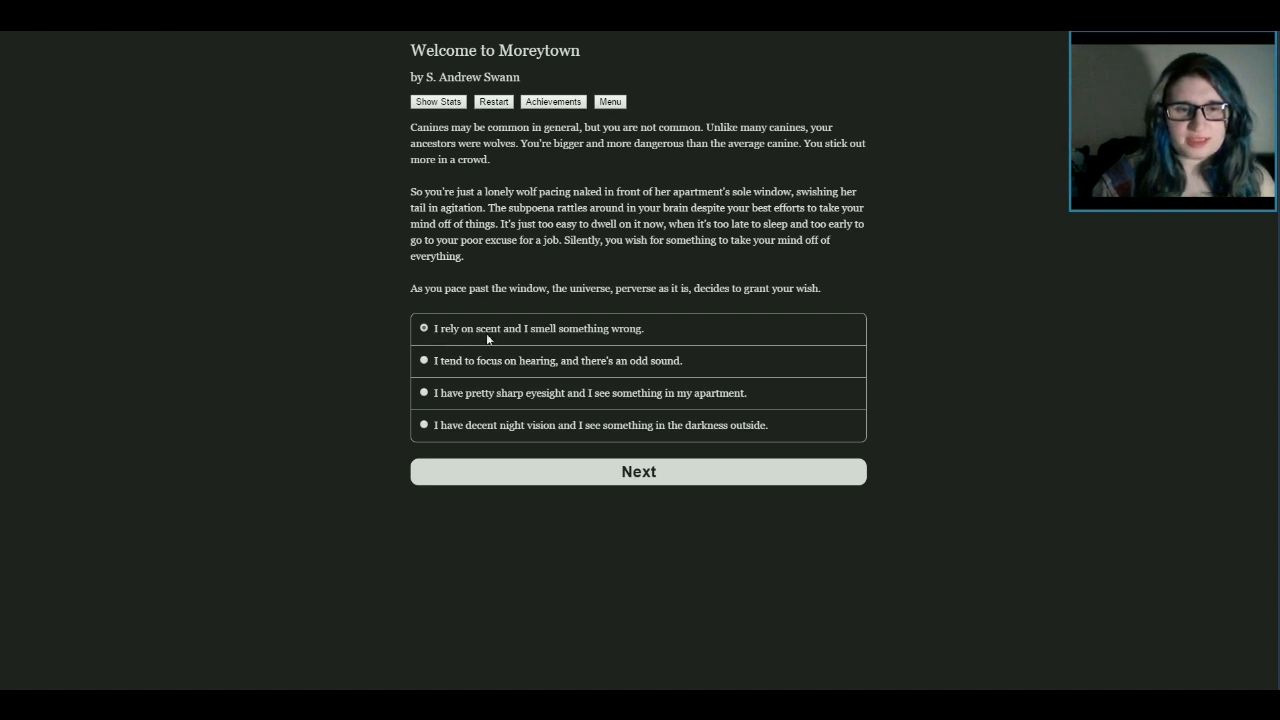
mouse_move(440, 393)
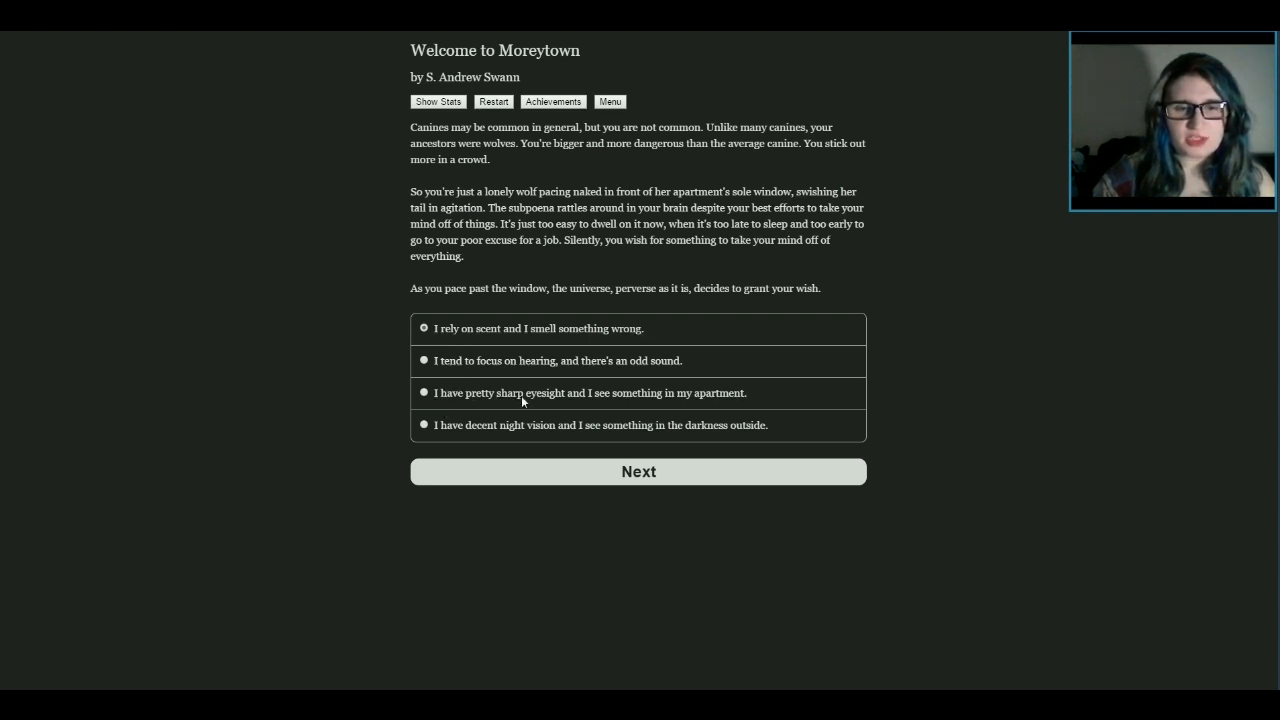
mouse_move(715, 398)
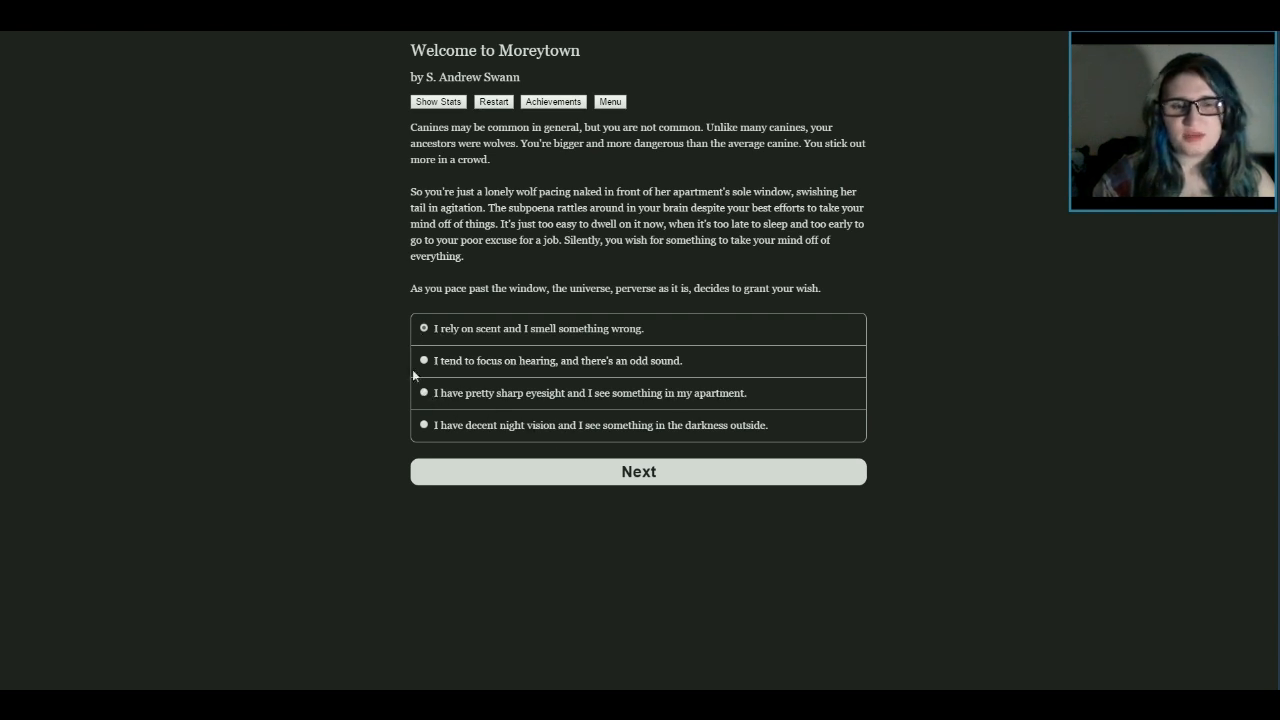
click(638, 471)
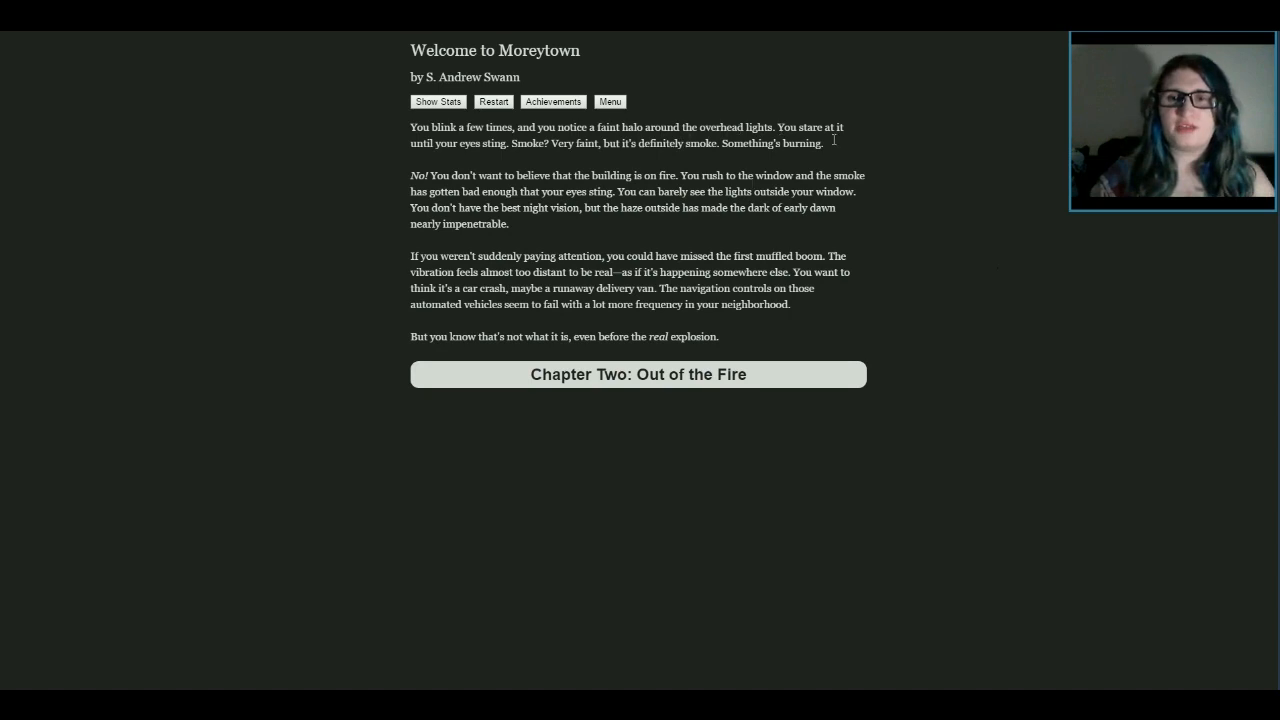
mouse_move(502, 160)
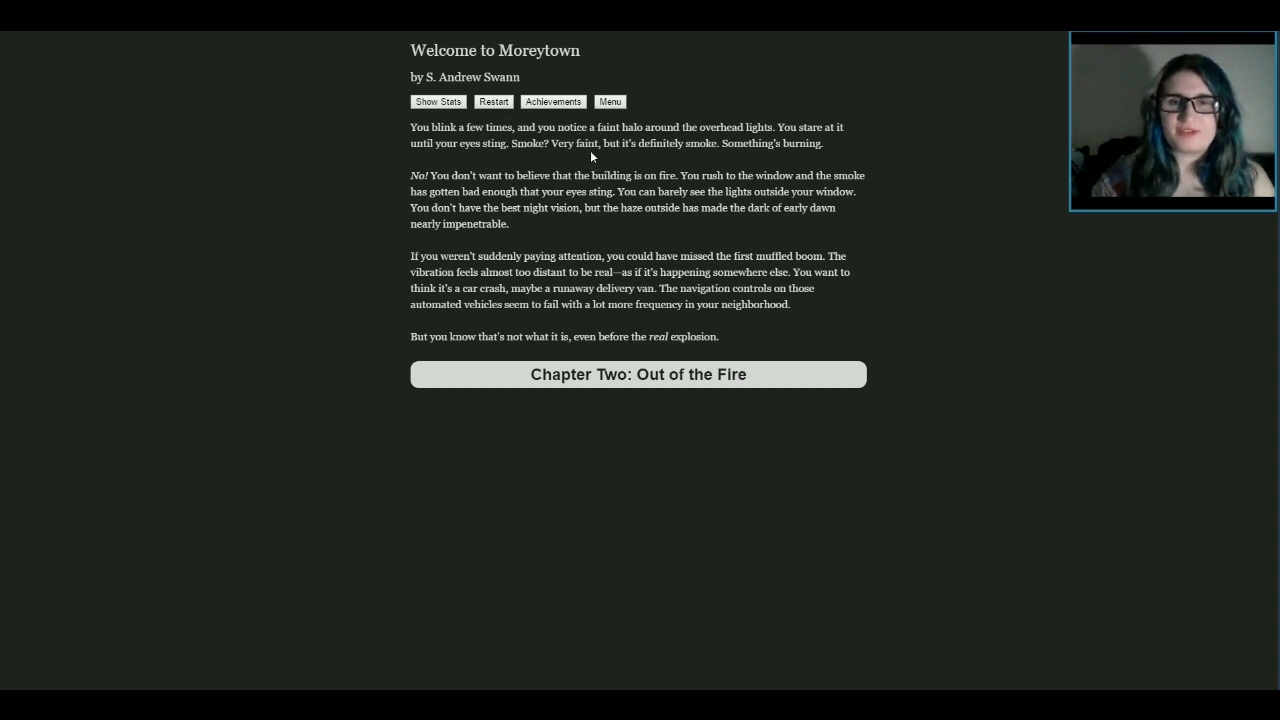
mouse_move(343, 205)
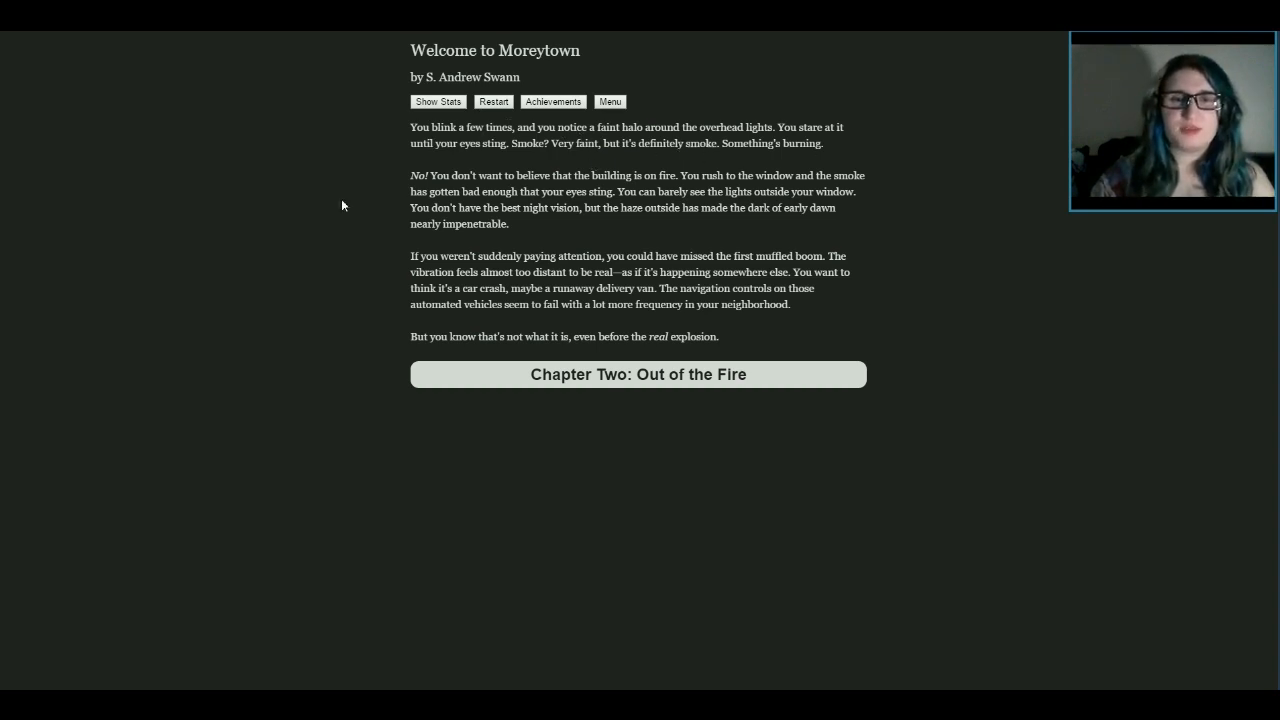
mouse_move(545, 167)
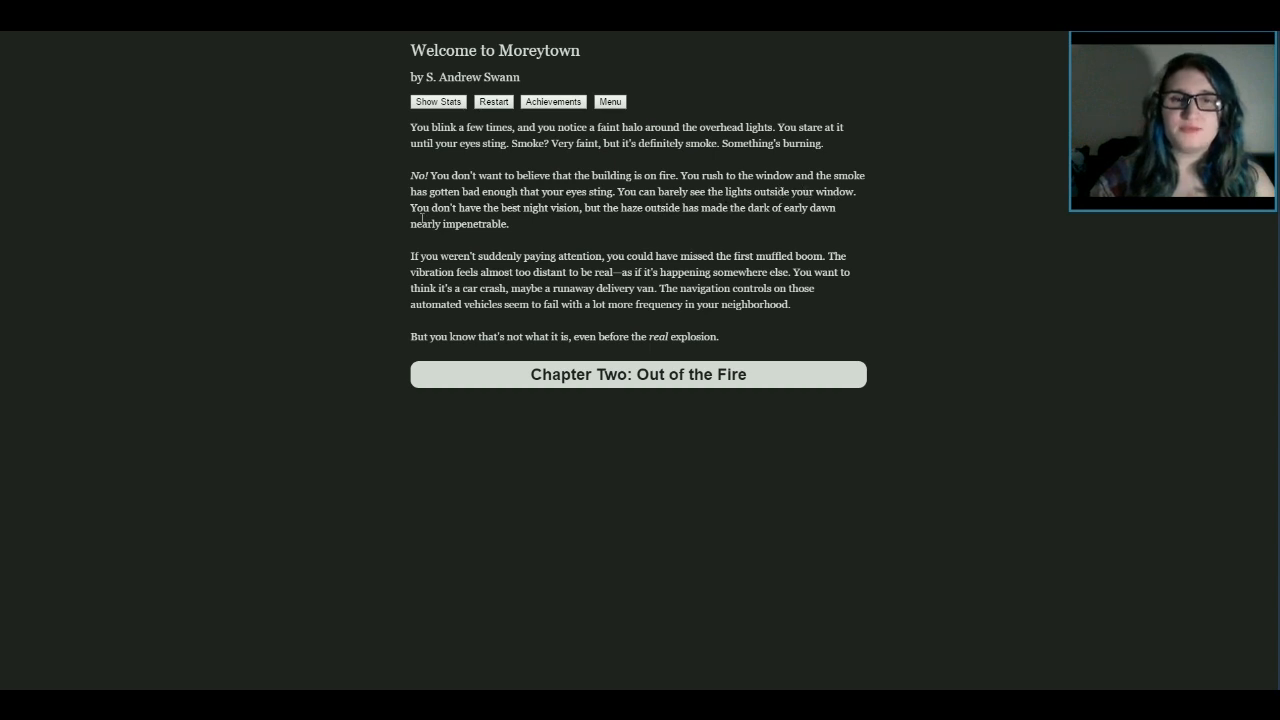
mouse_move(570, 220)
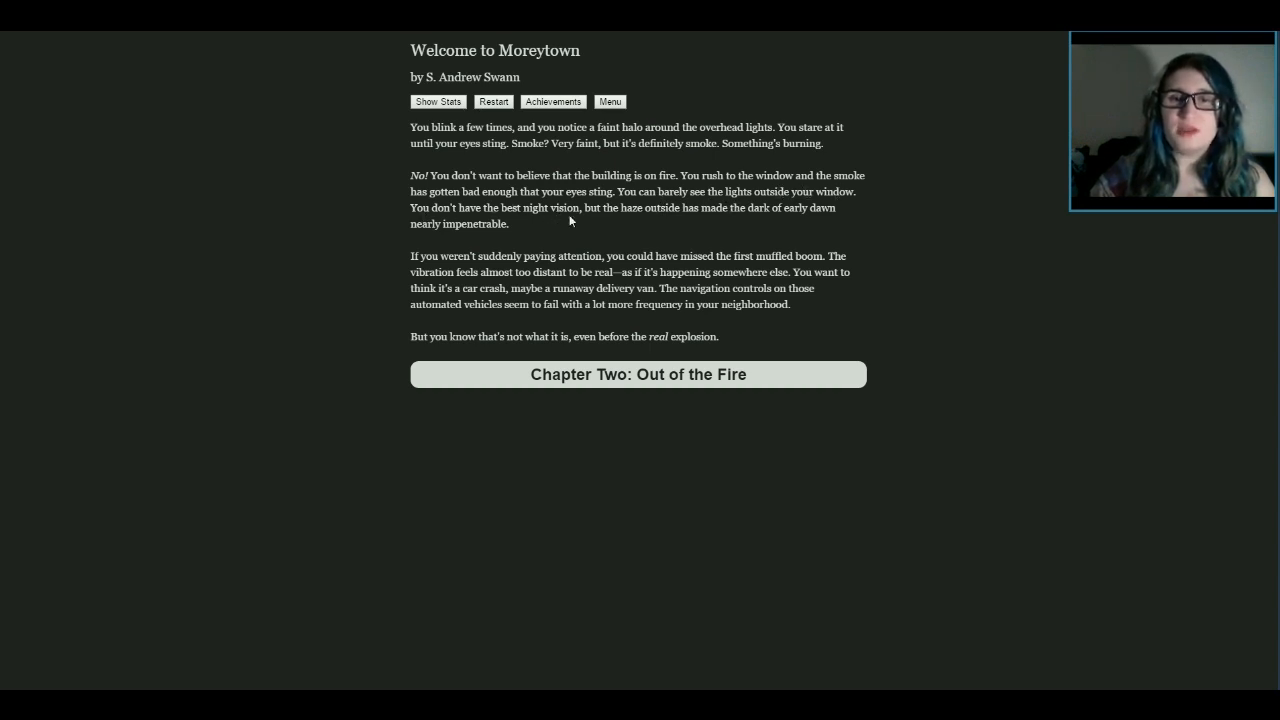
mouse_move(845, 212)
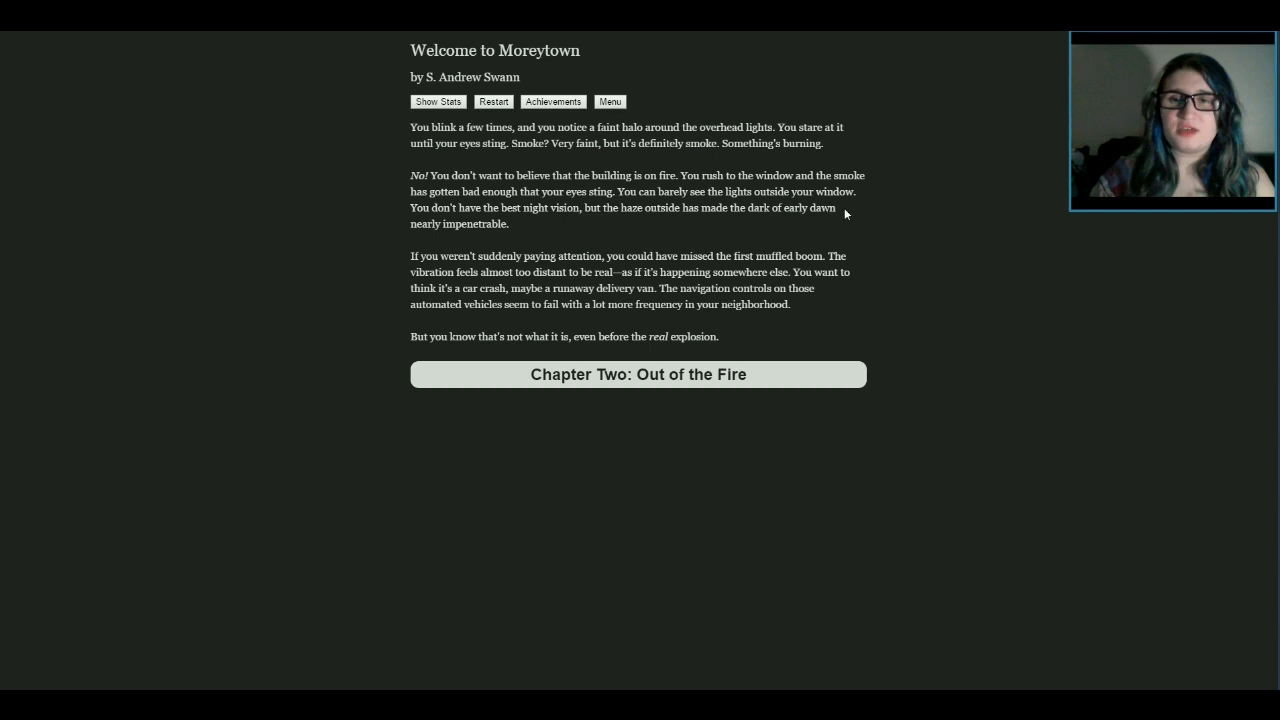
mouse_move(400, 270)
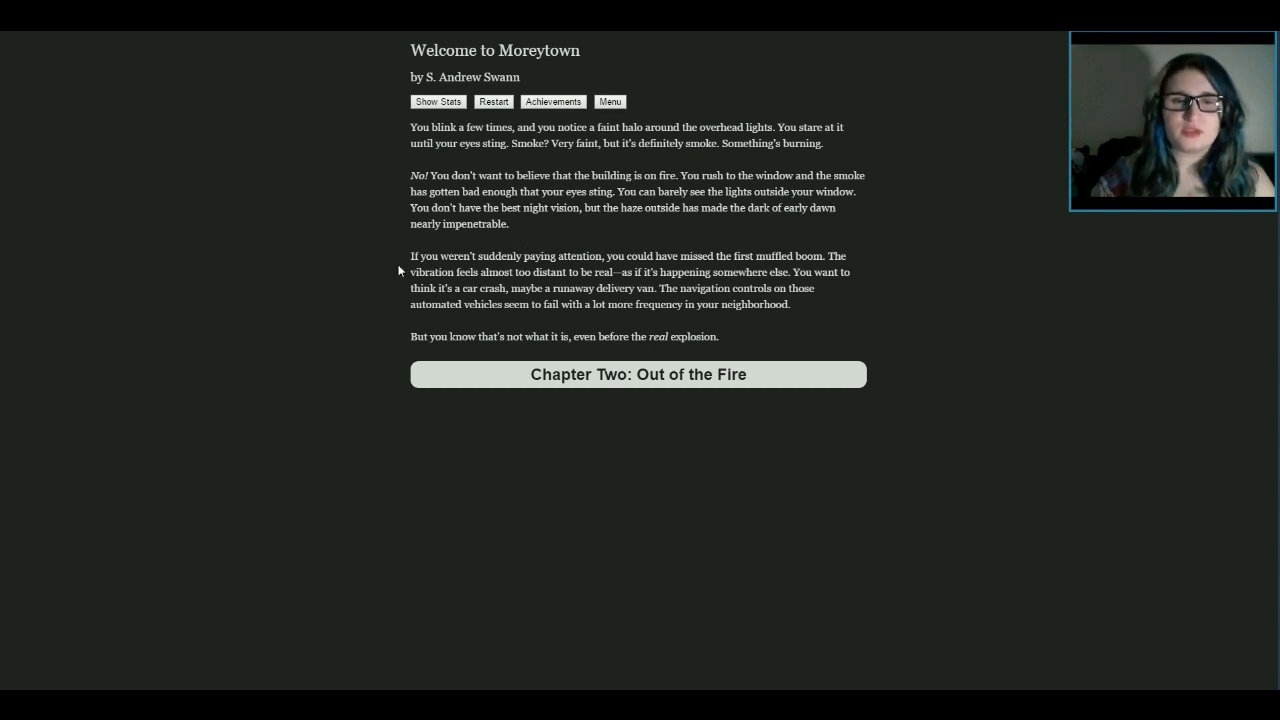
mouse_move(498, 271)
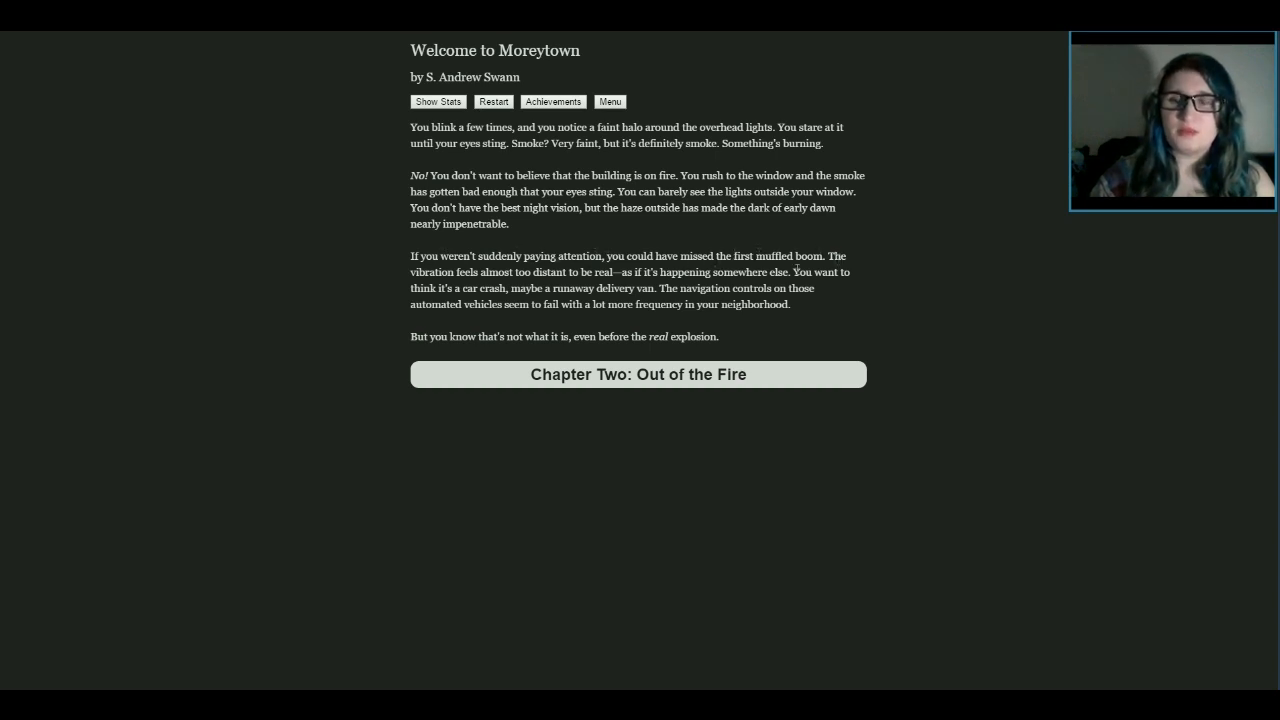
mouse_move(854, 231)
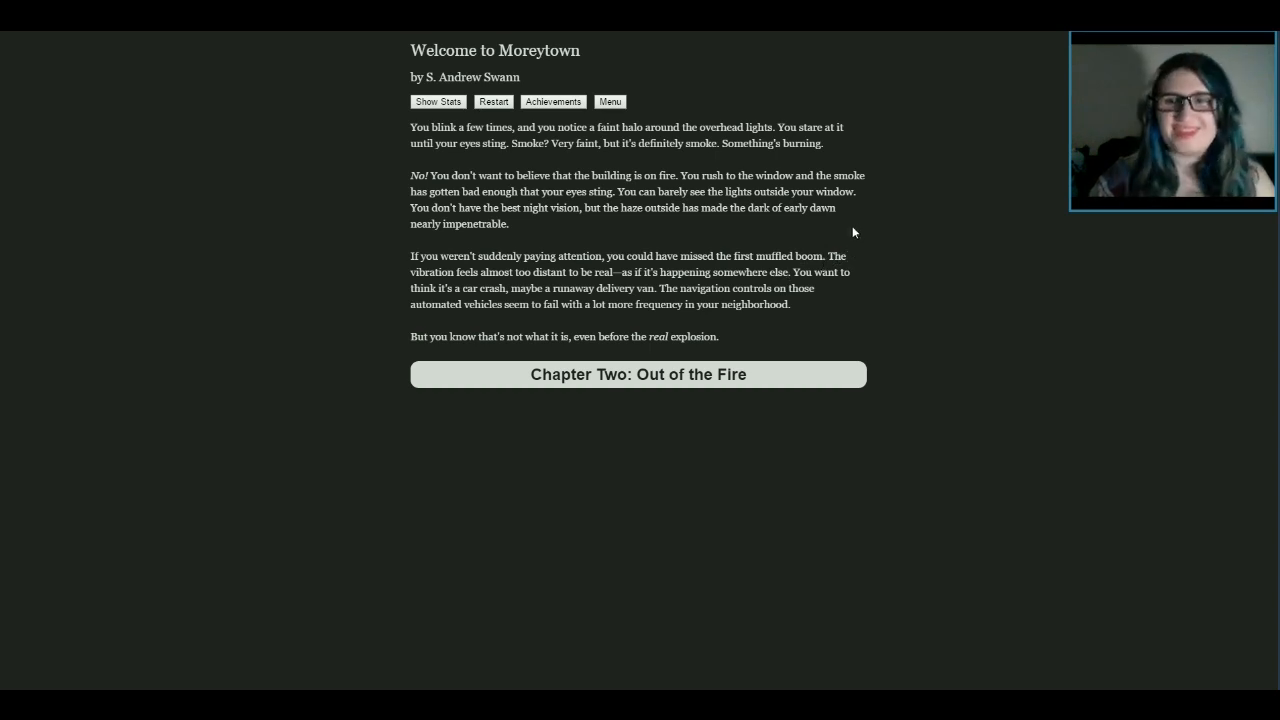
mouse_move(687, 271)
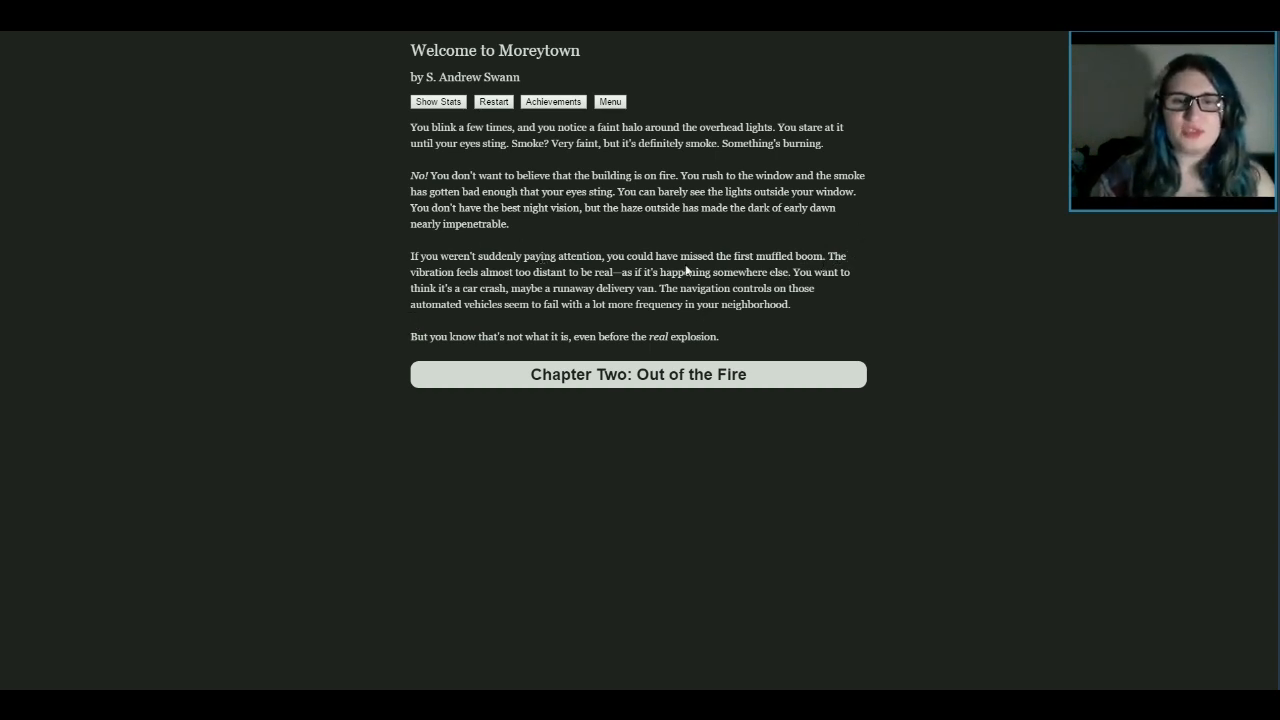
mouse_move(753, 285)
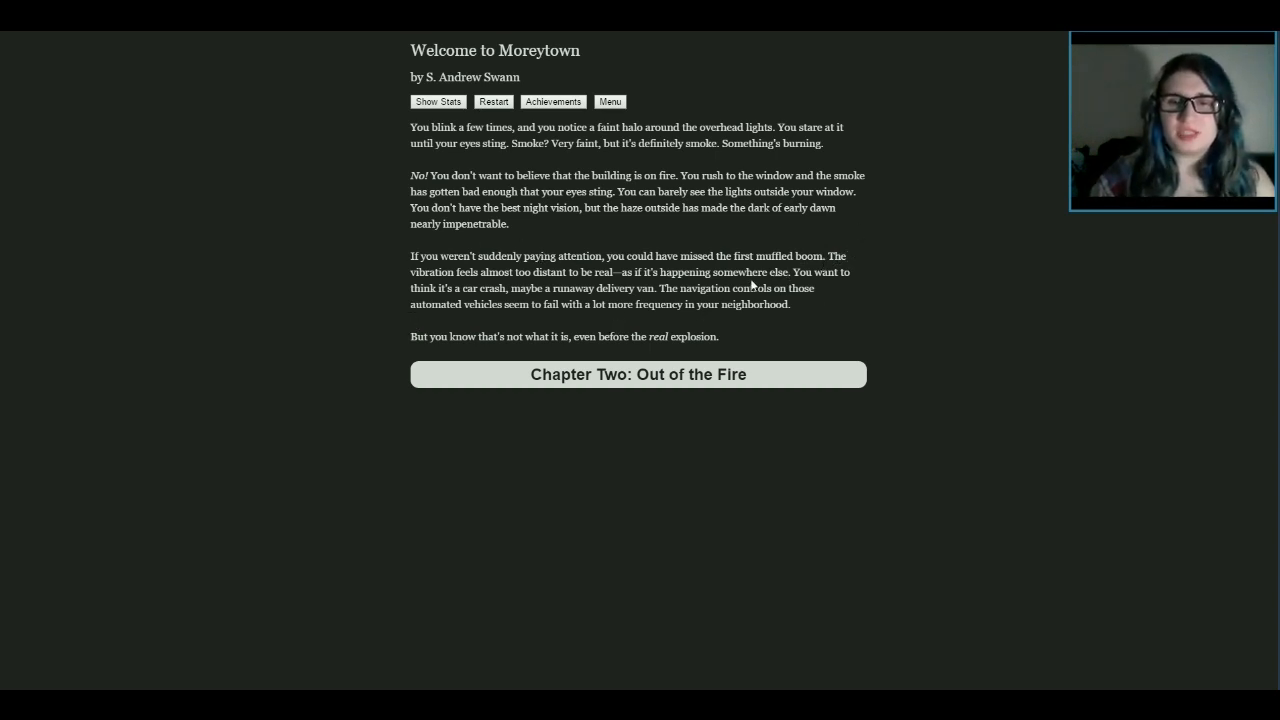
mouse_move(470, 285)
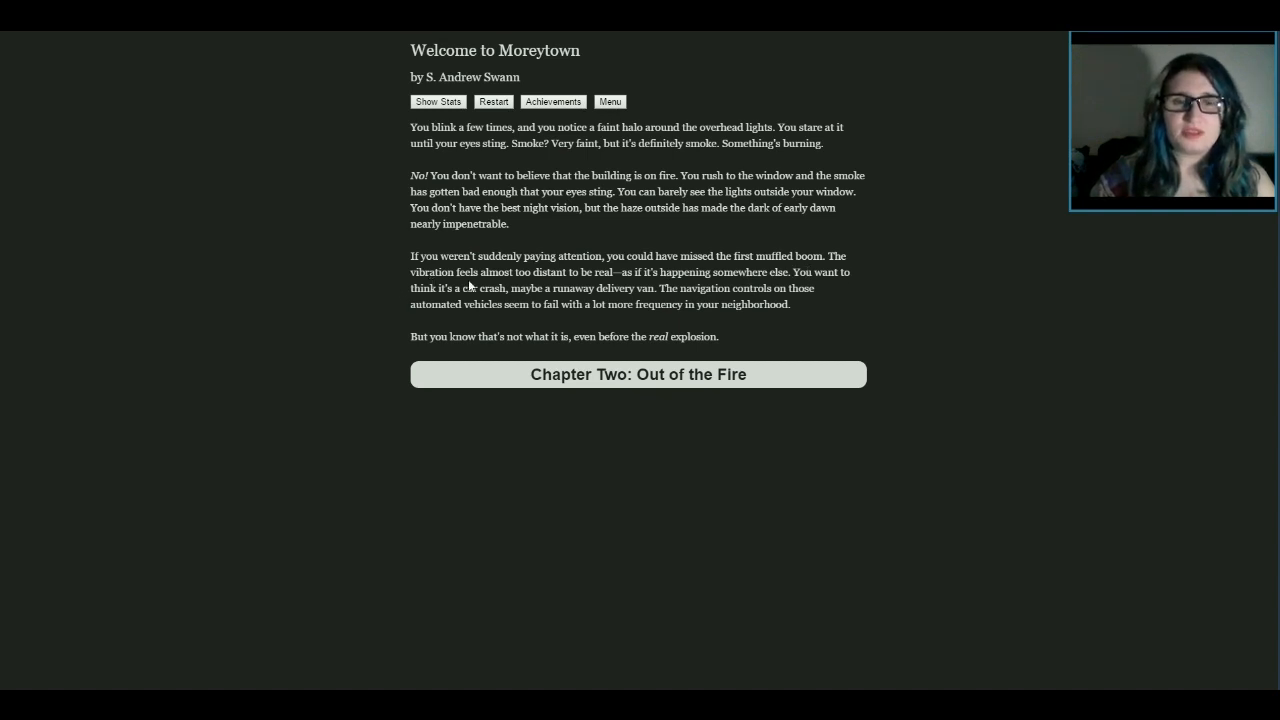
mouse_move(700, 324)
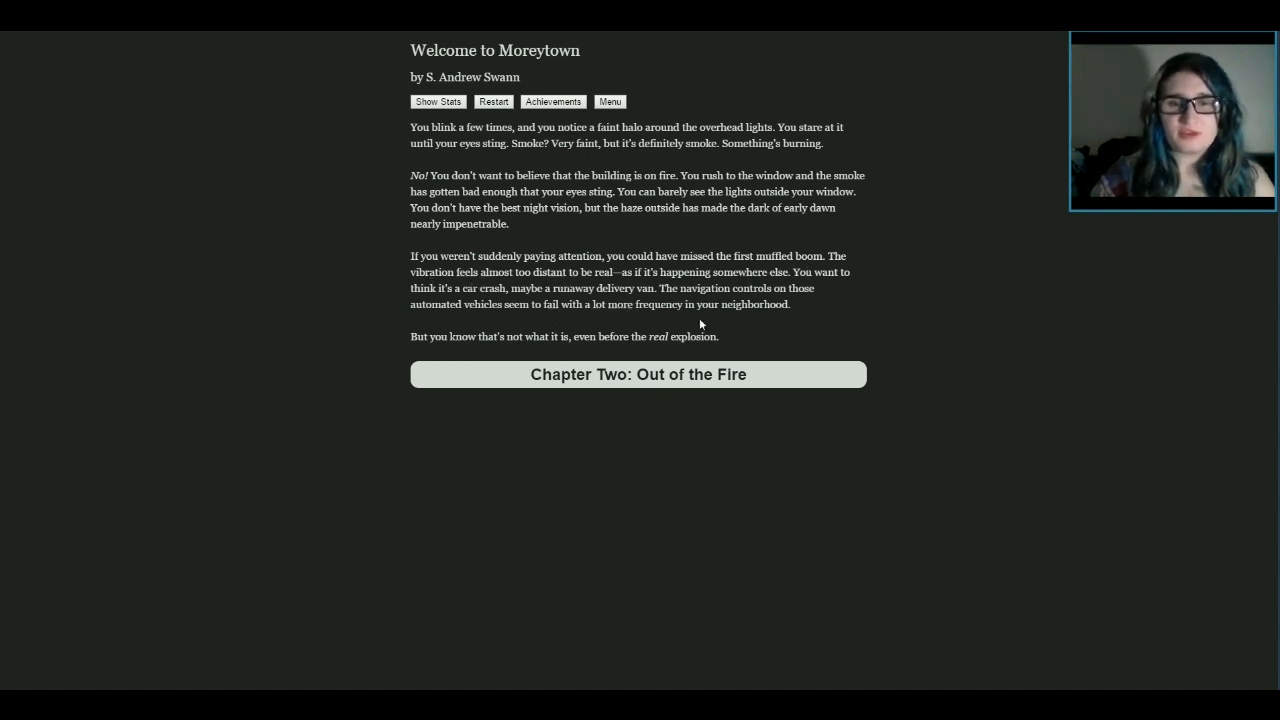
mouse_move(461, 350)
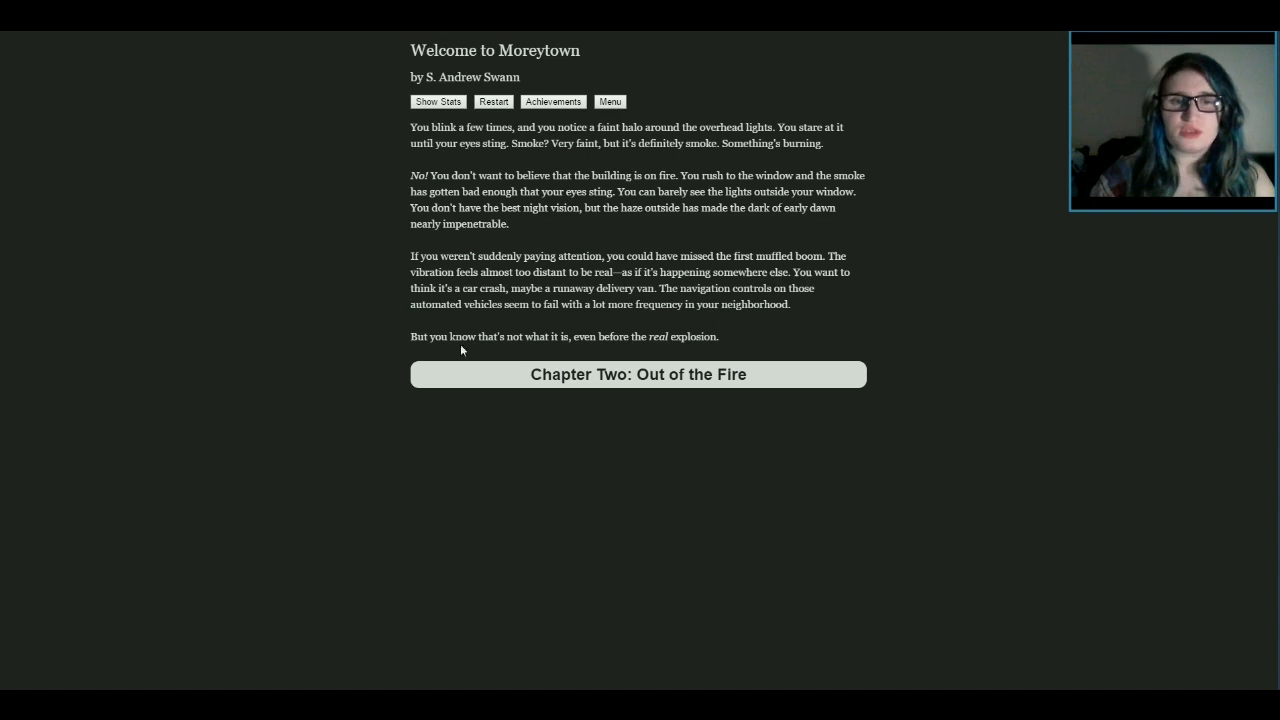
mouse_move(698, 318)
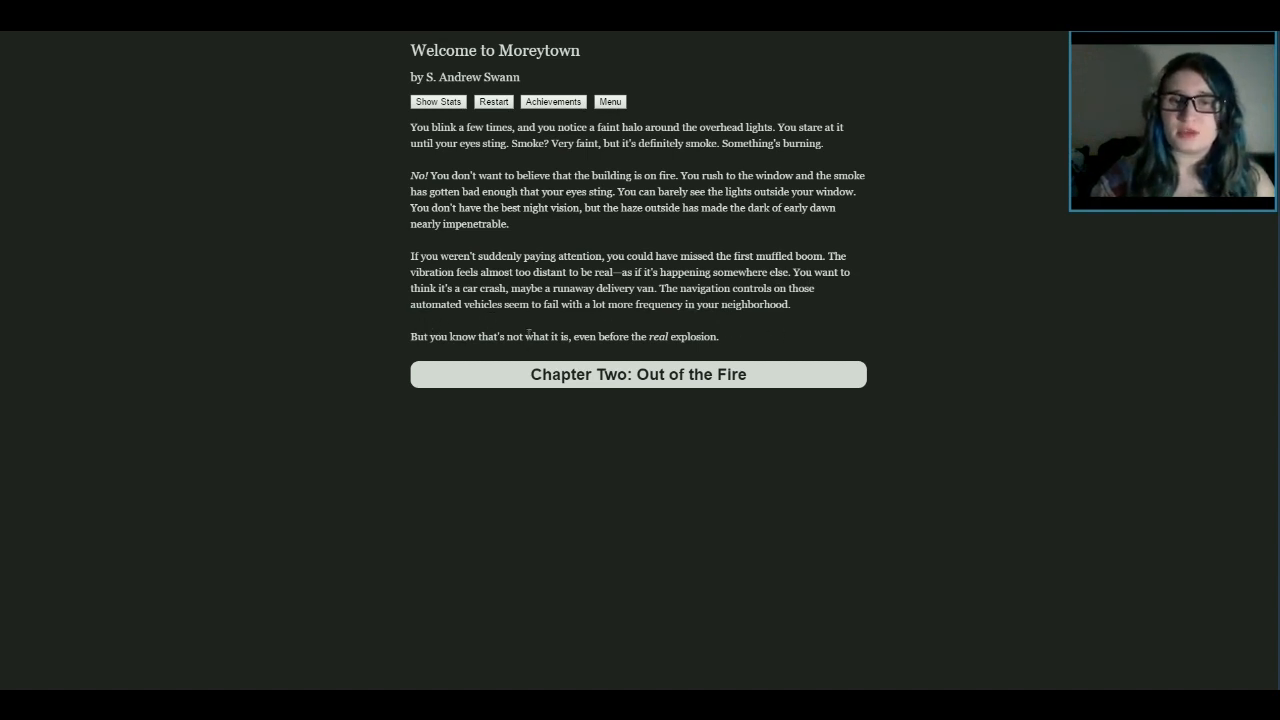
mouse_move(603, 353)
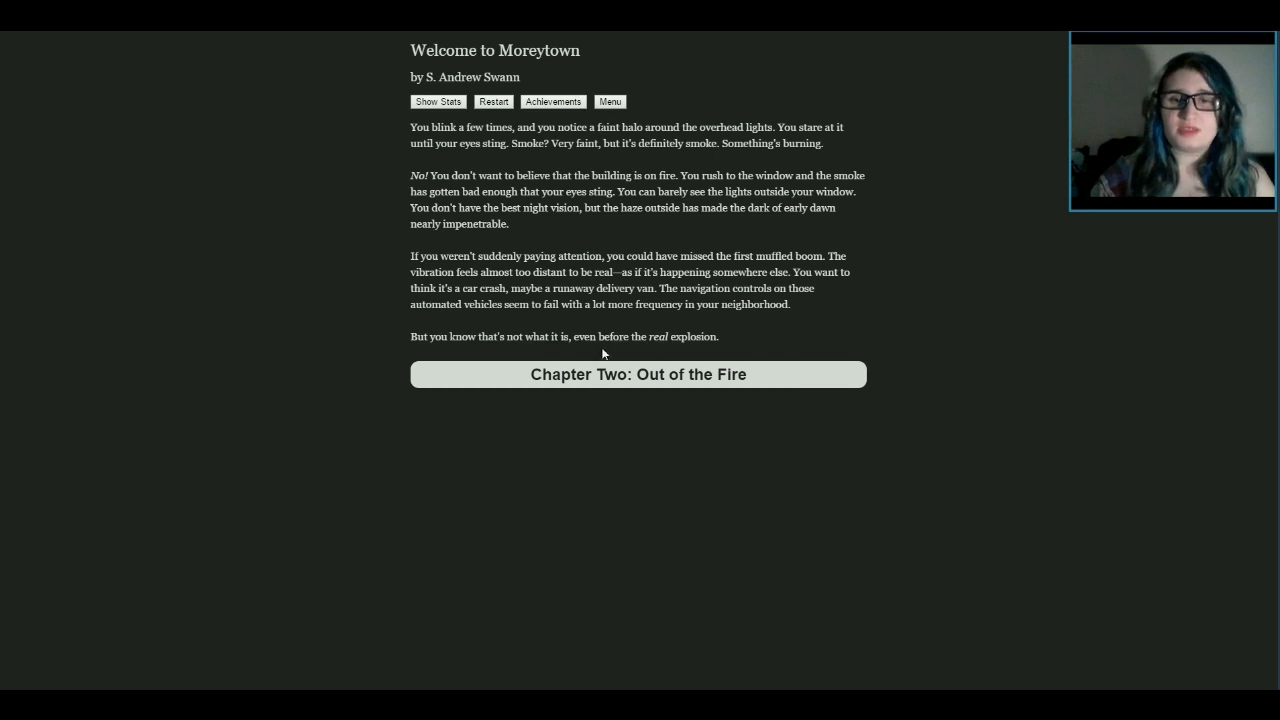
mouse_move(520, 449)
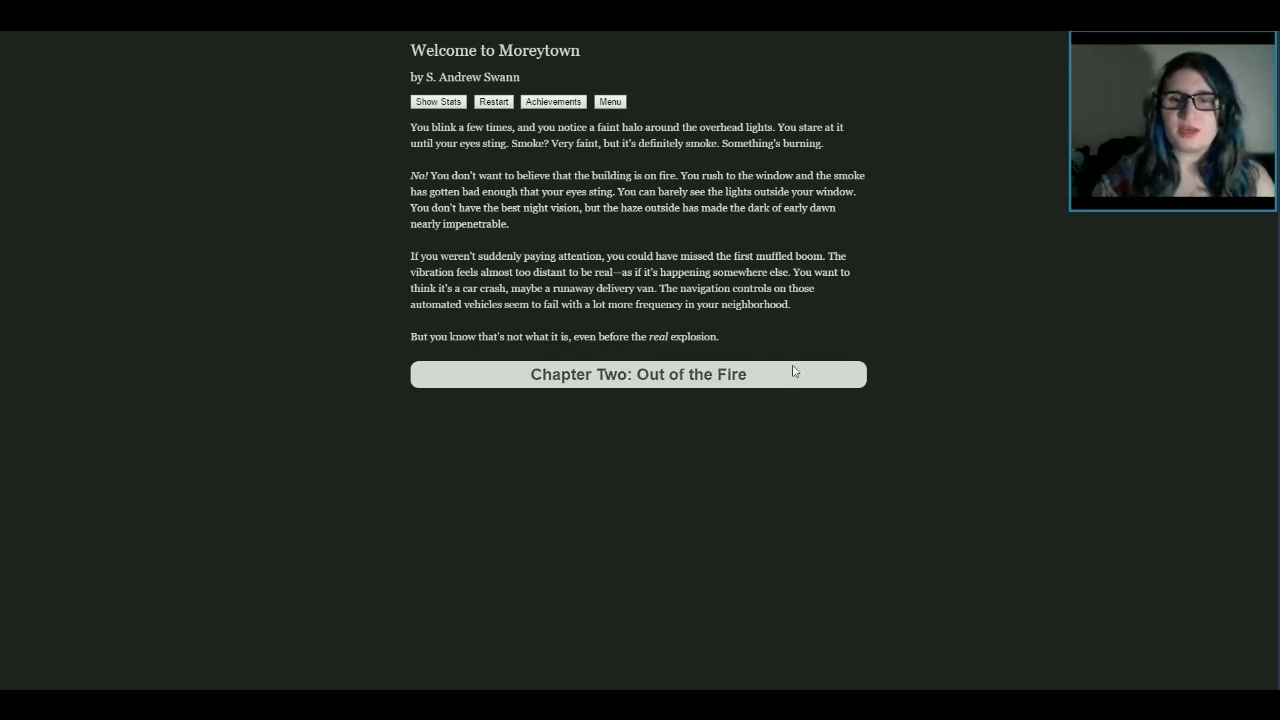
Begin Chapter Two: Out of the Fire
click(638, 374)
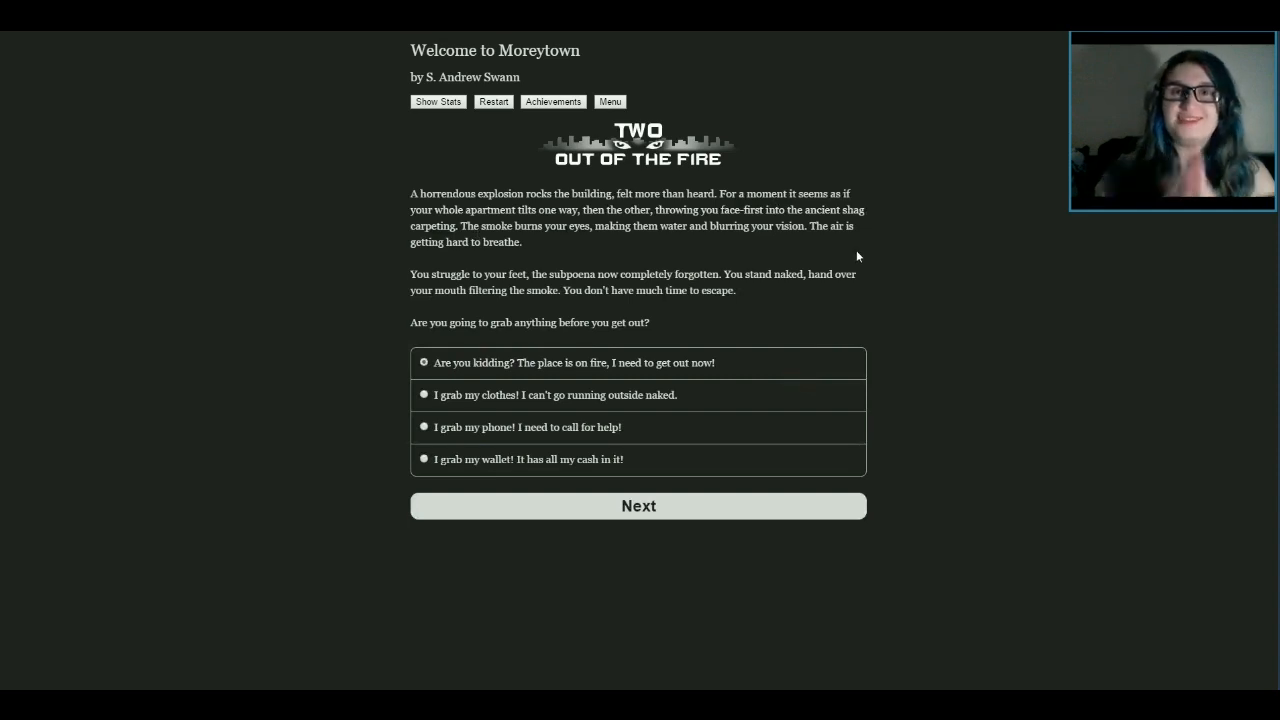
mouse_move(286, 214)
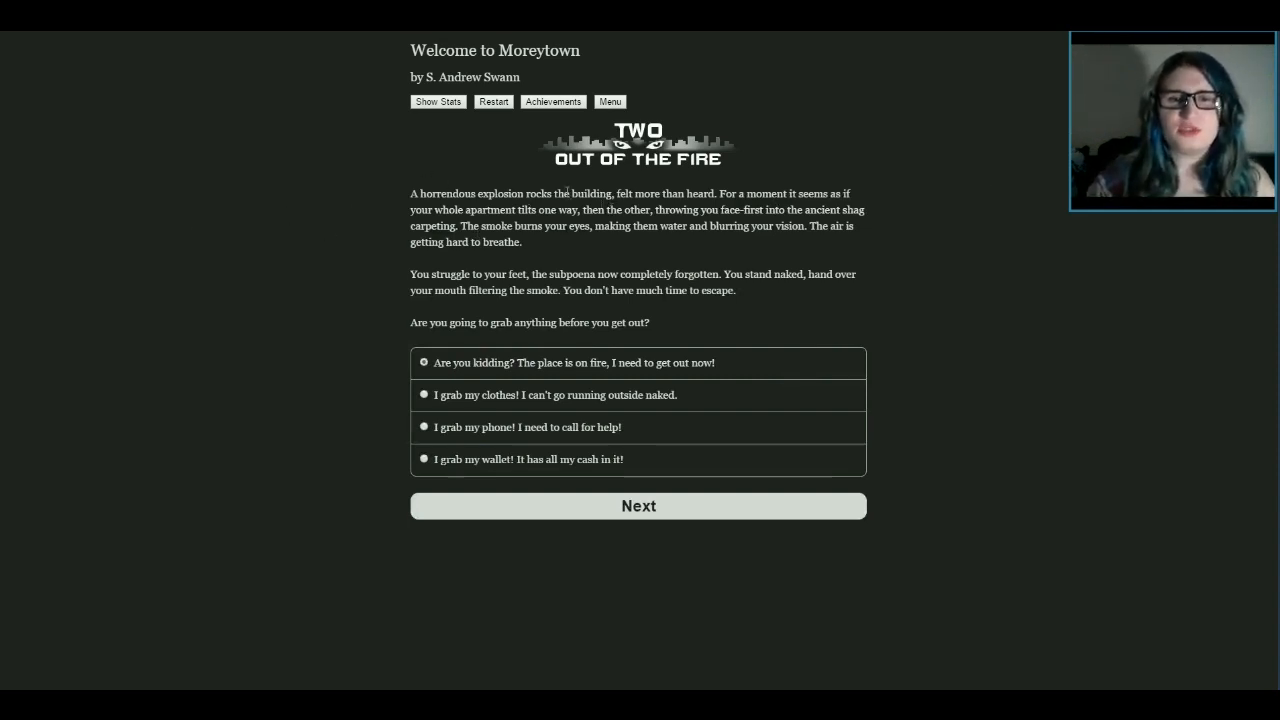
mouse_move(930, 257)
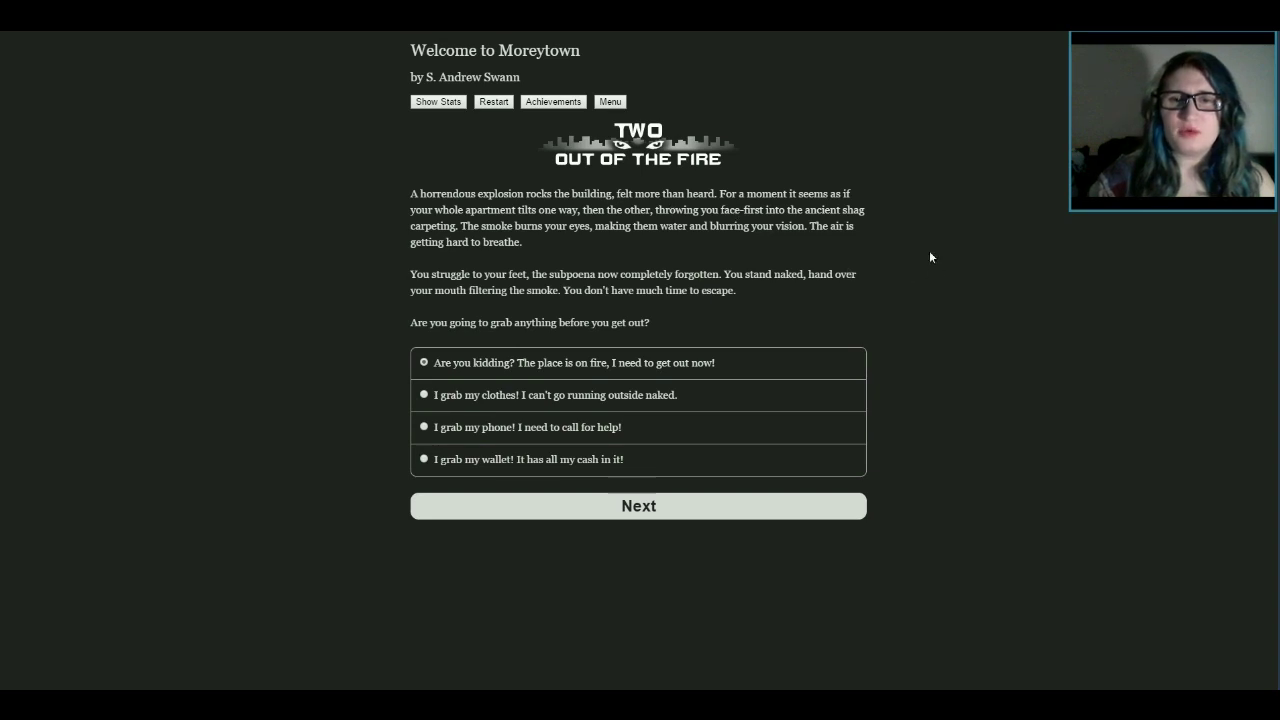
mouse_move(910, 258)
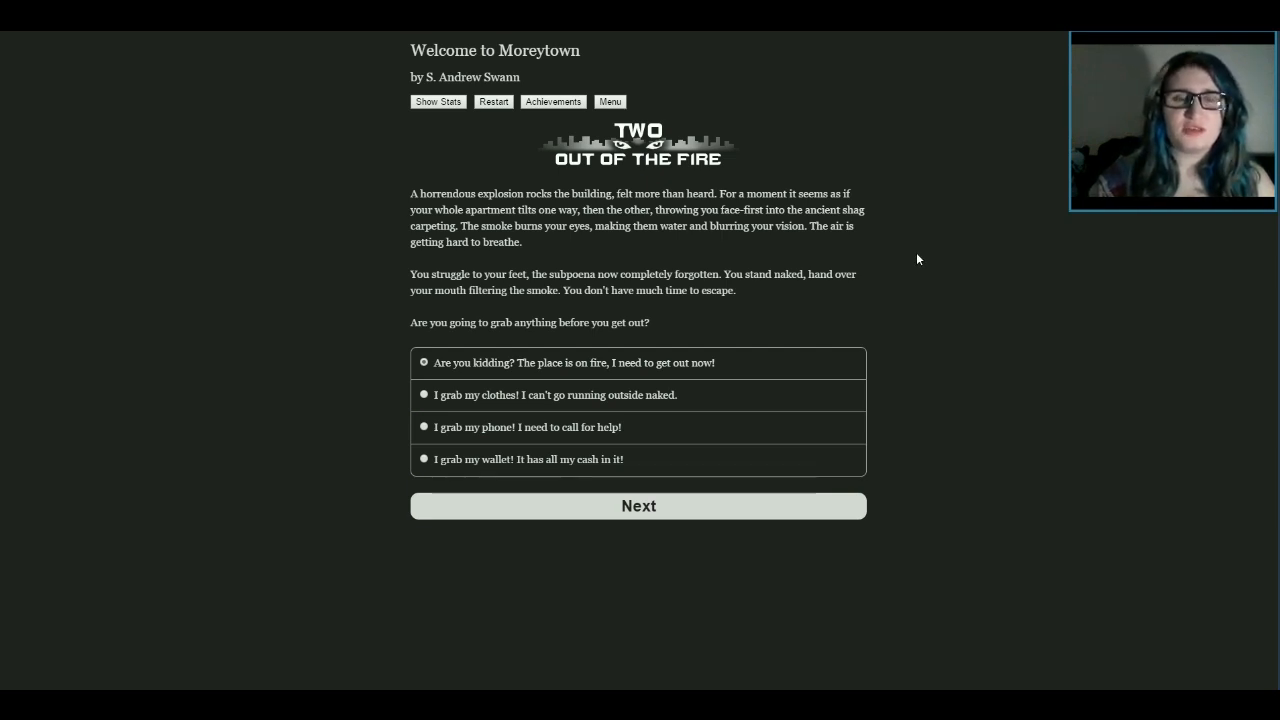
mouse_move(950, 263)
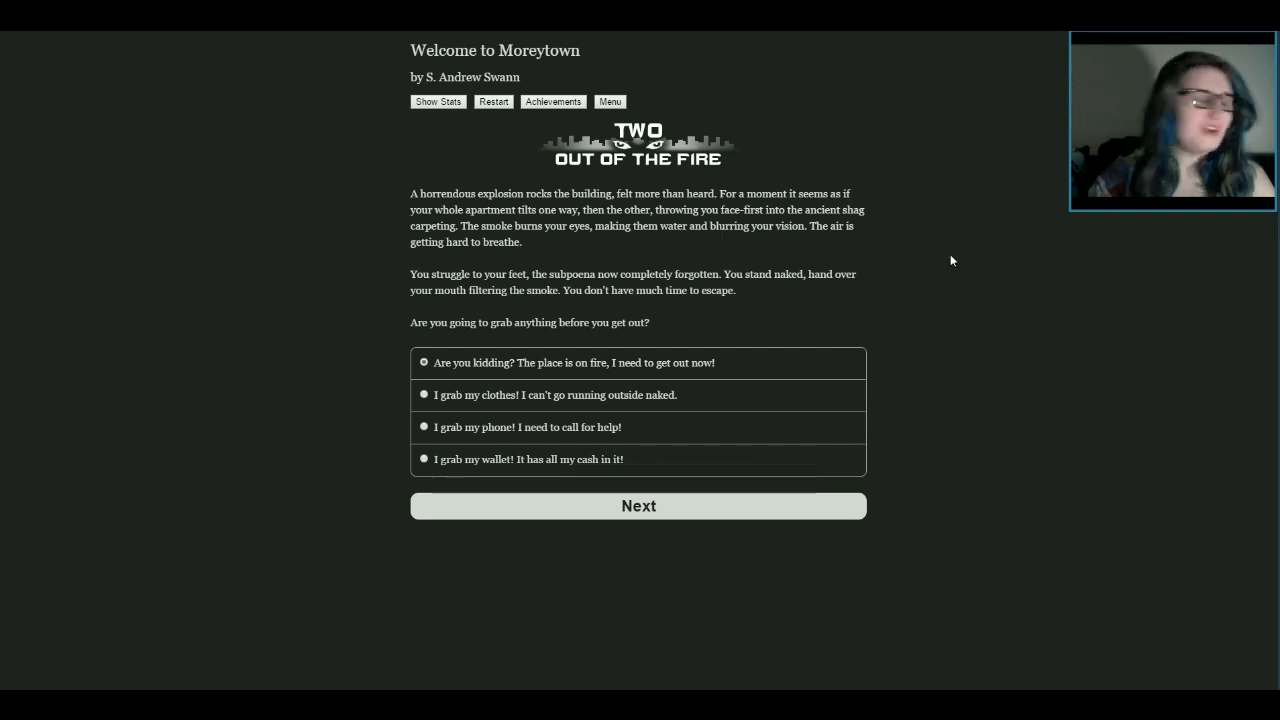
mouse_move(557, 252)
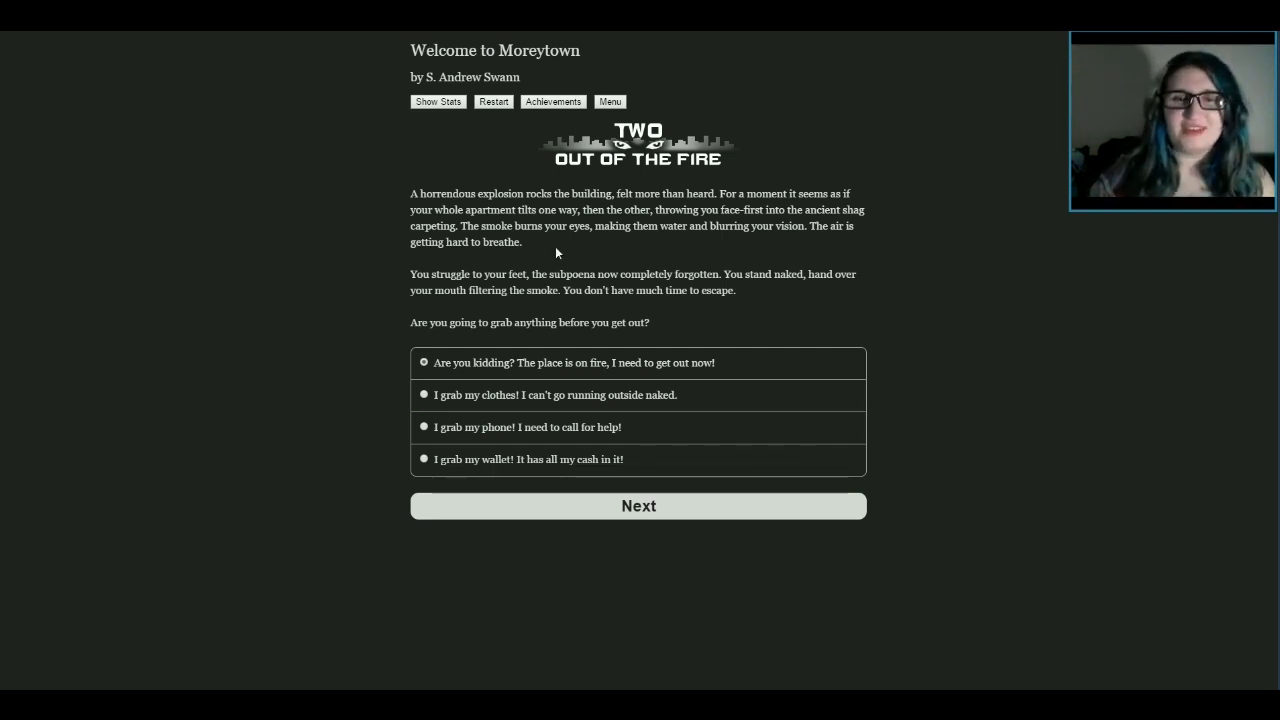
mouse_move(350, 285)
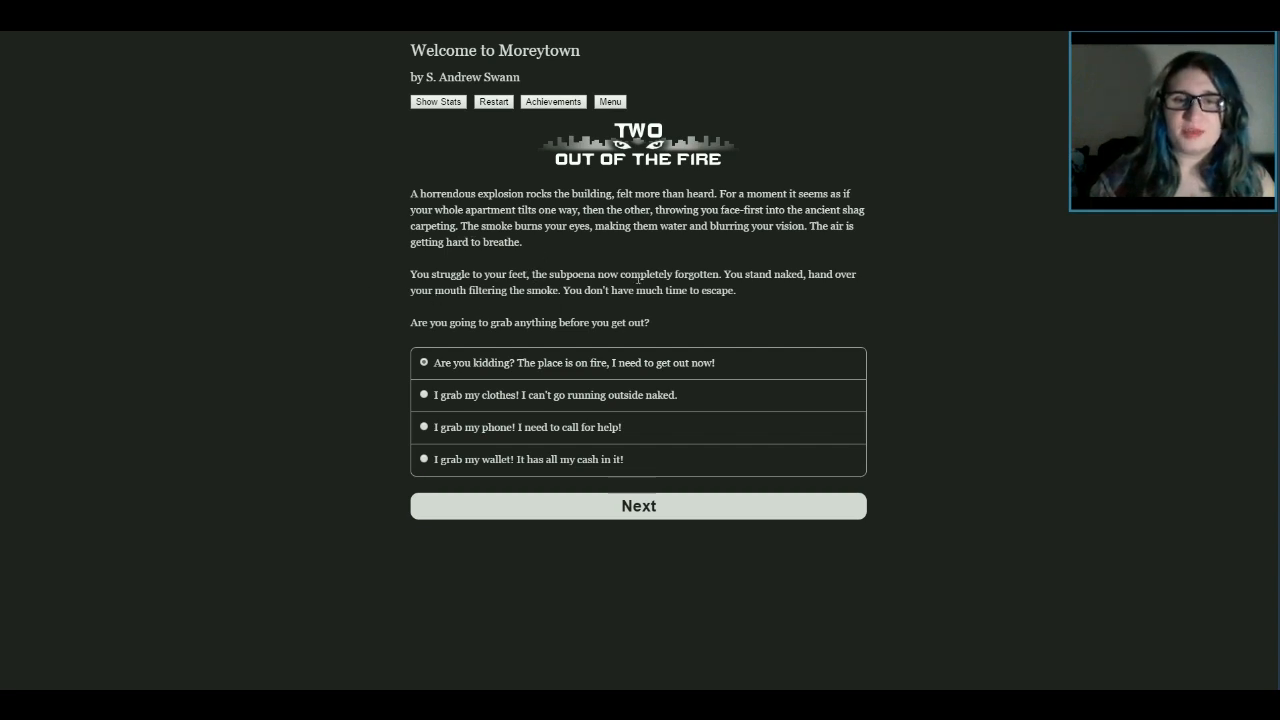
mouse_move(810, 318)
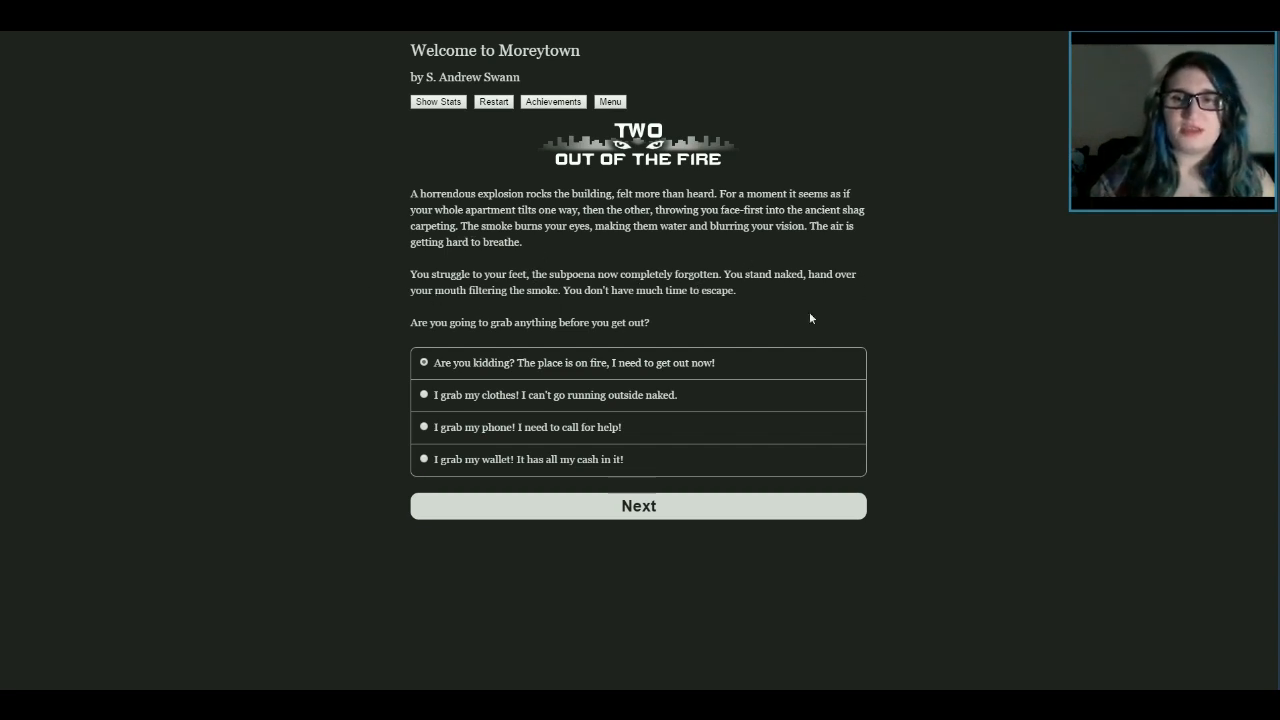
mouse_move(618, 295)
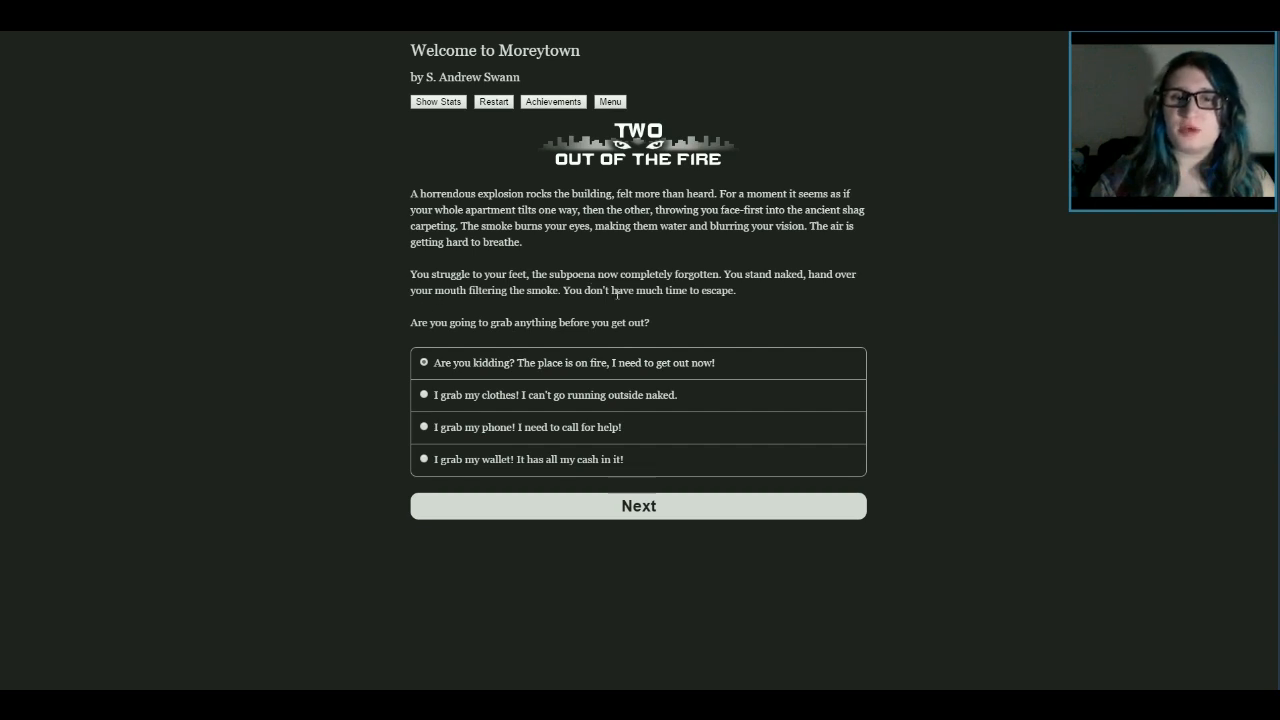
mouse_move(323, 329)
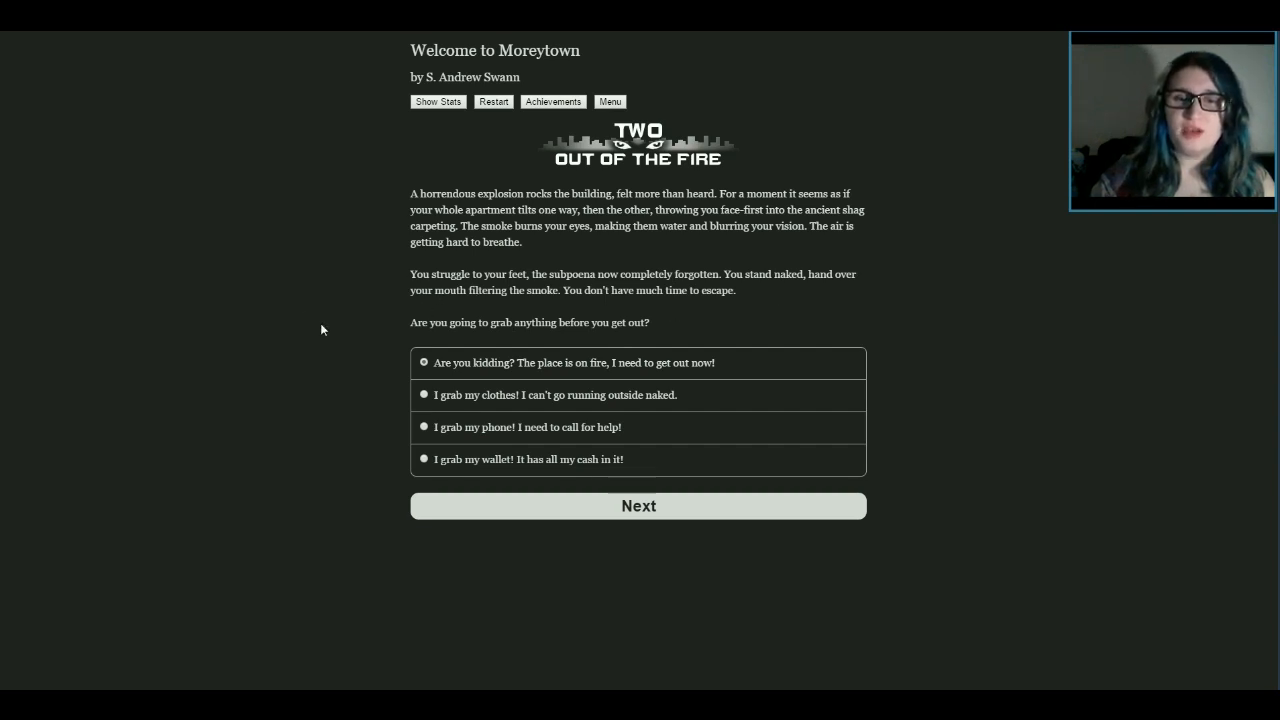
mouse_move(525, 347)
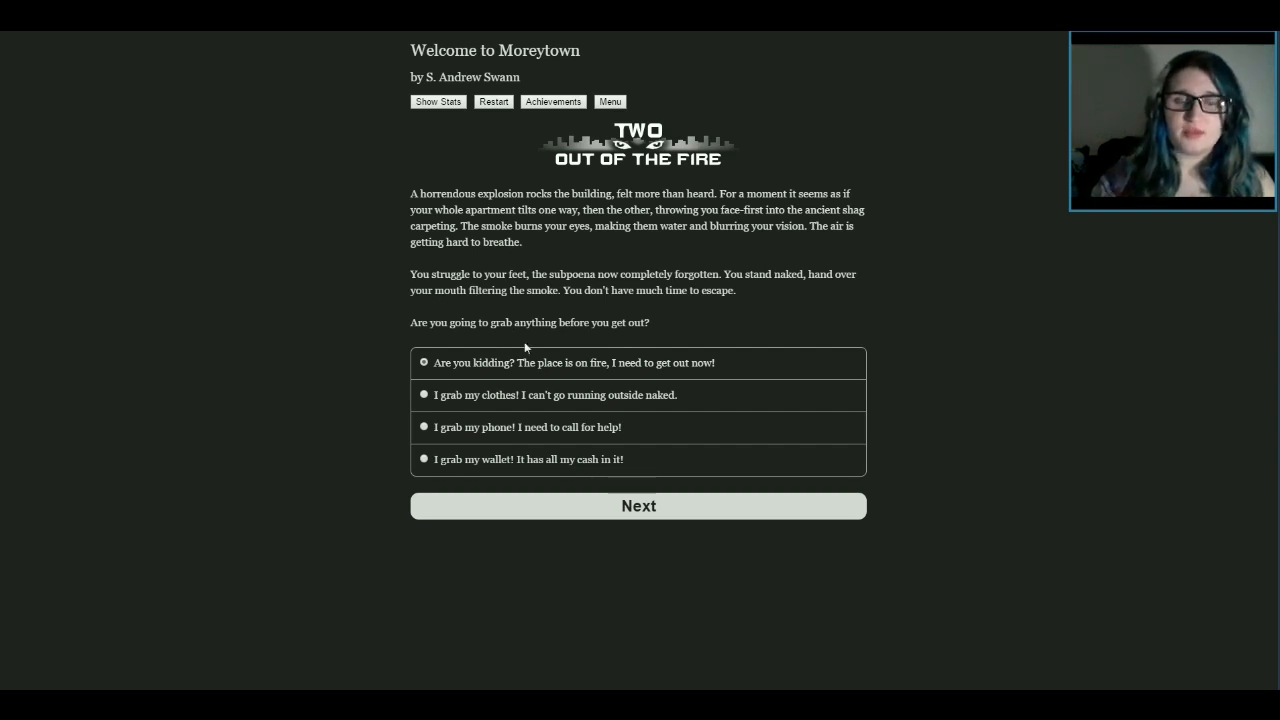
mouse_move(878, 347)
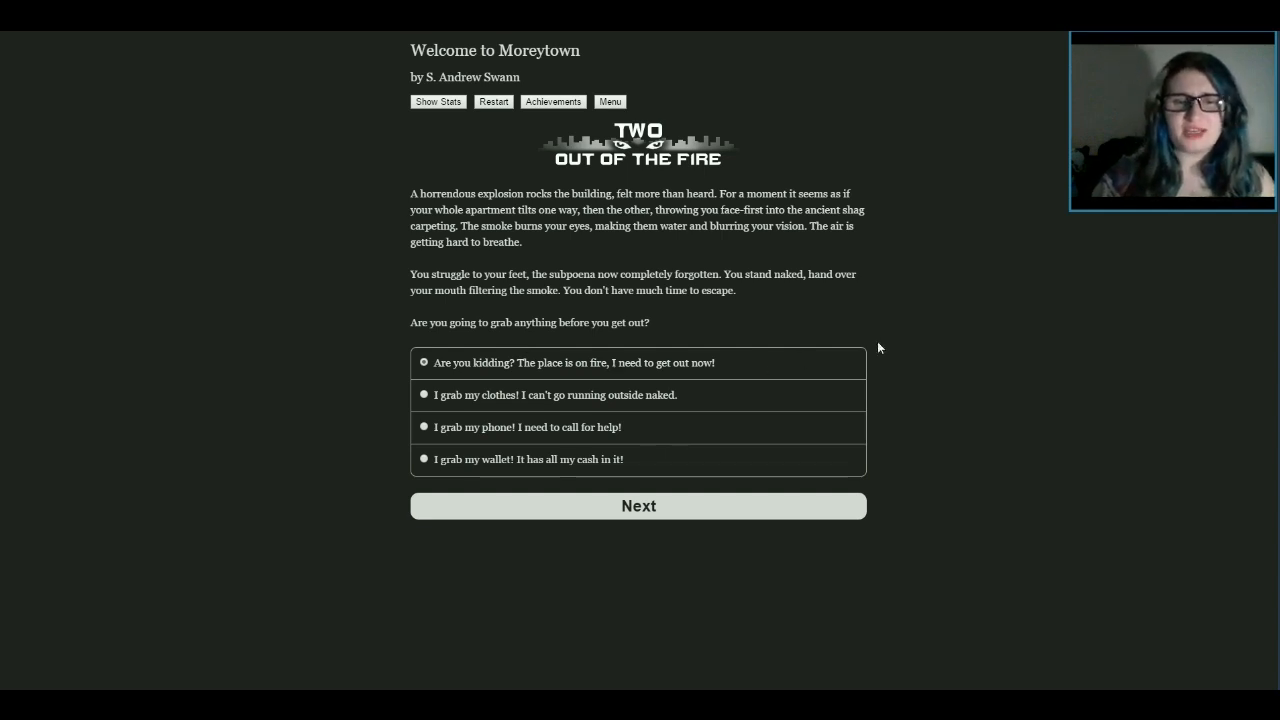
mouse_move(627, 398)
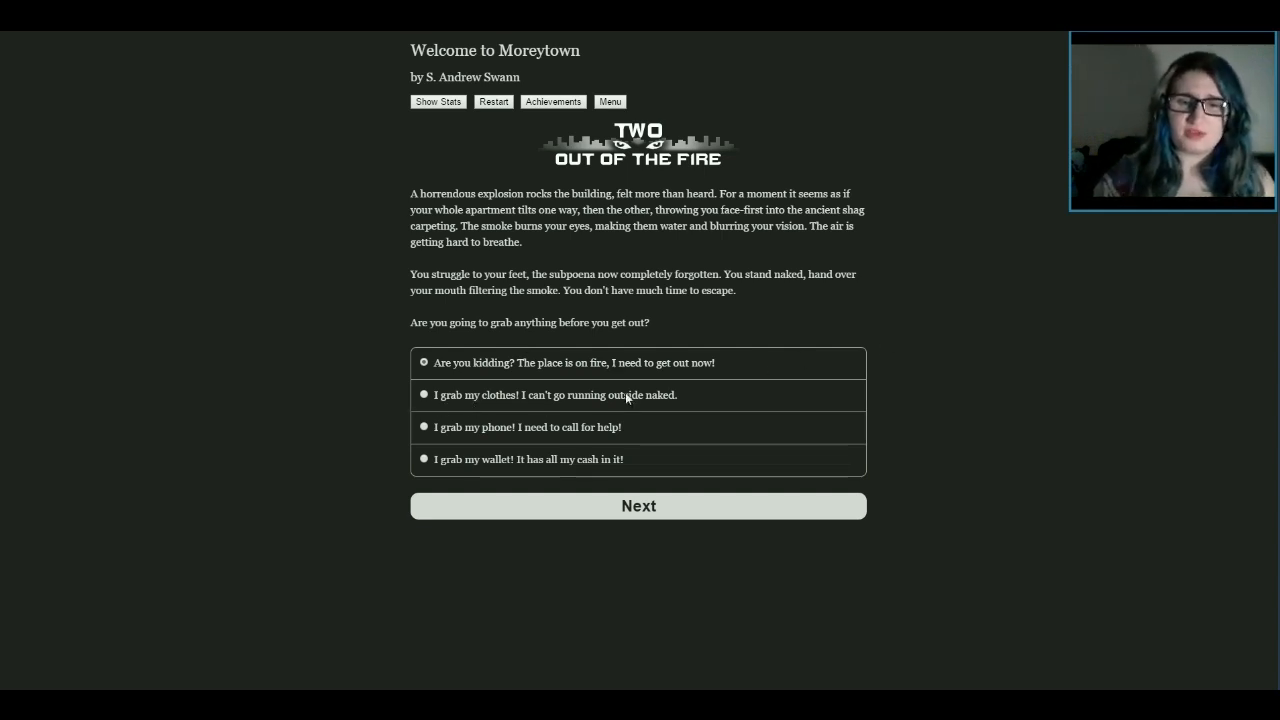
mouse_move(487, 451)
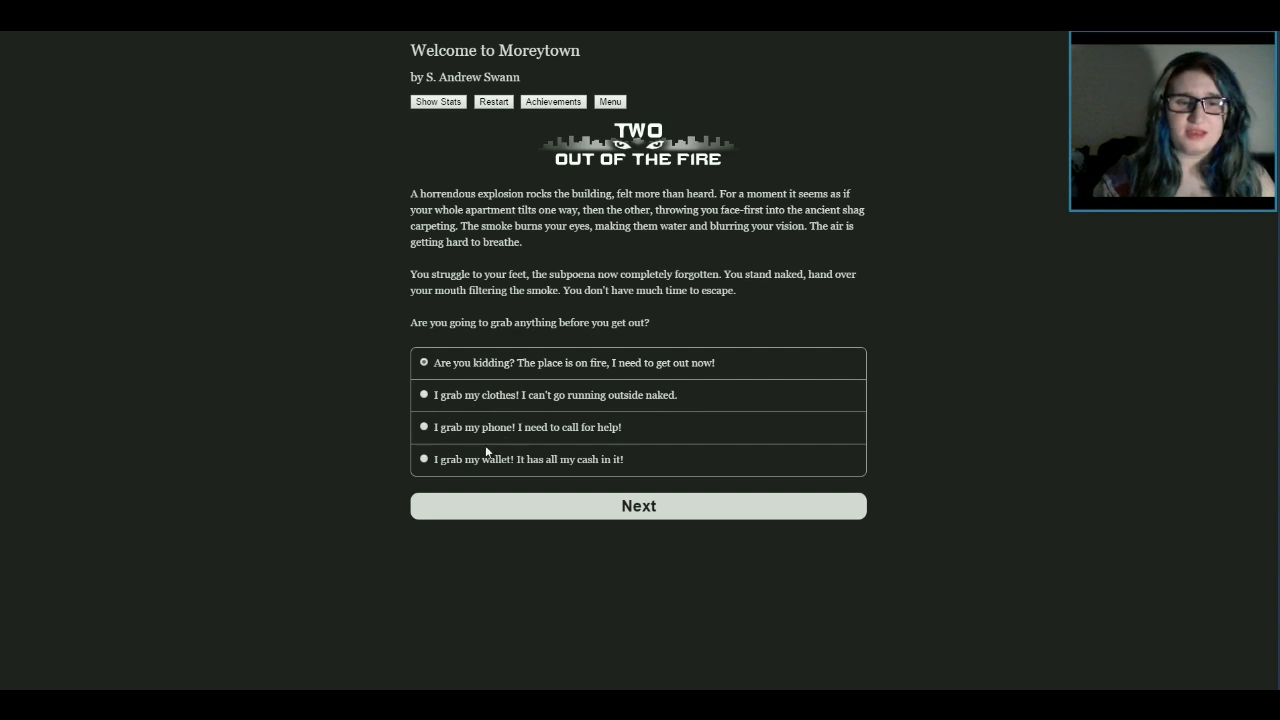
mouse_move(459, 471)
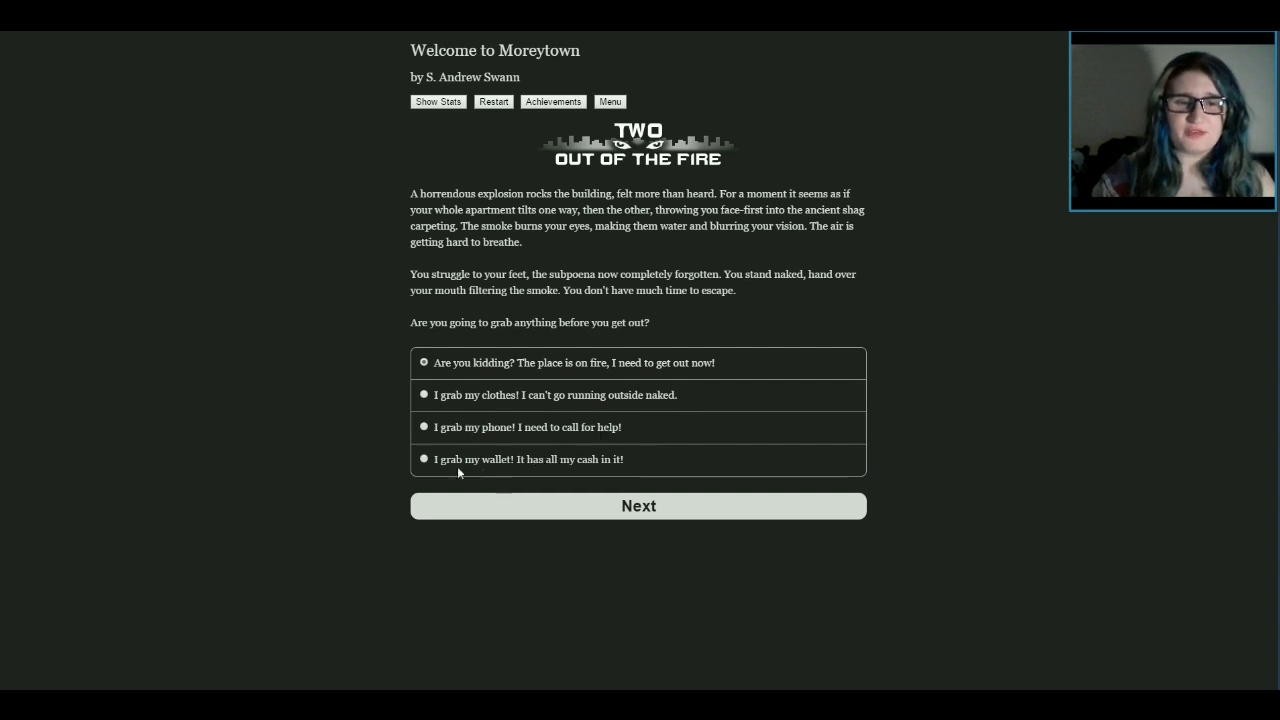
mouse_move(689, 425)
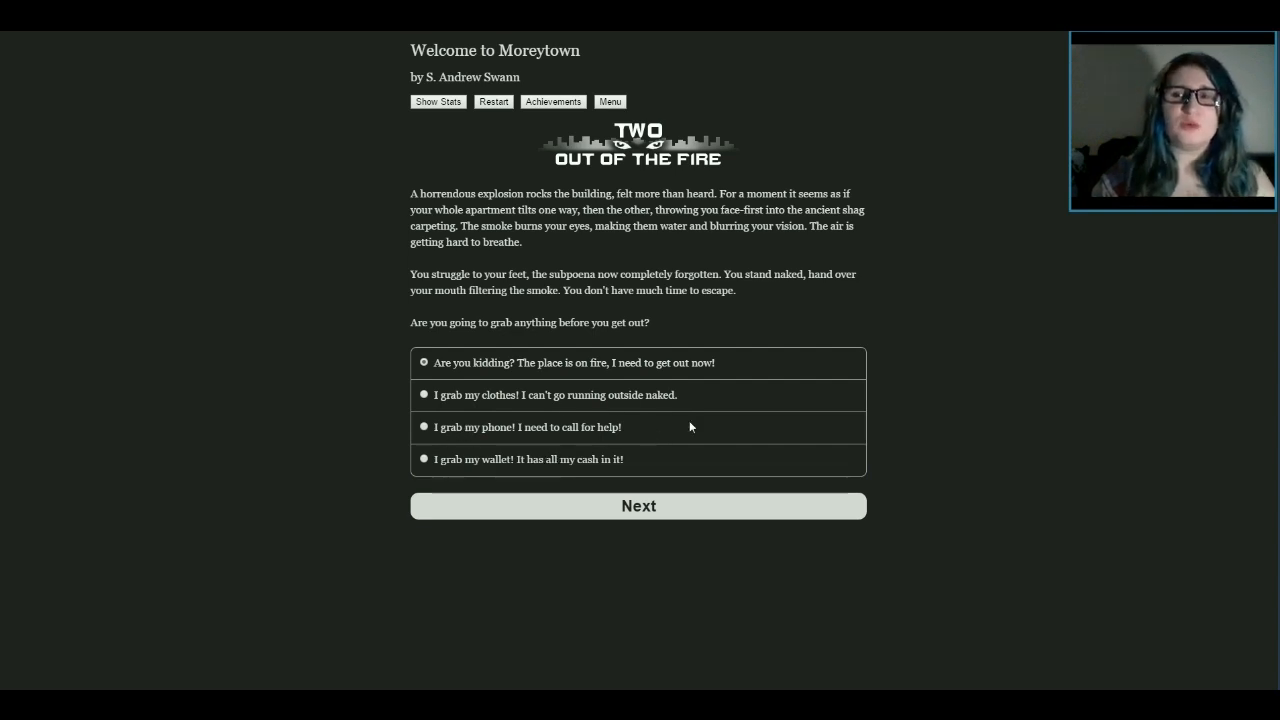
mouse_move(670, 378)
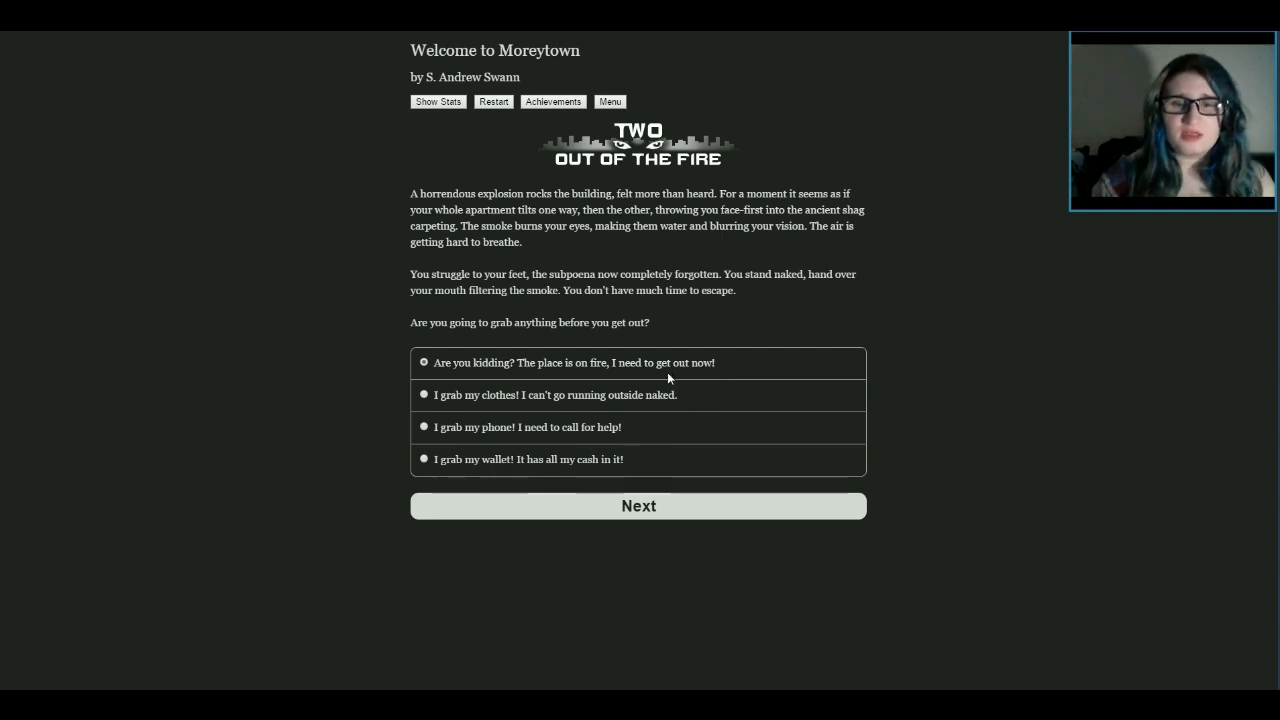
mouse_move(417, 407)
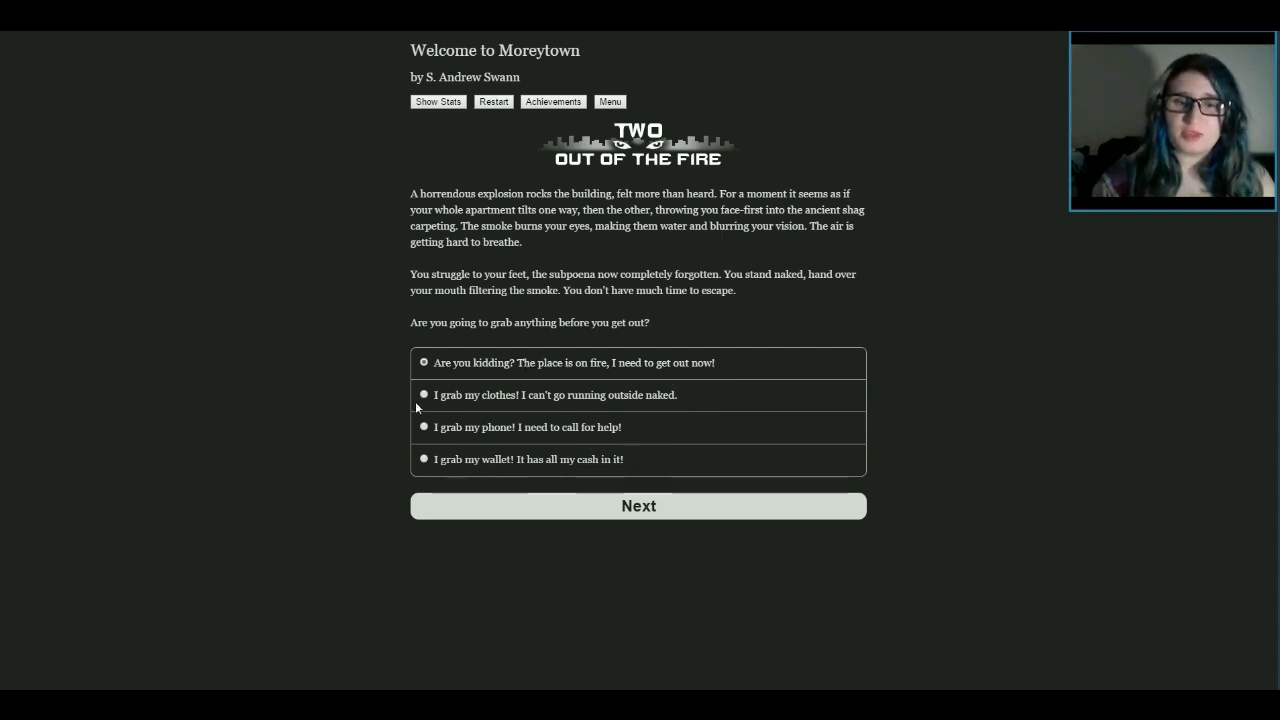
Choose 'I grab my wallet! It has all my cash in it!' before escaping
click(424, 394)
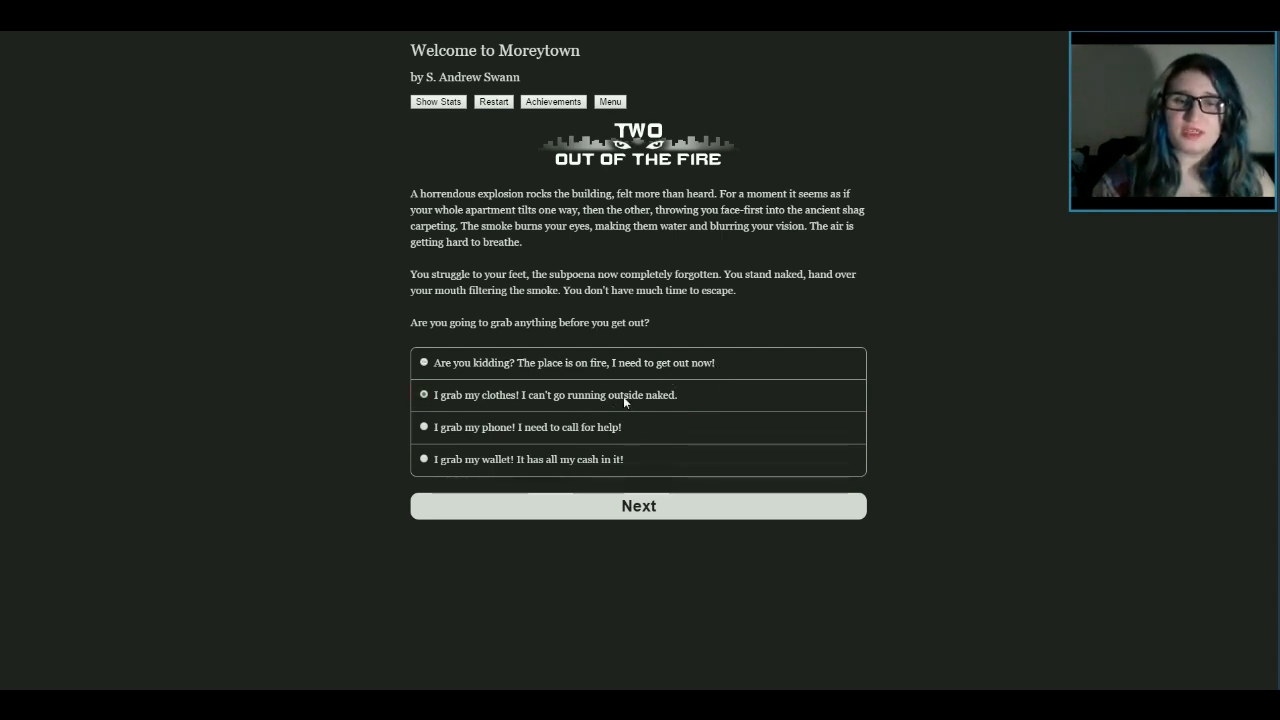
mouse_move(684, 399)
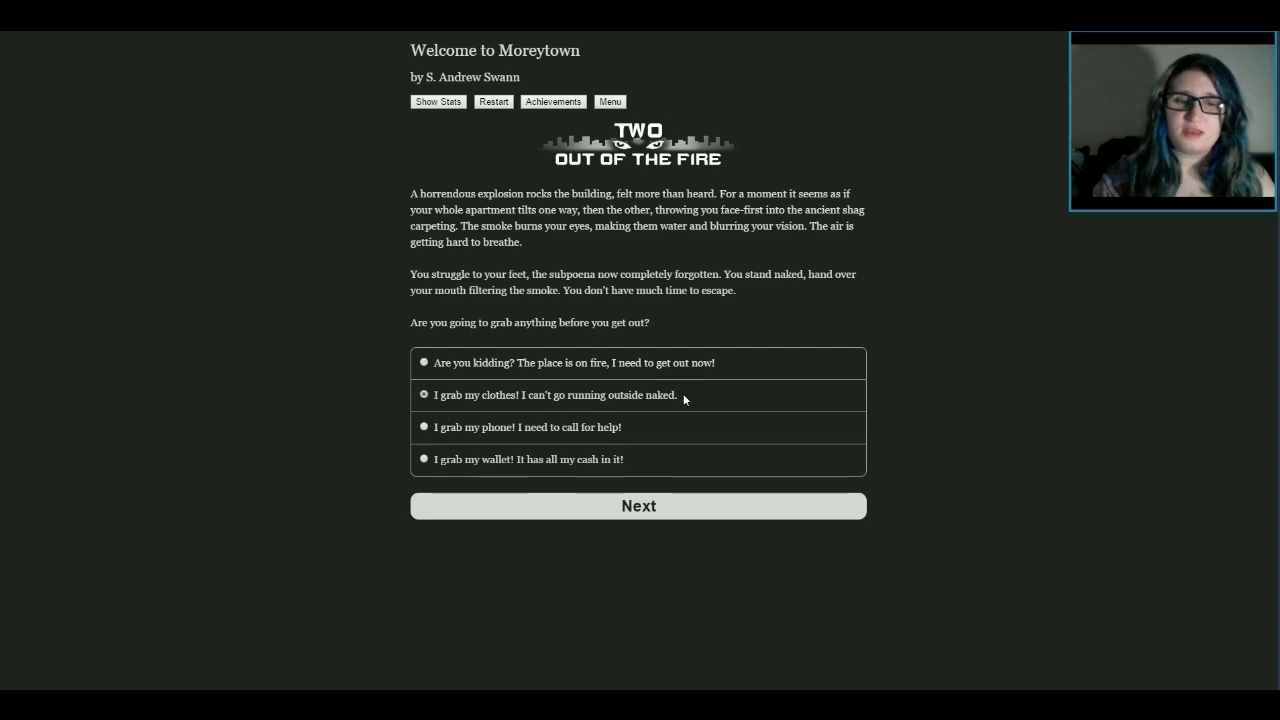
mouse_move(525, 410)
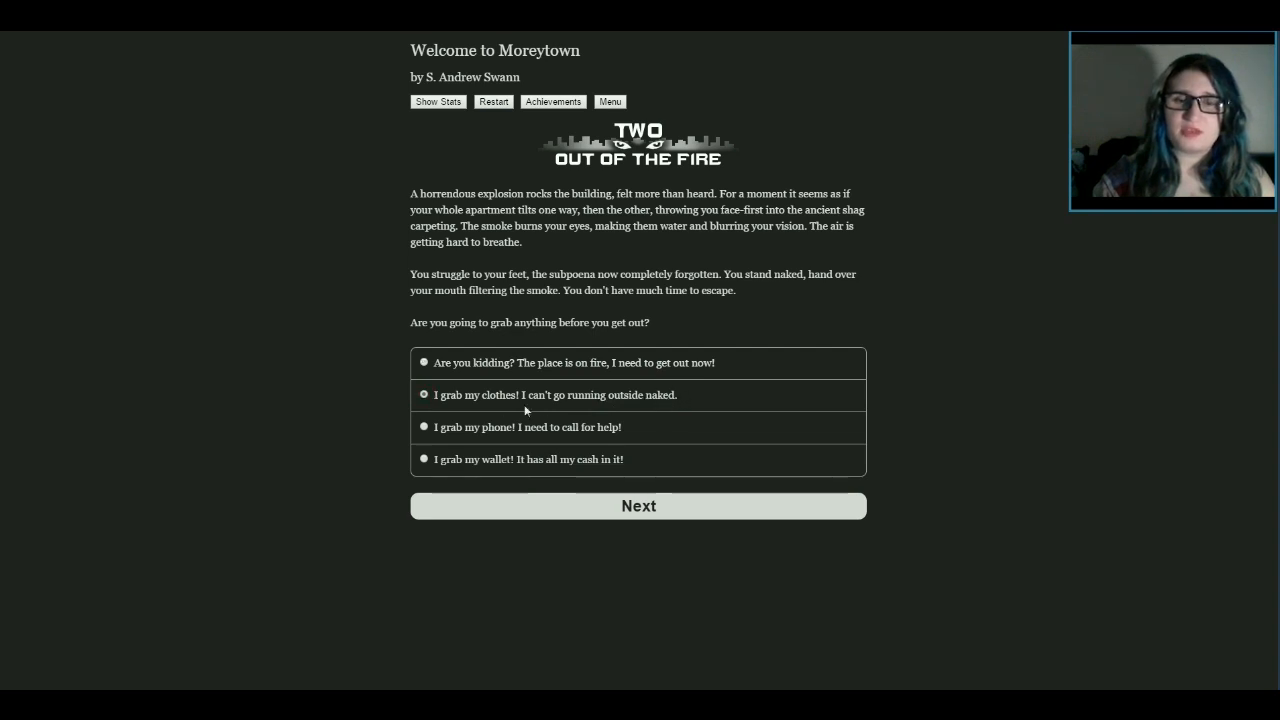
mouse_move(625, 393)
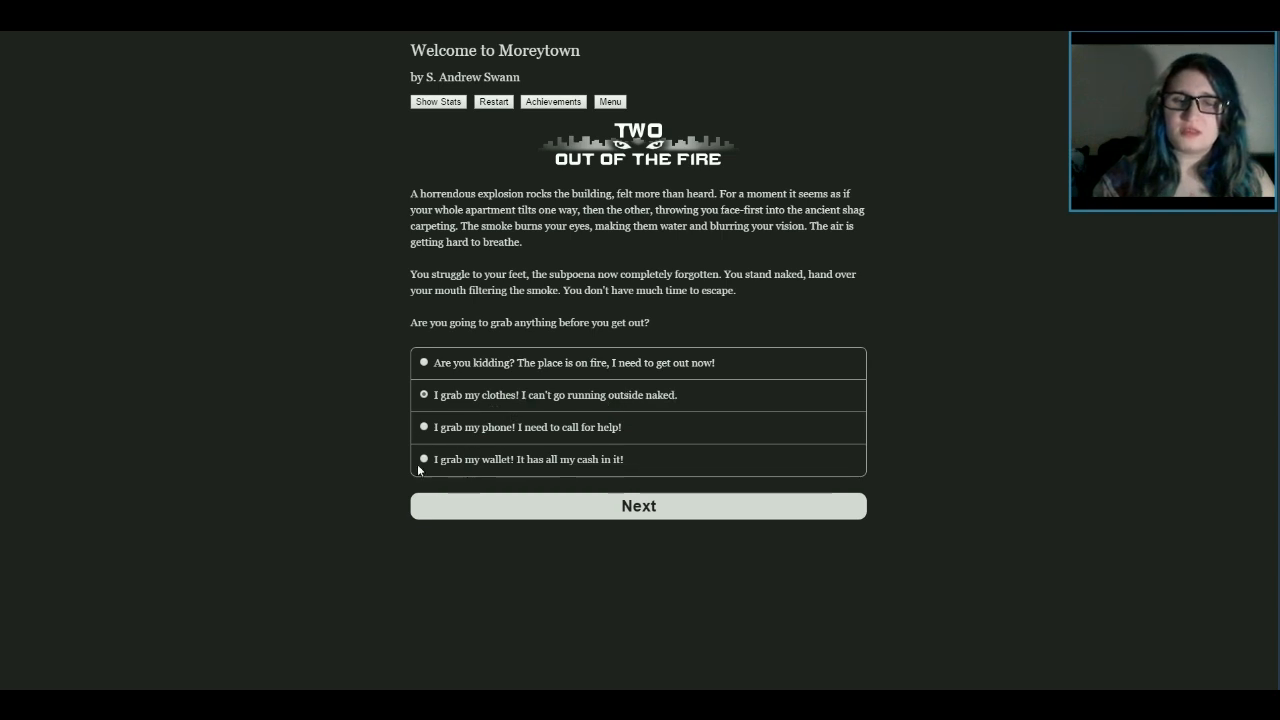
click(638, 505)
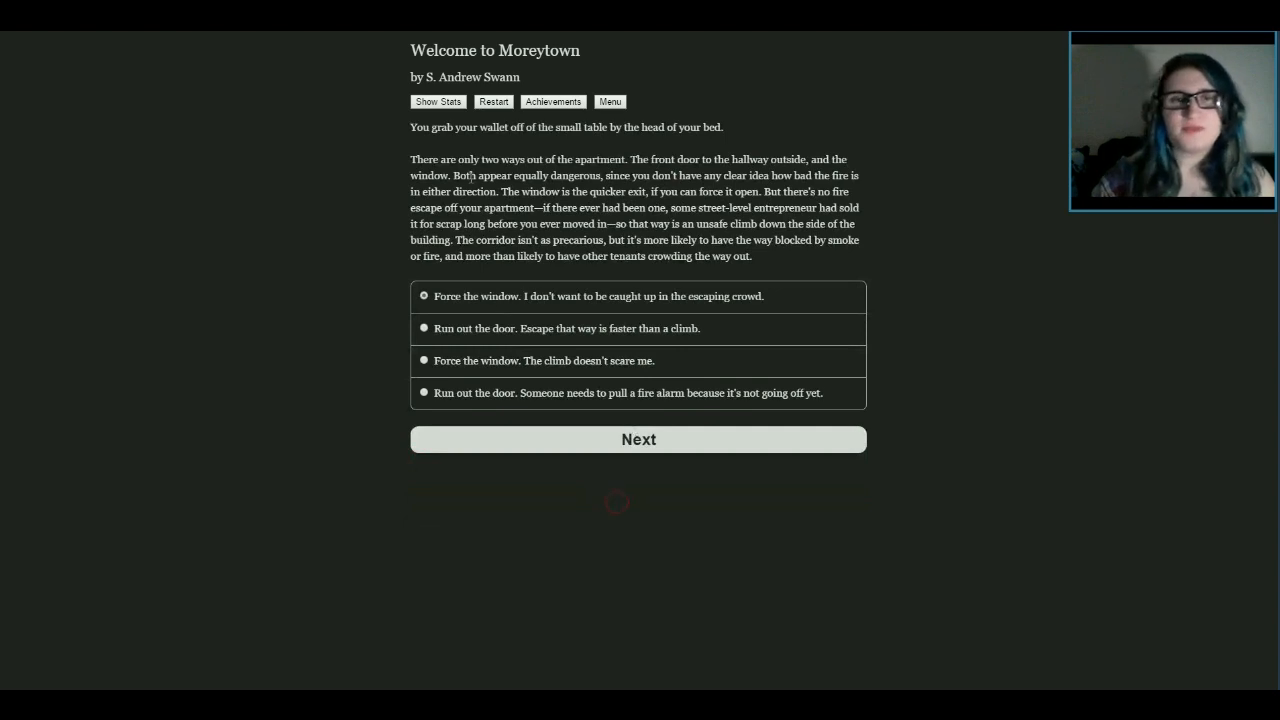
mouse_move(755, 145)
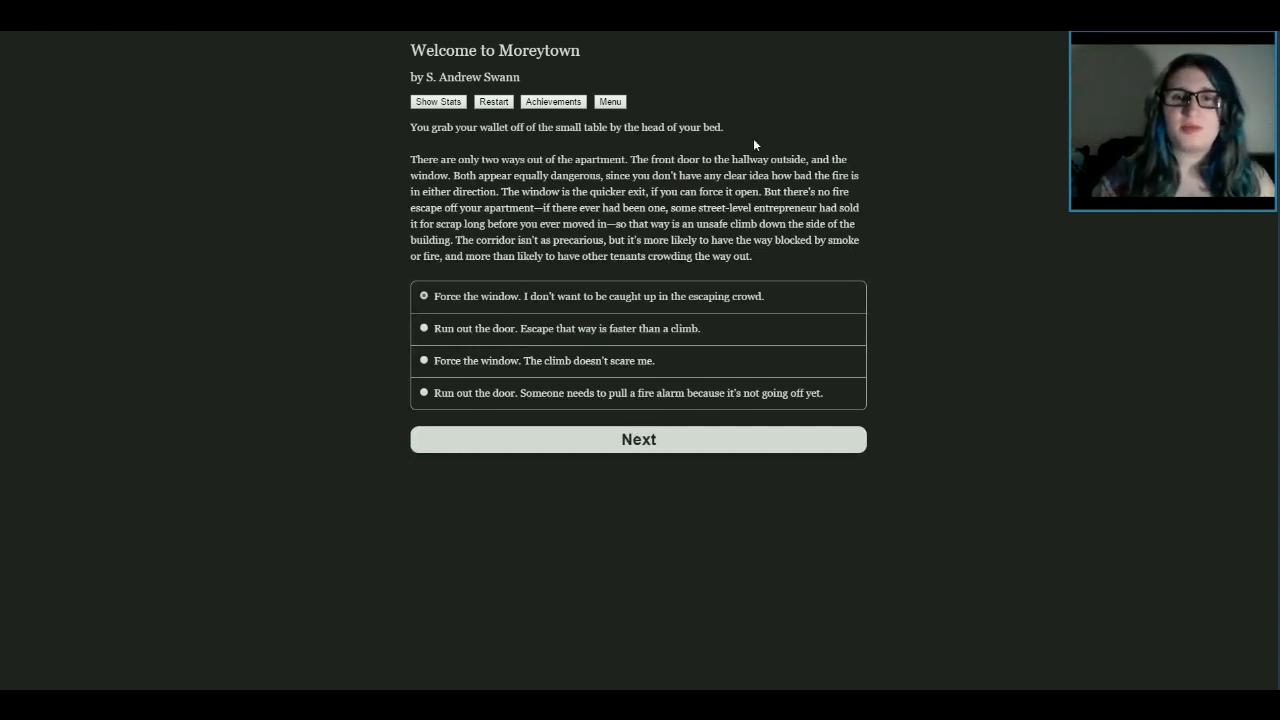
mouse_move(833, 217)
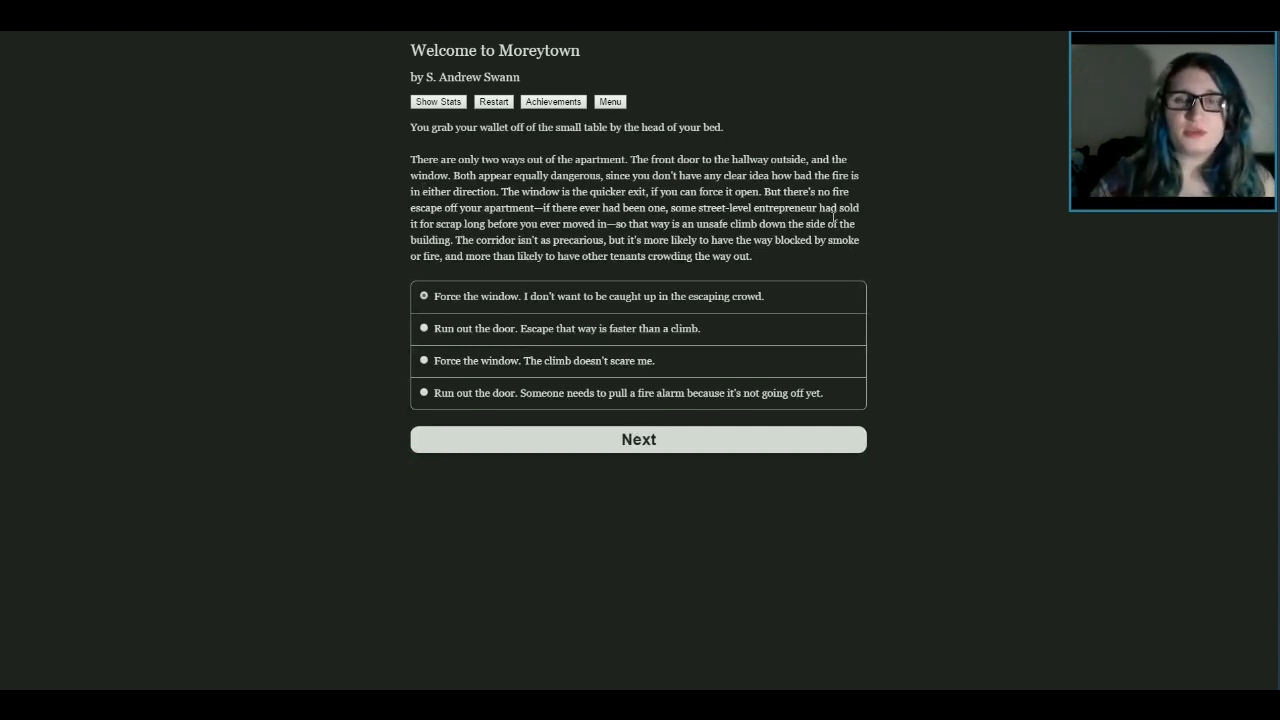
mouse_move(938, 240)
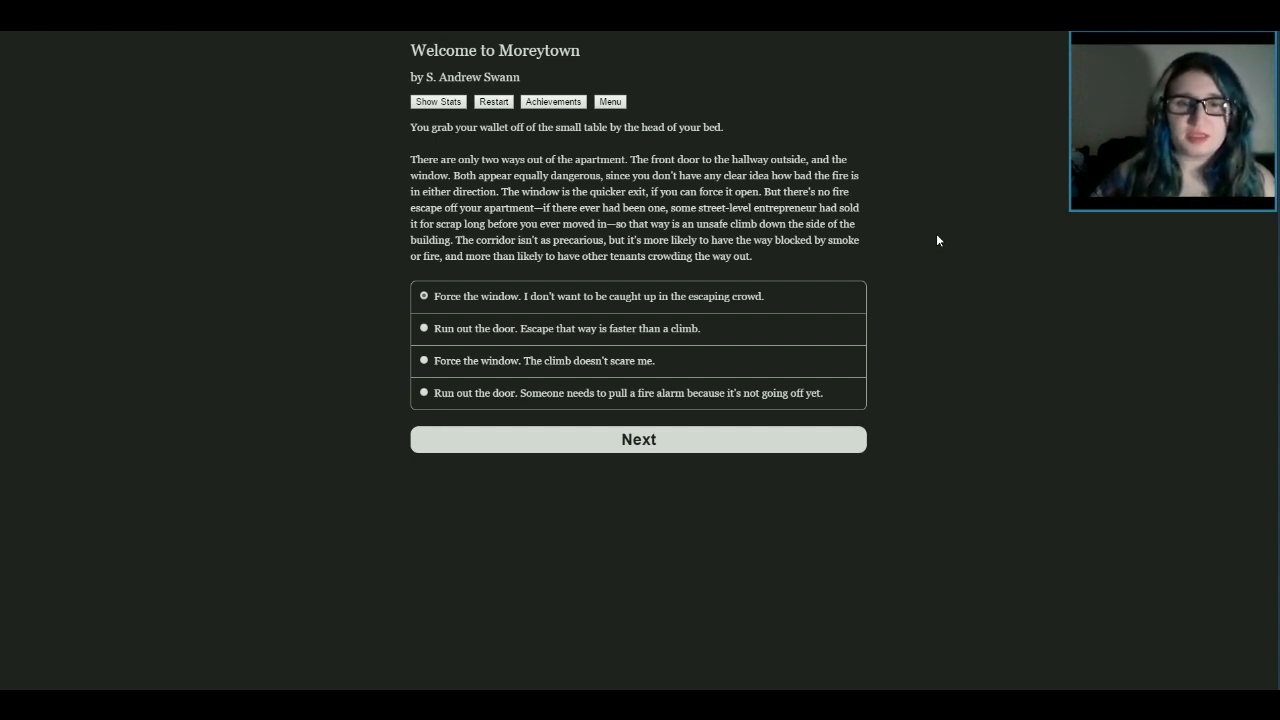
mouse_move(983, 250)
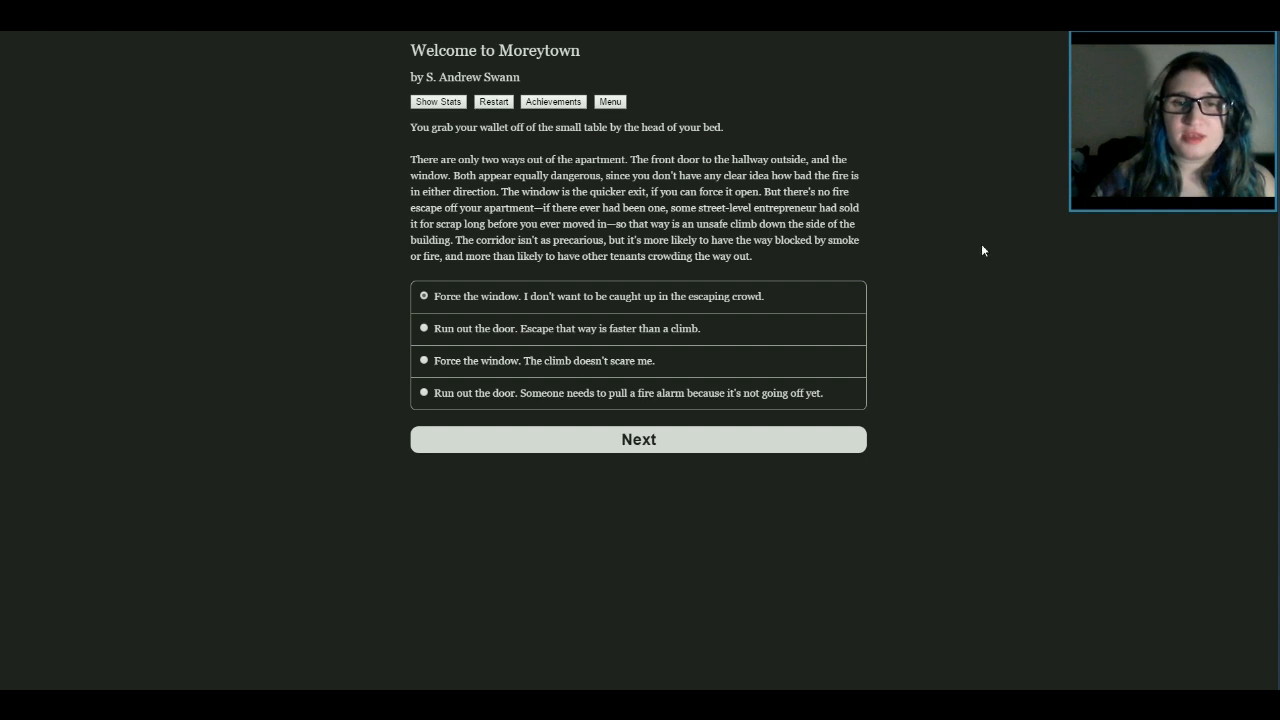
mouse_move(940, 315)
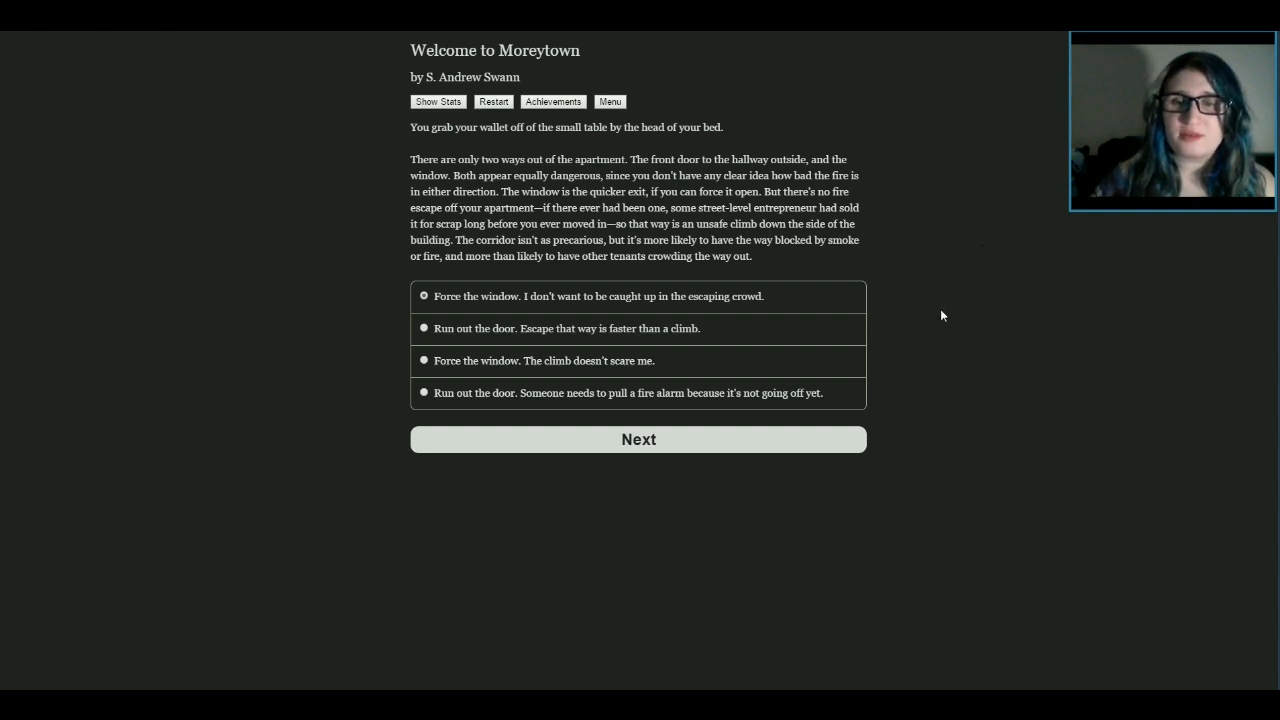
mouse_move(492, 260)
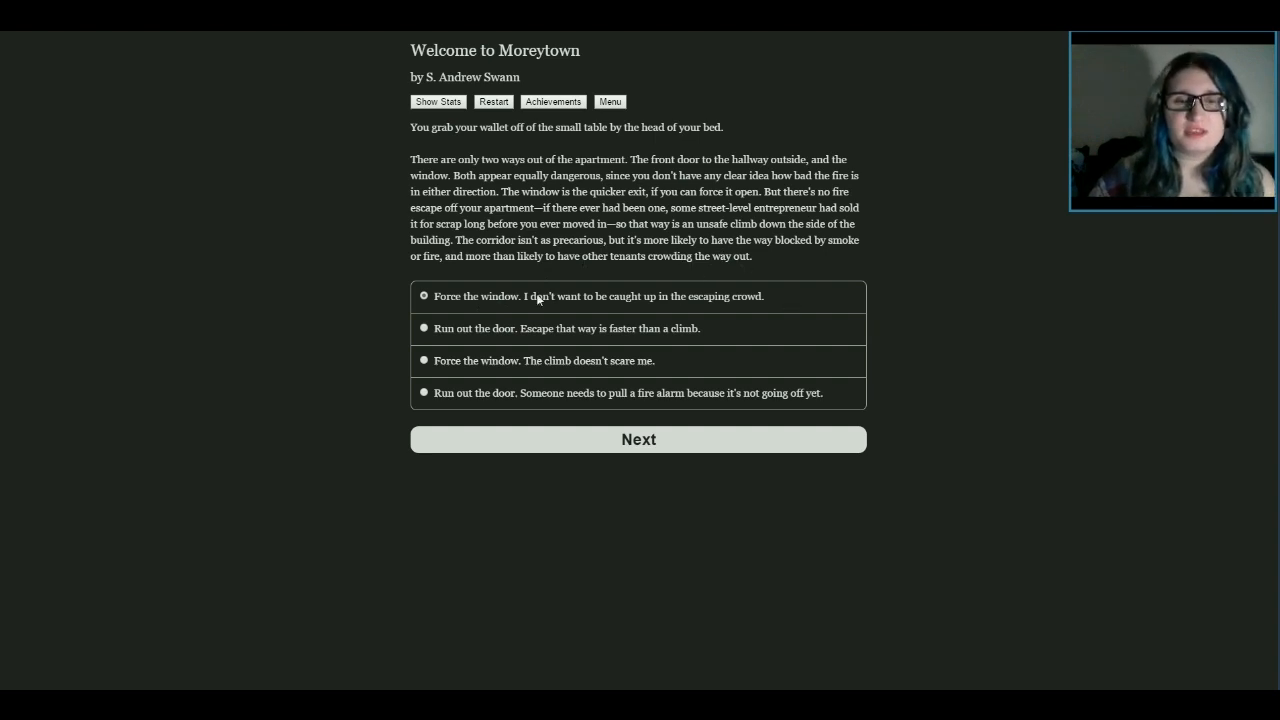
mouse_move(910, 300)
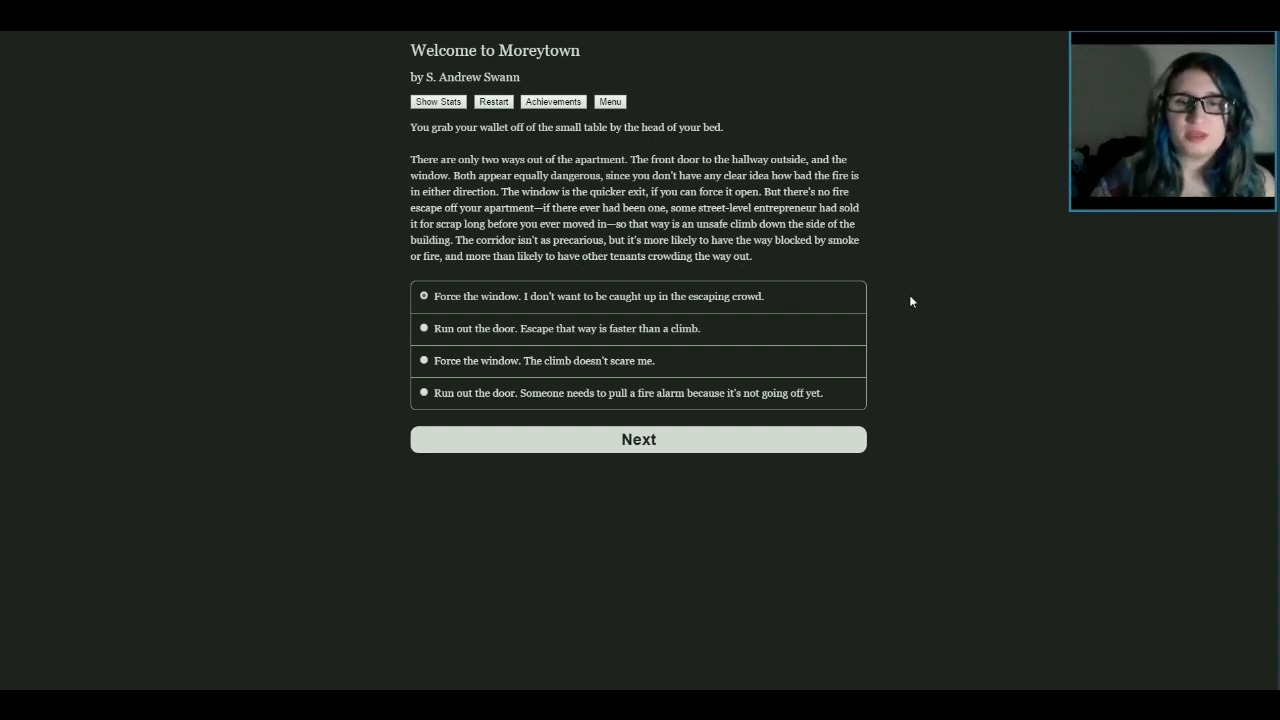
mouse_move(901, 433)
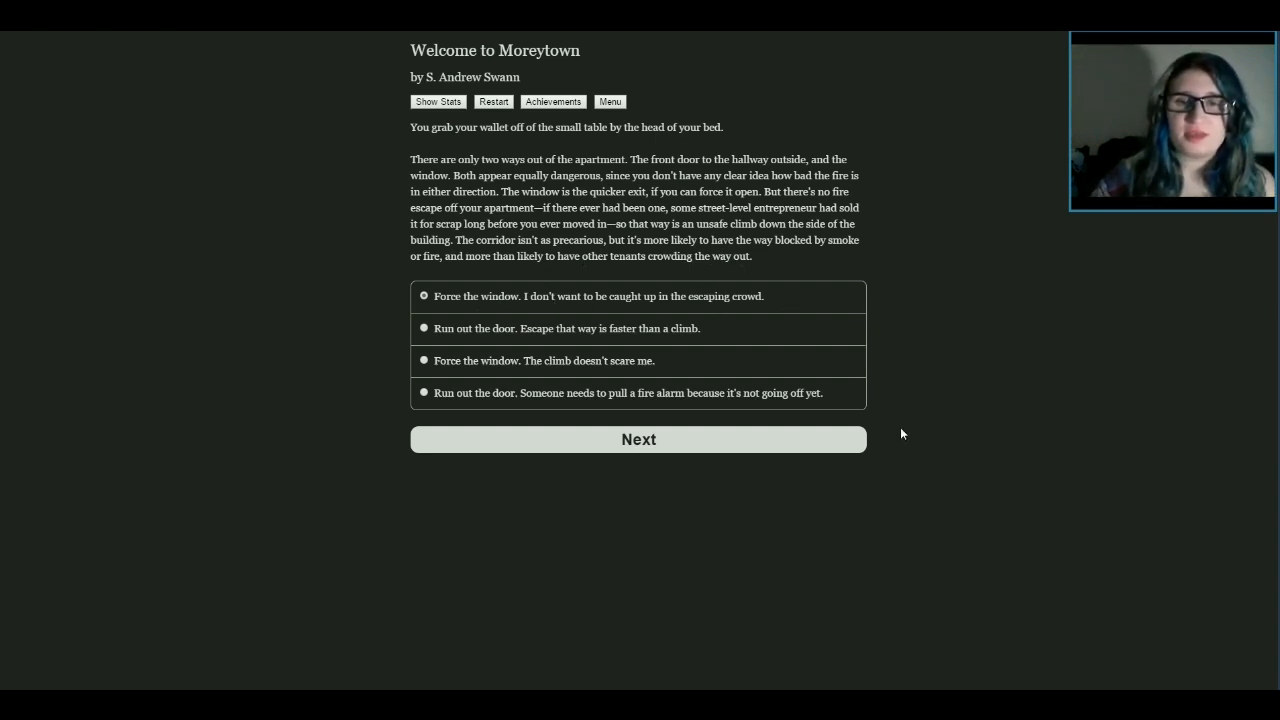
mouse_move(660, 339)
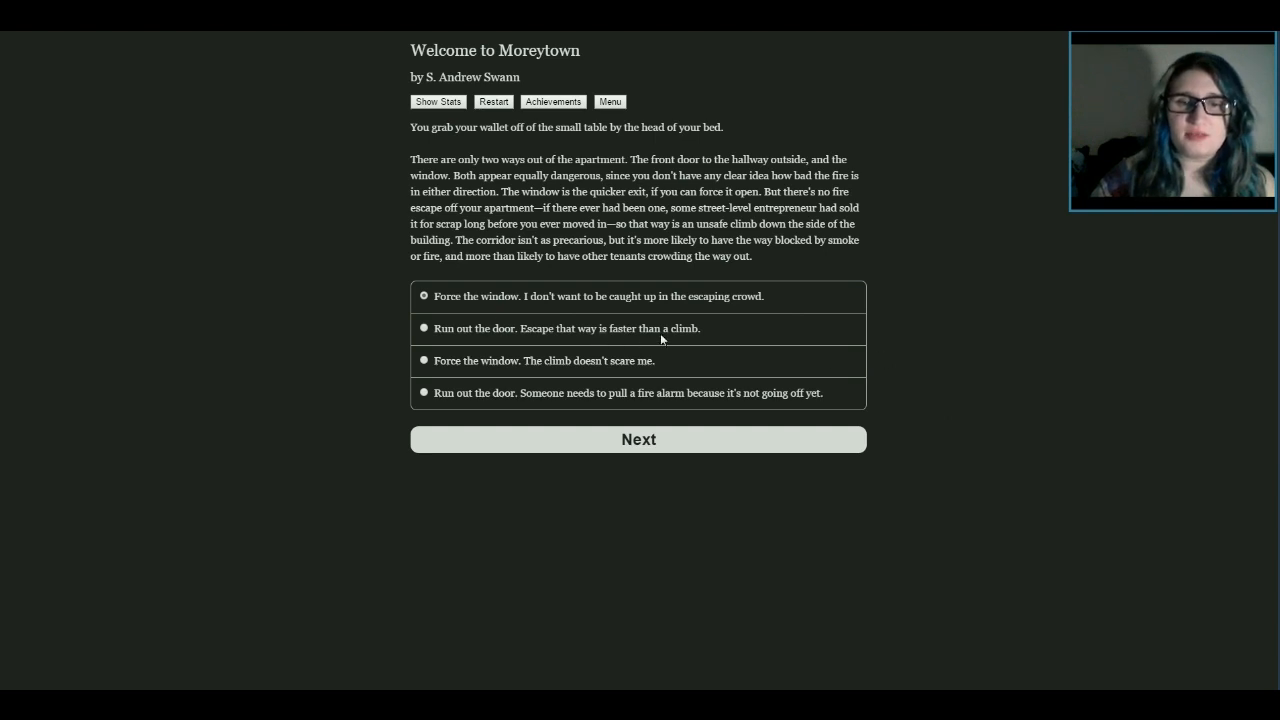
mouse_move(703, 330)
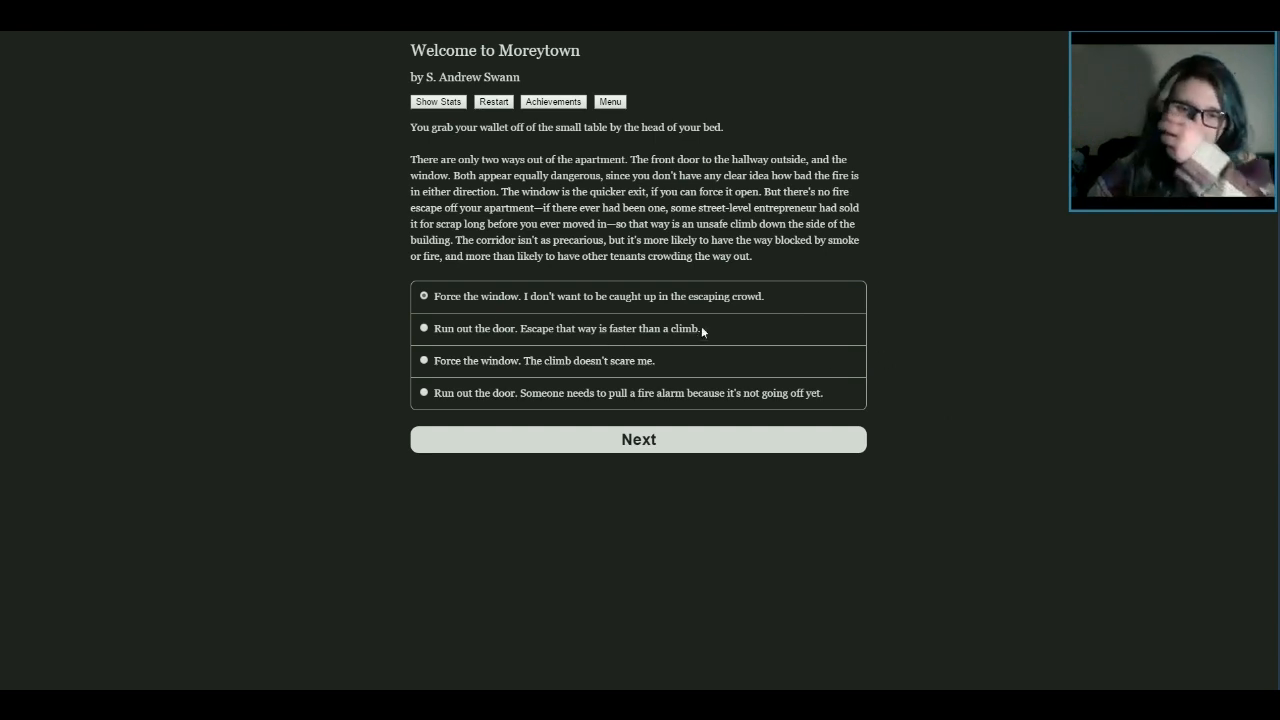
mouse_move(837, 342)
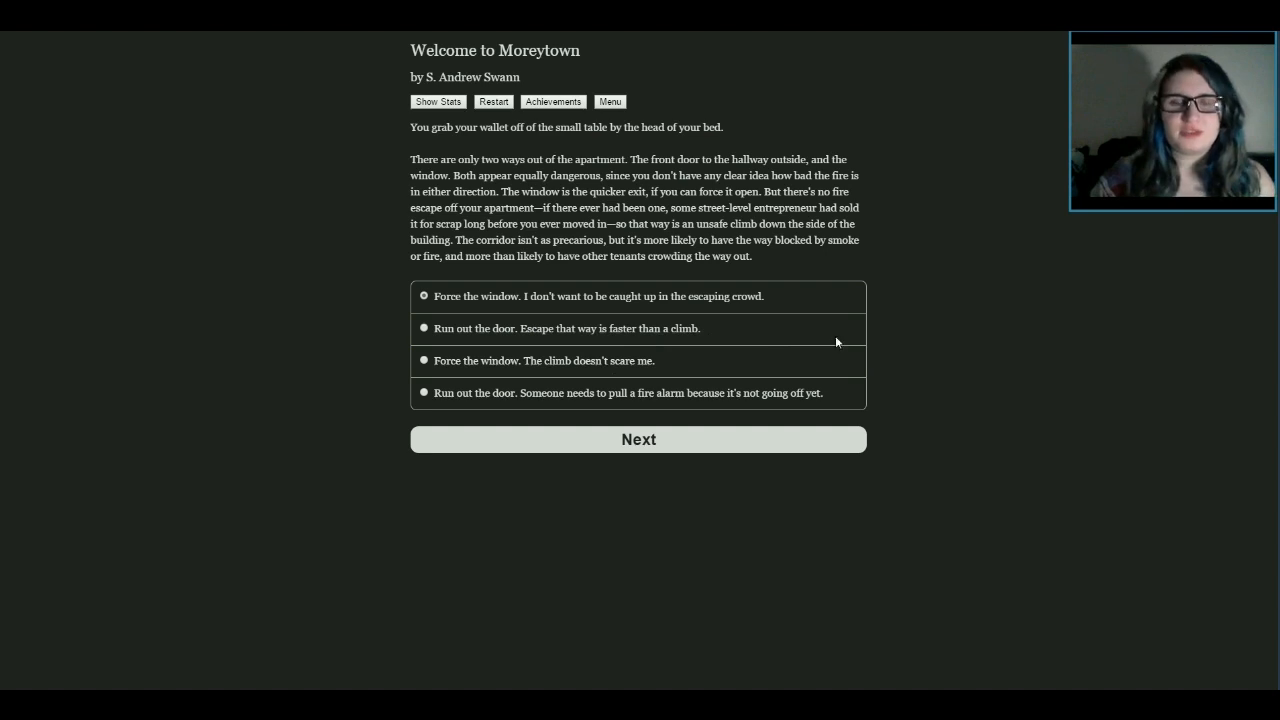
mouse_move(534, 403)
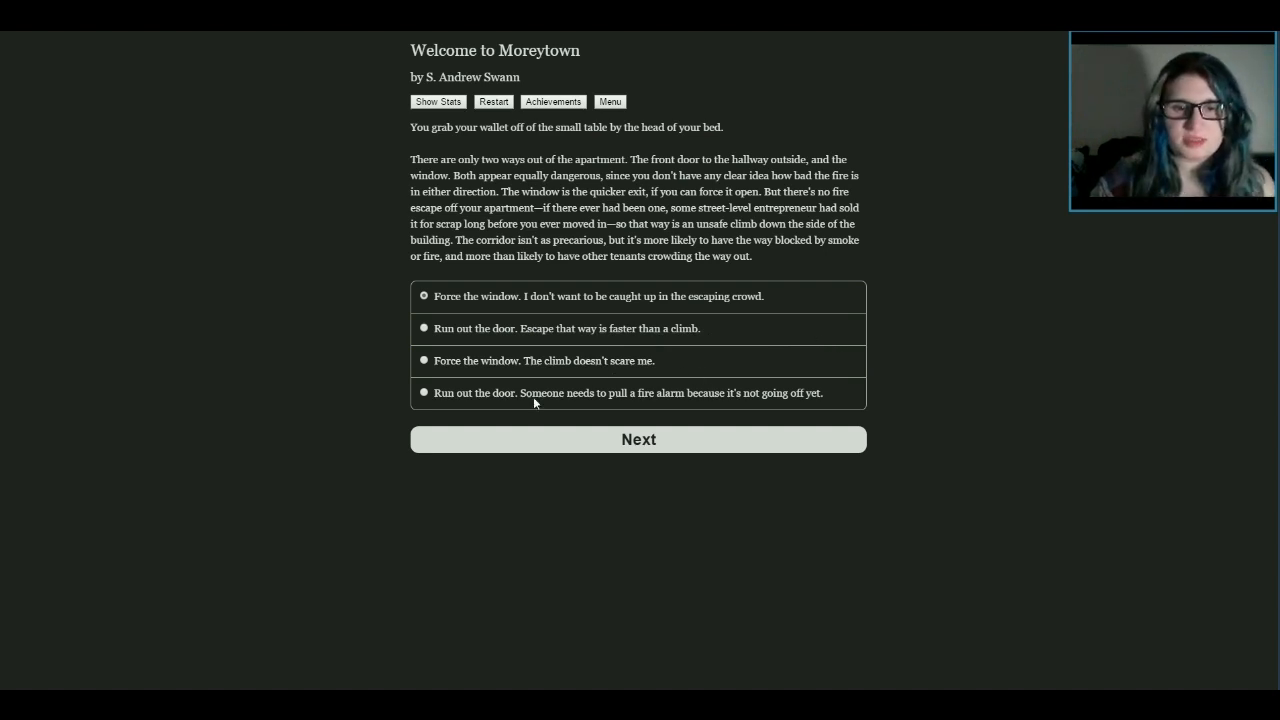
mouse_move(620, 399)
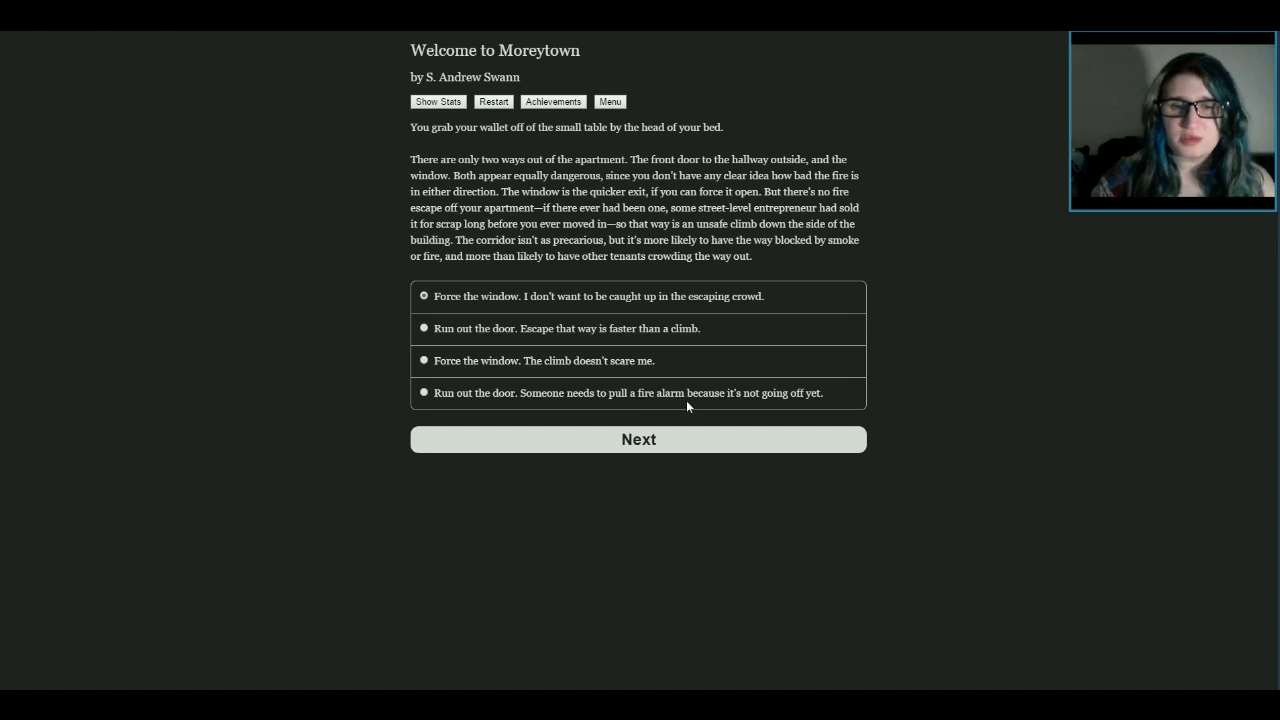
Run out the door to pull the fire alarm
click(638, 439)
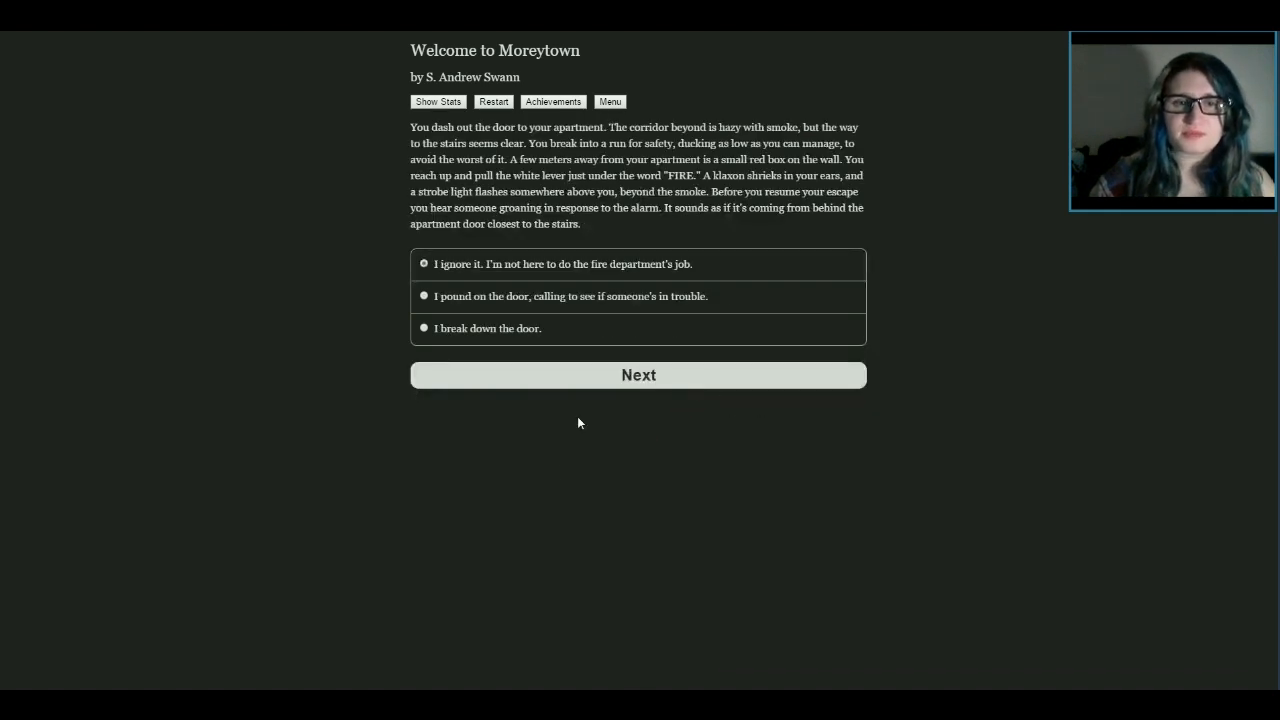
mouse_move(932, 188)
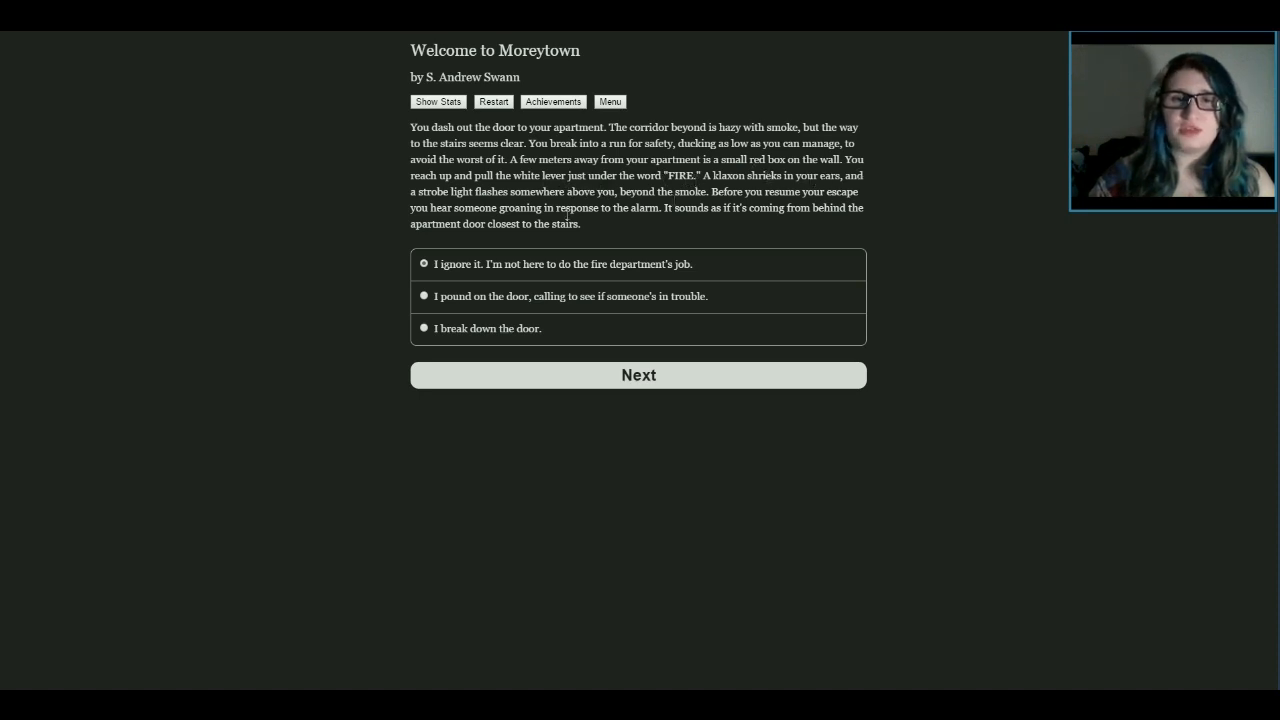
mouse_move(593, 188)
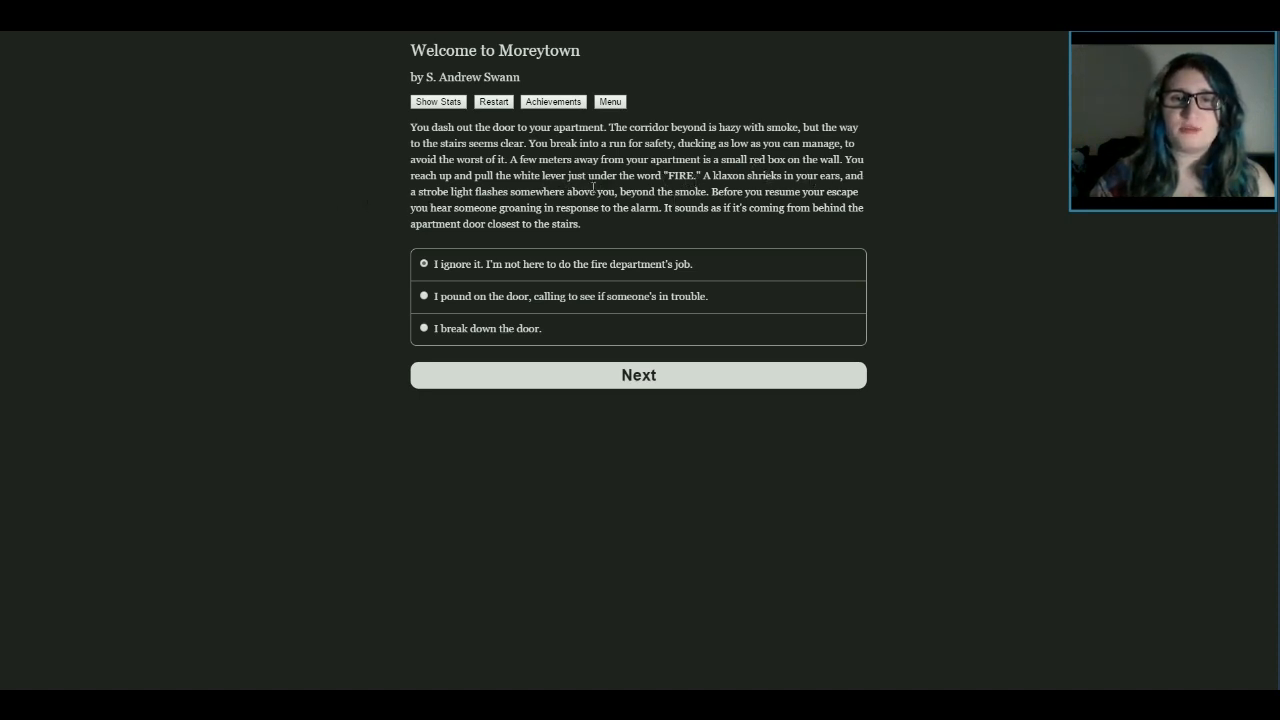
mouse_move(708, 191)
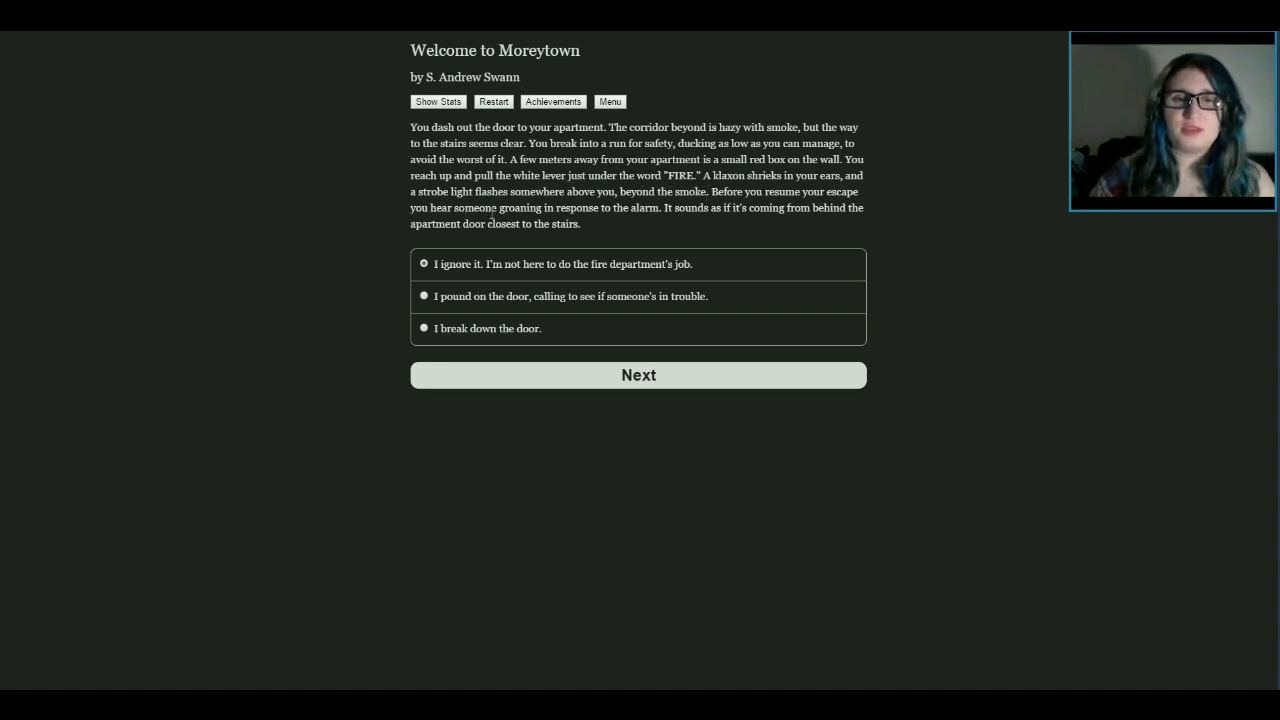
mouse_move(785, 230)
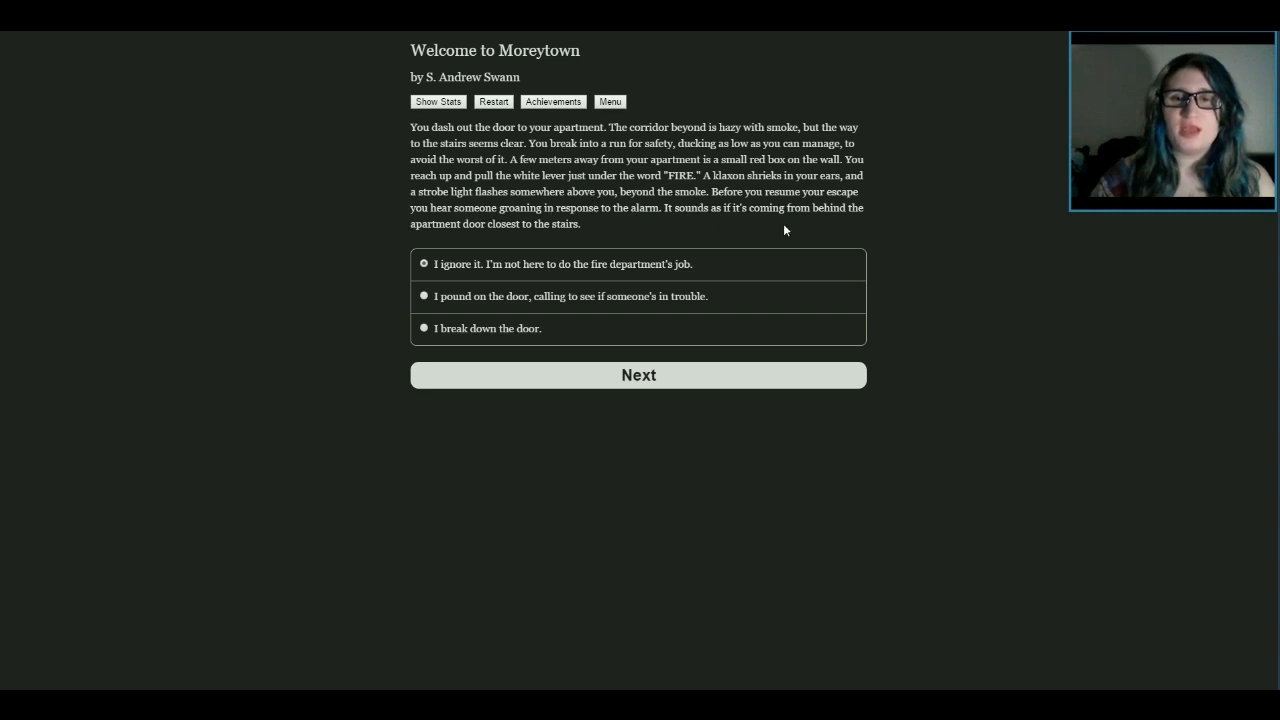
mouse_move(365, 232)
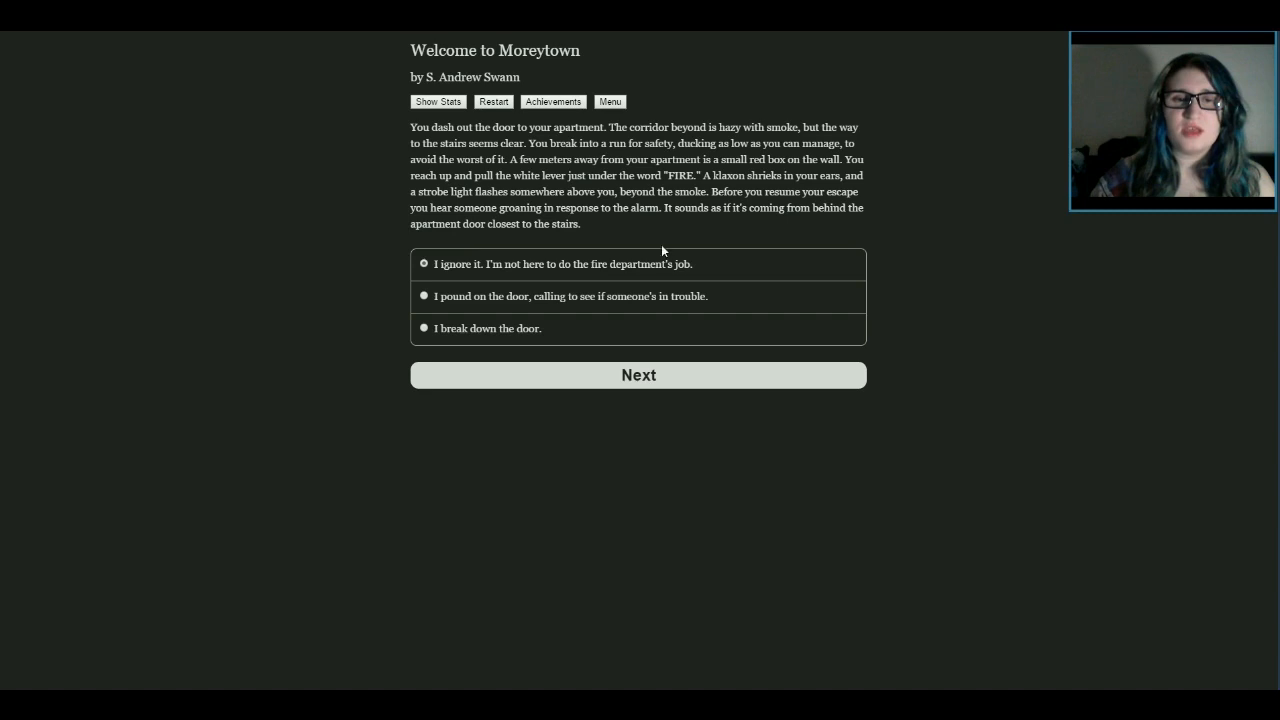
mouse_move(719, 263)
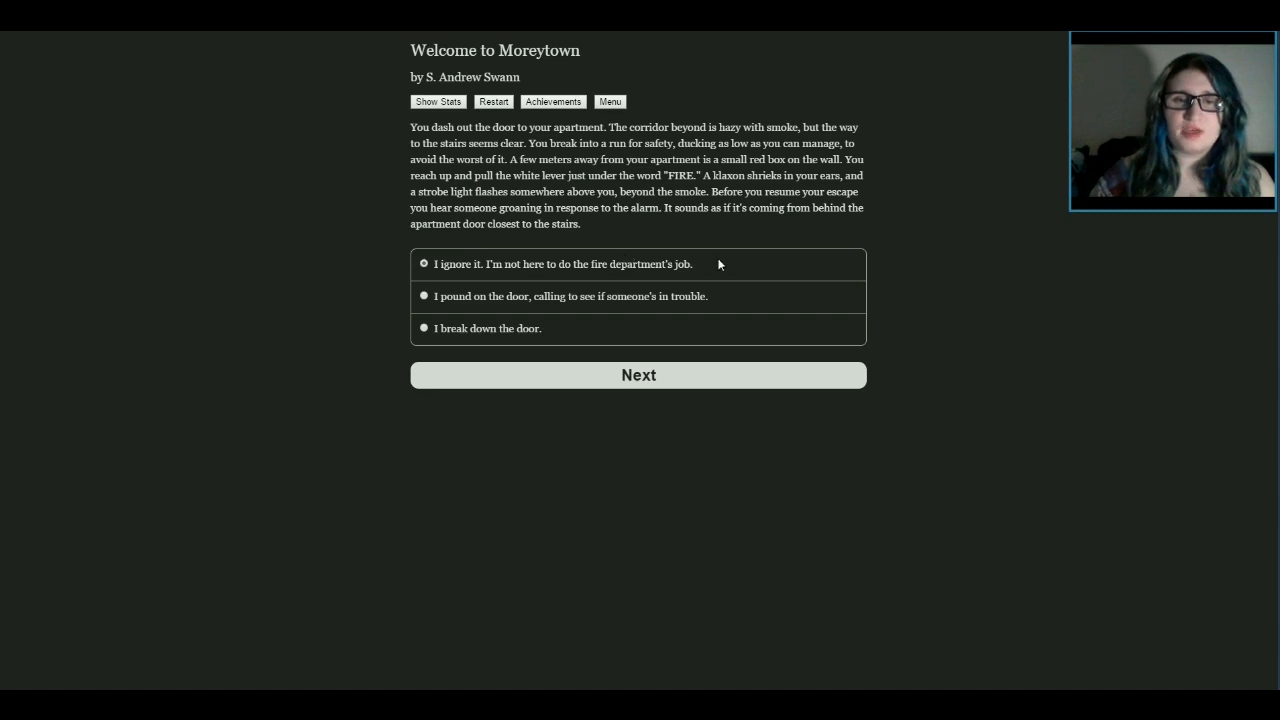
mouse_move(518, 304)
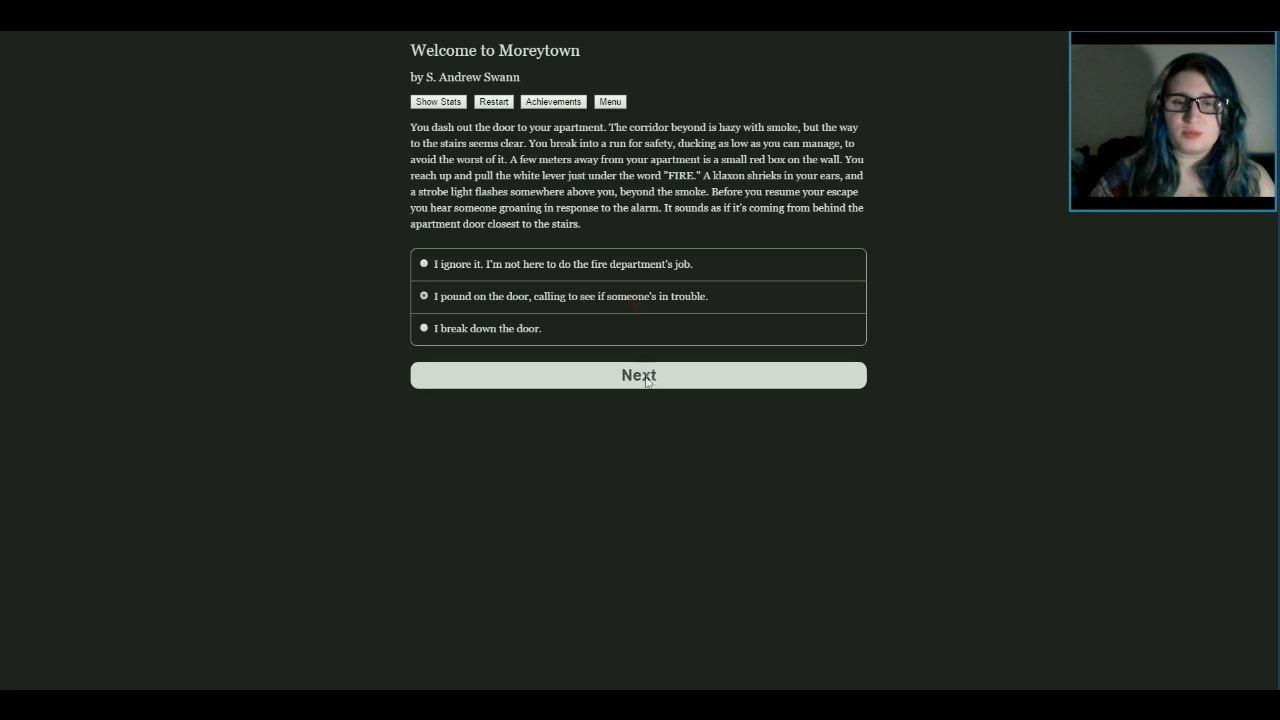
Pound on the neighbour's door, calling to see if someone's in trouble
click(638, 375)
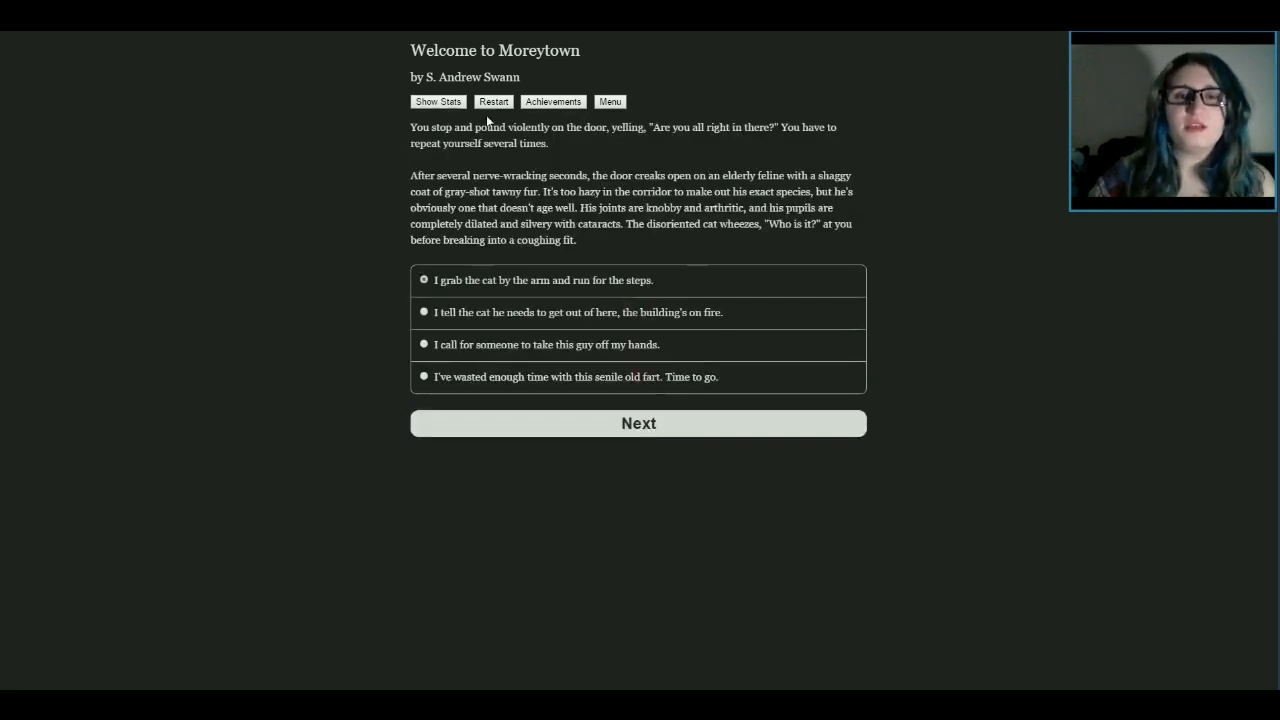
mouse_move(701, 147)
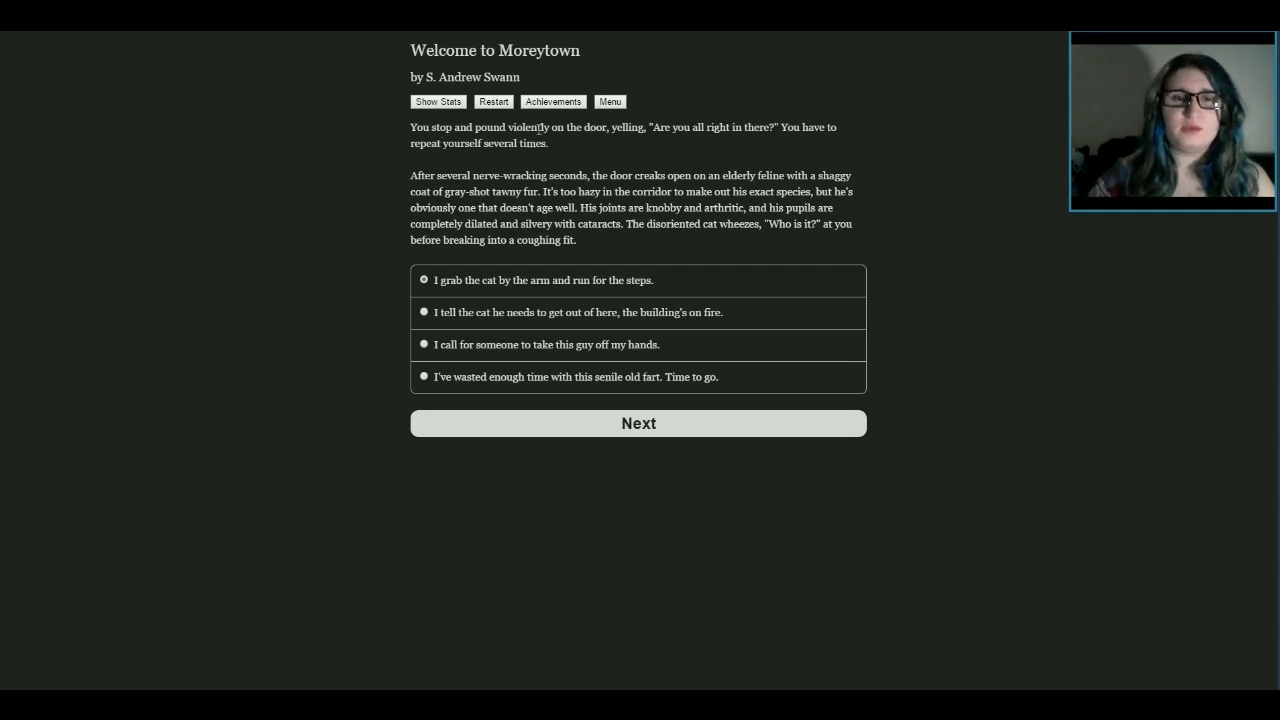
mouse_move(920, 243)
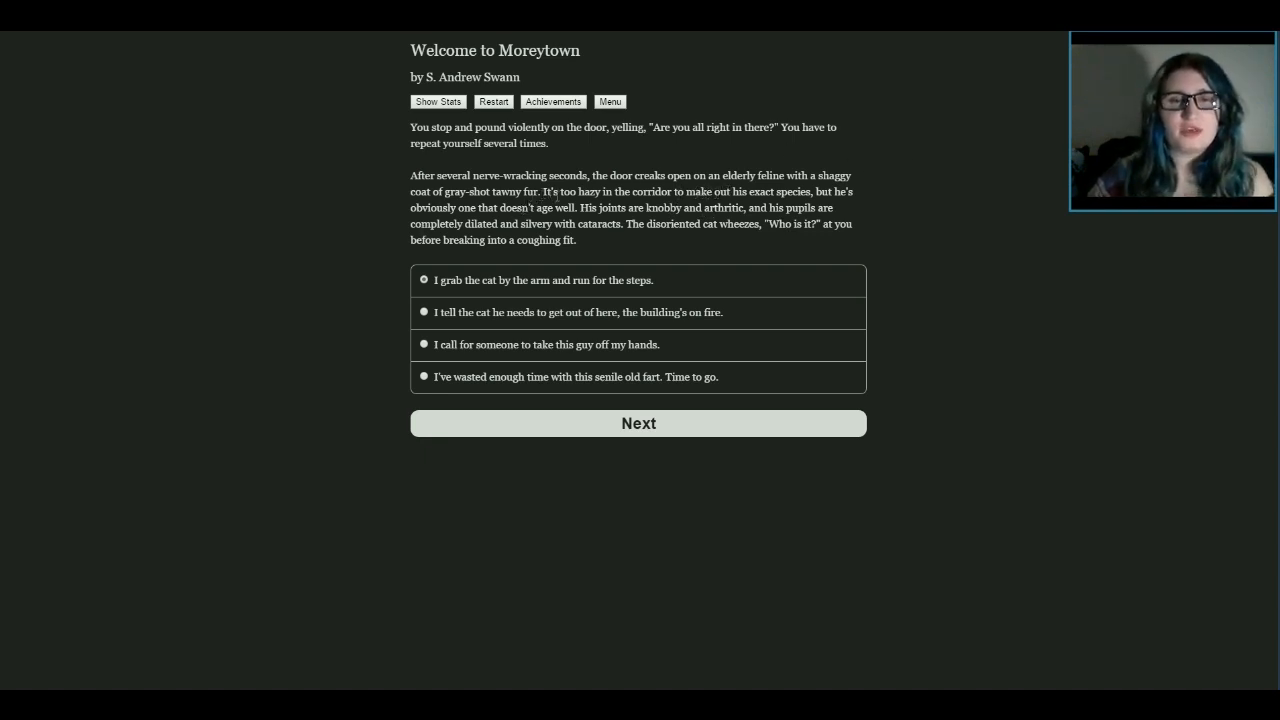
mouse_move(767, 253)
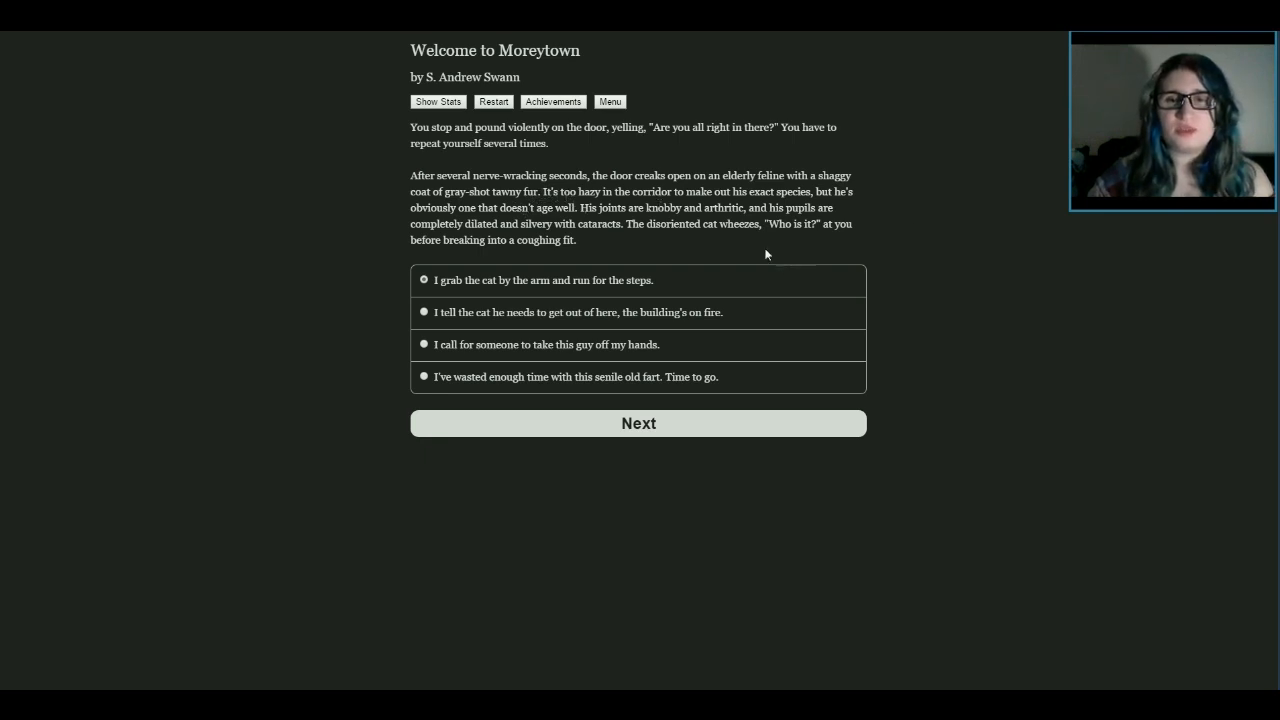
mouse_move(918, 327)
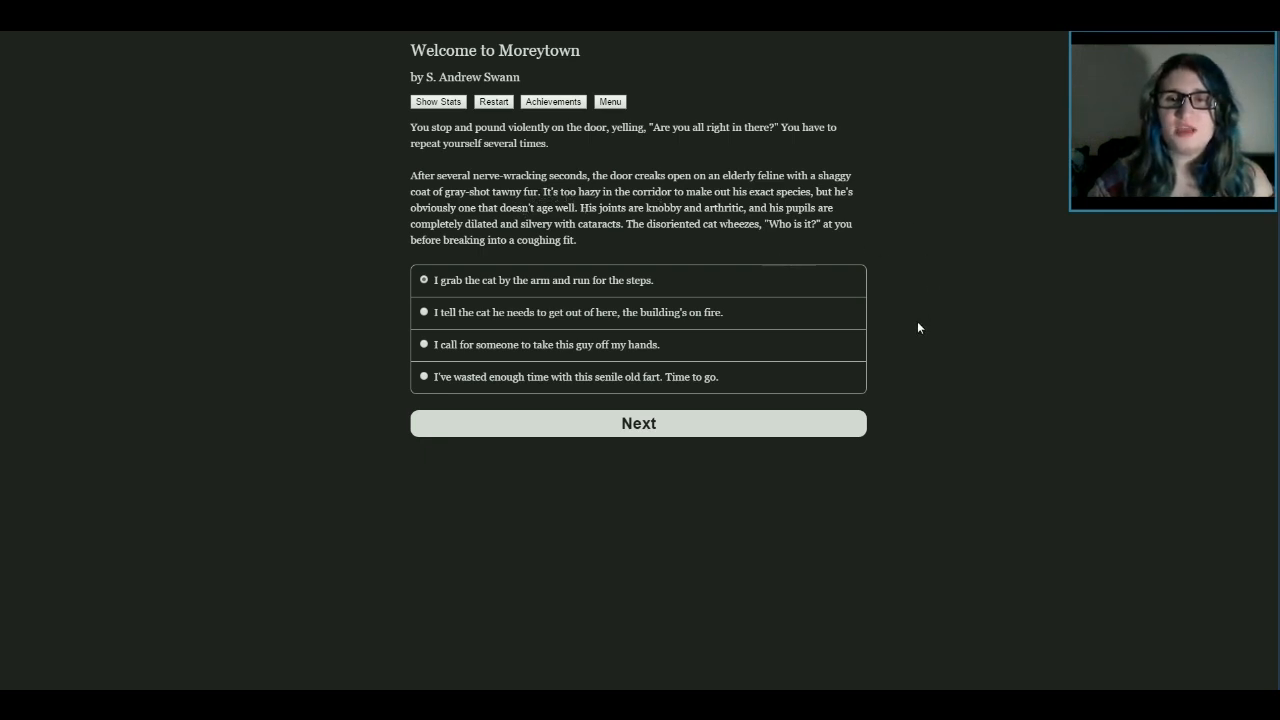
mouse_move(866, 322)
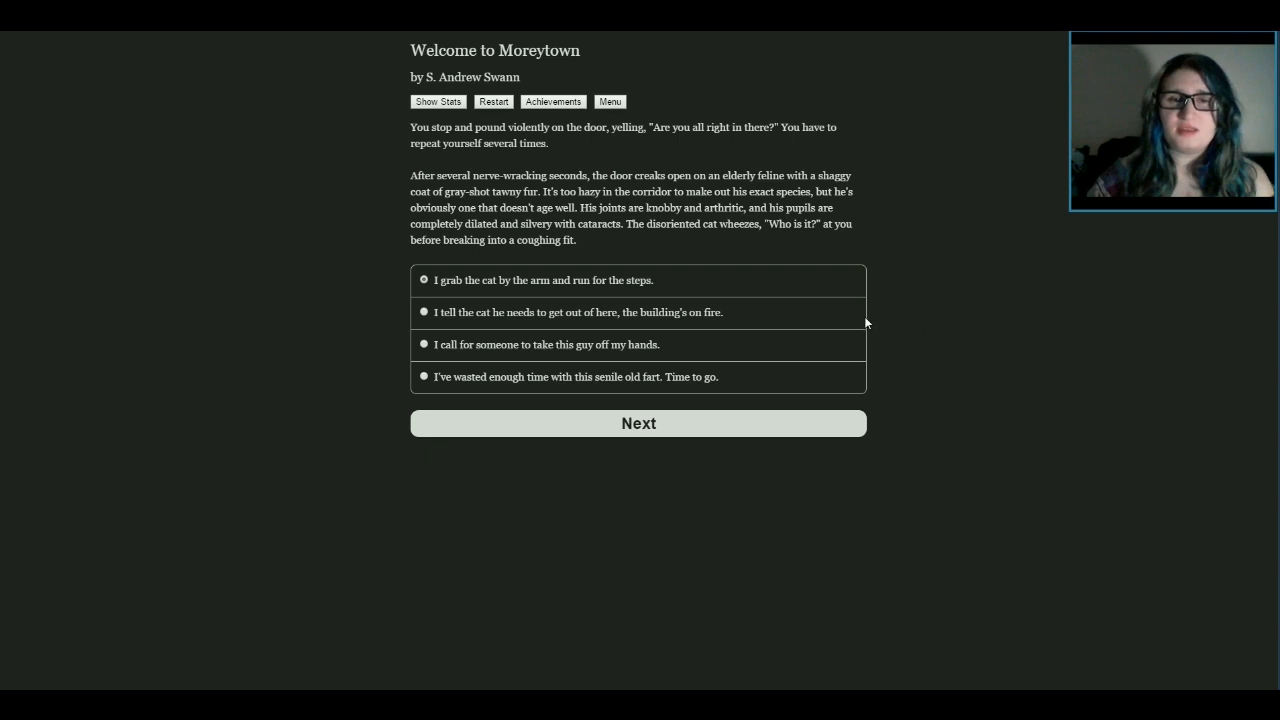
mouse_move(966, 322)
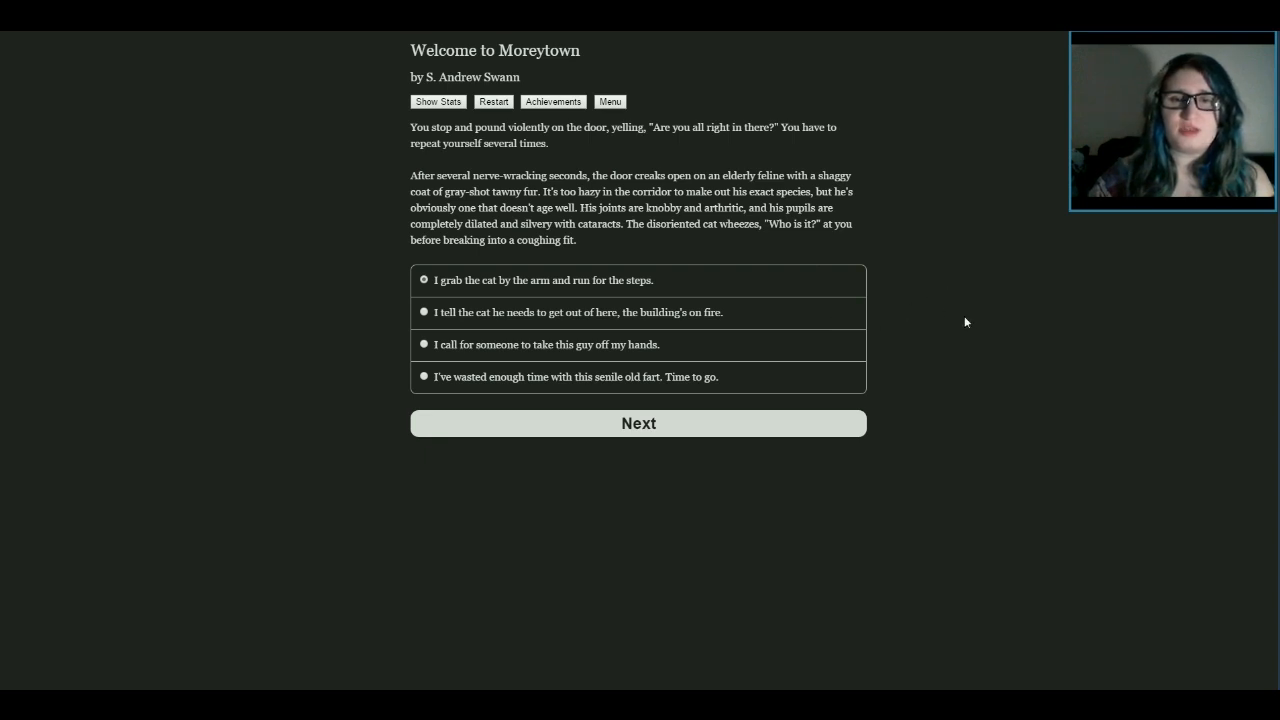
mouse_move(958, 319)
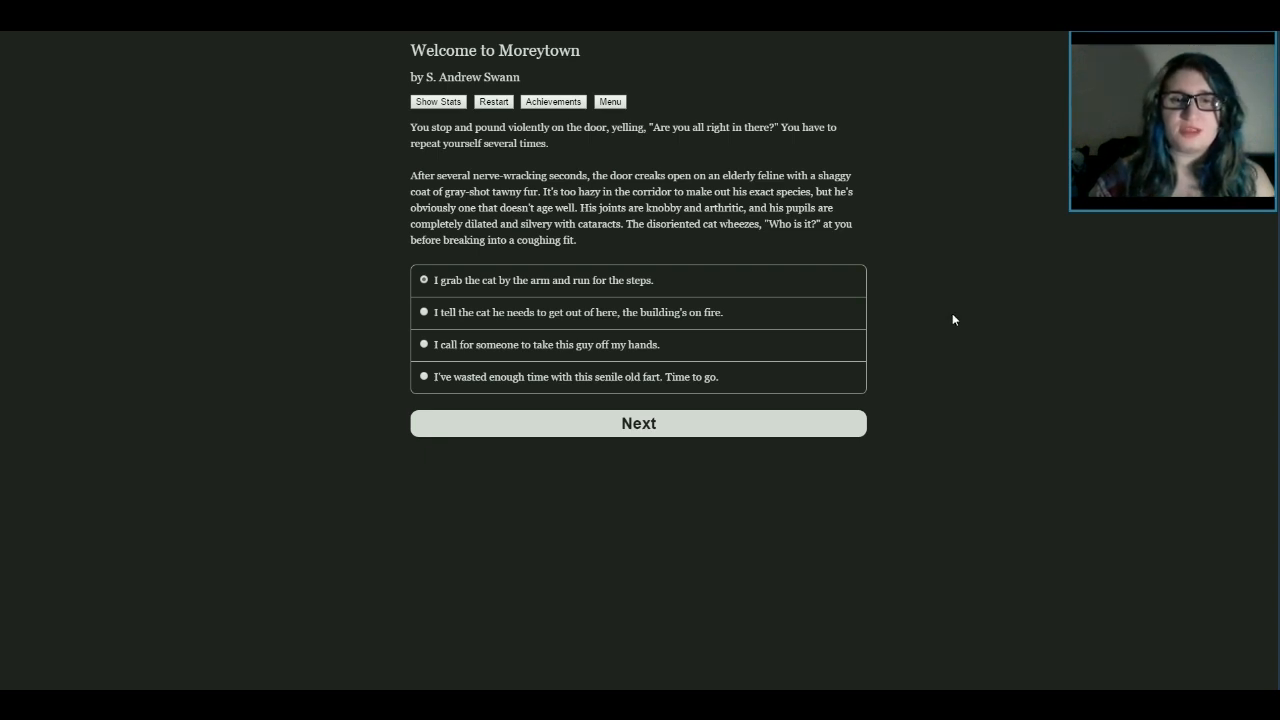
mouse_move(951, 306)
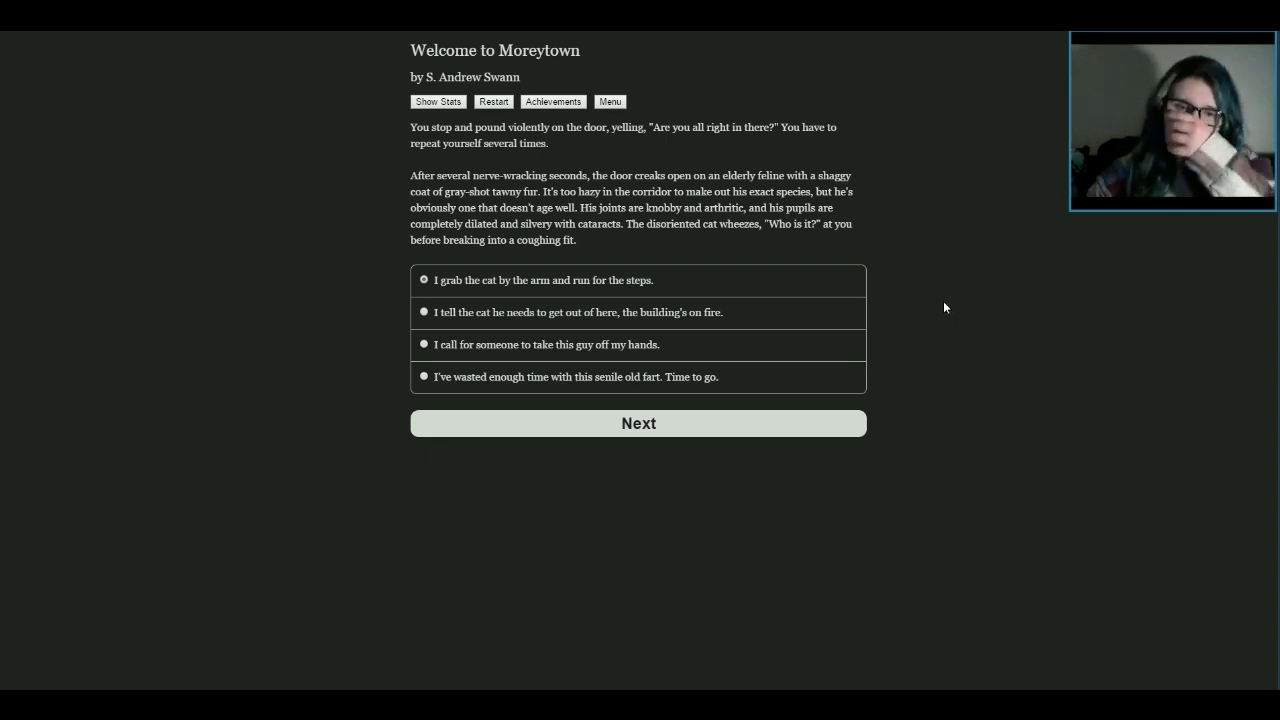
mouse_move(687, 324)
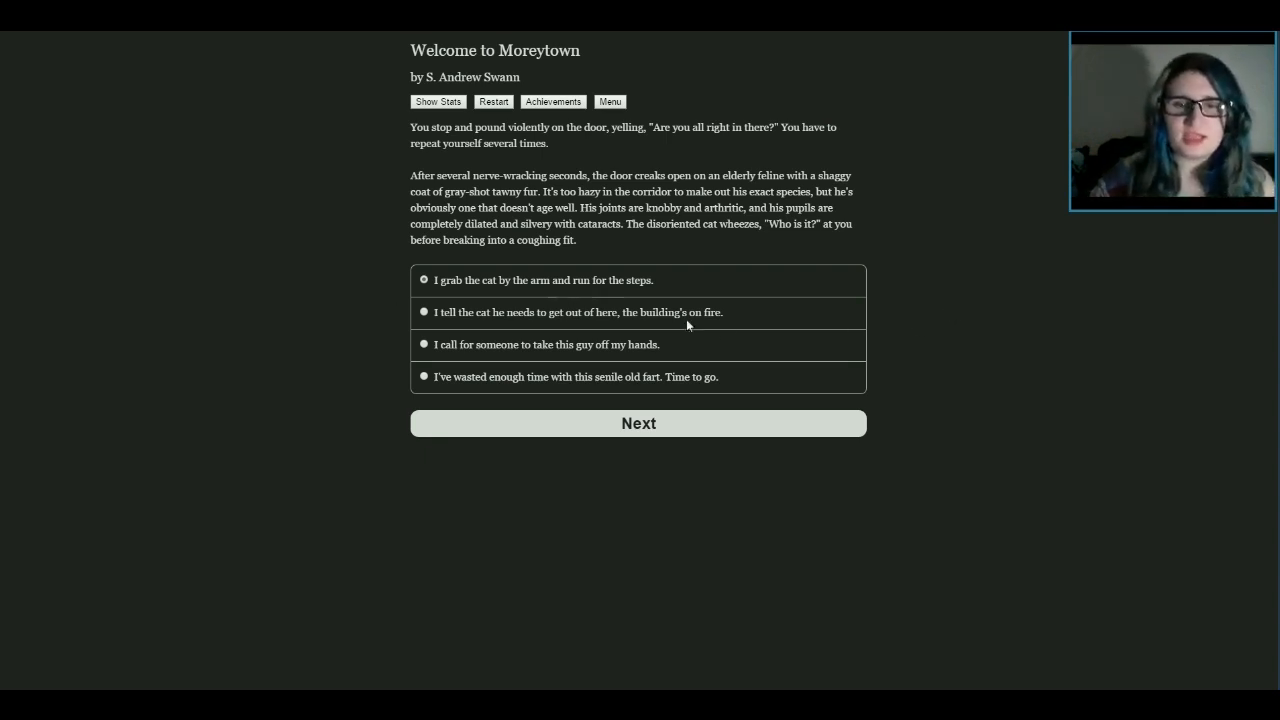
mouse_move(538, 348)
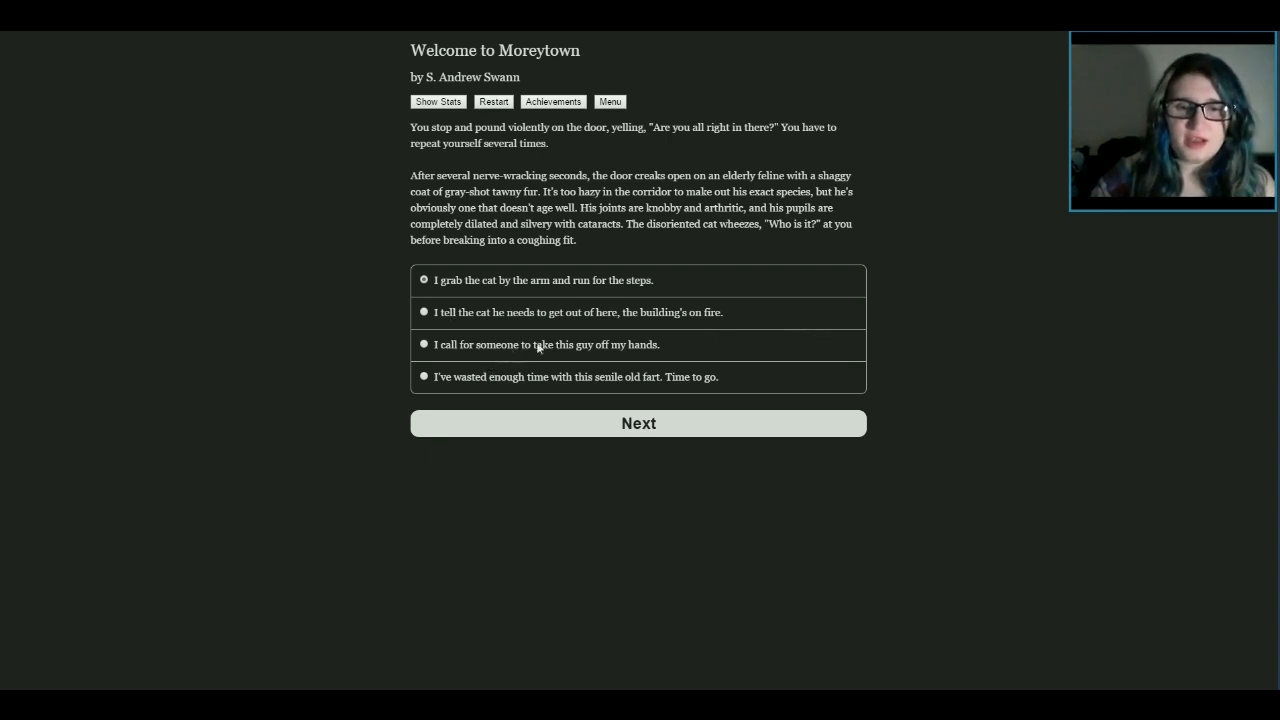
mouse_move(590, 390)
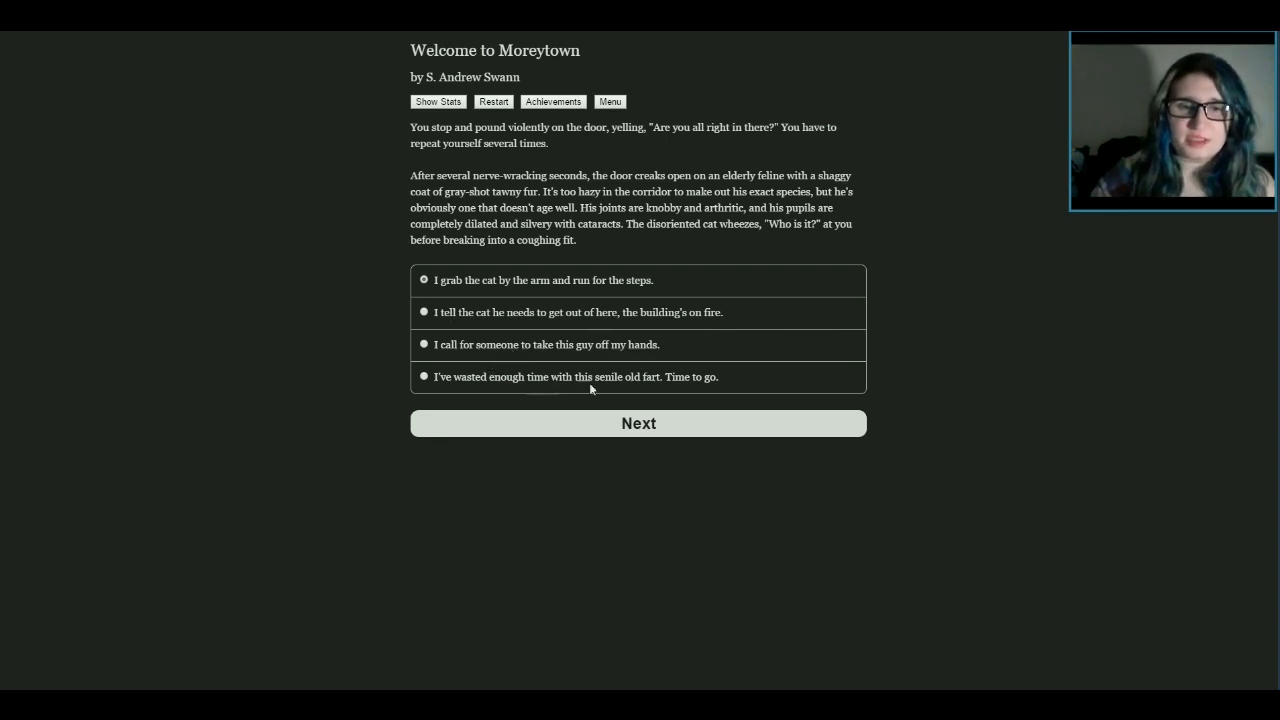
mouse_move(689, 327)
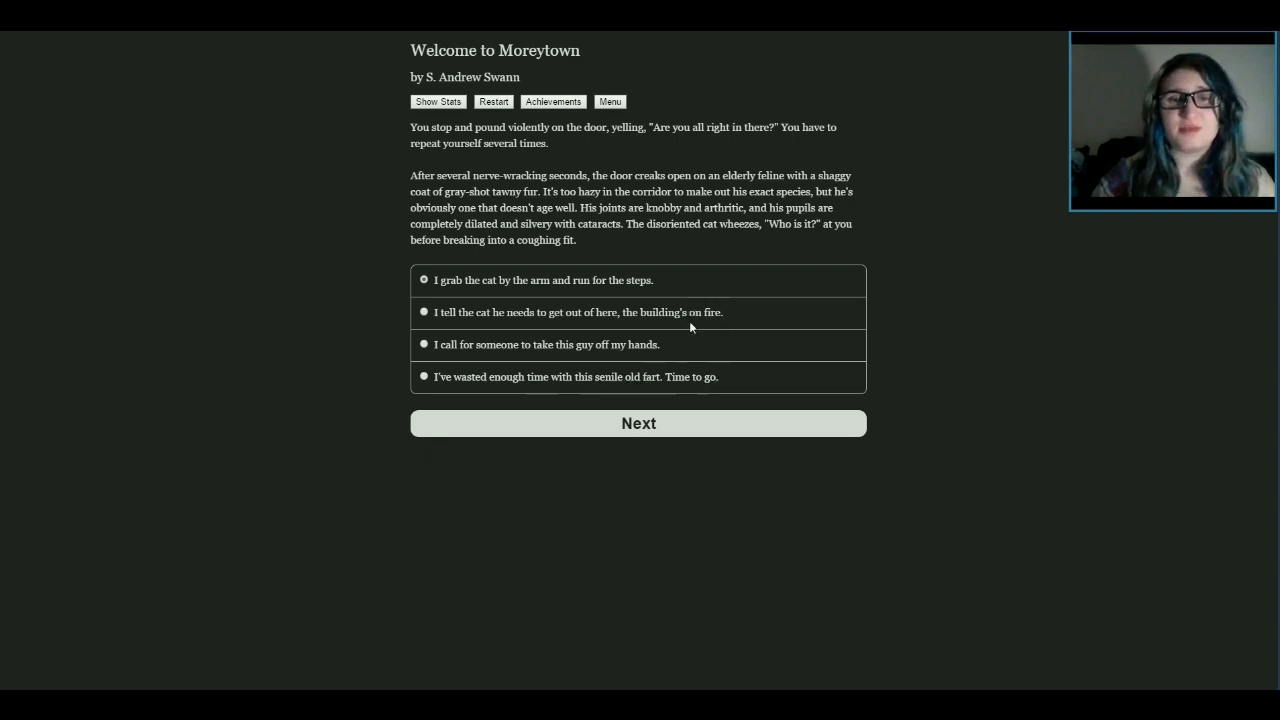
Tell the old cat he needs to get out because the building's on fire
click(638, 423)
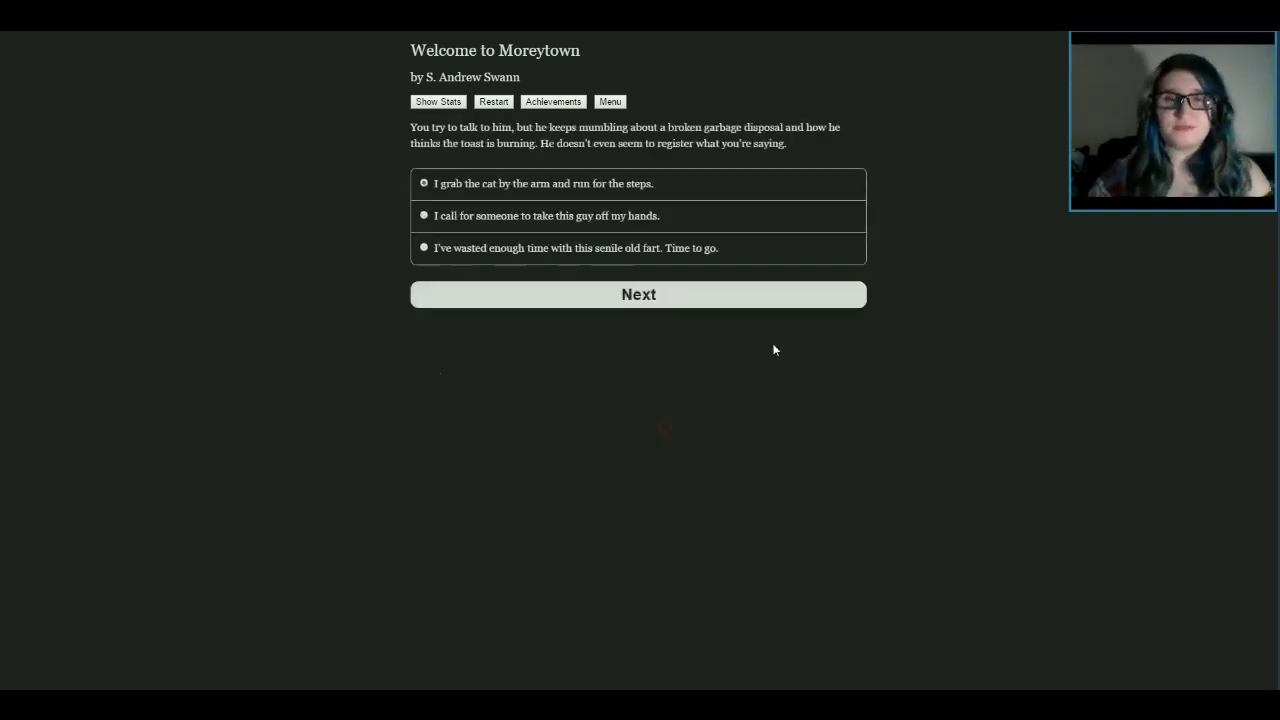
mouse_move(519, 173)
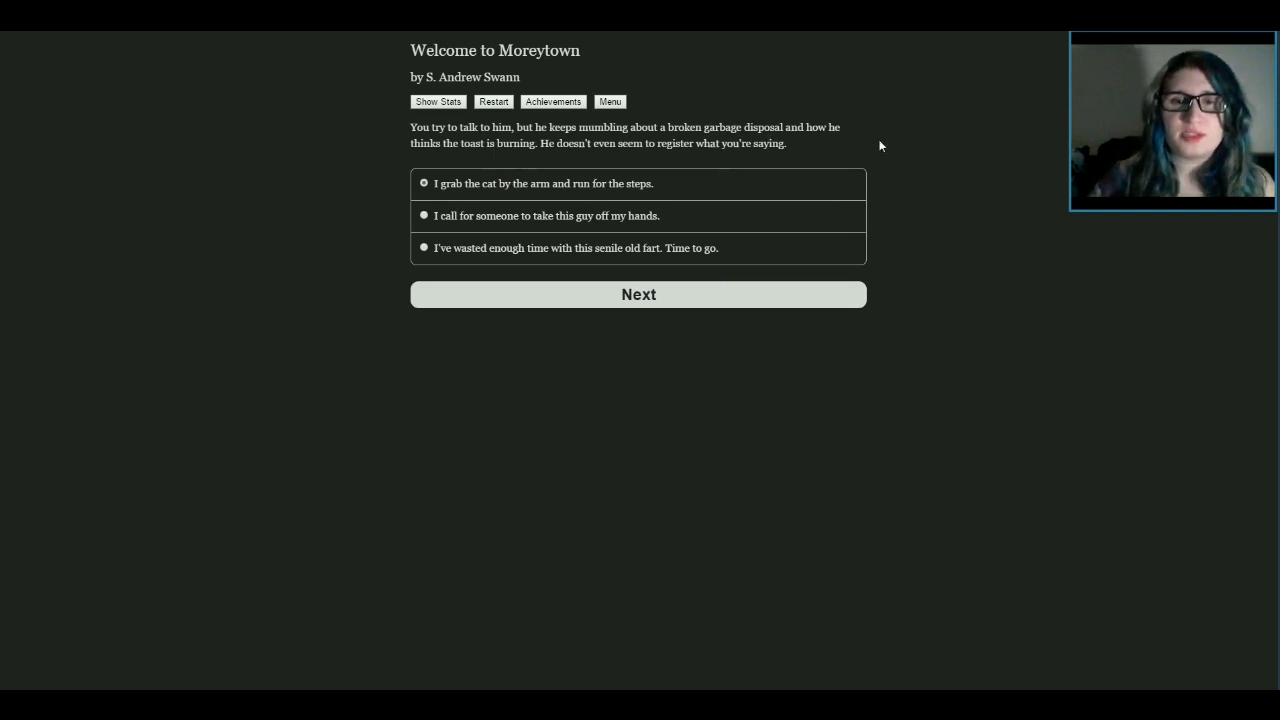
mouse_move(434, 172)
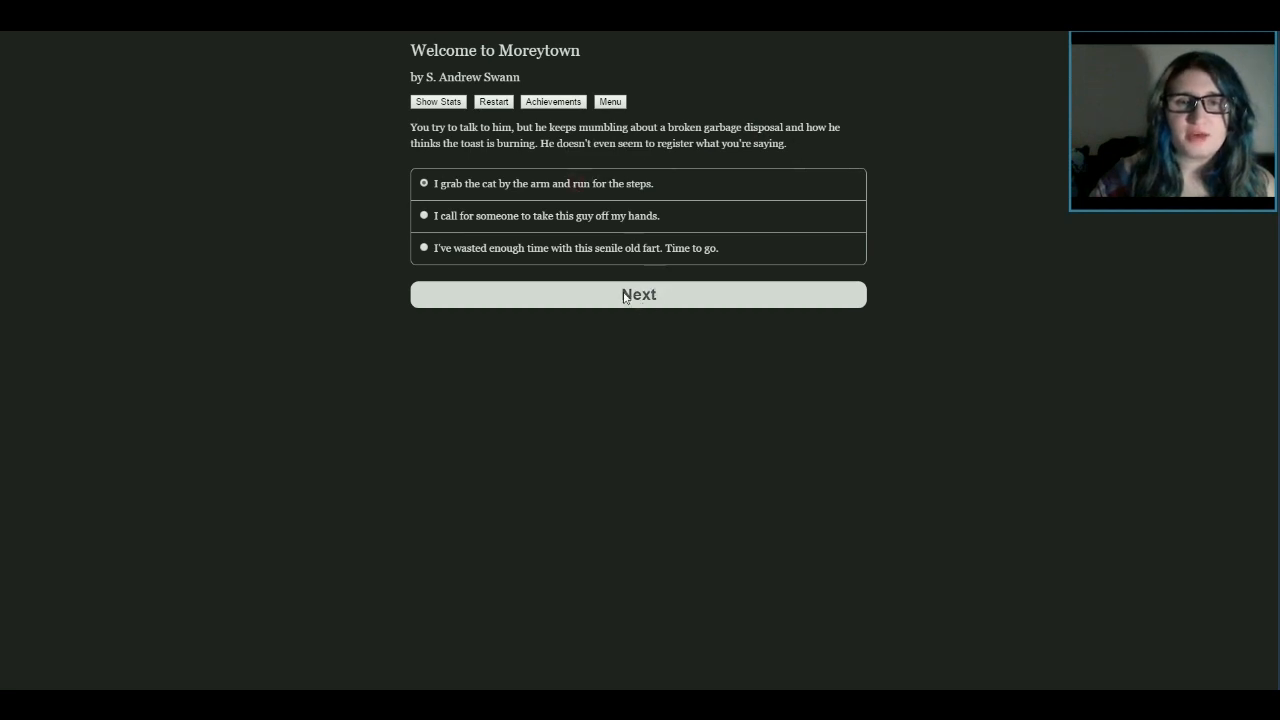
Confirm 'I grab the cat by the arm and run for the steps' to lead him outside
click(638, 294)
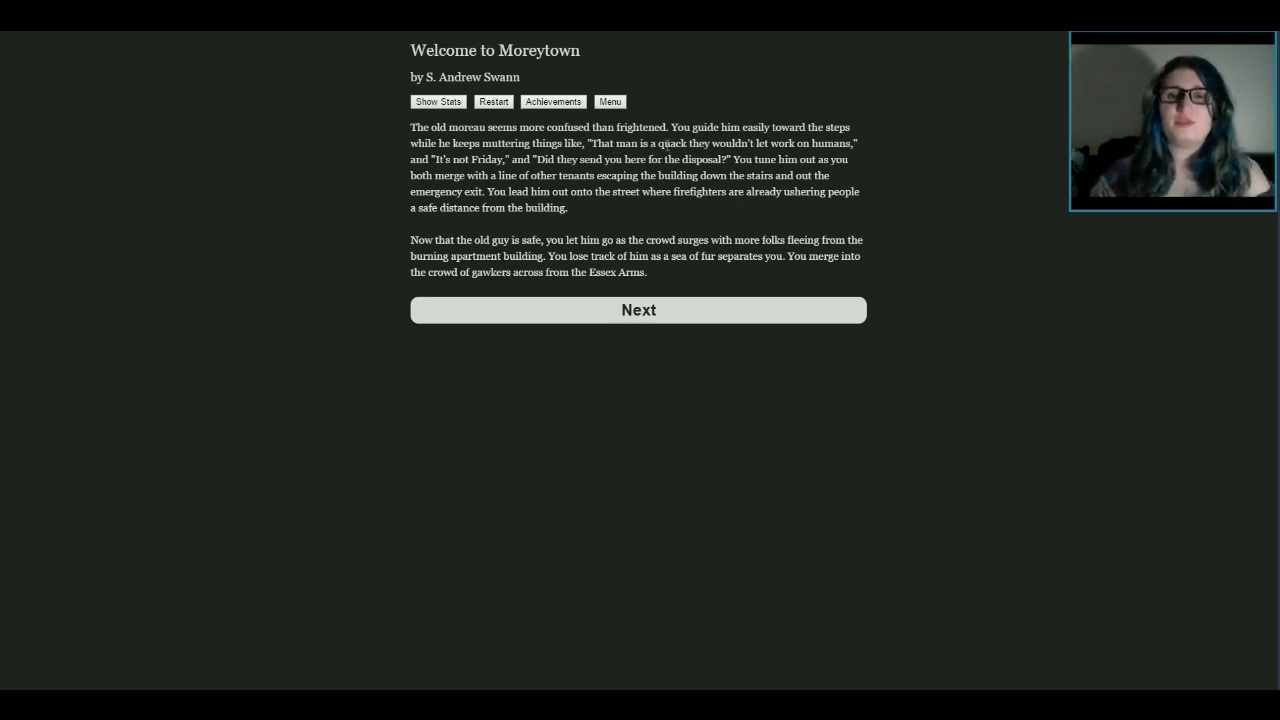
mouse_move(518, 147)
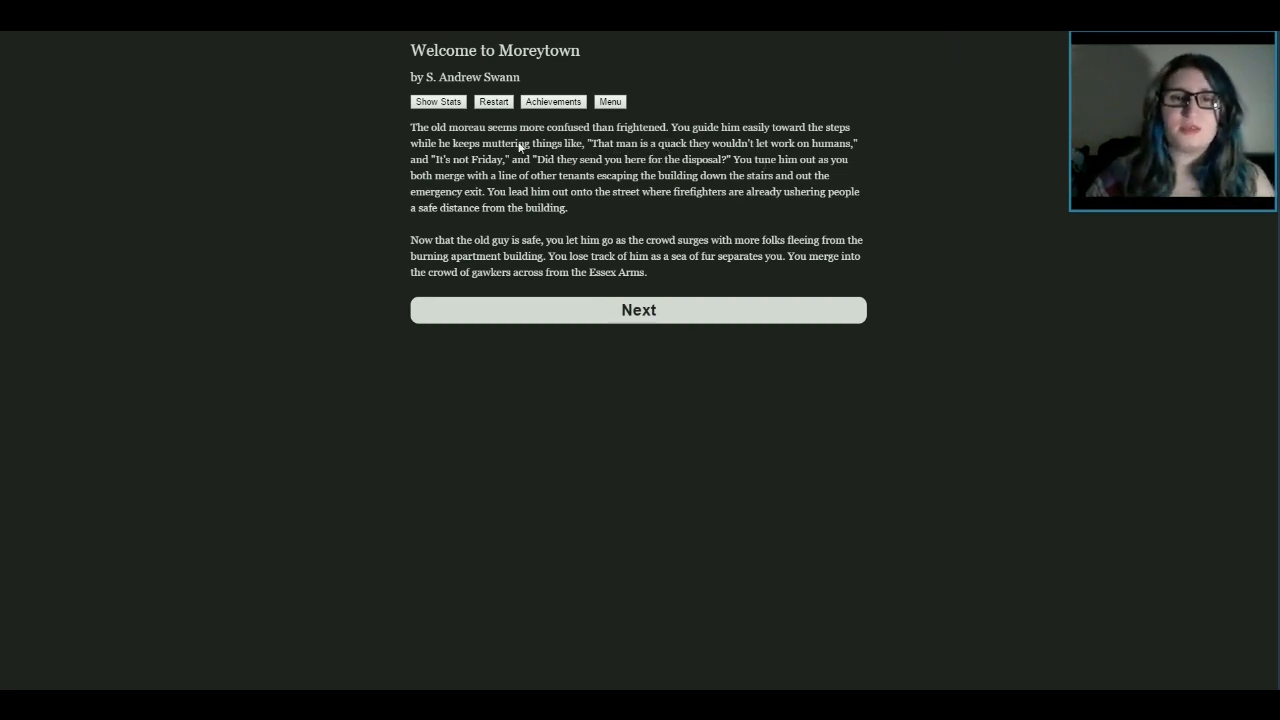
mouse_move(571, 223)
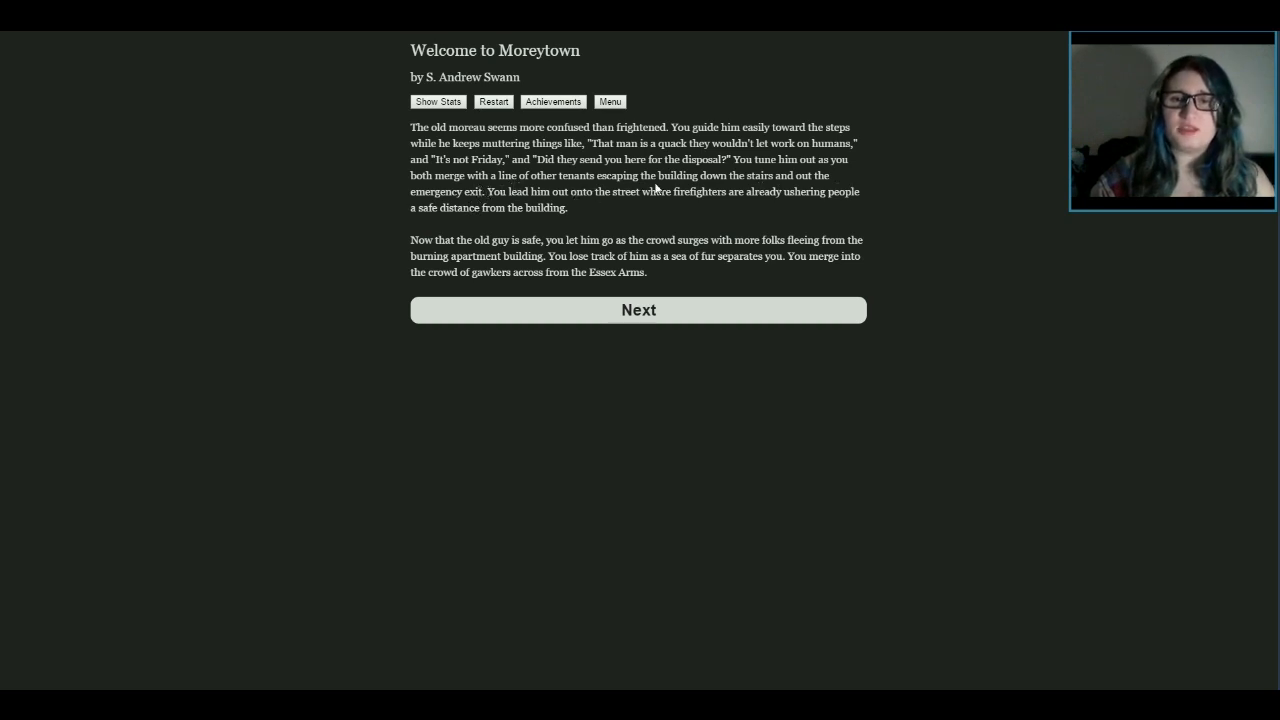
mouse_move(595, 236)
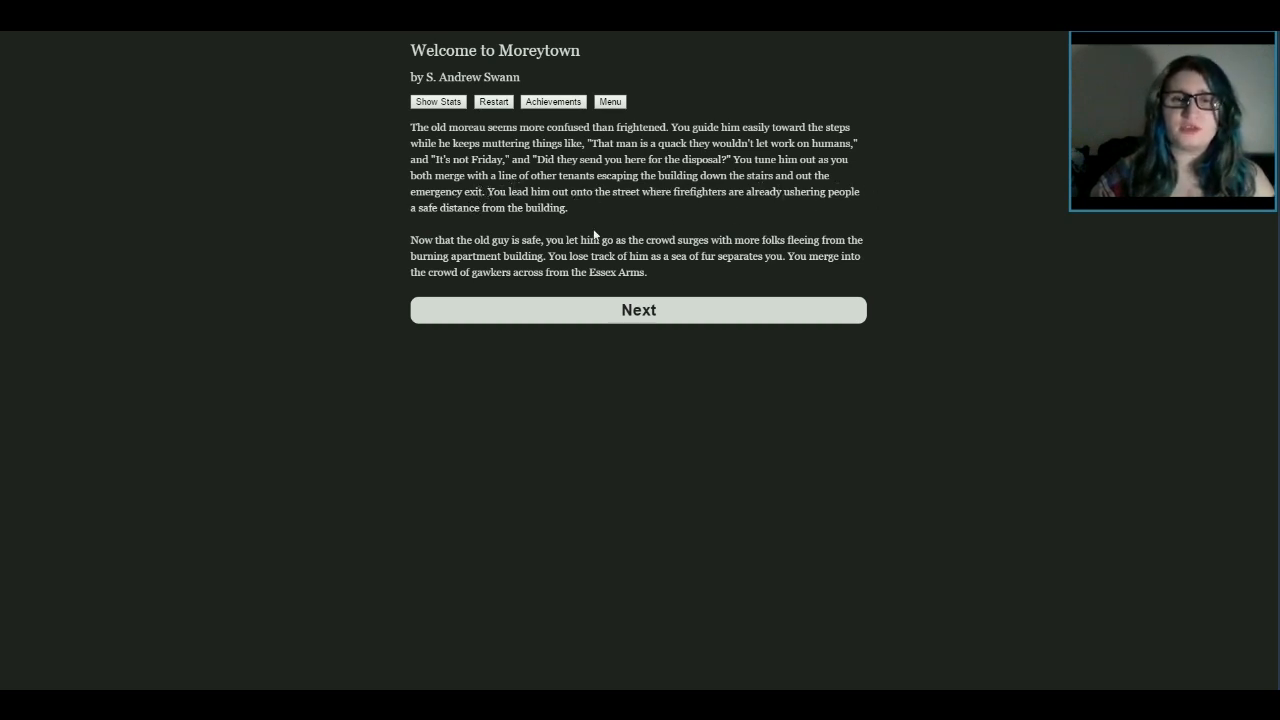
mouse_move(563, 222)
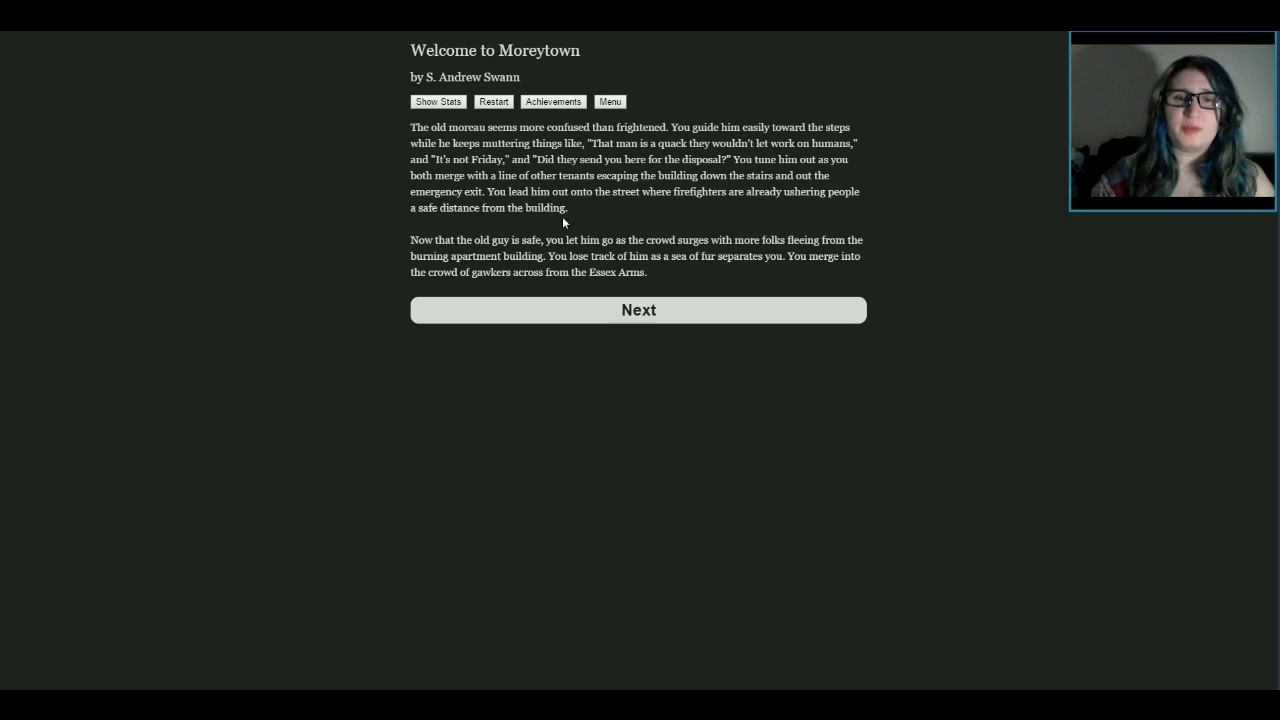
mouse_move(593, 254)
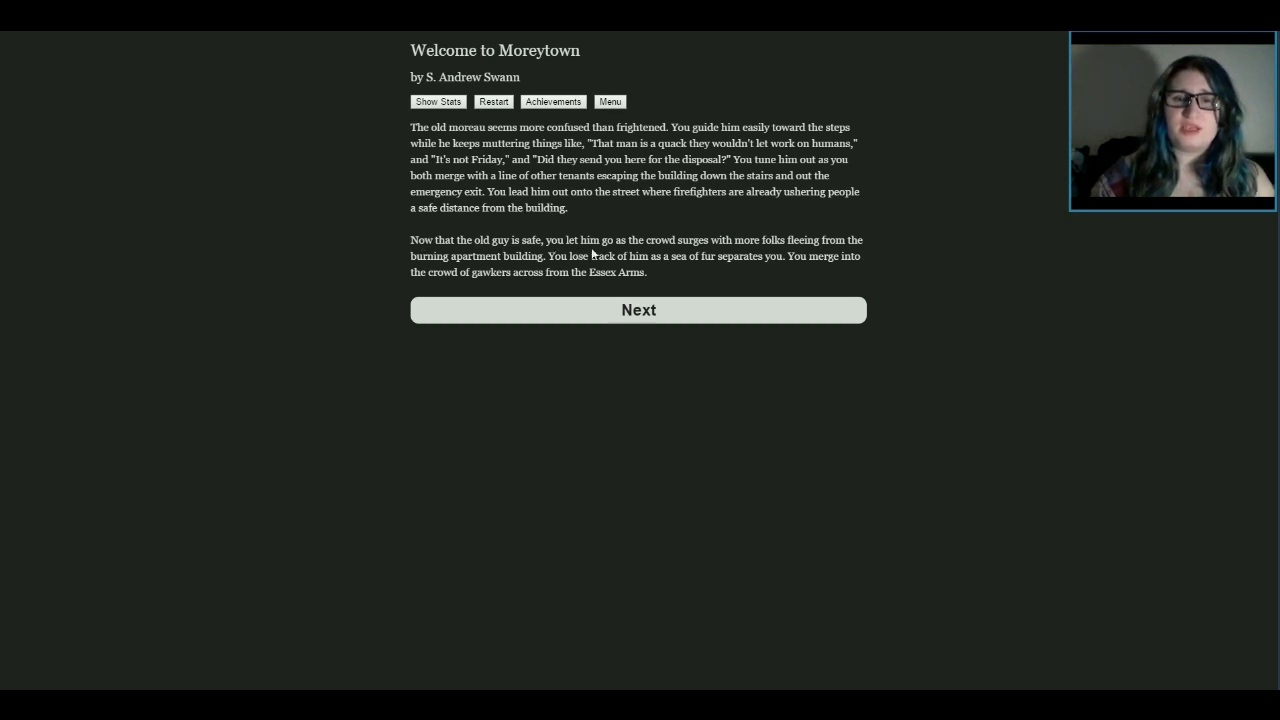
mouse_move(898, 276)
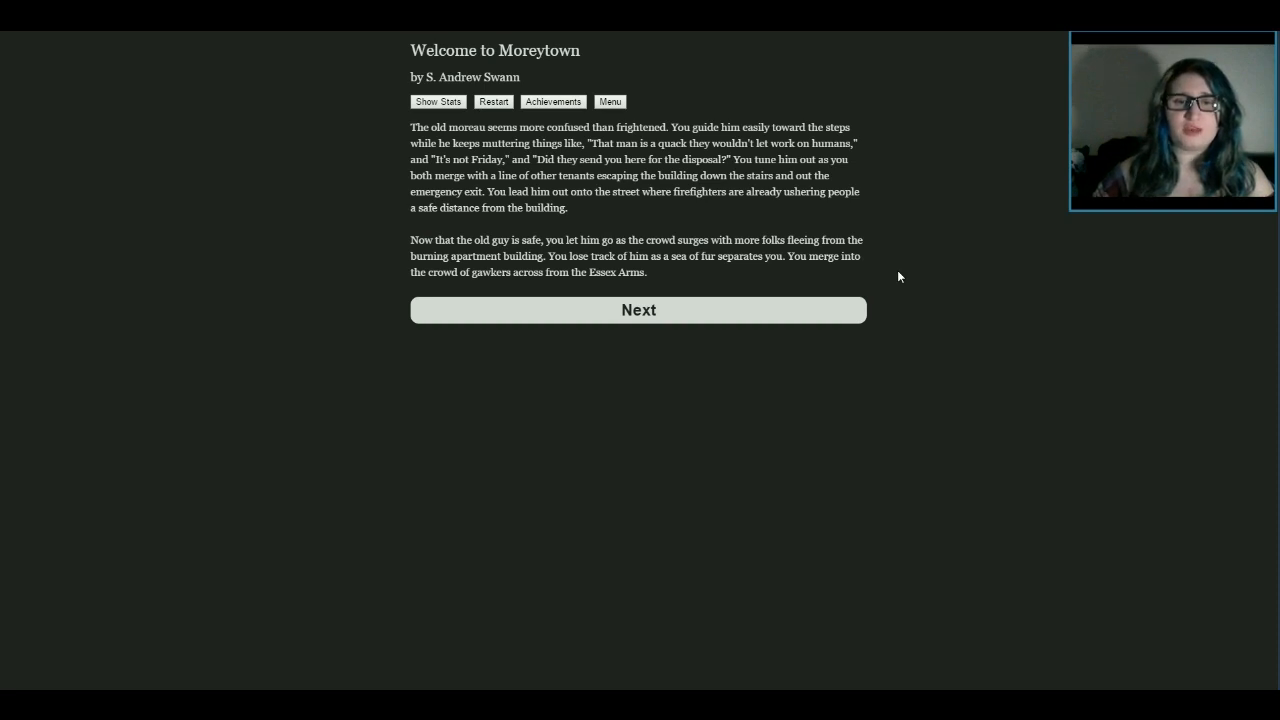
Continue past the escape passage to the crowd across from the burning Essex Arms
click(638, 310)
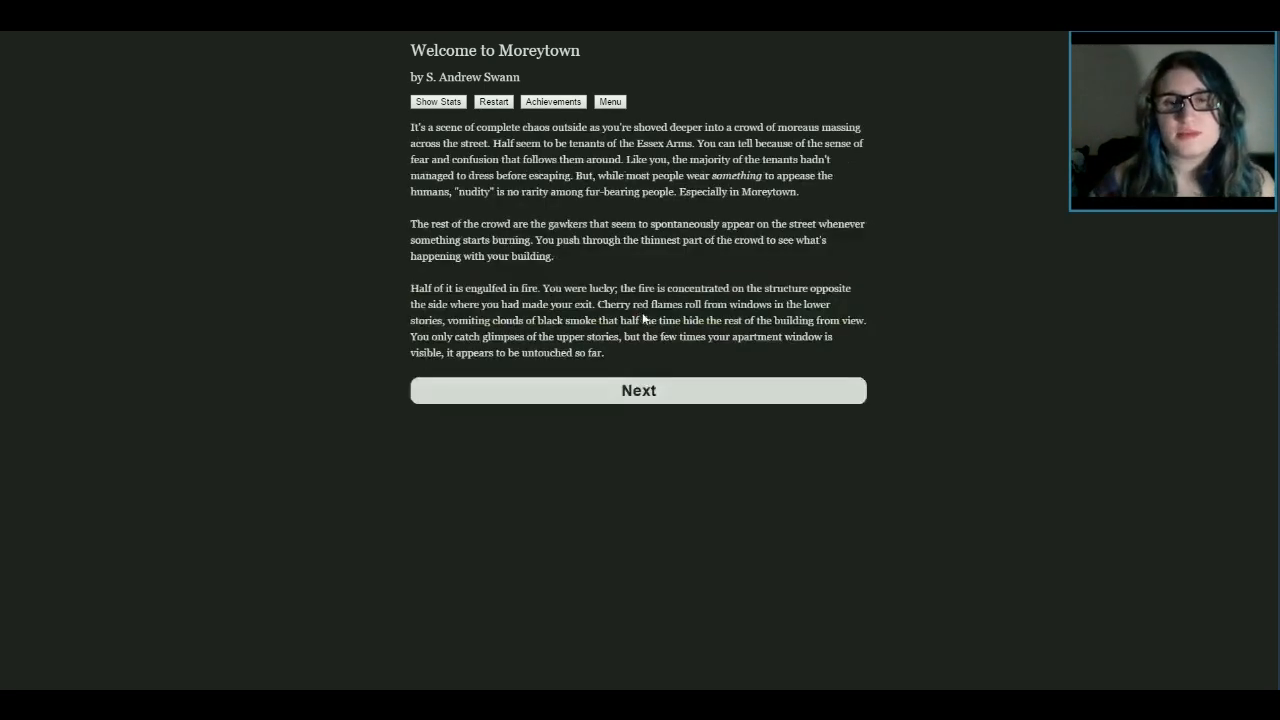
mouse_move(936, 371)
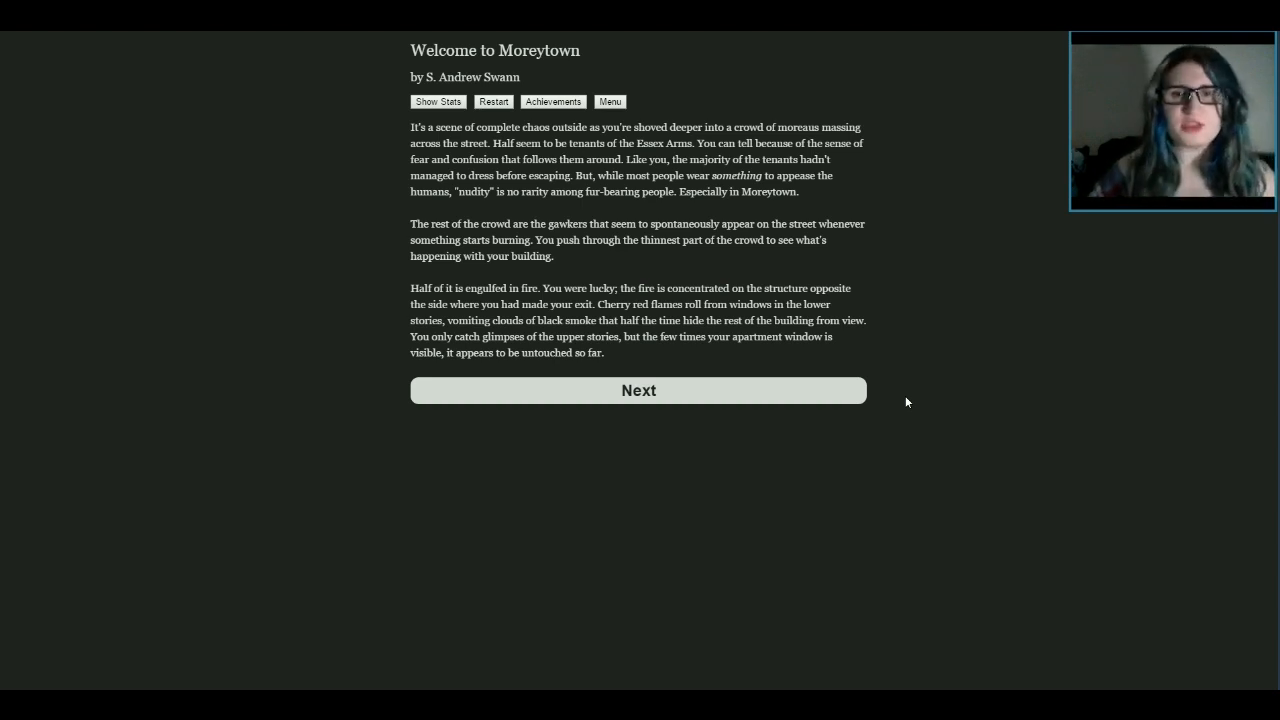
mouse_move(789, 217)
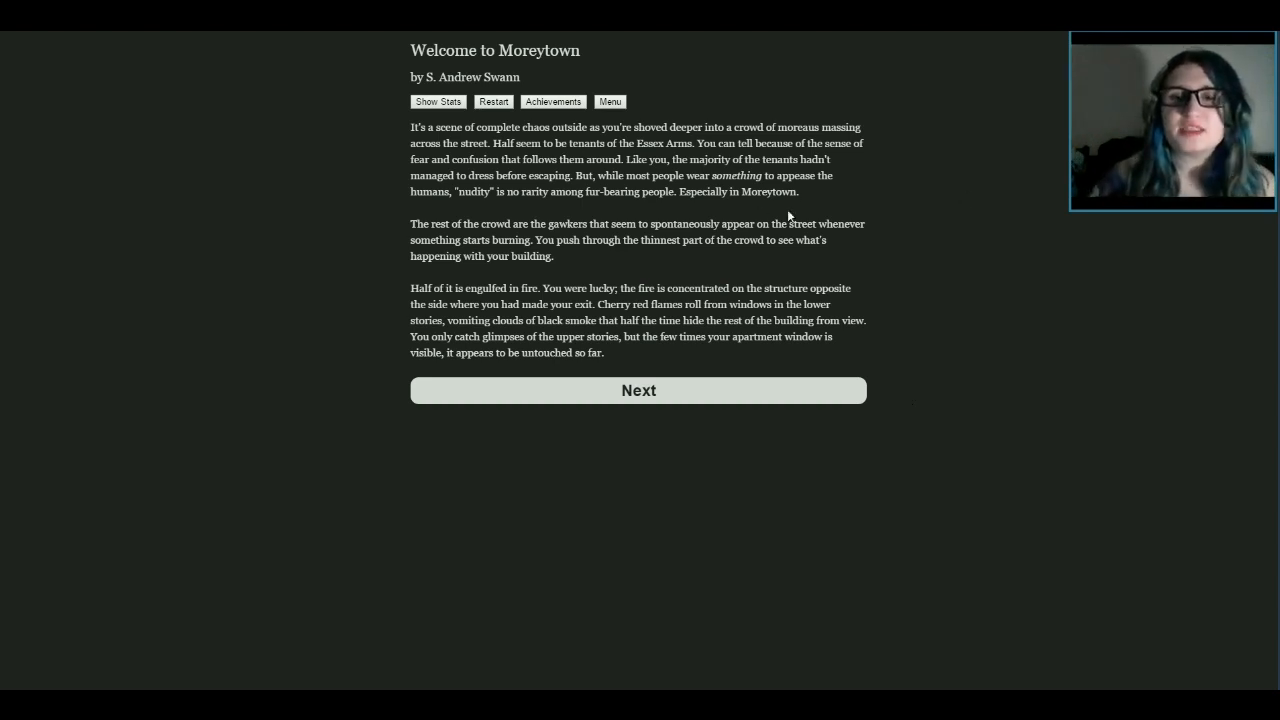
mouse_move(456, 242)
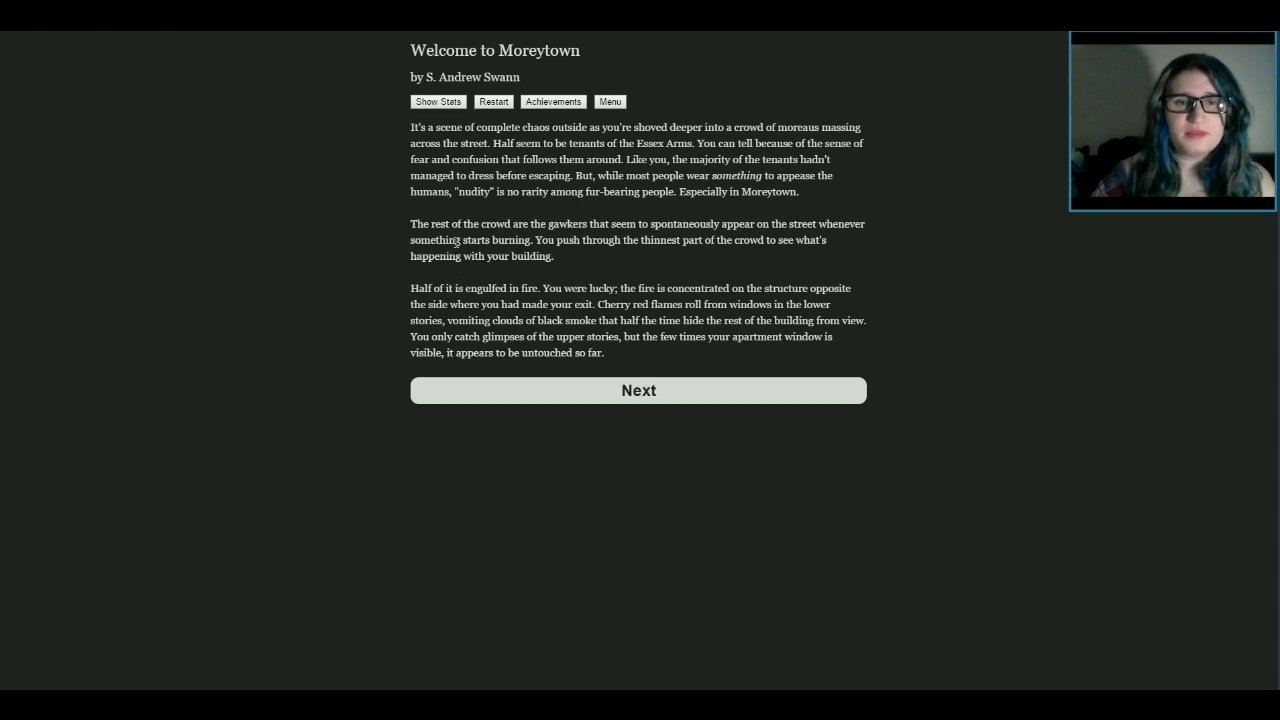
mouse_move(897, 369)
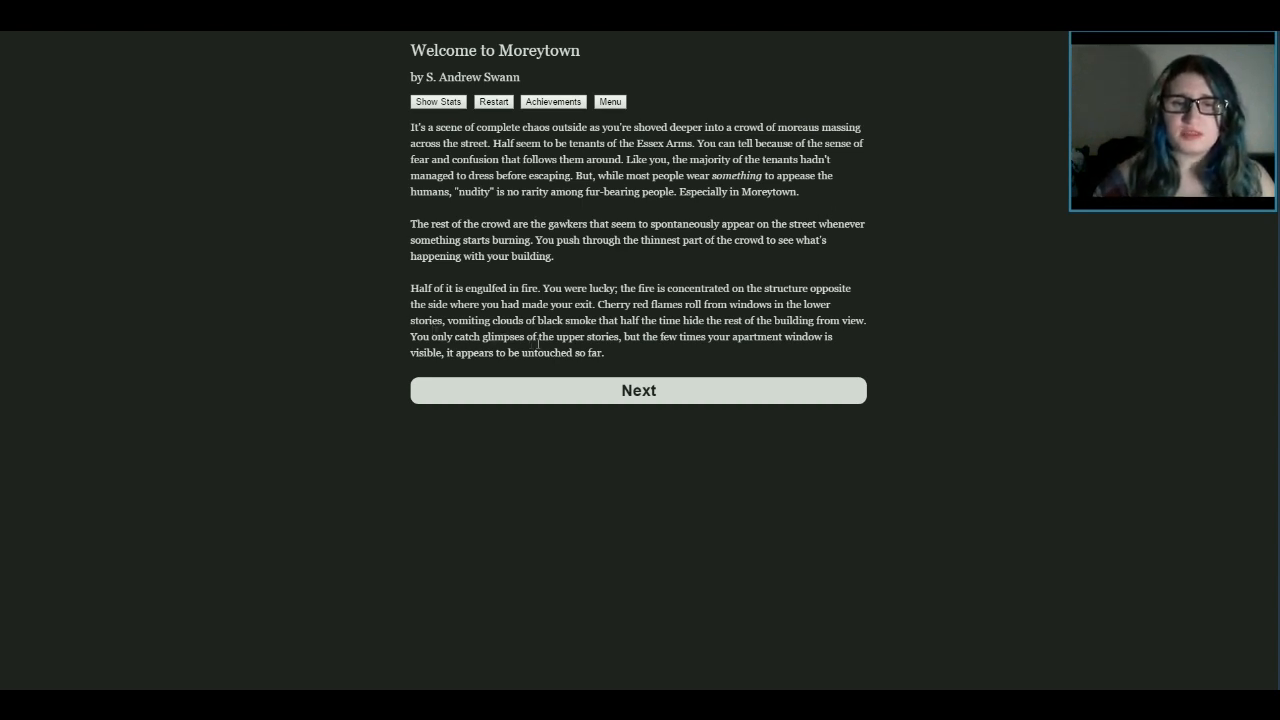
mouse_move(797, 364)
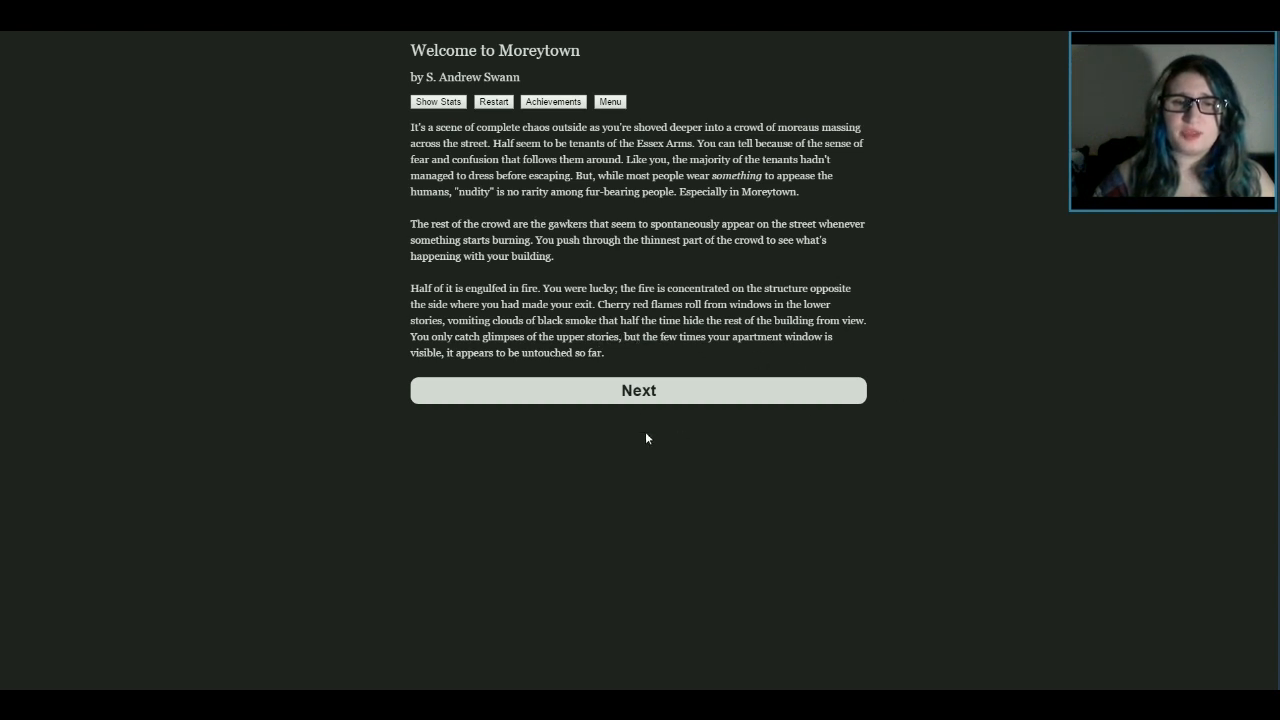
Advance from the crowd passage to firefighters rescuing a white-furred moreau
click(638, 390)
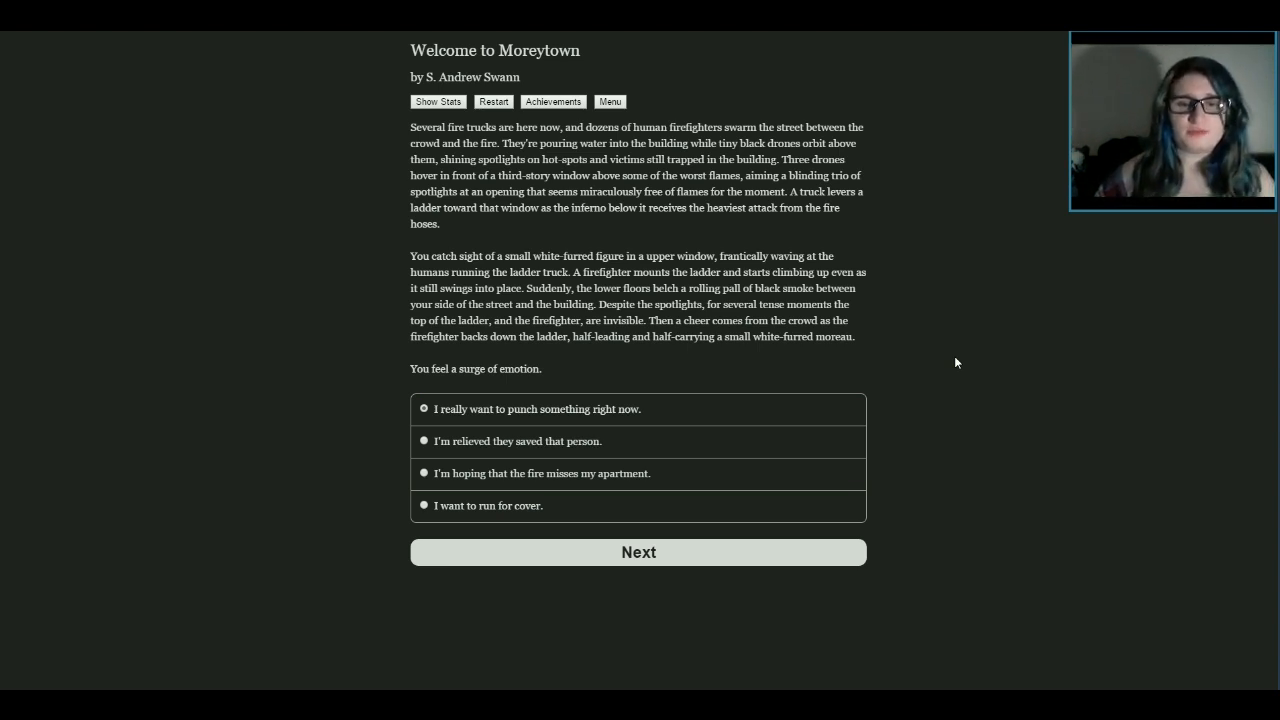
mouse_move(517, 440)
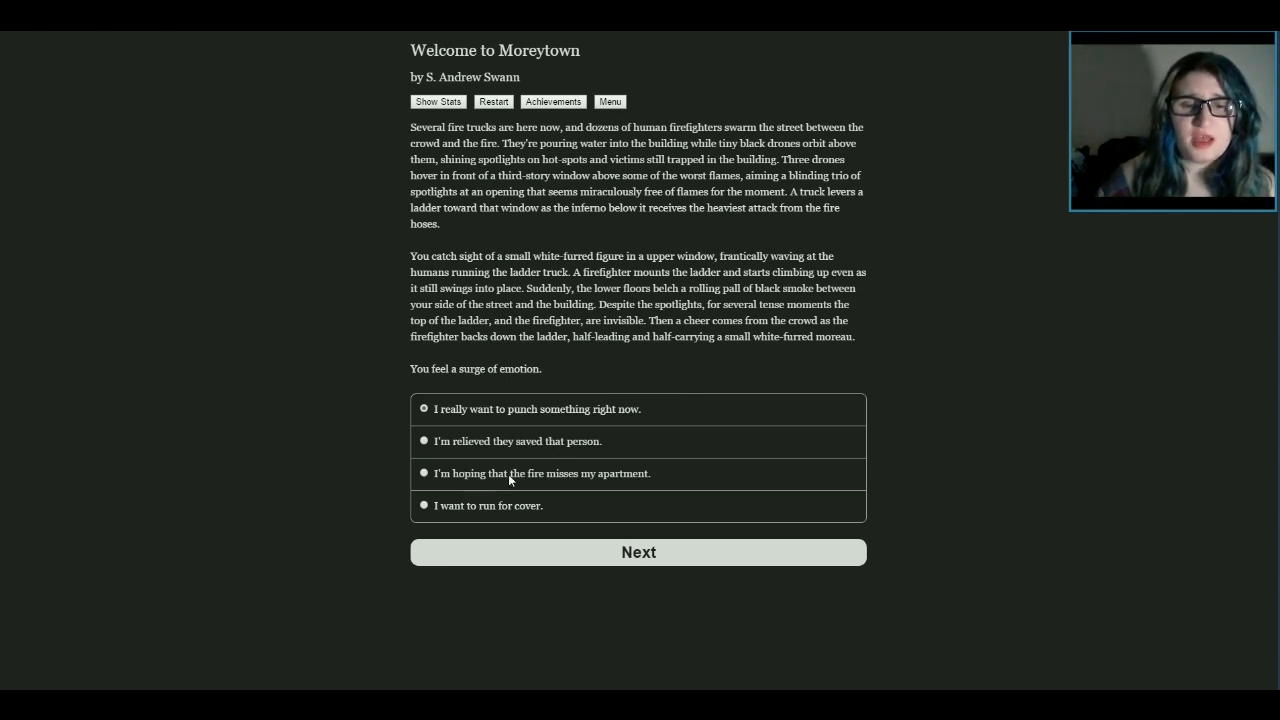
mouse_move(473, 524)
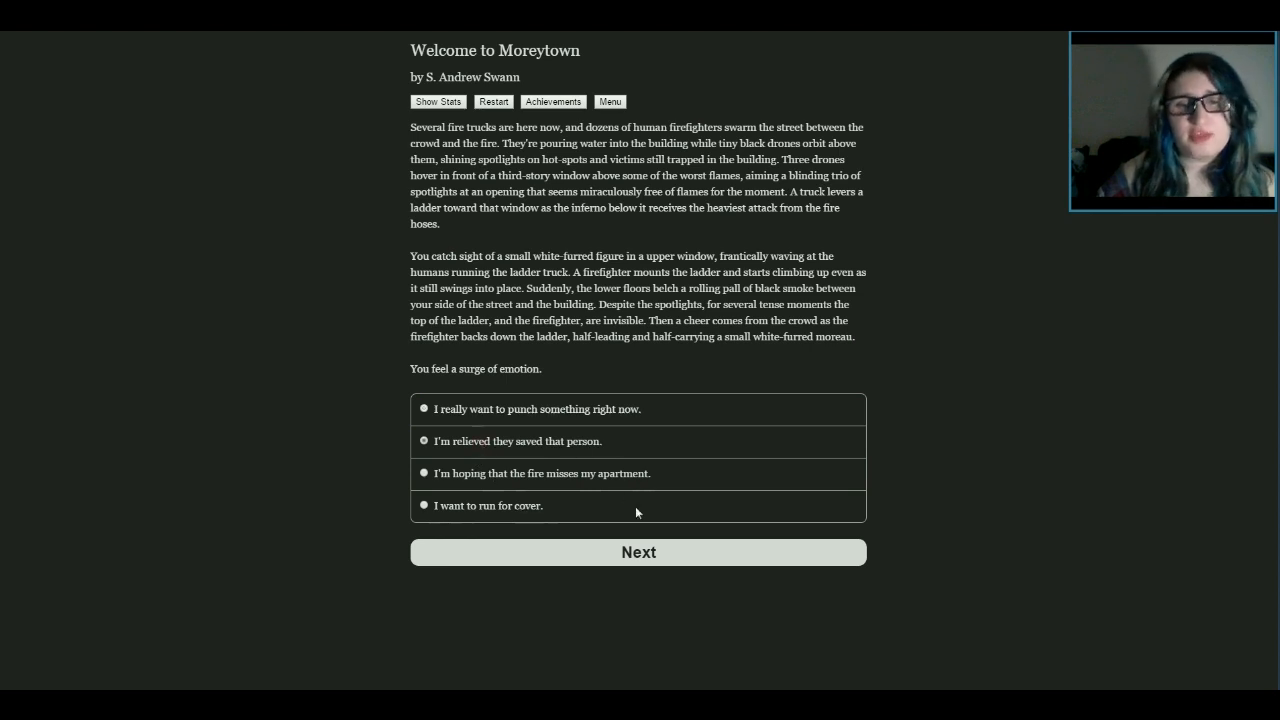
Pick 'I'm relieved they saved that person.' and advance the story
click(637, 552)
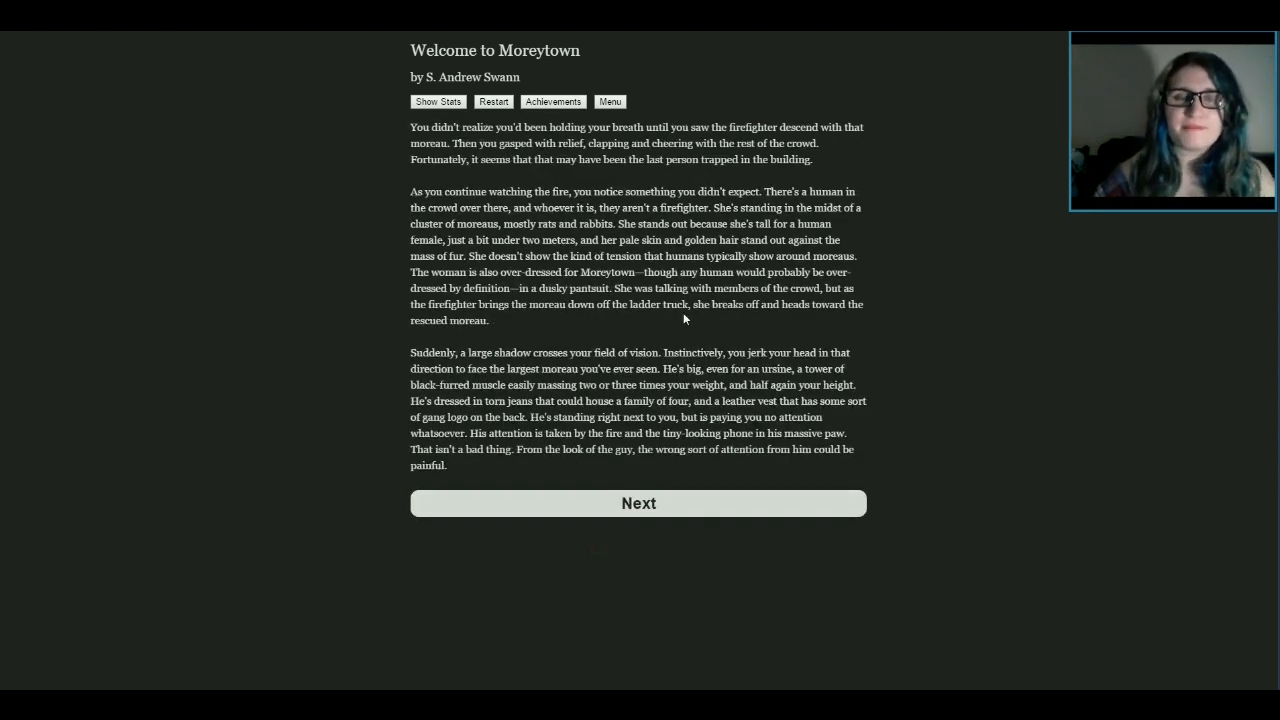
mouse_move(898, 314)
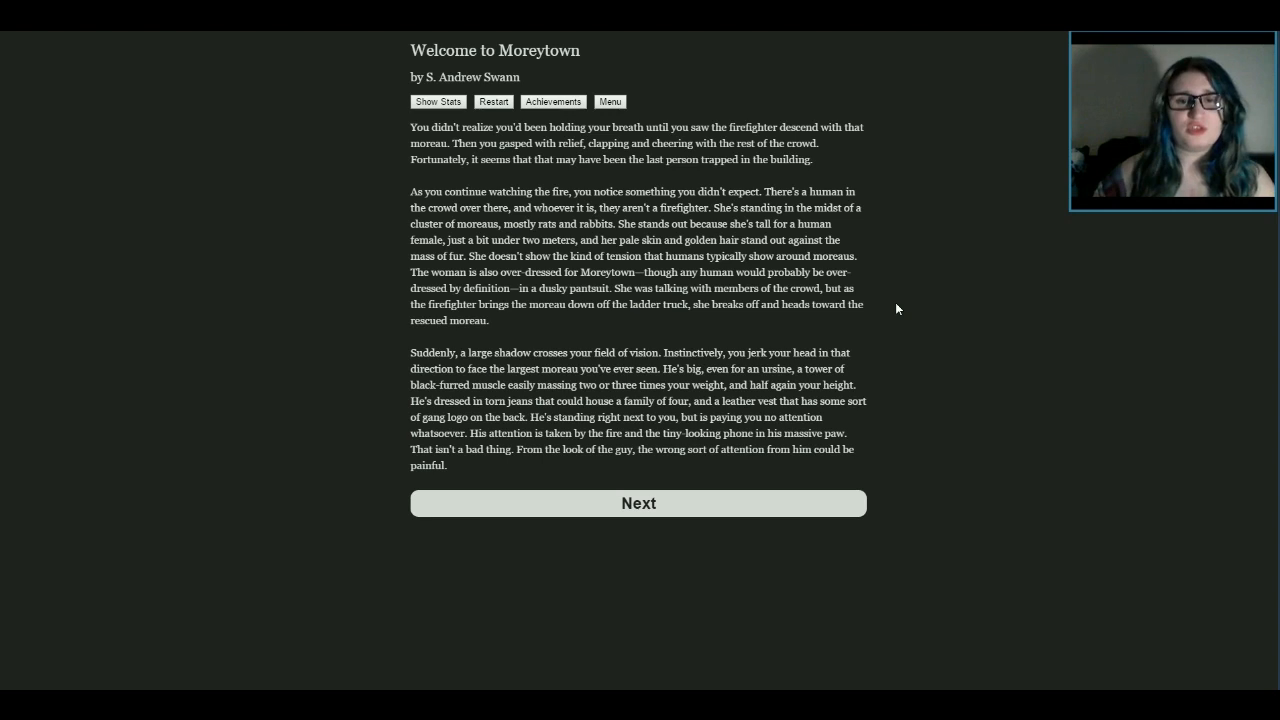
mouse_move(869, 272)
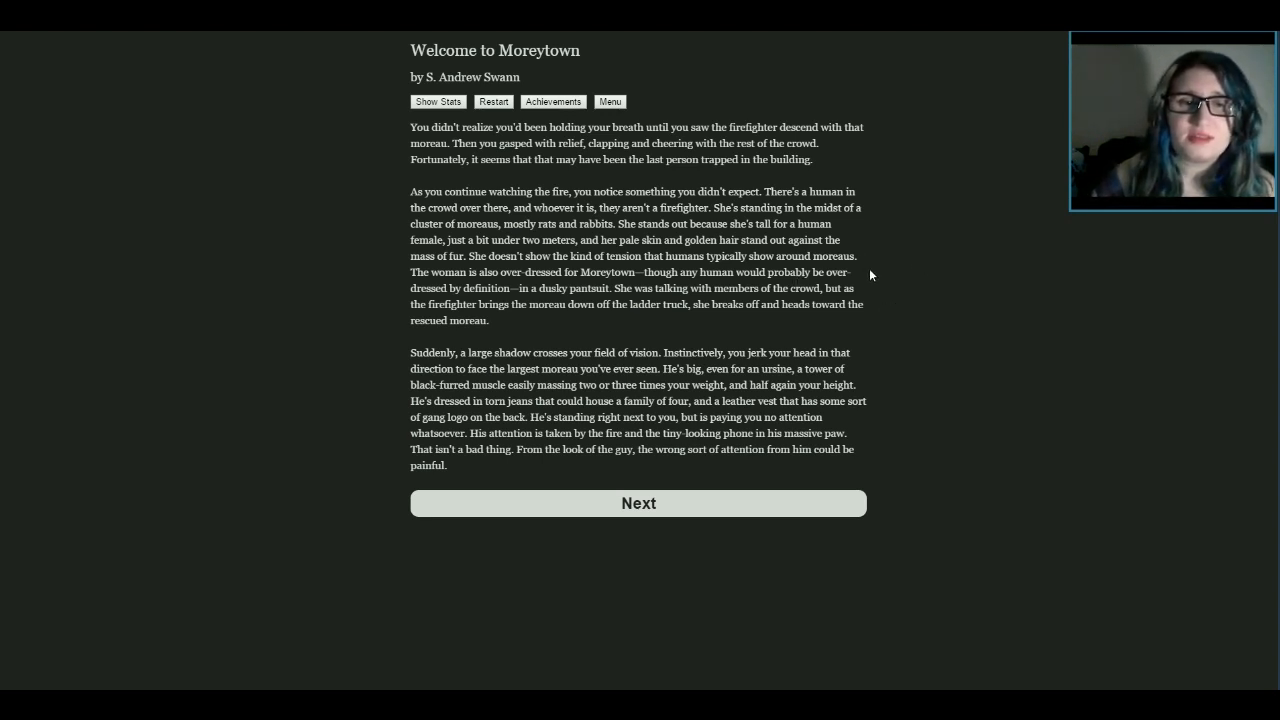
mouse_move(923, 368)
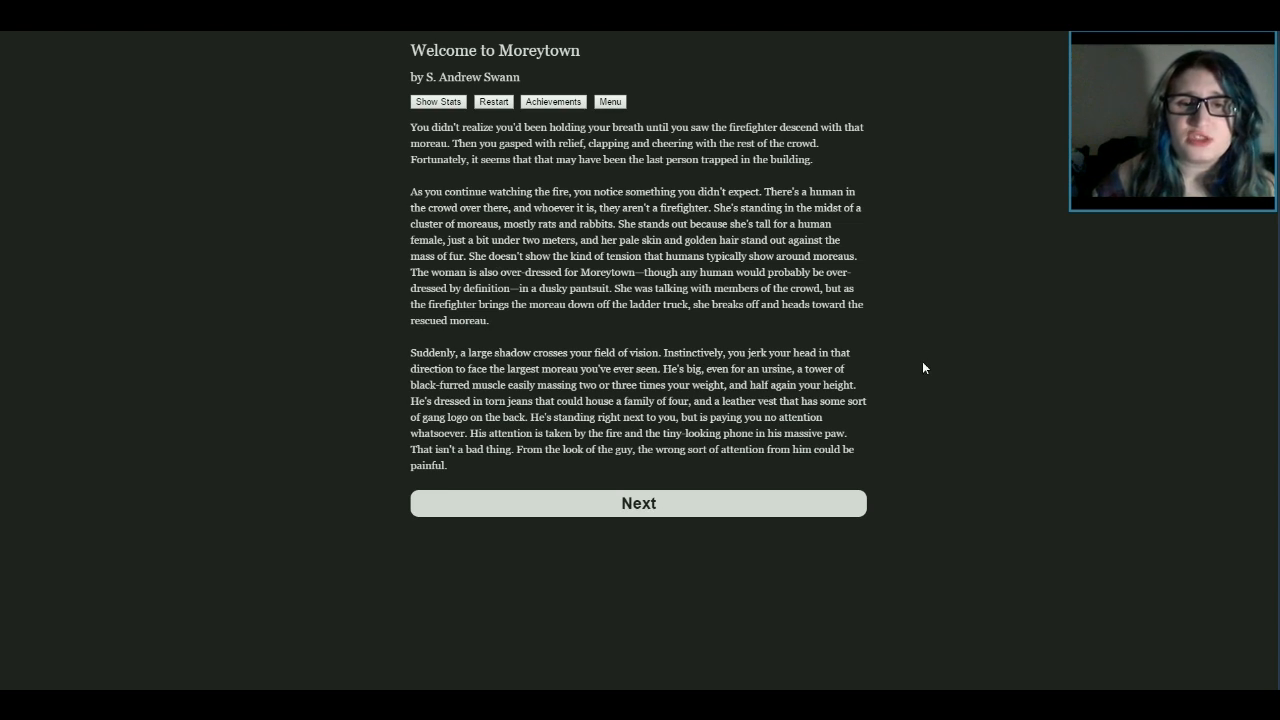
mouse_move(933, 342)
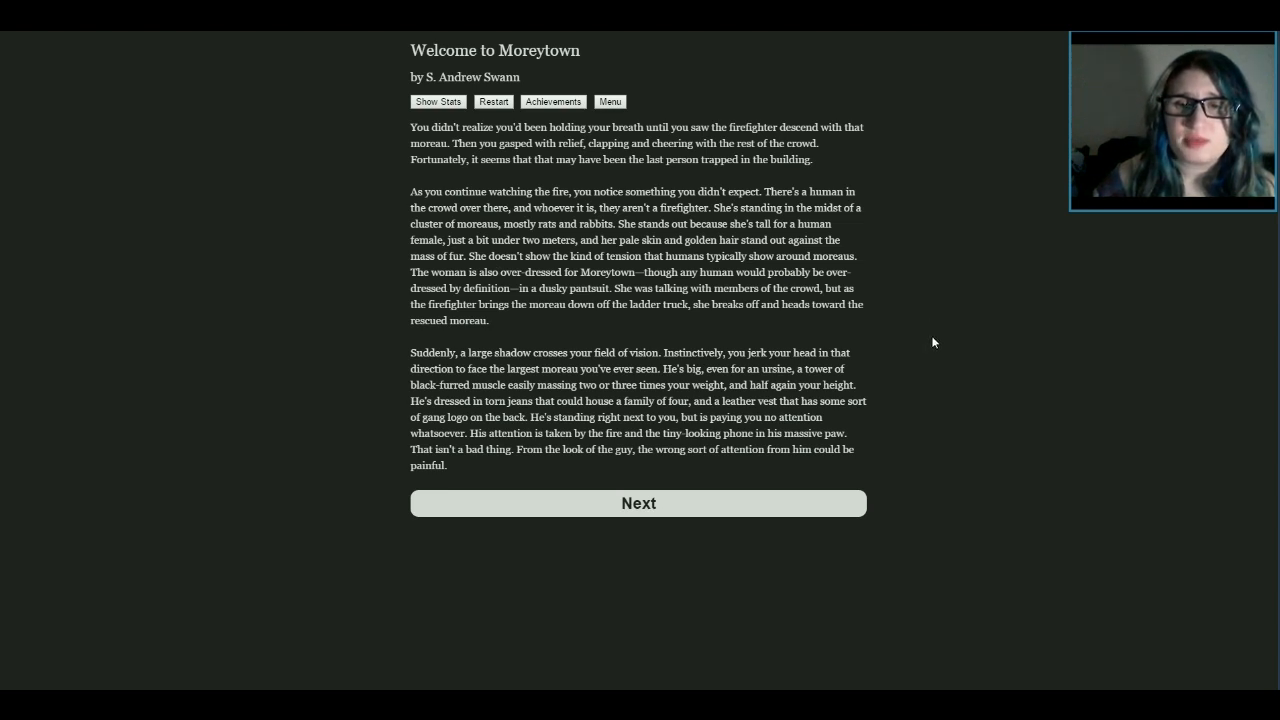
mouse_move(945, 342)
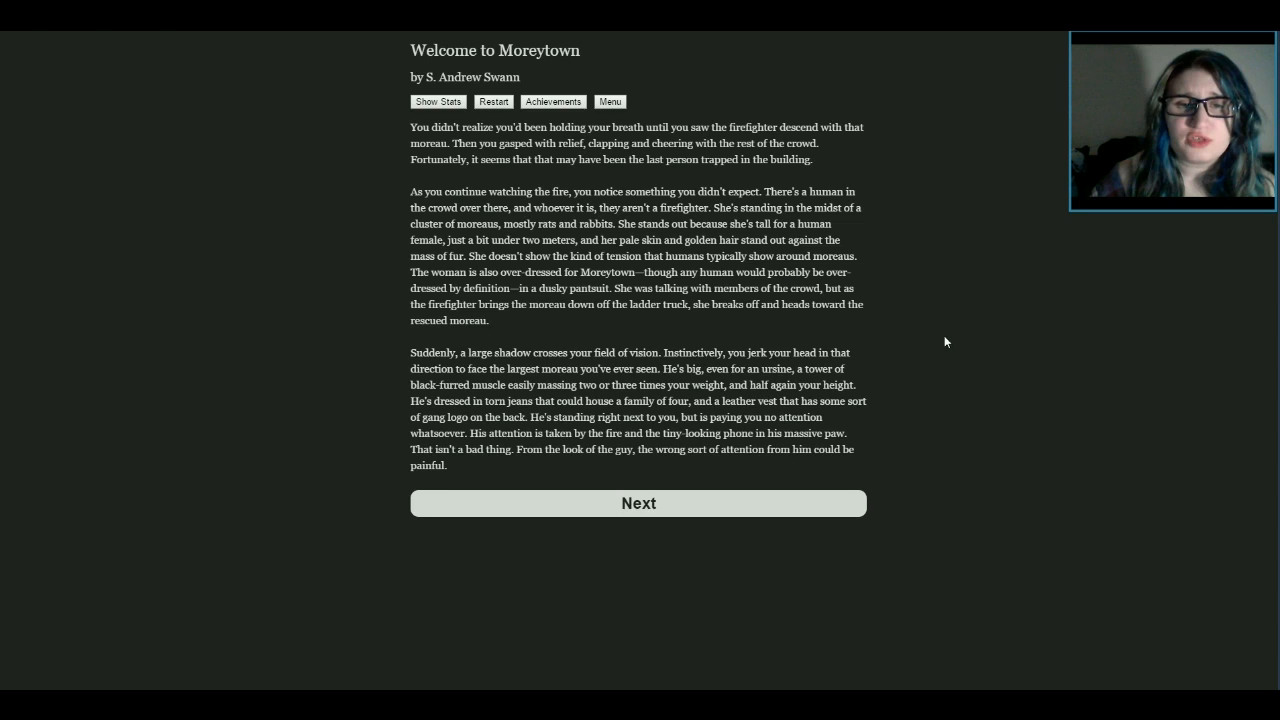
mouse_move(949, 341)
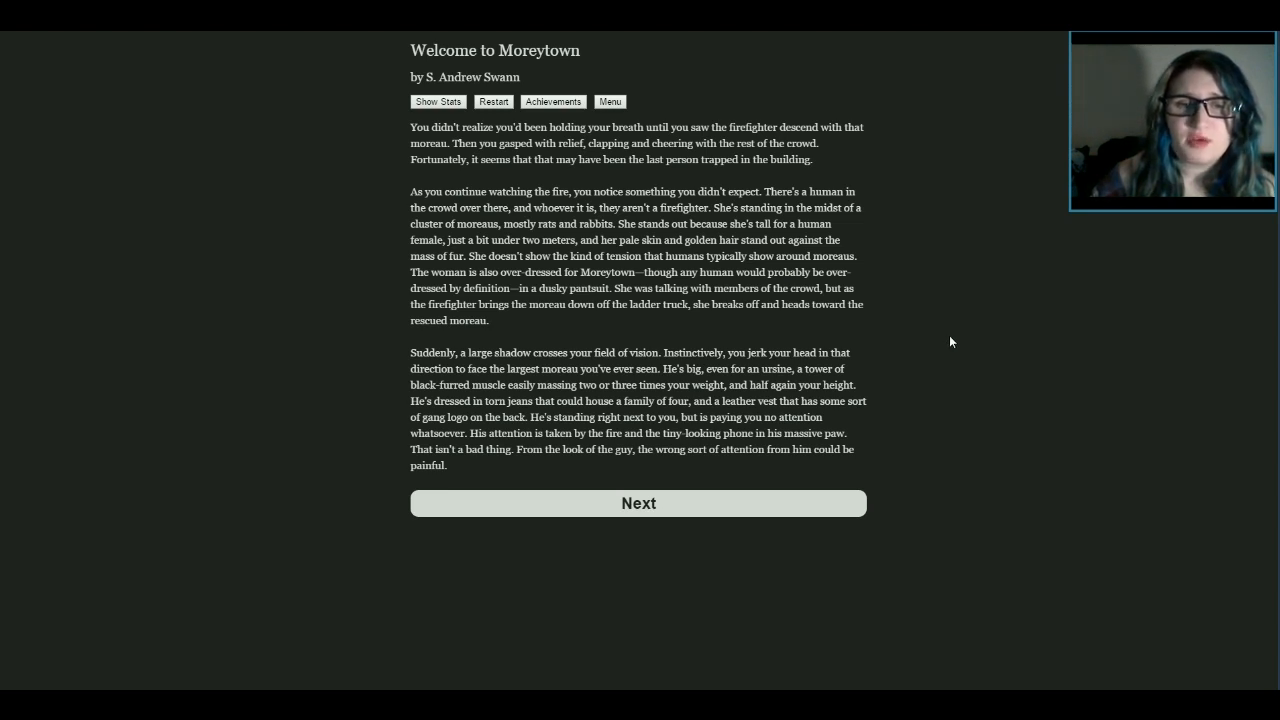
mouse_move(923, 314)
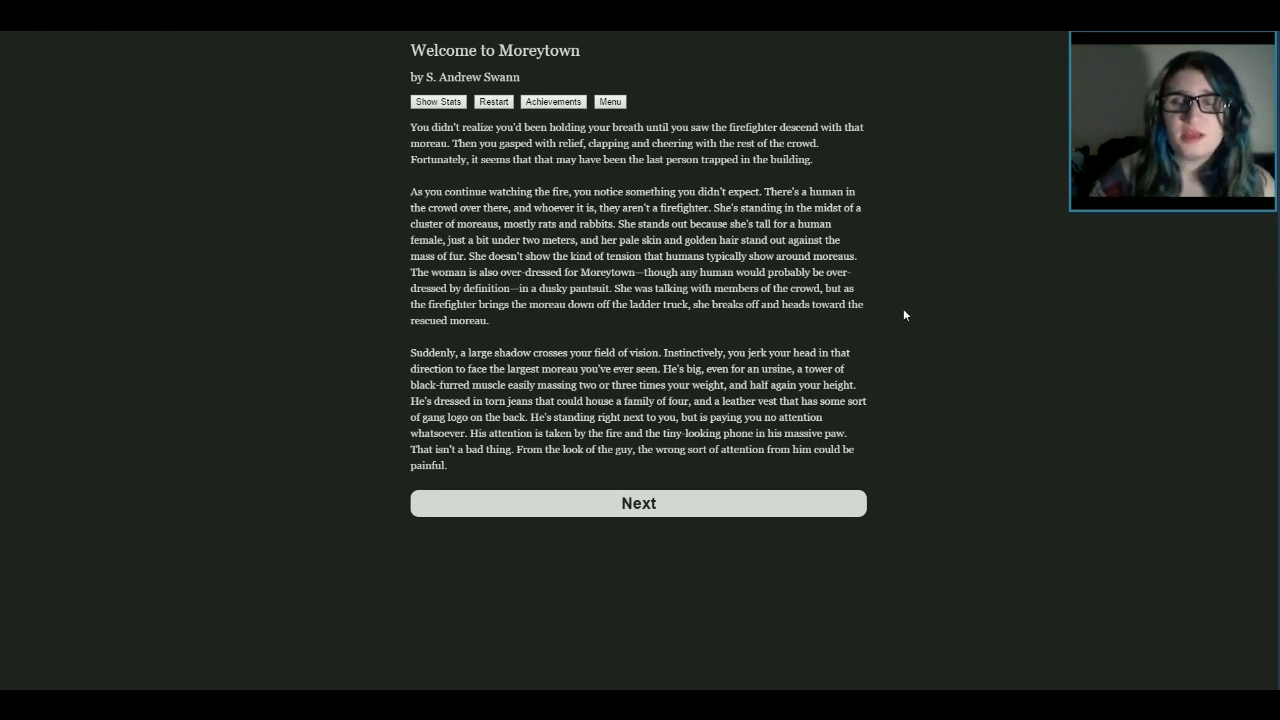
mouse_move(933, 299)
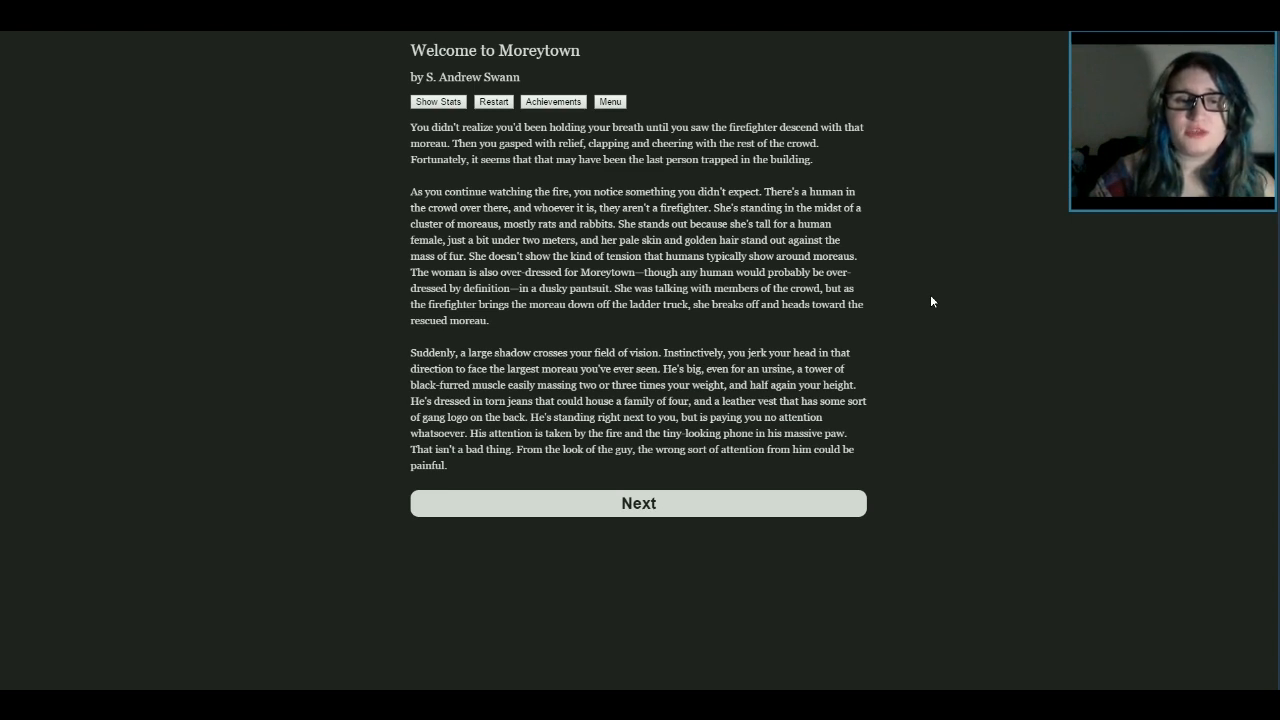
mouse_move(885, 584)
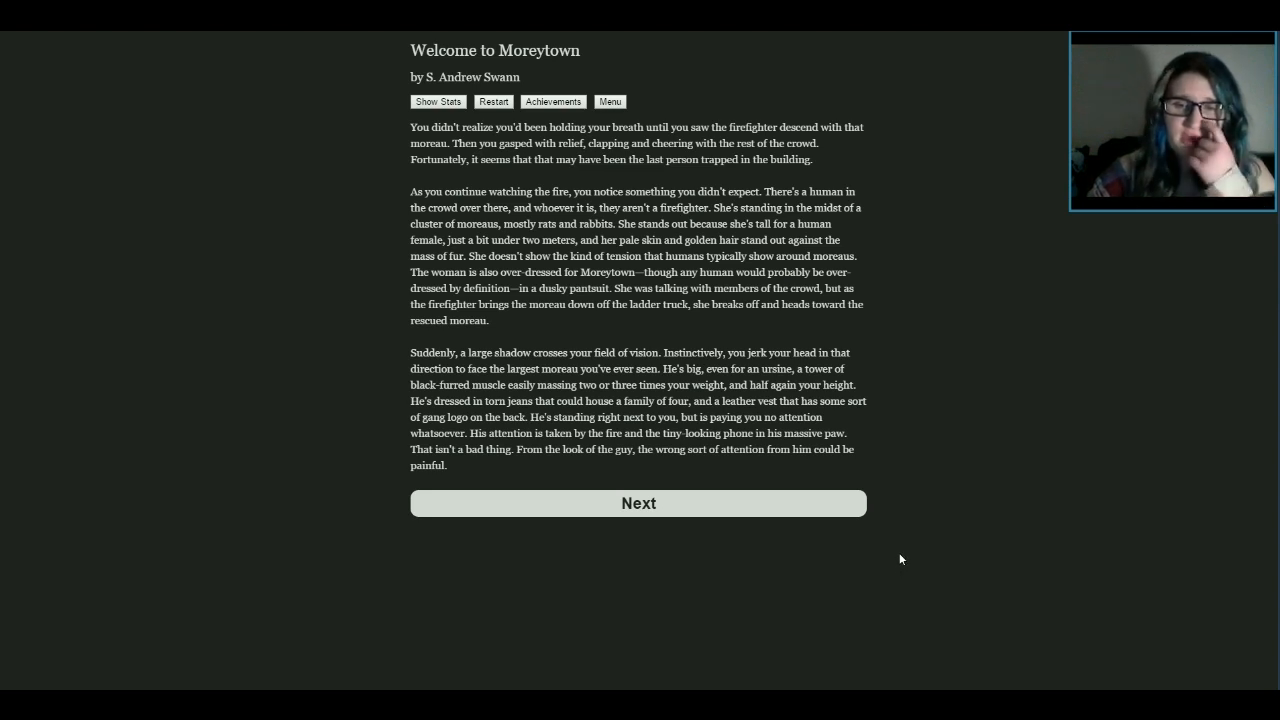
mouse_move(958, 567)
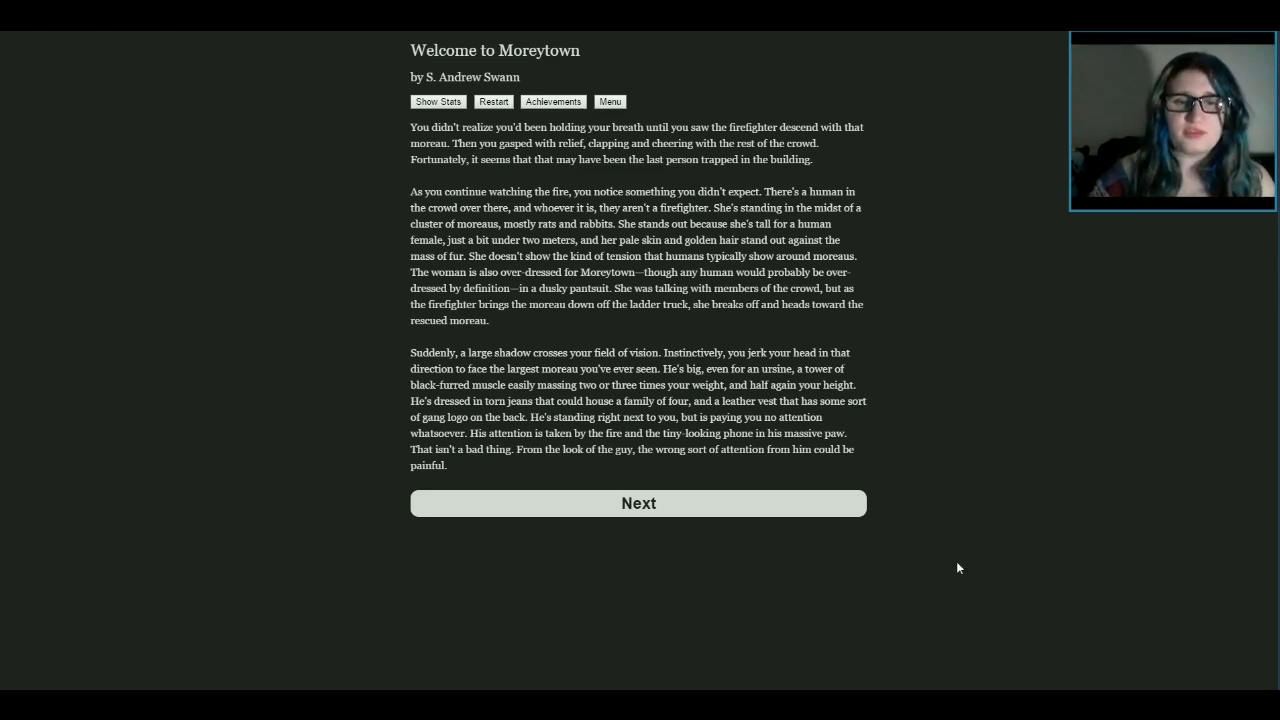
mouse_move(939, 473)
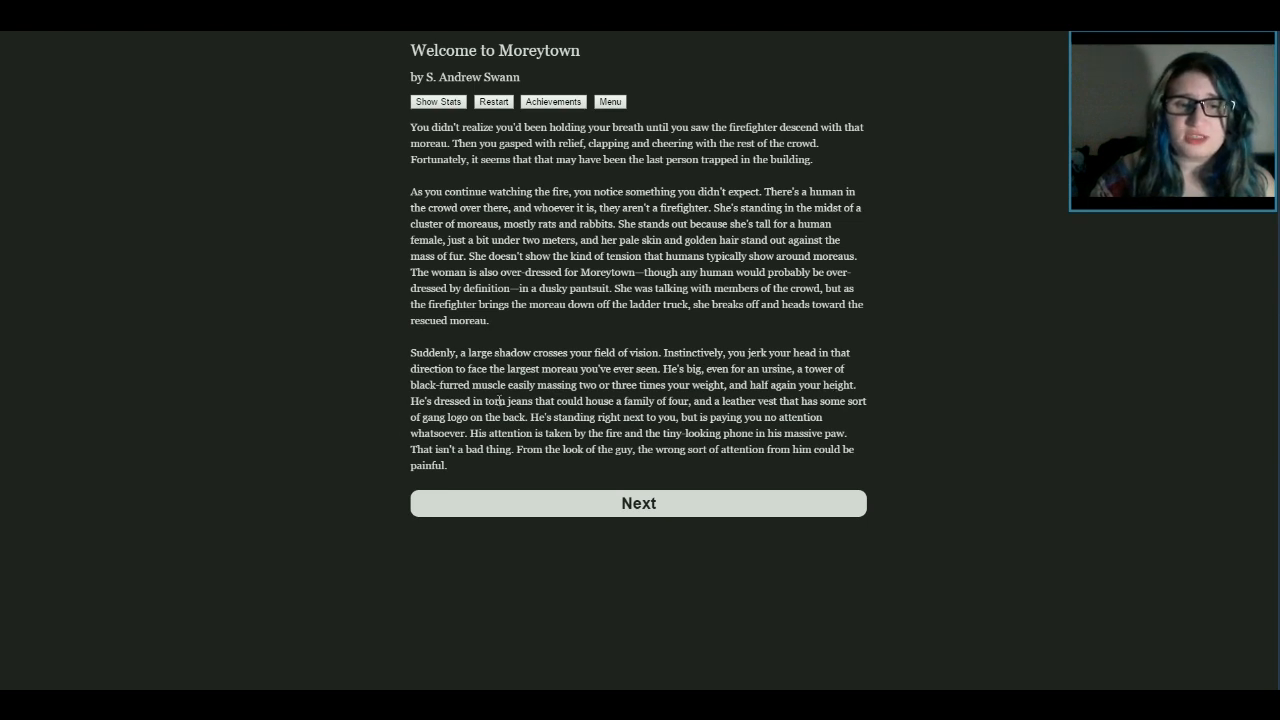
mouse_move(943, 425)
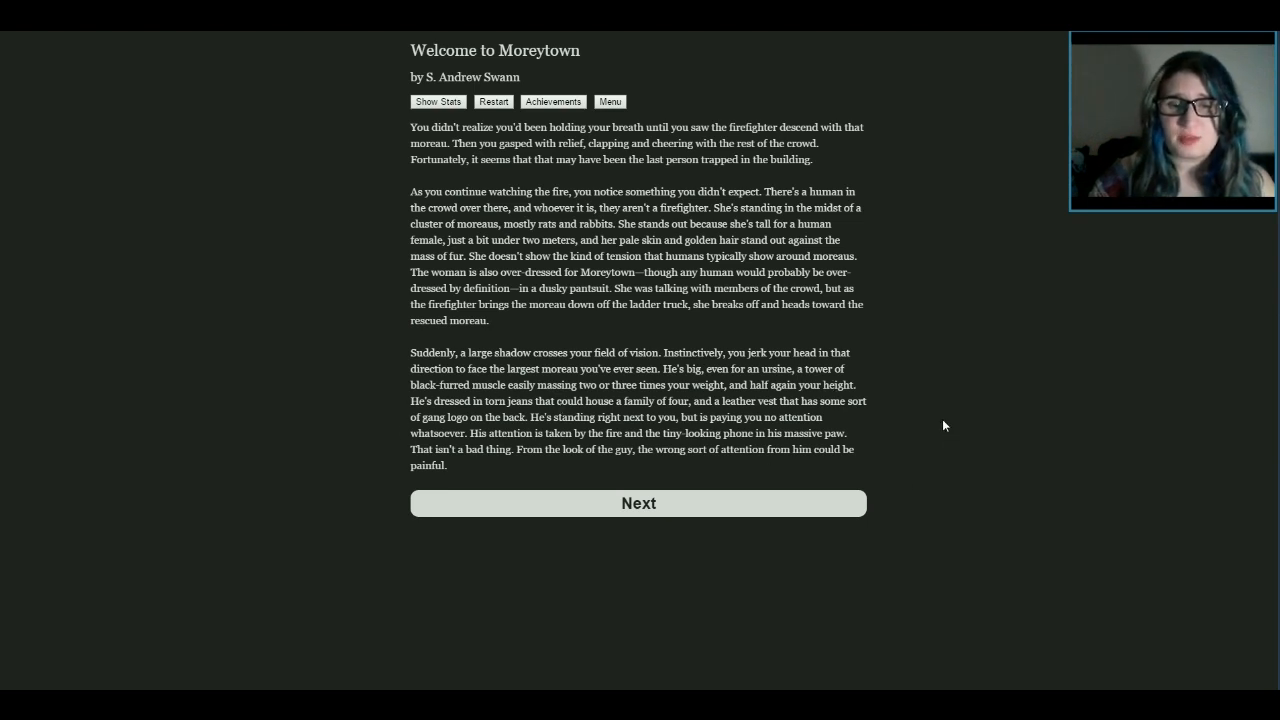
mouse_move(958, 430)
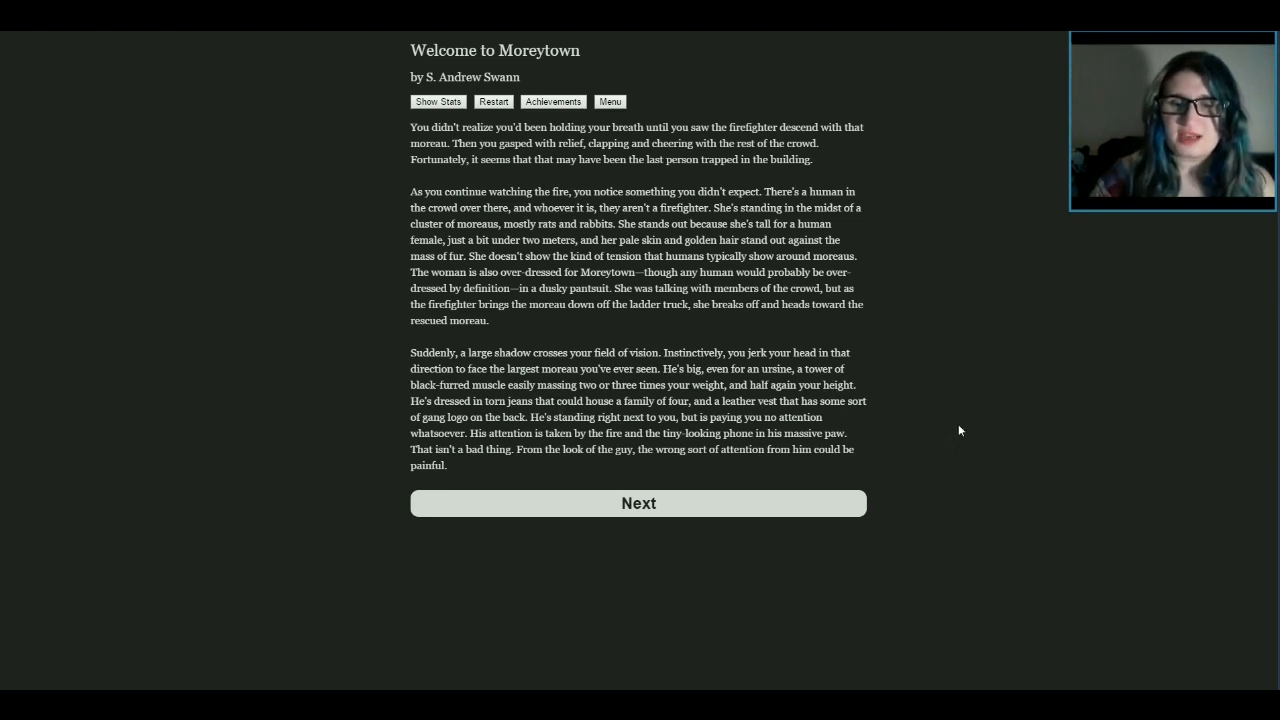
mouse_move(963, 421)
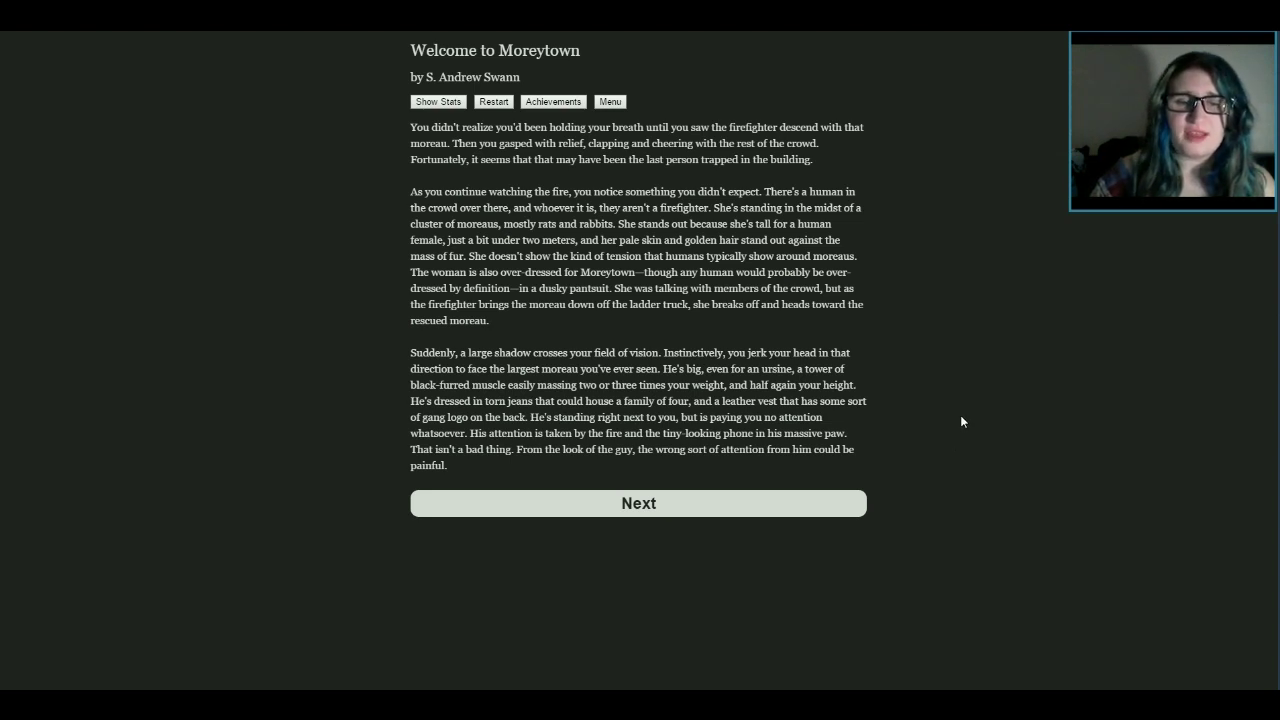
mouse_move(952, 420)
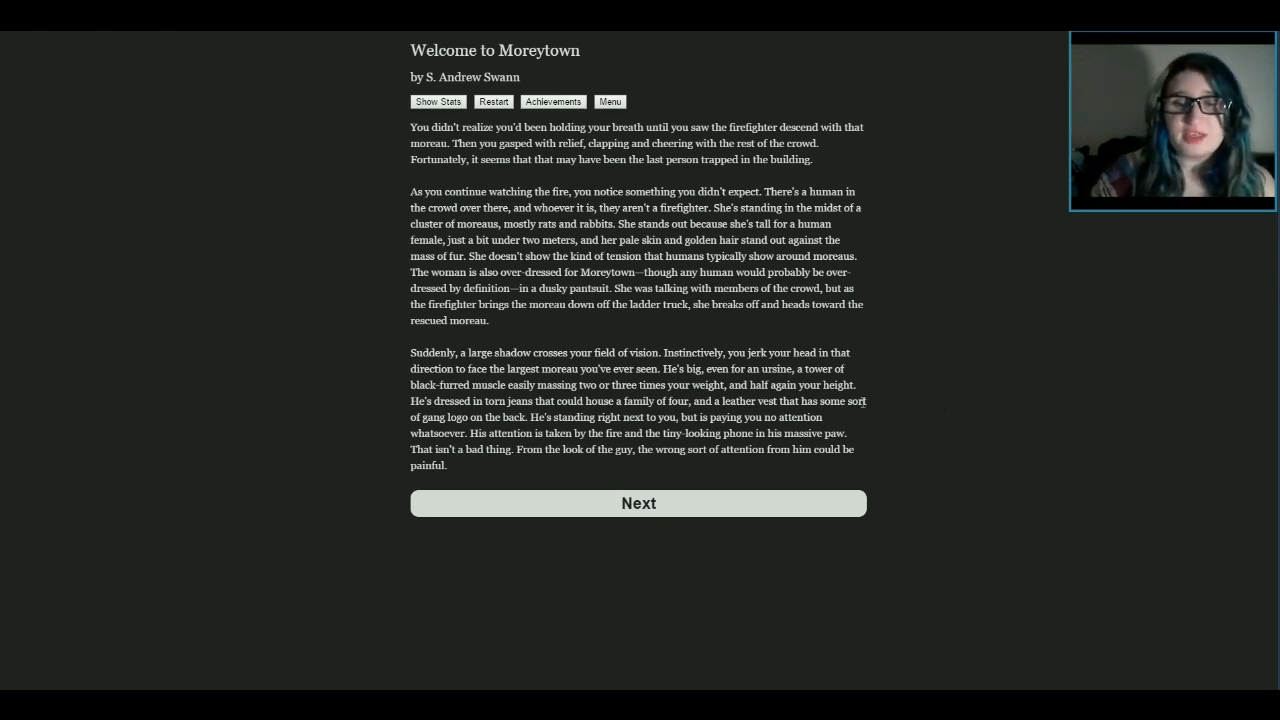
mouse_move(912, 398)
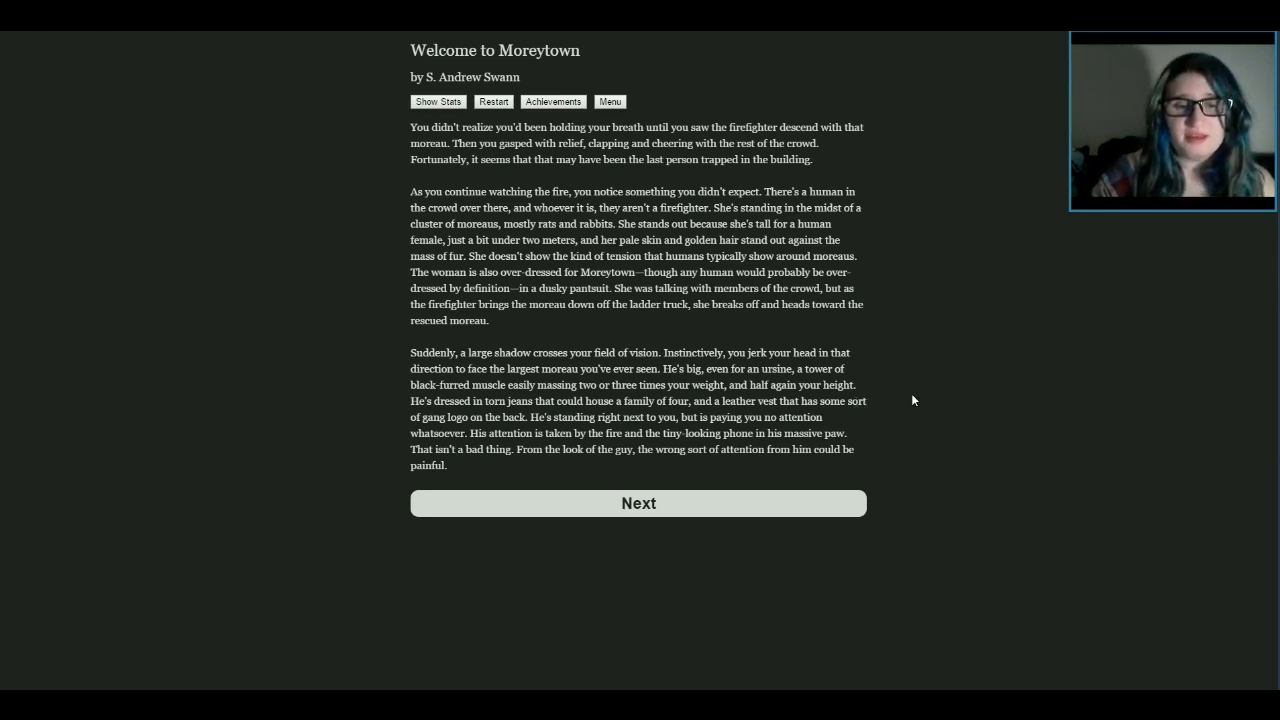
mouse_move(918, 390)
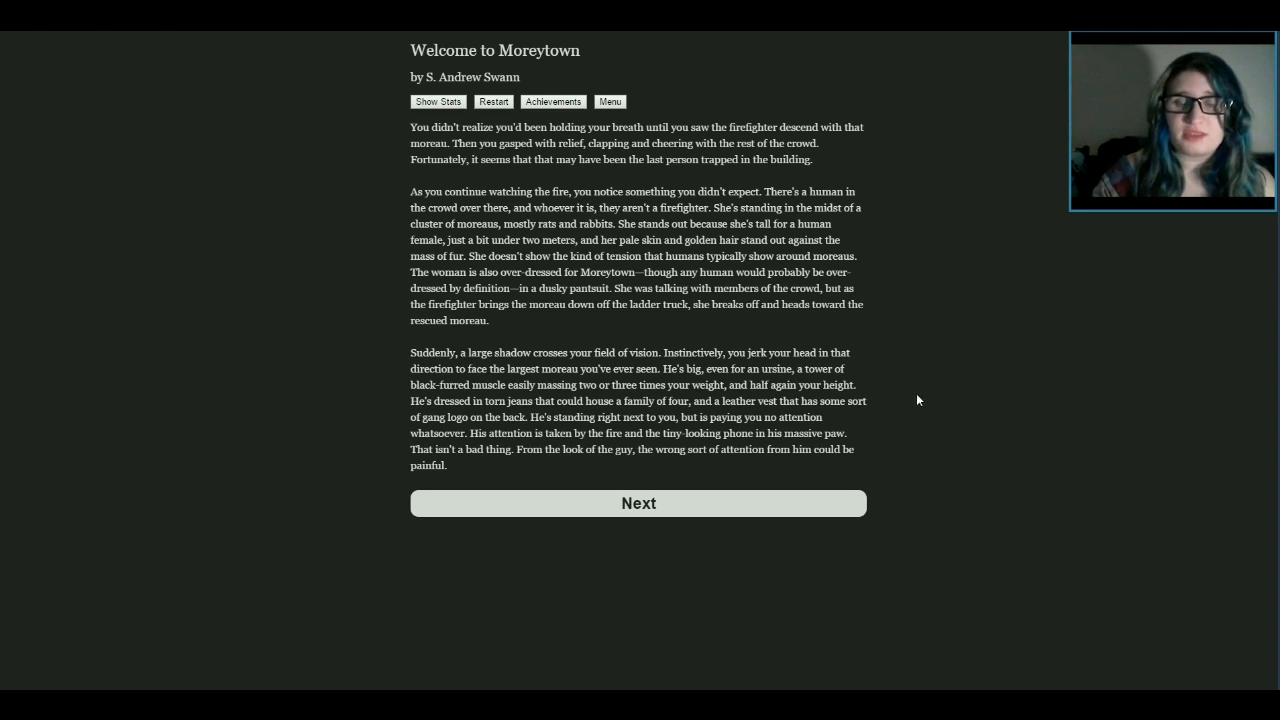
mouse_move(910, 403)
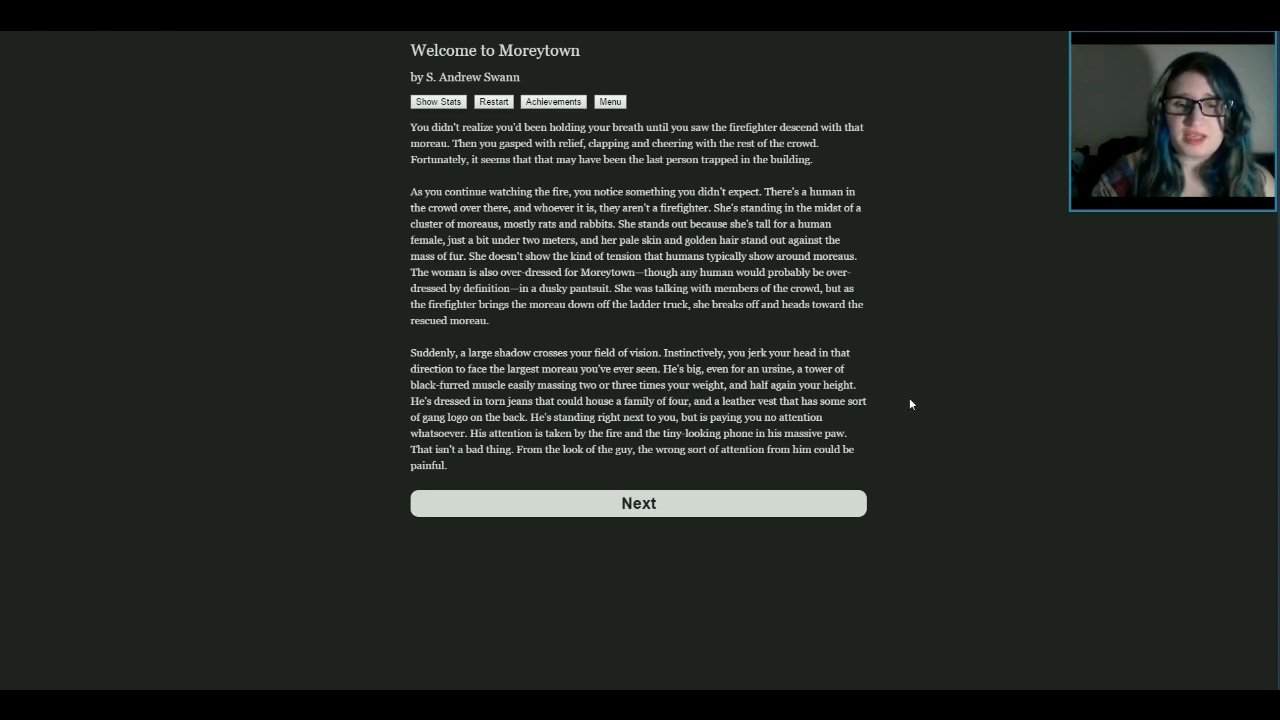
mouse_move(893, 429)
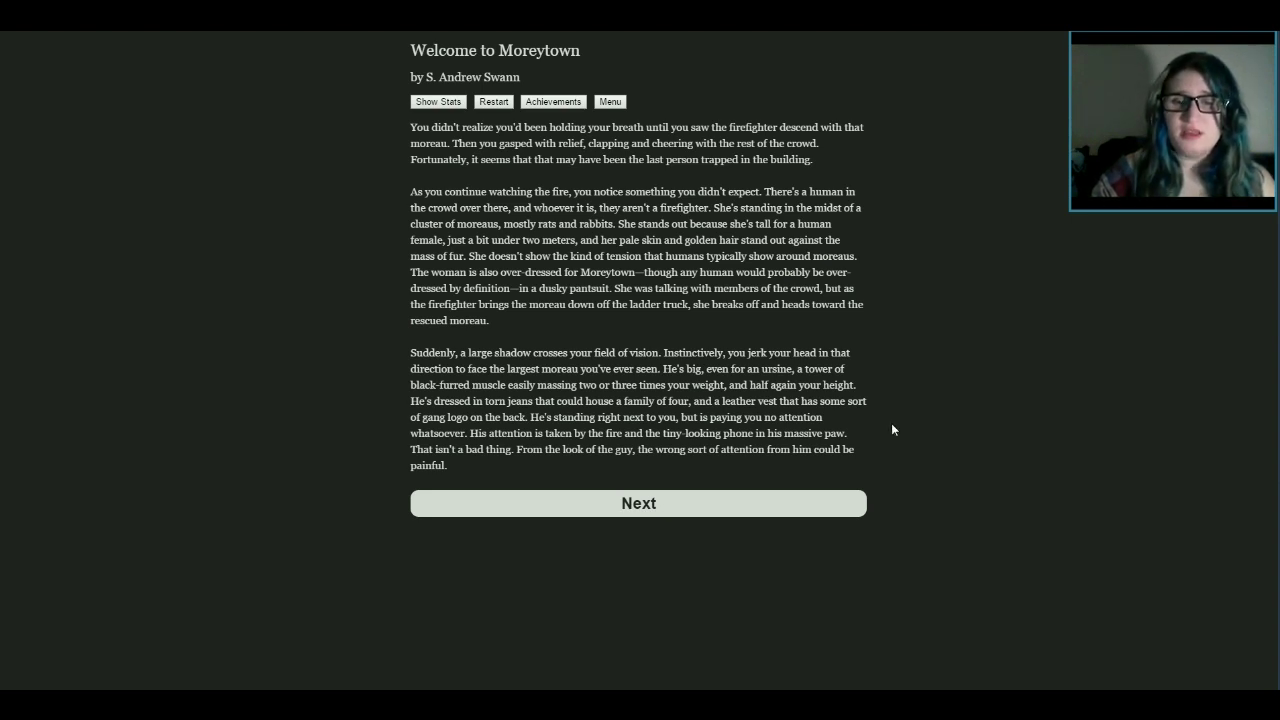
Choose to keep a low profile and eavesdrop on the ursine's phone call
click(638, 502)
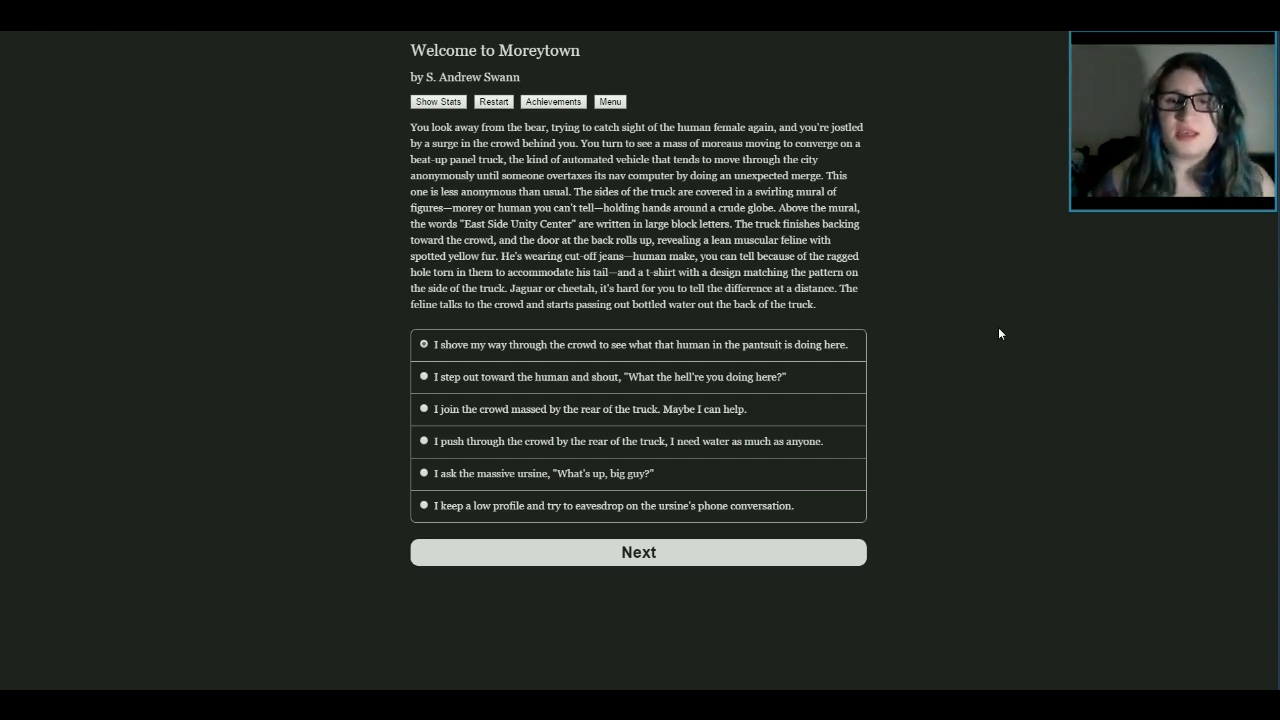
mouse_move(990, 327)
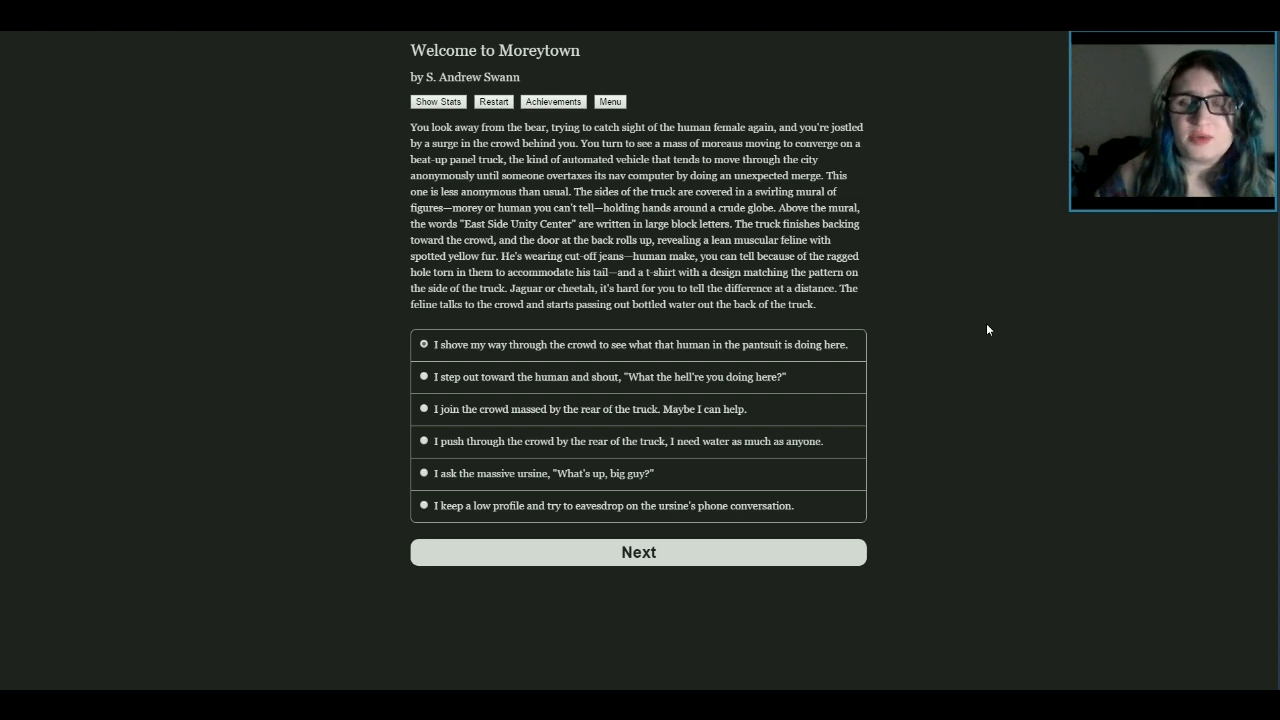
mouse_move(972, 308)
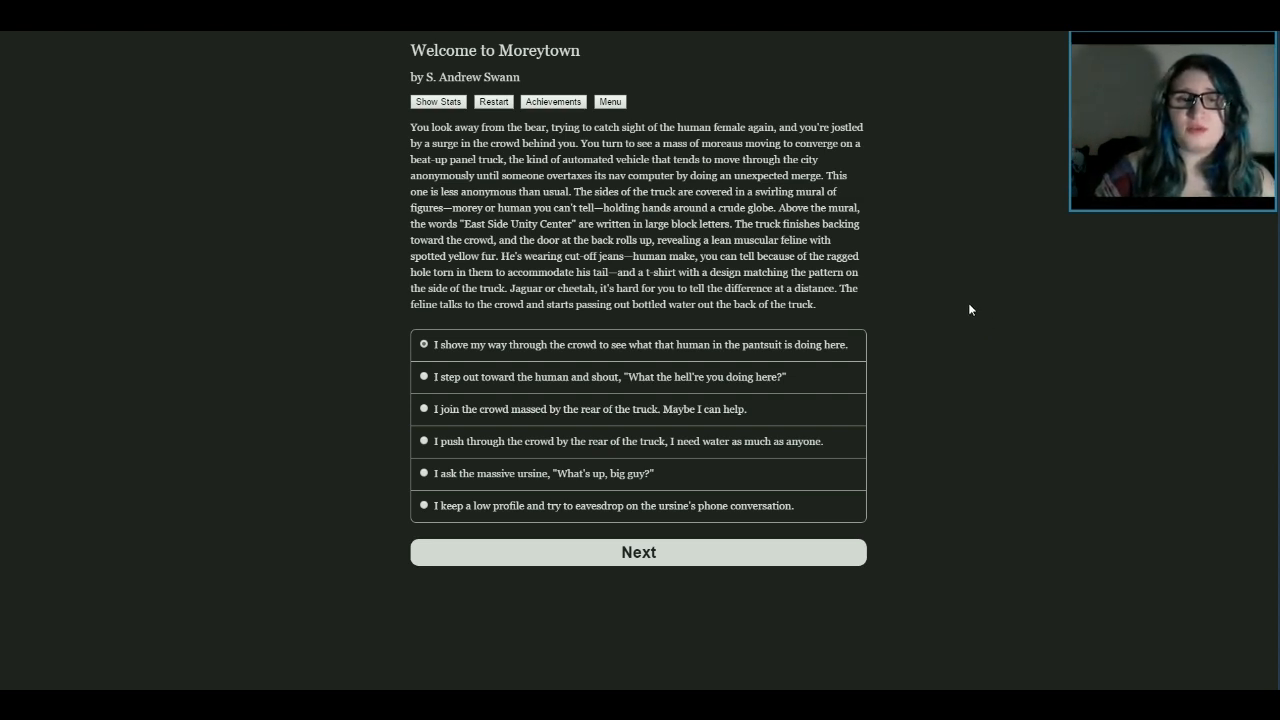
mouse_move(959, 324)
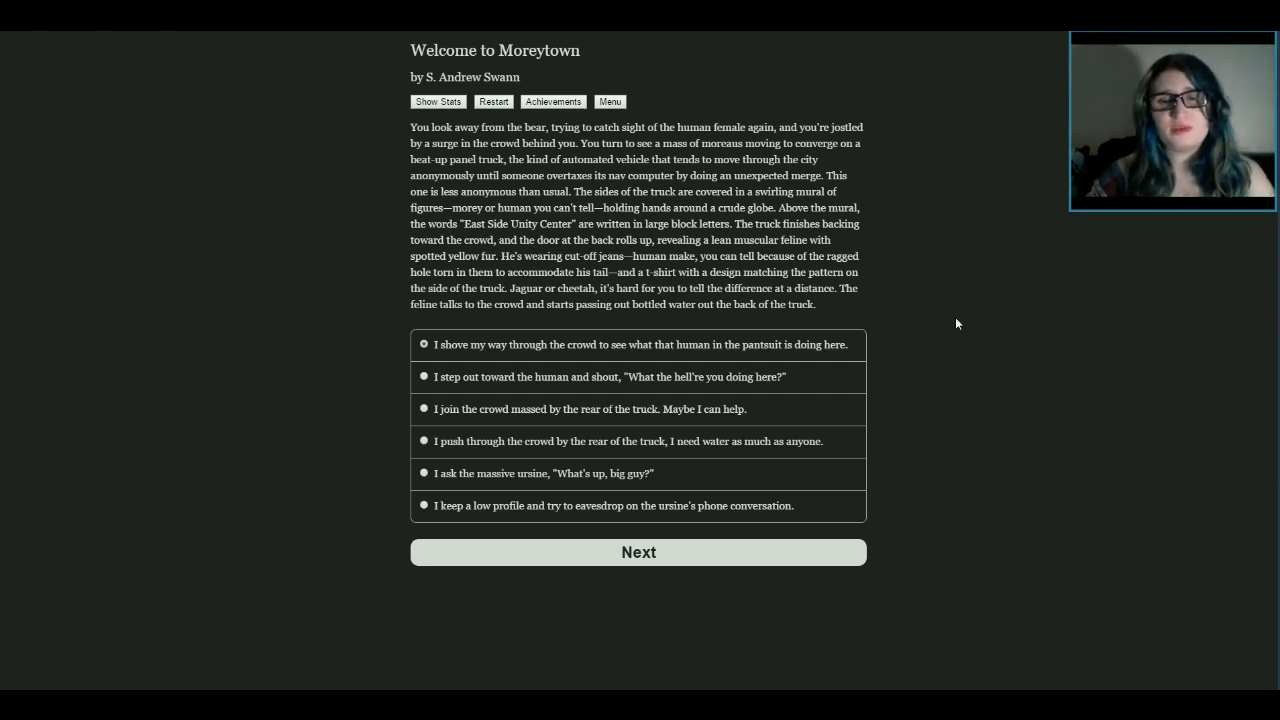
mouse_move(945, 363)
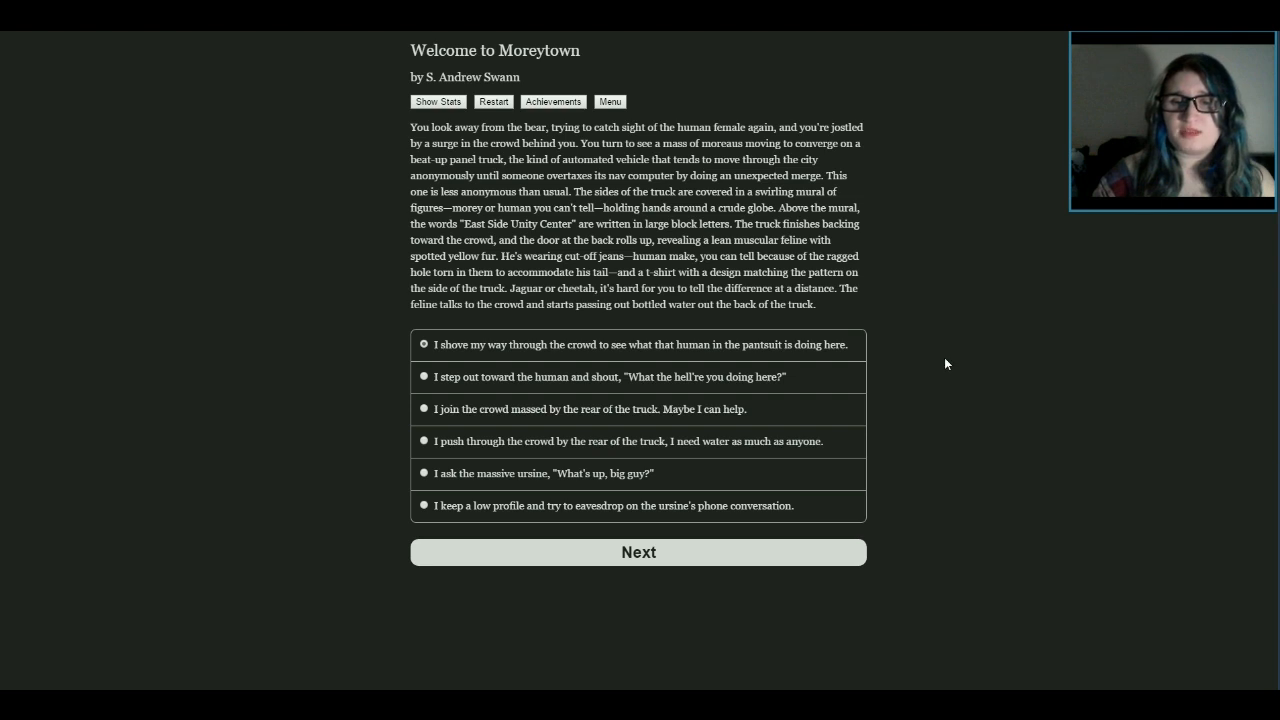
mouse_move(941, 357)
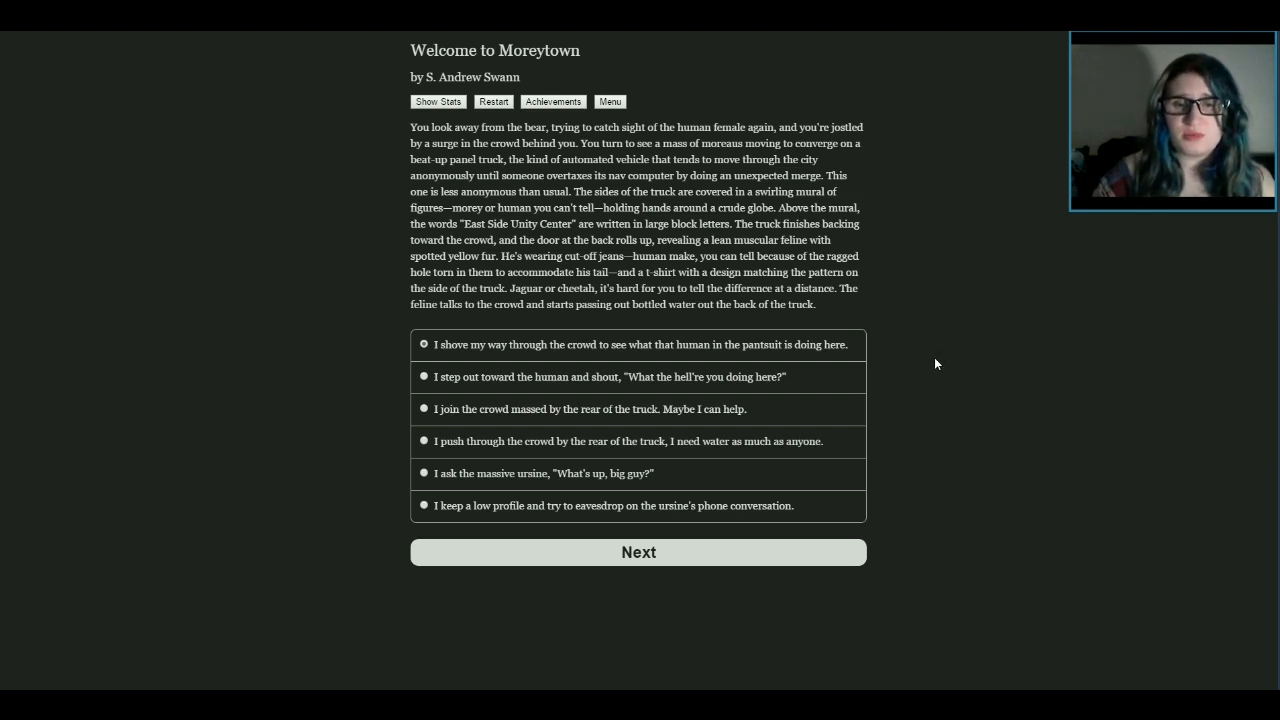
mouse_move(358, 460)
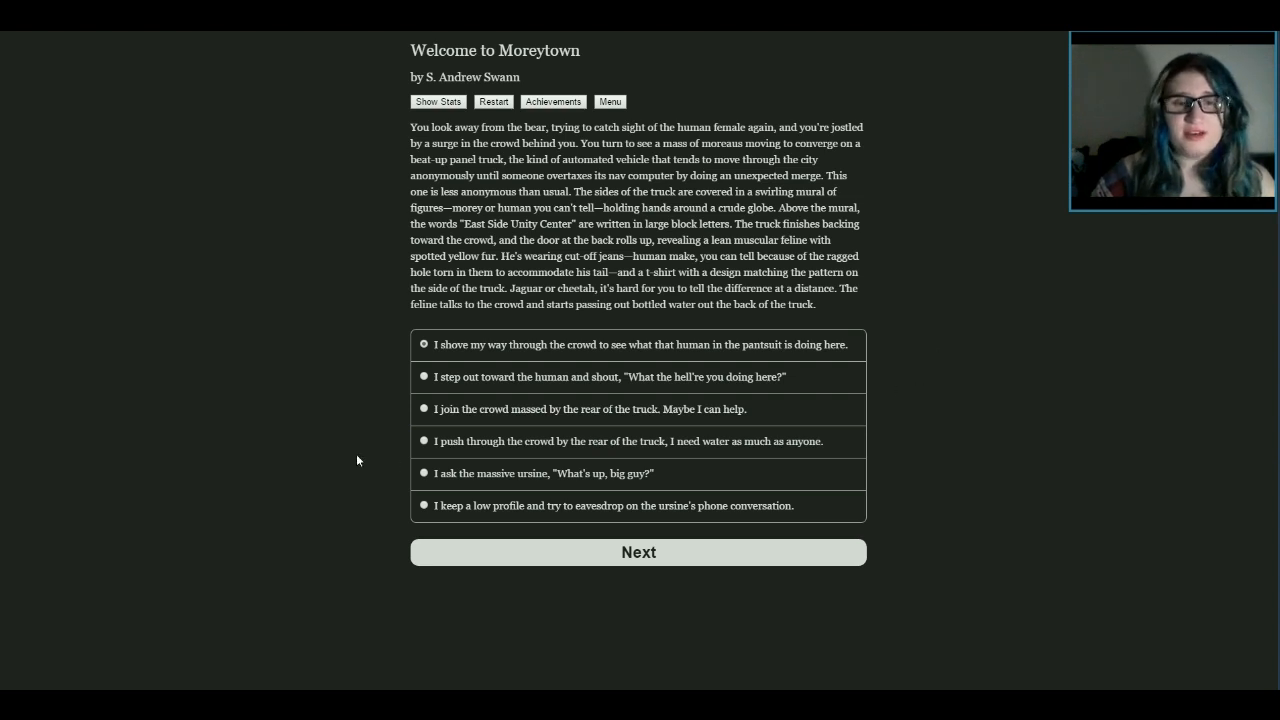
mouse_move(936, 401)
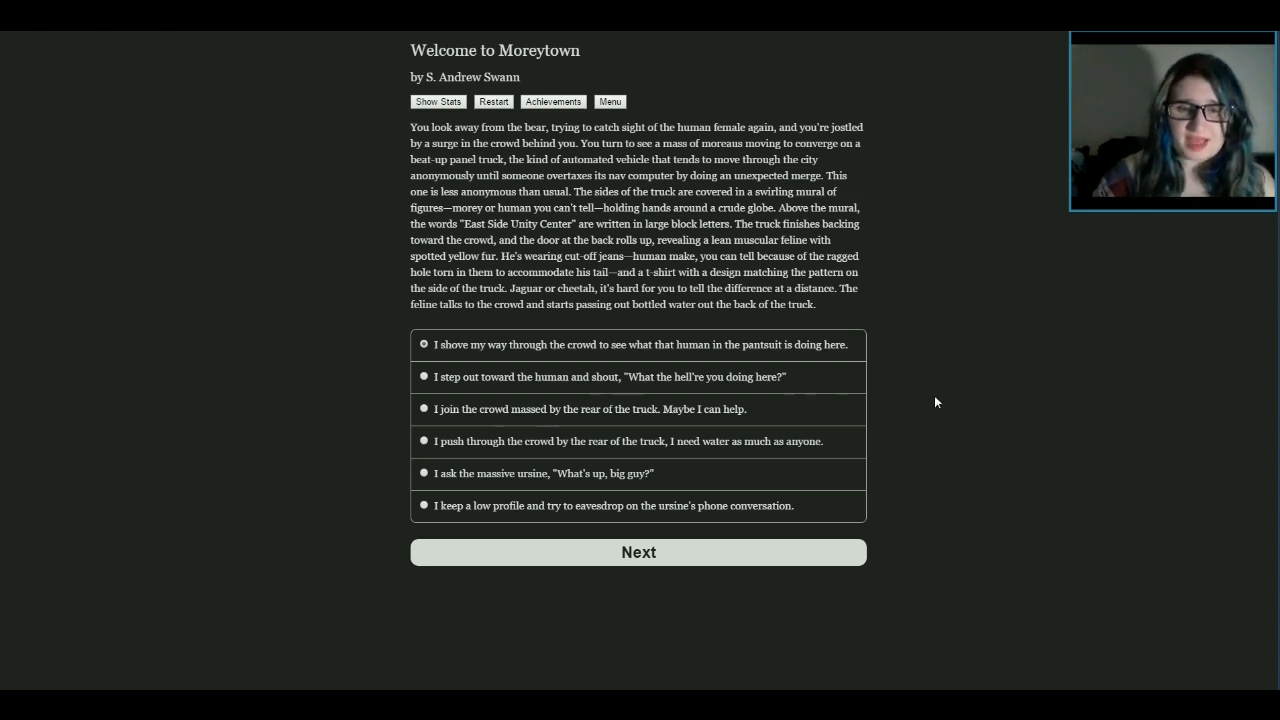
mouse_move(476, 466)
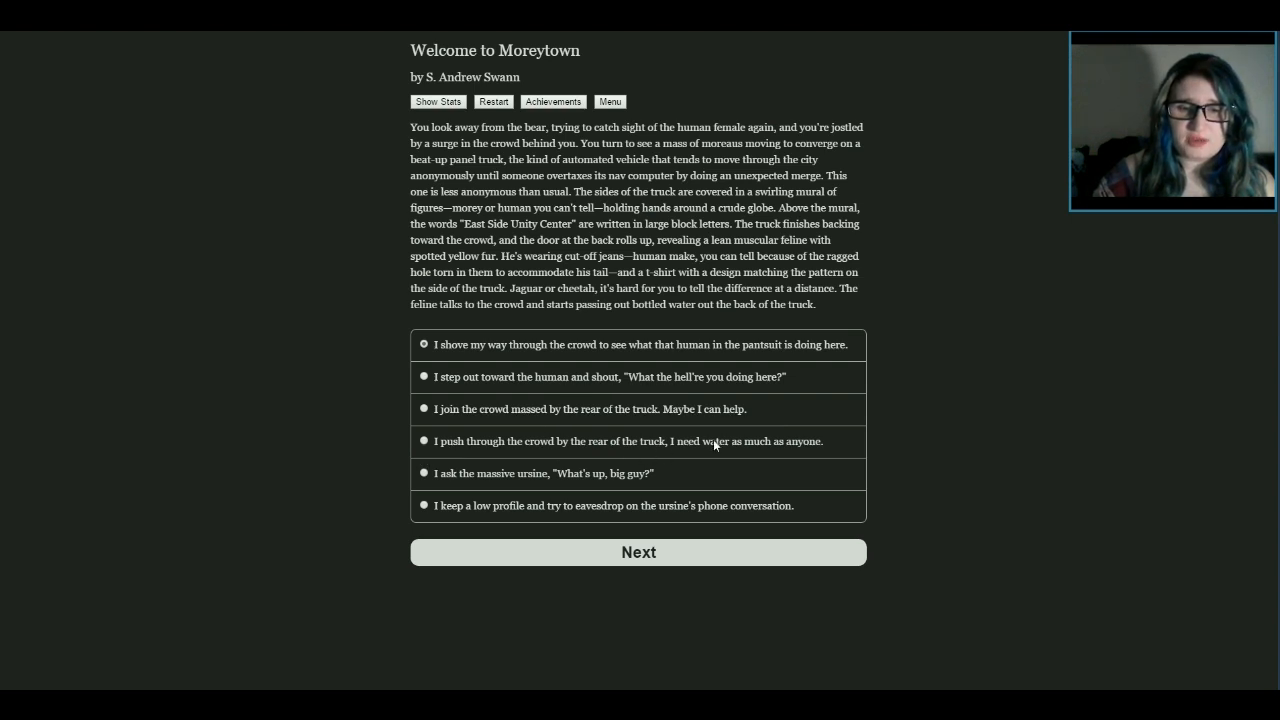
mouse_move(428, 492)
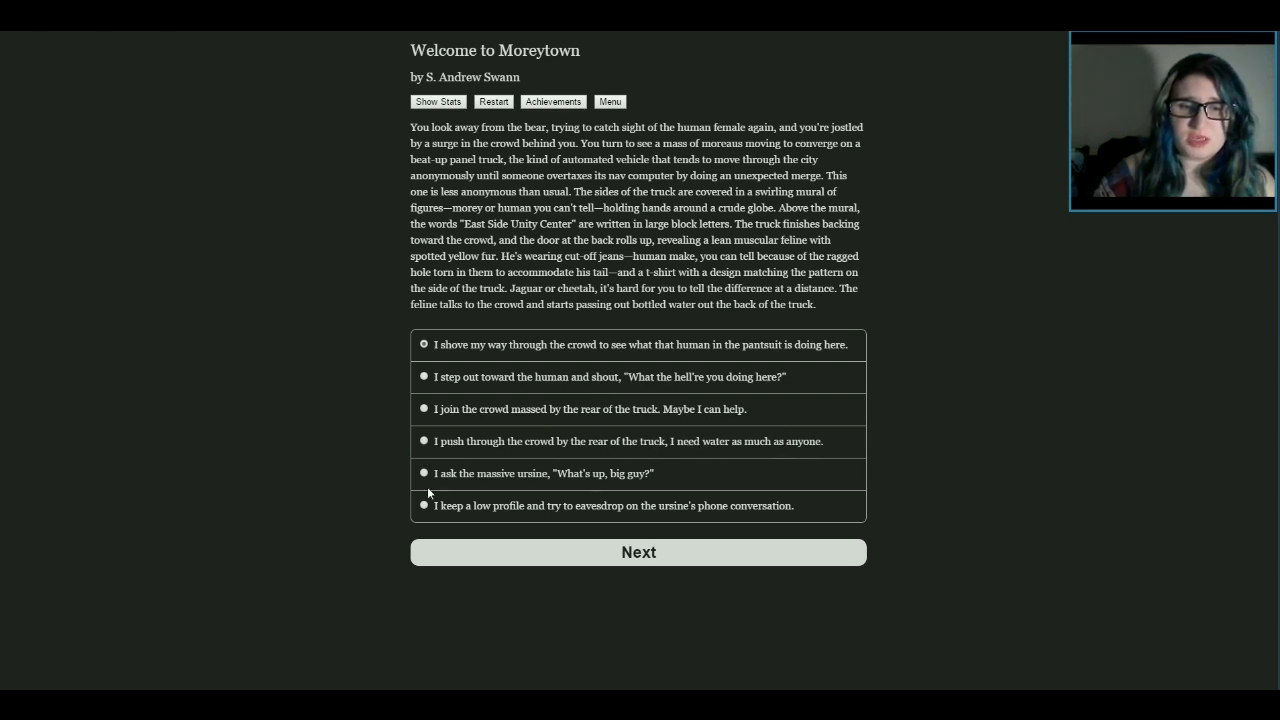
mouse_move(489, 499)
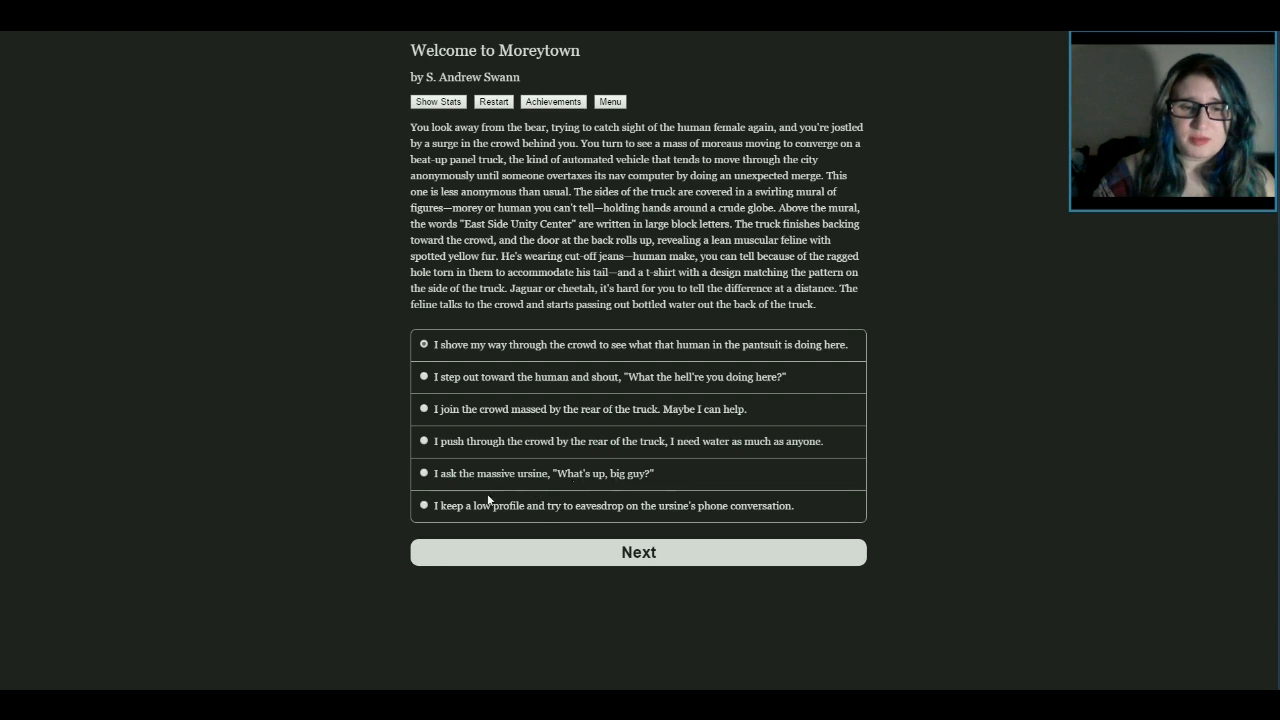
mouse_move(722, 517)
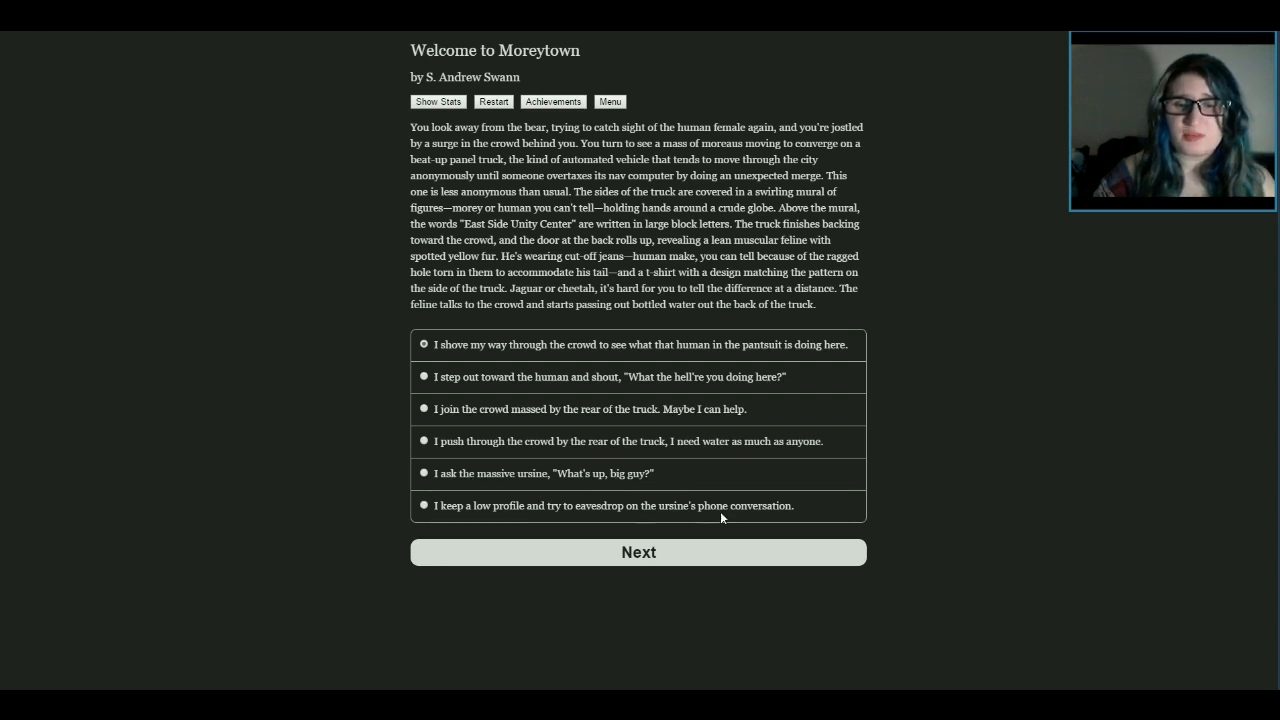
mouse_move(888, 503)
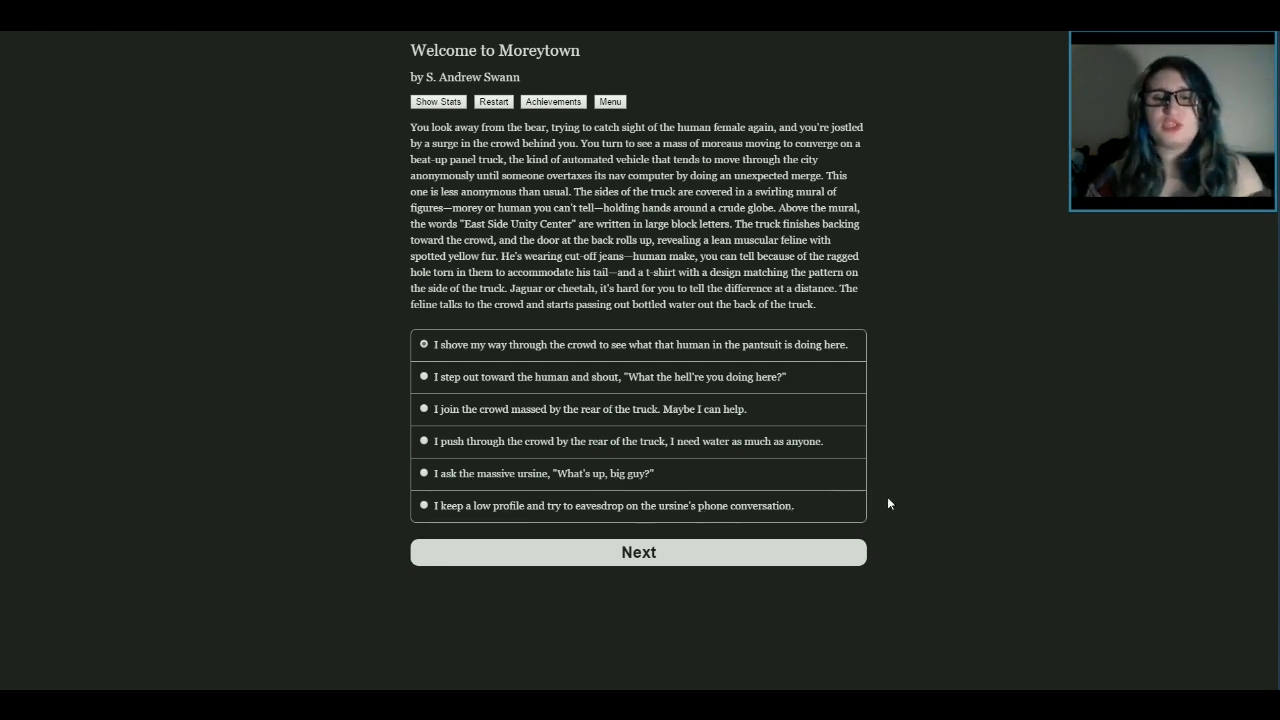
mouse_move(870, 423)
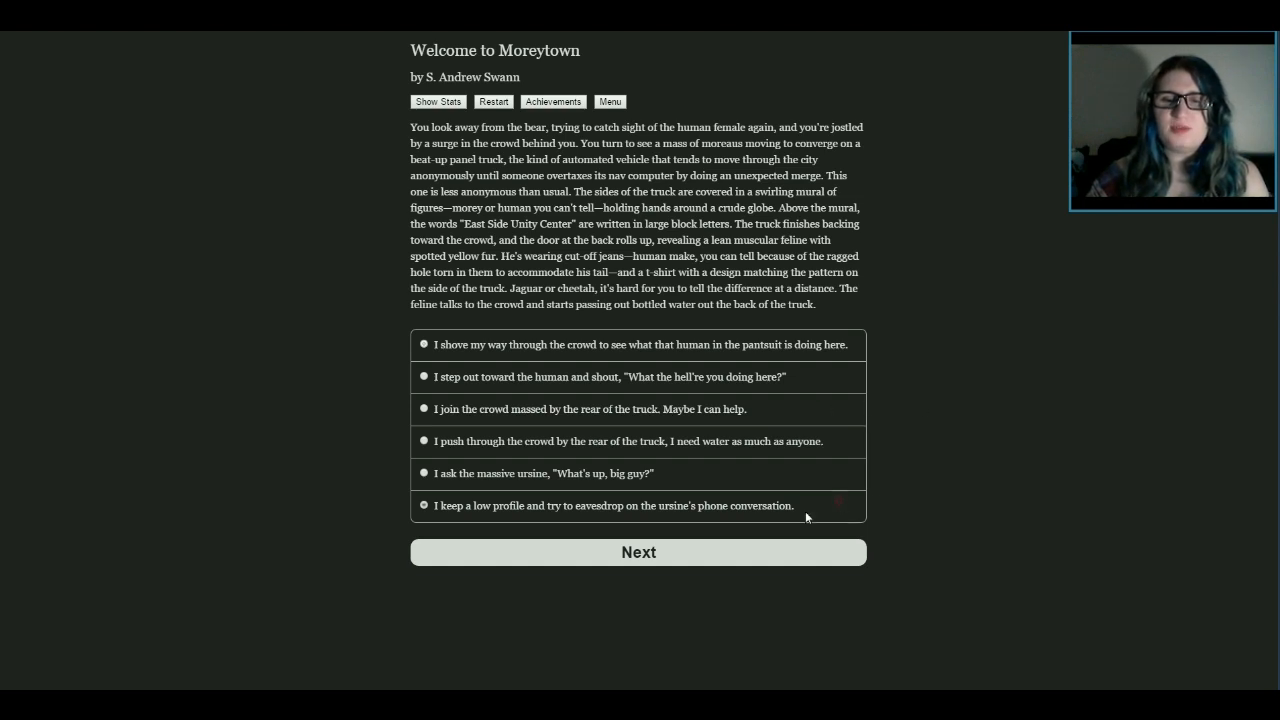
Submit 'I keep eavesdropping', revealing the ursine's Running Dogs gang ties
click(638, 552)
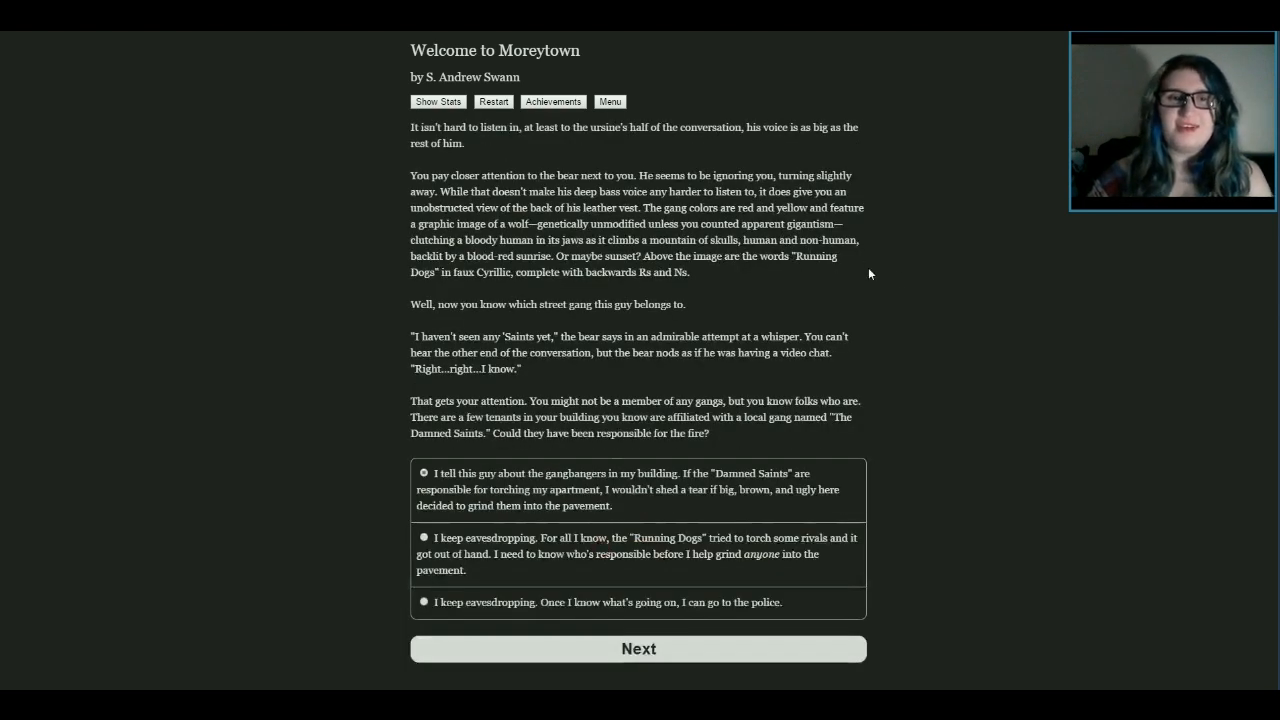
mouse_move(910, 222)
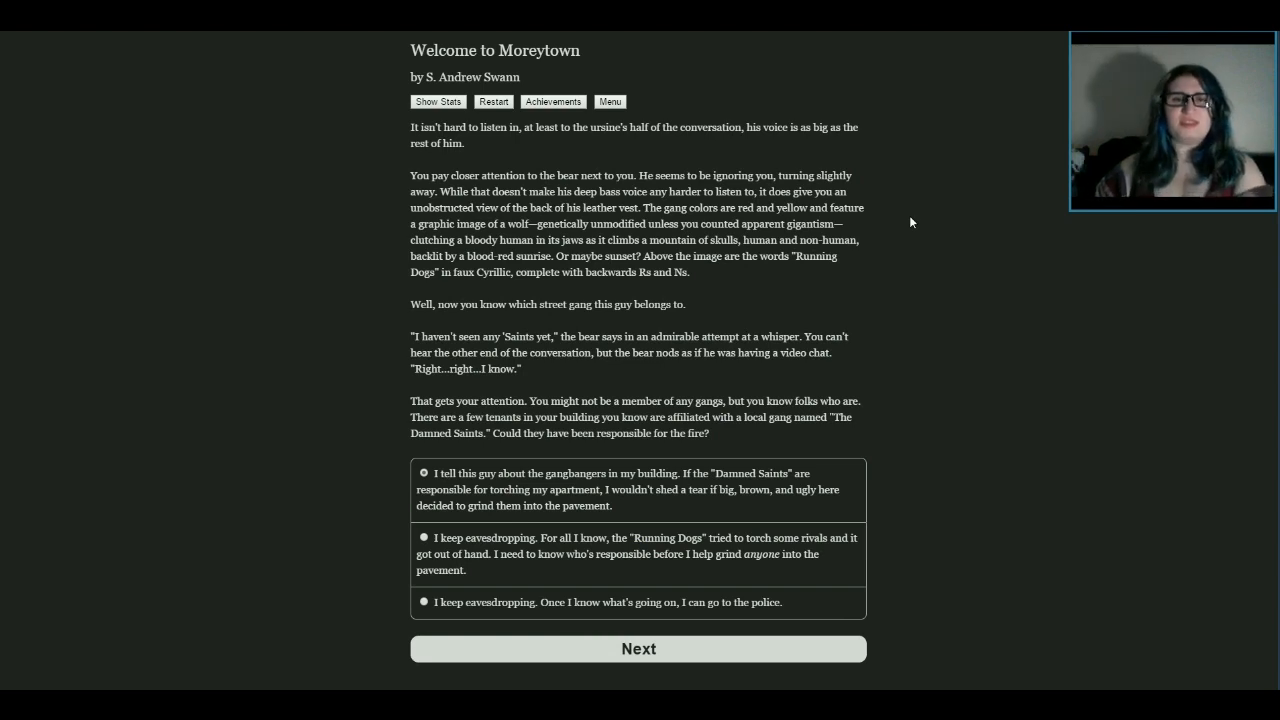
mouse_move(893, 171)
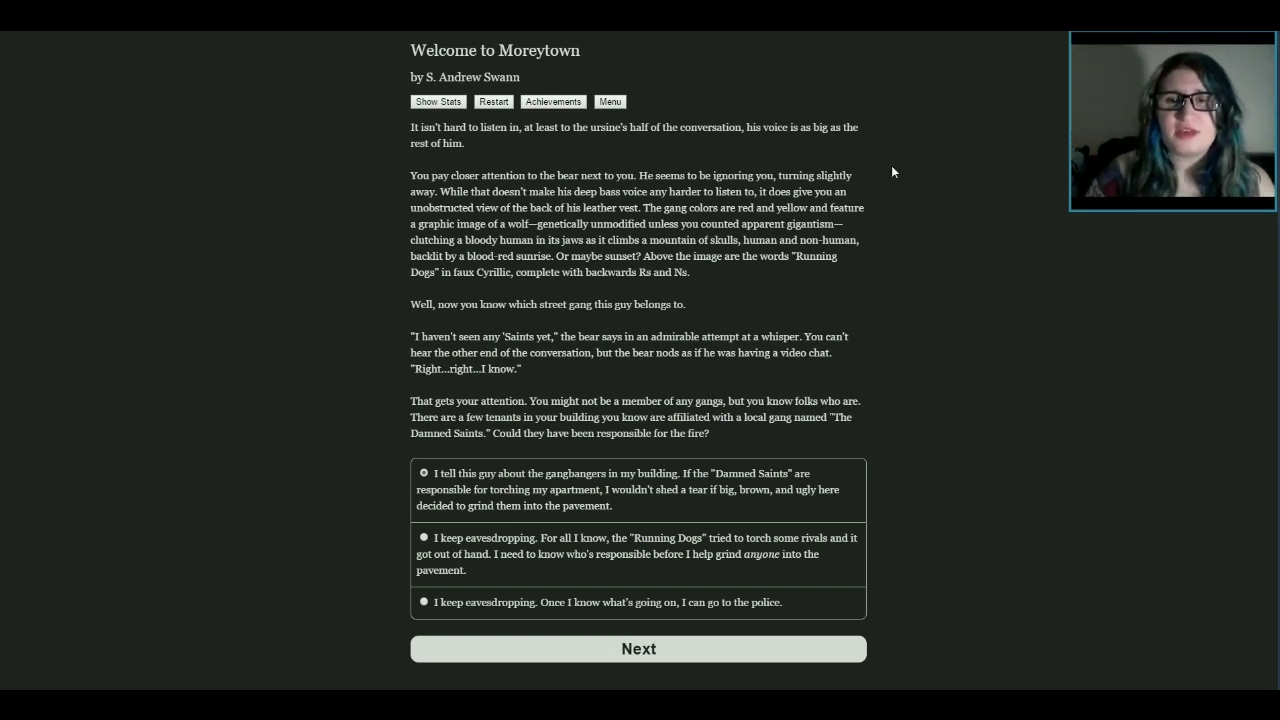
mouse_move(879, 224)
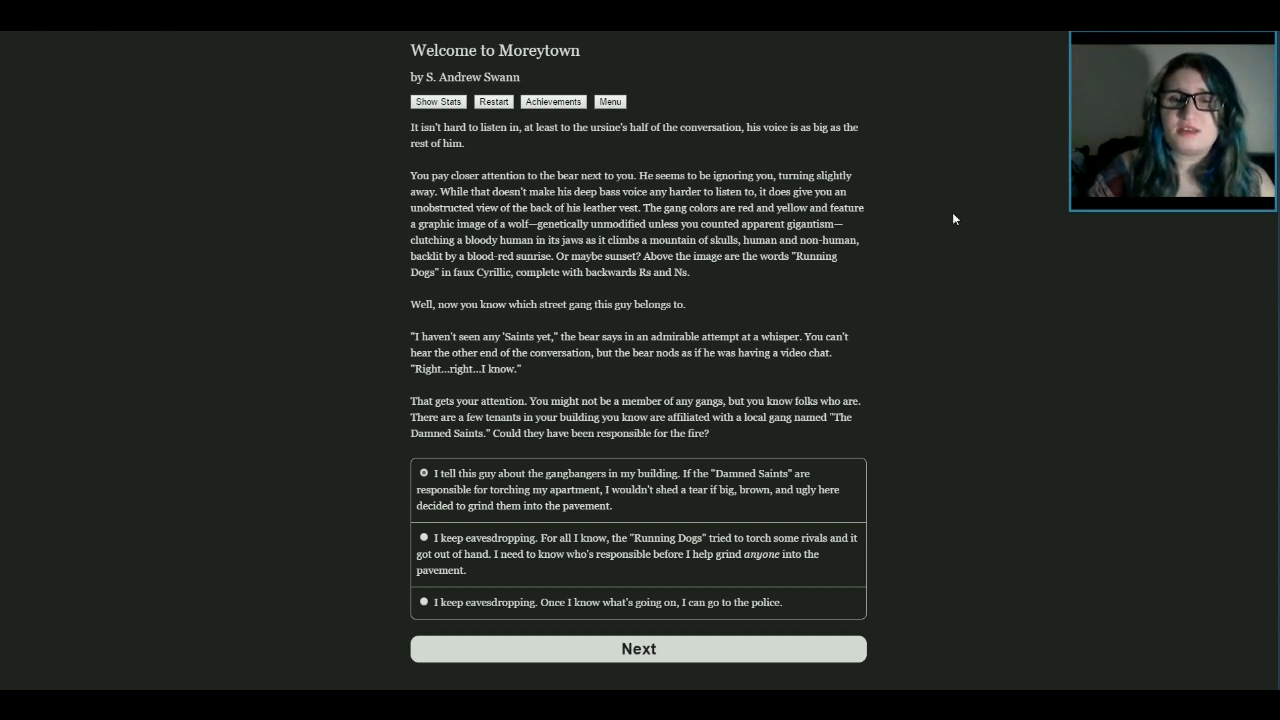
mouse_move(923, 207)
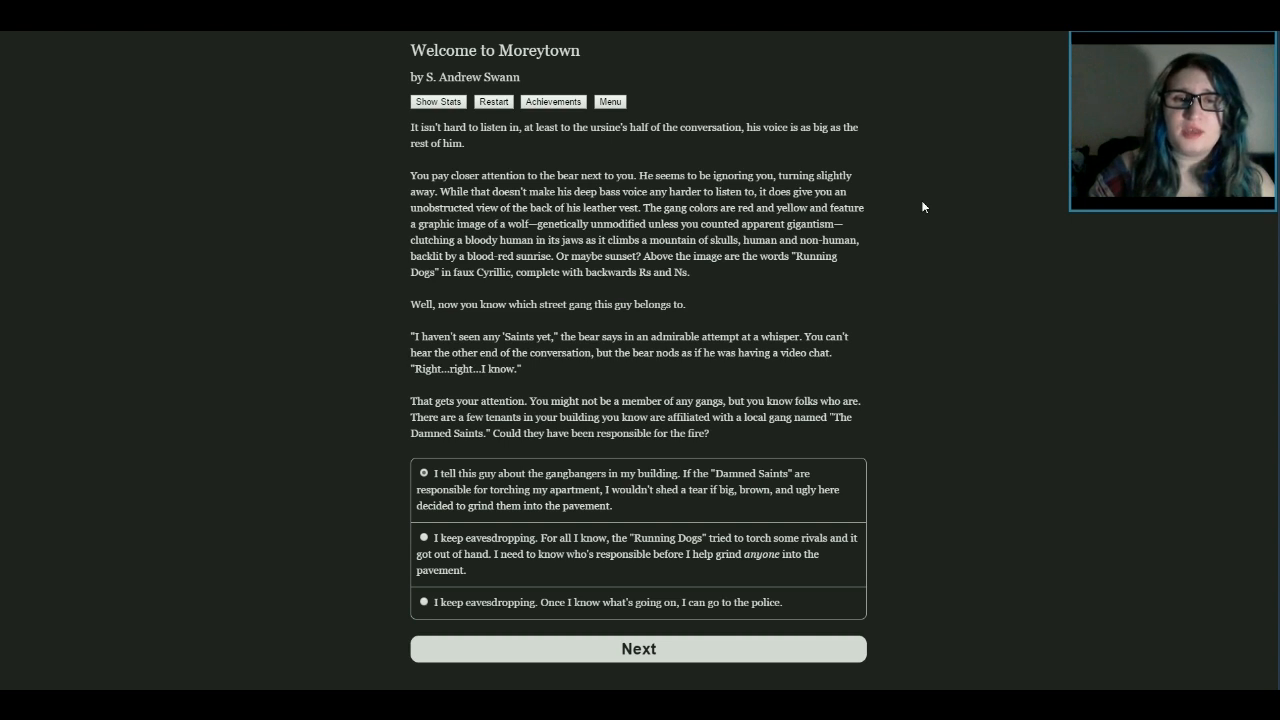
mouse_move(903, 229)
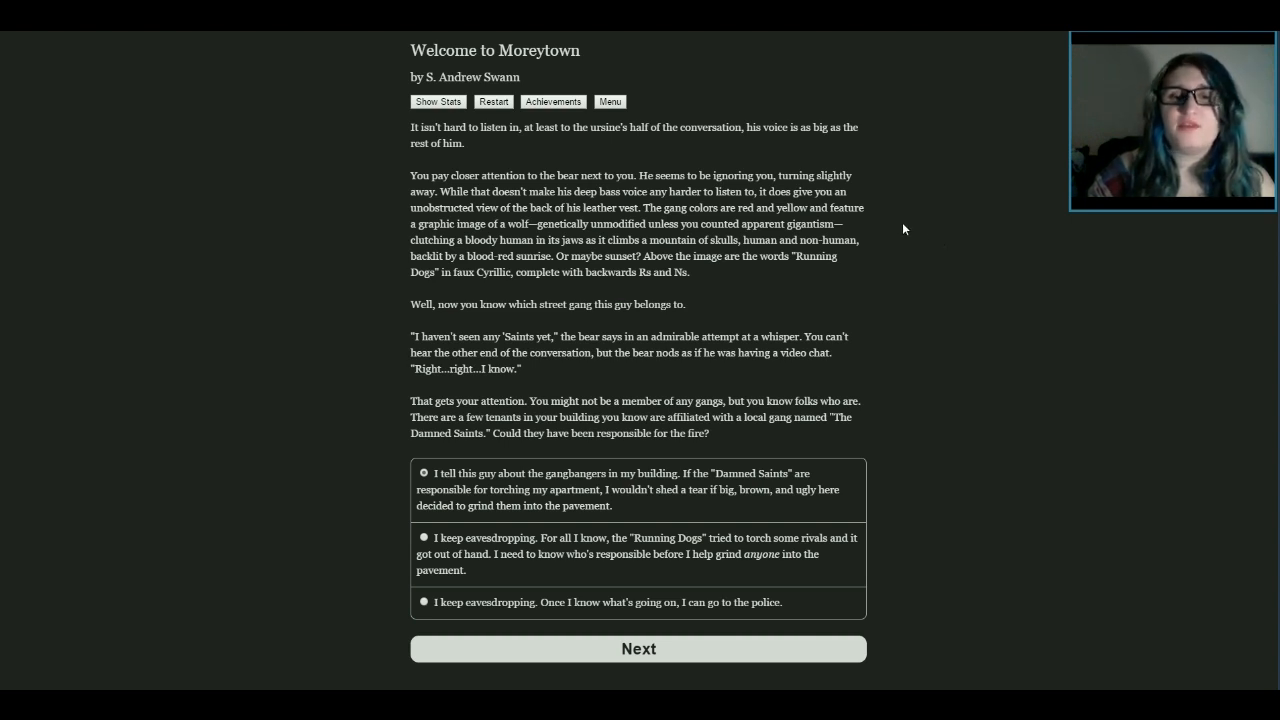
mouse_move(920, 228)
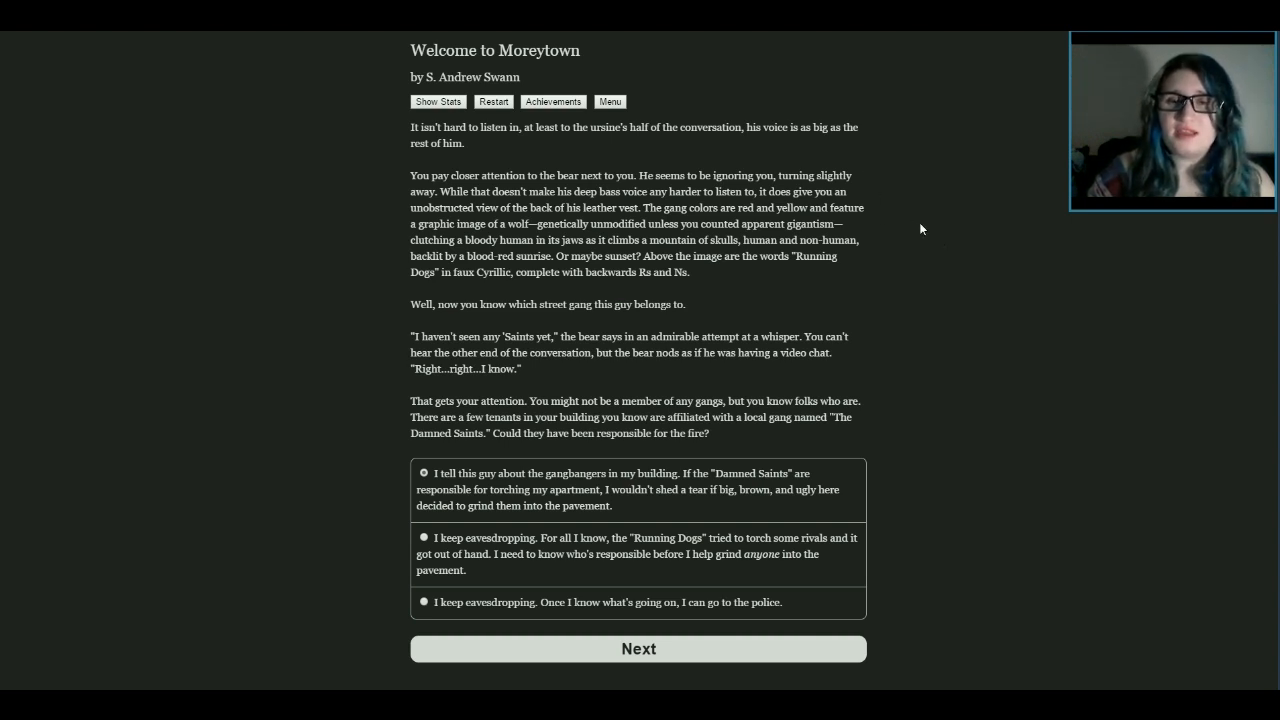
mouse_move(928, 237)
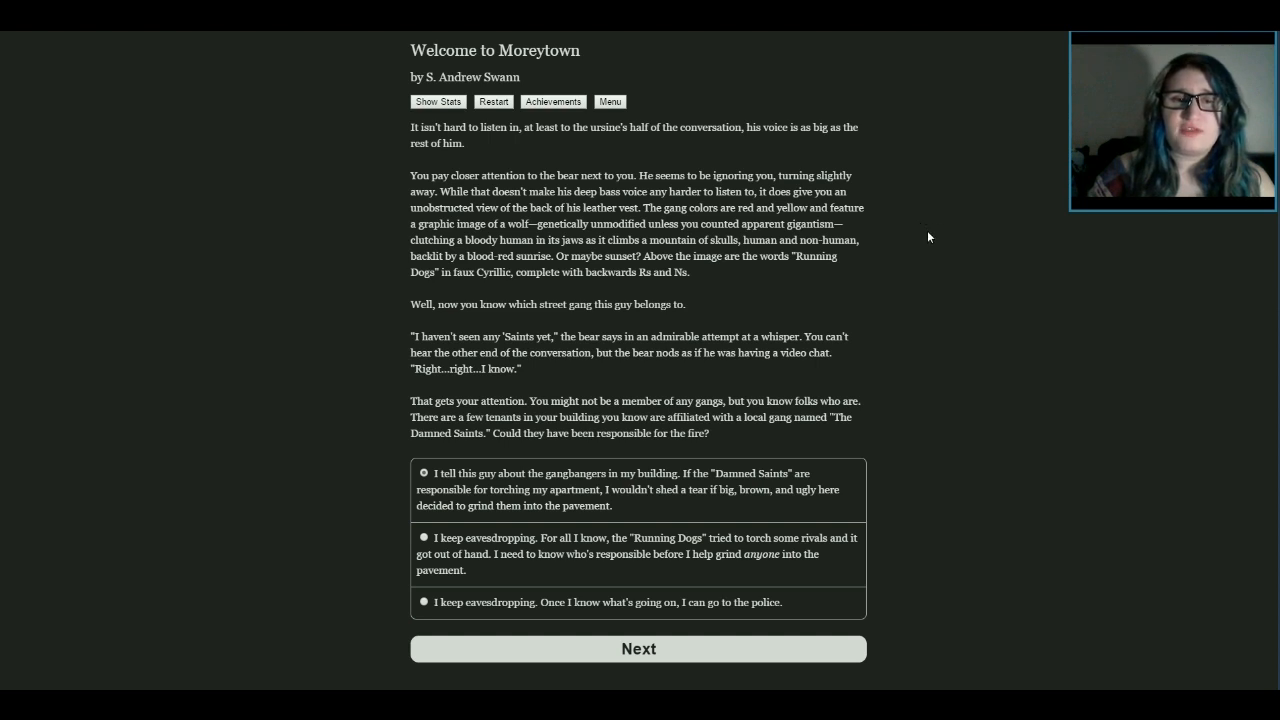
mouse_move(970, 379)
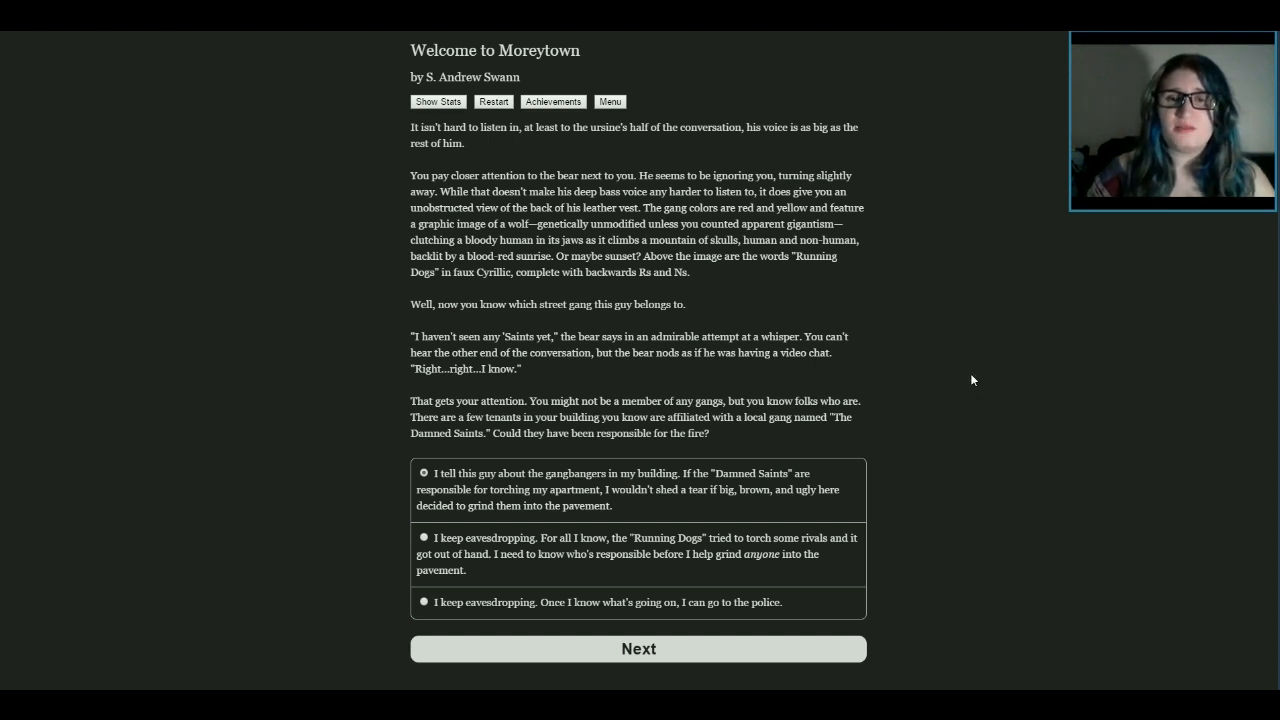
mouse_move(978, 358)
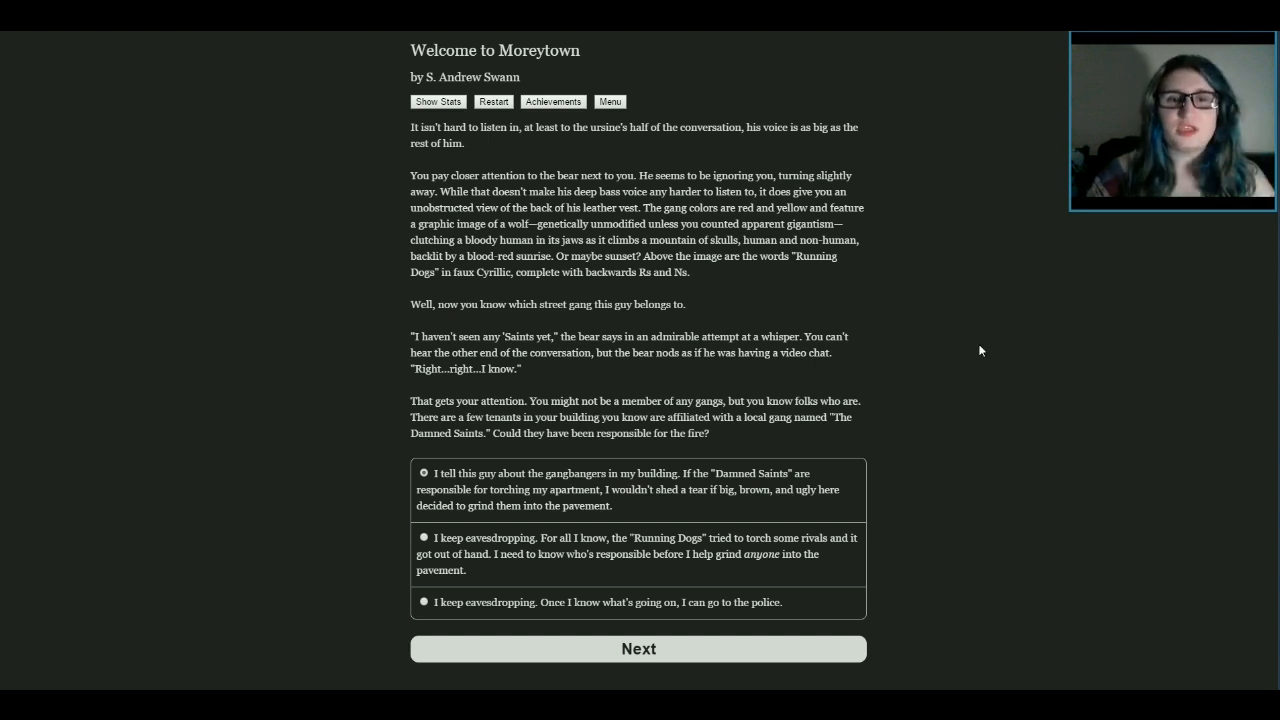
mouse_move(987, 260)
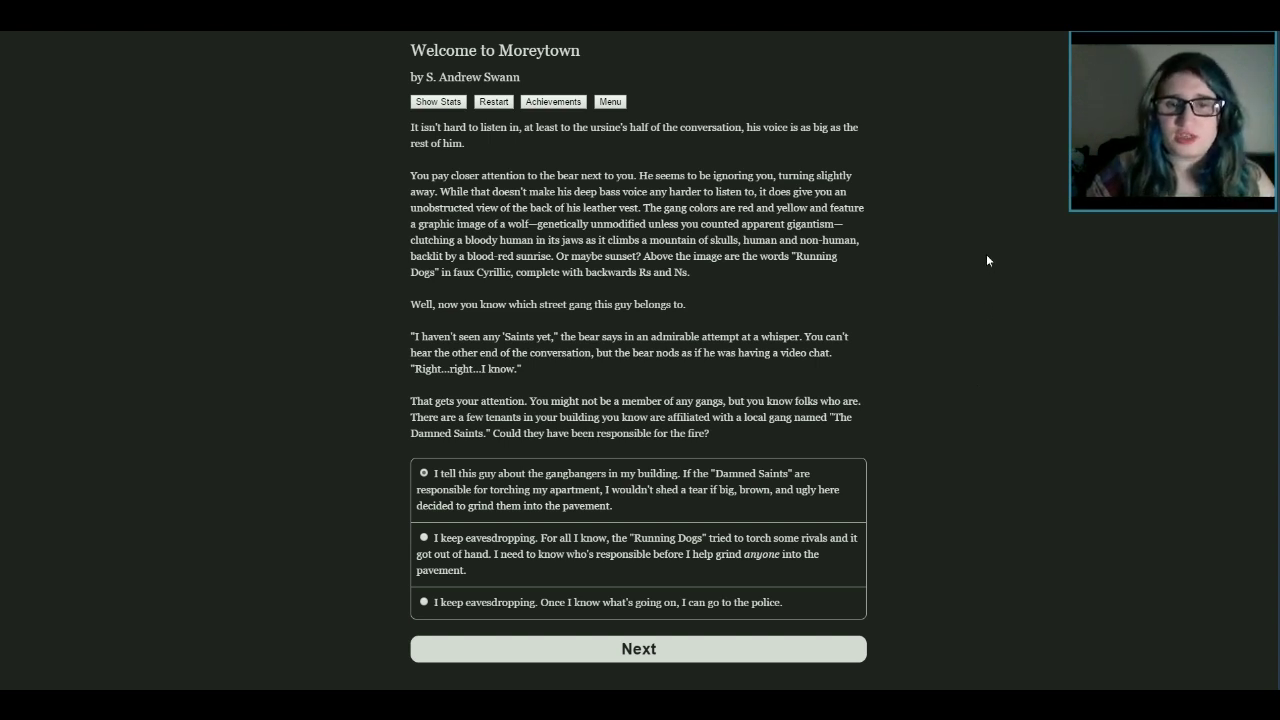
mouse_move(890, 215)
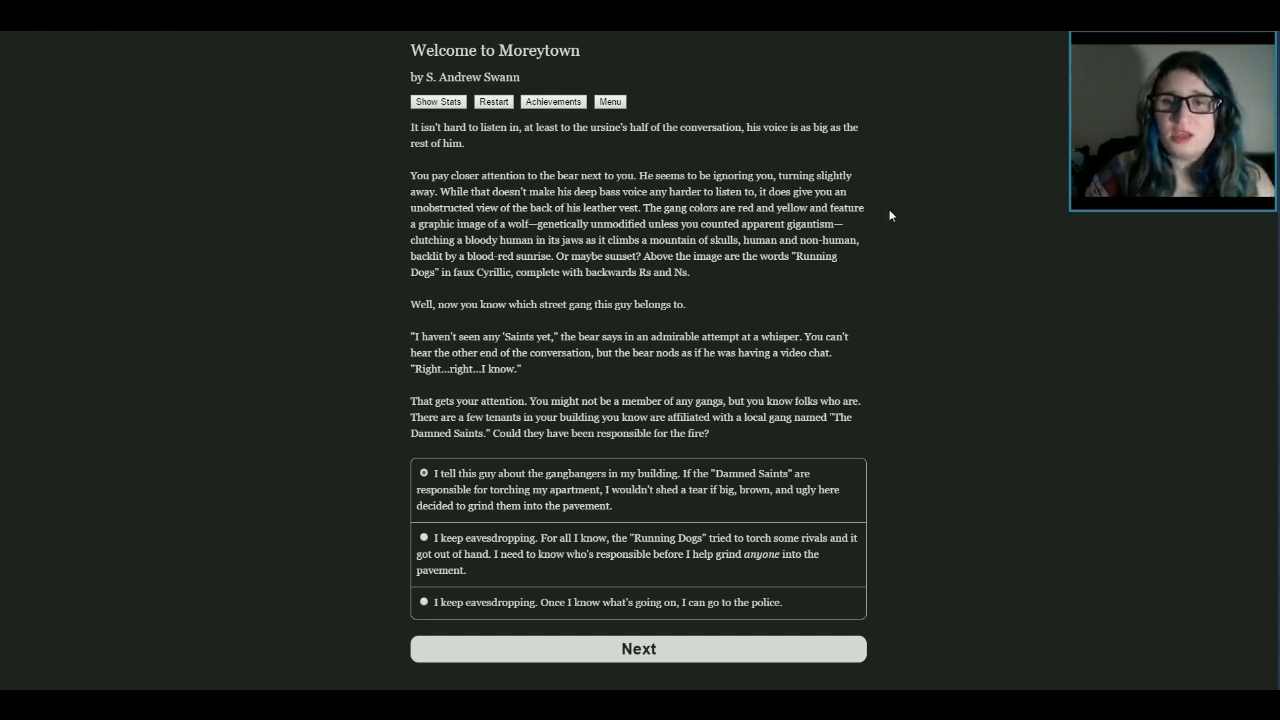
mouse_move(951, 321)
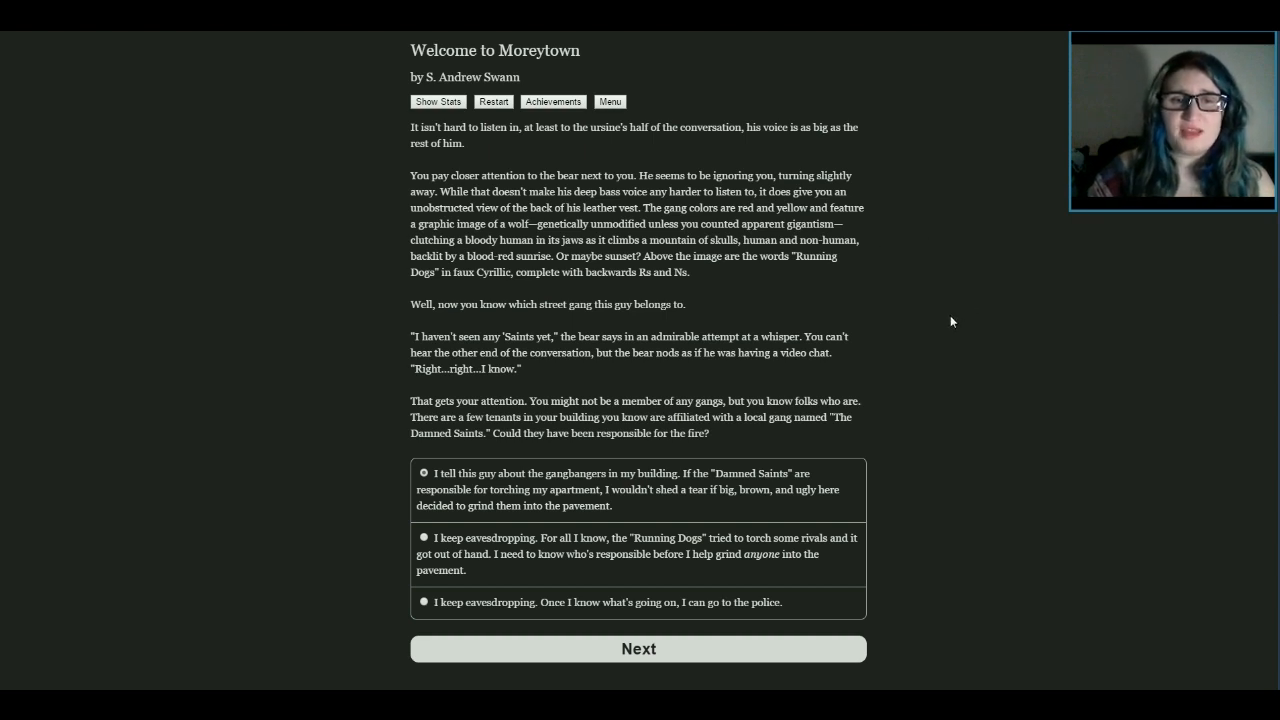
mouse_move(954, 342)
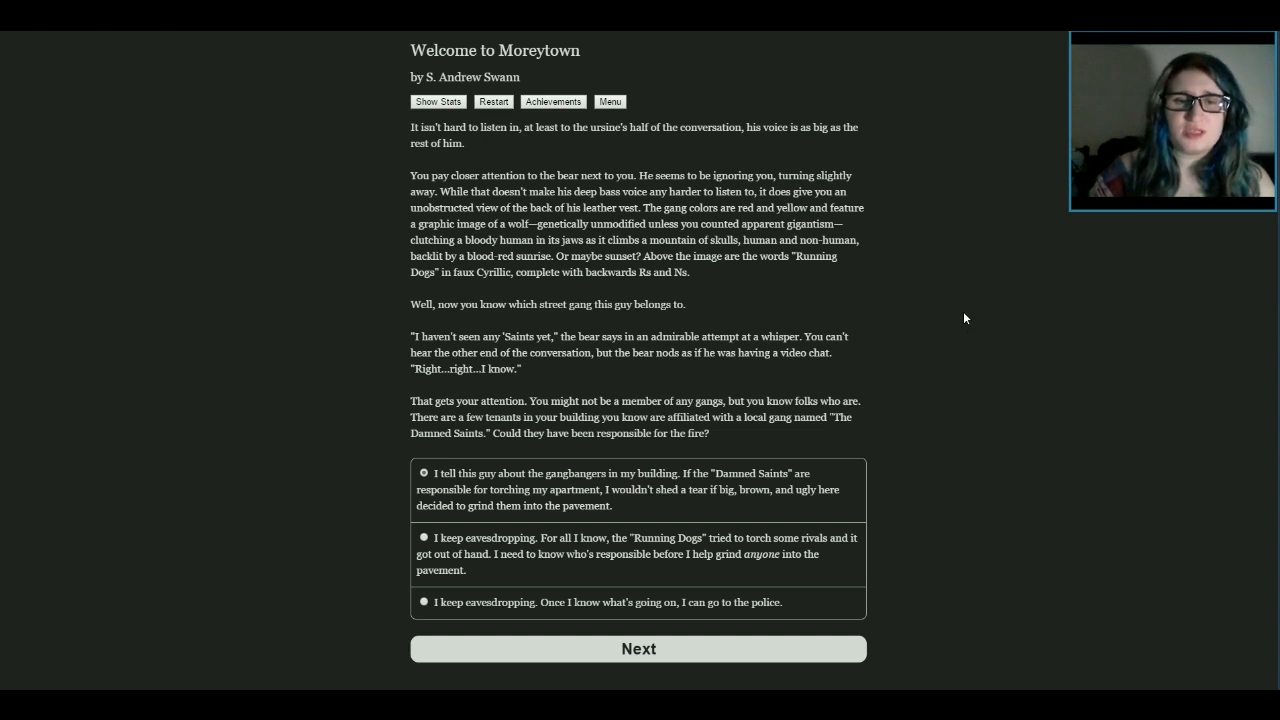
mouse_move(974, 305)
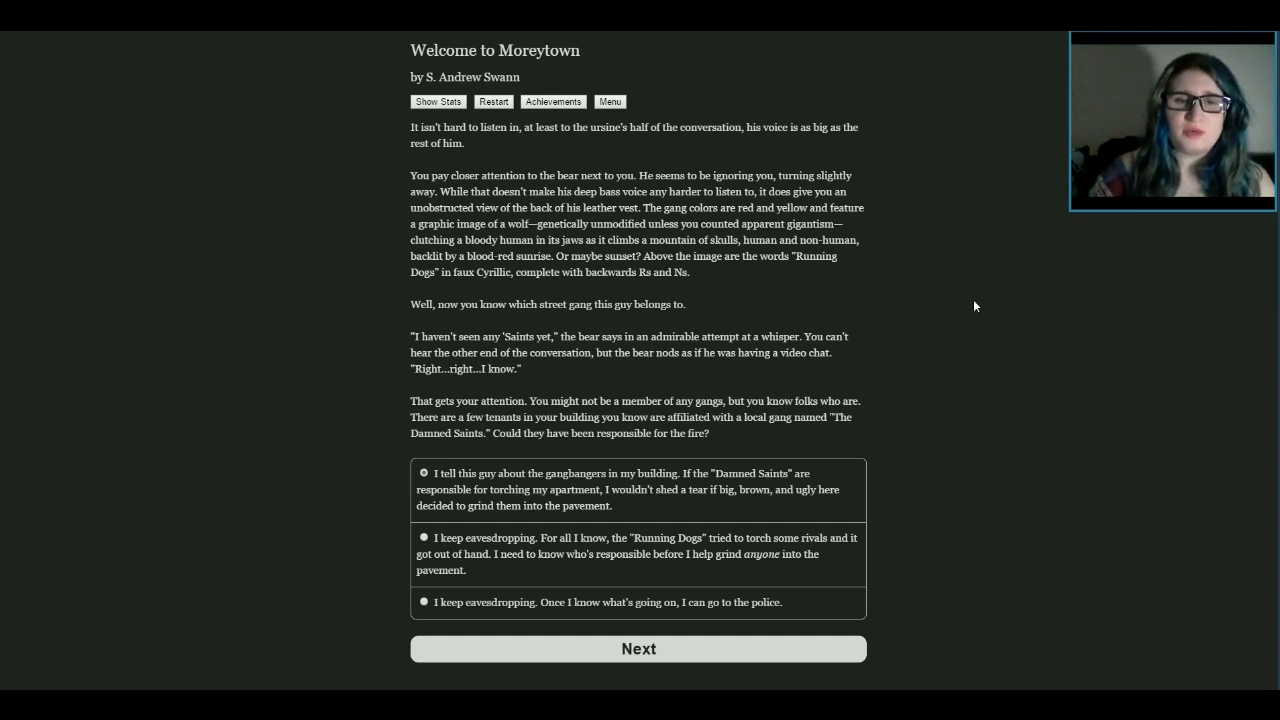
mouse_move(953, 446)
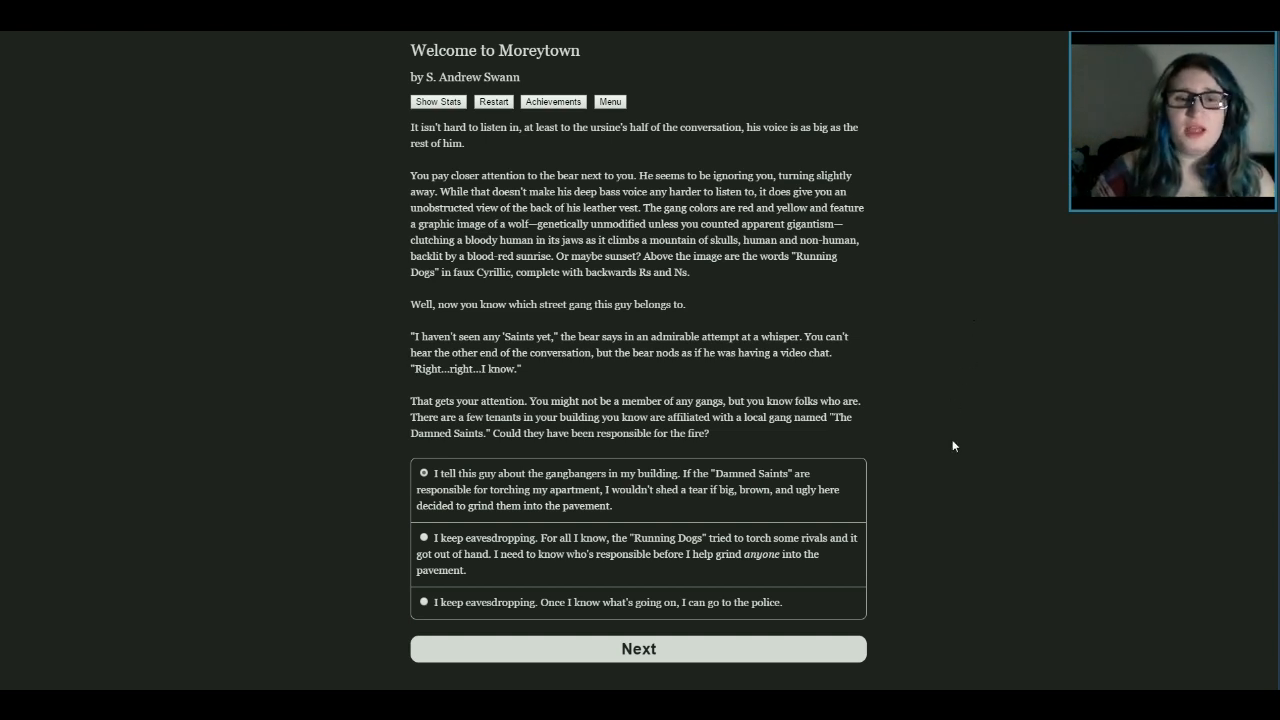
mouse_move(990, 398)
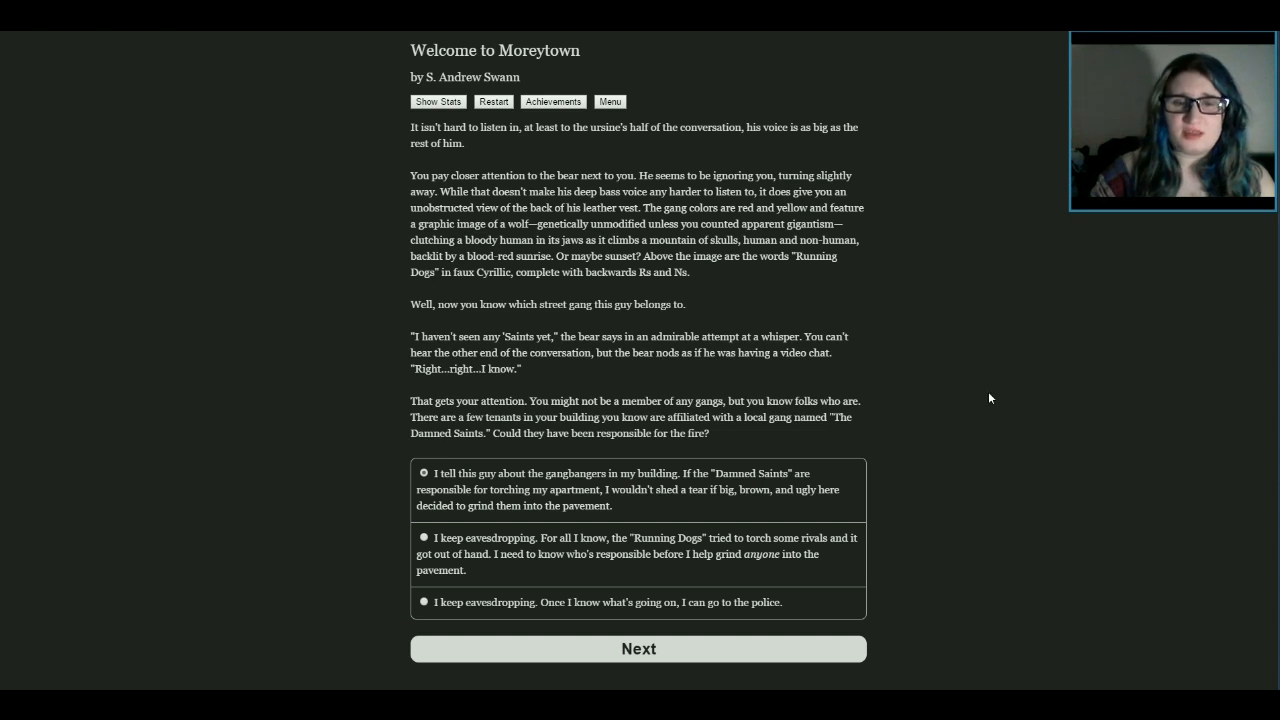
mouse_move(978, 391)
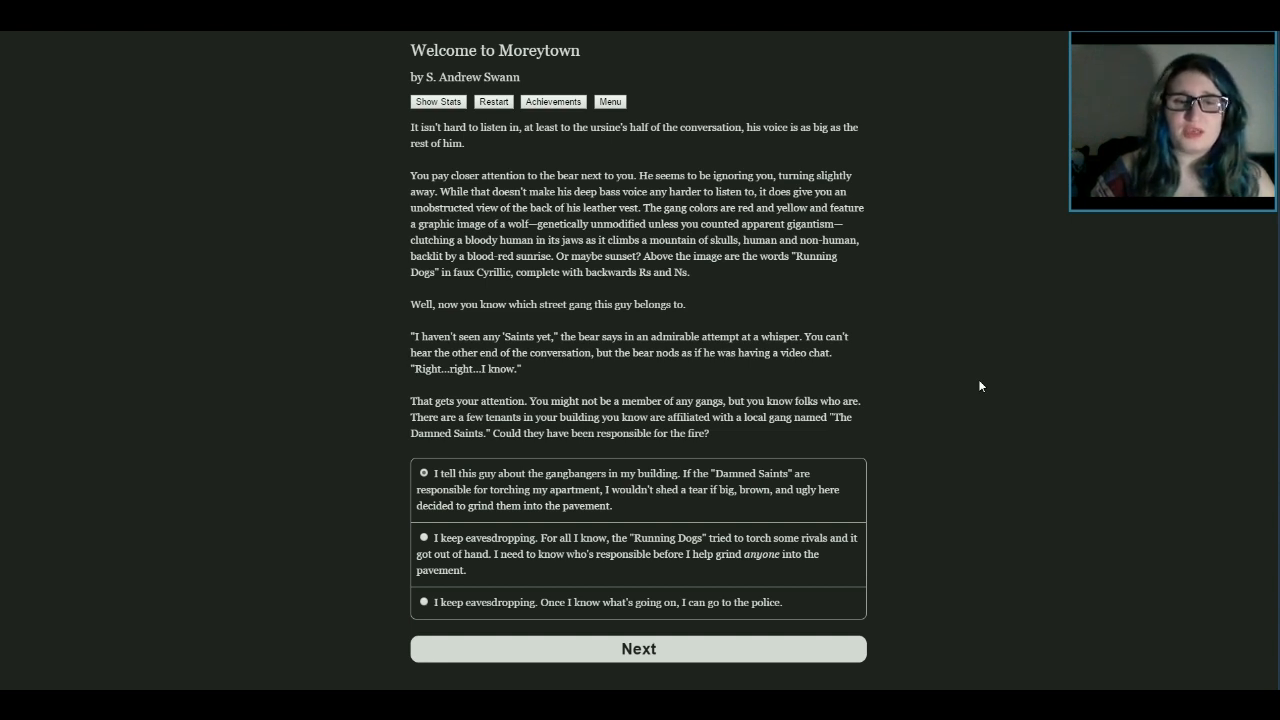
mouse_move(987, 381)
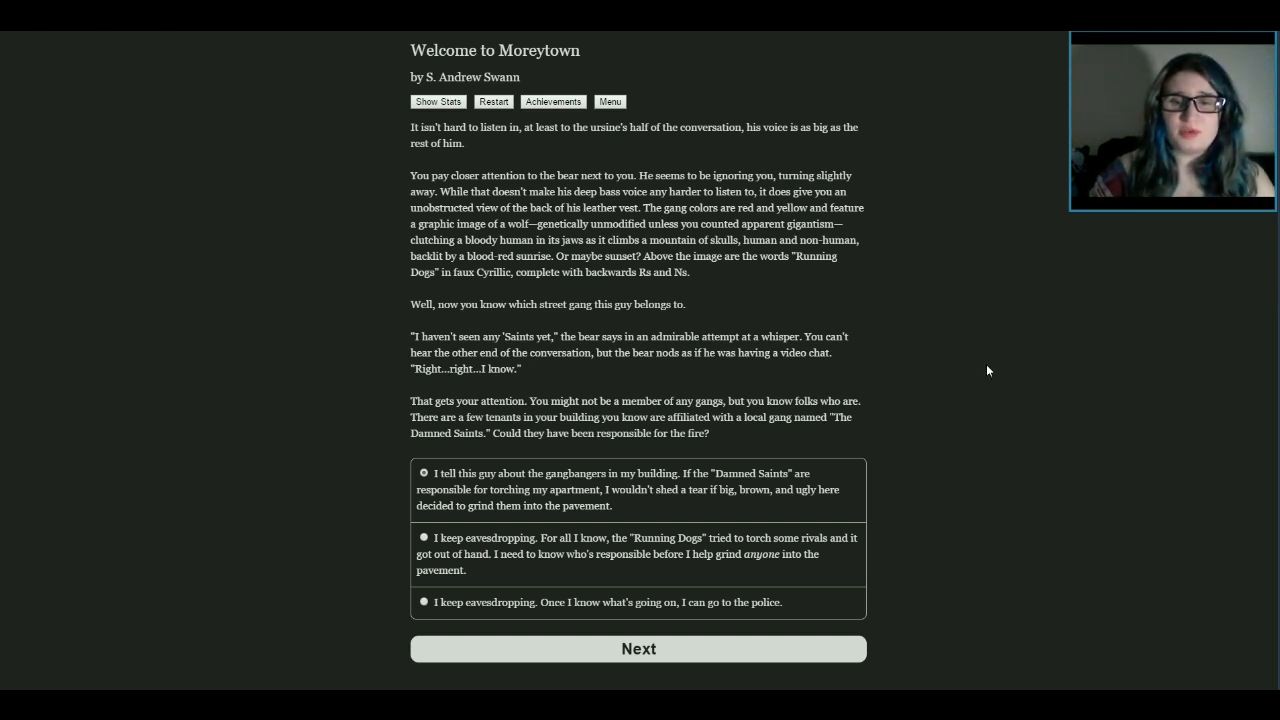
mouse_move(996, 470)
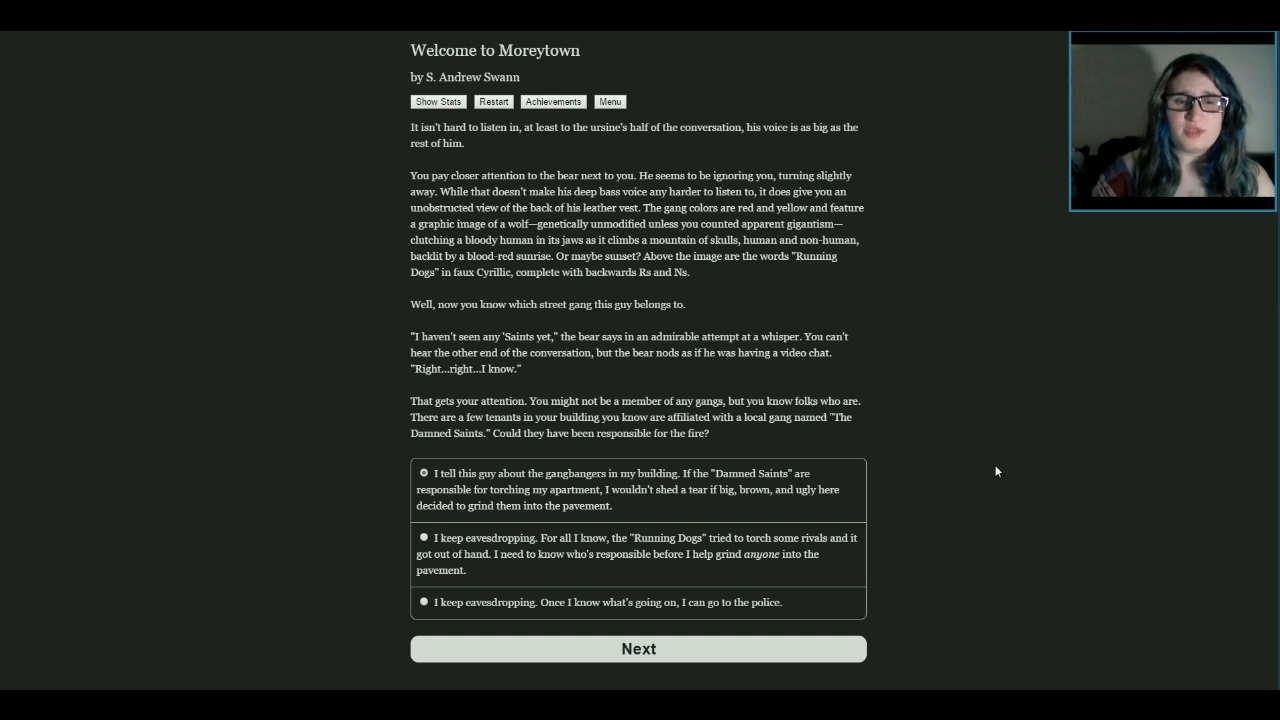
mouse_move(936, 499)
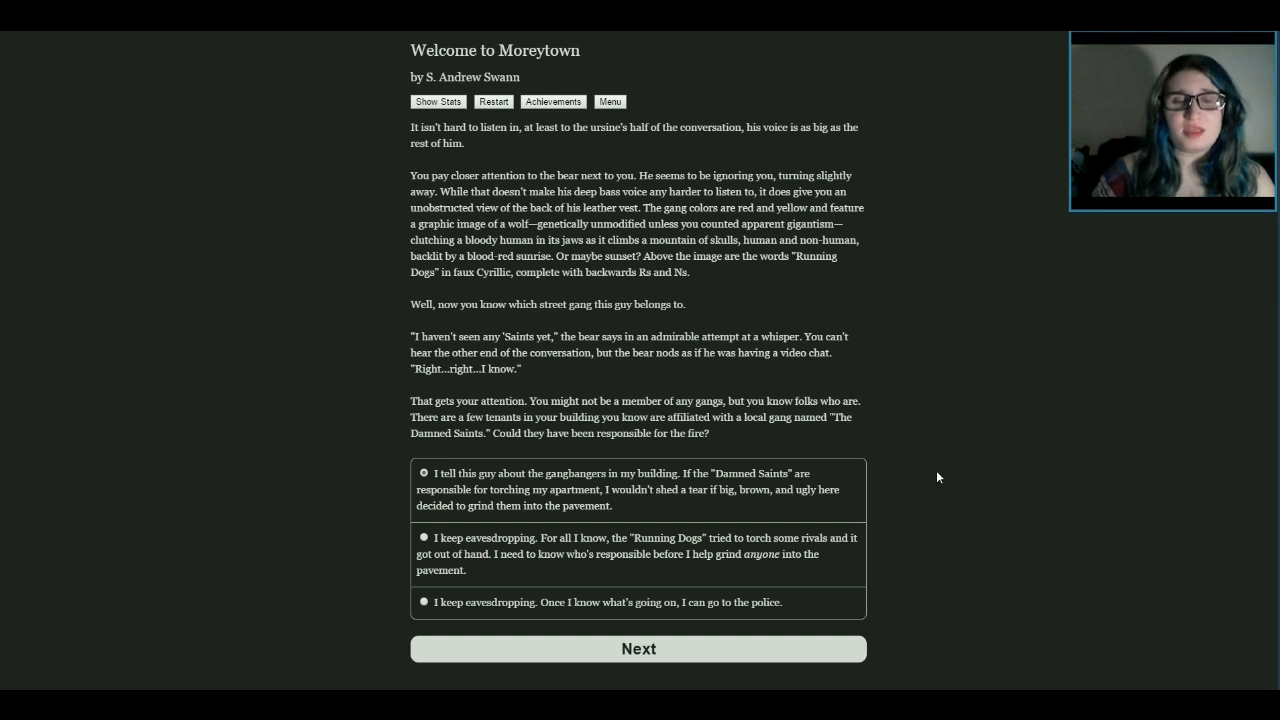
mouse_move(959, 453)
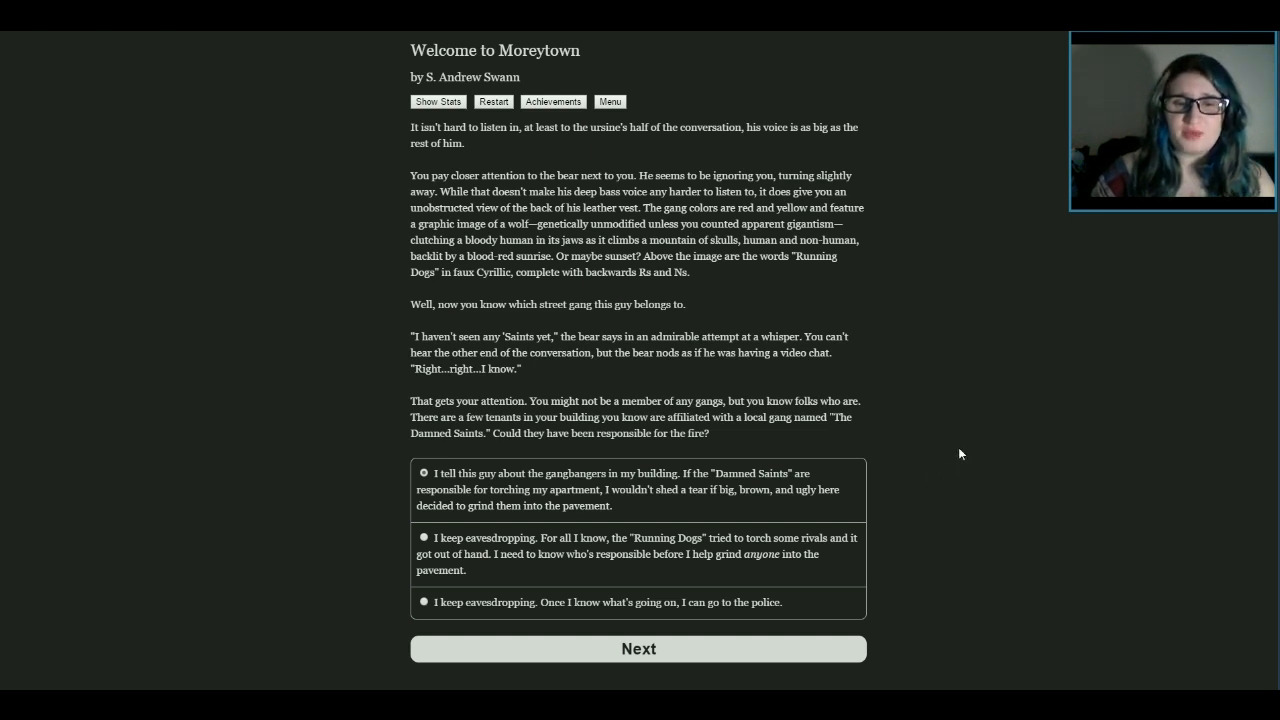
mouse_move(970, 453)
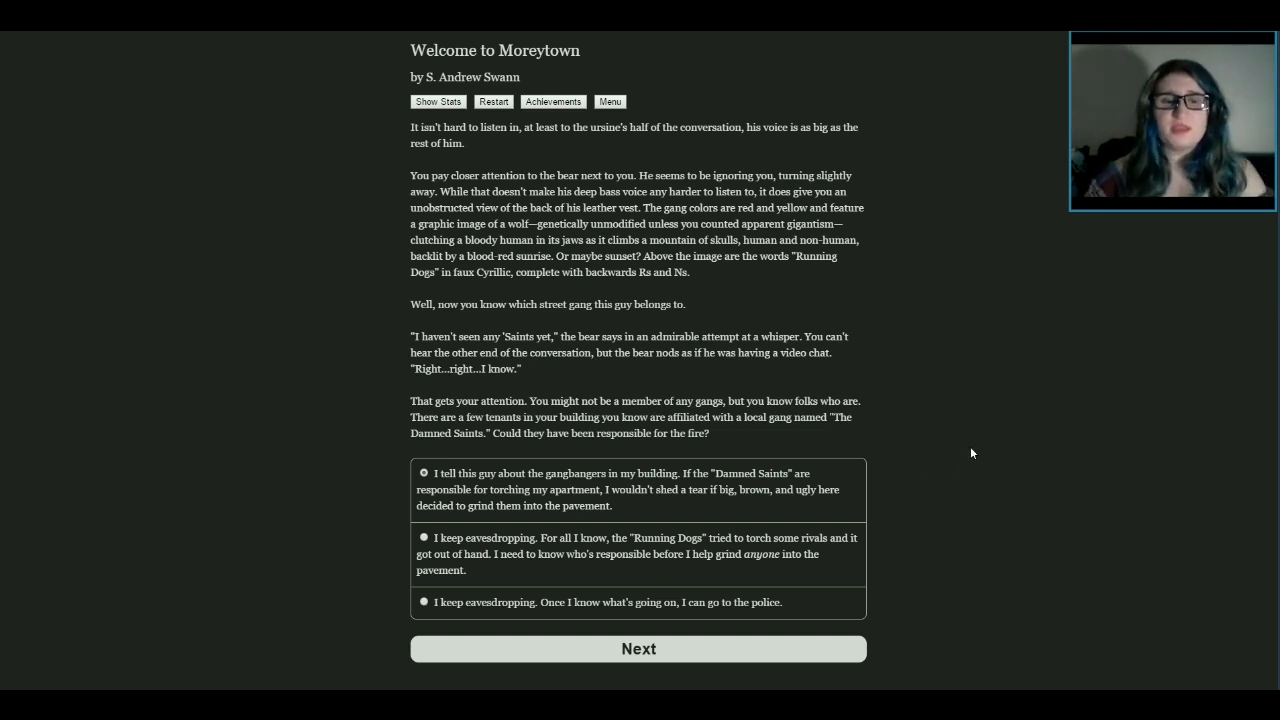
mouse_move(640, 487)
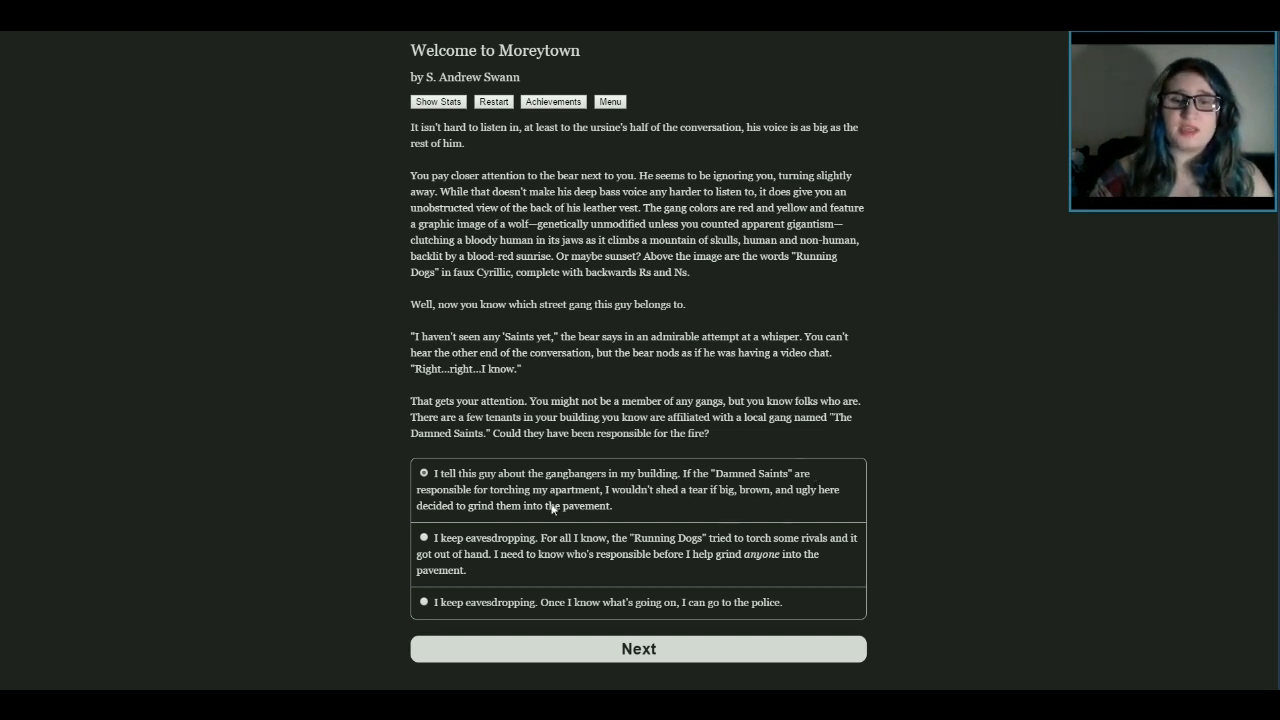
mouse_move(625, 505)
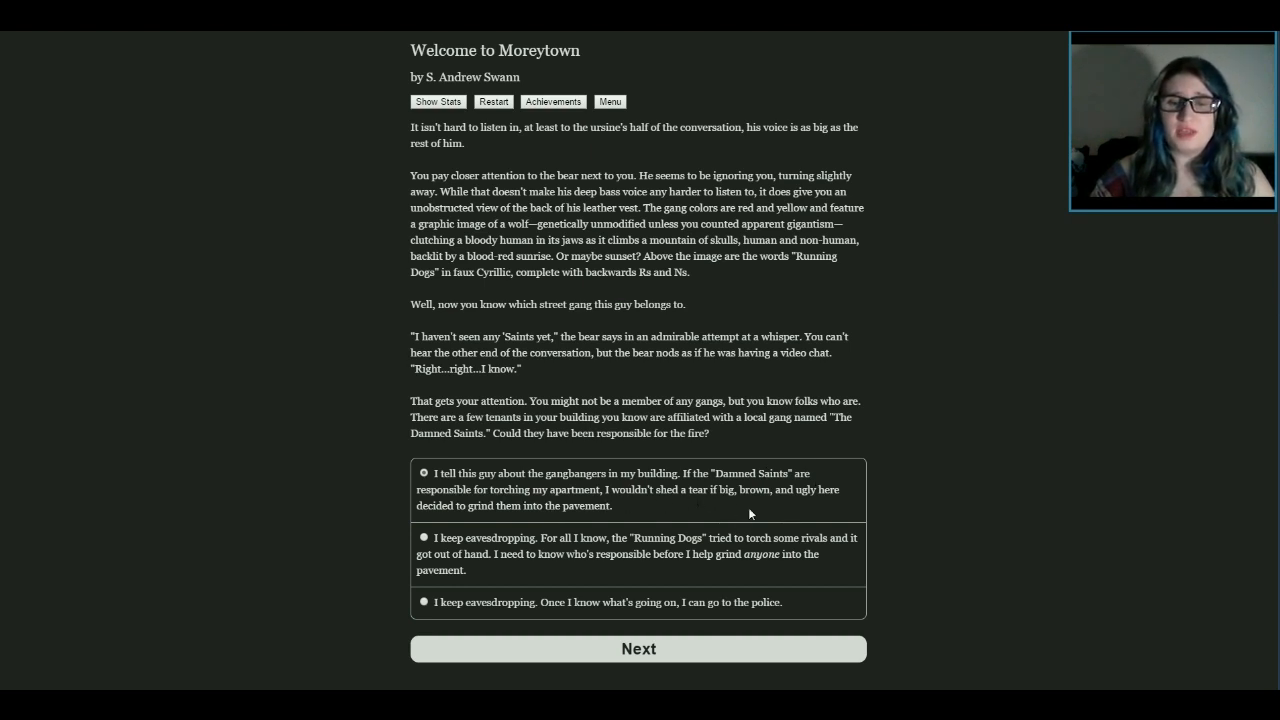
mouse_move(455, 513)
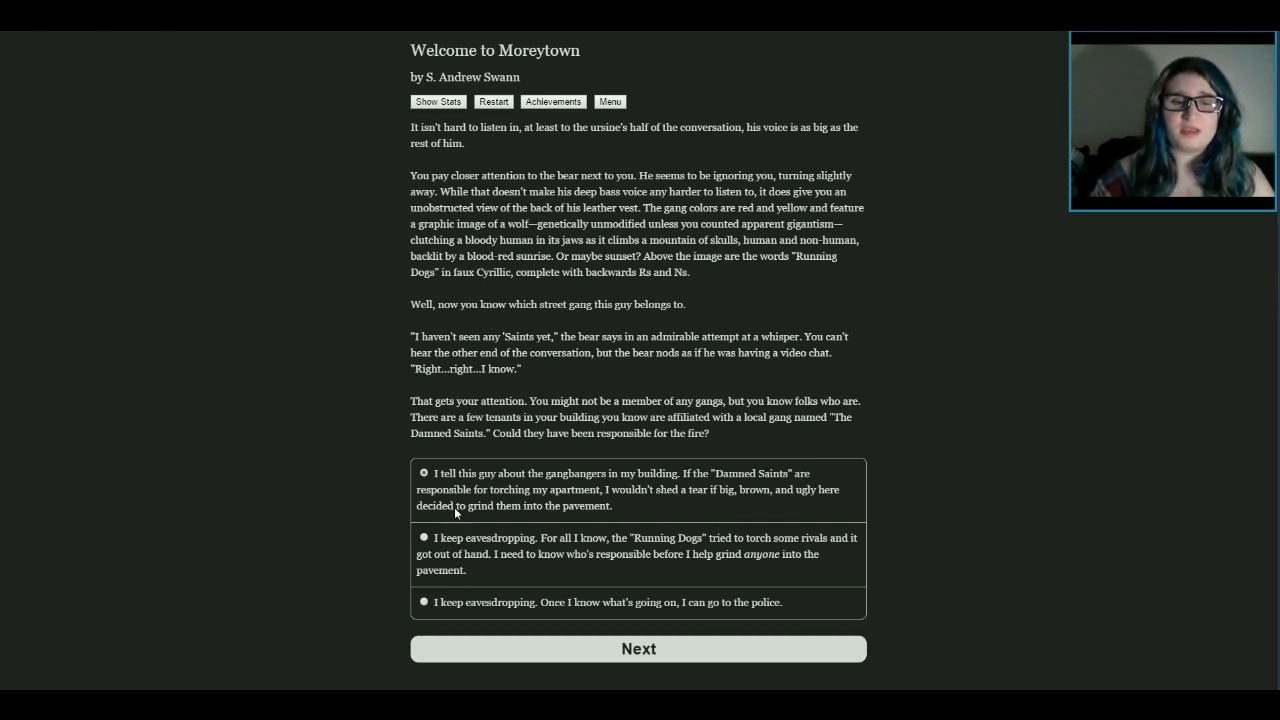
mouse_move(600, 548)
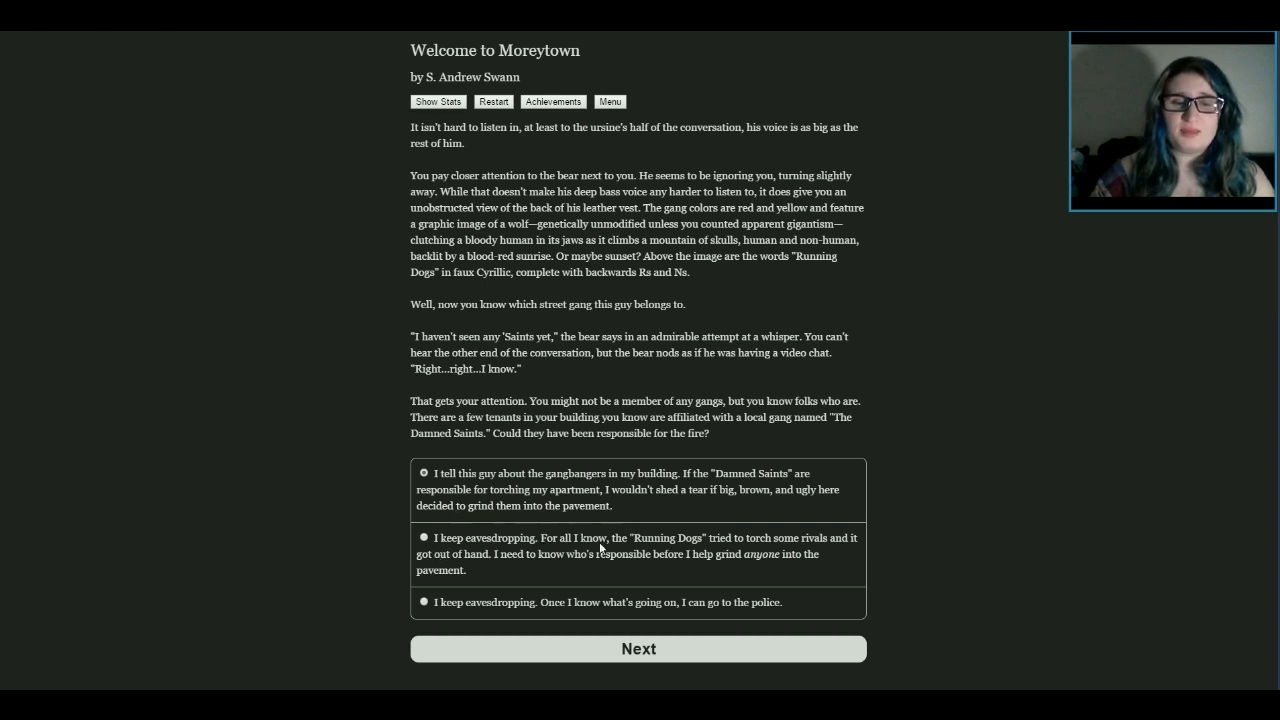
mouse_move(872, 569)
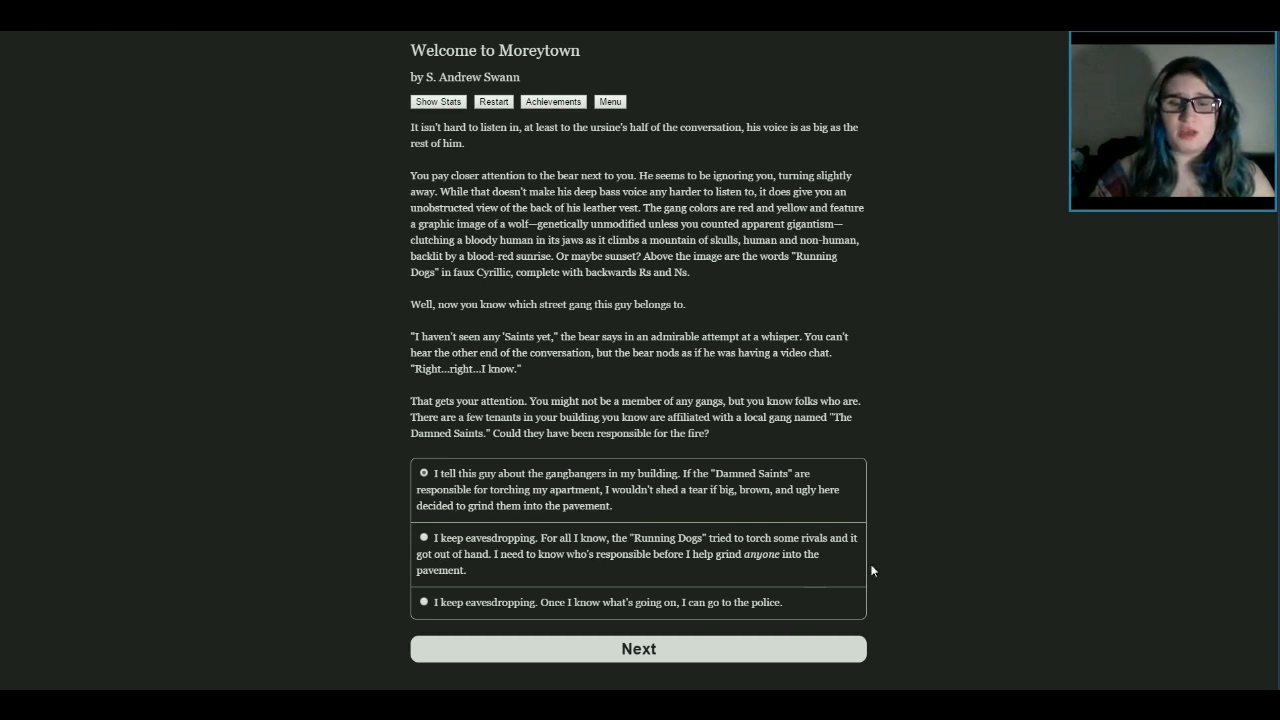
mouse_move(313, 597)
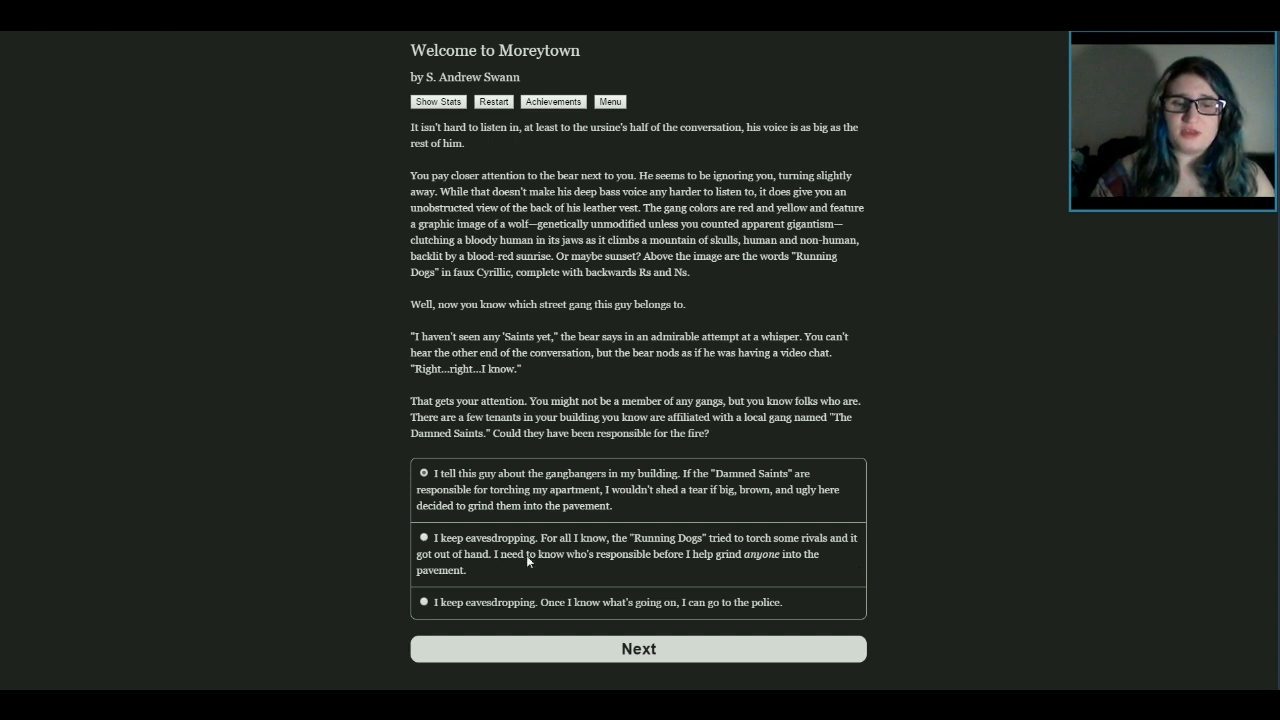
mouse_move(420, 518)
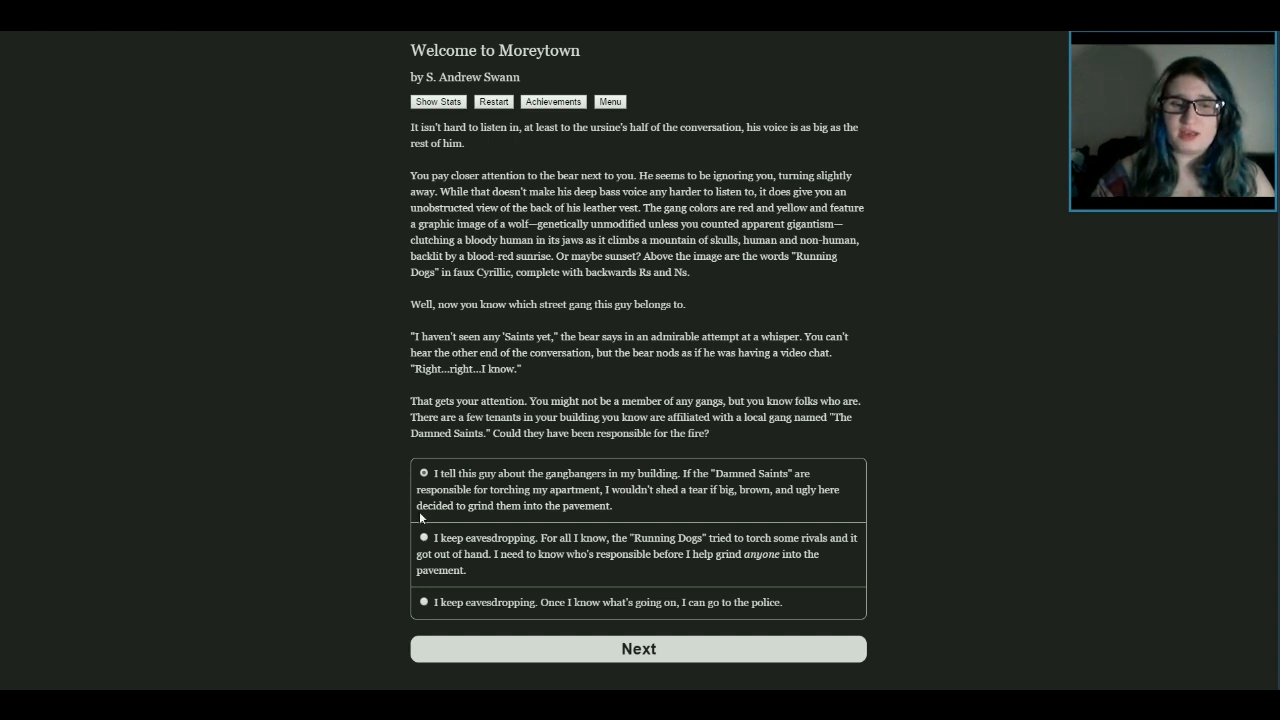
mouse_move(446, 609)
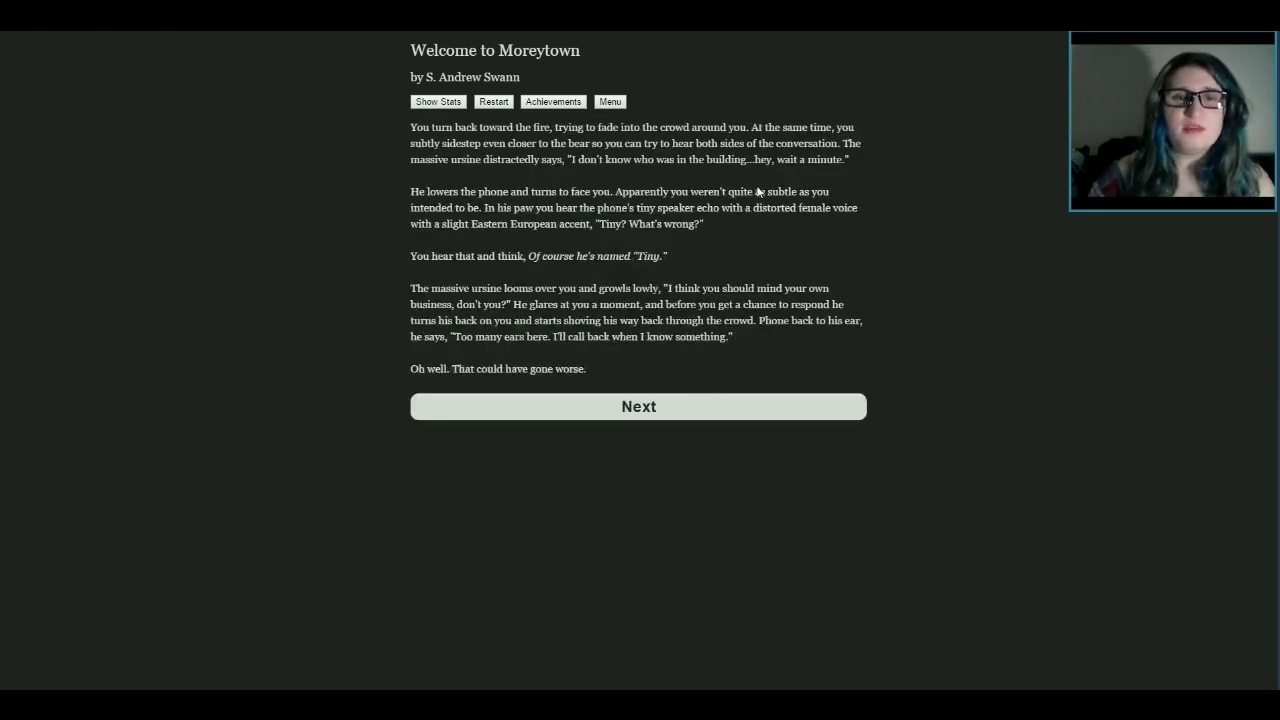
mouse_move(870, 302)
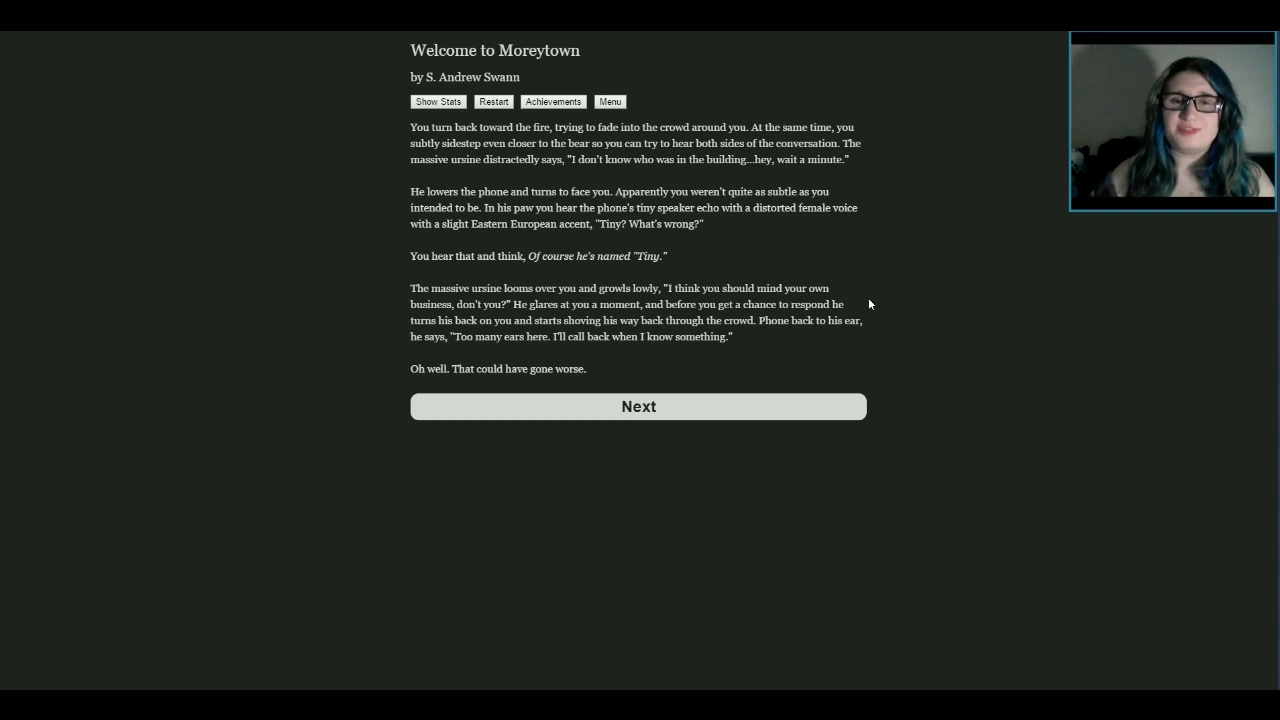
mouse_move(856, 280)
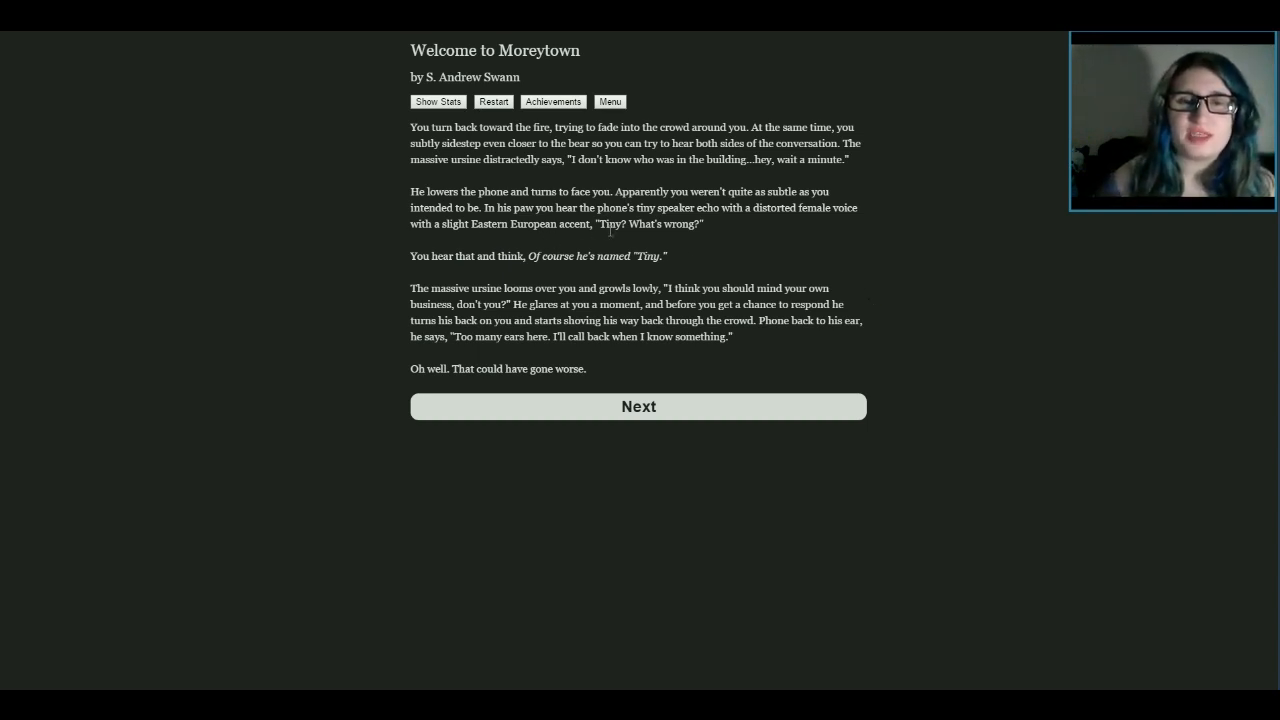
mouse_move(492, 267)
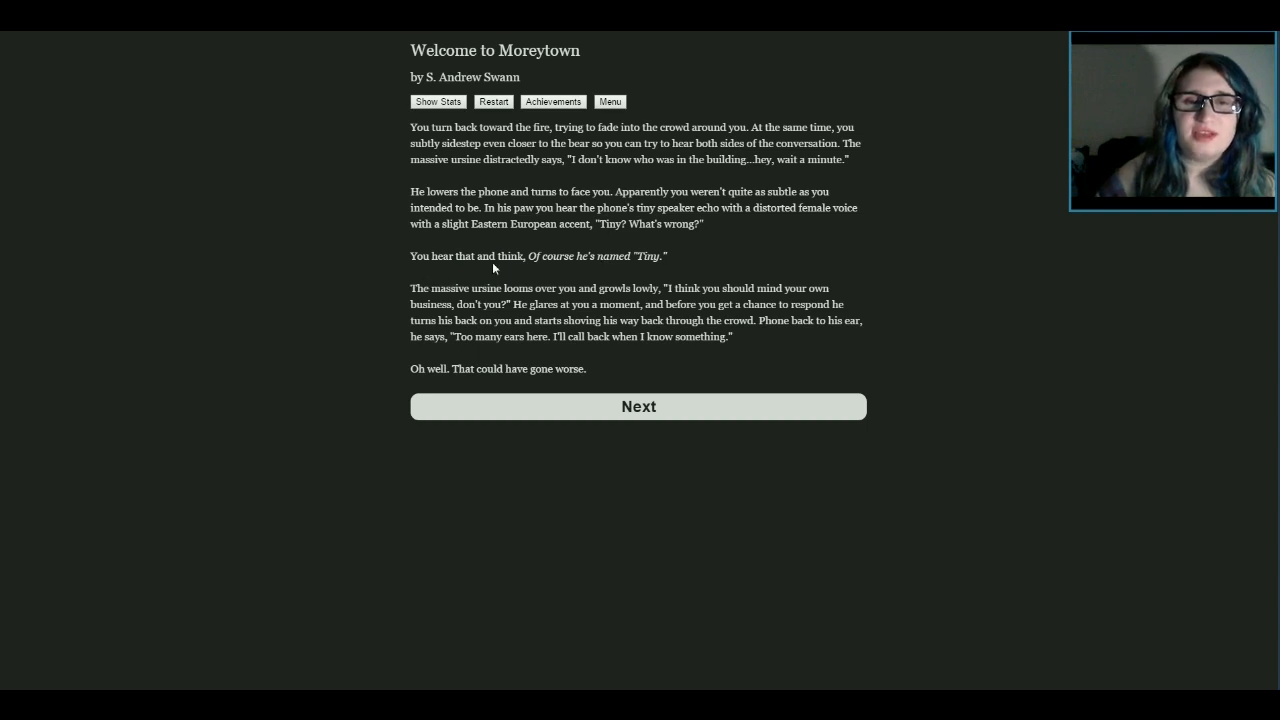
mouse_move(637, 273)
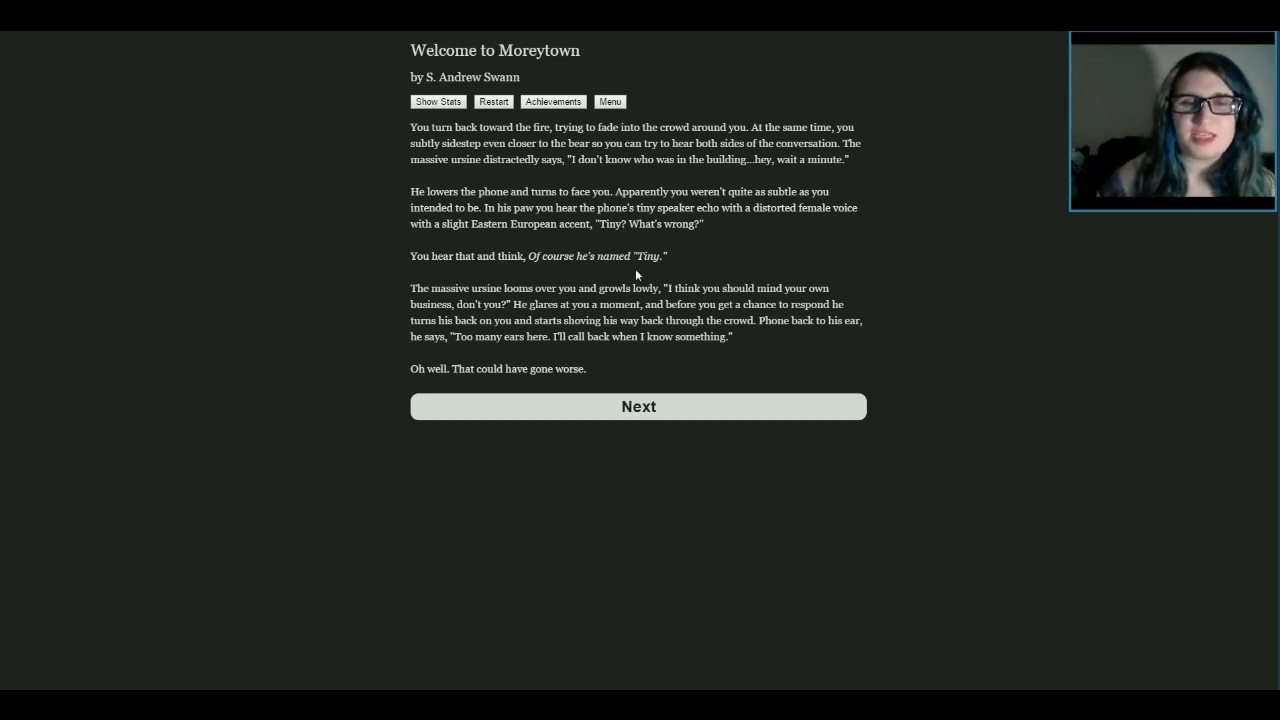
mouse_move(890, 215)
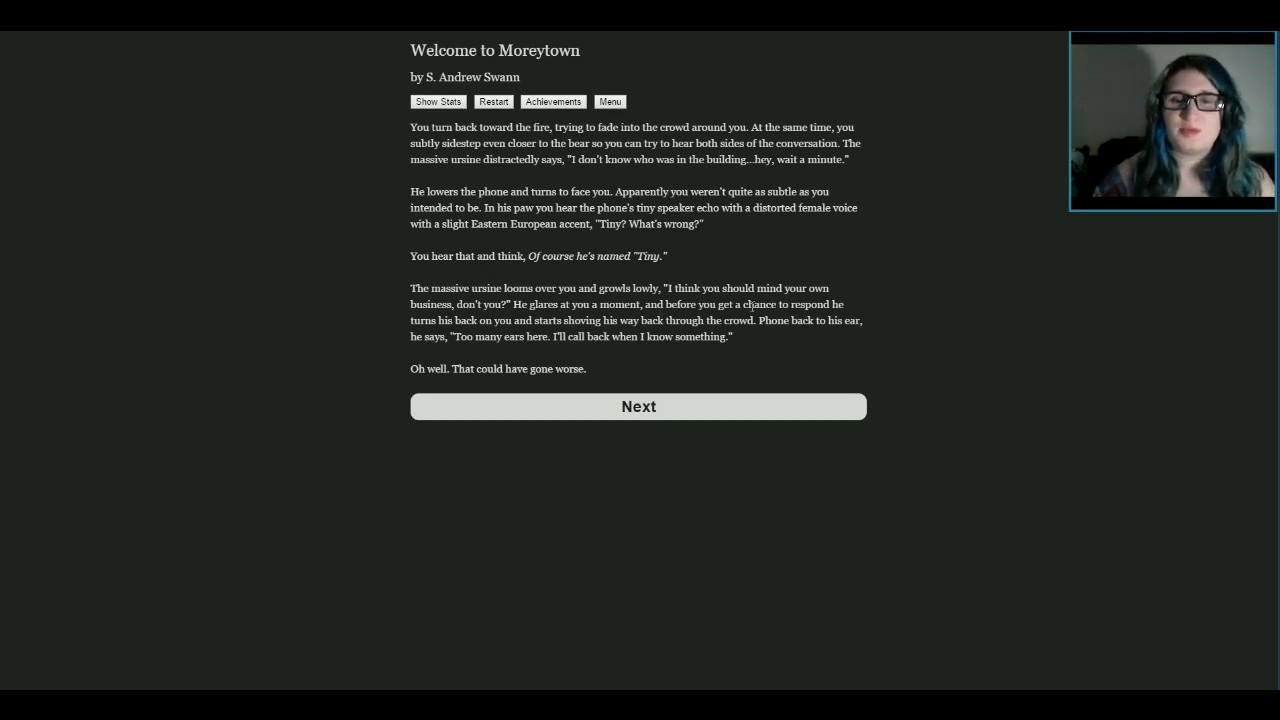
mouse_move(447, 334)
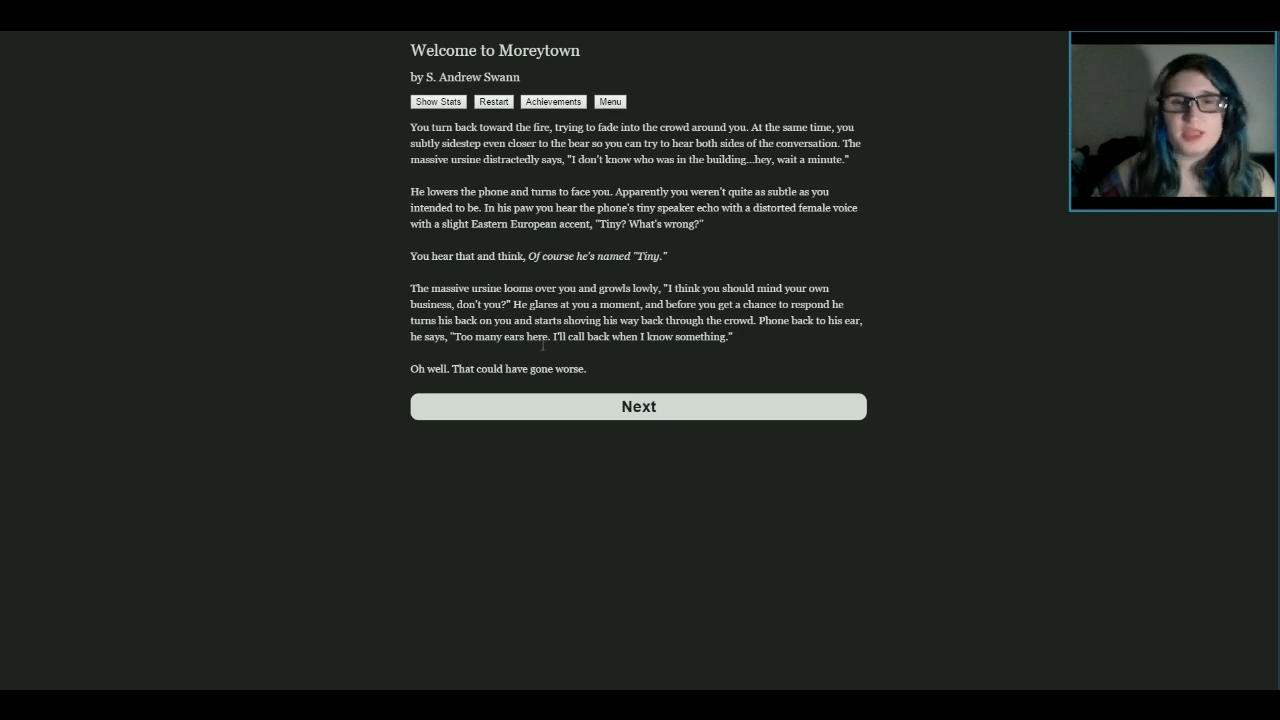
mouse_move(862, 311)
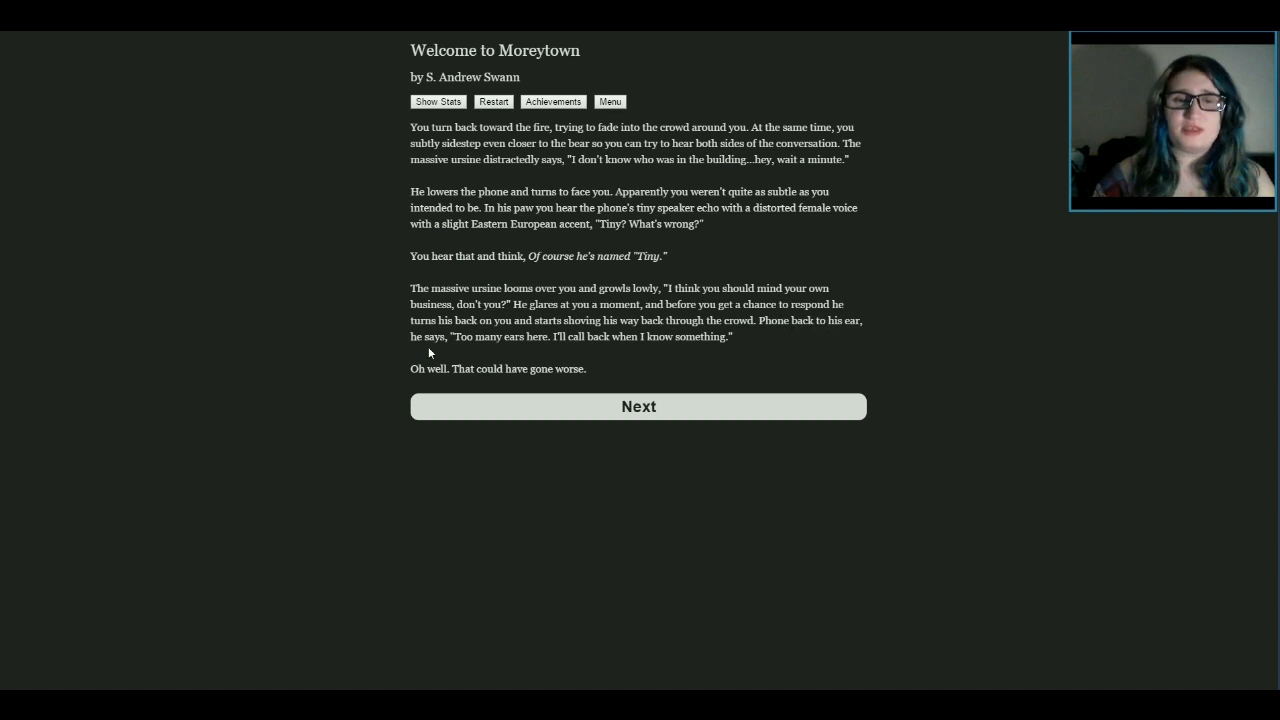
mouse_move(685, 350)
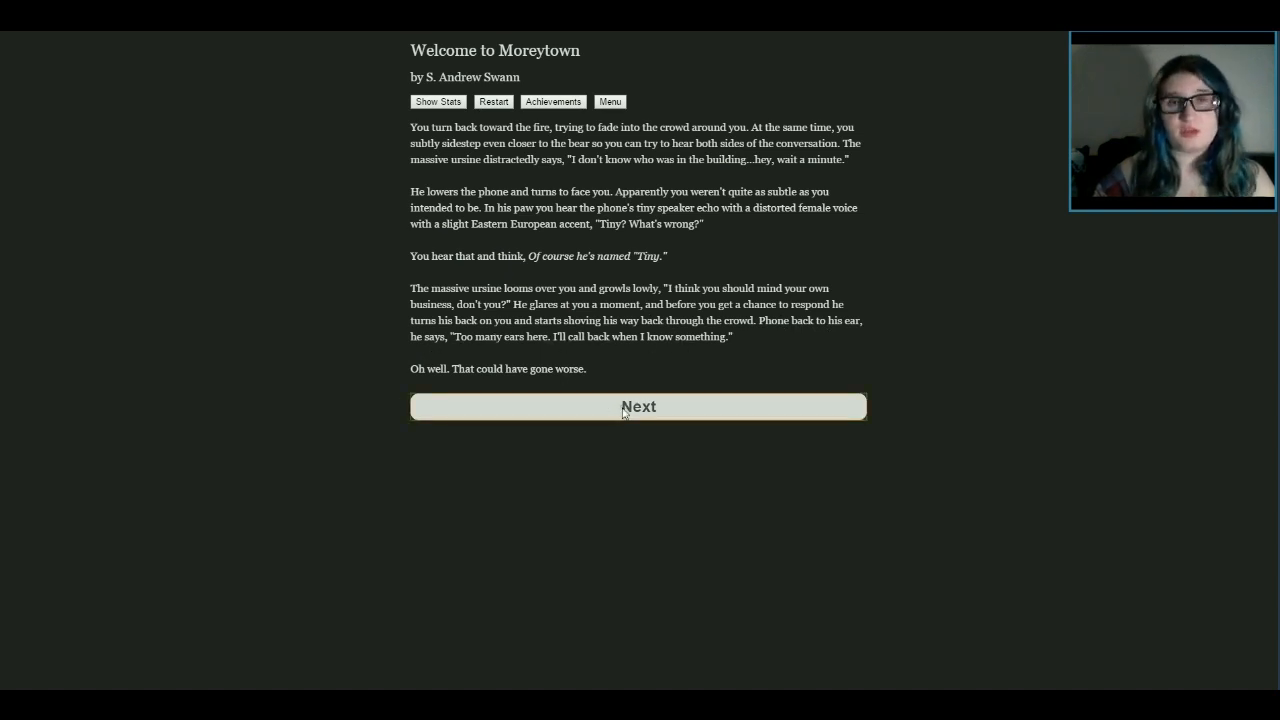
Advance past the bear's brush-off to the pantsuited human and water truck choices
click(638, 406)
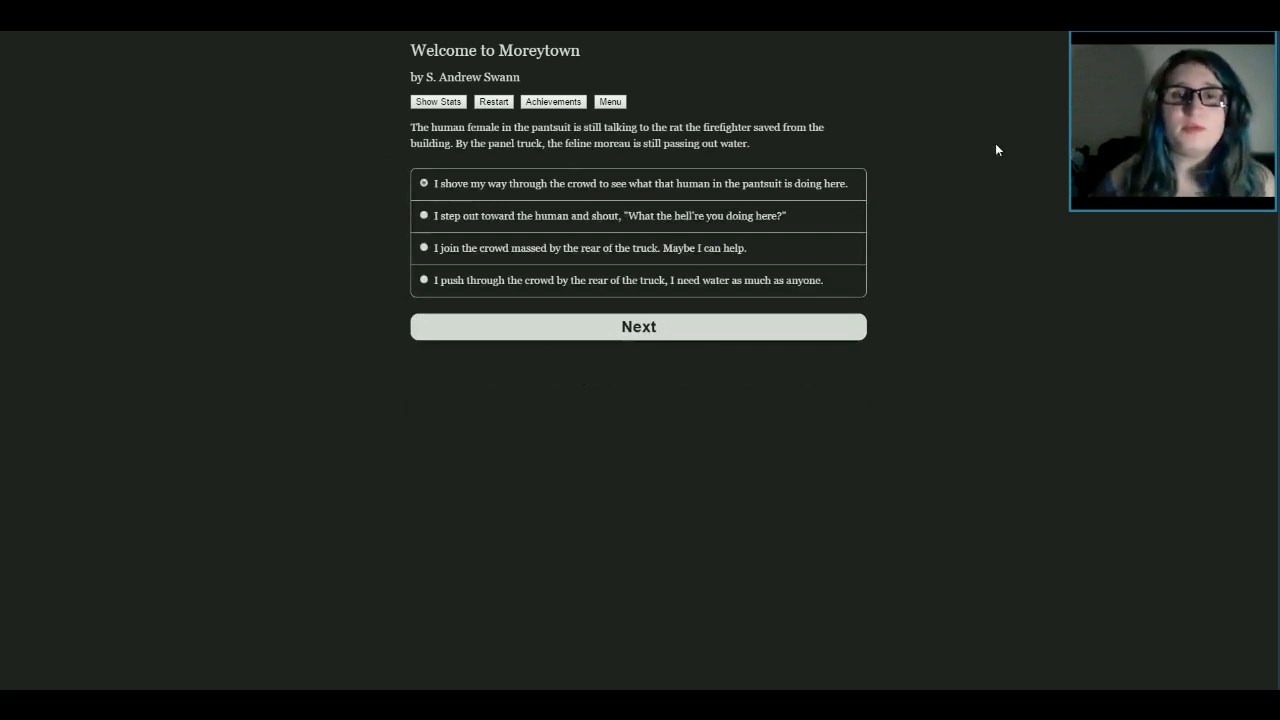
mouse_move(894, 130)
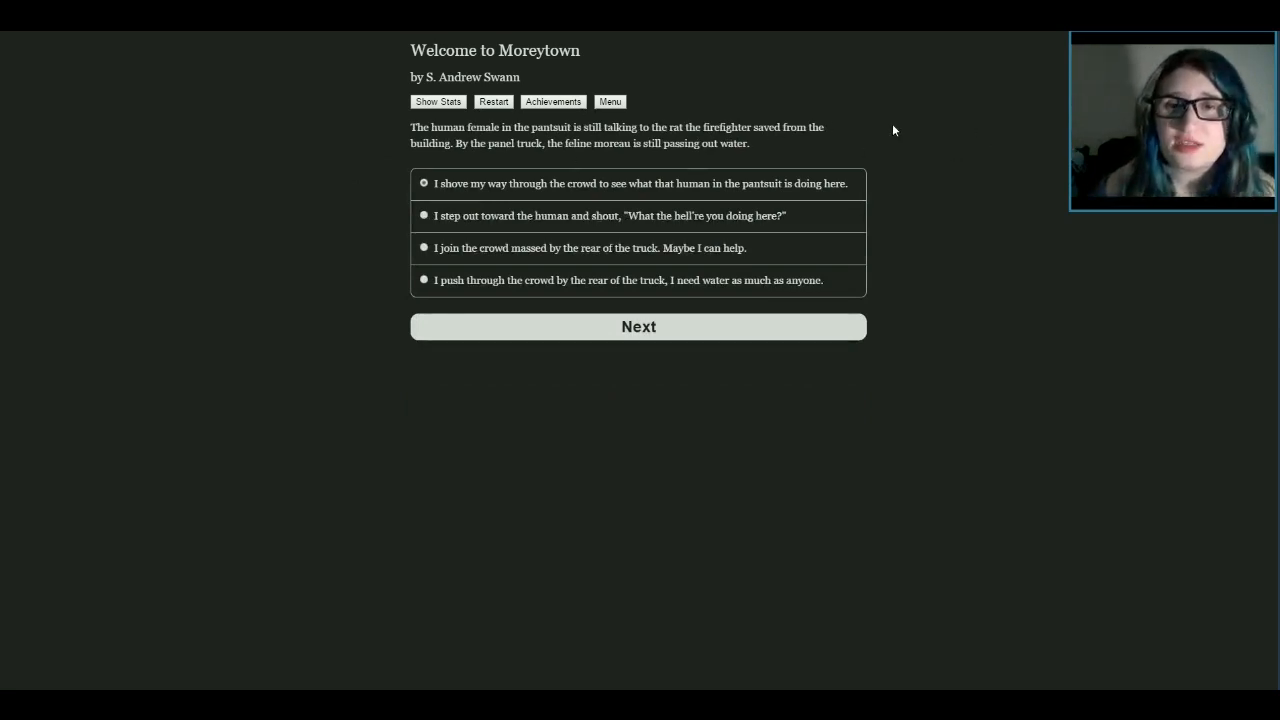
mouse_move(715, 128)
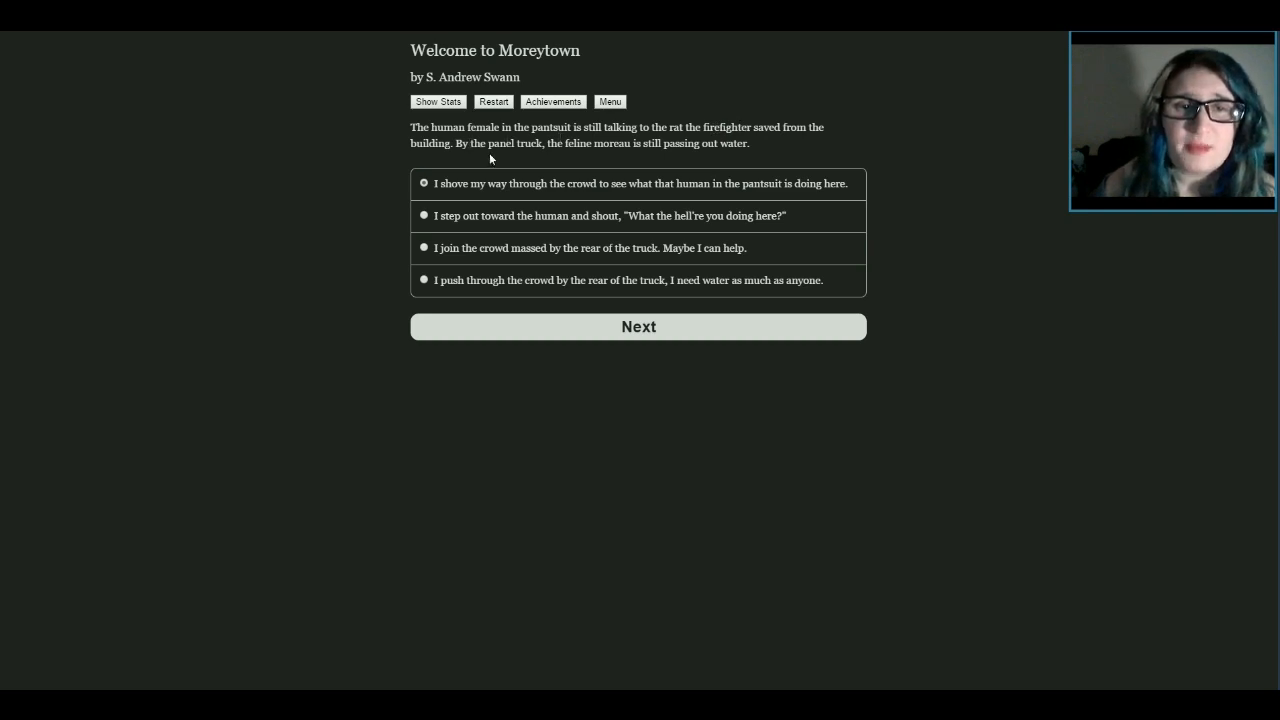
mouse_move(597, 150)
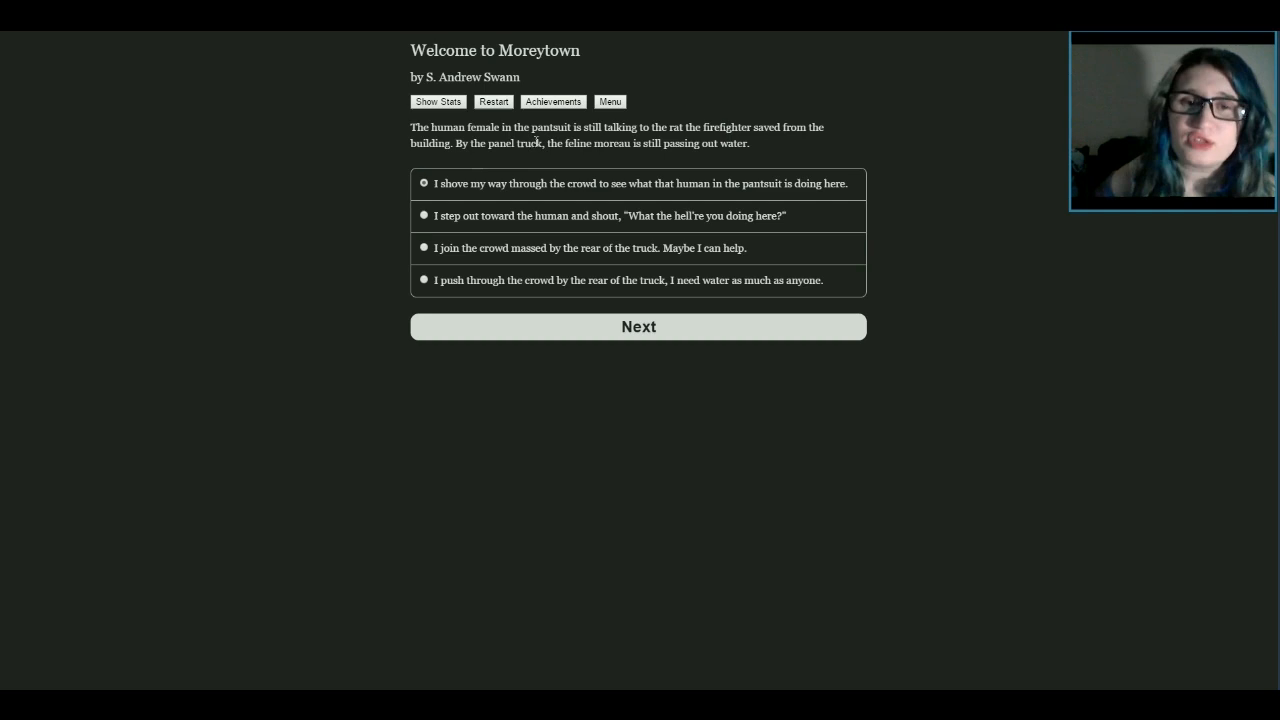
mouse_move(730, 157)
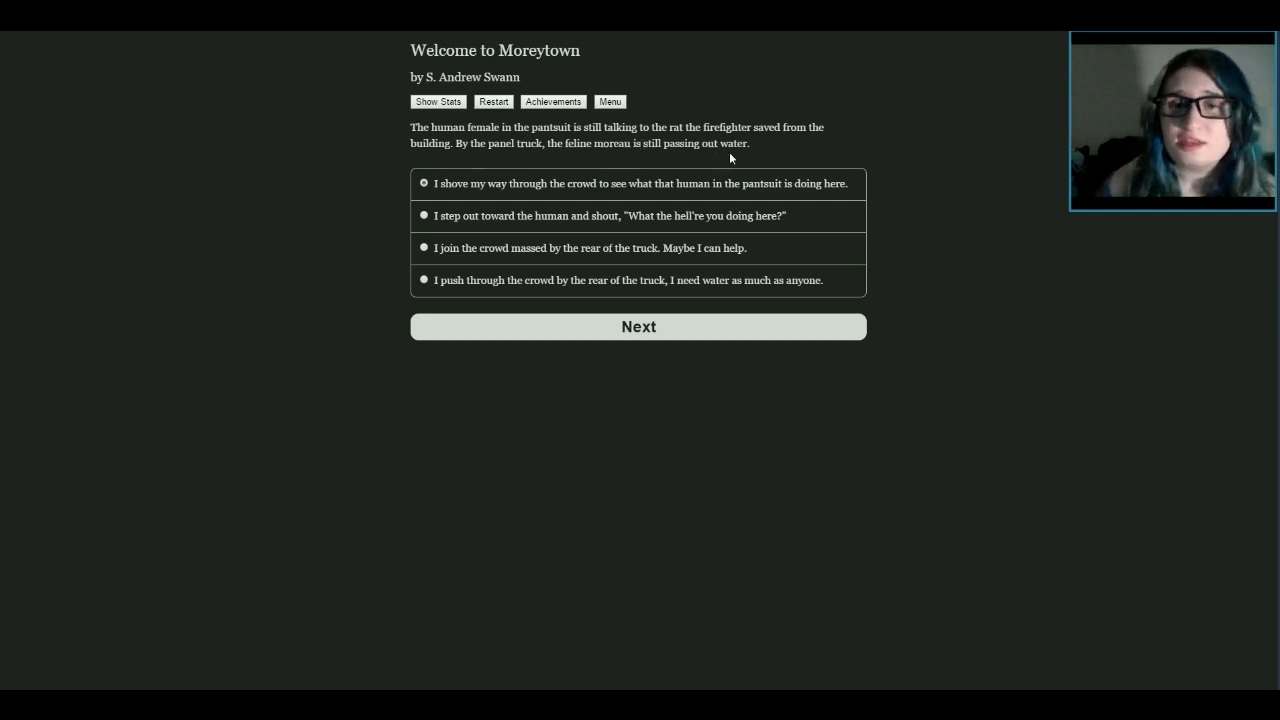
mouse_move(740, 174)
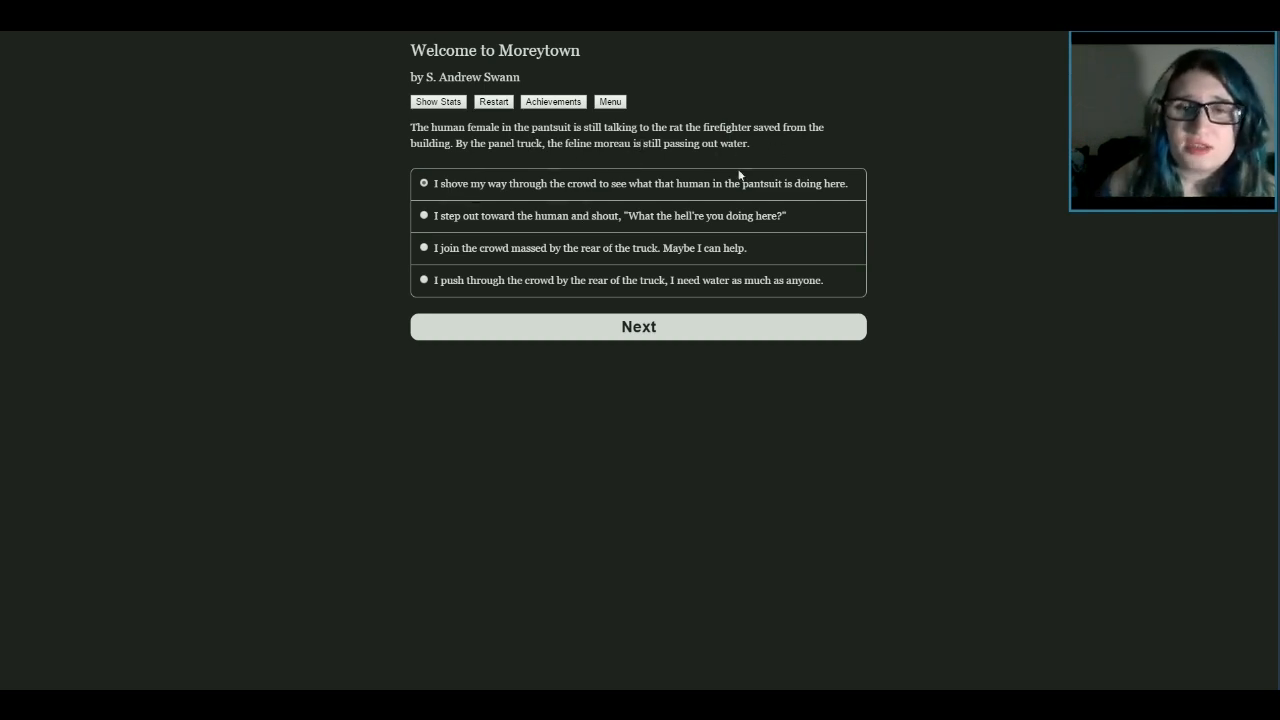
mouse_move(520, 267)
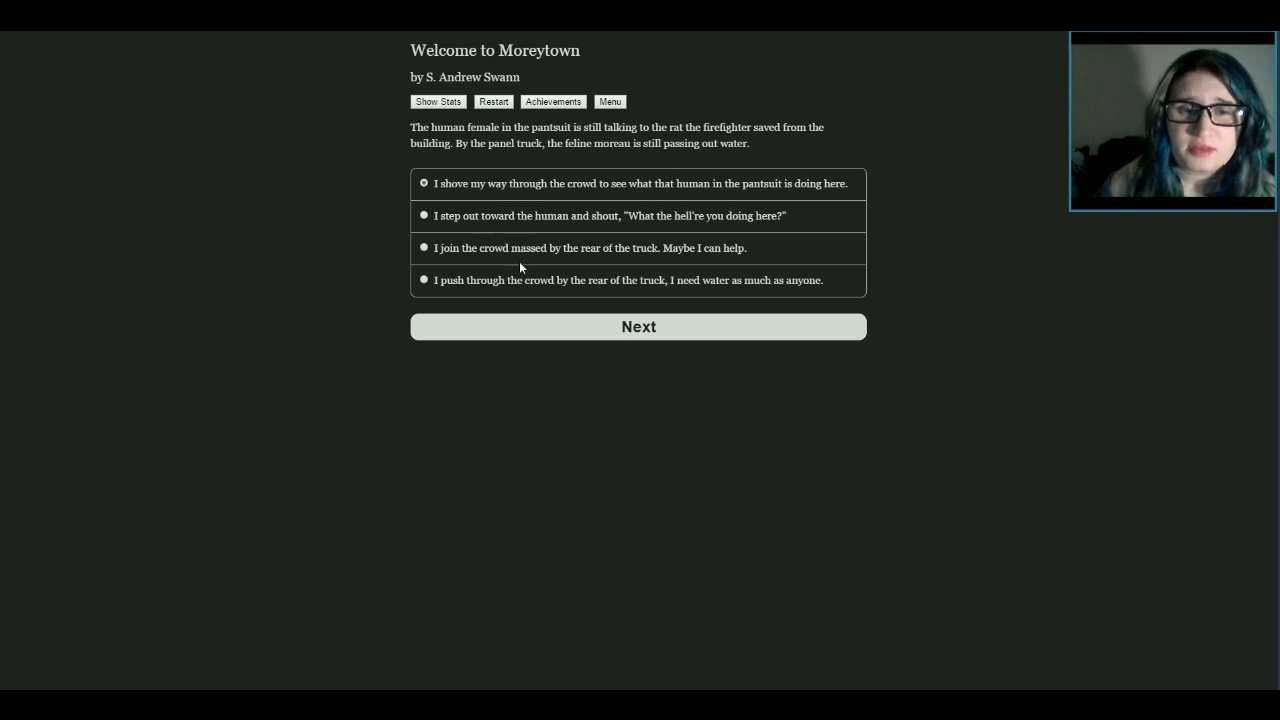
mouse_move(731, 219)
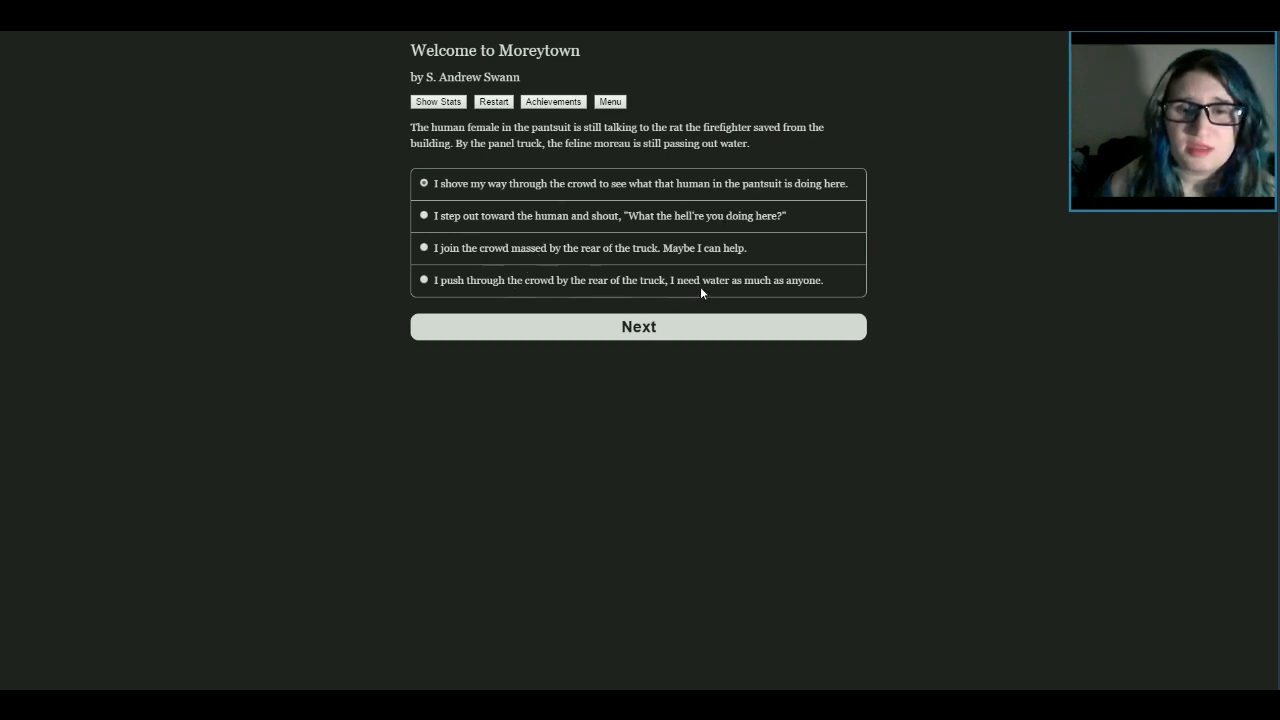
click(638, 326)
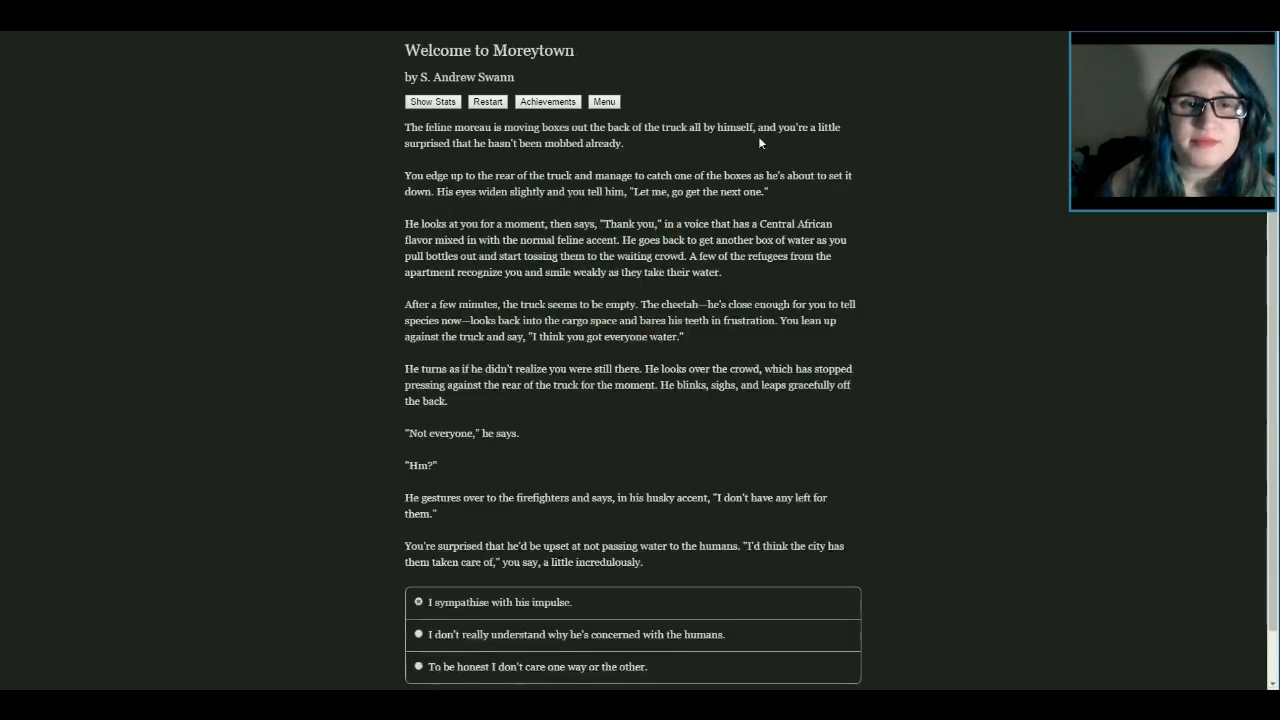
mouse_move(897, 200)
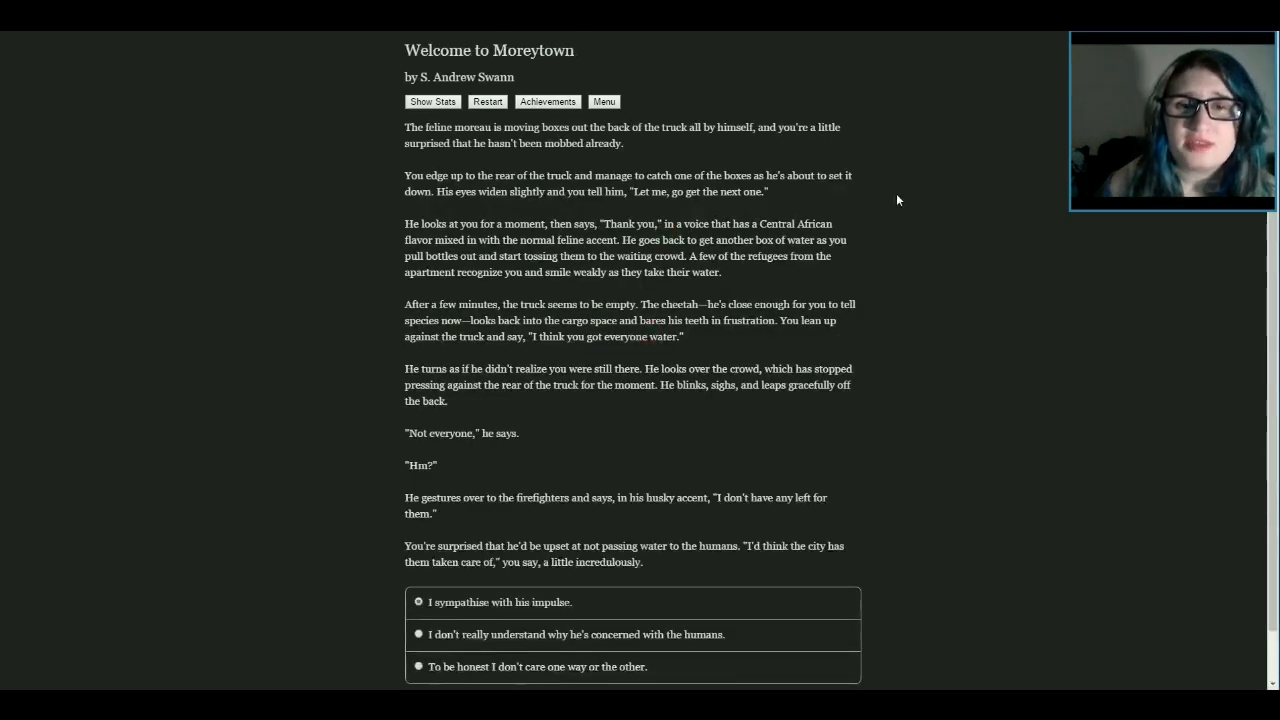
mouse_move(521, 213)
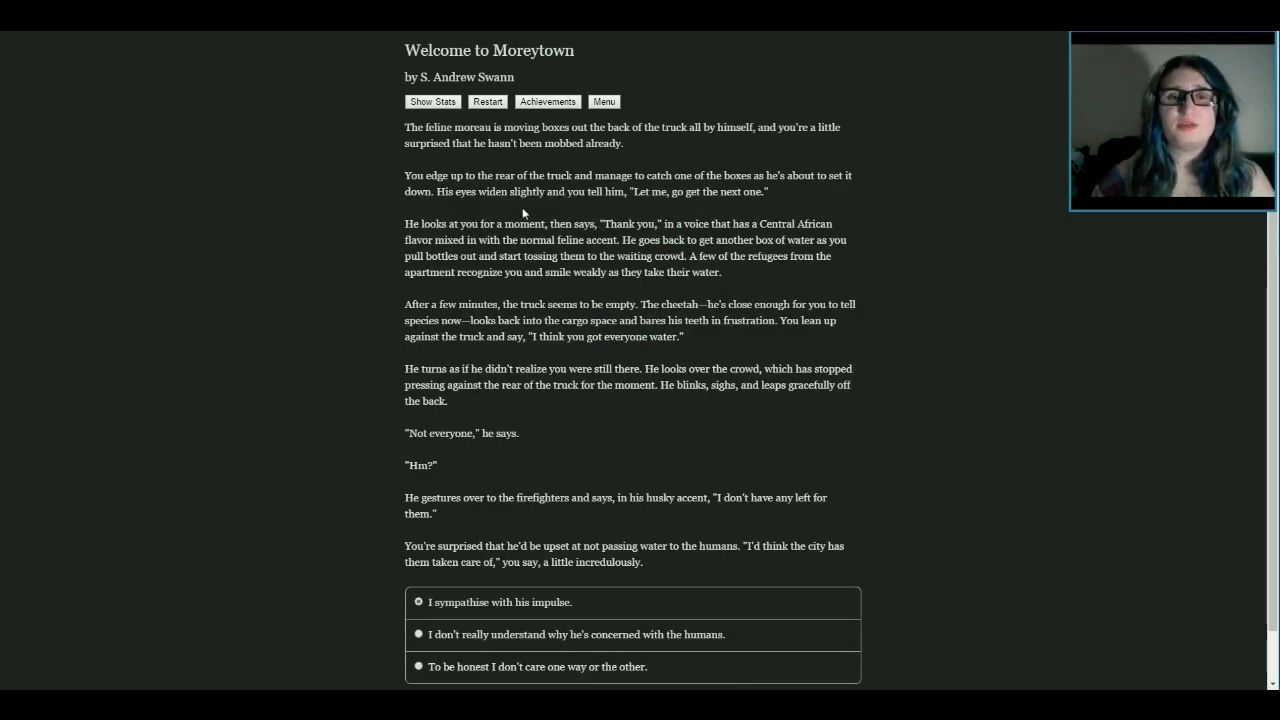
mouse_move(881, 137)
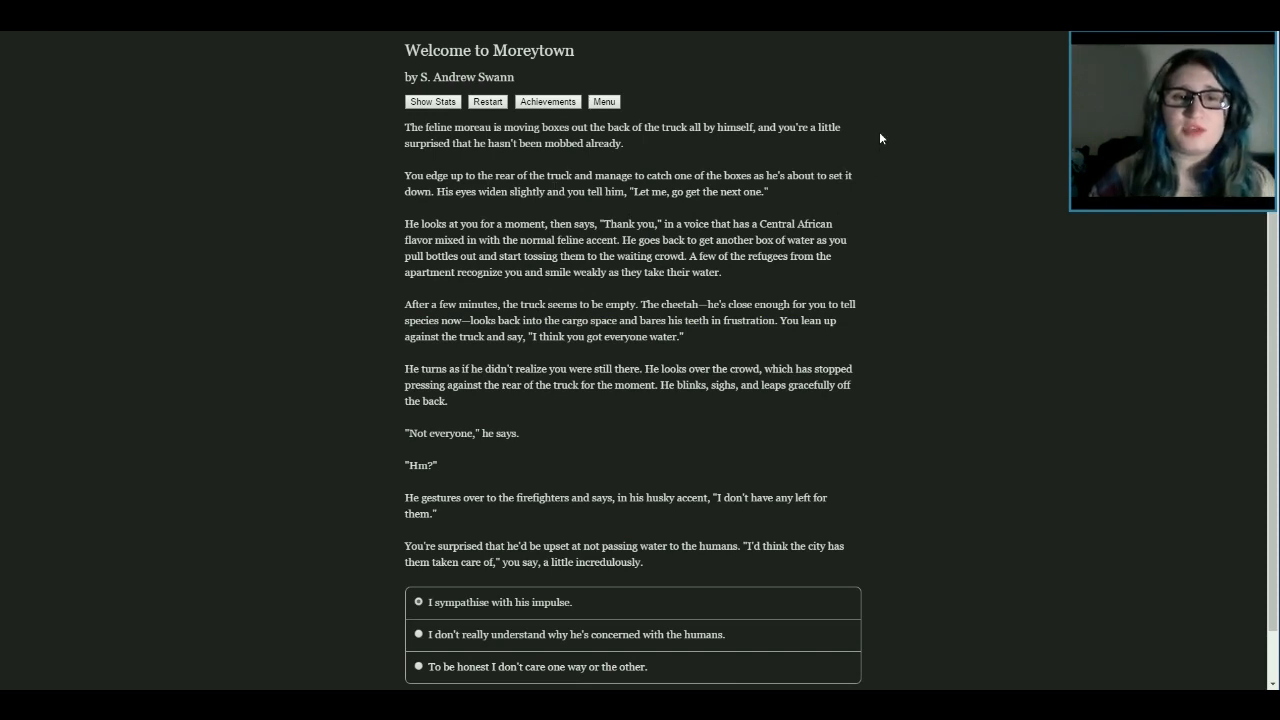
mouse_move(644, 154)
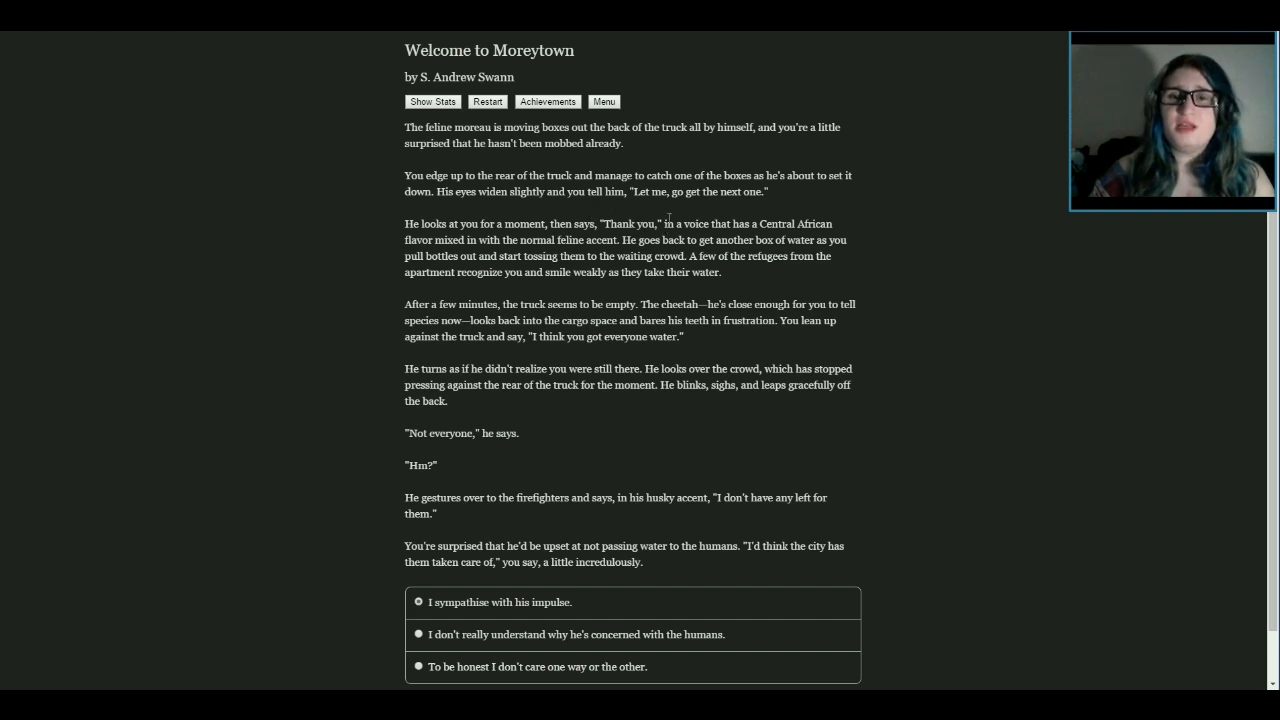
mouse_move(389, 229)
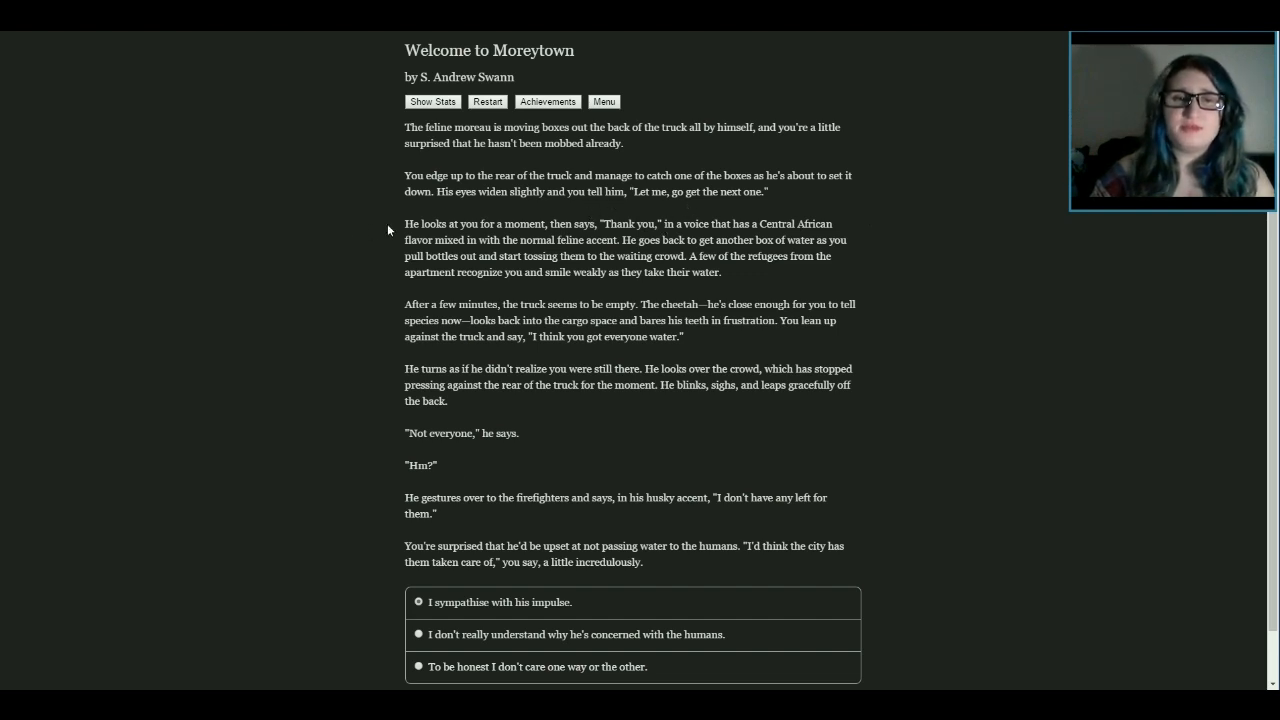
mouse_move(601, 250)
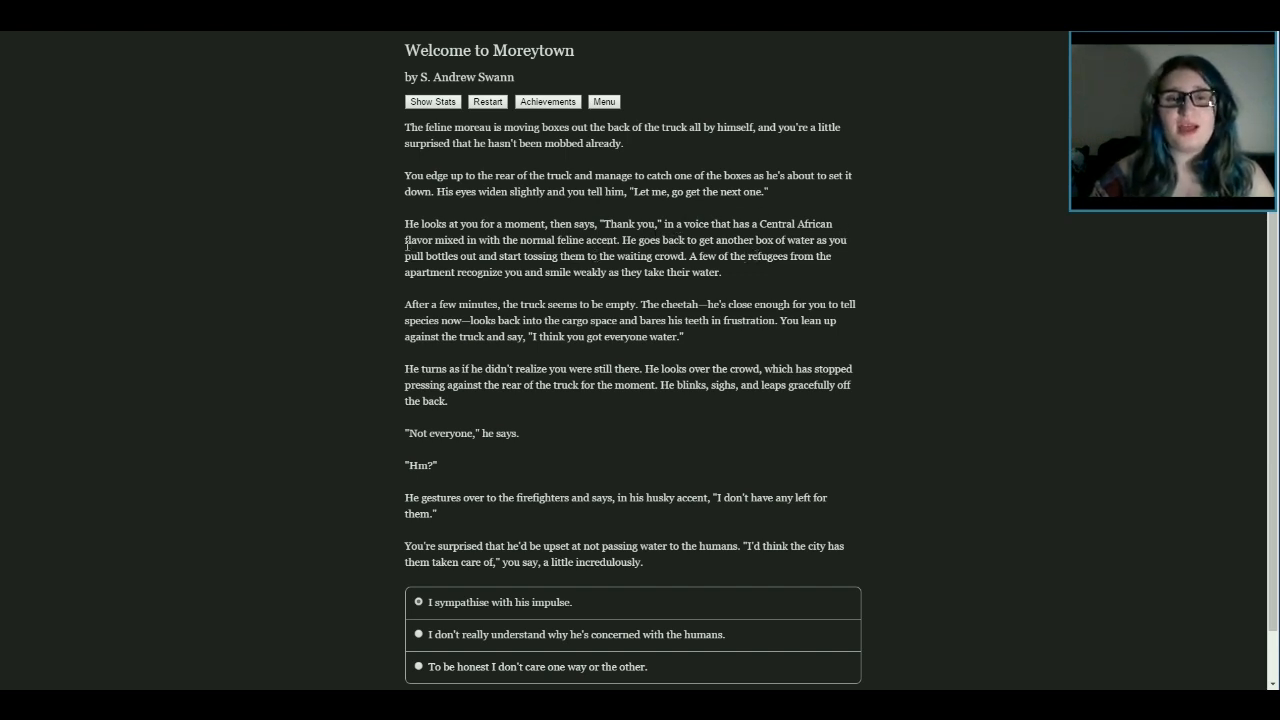
mouse_move(888, 267)
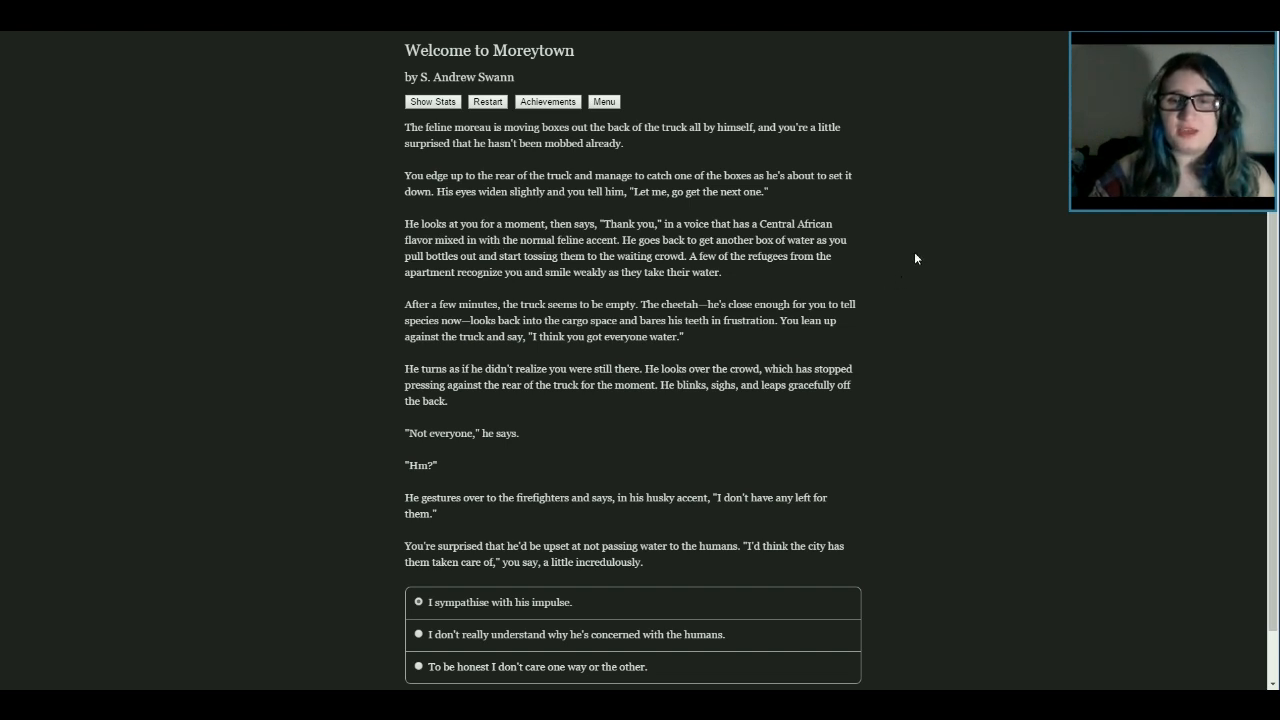
mouse_move(899, 285)
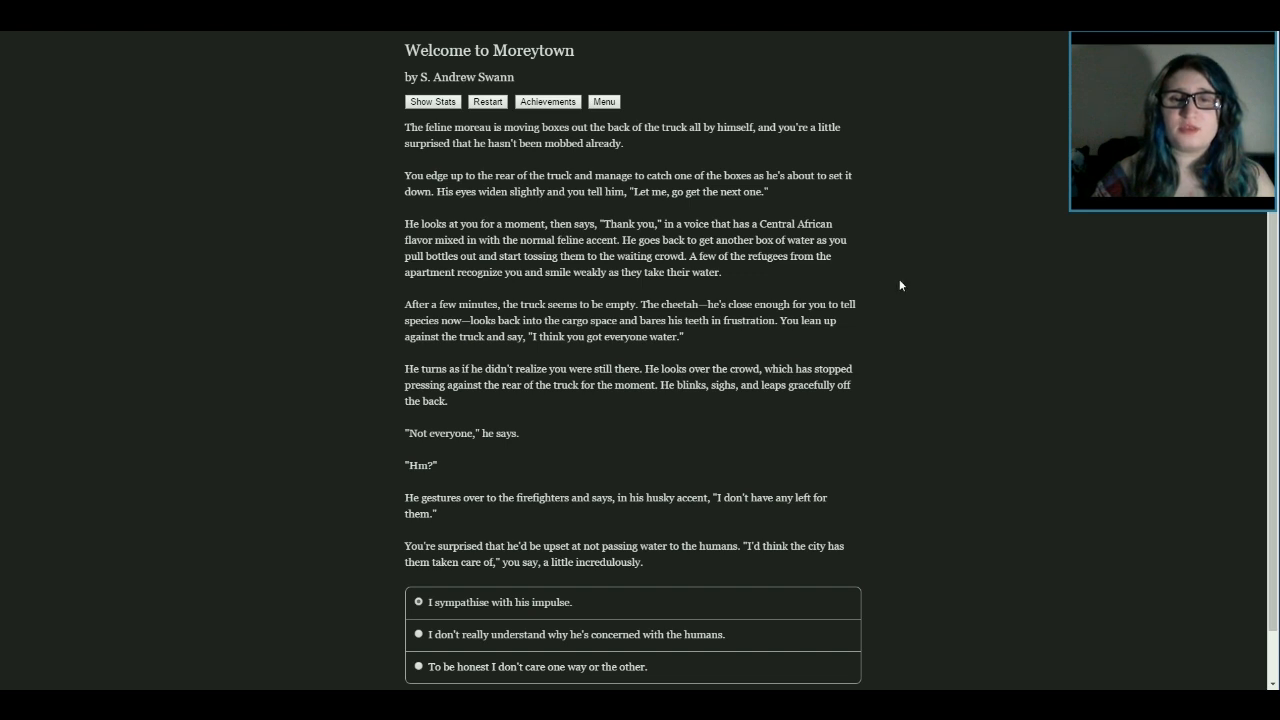
mouse_move(730, 271)
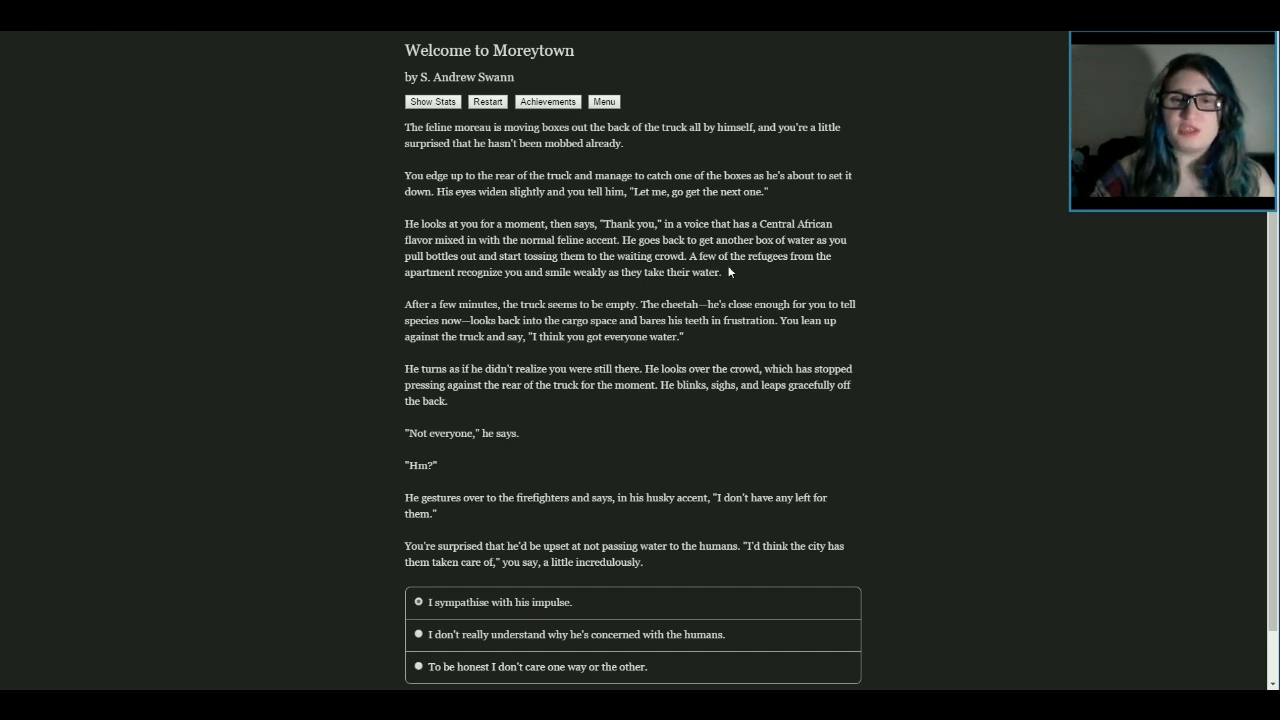
mouse_move(918, 301)
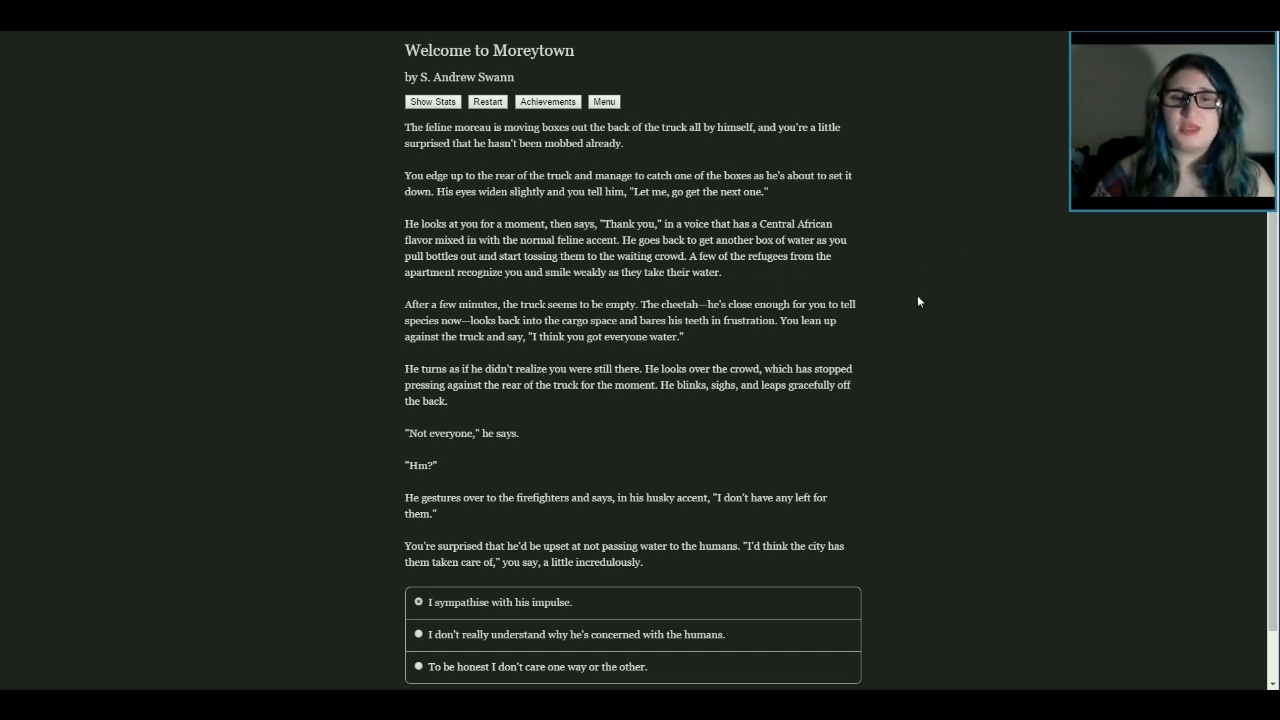
mouse_move(937, 313)
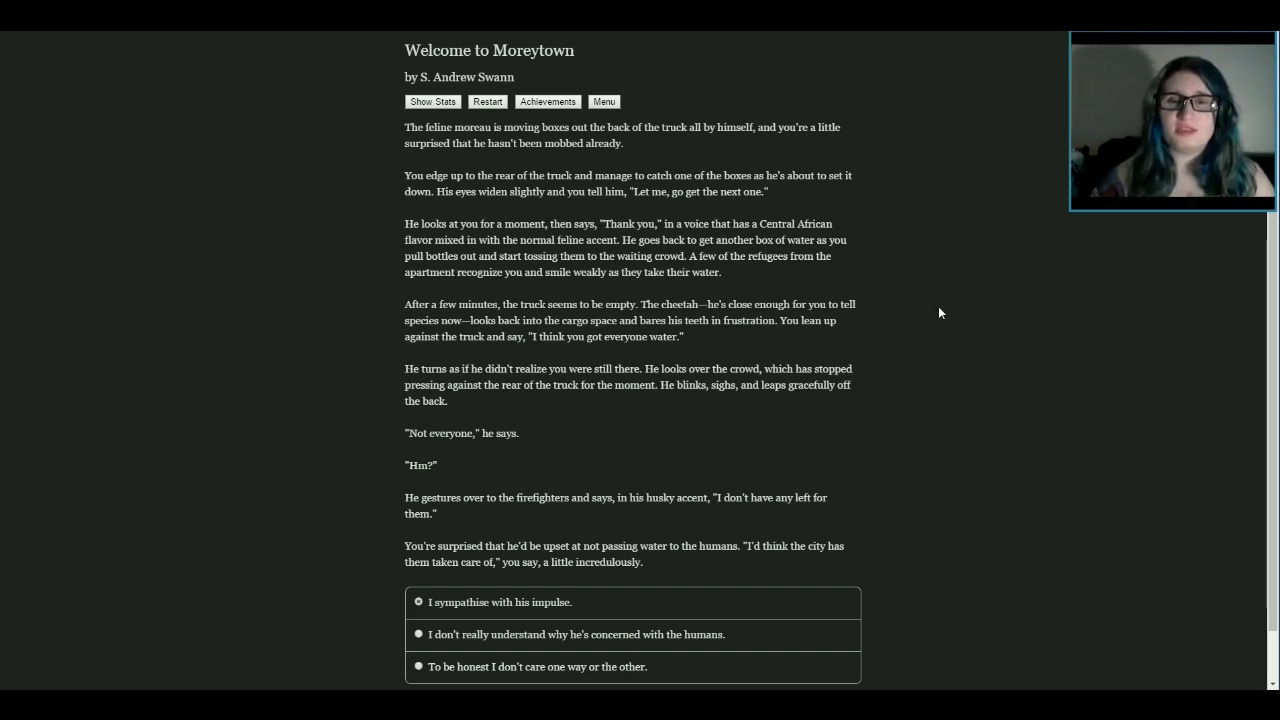
scroll(down, 3)
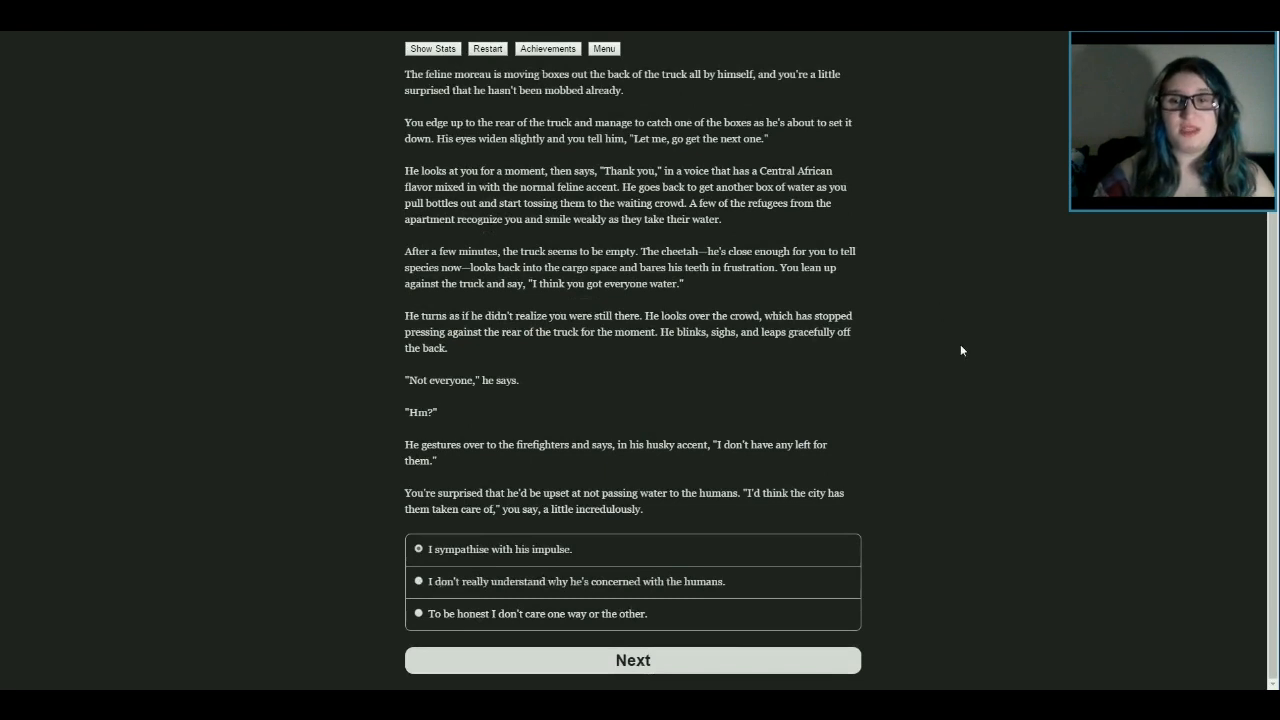
mouse_move(735, 366)
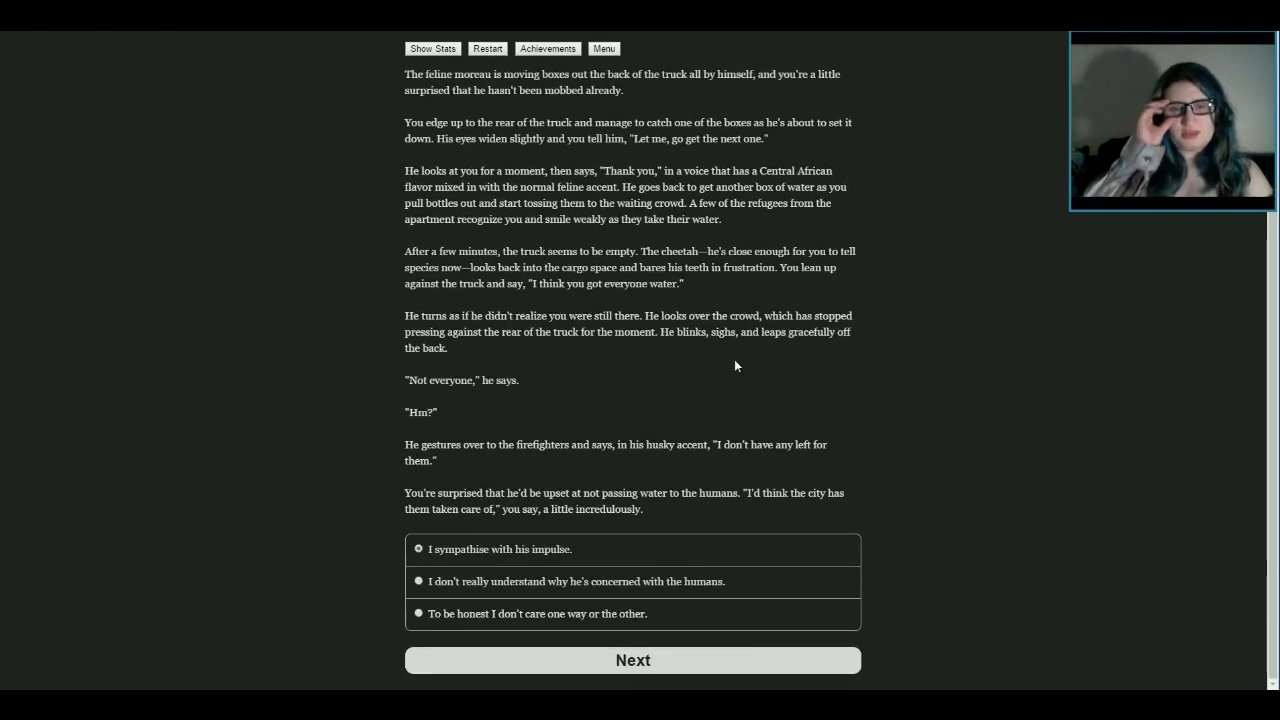
mouse_move(695, 254)
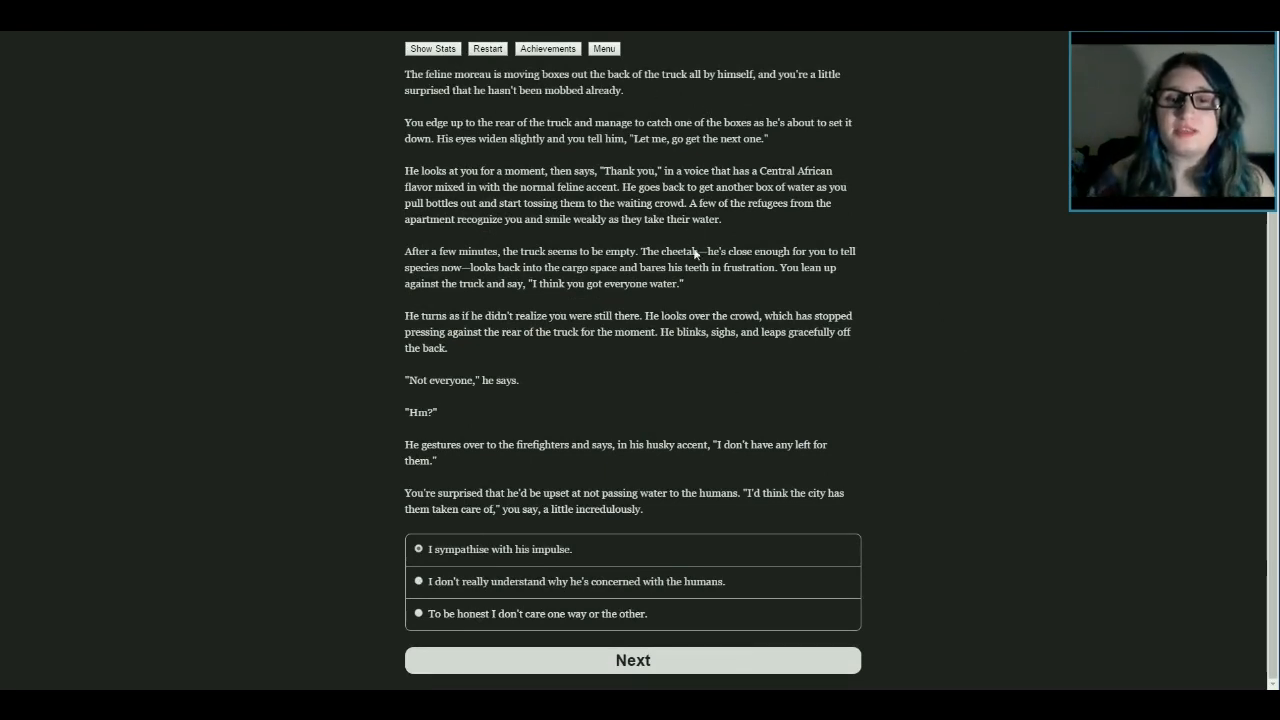
mouse_move(879, 291)
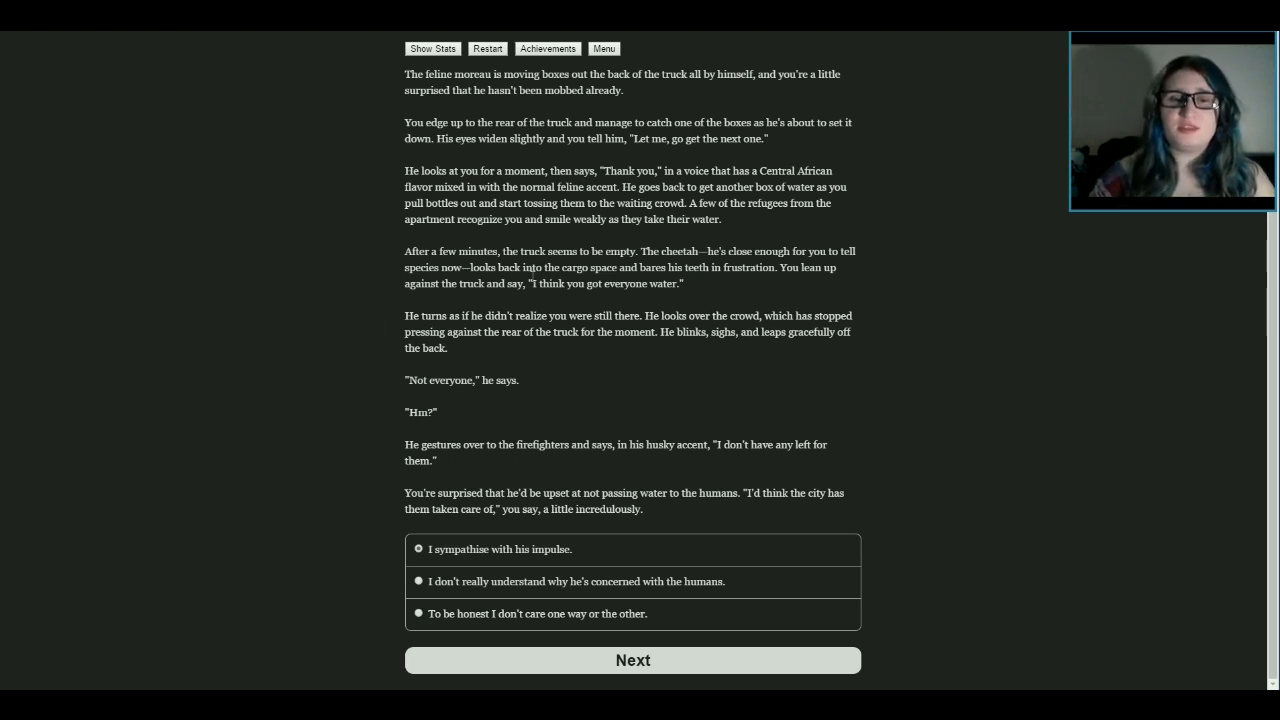
mouse_move(558, 348)
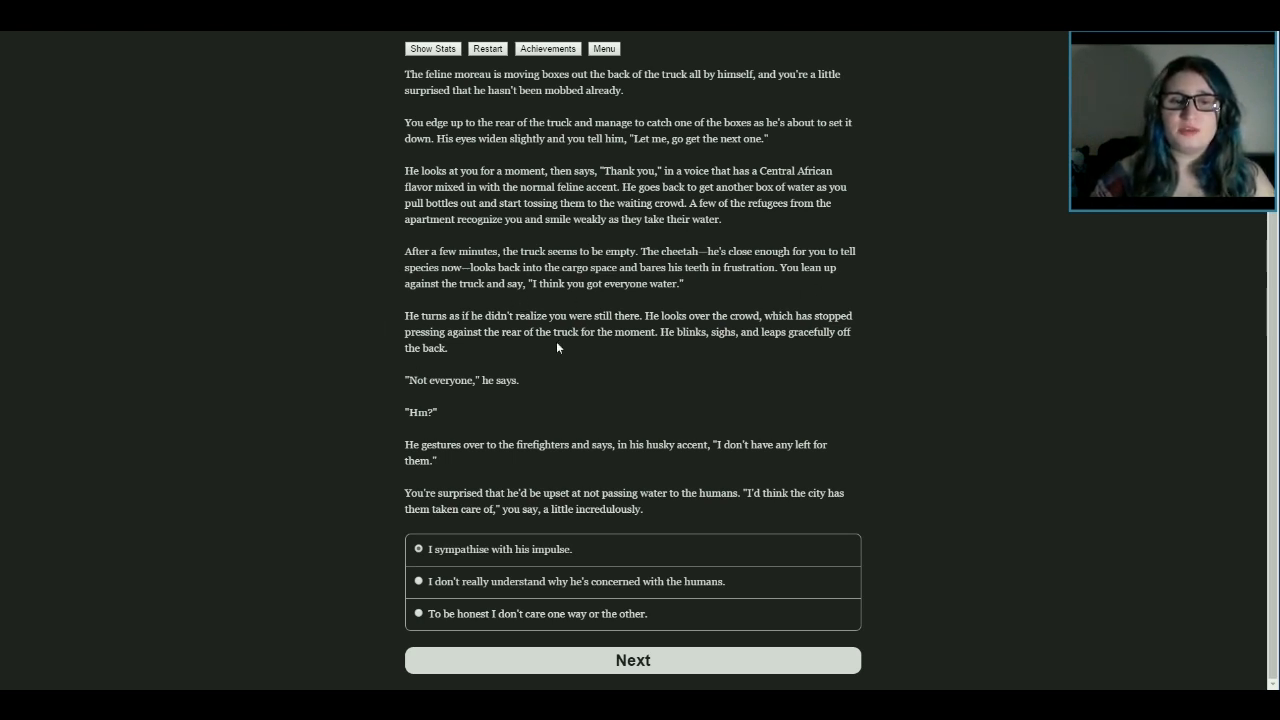
mouse_move(937, 345)
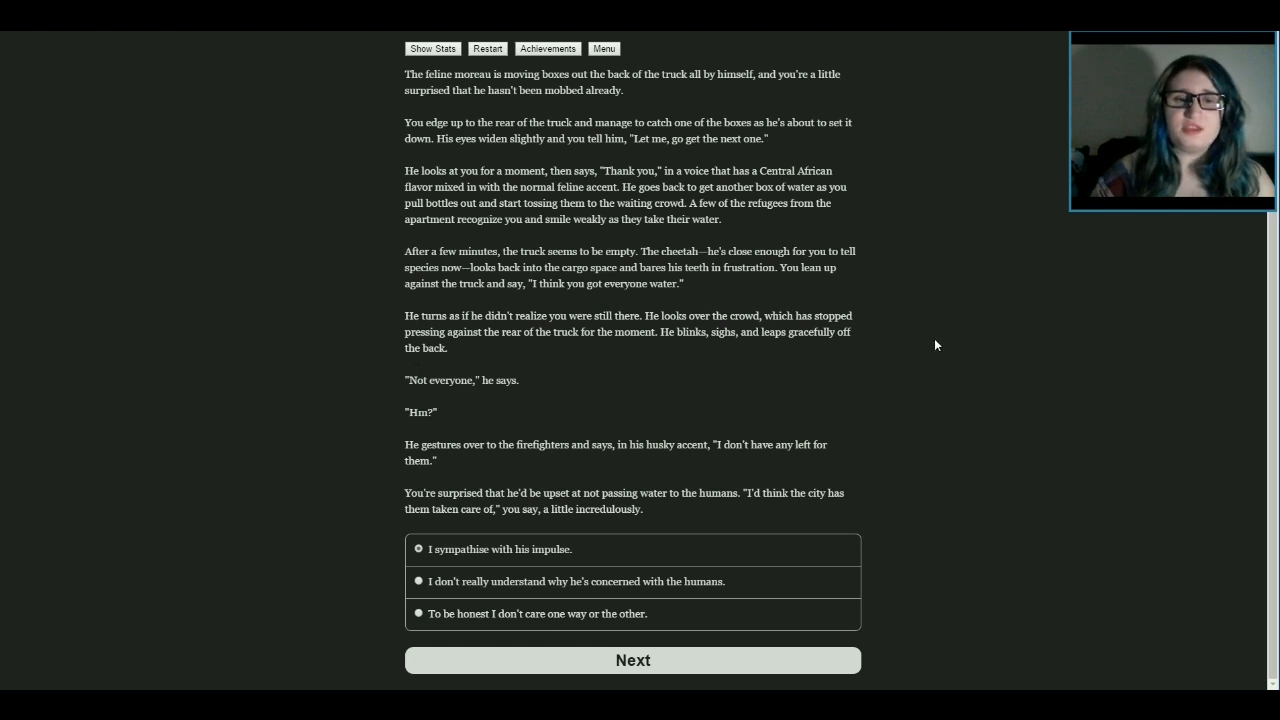
mouse_move(908, 343)
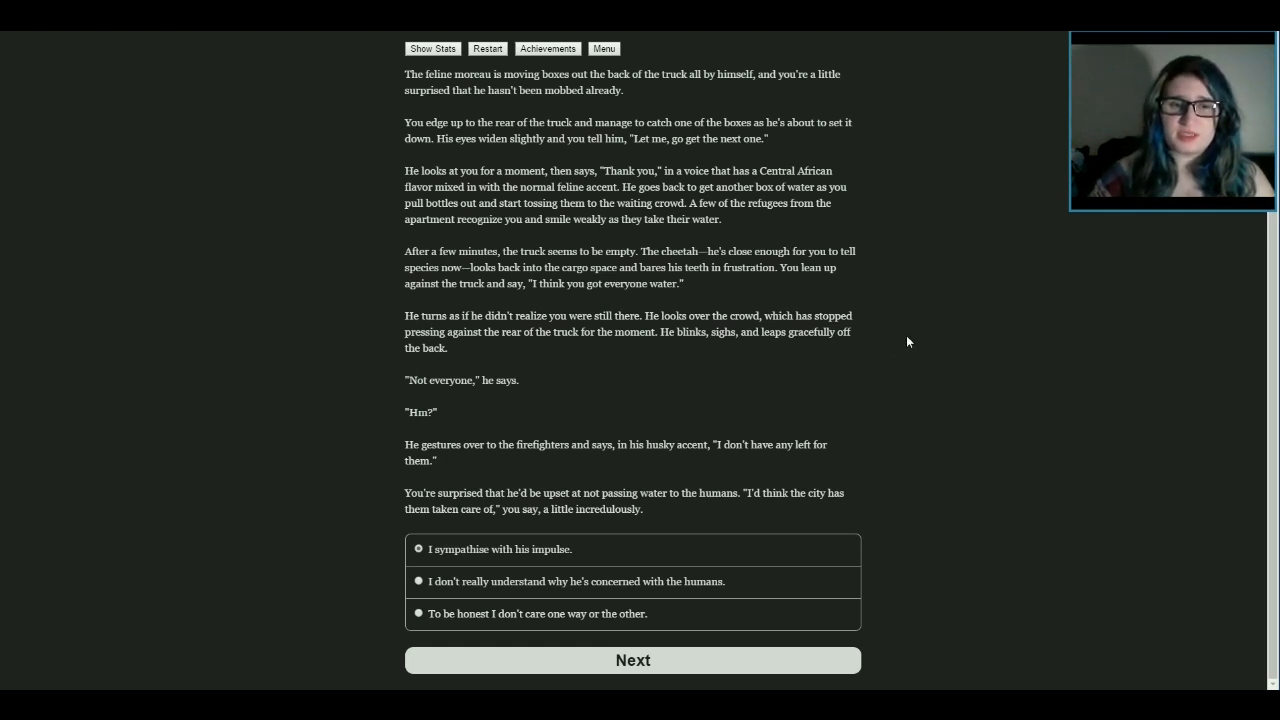
mouse_move(798, 358)
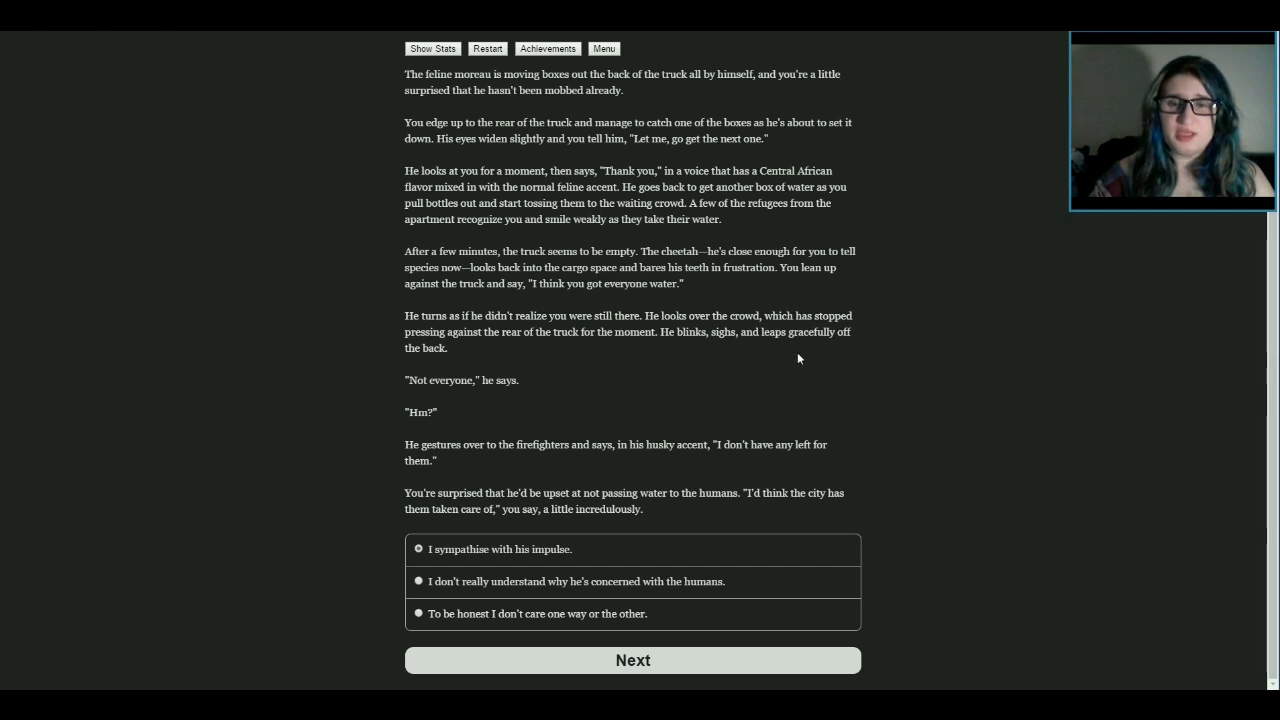
mouse_move(840, 344)
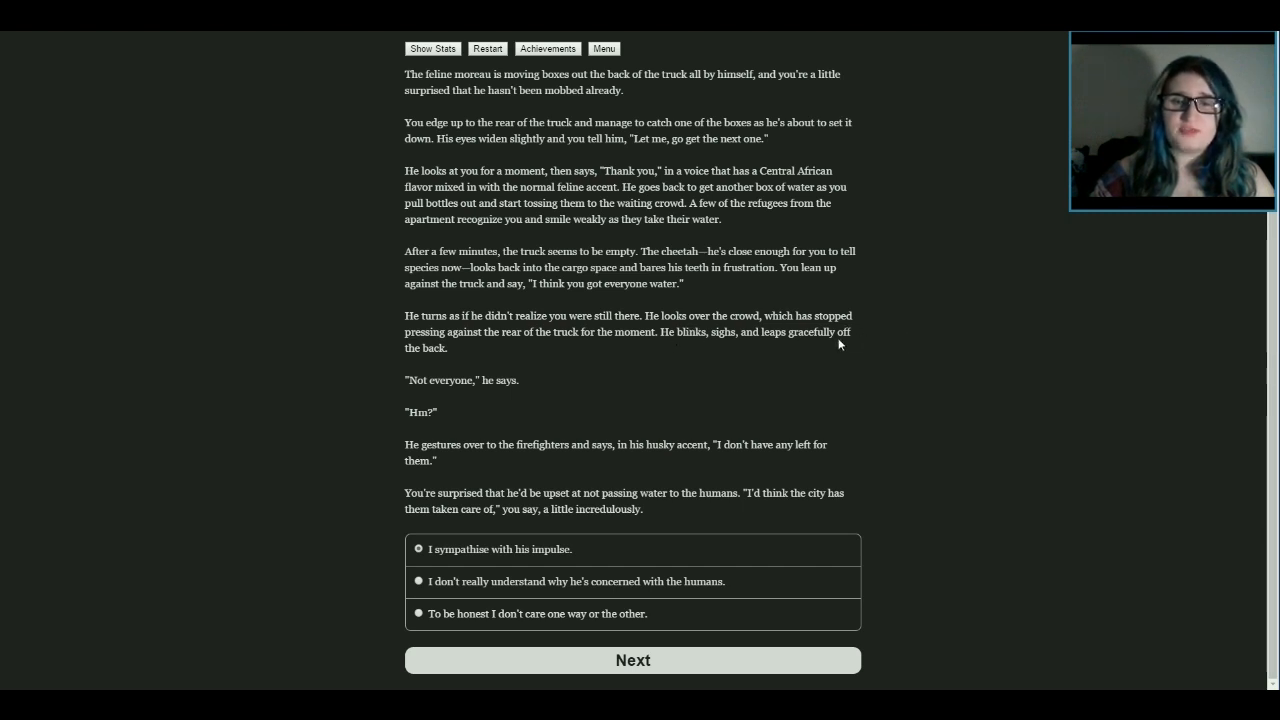
mouse_move(505, 397)
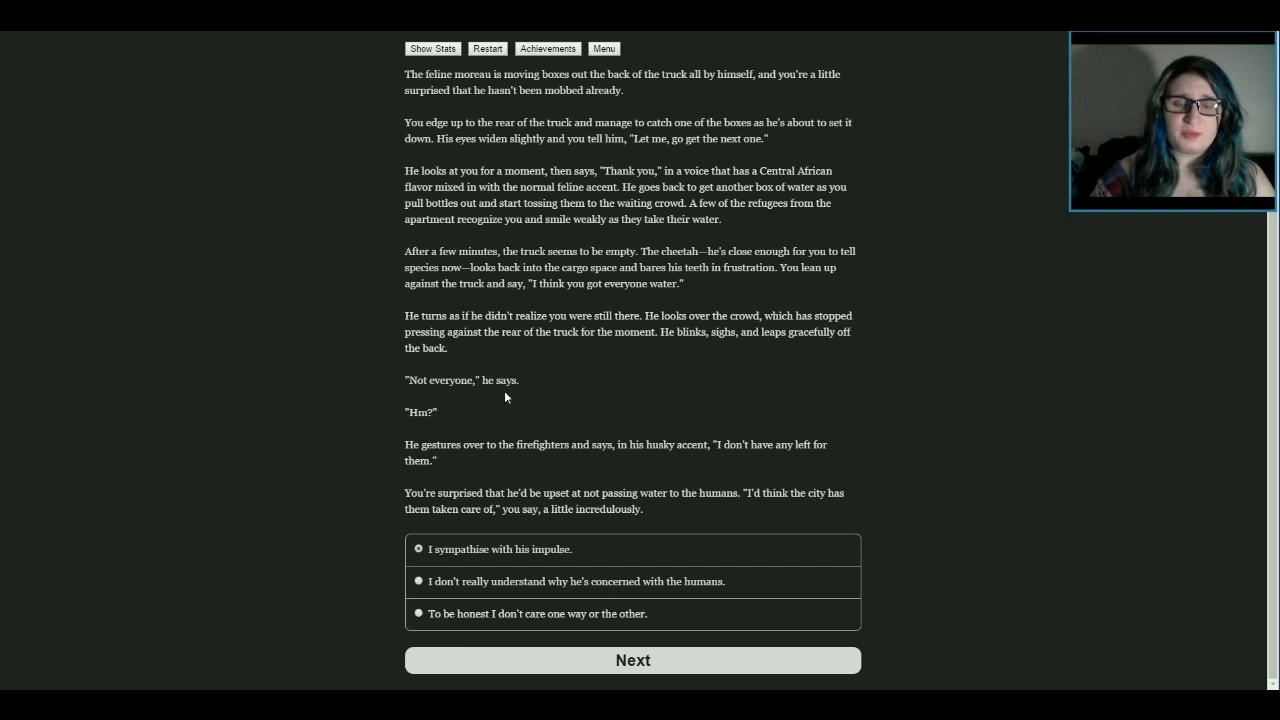
mouse_move(451, 470)
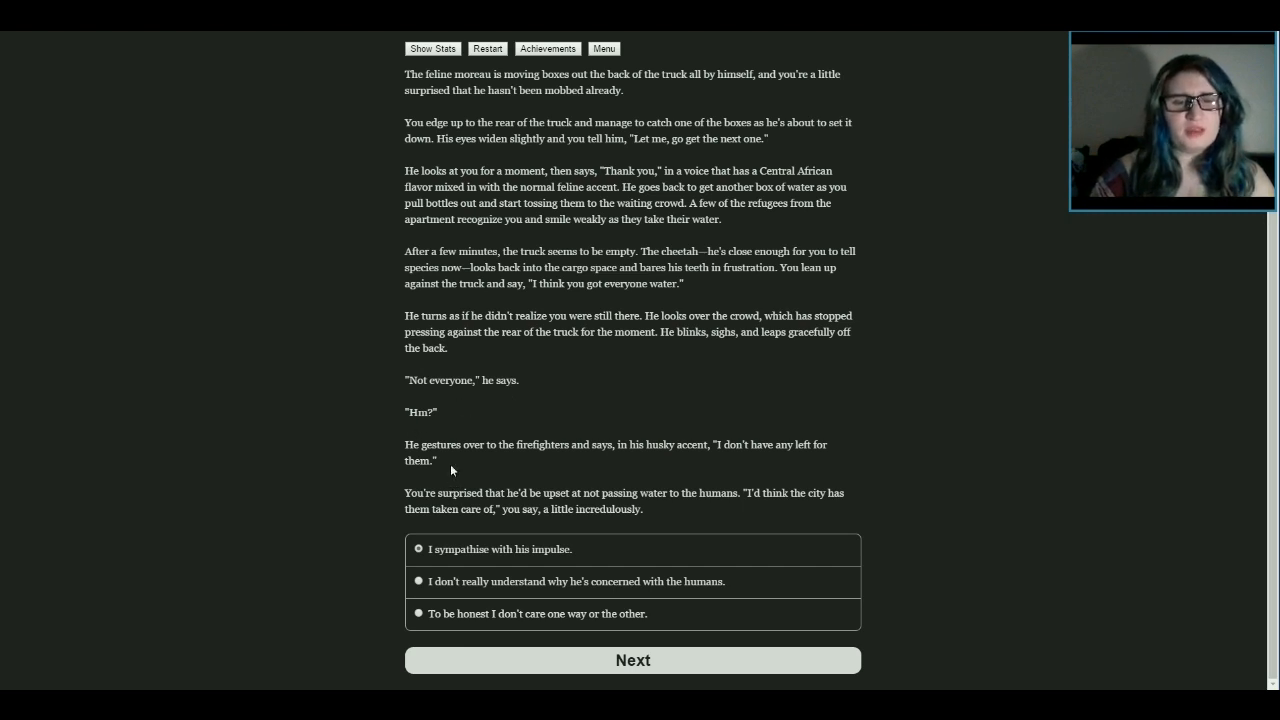
mouse_move(642, 459)
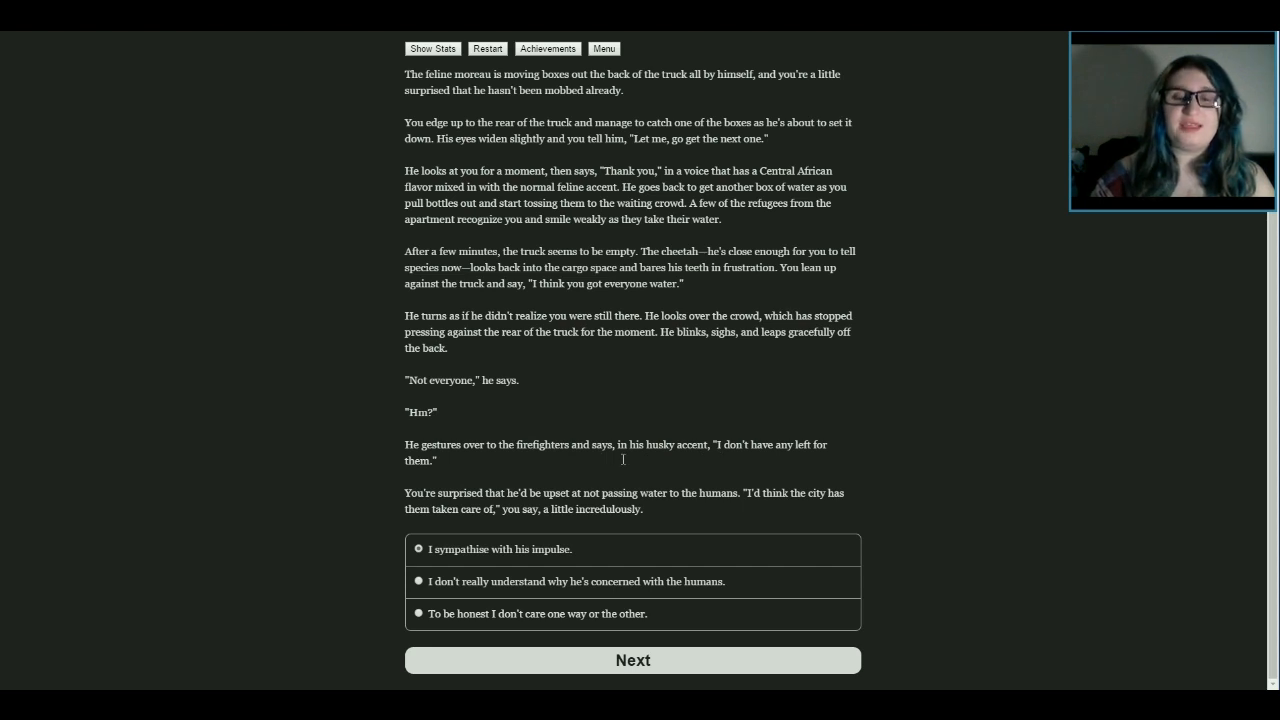
mouse_move(657, 467)
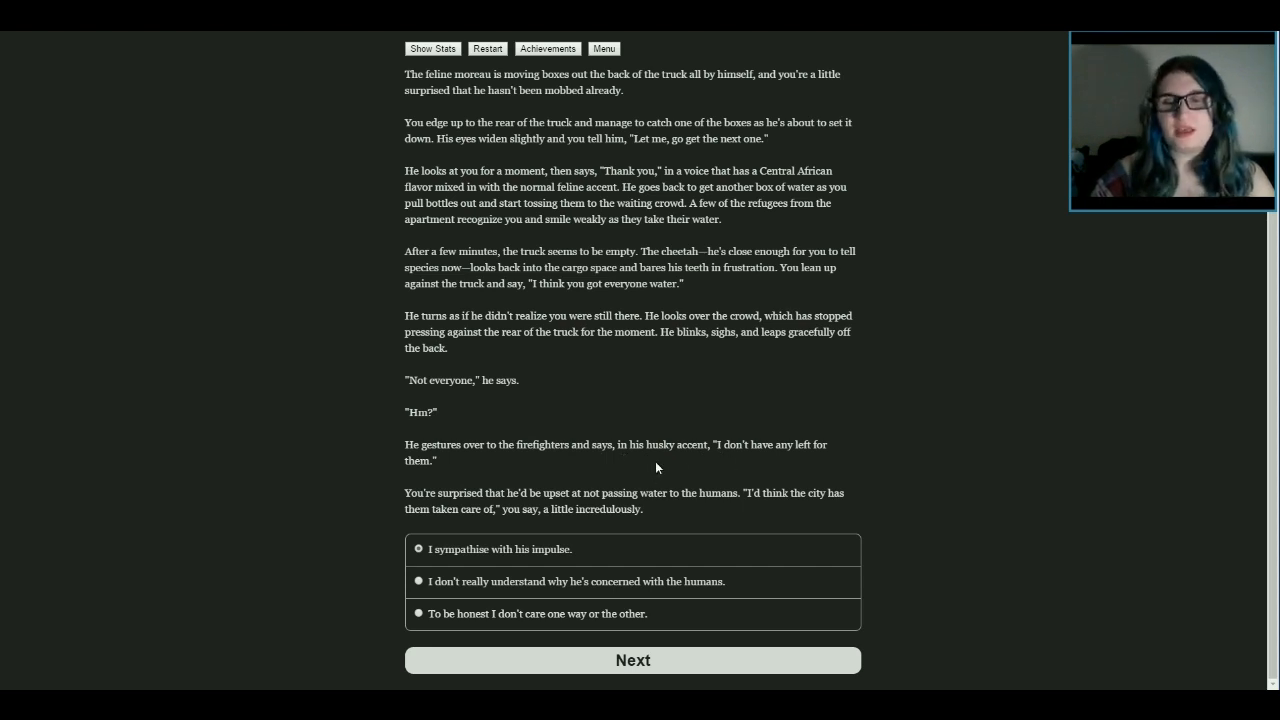
mouse_move(403, 467)
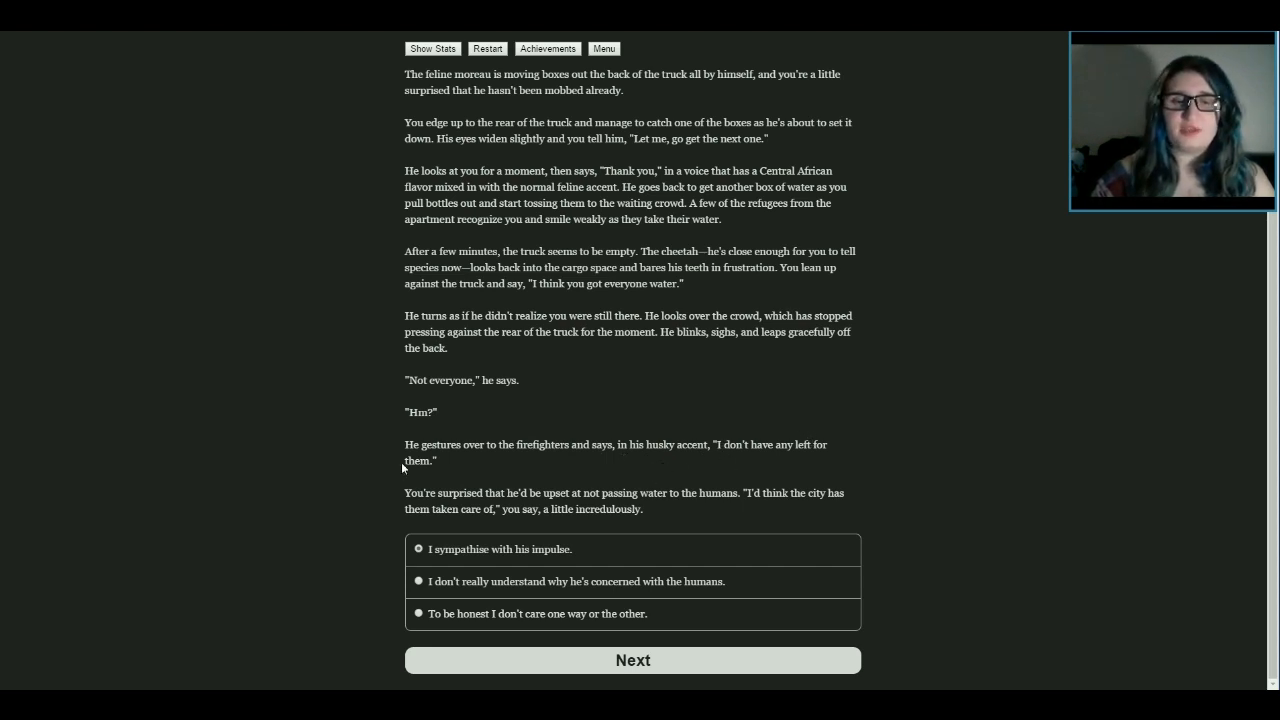
mouse_move(968, 405)
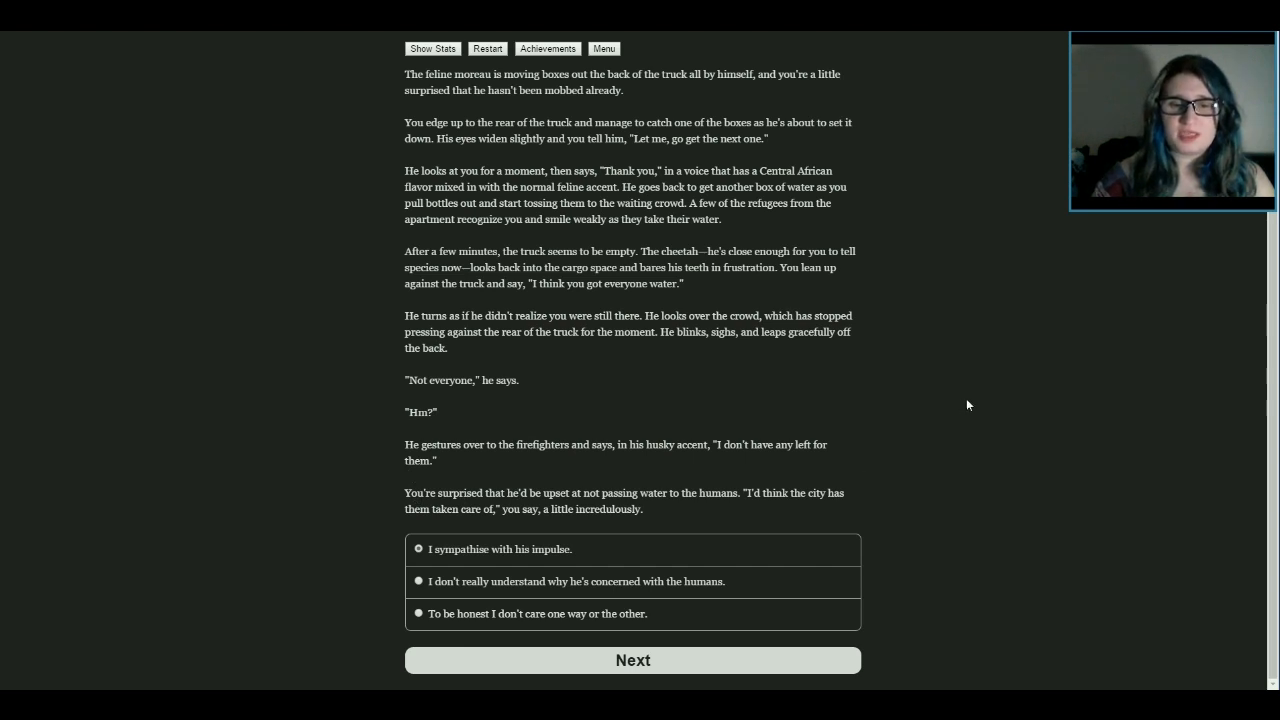
mouse_move(749, 512)
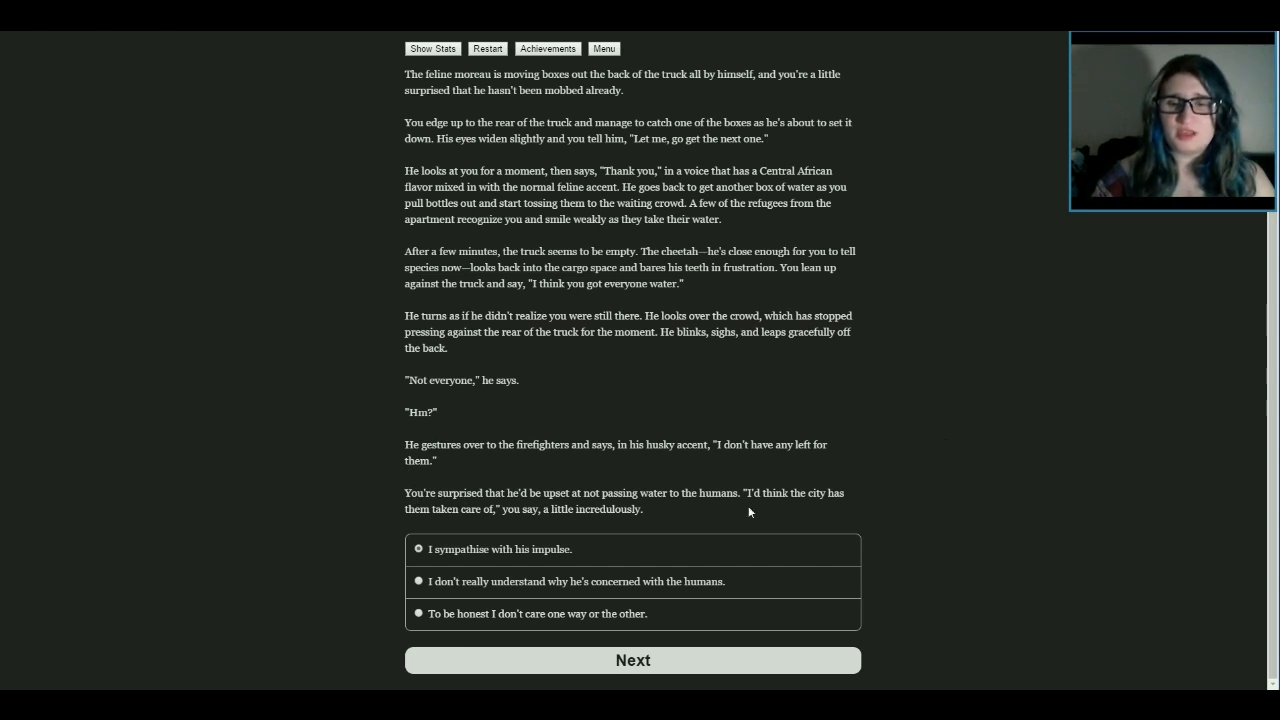
mouse_move(441, 529)
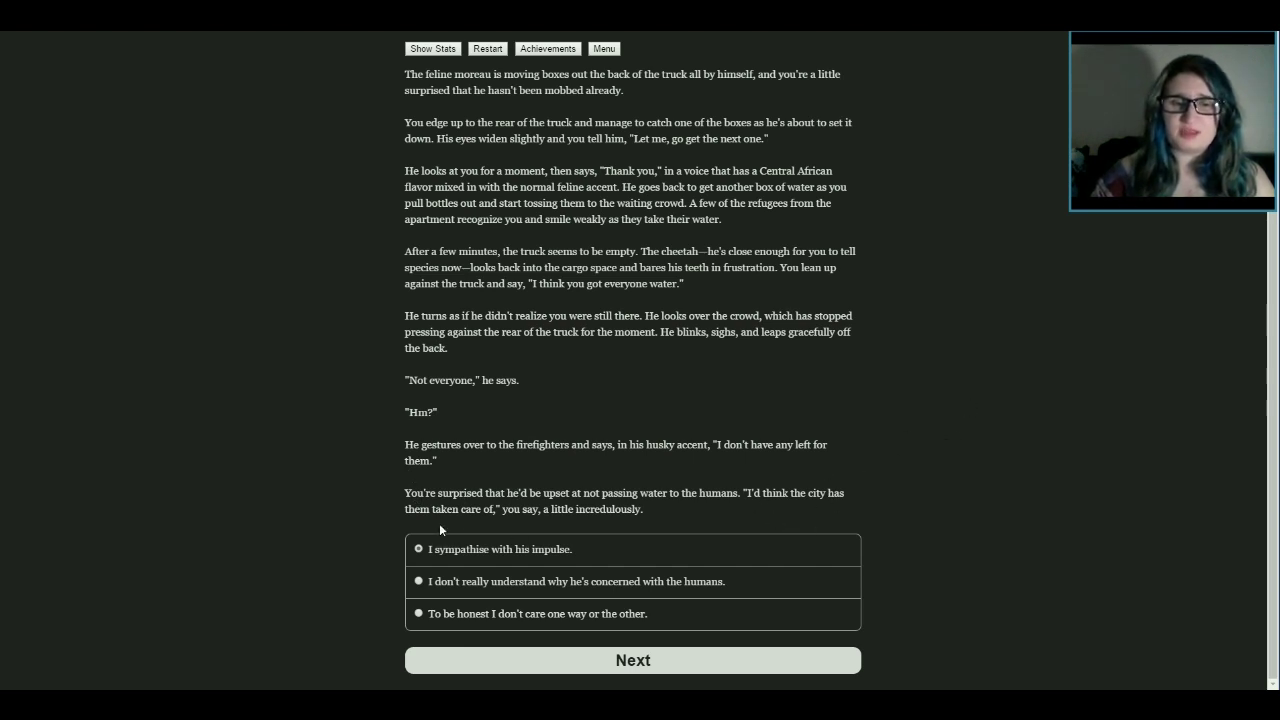
mouse_move(897, 510)
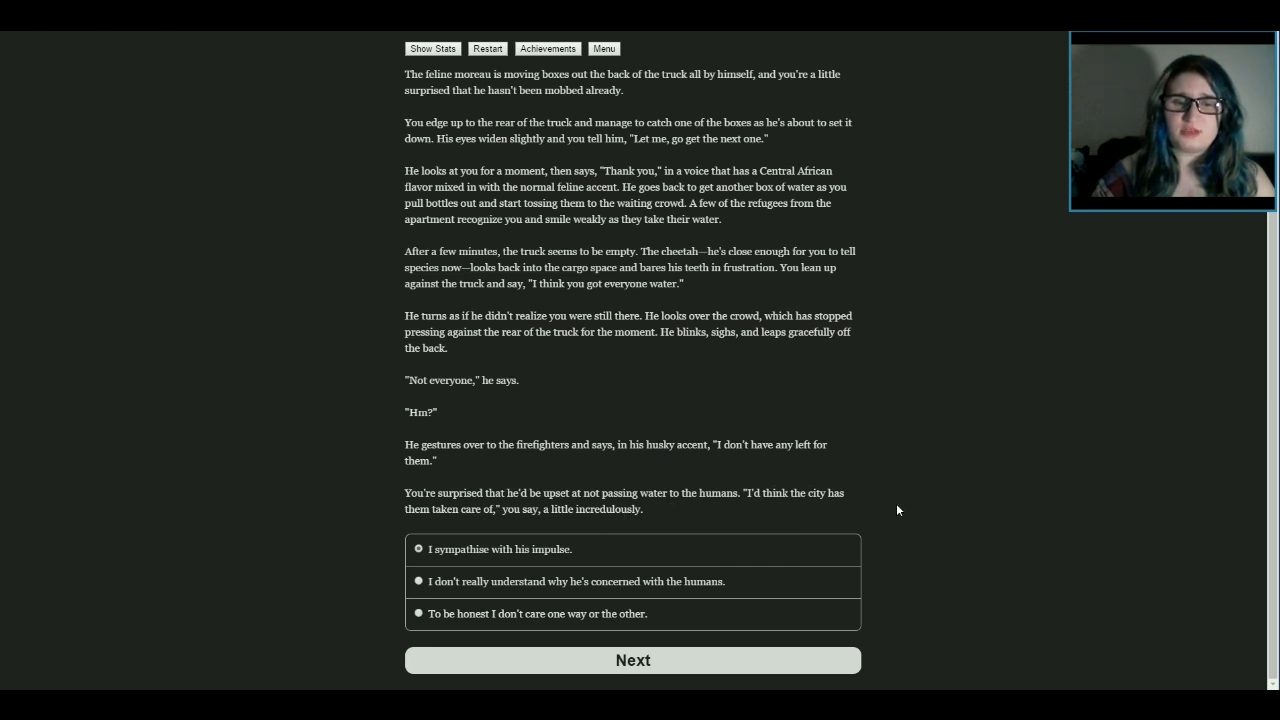
mouse_move(540, 531)
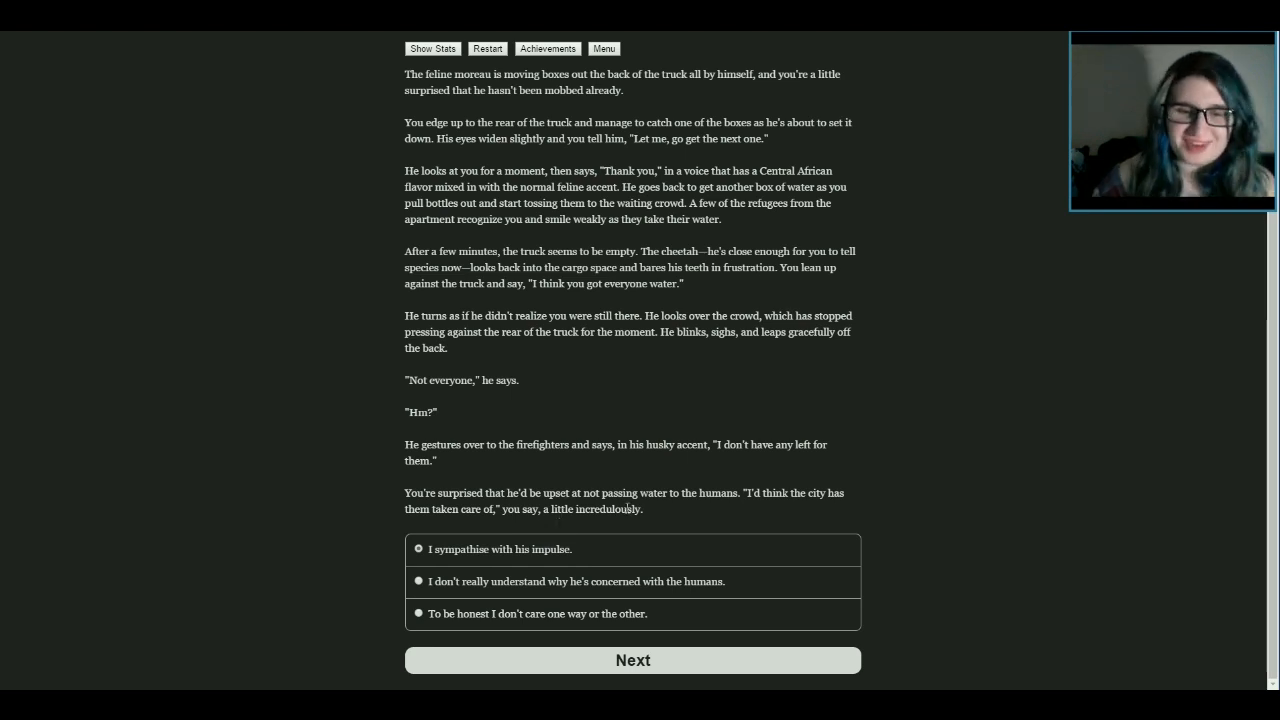
mouse_move(667, 487)
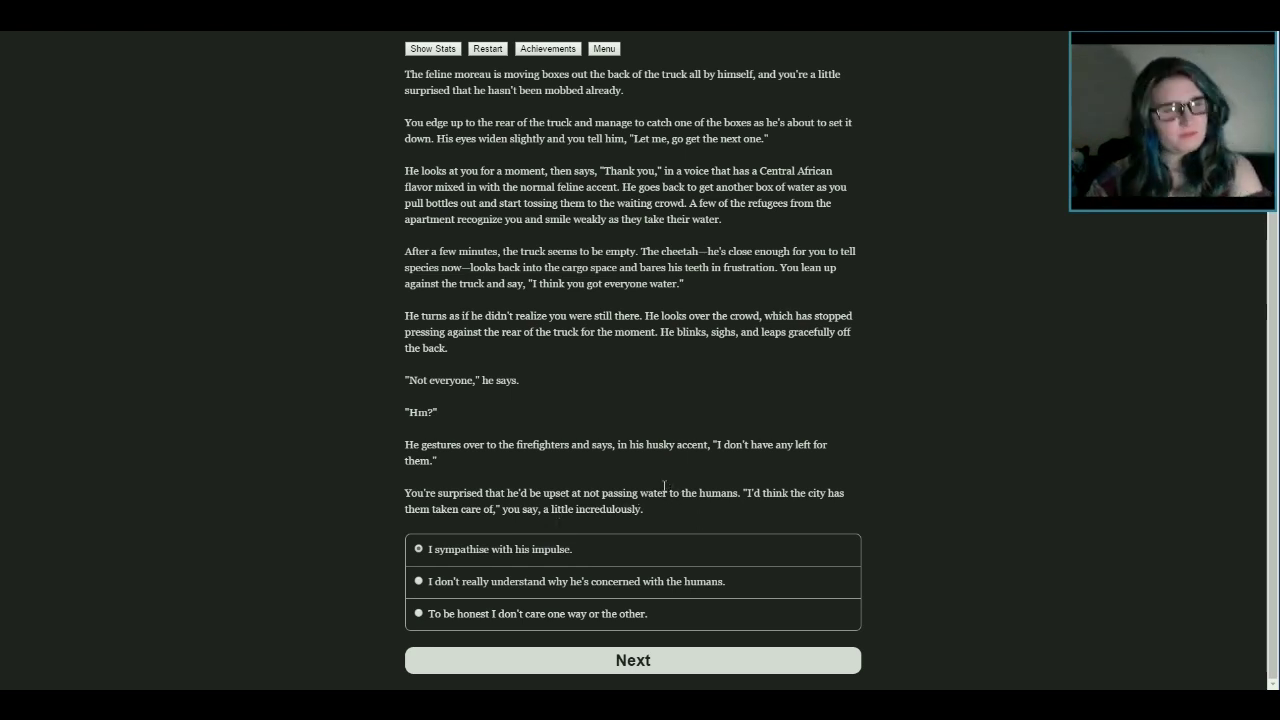
mouse_move(640, 441)
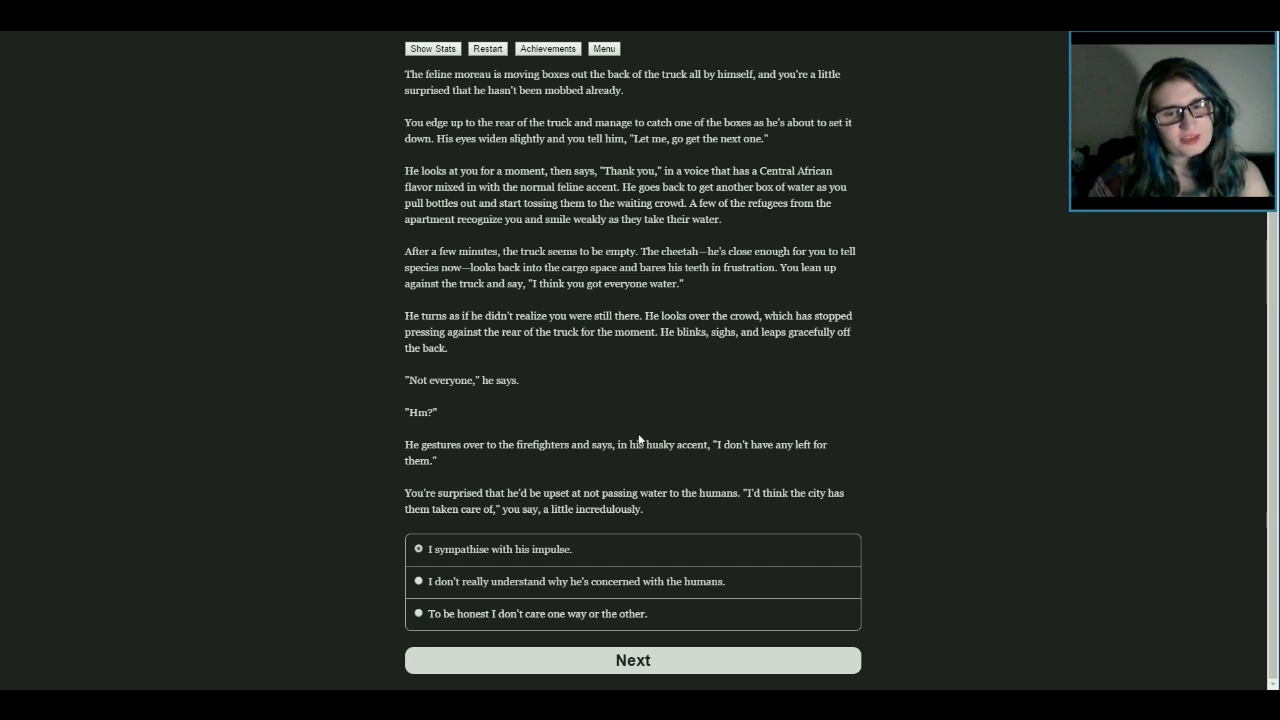
mouse_move(505, 495)
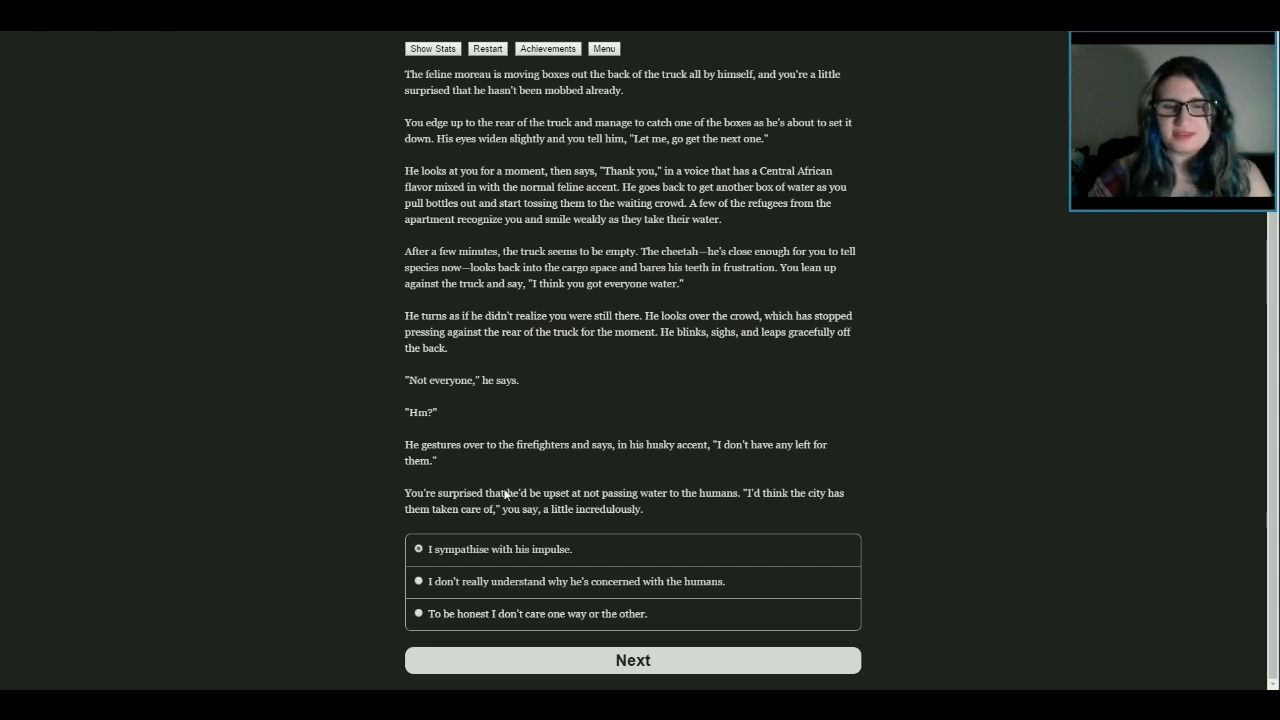
mouse_move(458, 562)
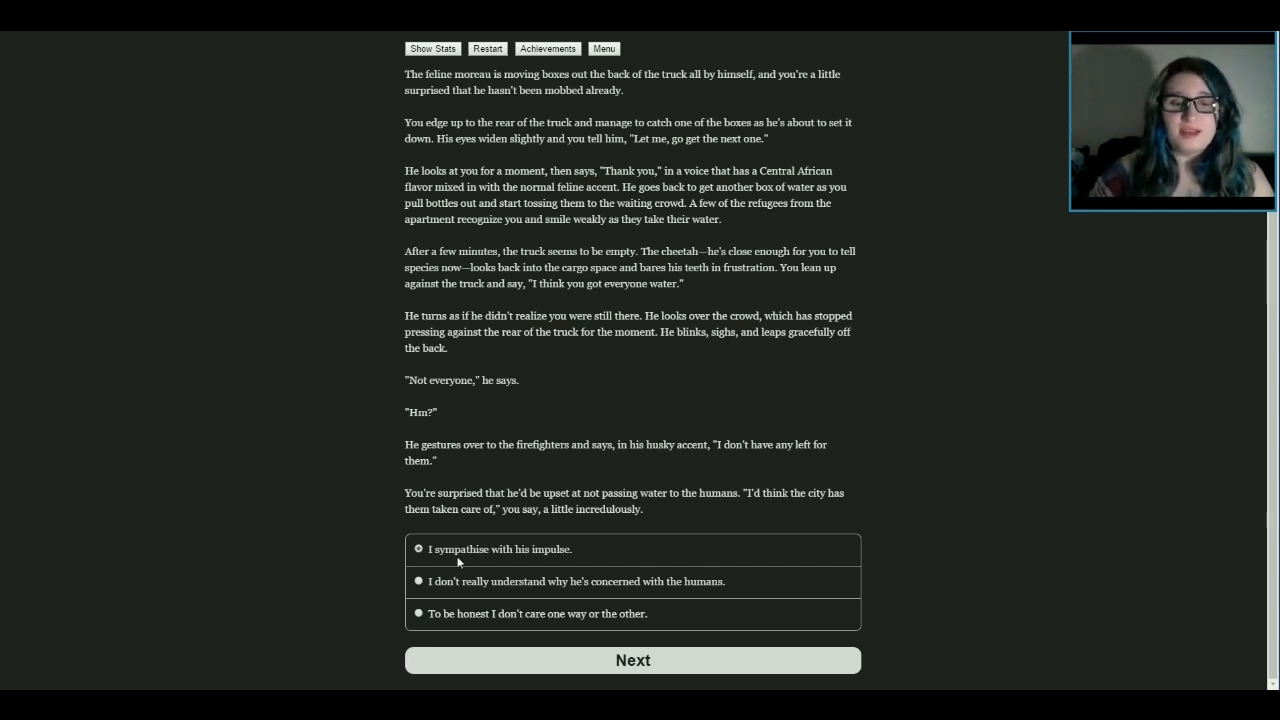
mouse_move(472, 592)
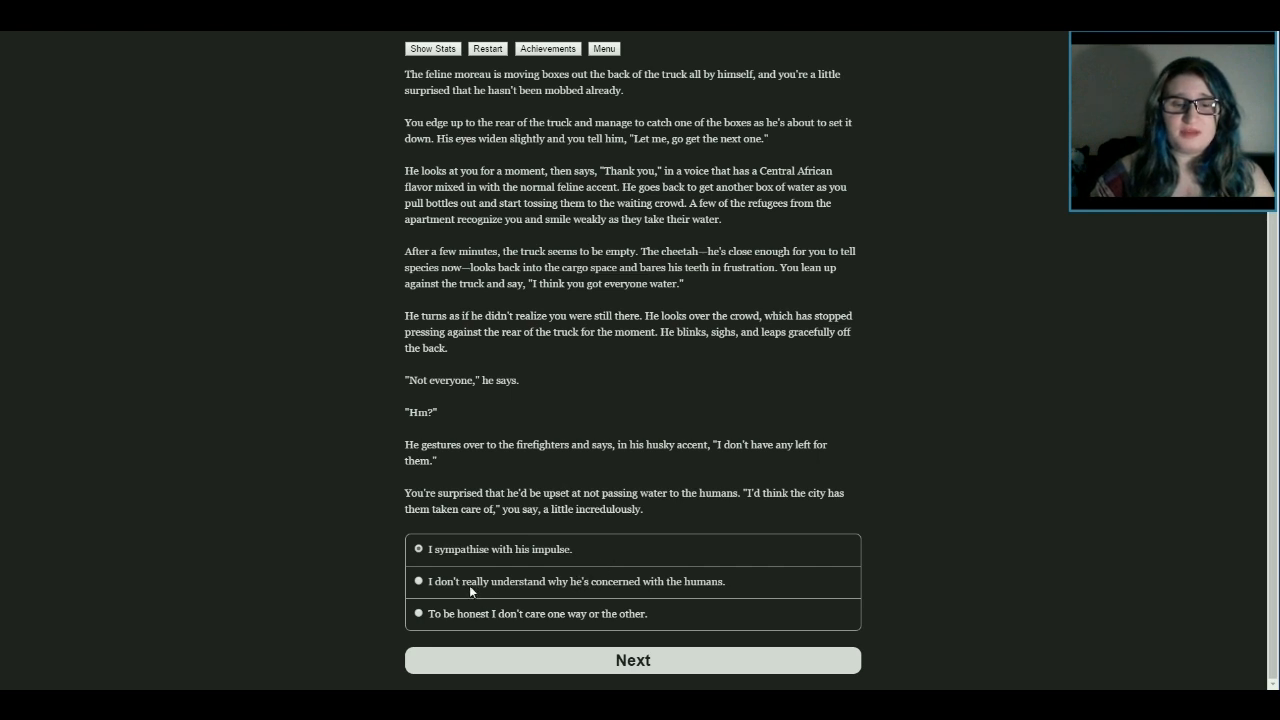
mouse_move(628, 637)
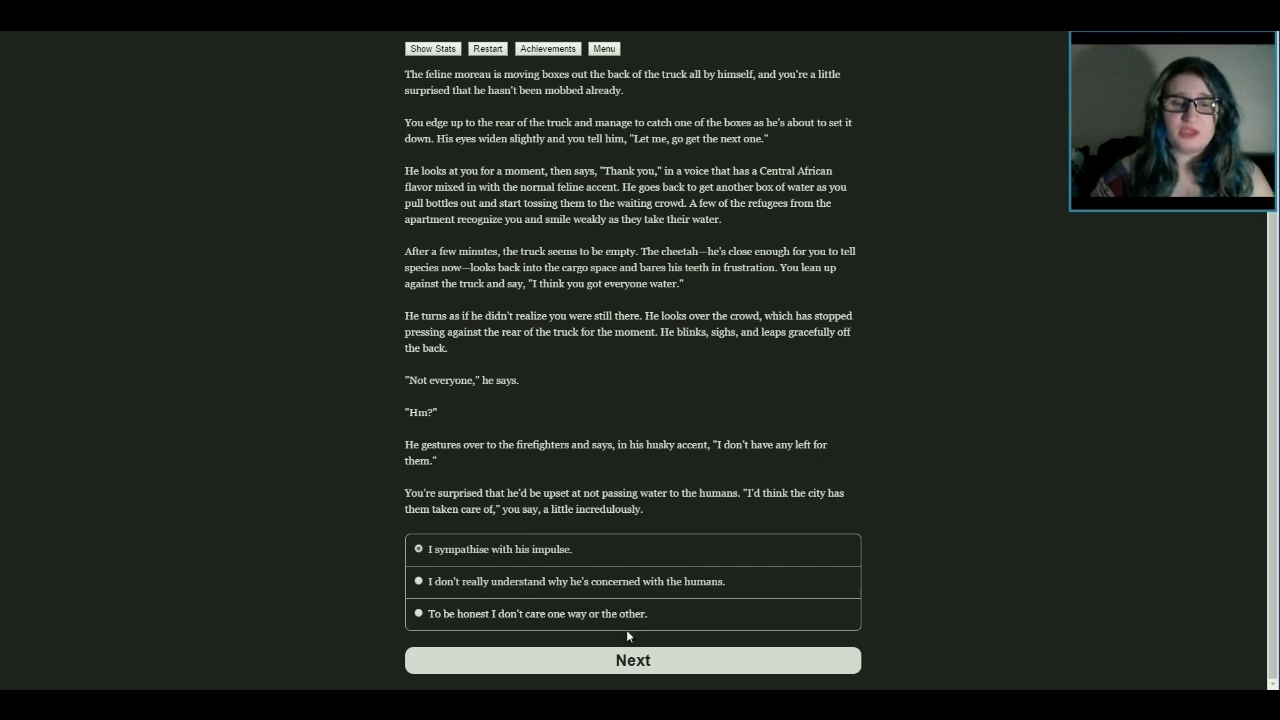
mouse_move(462, 557)
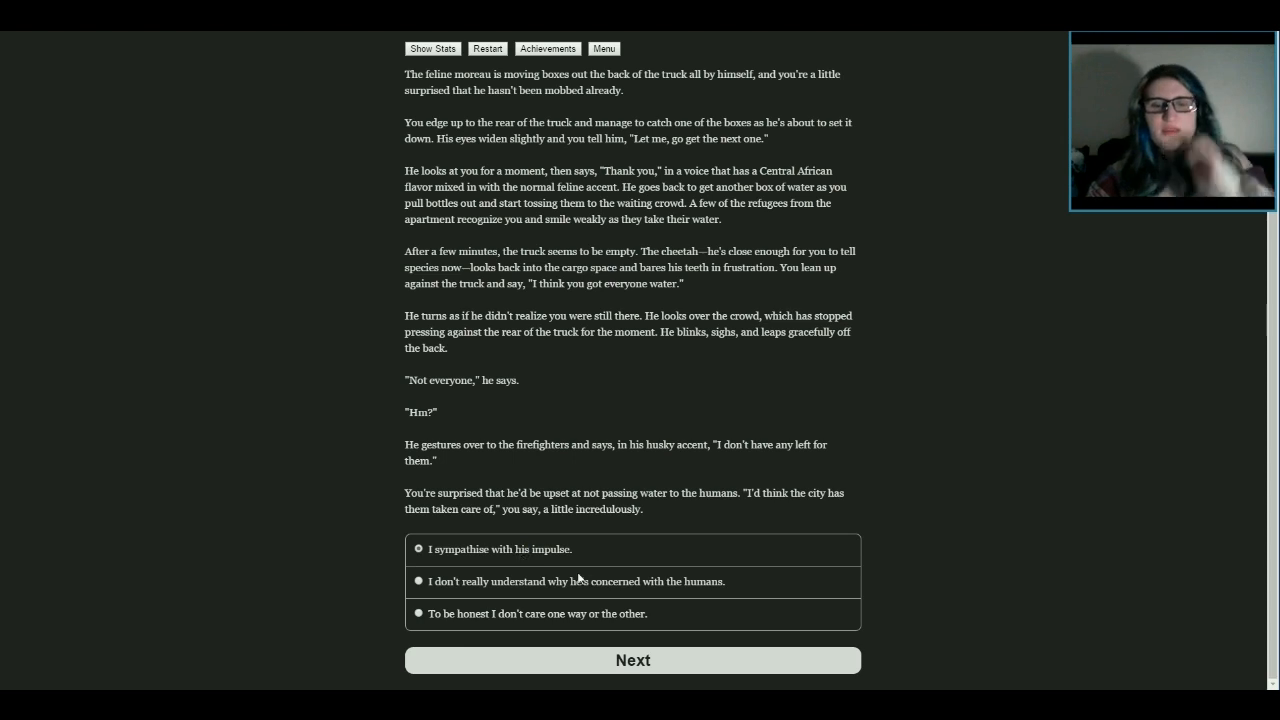
Finish the cheetah conversation and view the Stats page with reputation percentages
click(632, 660)
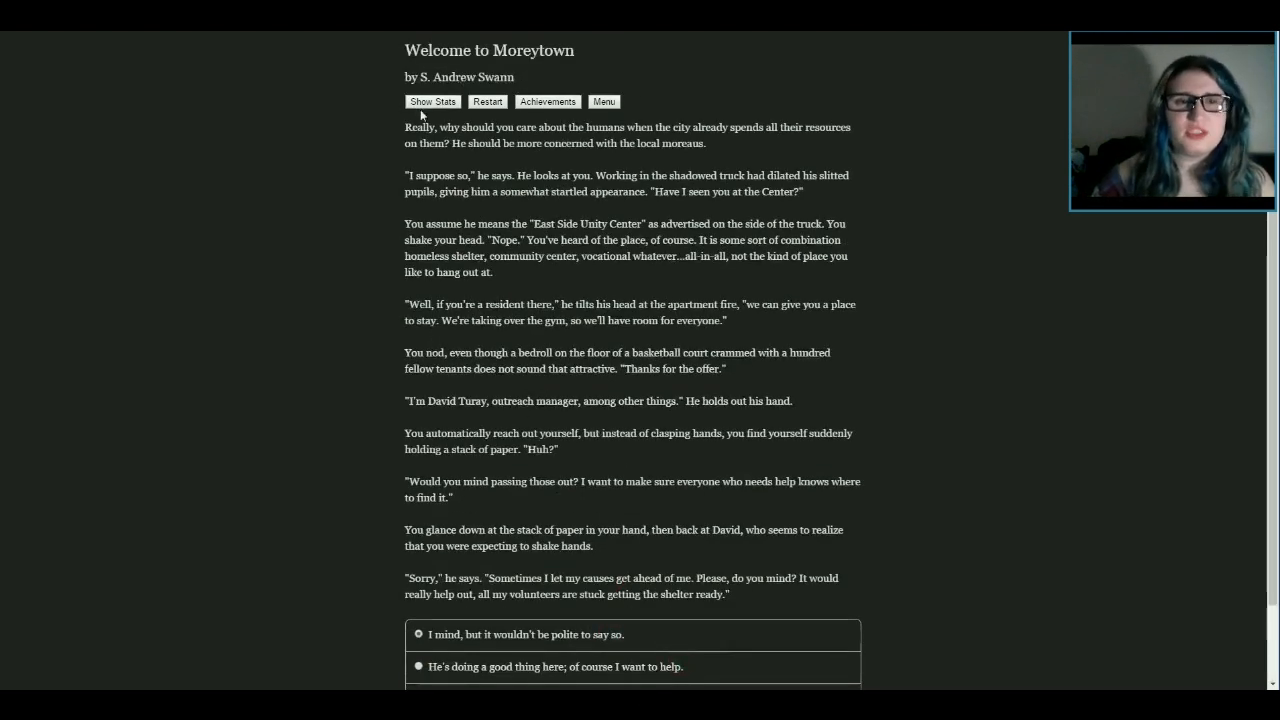
click(432, 101)
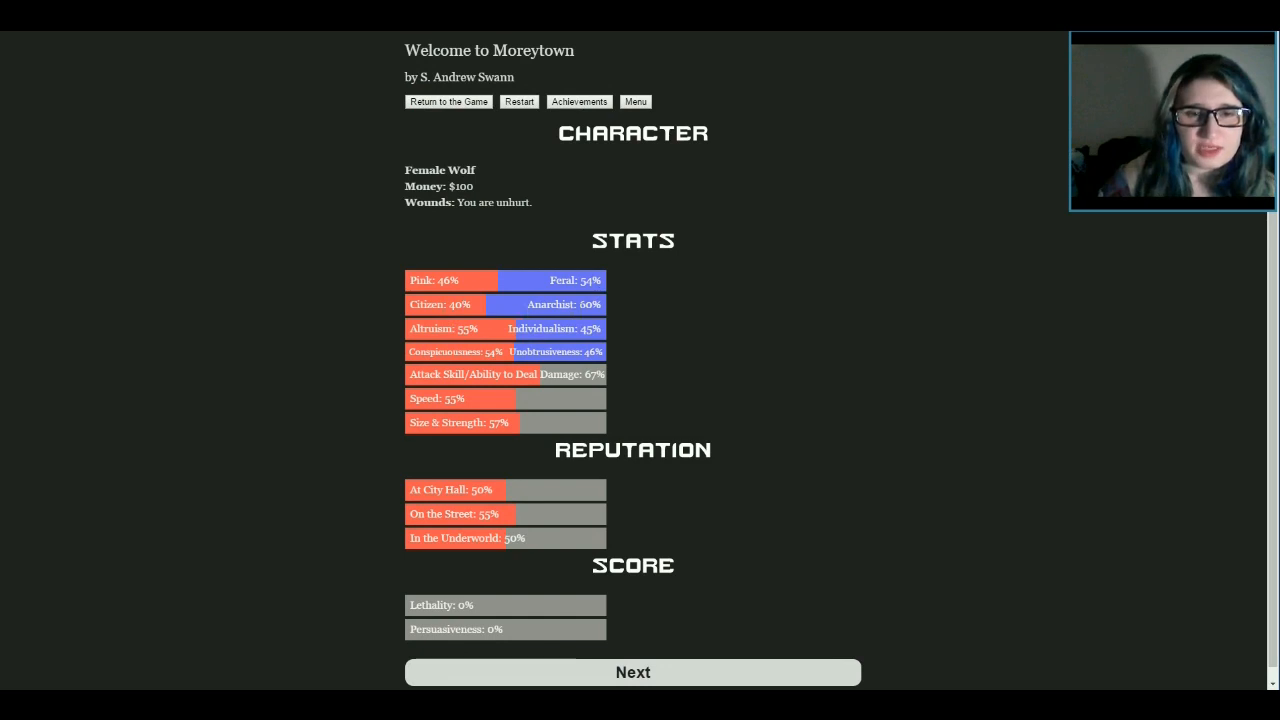
mouse_move(480, 340)
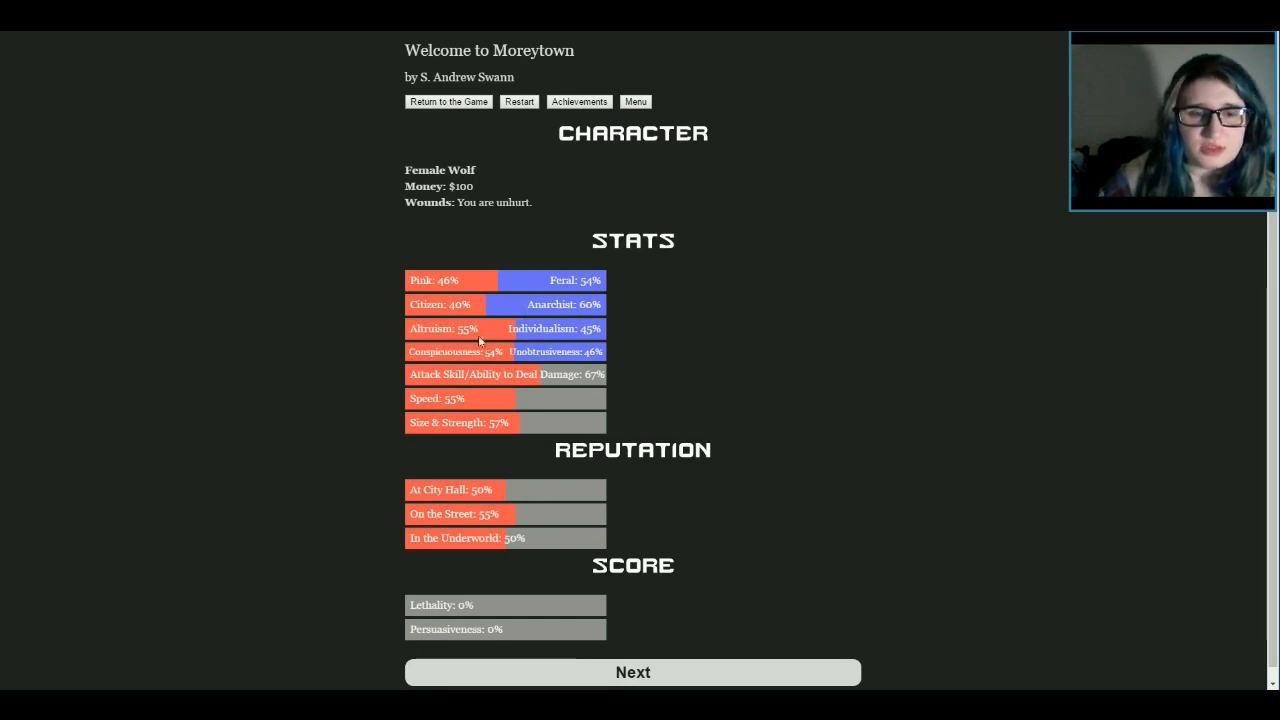
mouse_move(530, 337)
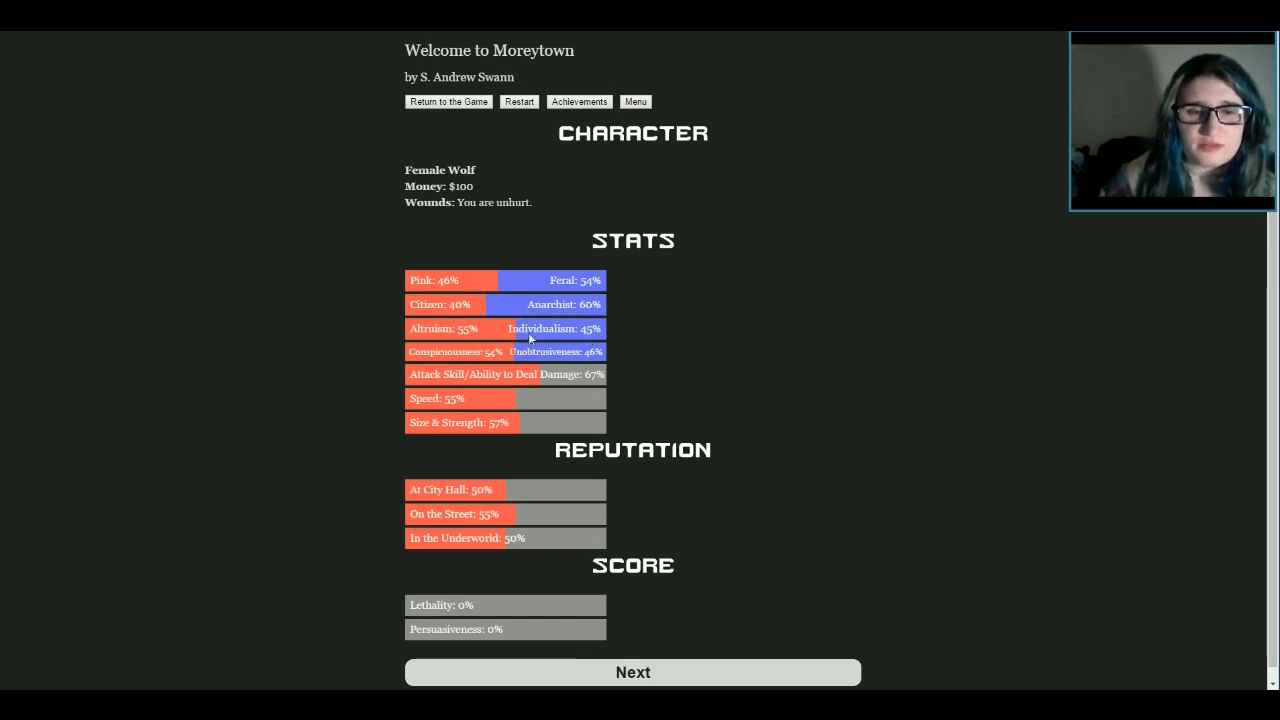
mouse_move(467, 362)
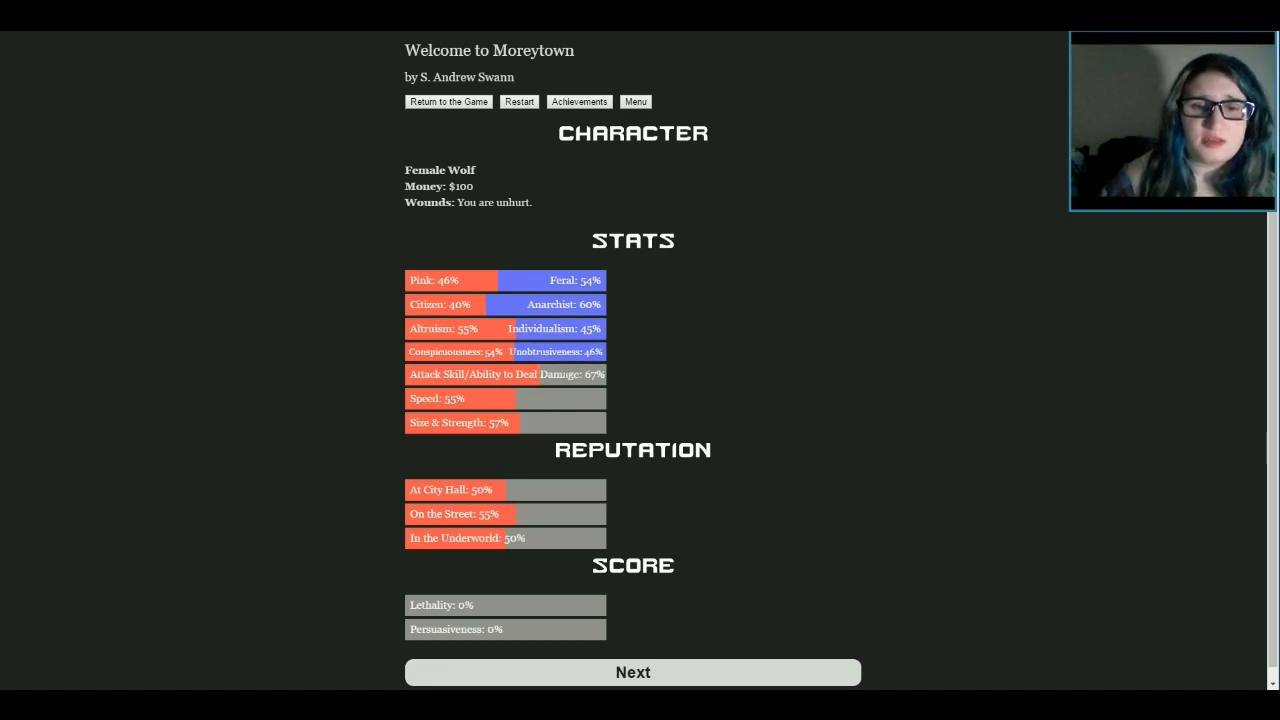
mouse_move(614, 381)
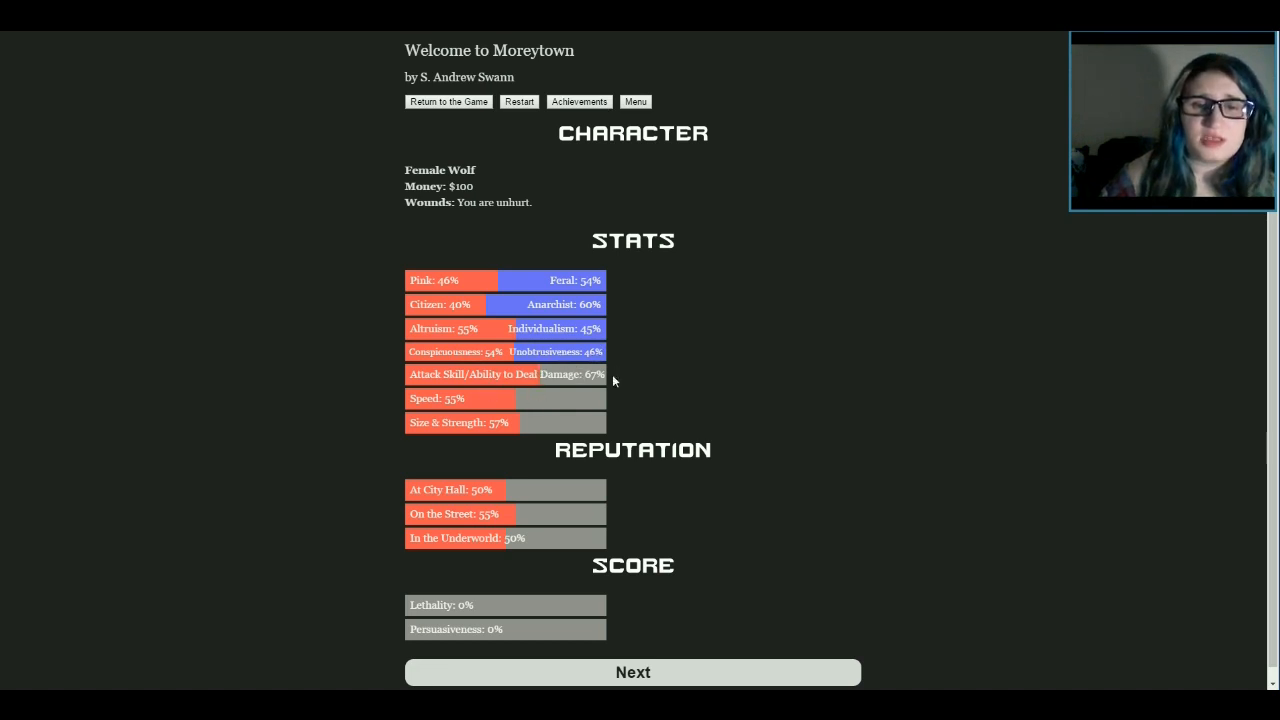
mouse_move(472, 388)
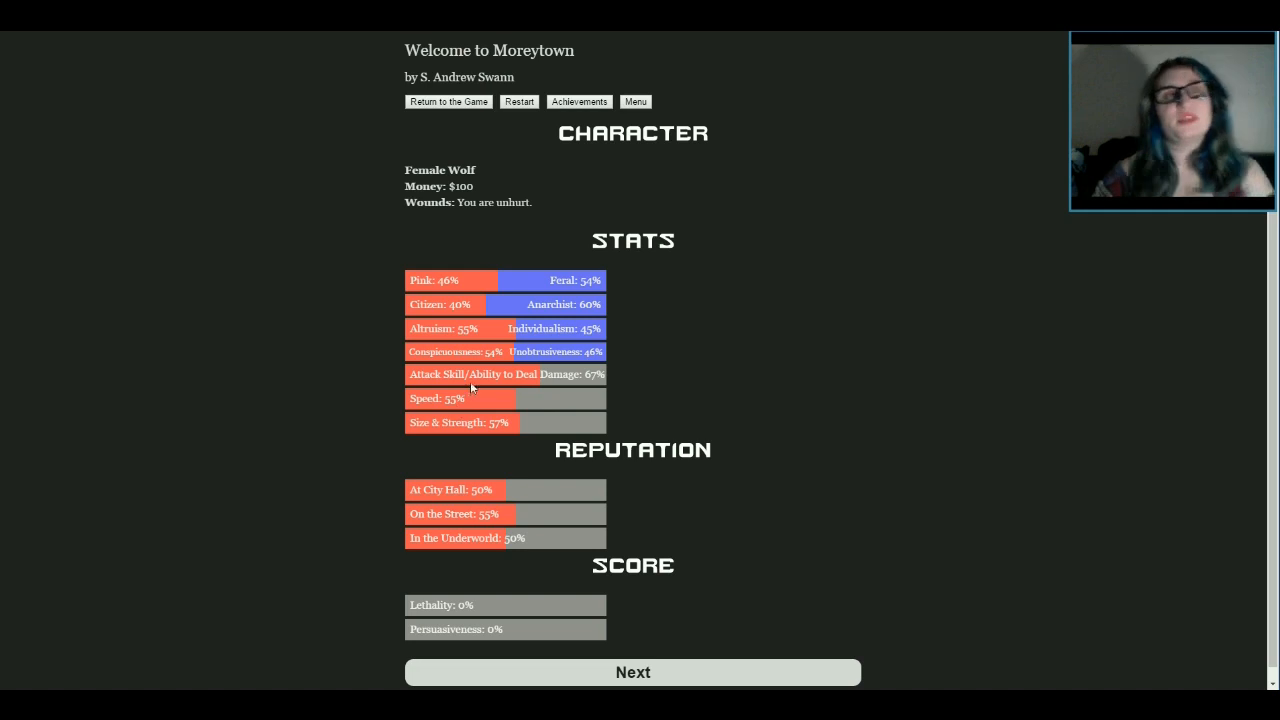
mouse_move(496, 465)
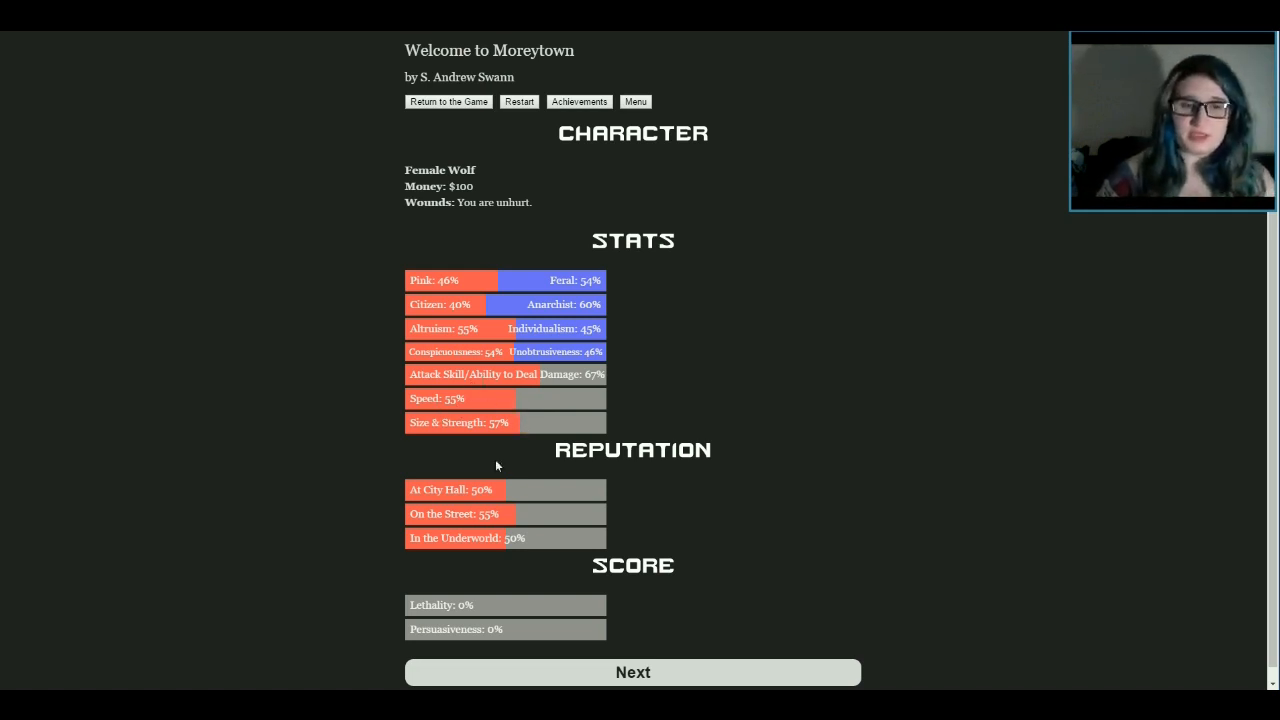
mouse_move(453, 502)
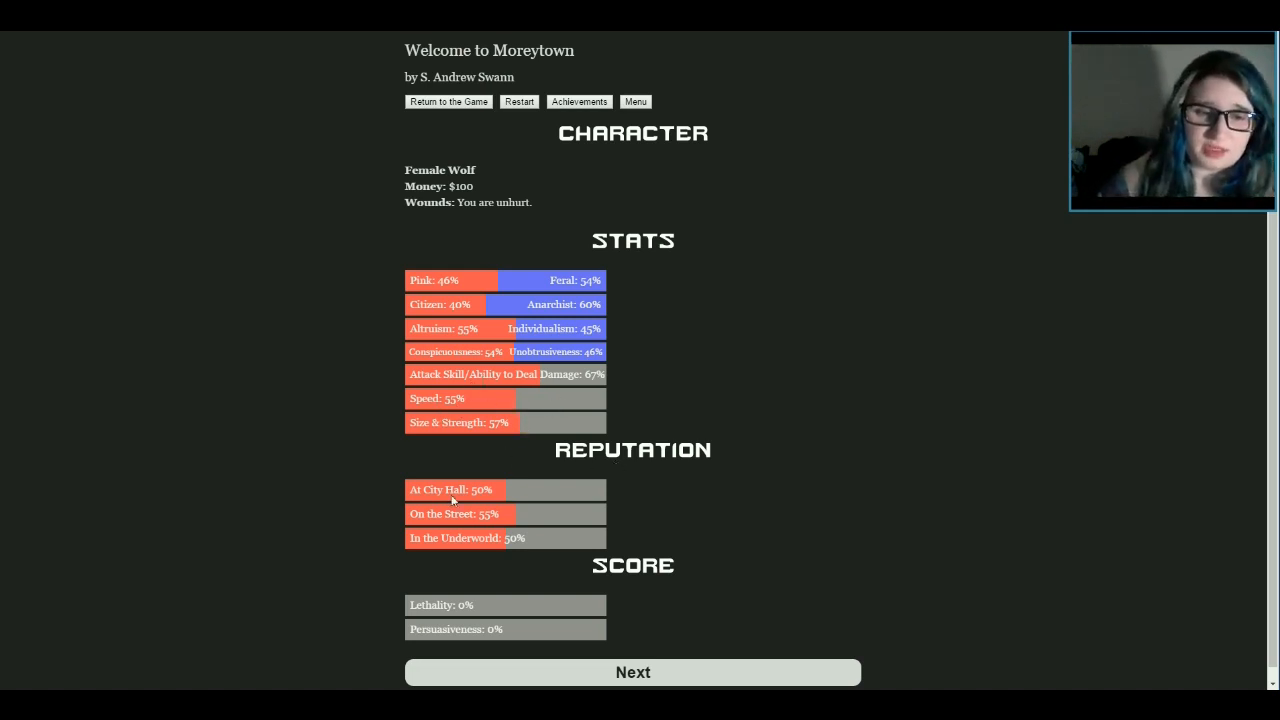
mouse_move(557, 510)
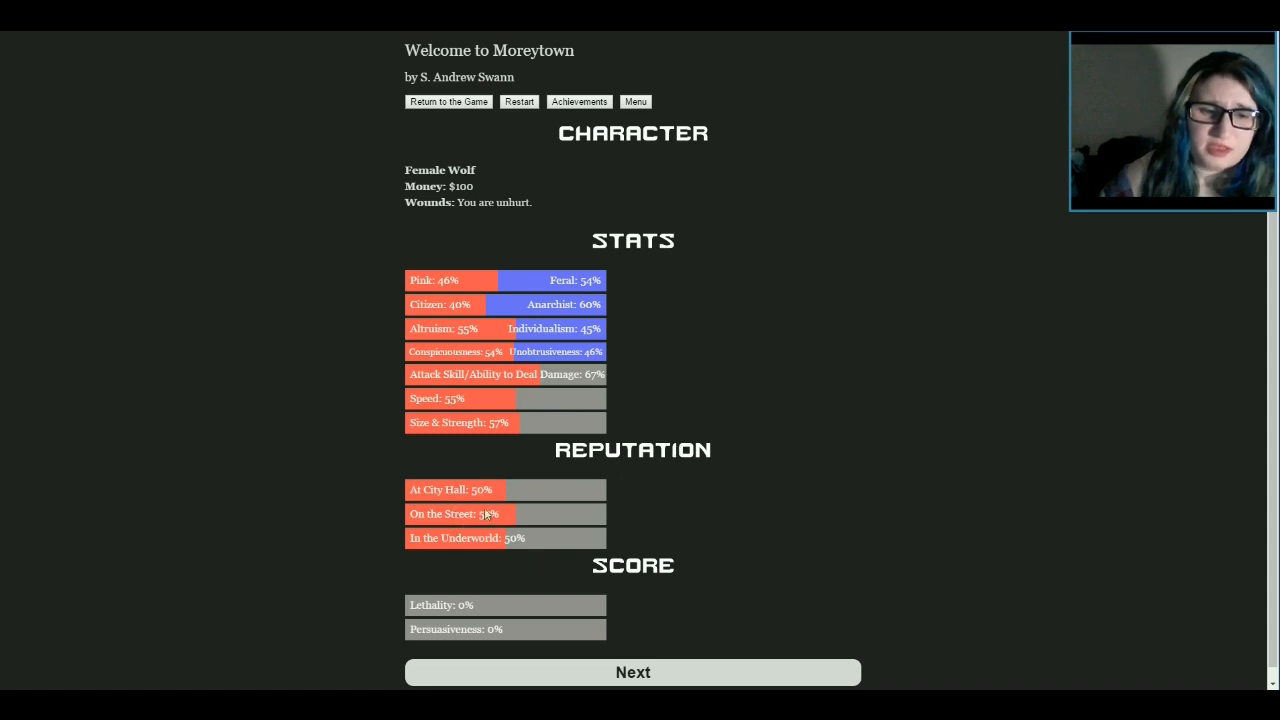
mouse_move(563, 615)
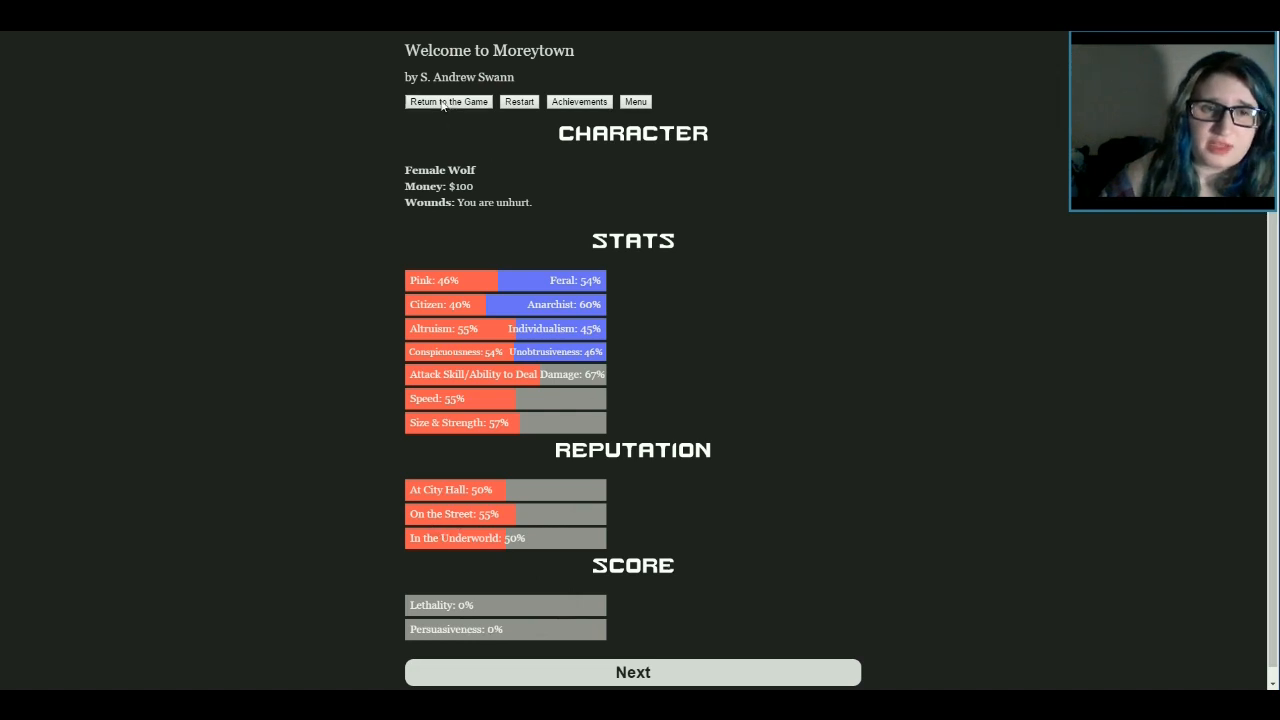
mouse_move(470, 186)
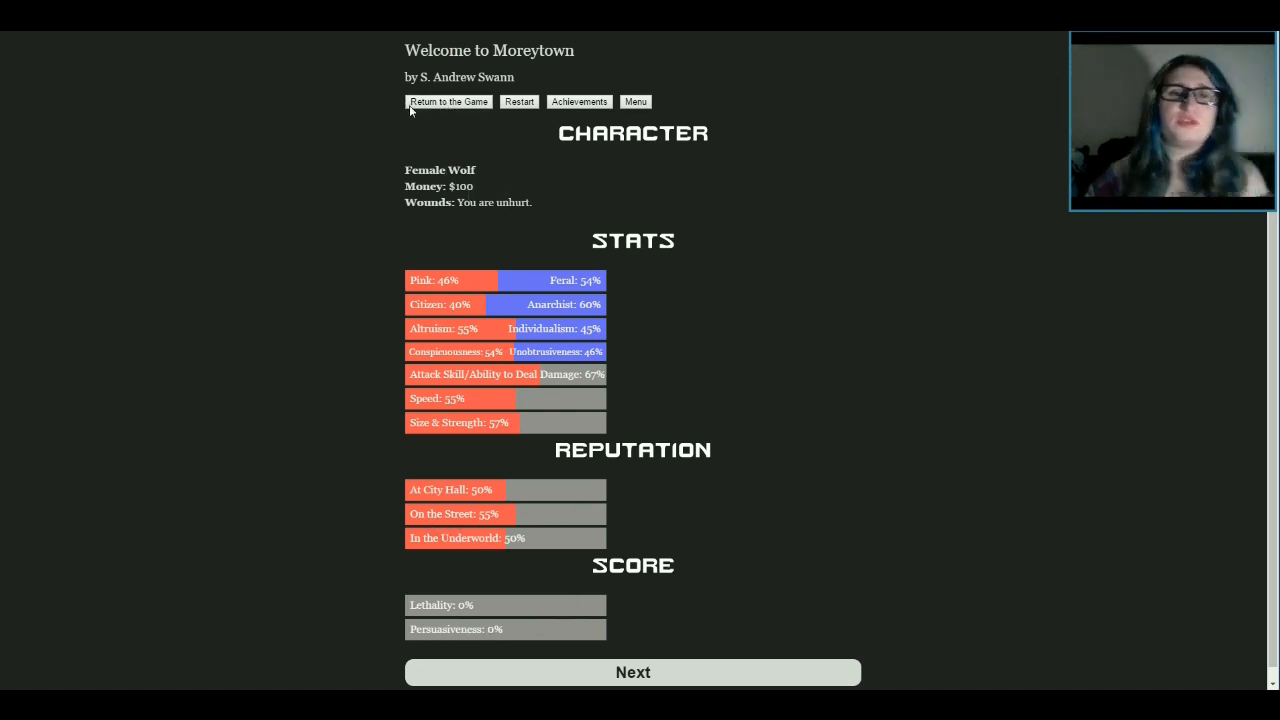
mouse_move(477, 122)
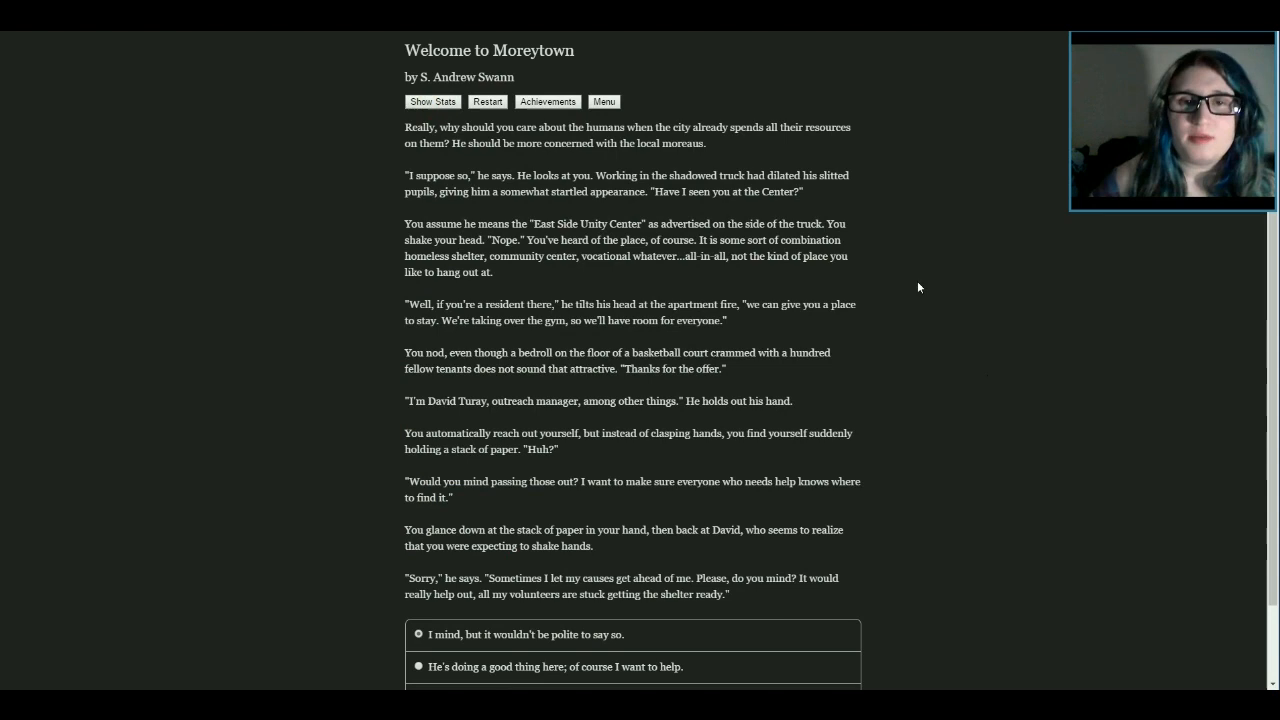
mouse_move(926, 280)
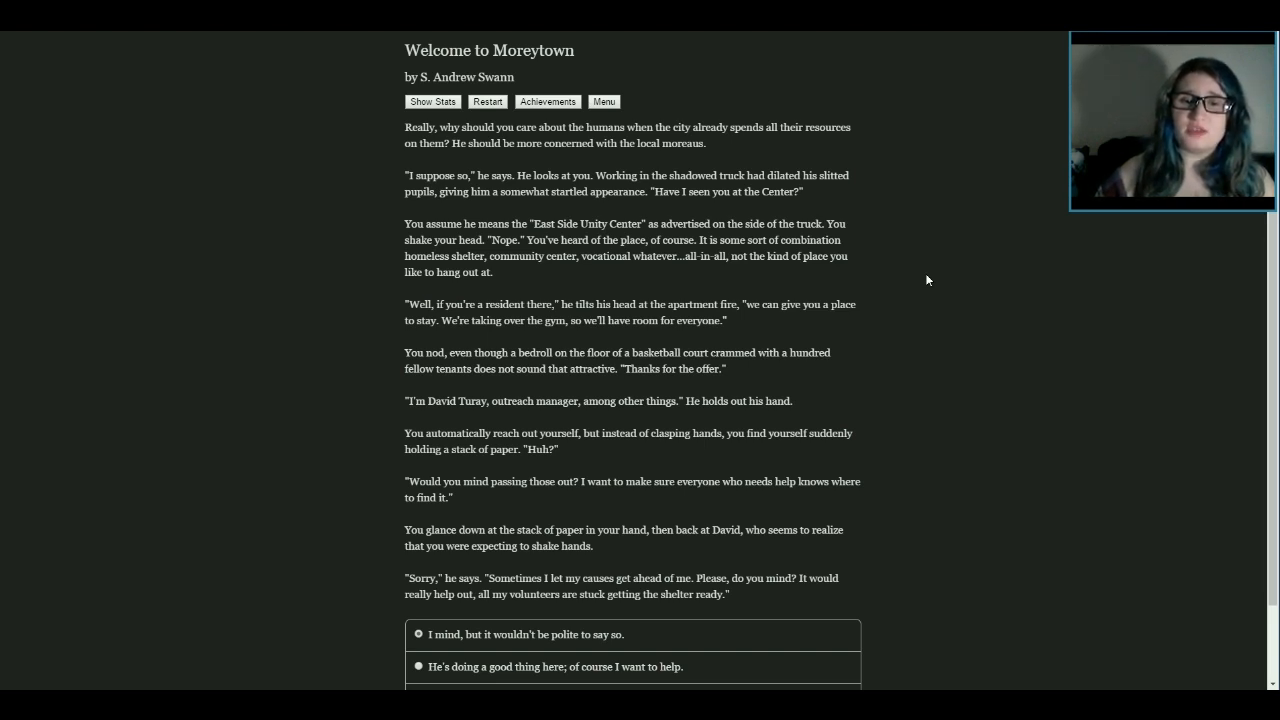
mouse_move(787, 218)
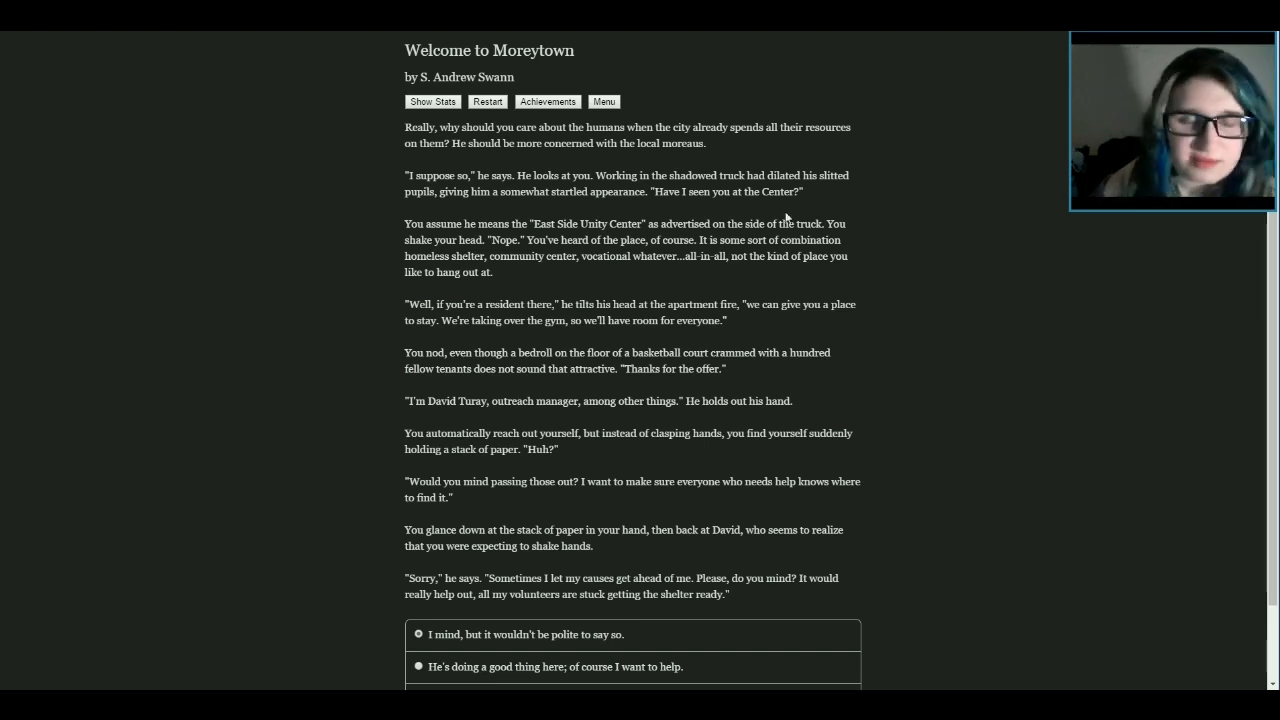
mouse_move(903, 461)
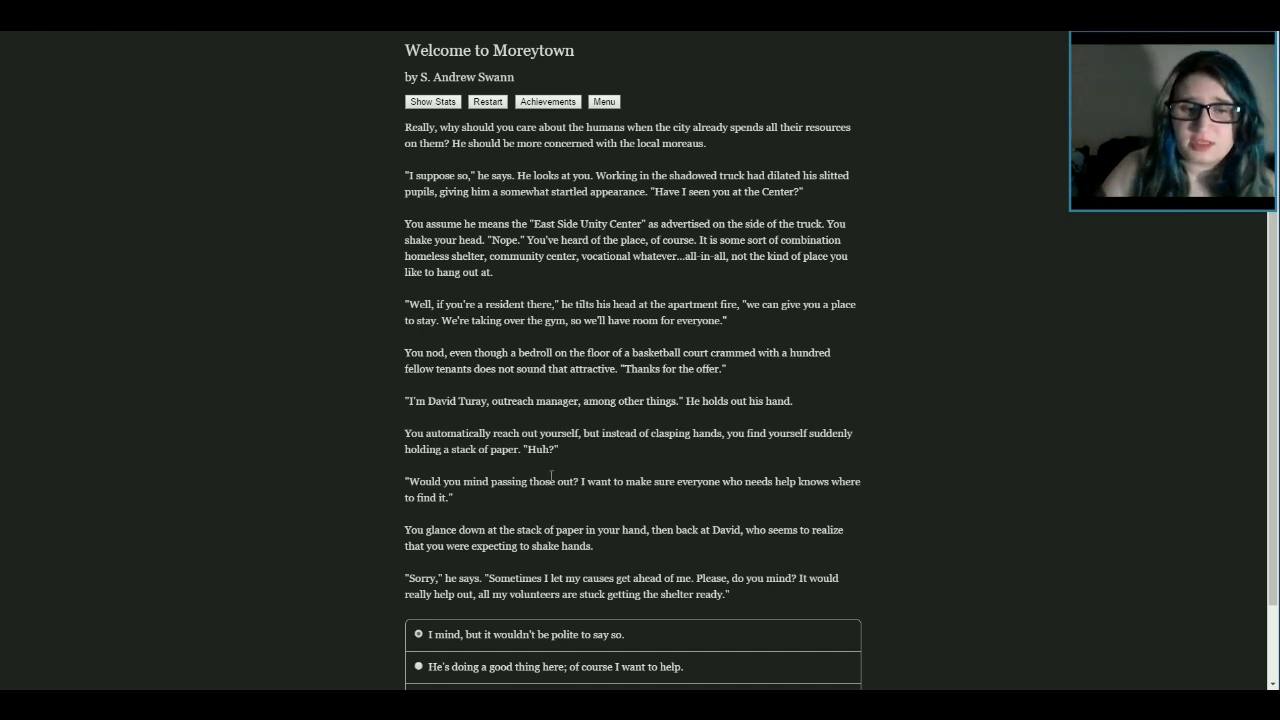
Submit 'He's doing a good thing here; of course I want to help.'
scroll(down, 3)
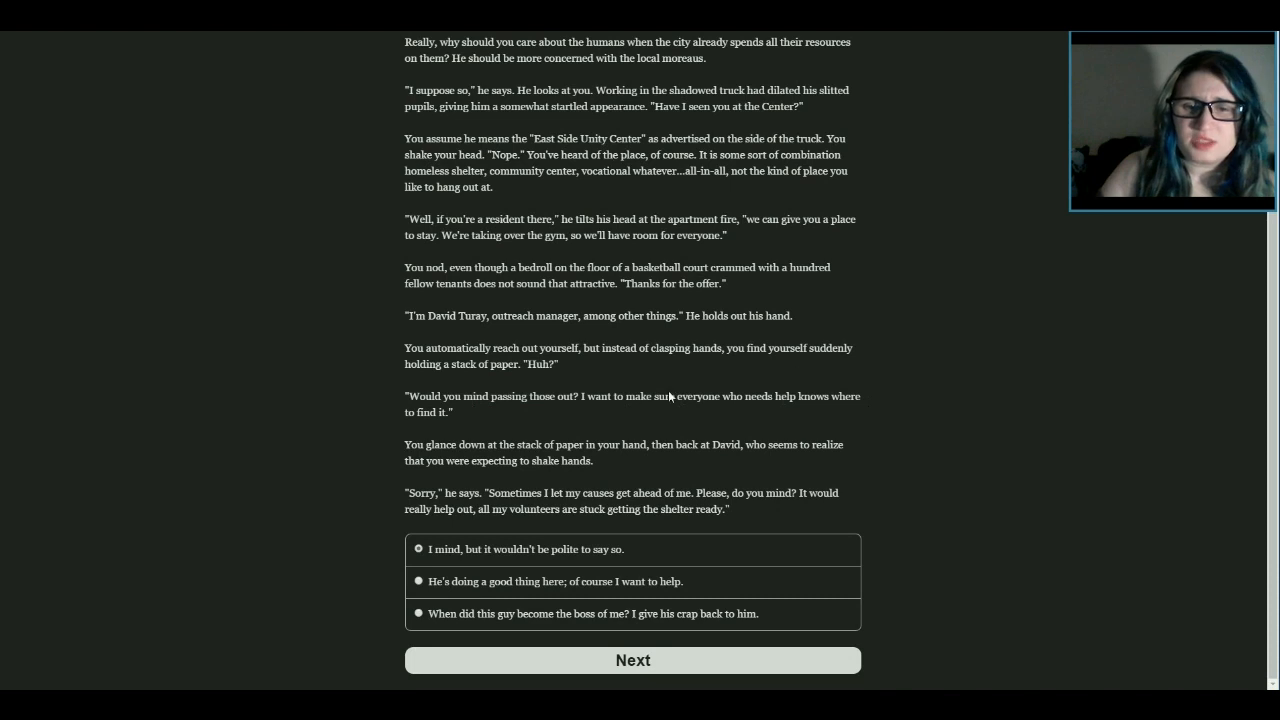
mouse_move(418, 432)
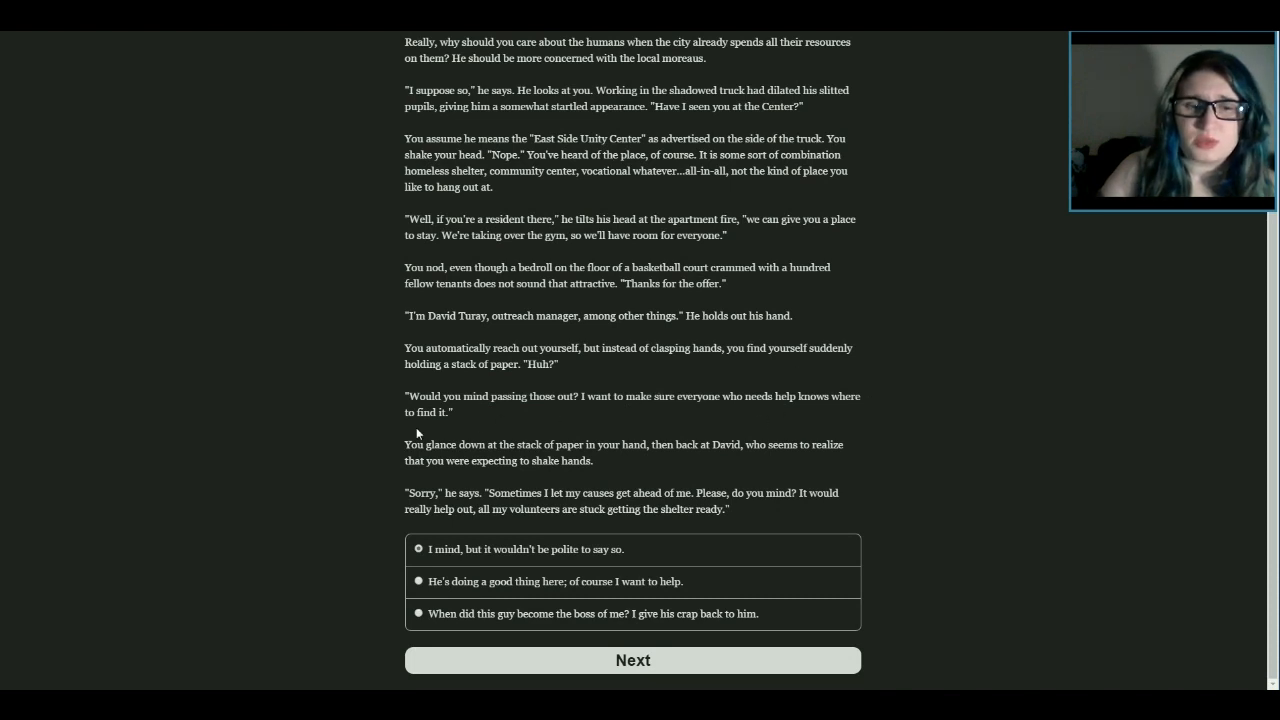
mouse_move(650, 434)
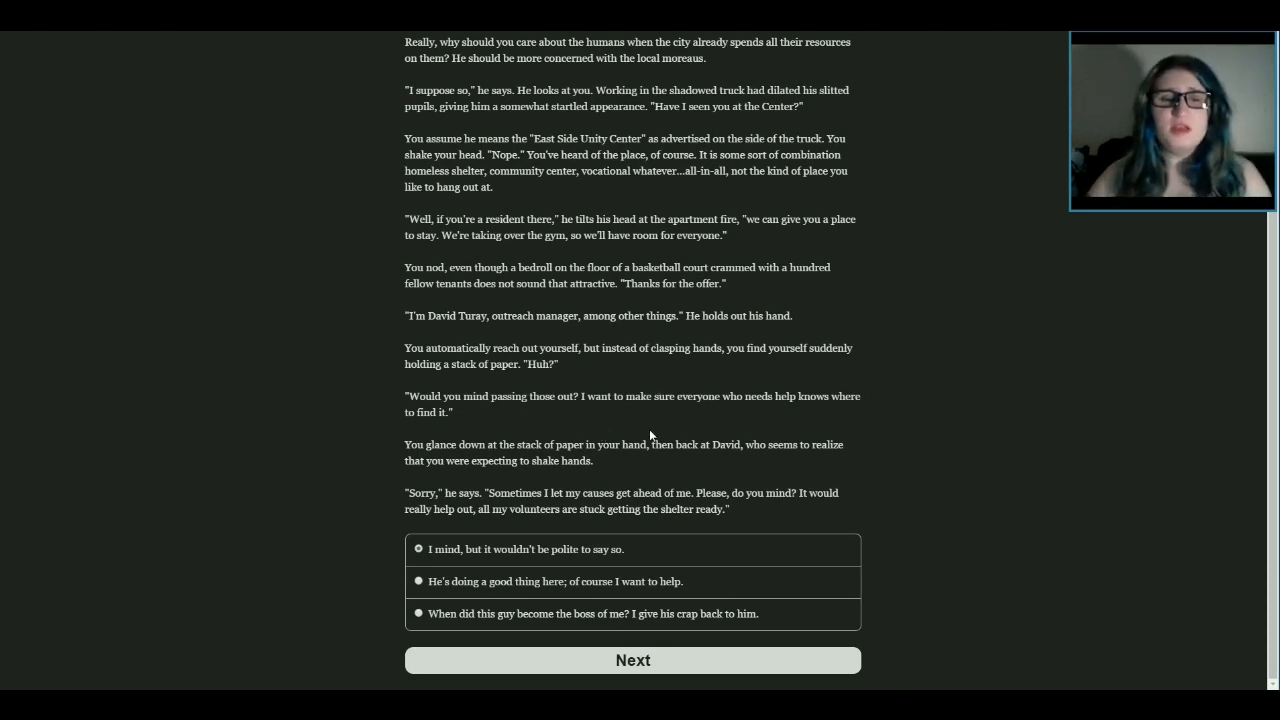
mouse_move(717, 461)
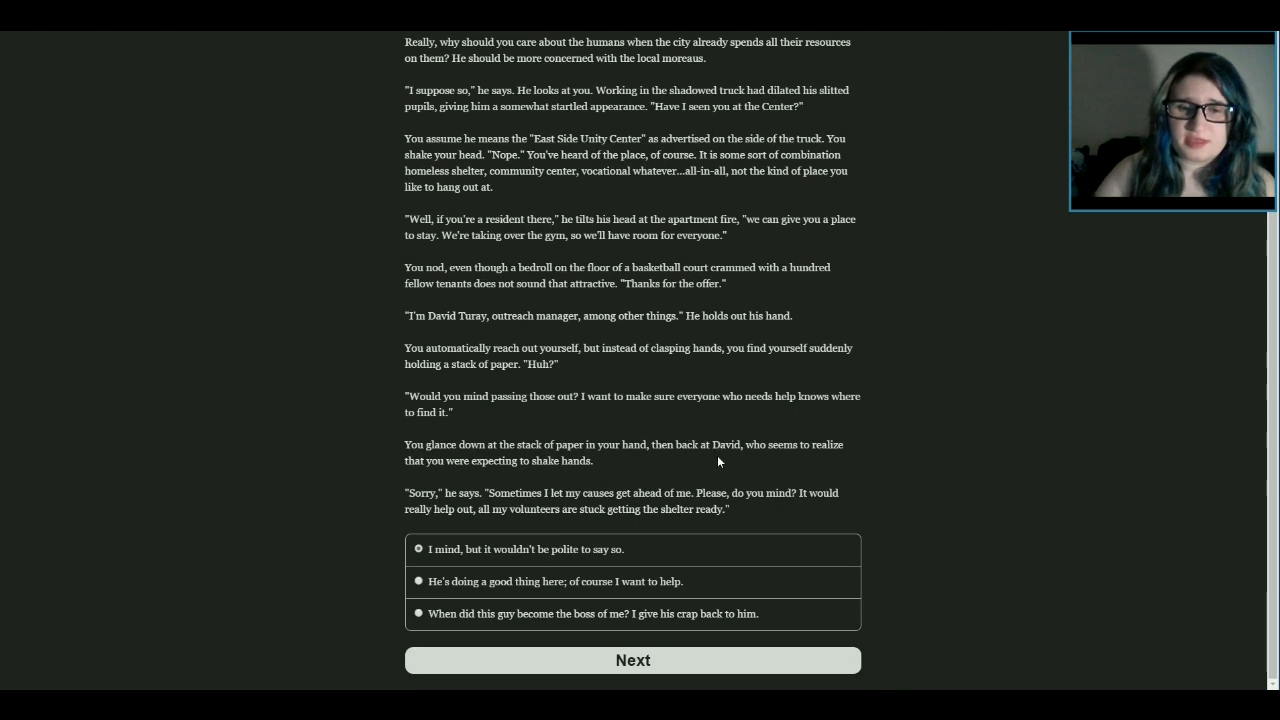
mouse_move(406, 470)
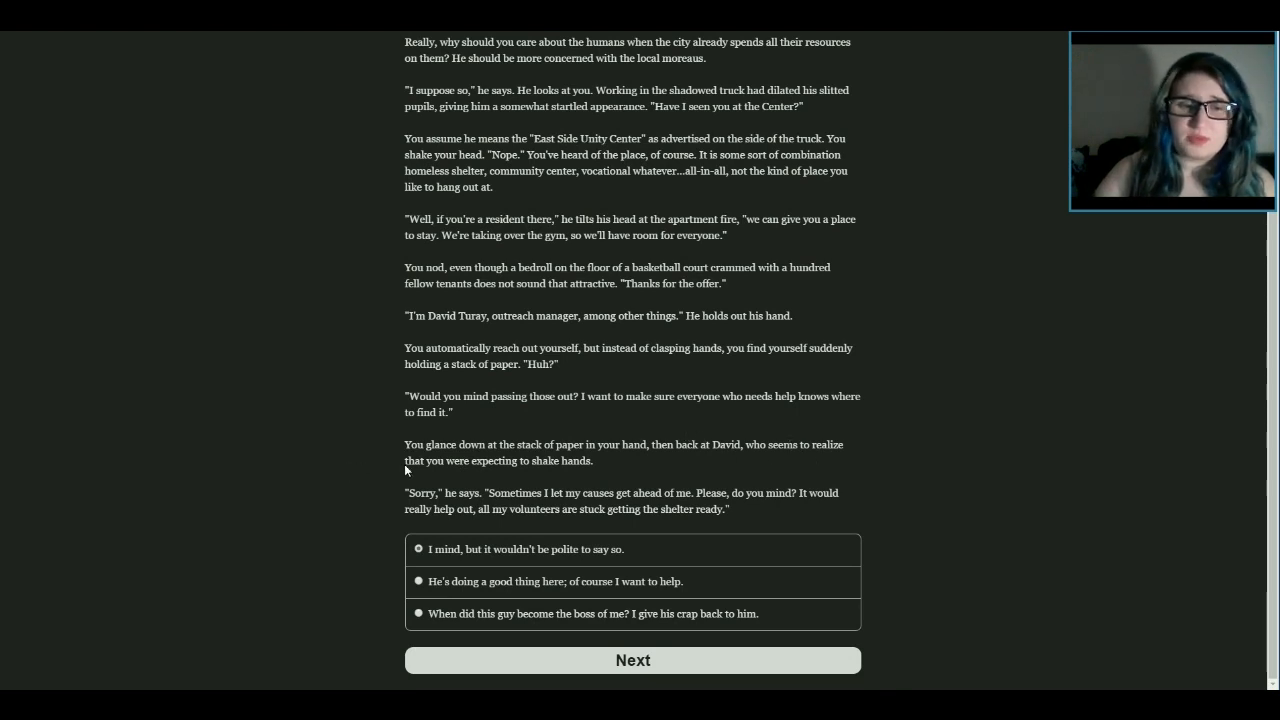
mouse_move(978, 373)
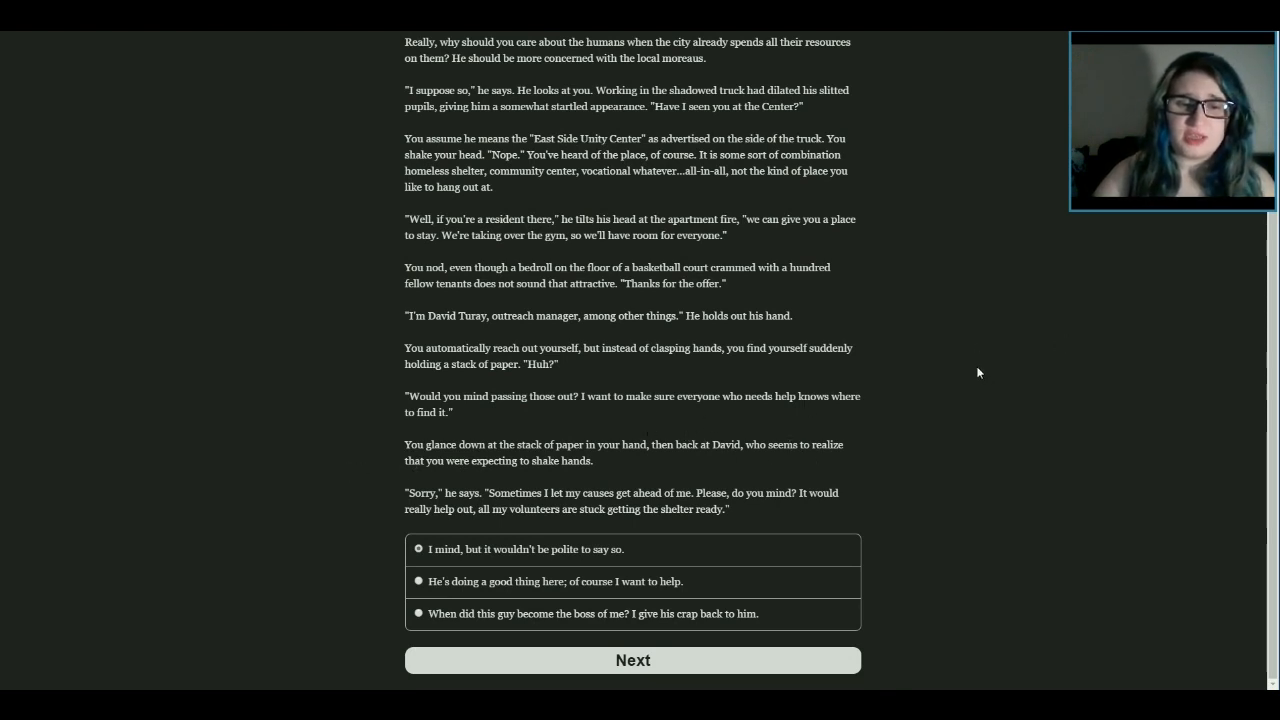
mouse_move(679, 310)
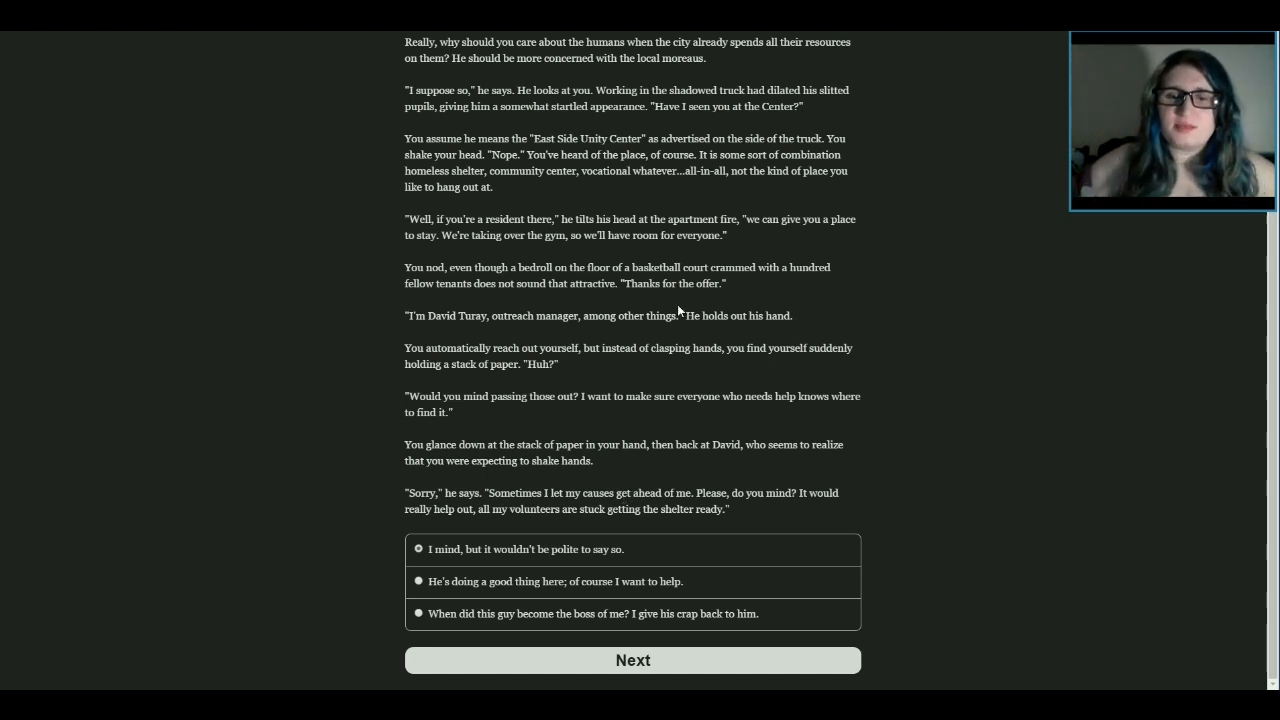
mouse_move(856, 159)
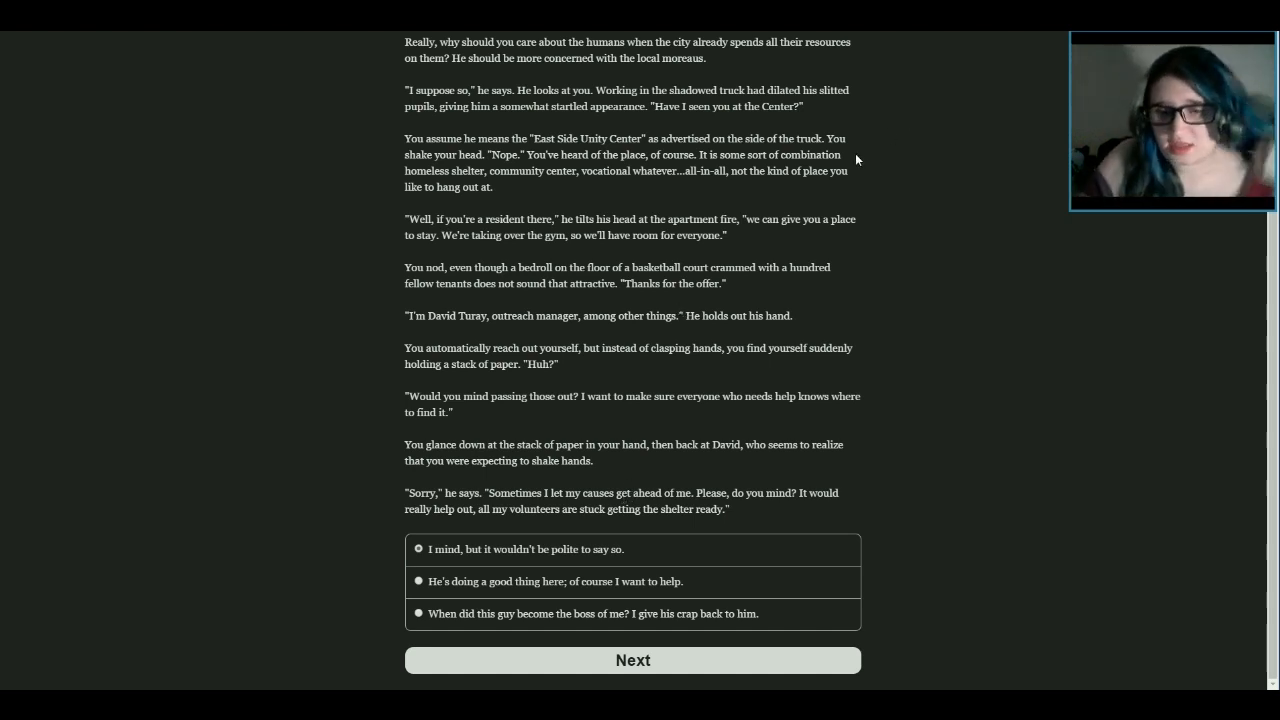
mouse_move(895, 362)
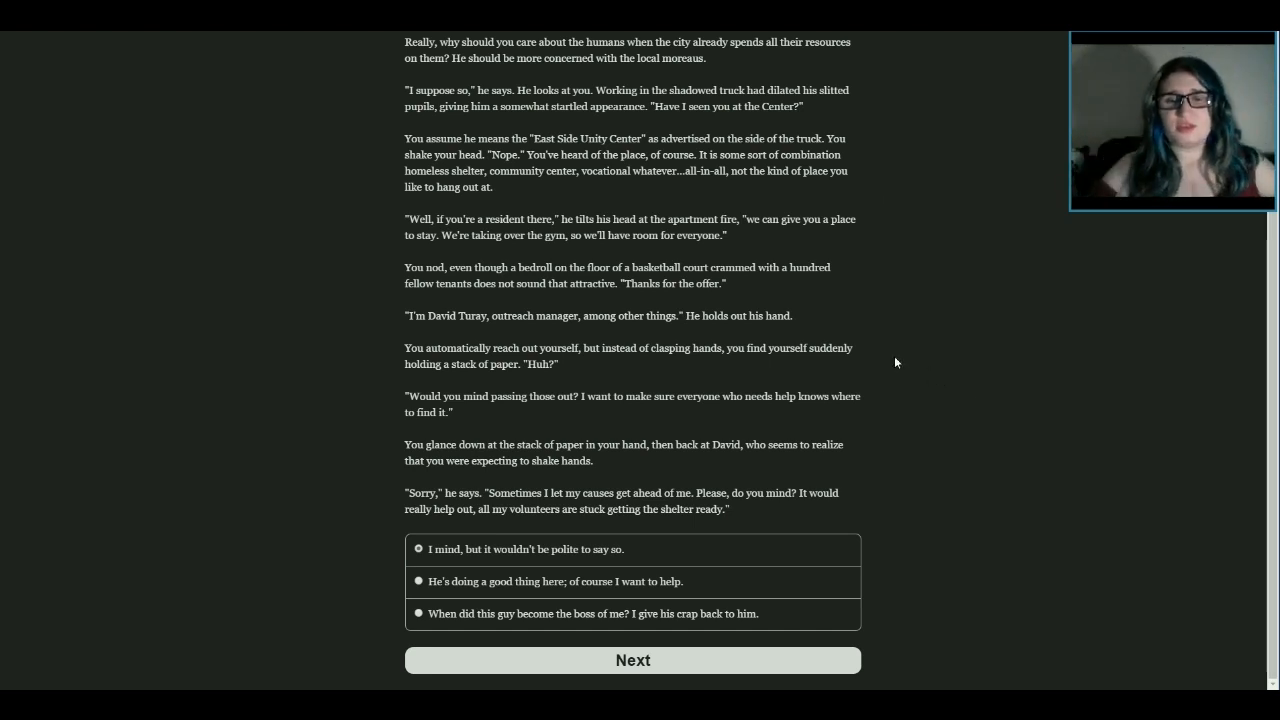
mouse_move(817, 284)
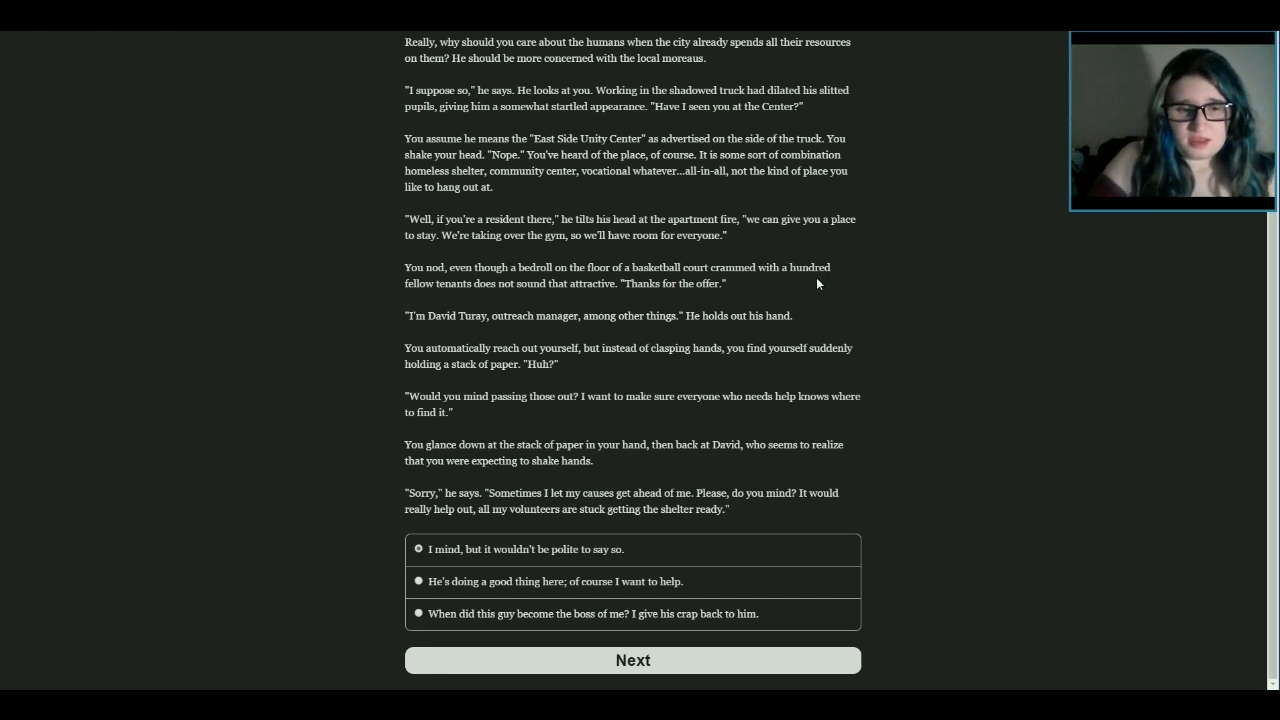
mouse_move(448, 567)
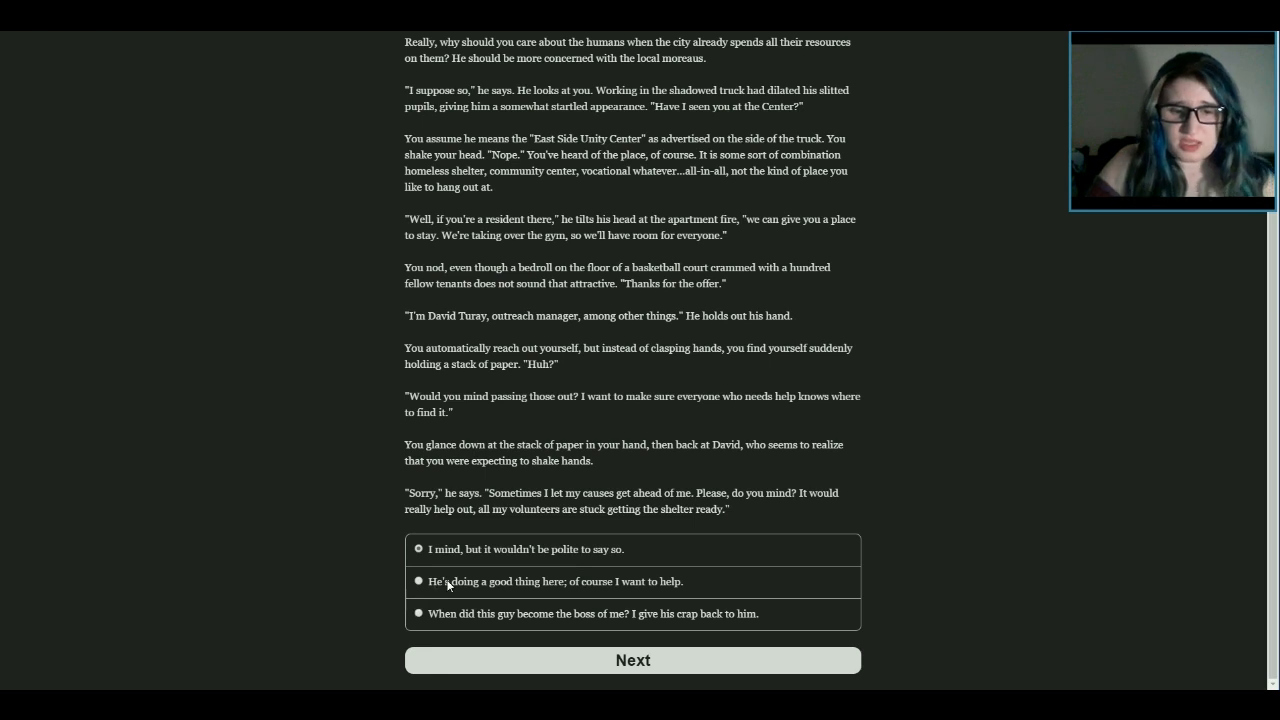
mouse_move(485, 620)
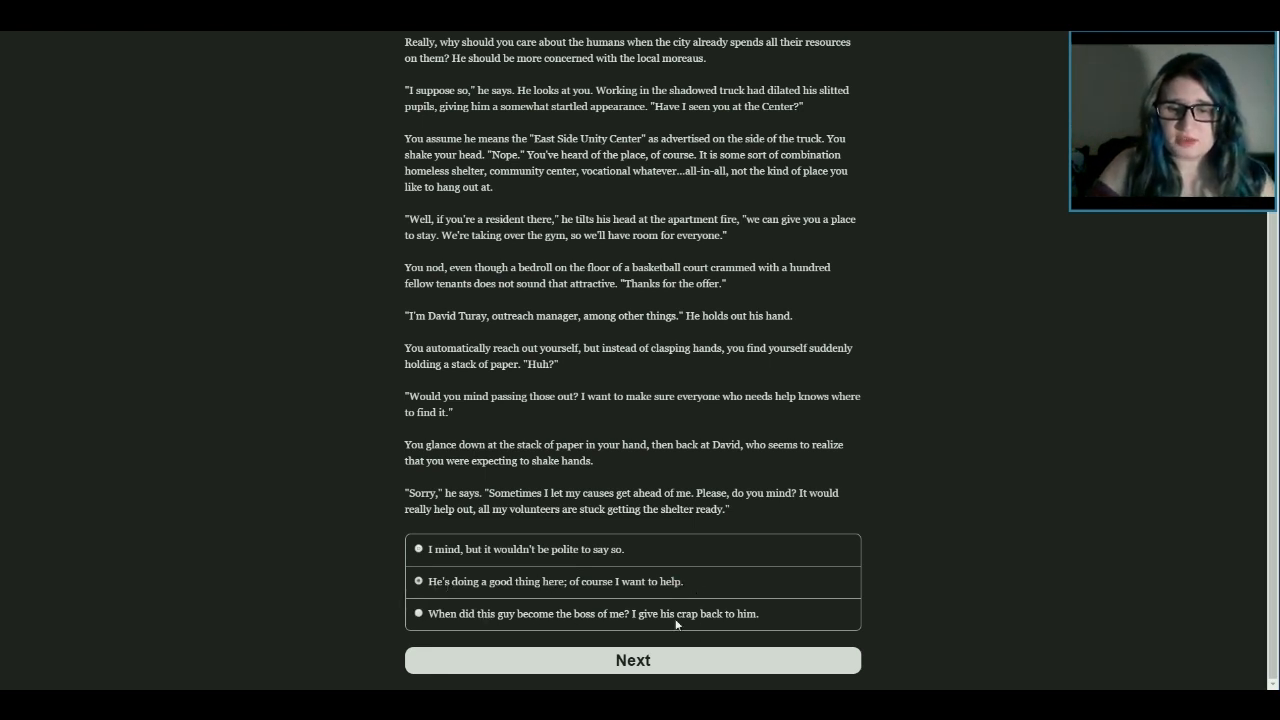
click(632, 660)
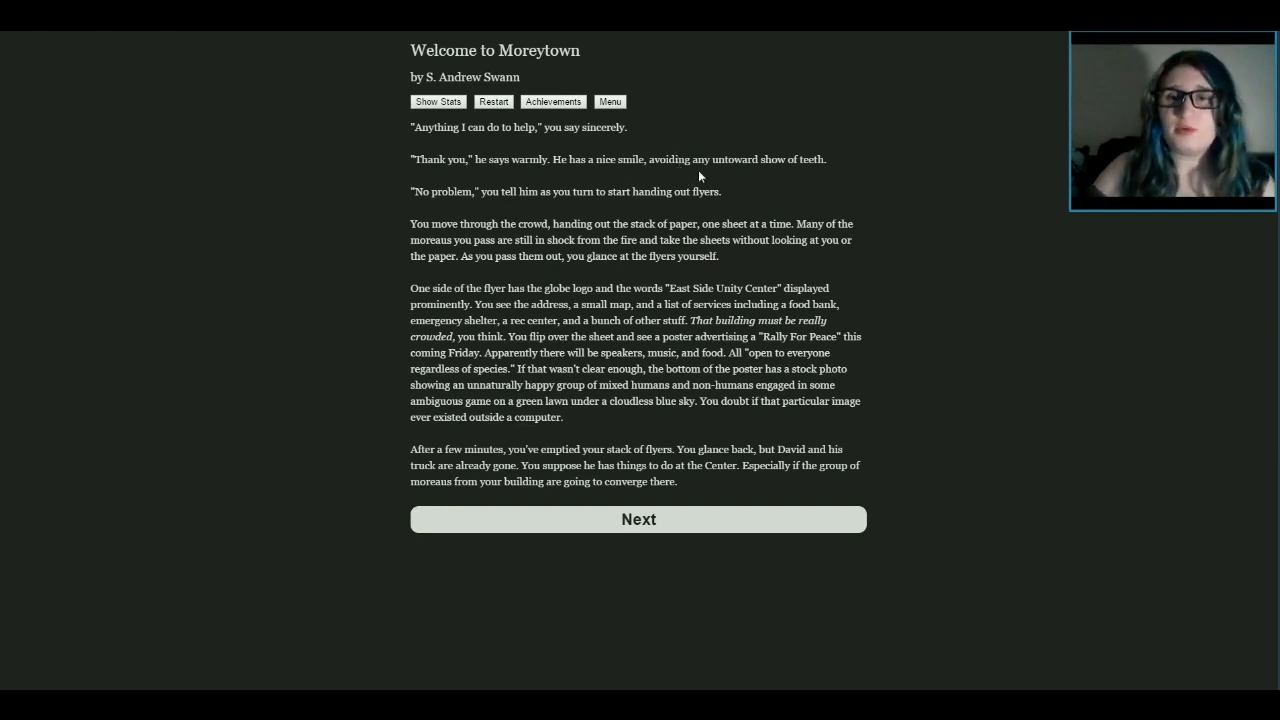
mouse_move(444, 204)
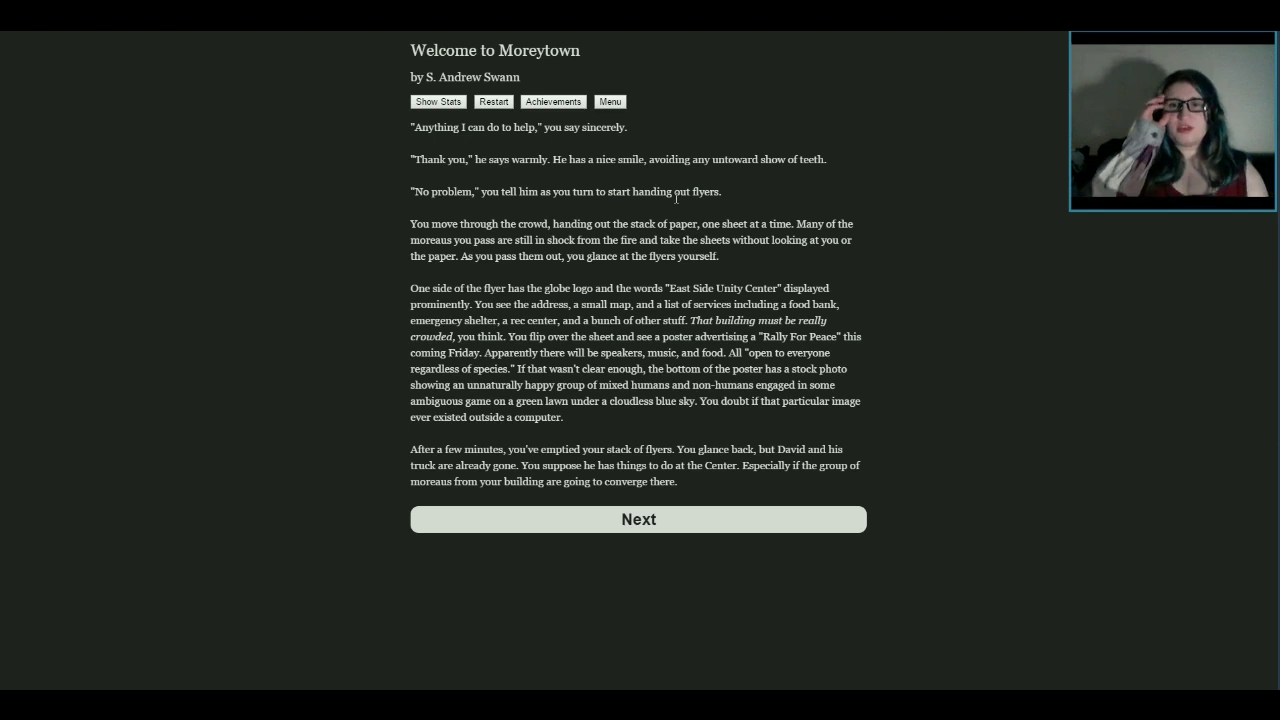
mouse_move(718, 133)
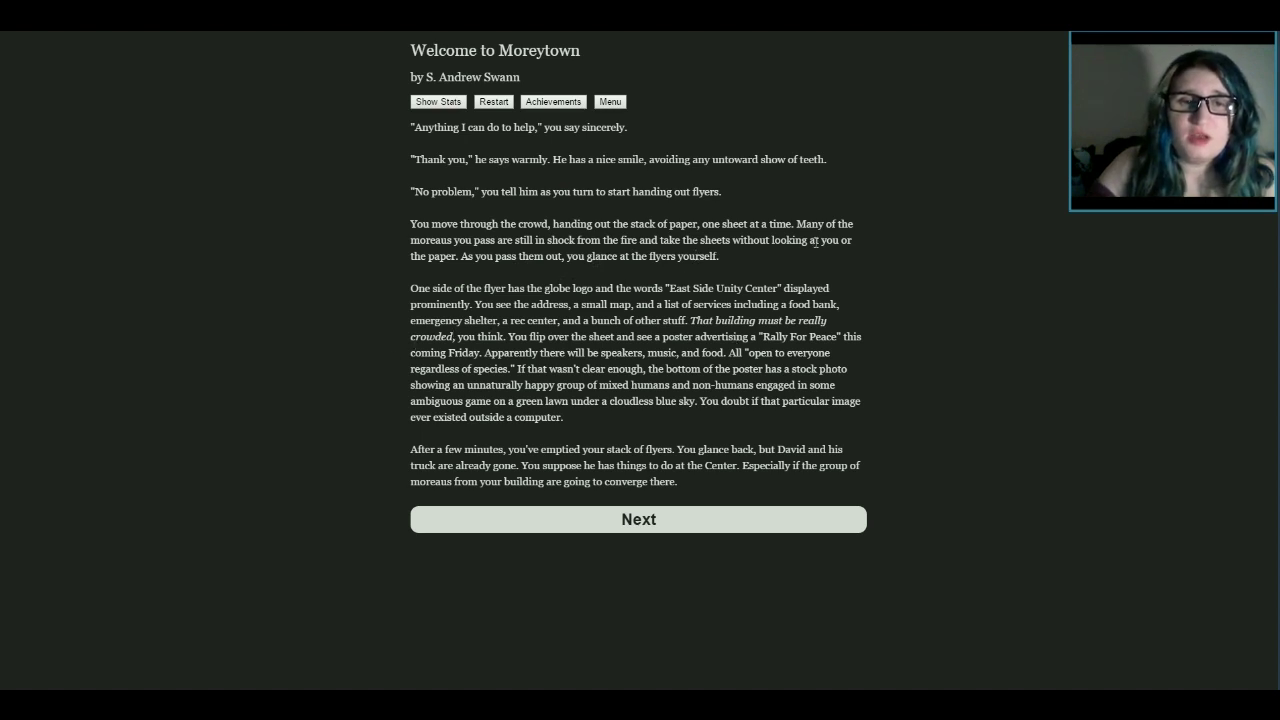
mouse_move(940, 228)
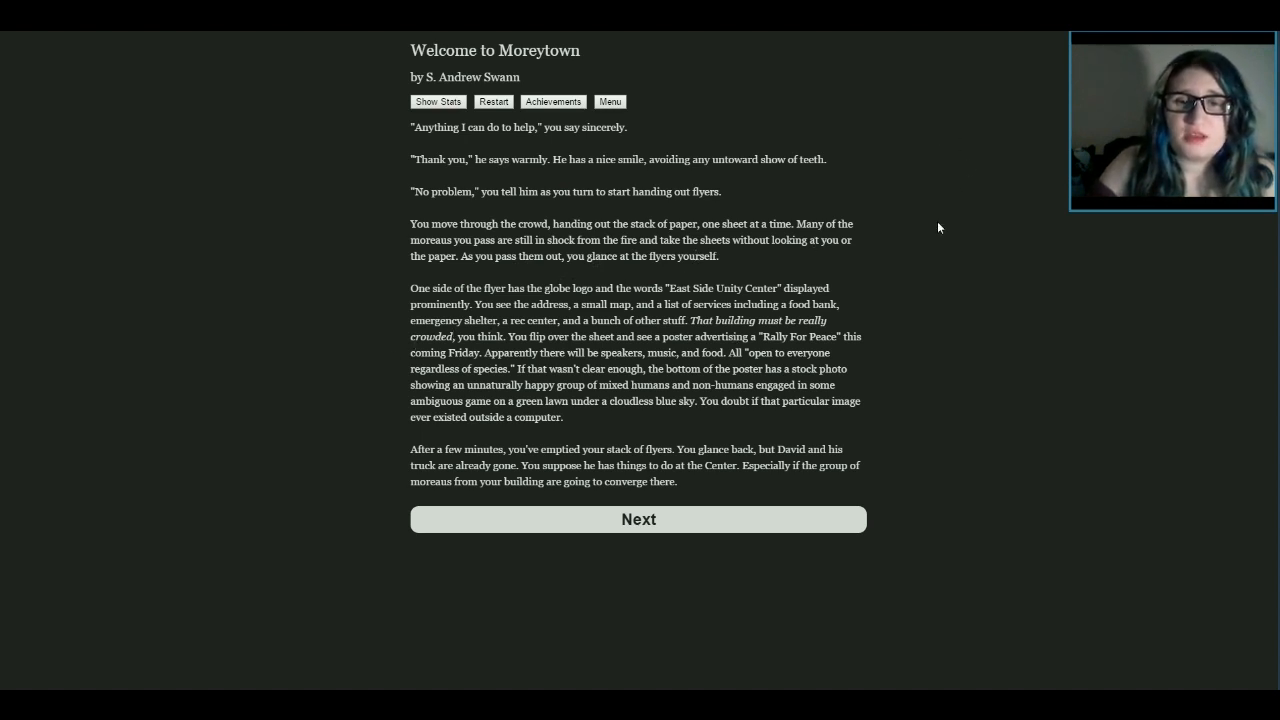
mouse_move(915, 250)
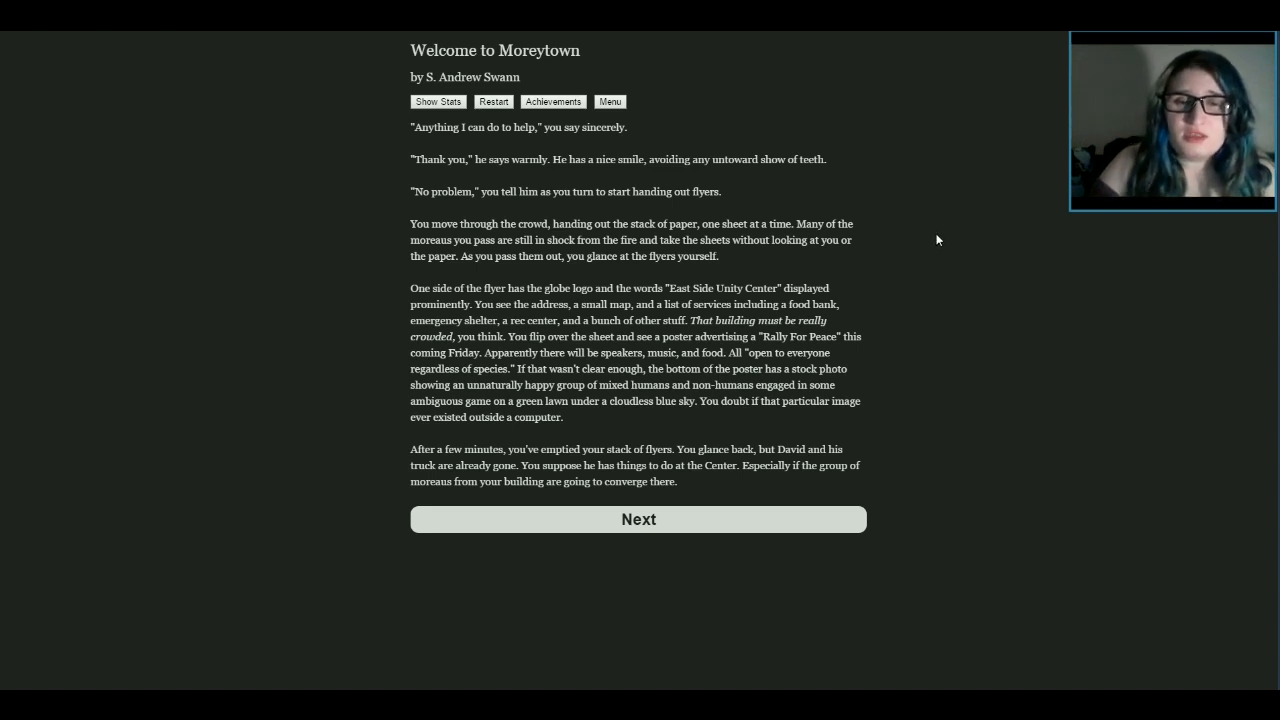
mouse_move(957, 238)
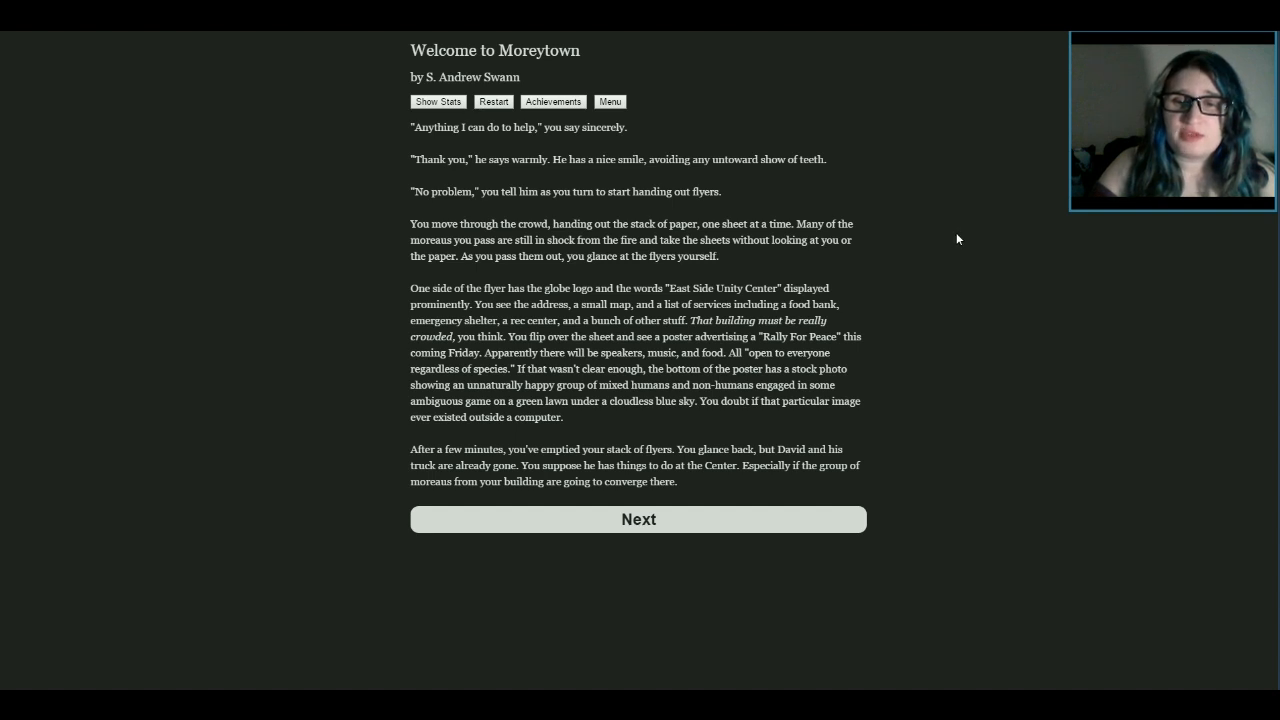
mouse_move(975, 313)
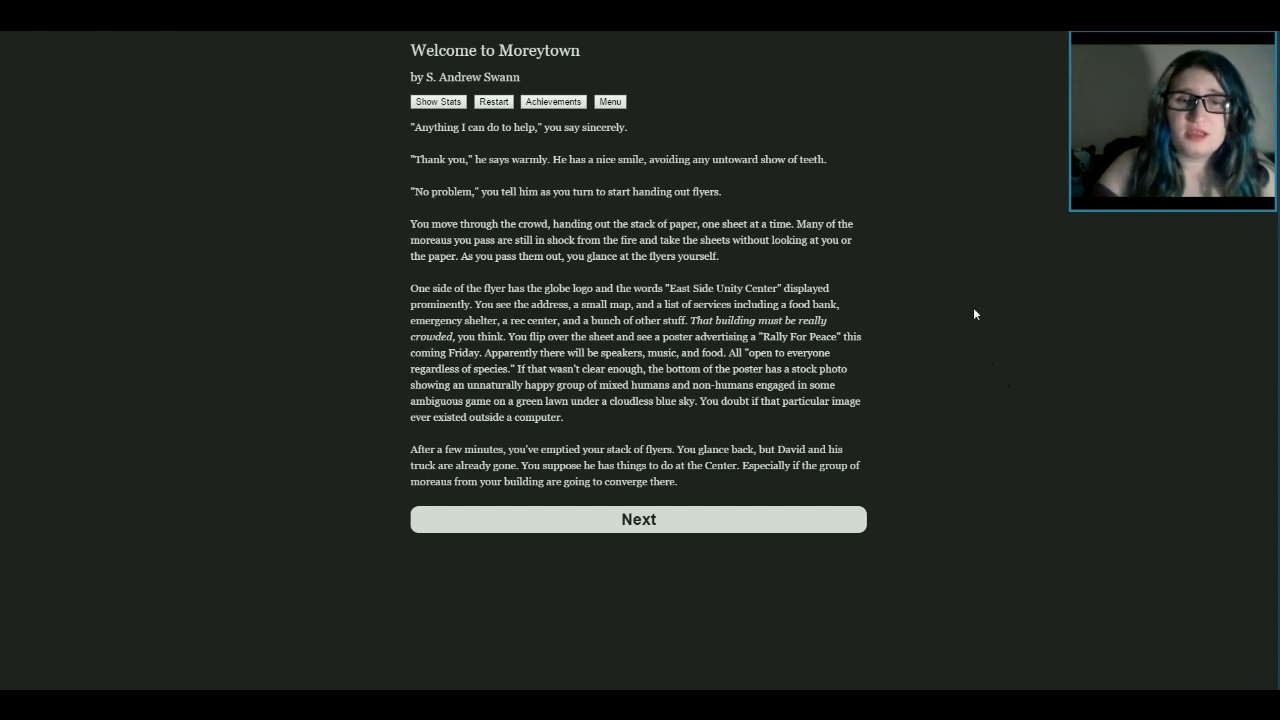
mouse_move(1062, 419)
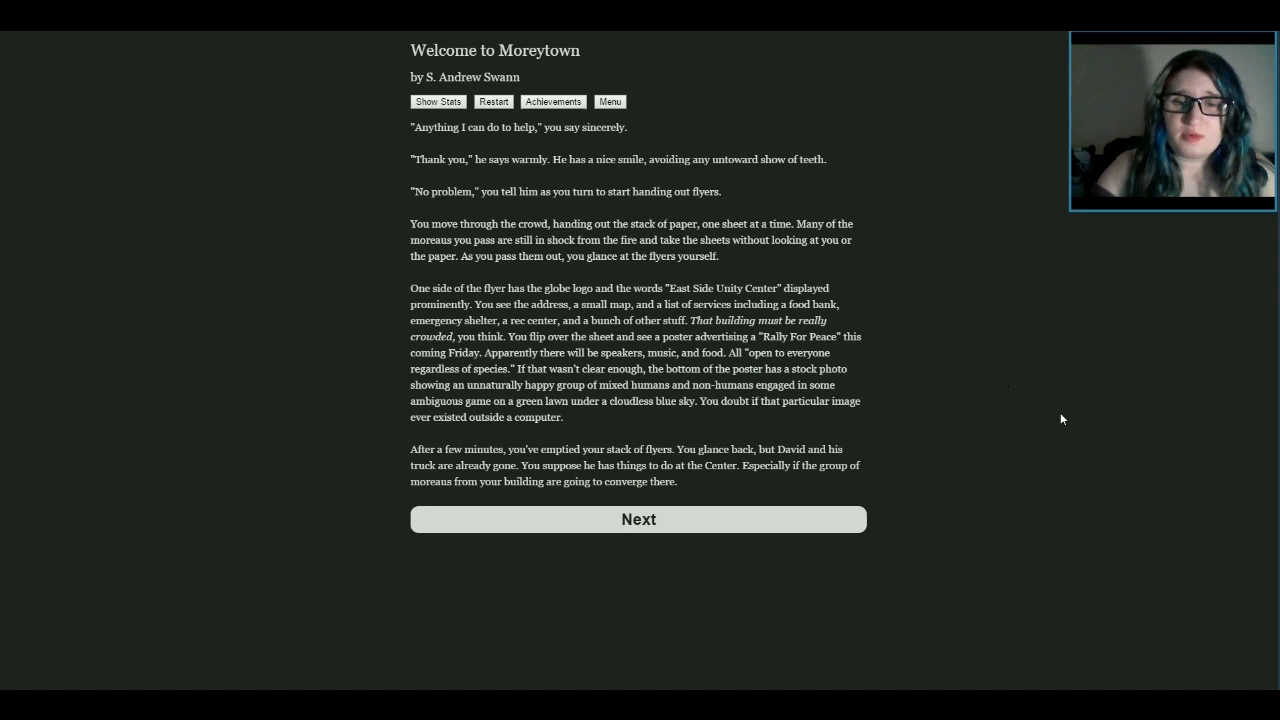
mouse_move(940, 432)
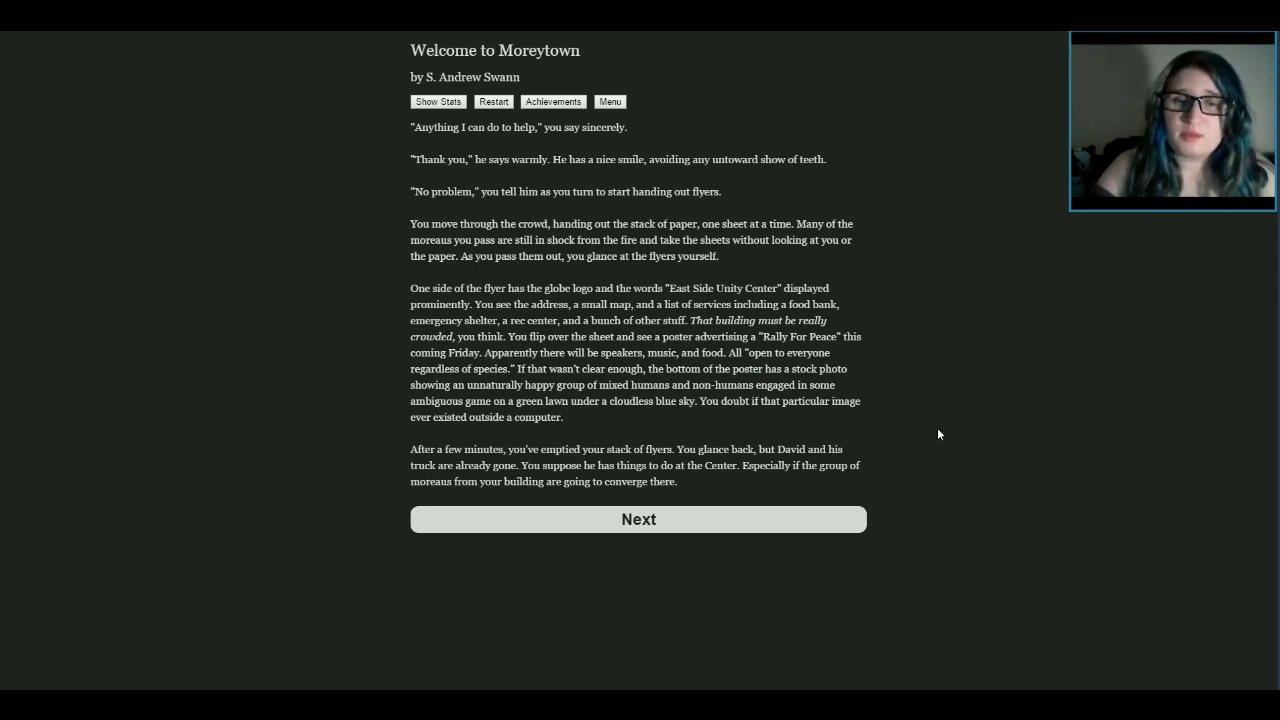
mouse_move(891, 668)
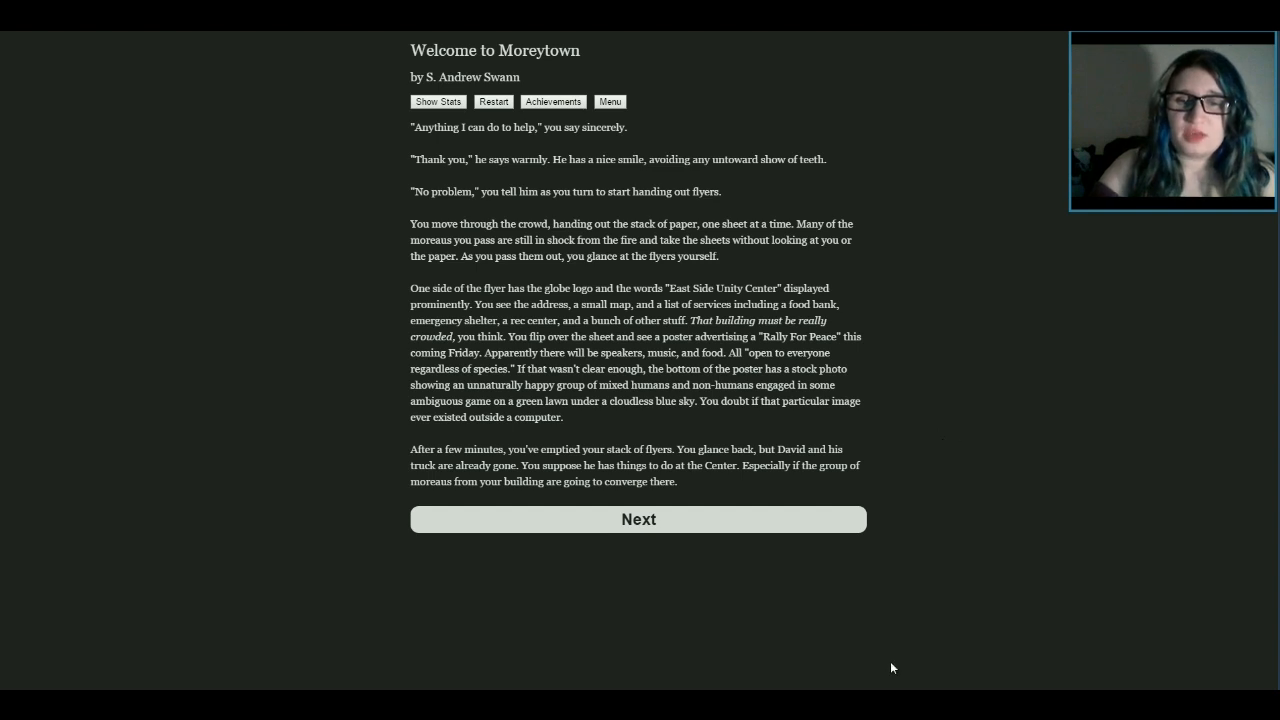
mouse_move(759, 509)
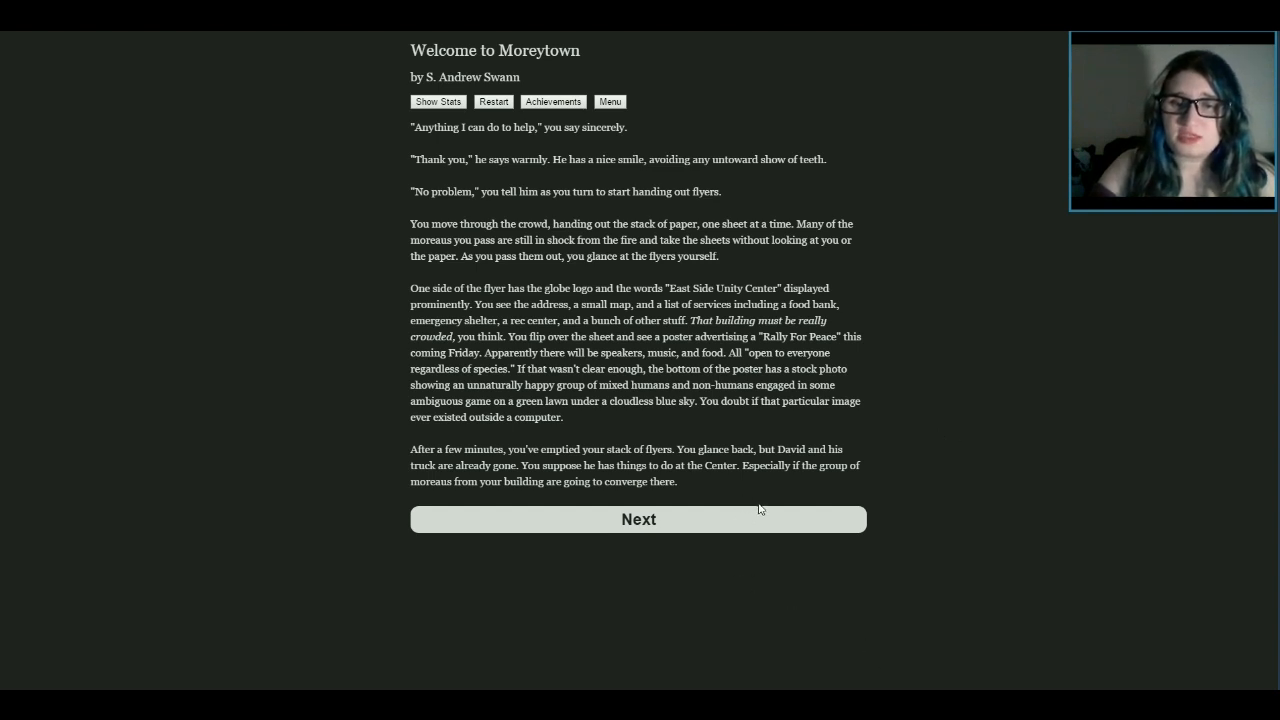
mouse_move(548, 578)
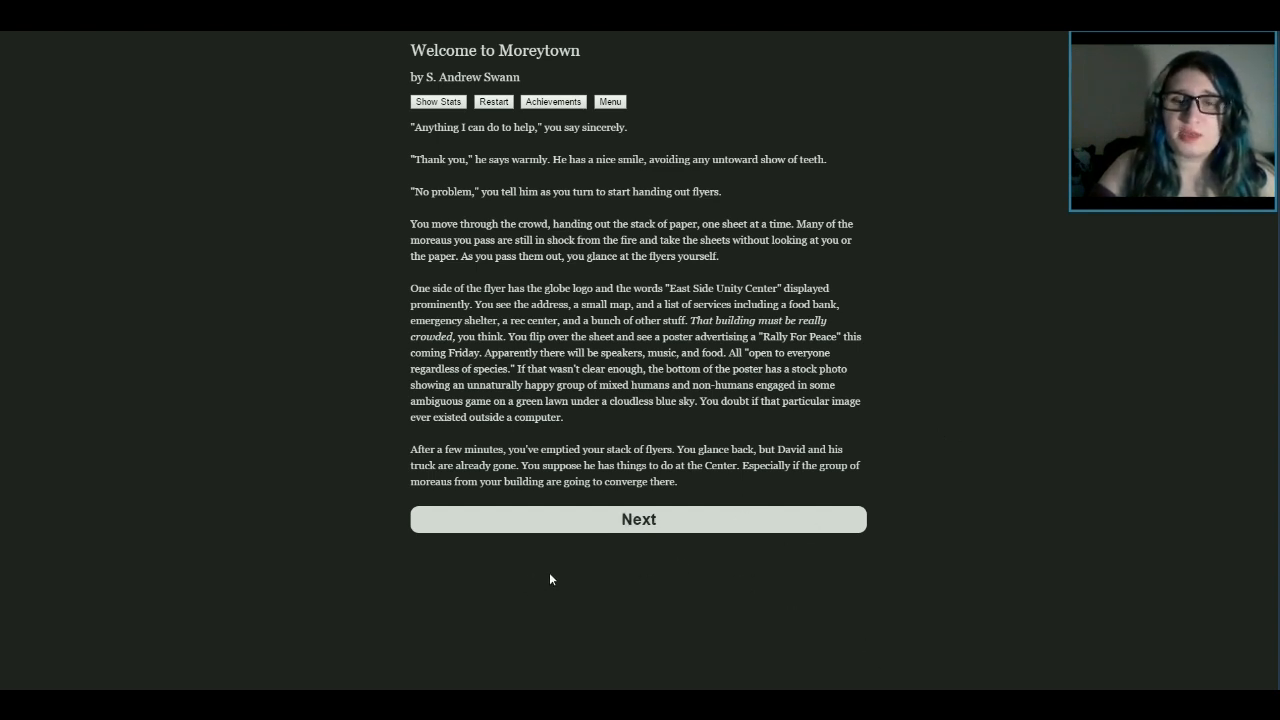
mouse_move(663, 535)
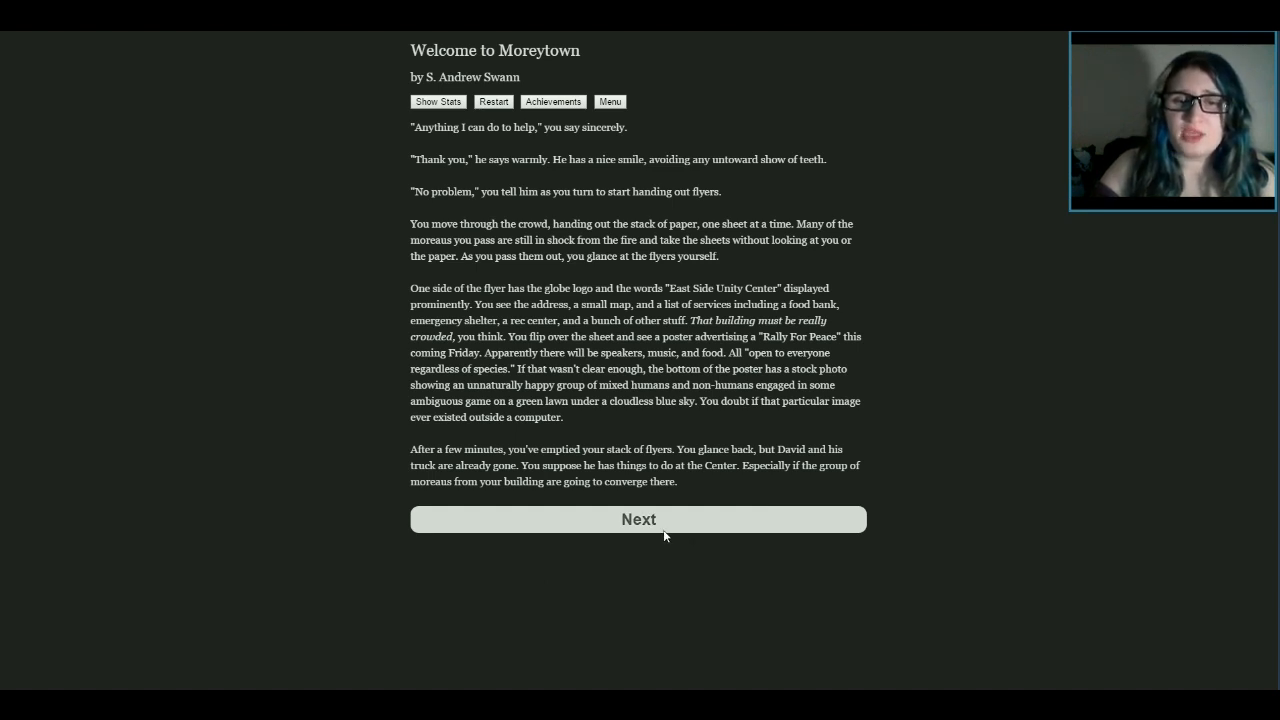
mouse_move(659, 536)
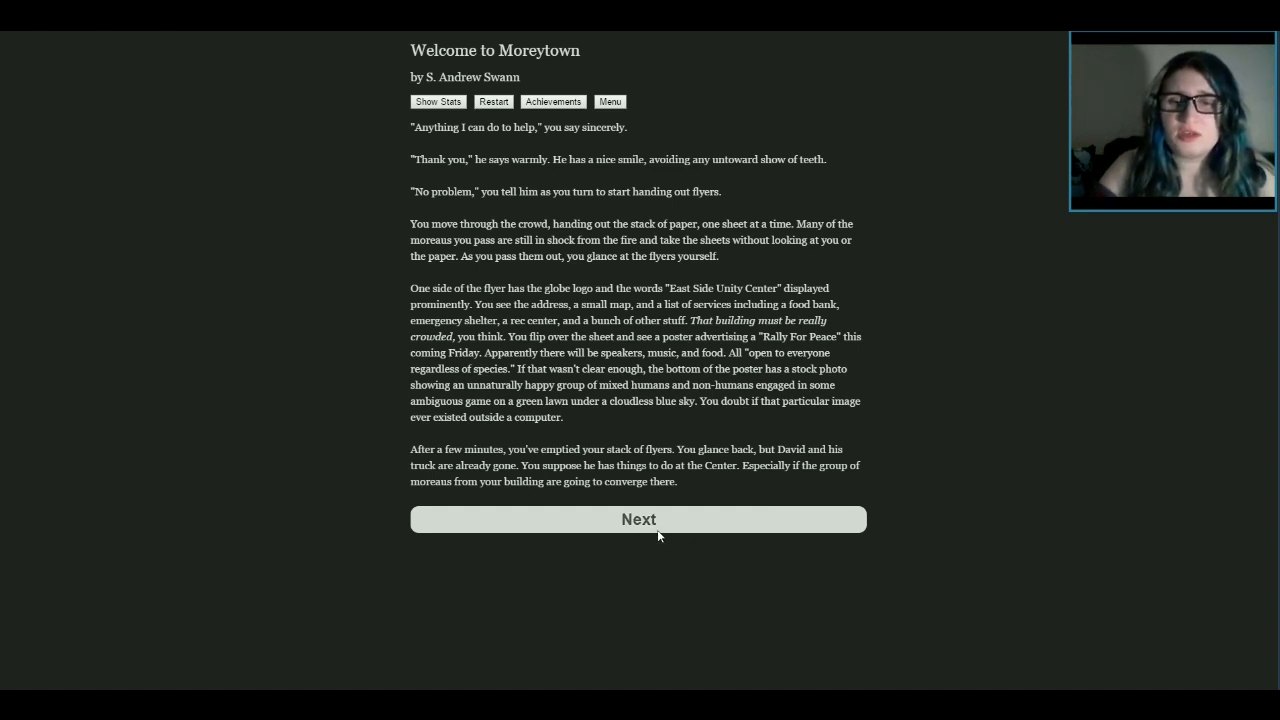
mouse_move(698, 561)
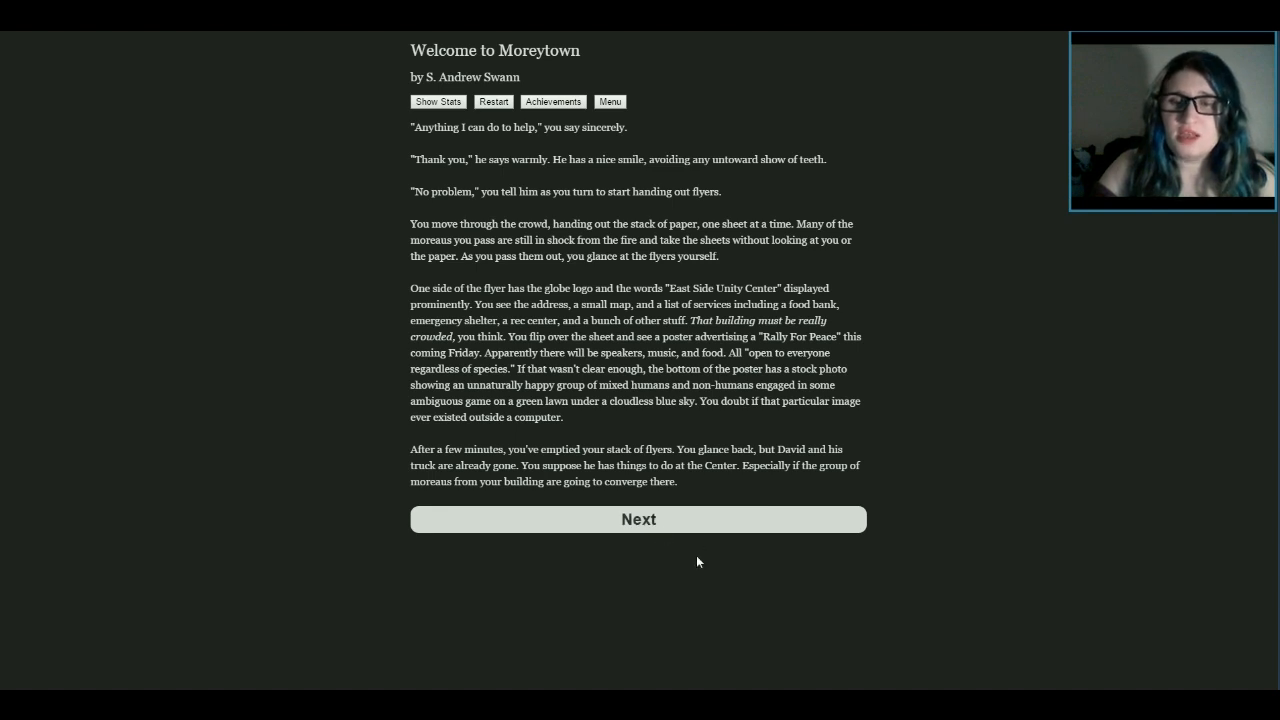
mouse_move(663, 595)
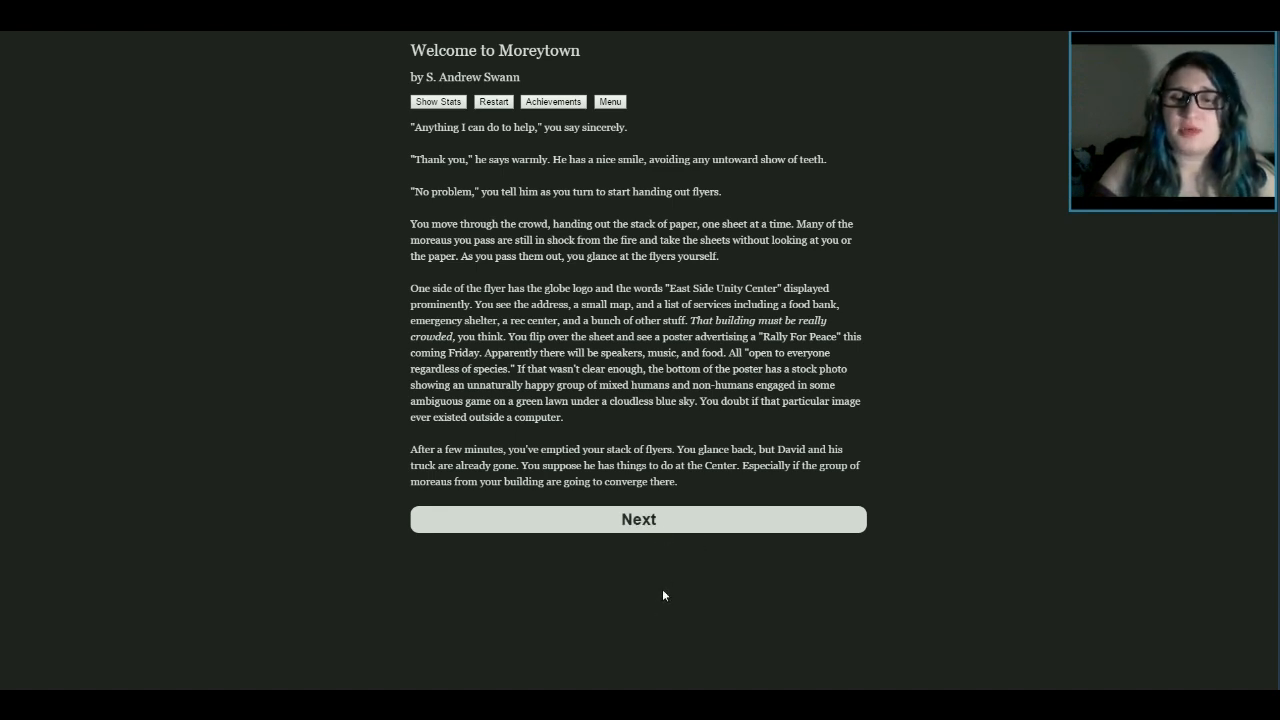
mouse_move(910, 573)
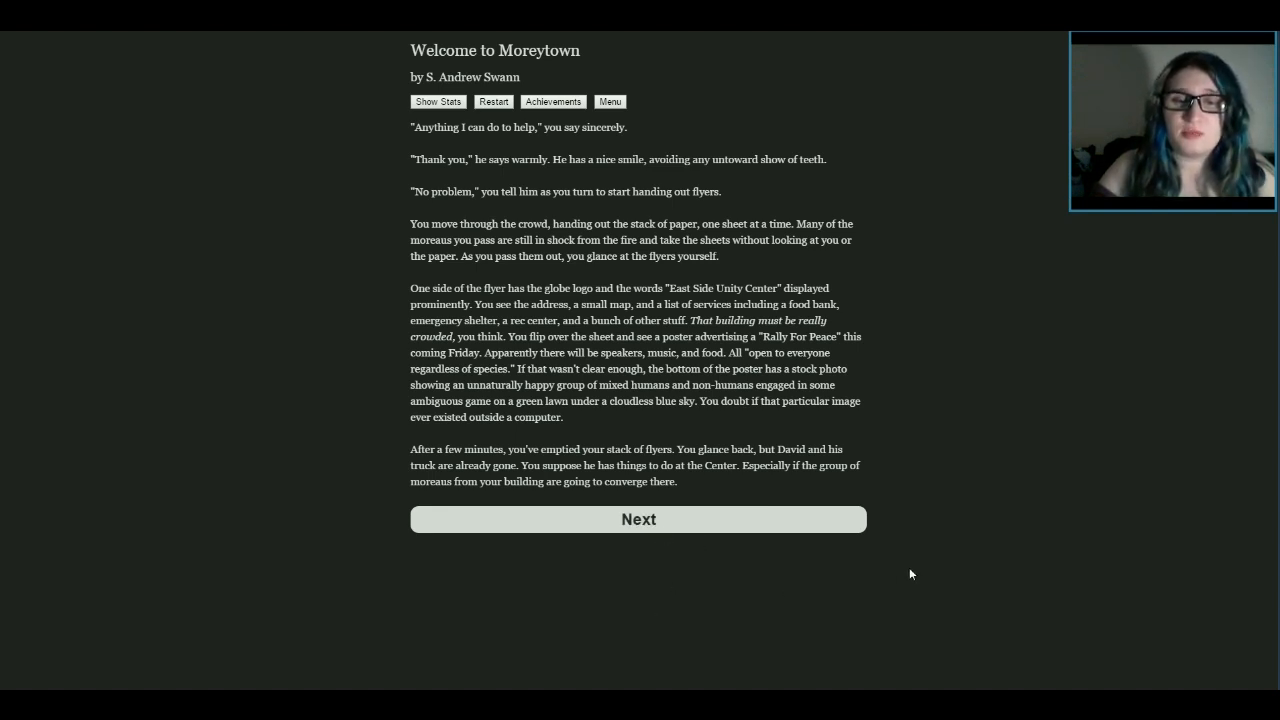
mouse_move(615, 580)
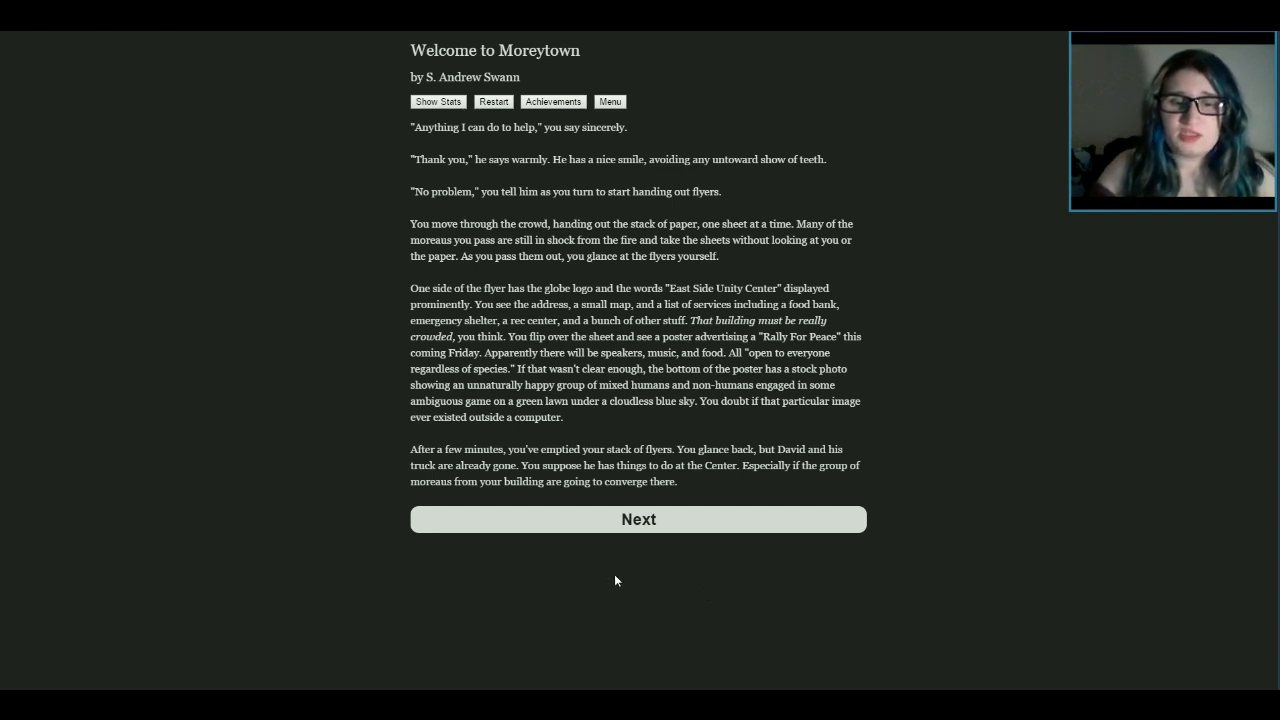
mouse_move(658, 576)
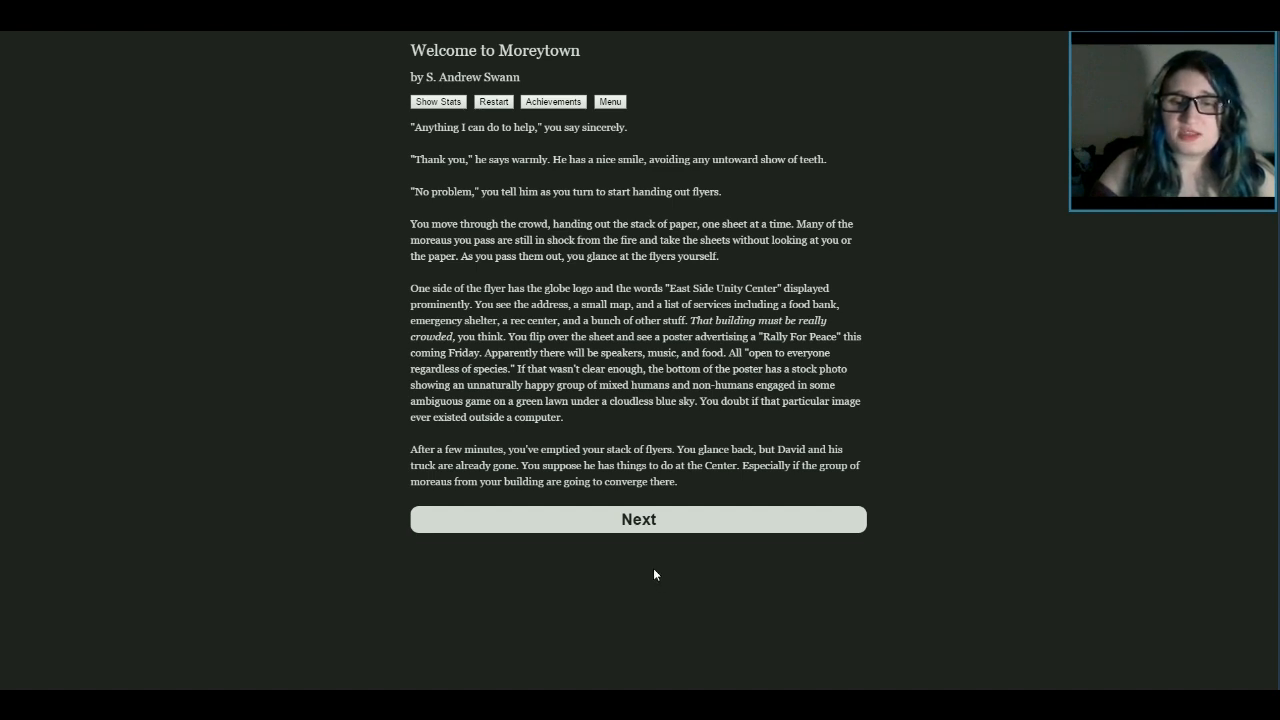
mouse_move(638, 560)
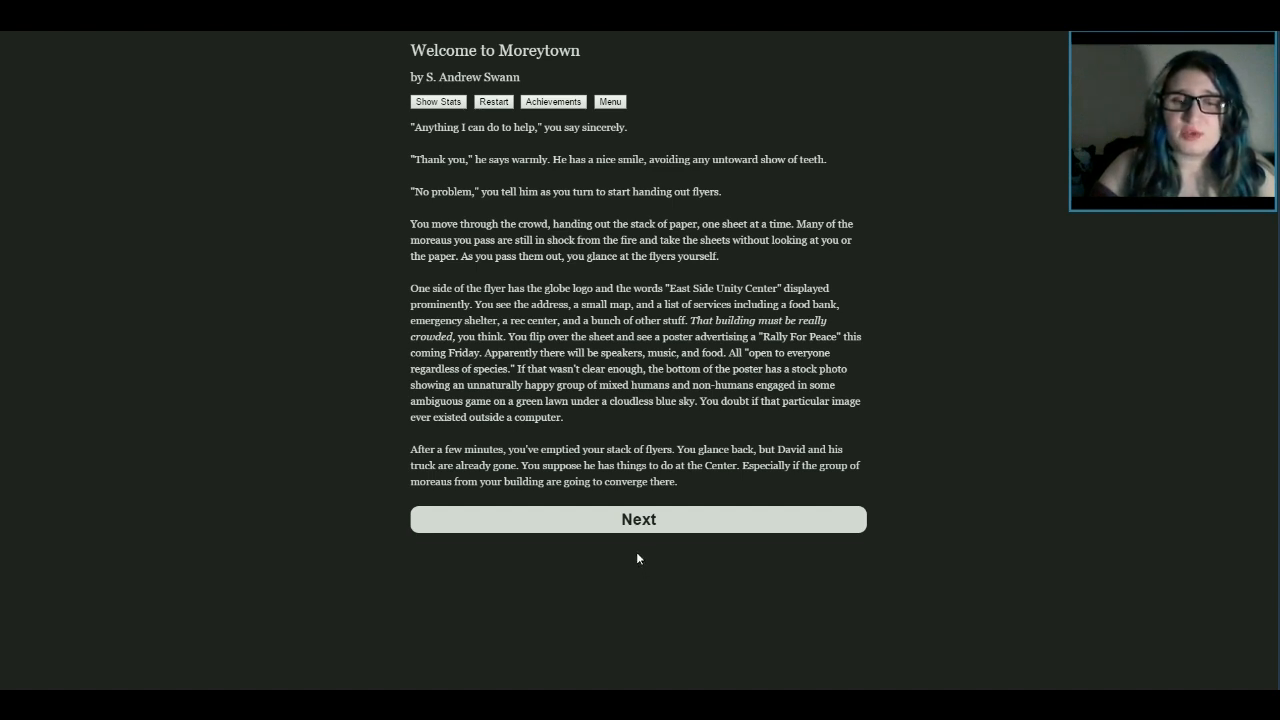
mouse_move(638, 519)
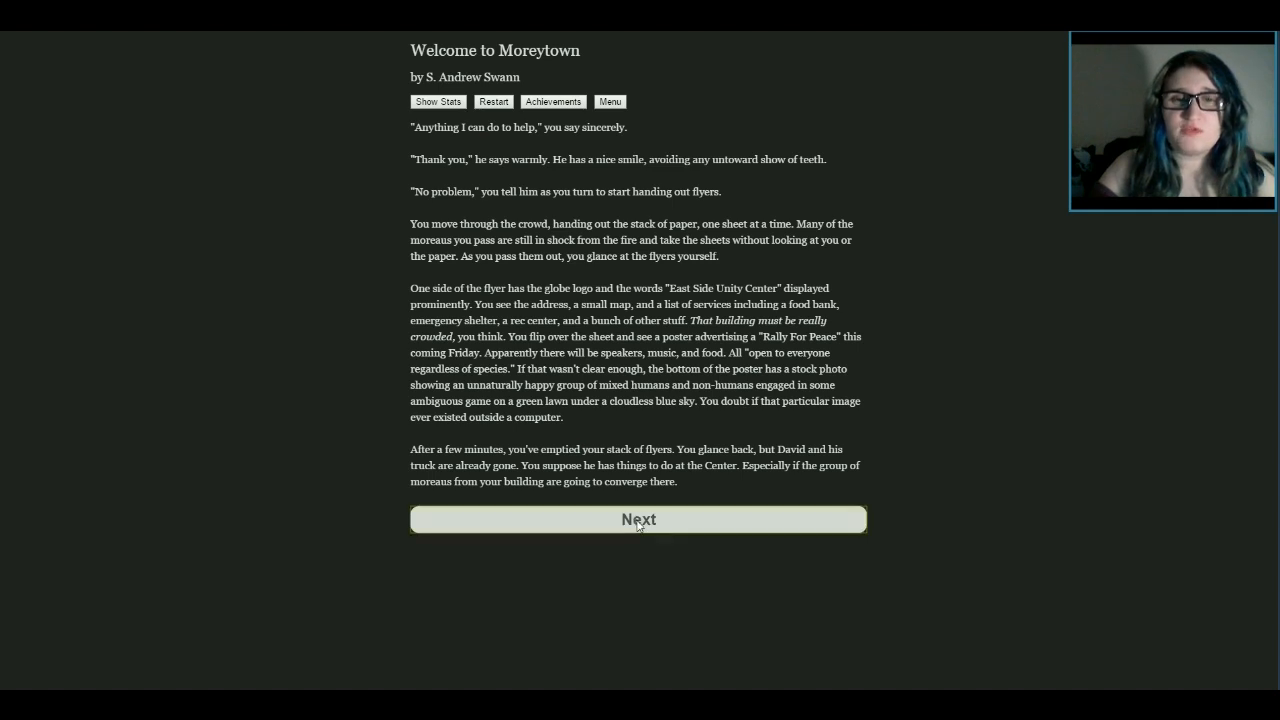
Advance past the flyer scene to the Chapter Three: Into the Frying Pan button
click(638, 519)
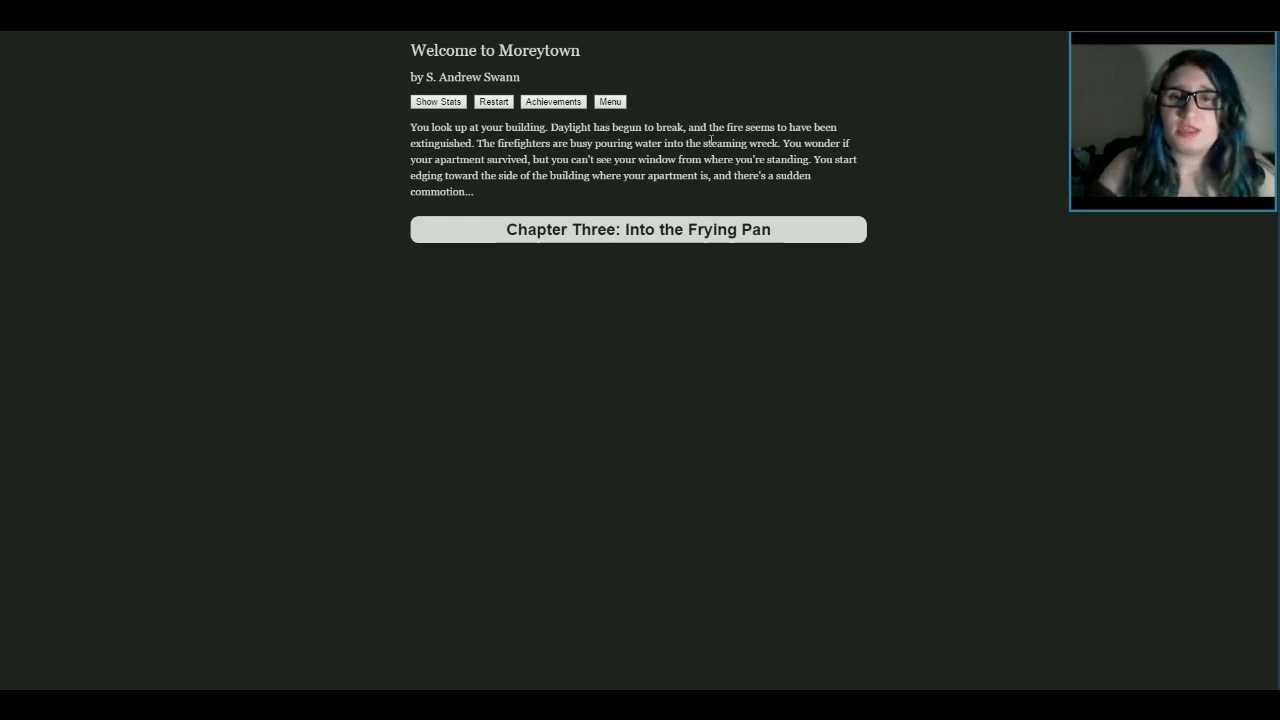
mouse_move(940, 223)
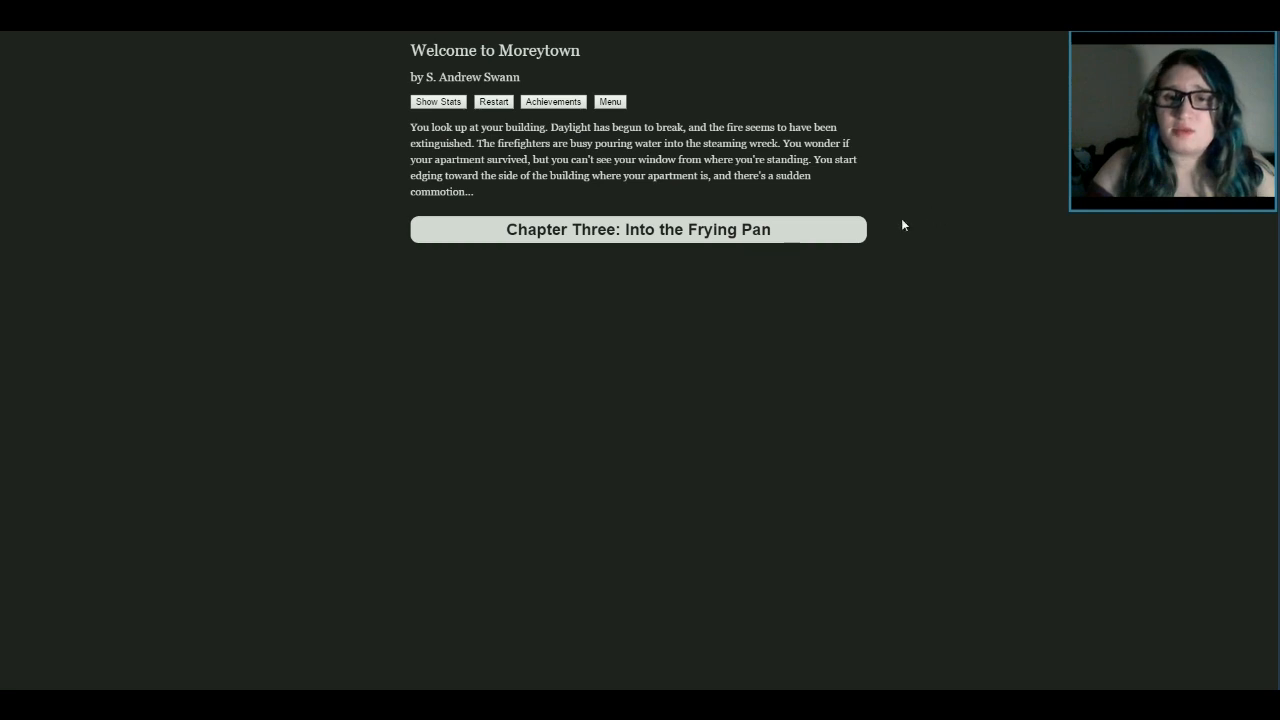
mouse_move(915, 255)
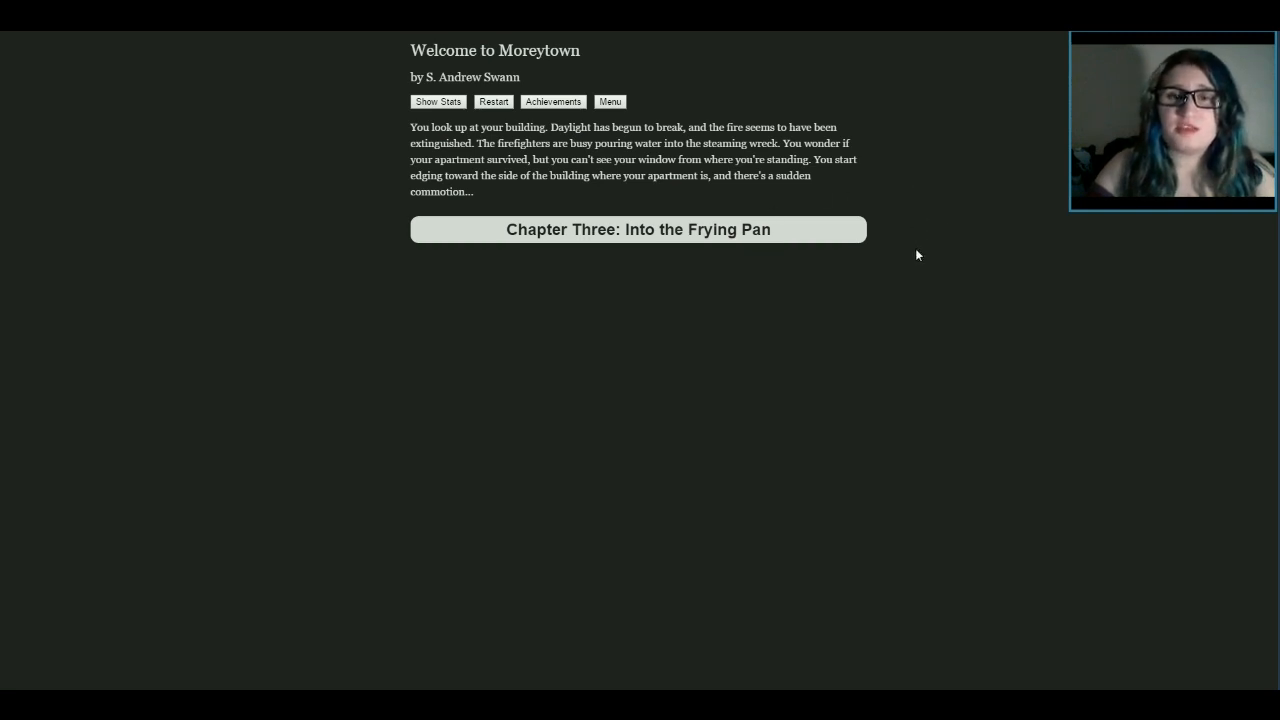
mouse_move(701, 289)
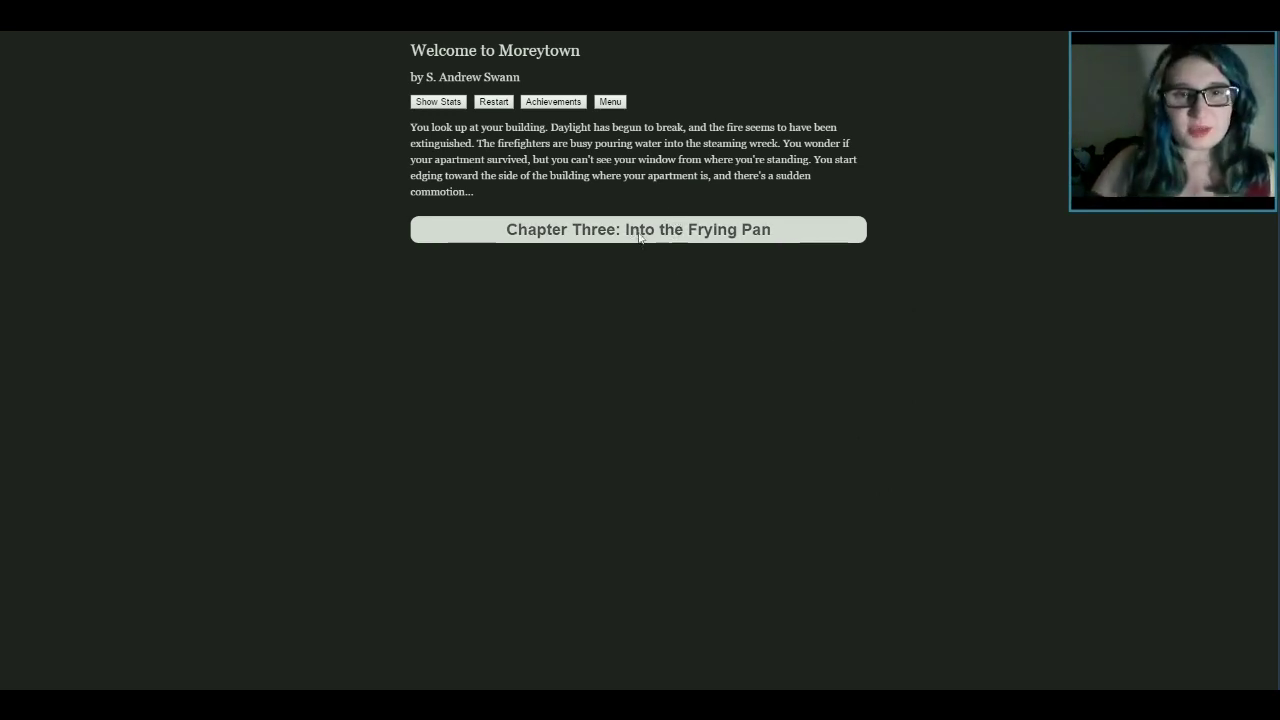
mouse_move(668, 261)
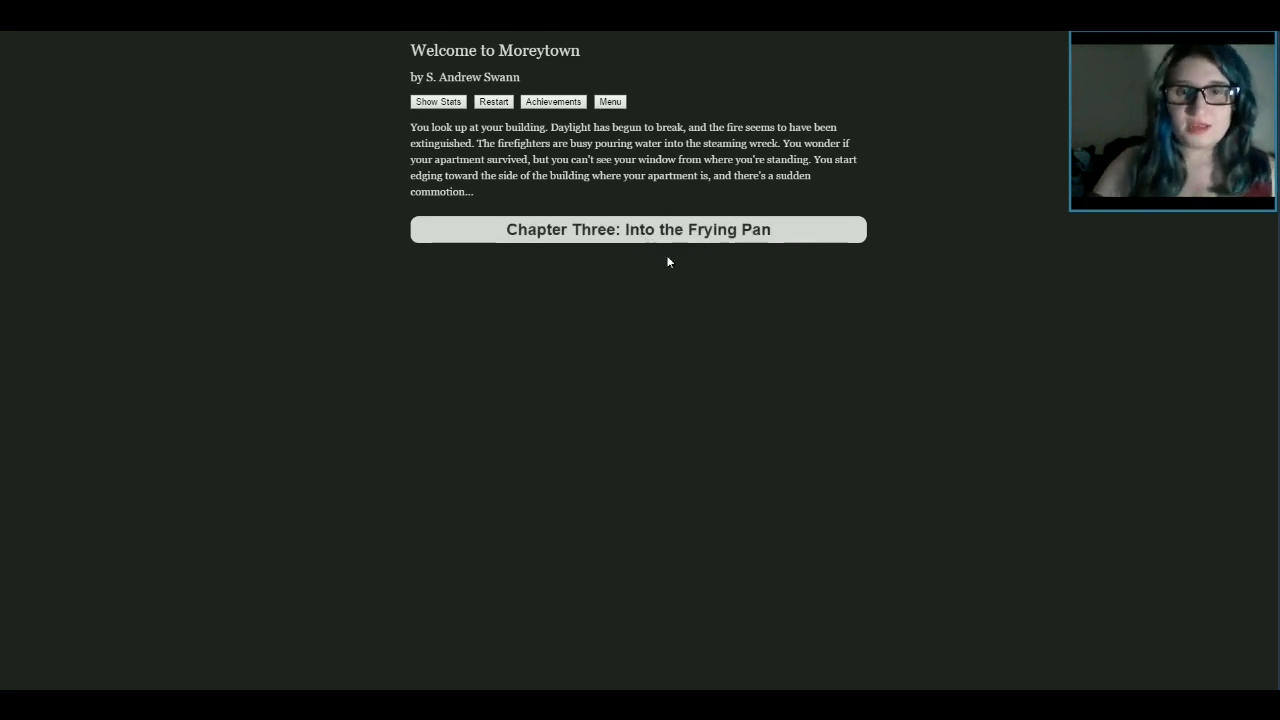
mouse_move(688, 298)
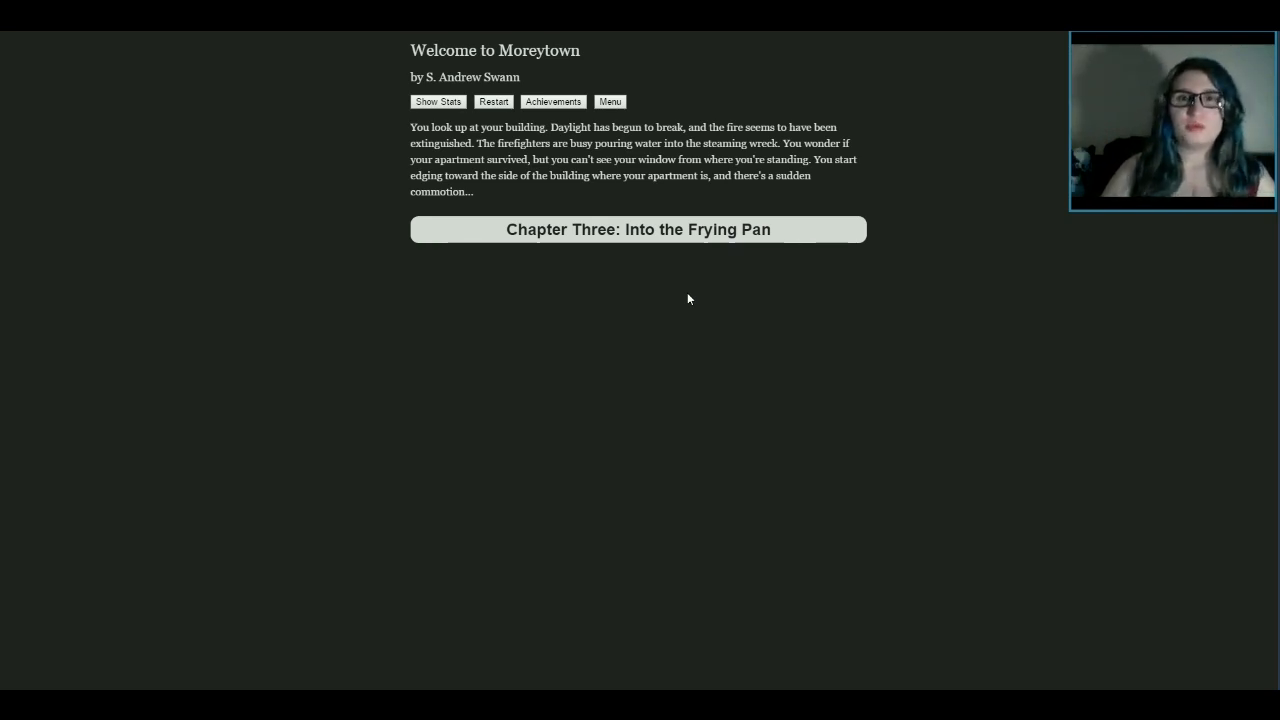
mouse_move(653, 208)
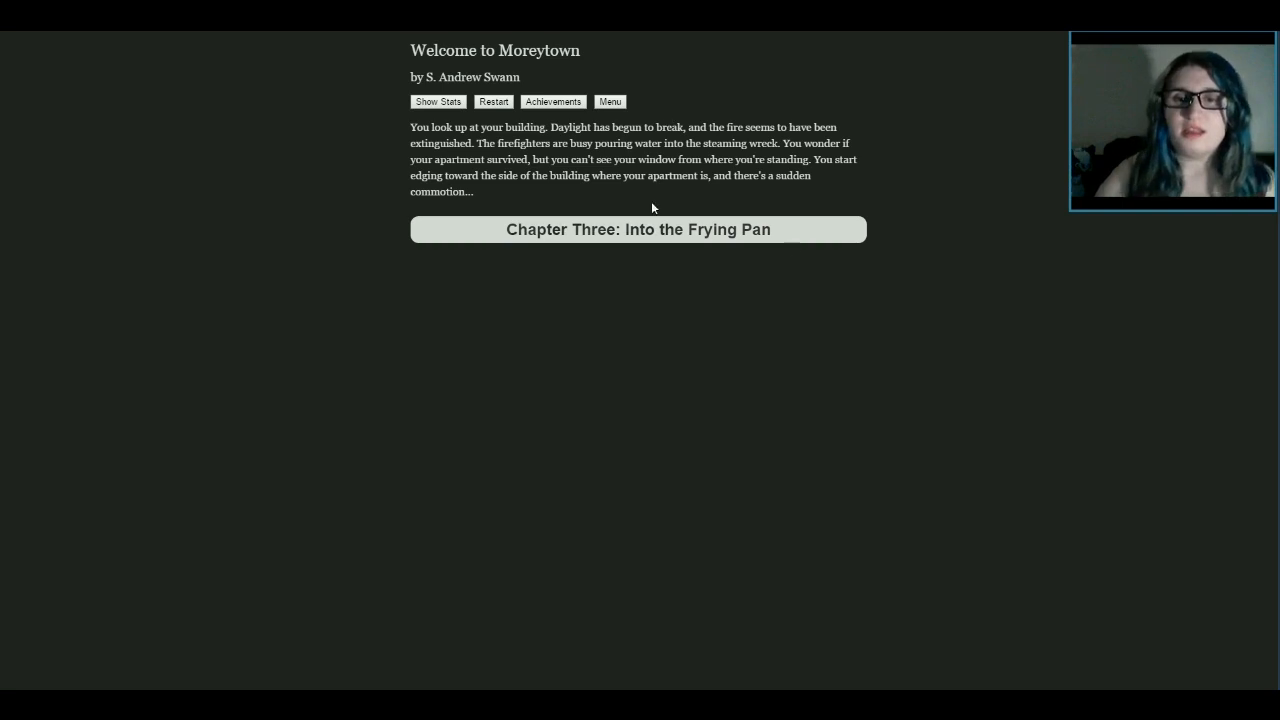
mouse_move(682, 328)
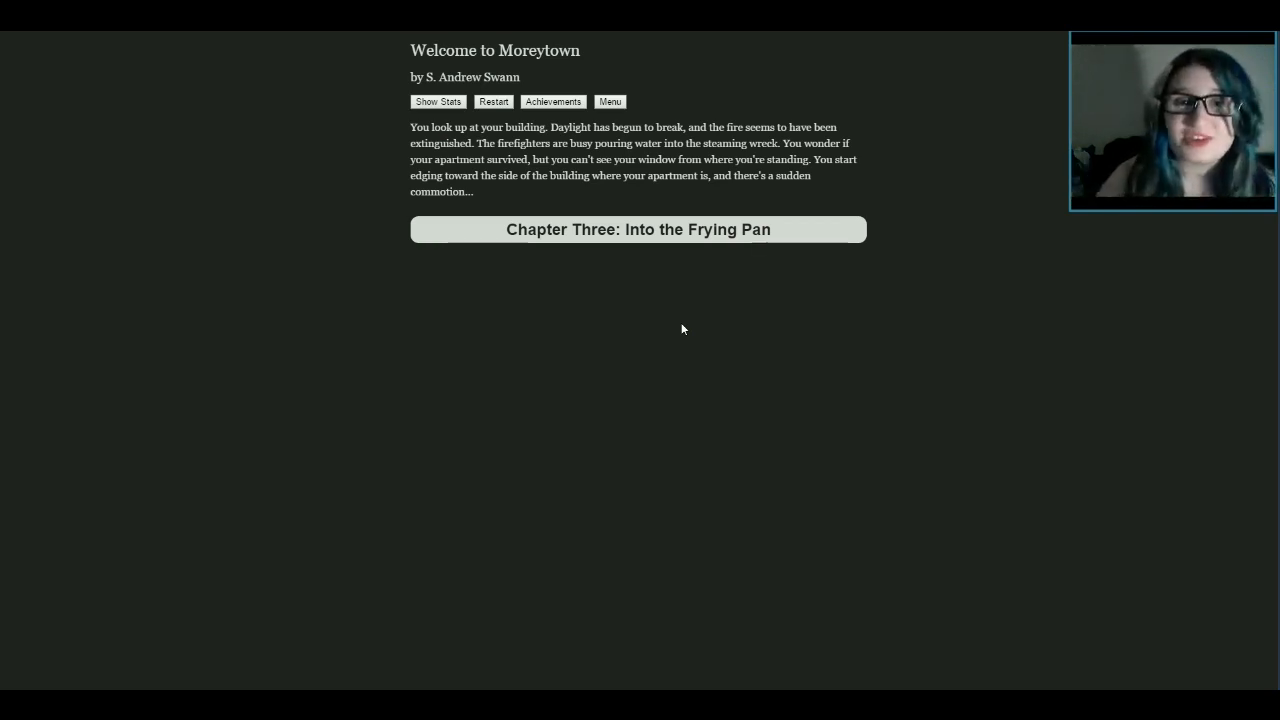
mouse_move(635, 168)
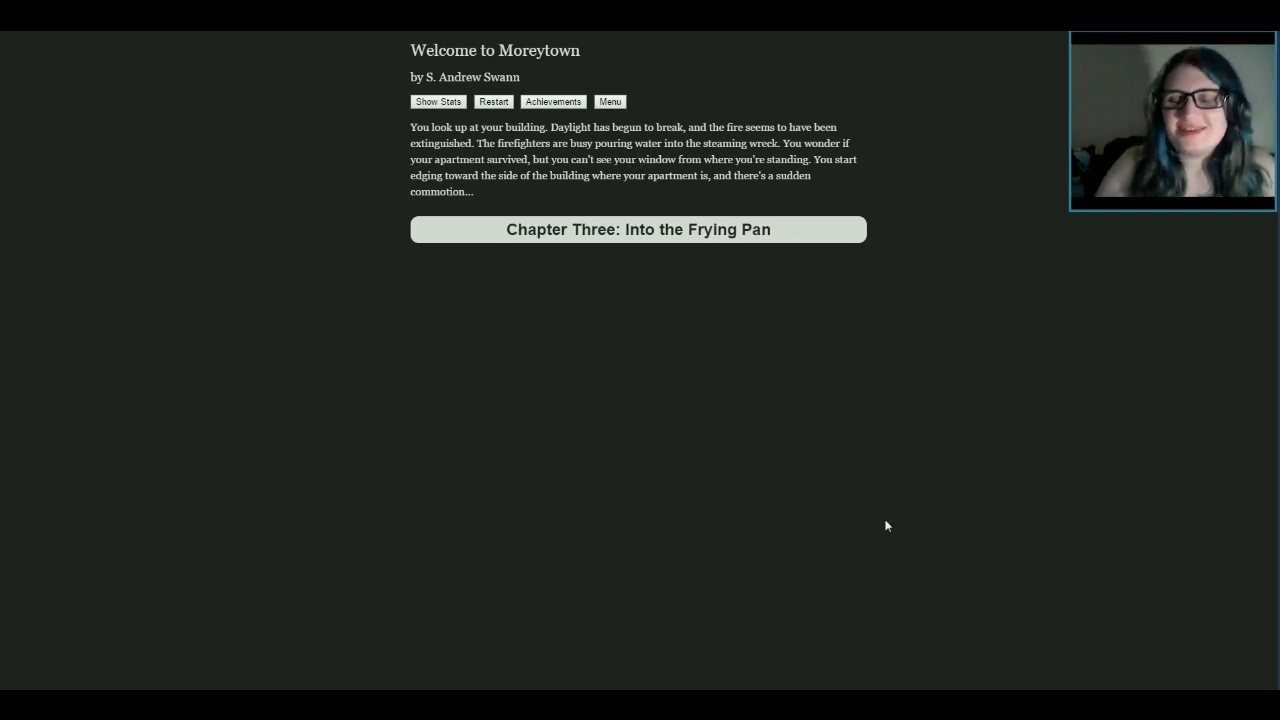
mouse_move(968, 447)
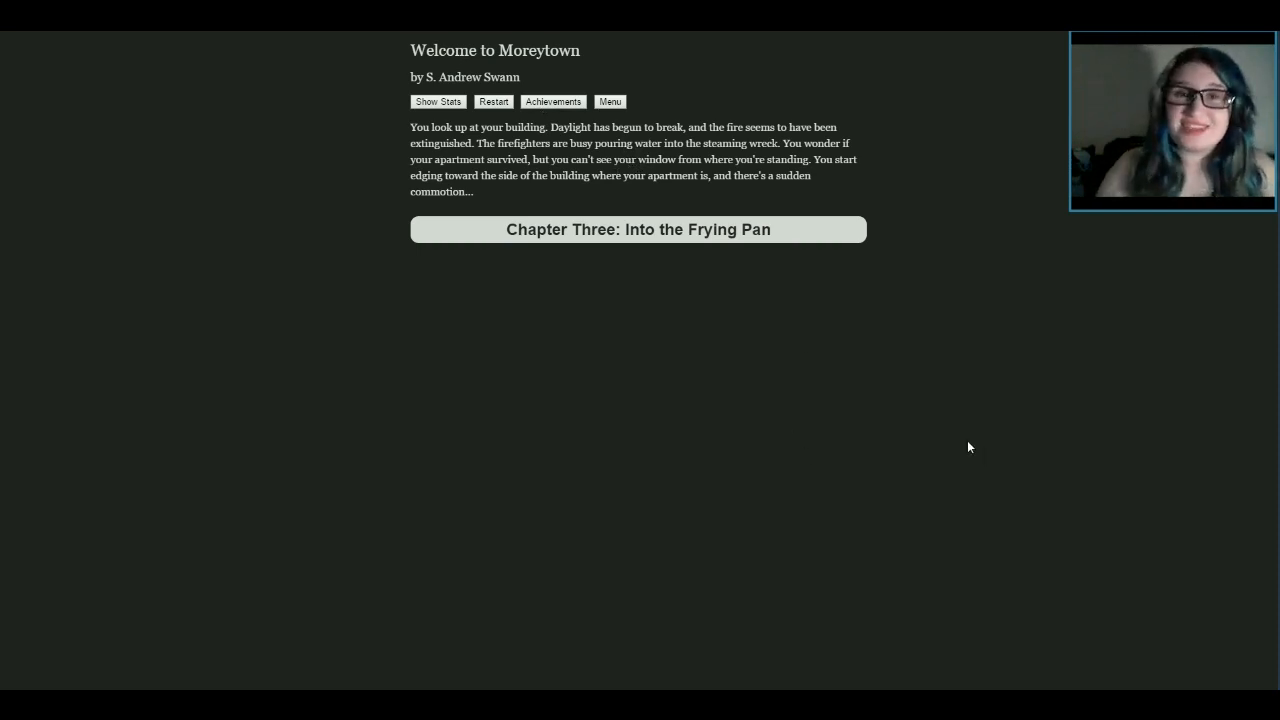